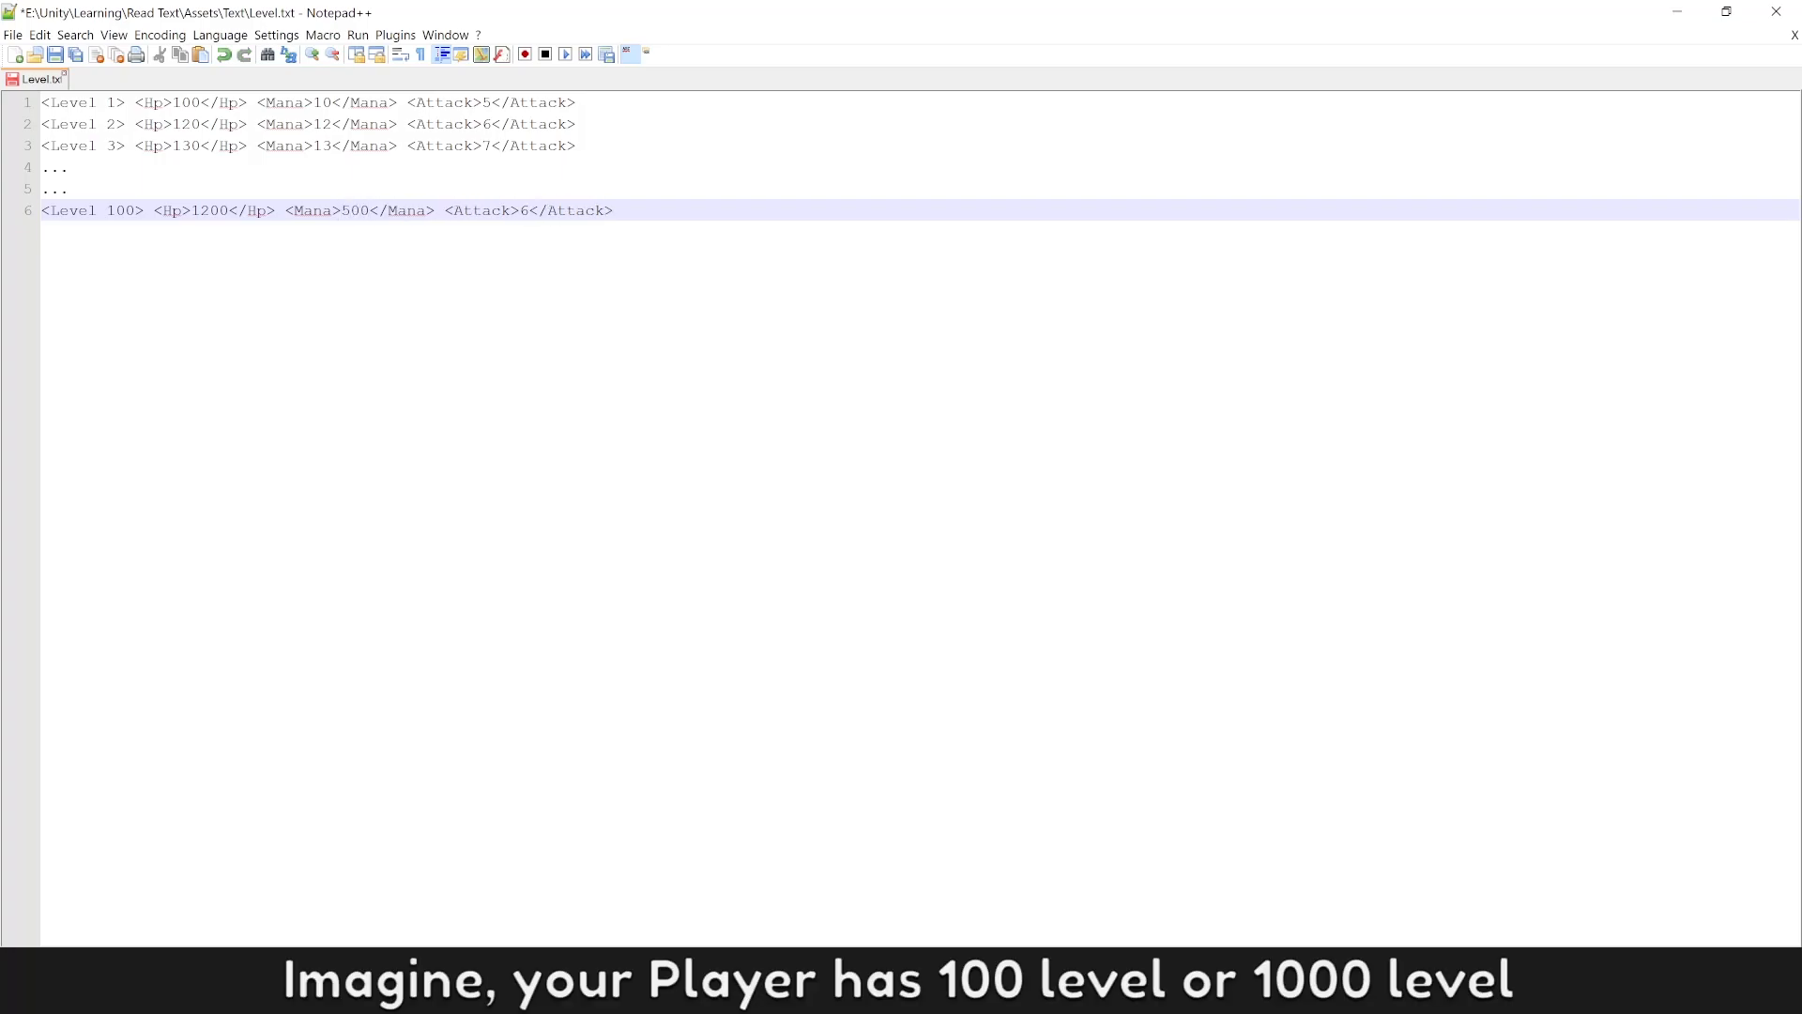
Step: Add a Text Asset To List node after the Null Check and begin wiring the loaded text asset into it
type("0")
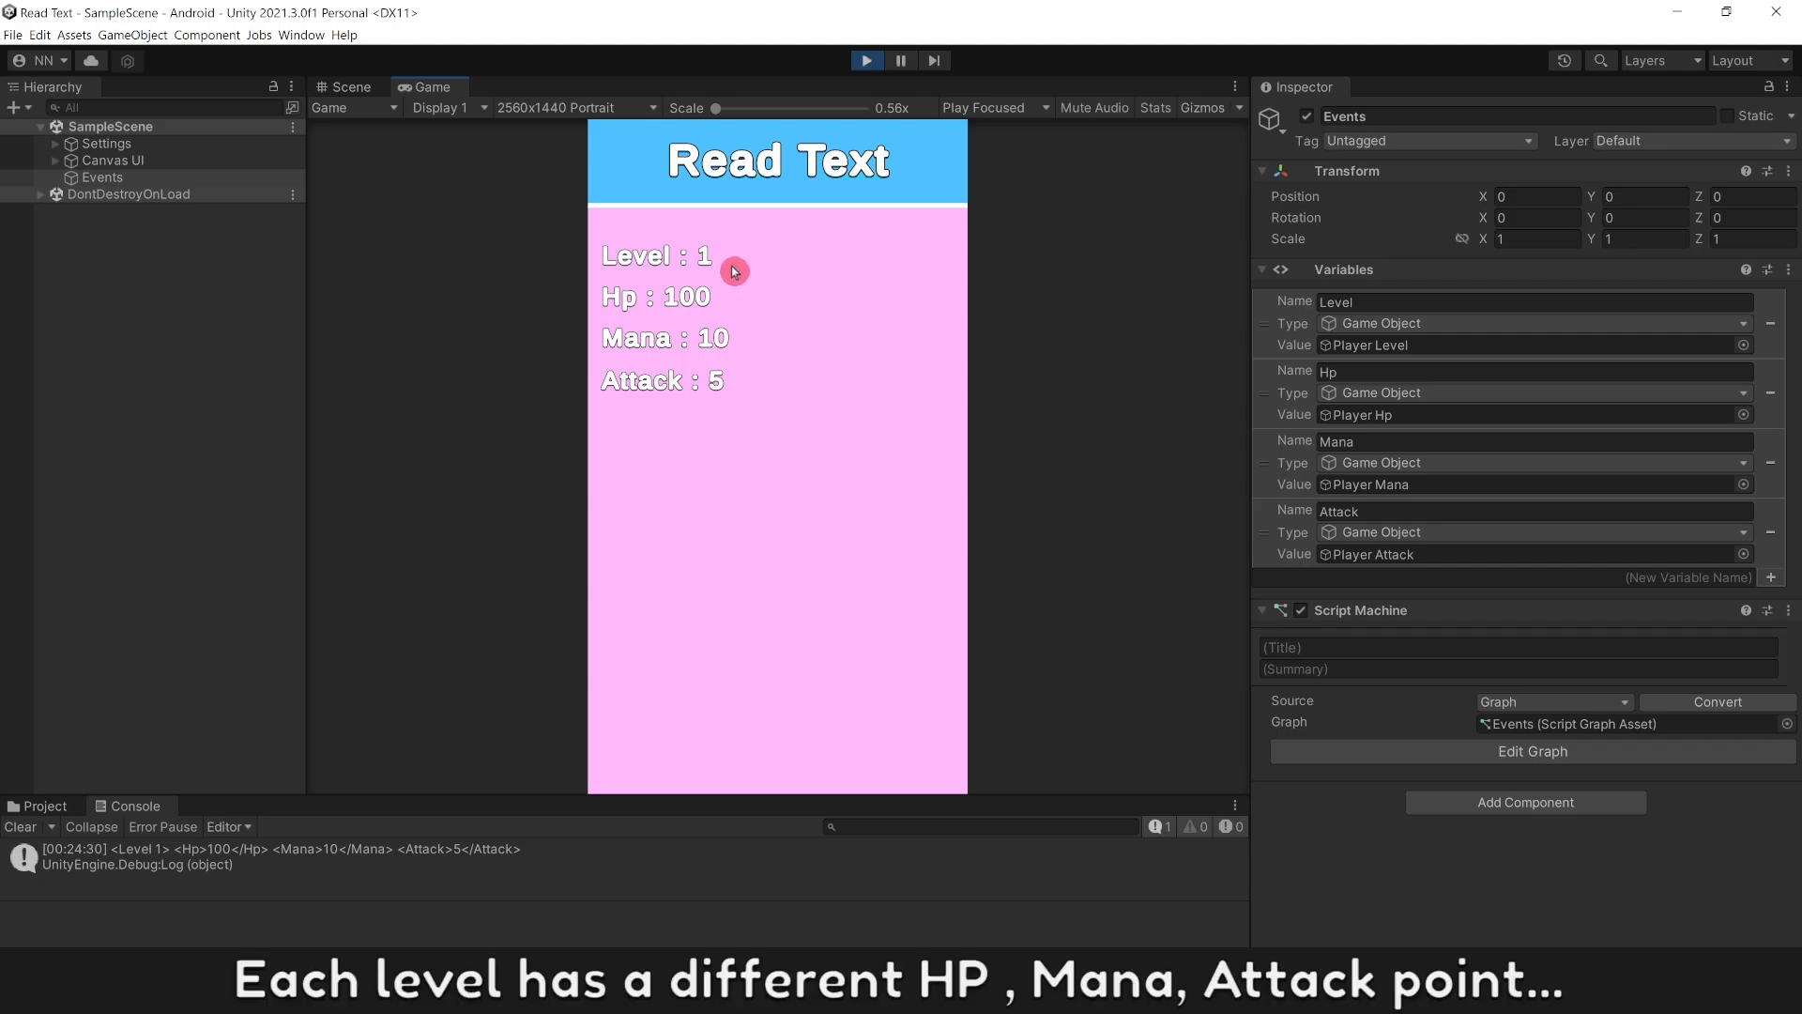
mouse_move(776, 387)
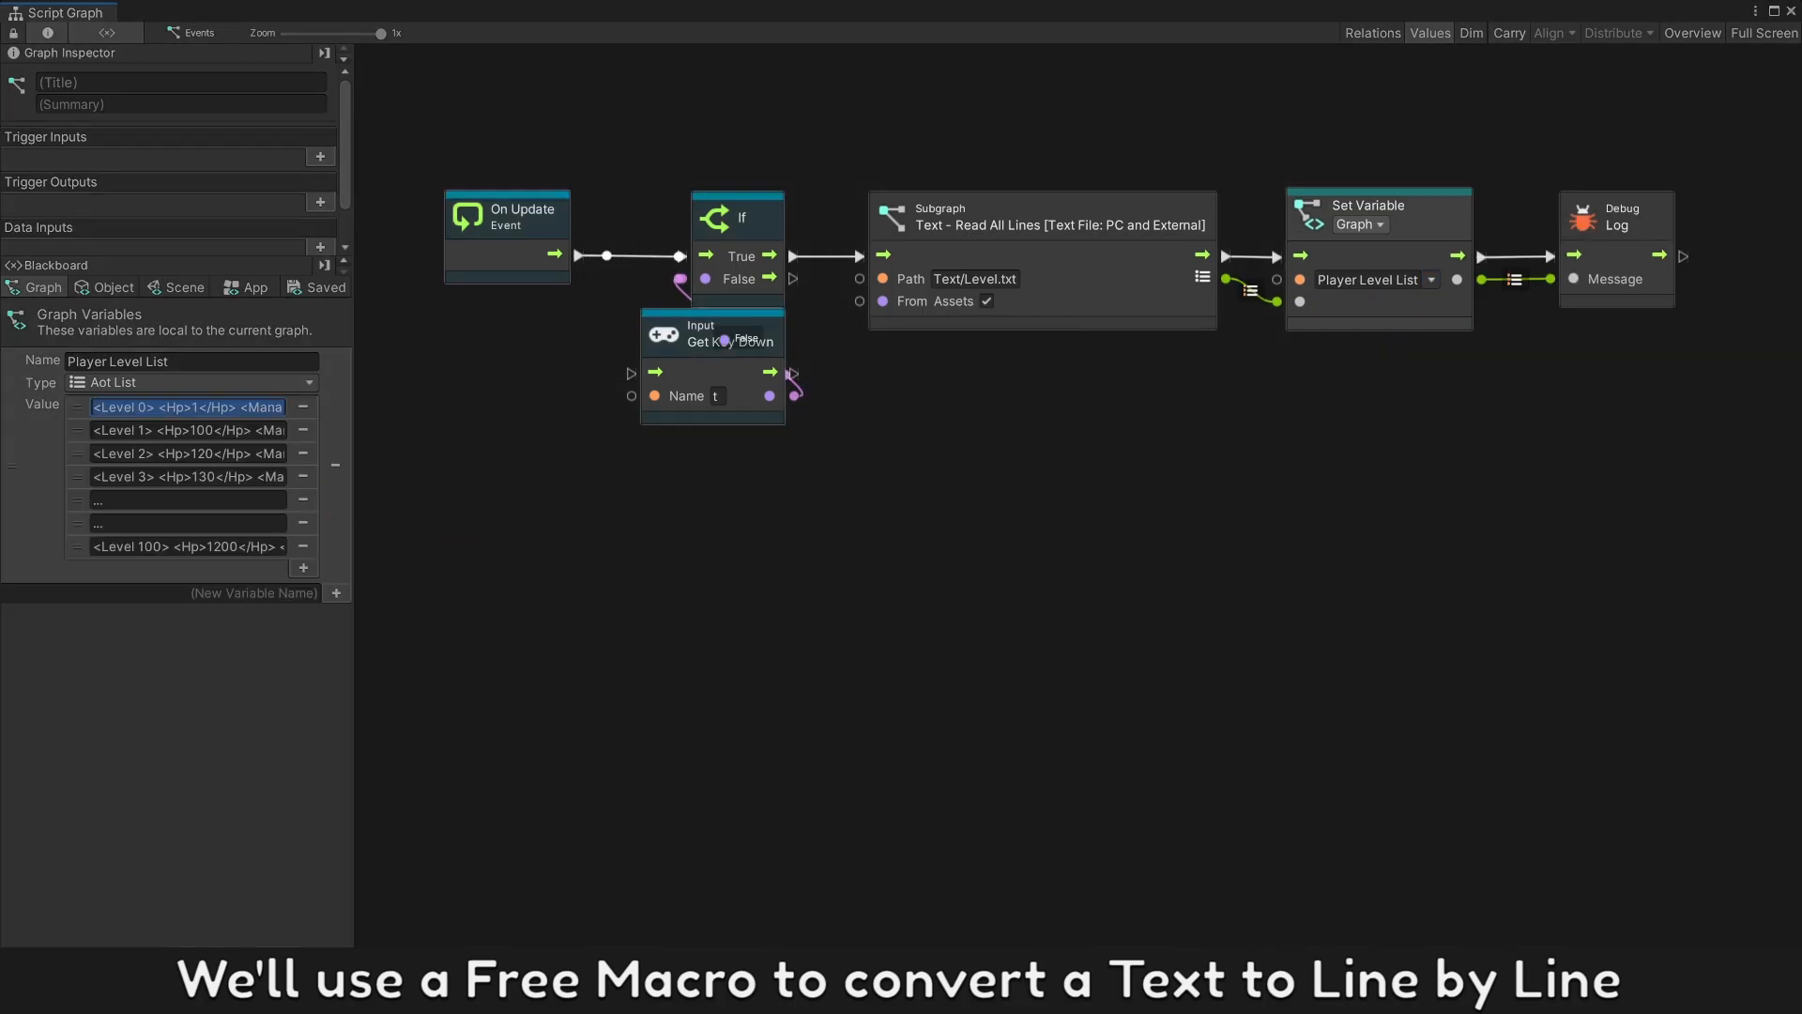
left_click(186, 546)
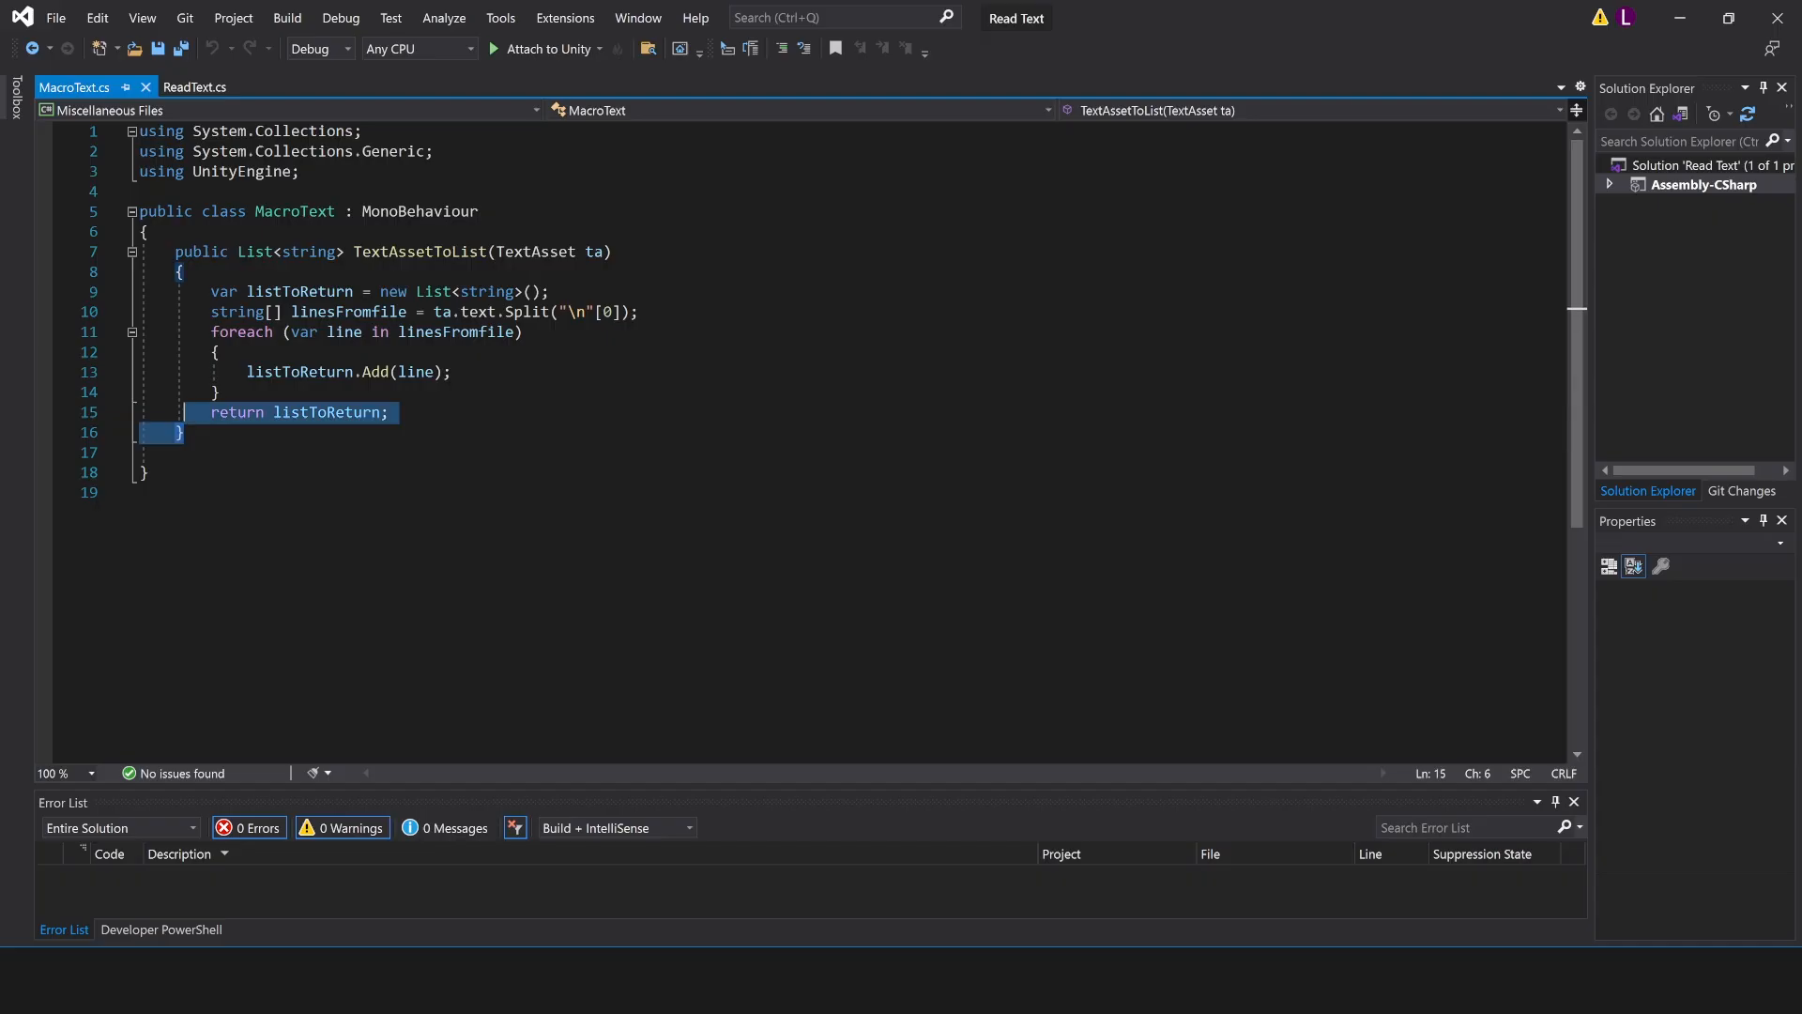
left_click(197, 87)
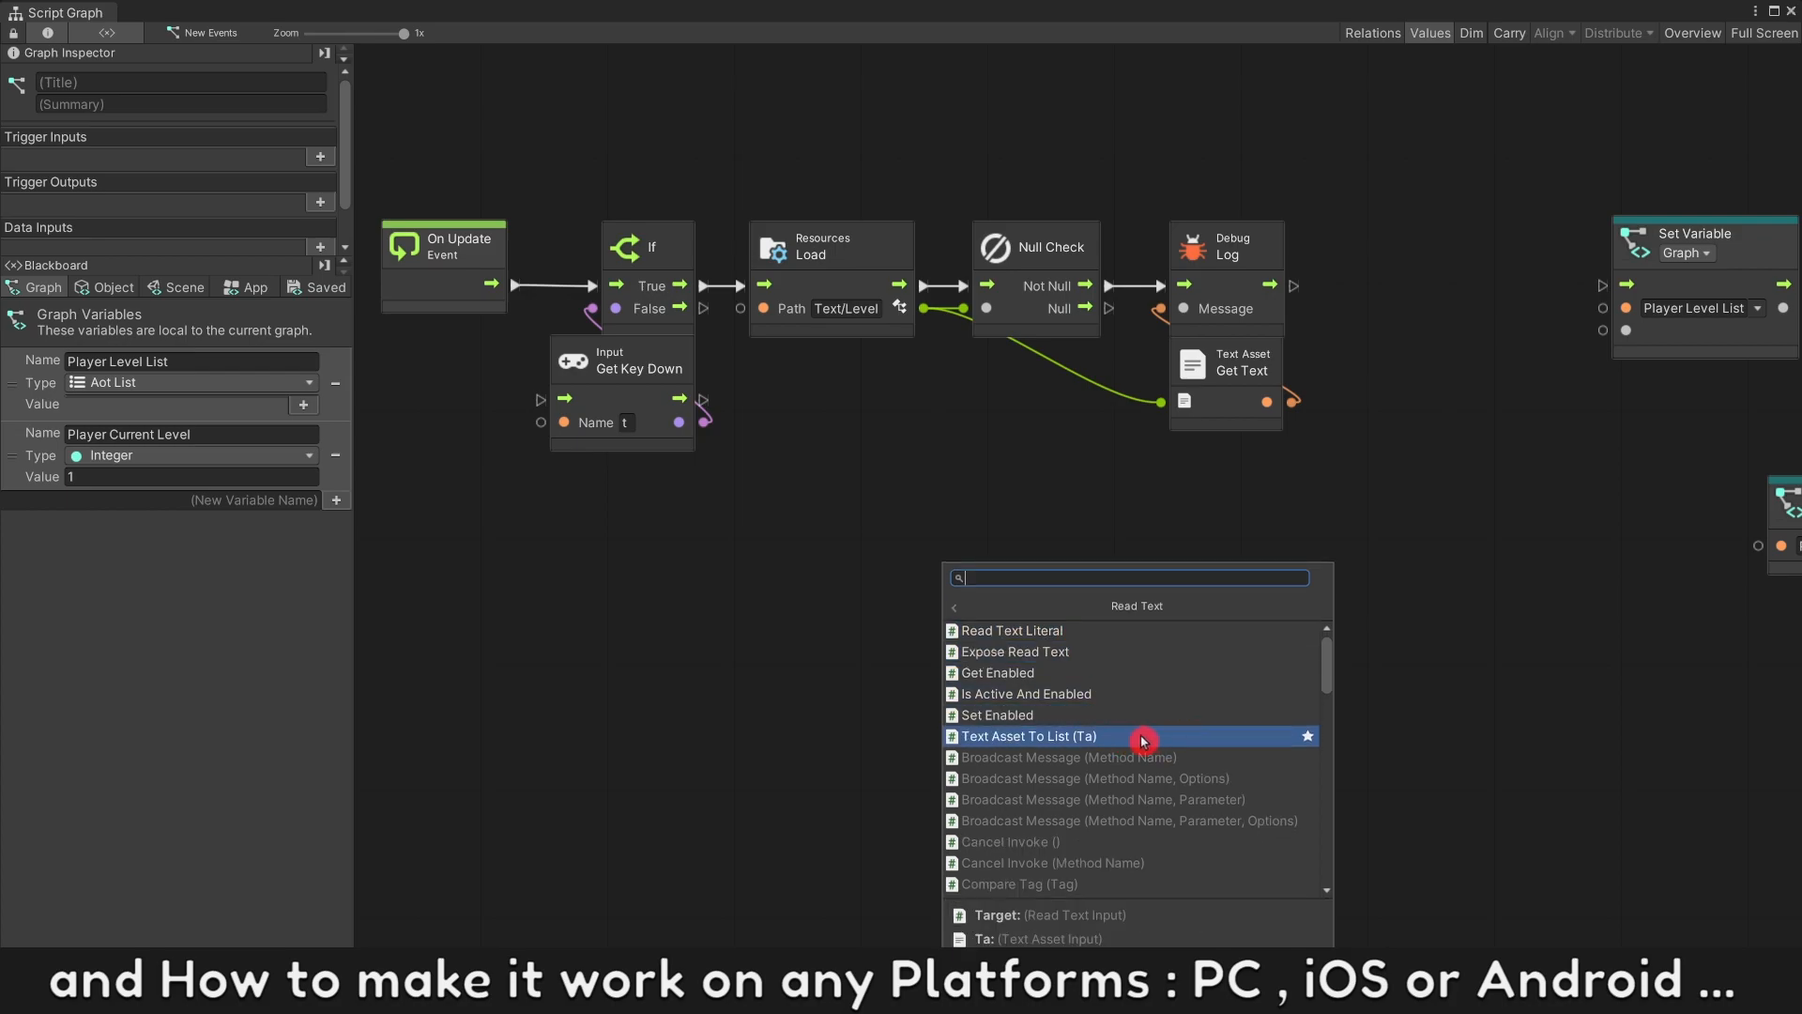
left_click(1029, 736)
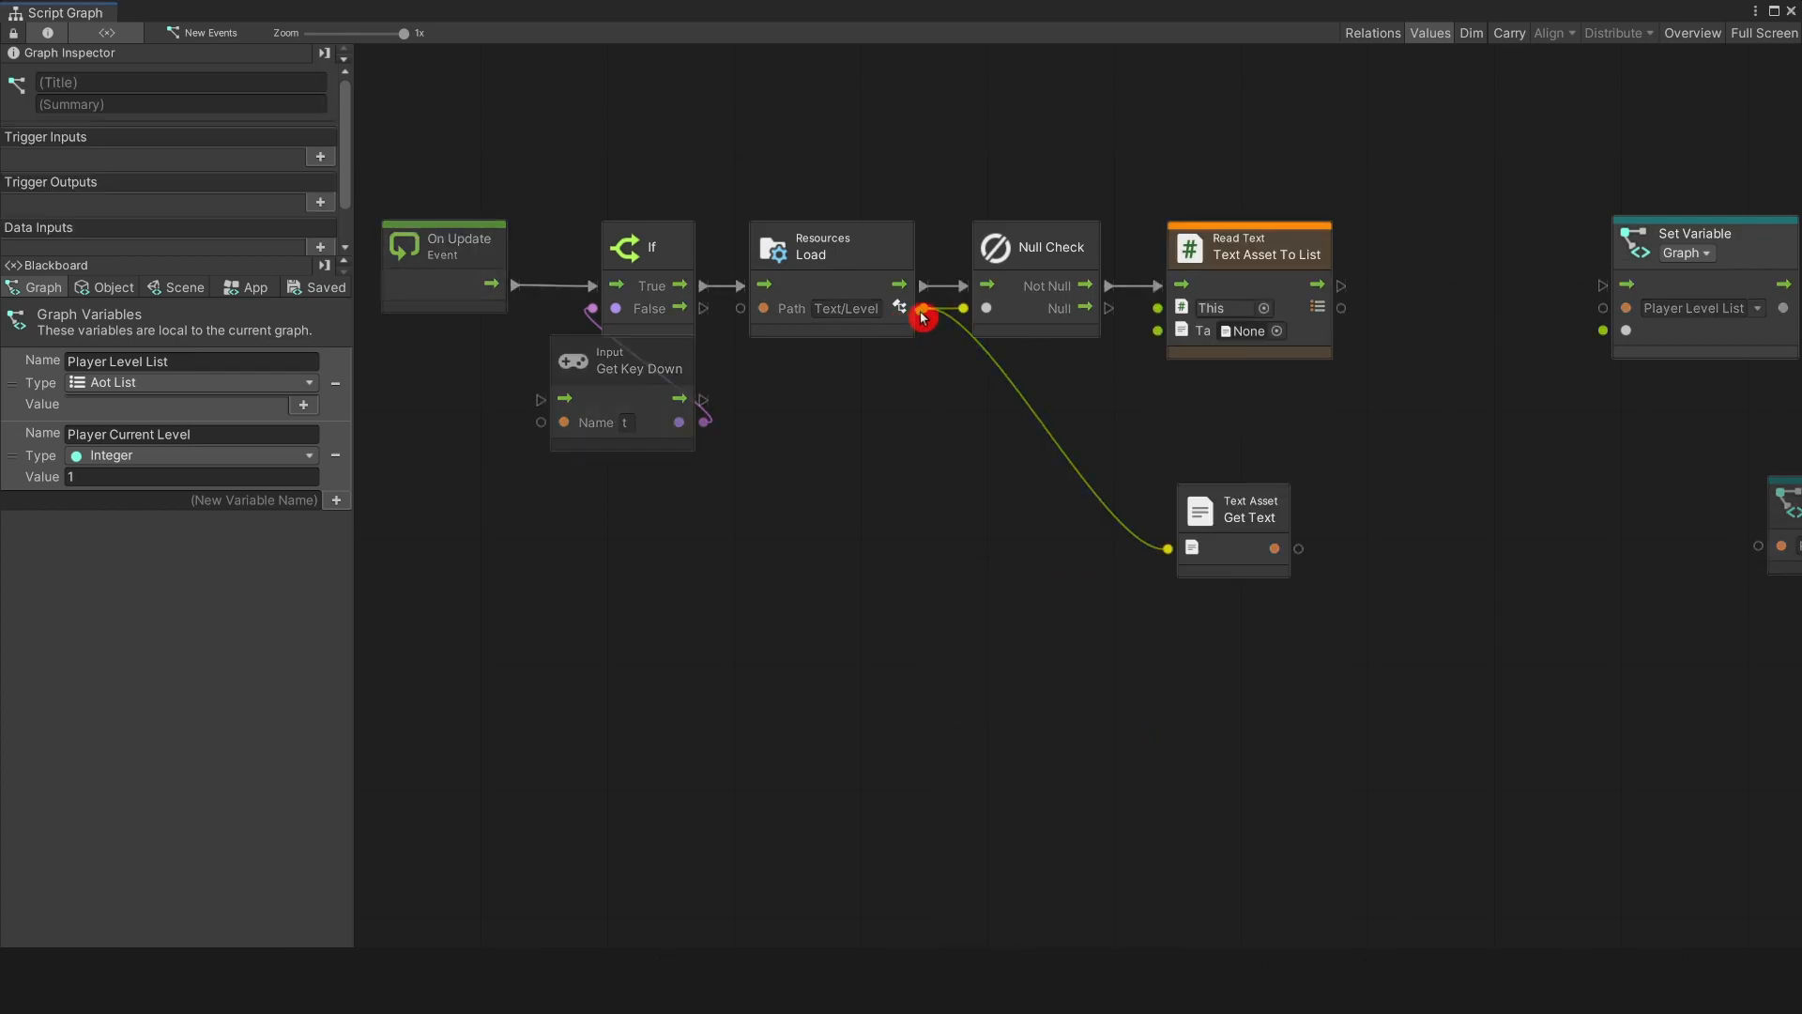
left_click(1250, 548)
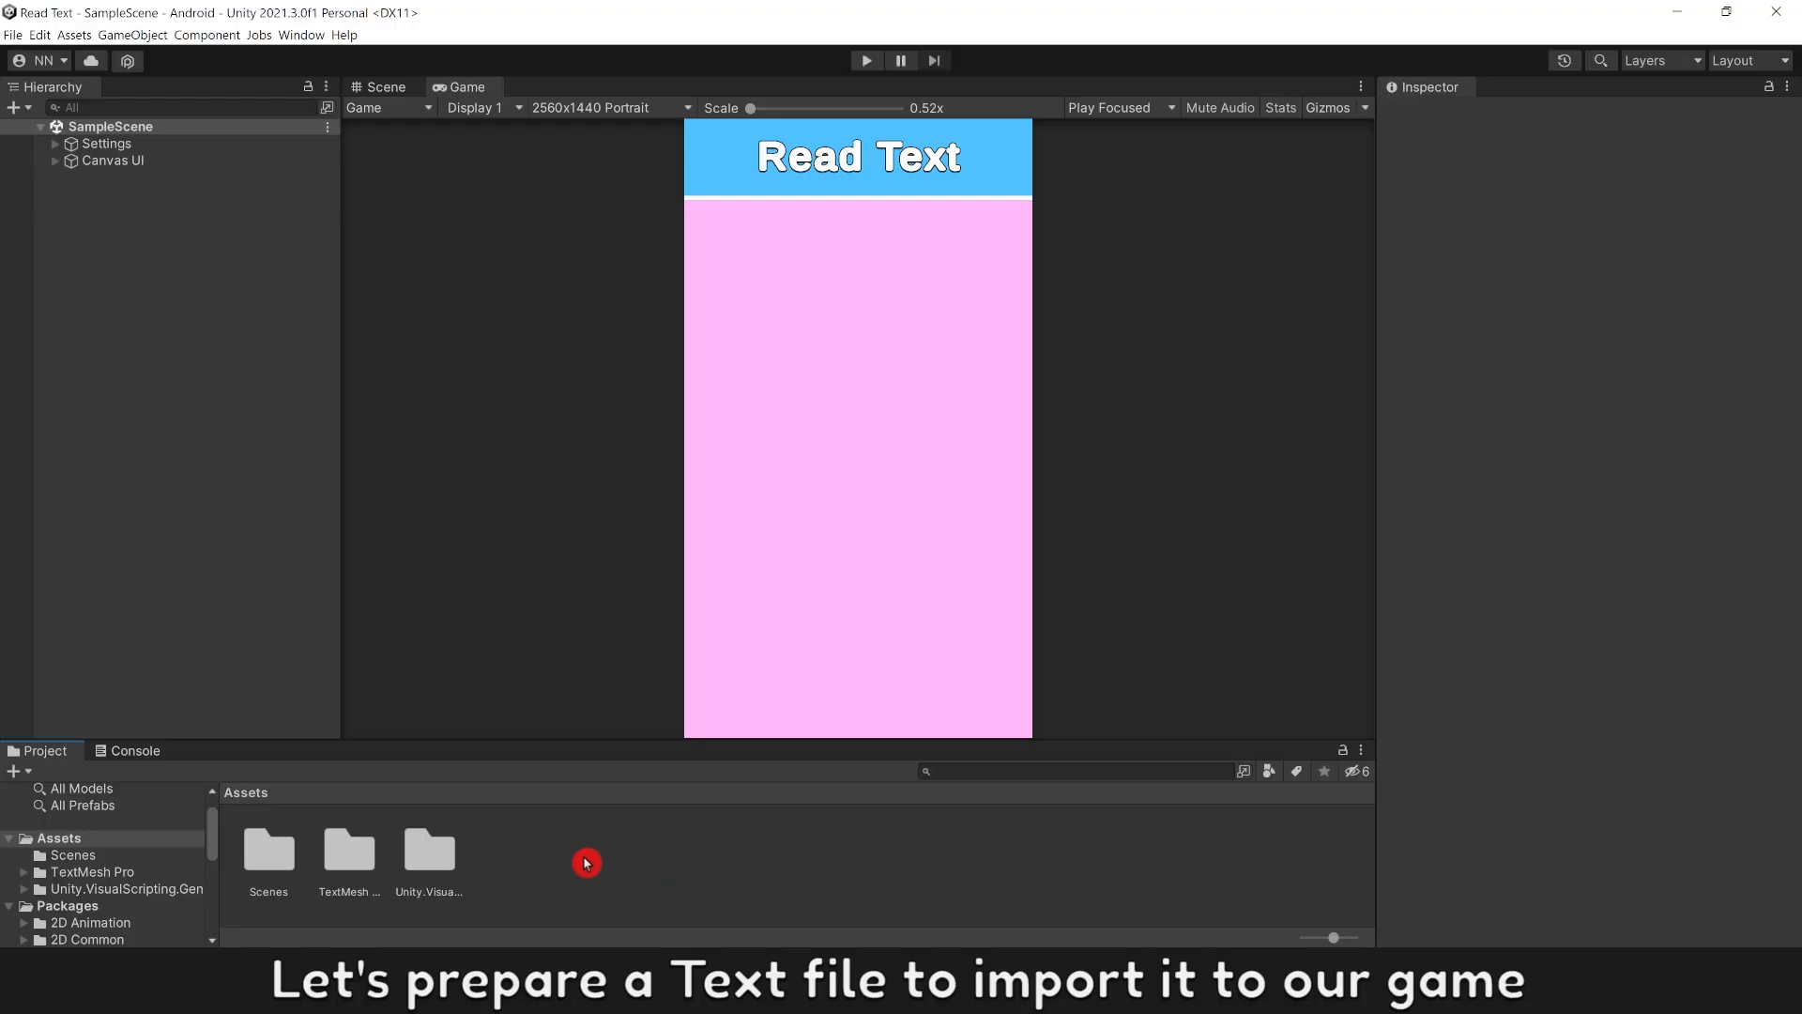
Step: Create a new folder named Text under Assets
right_click(586, 861)
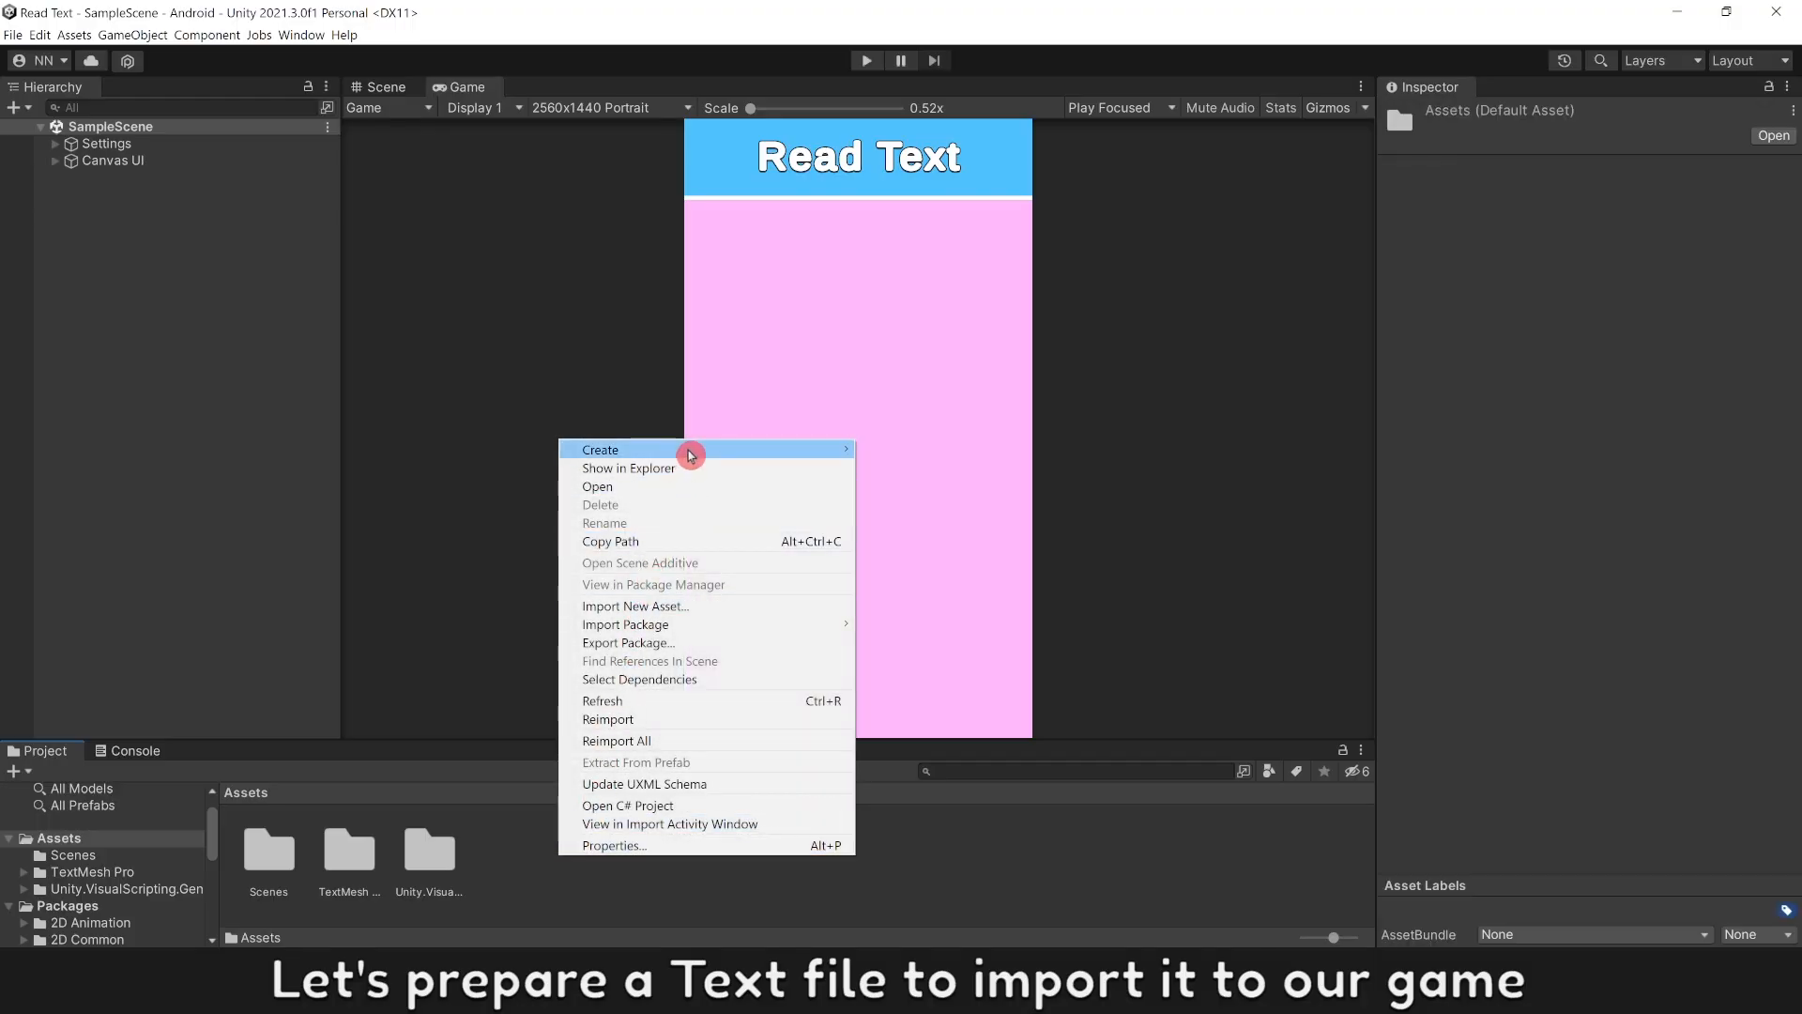
left_click(601, 450)
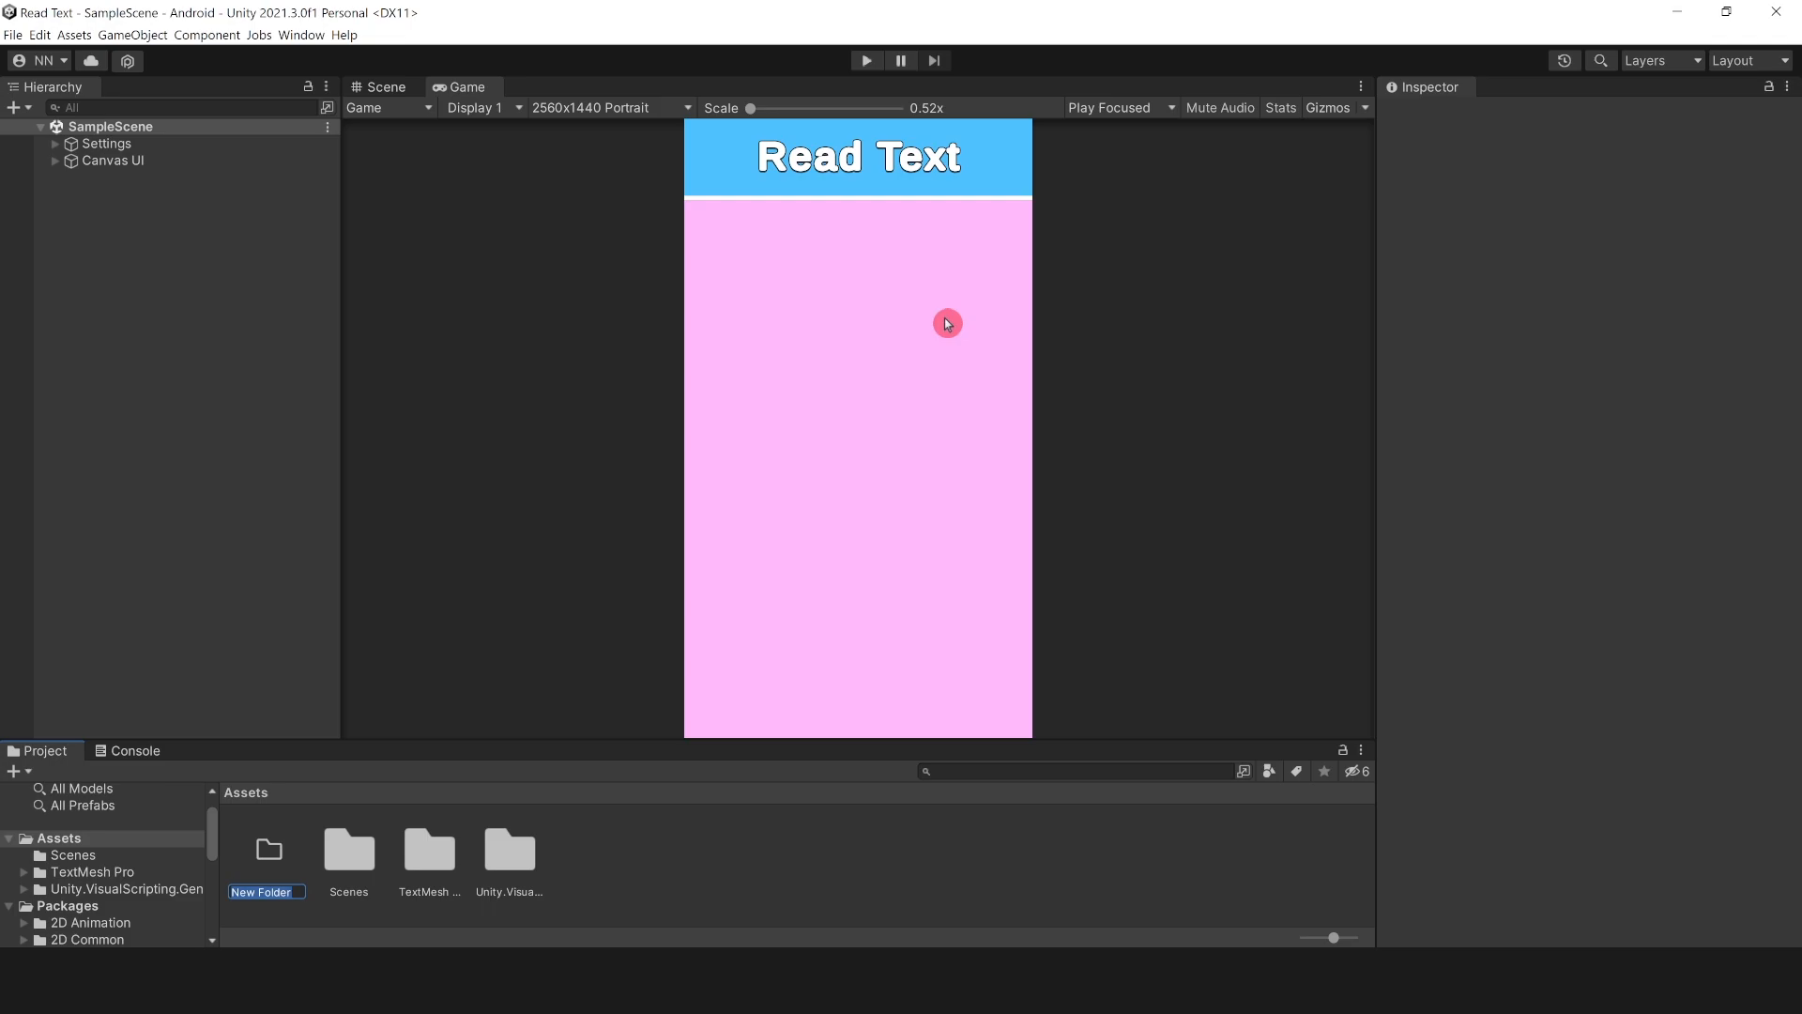
type("Text")
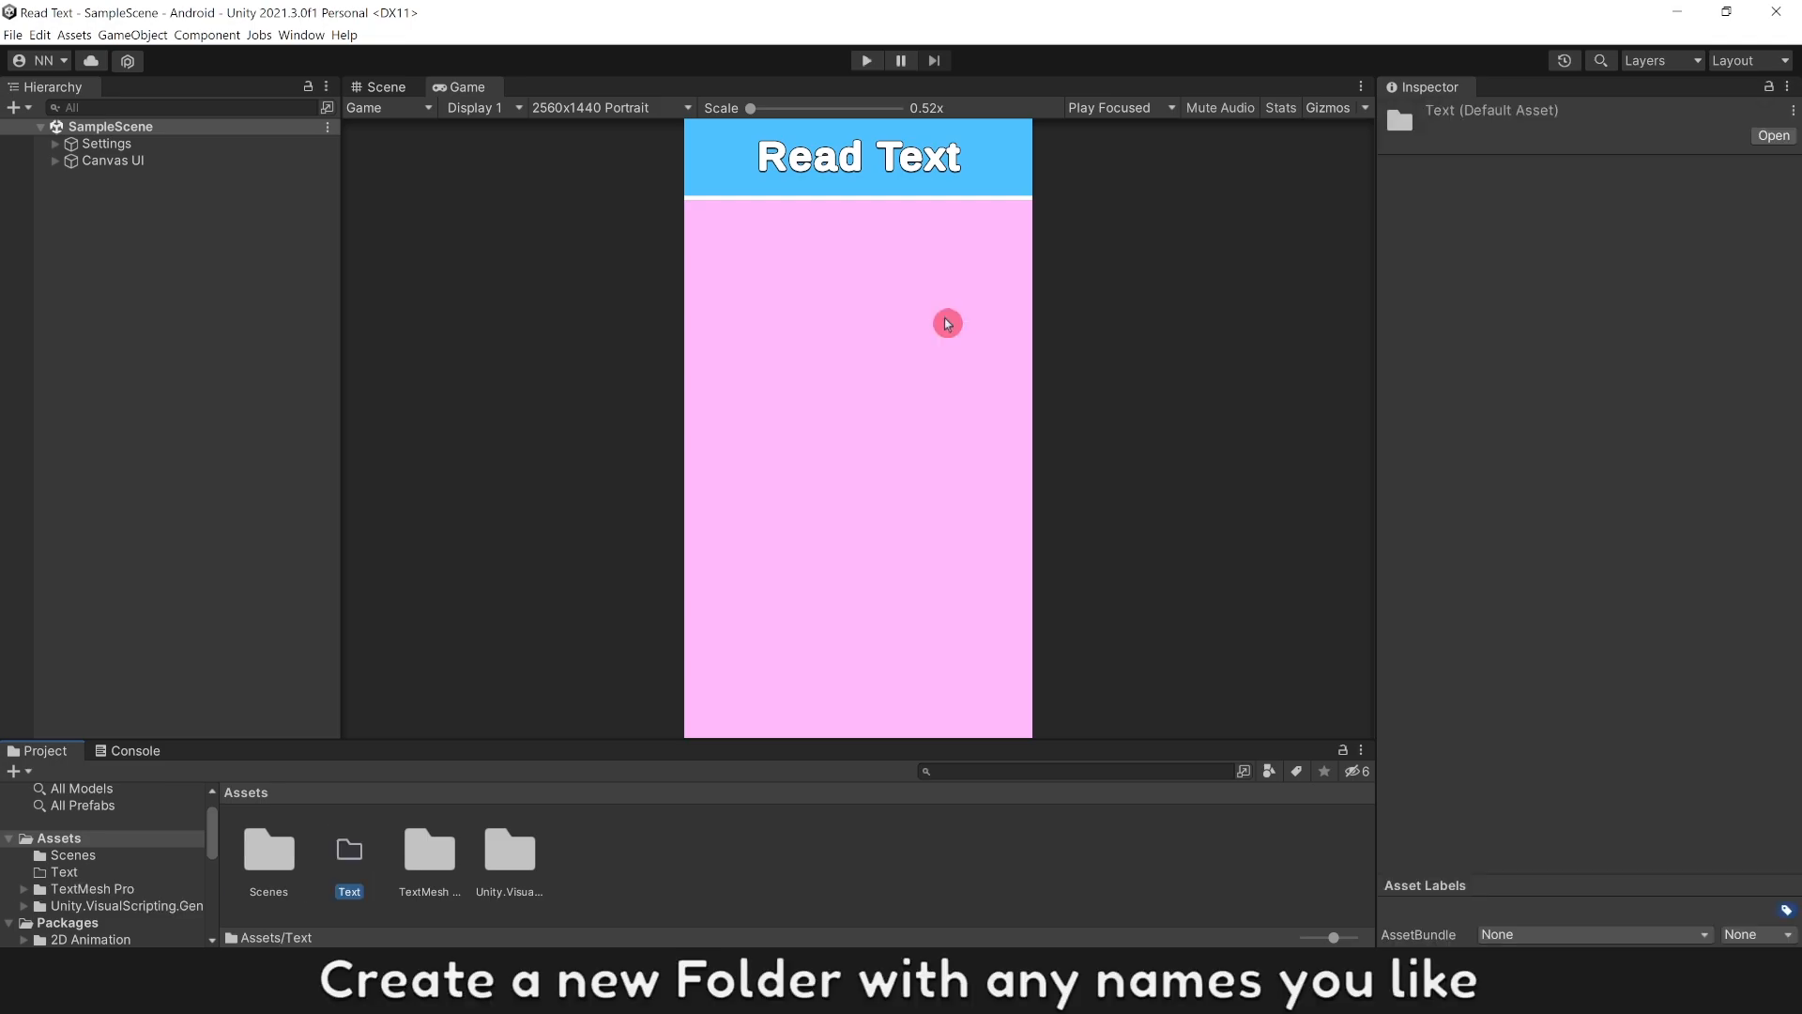
Step: Enter the empty Text folder and reveal it in File Explorer
double_click(349, 851)
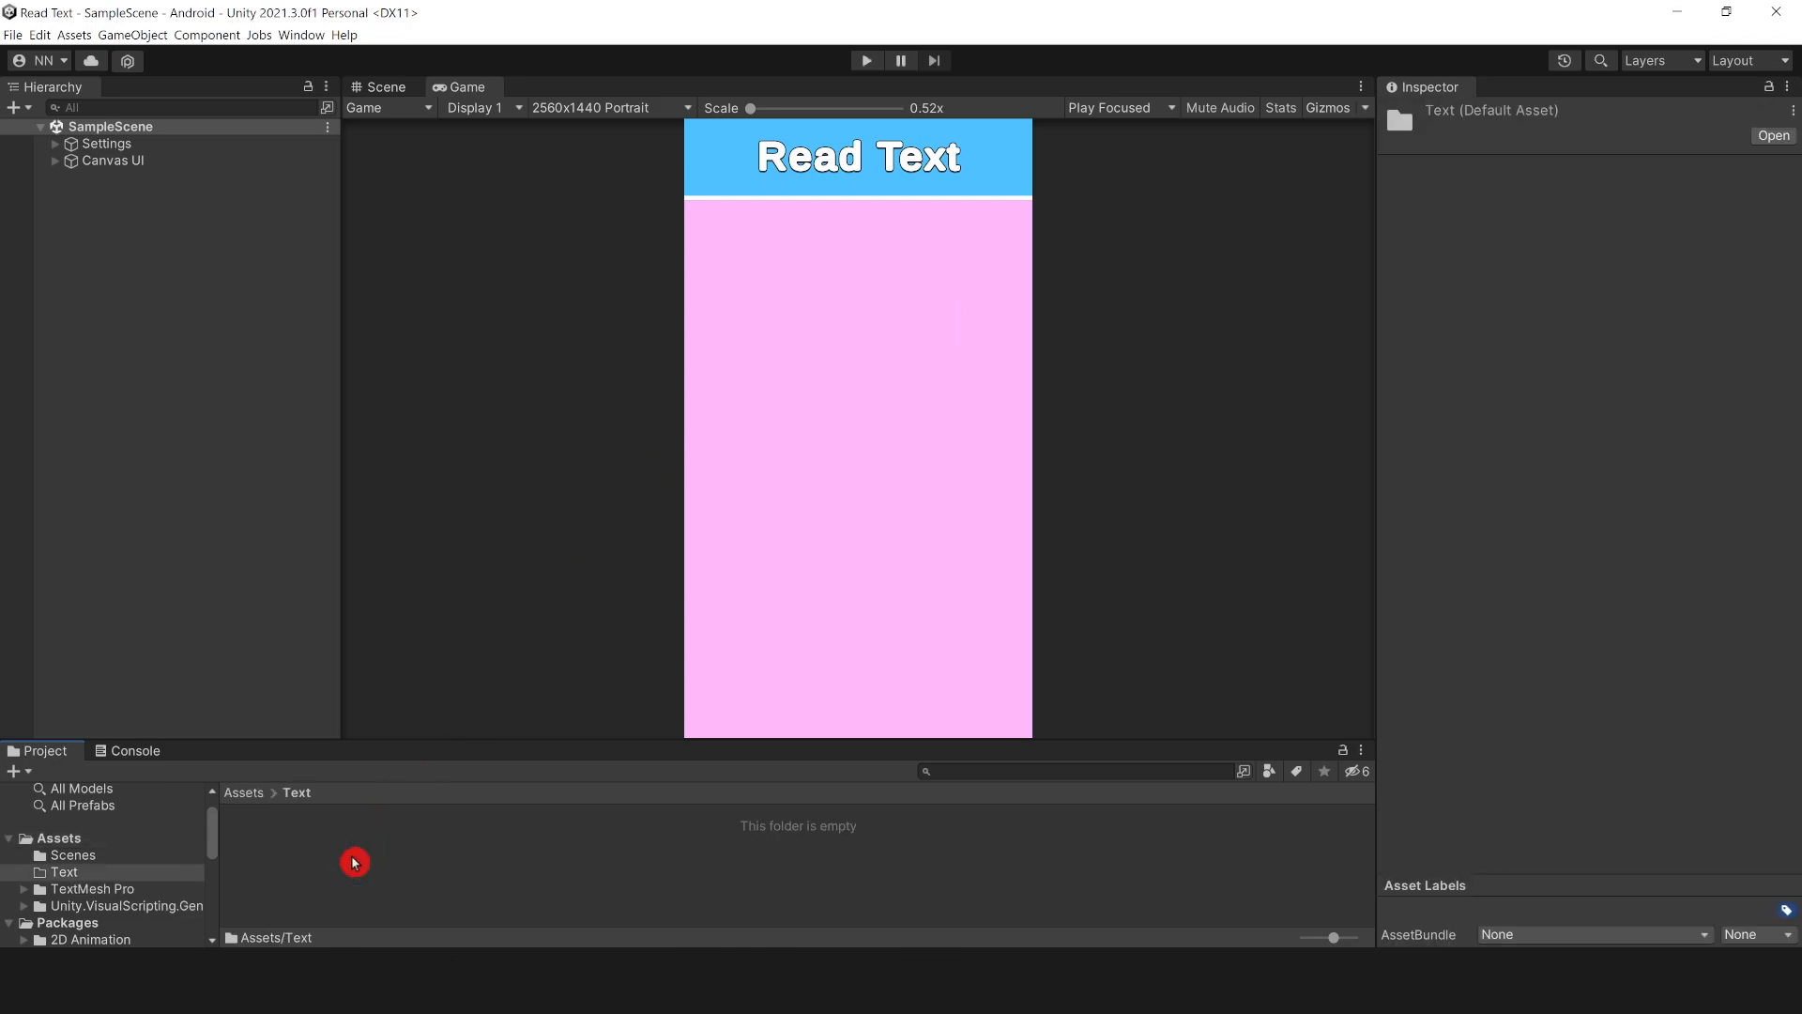
right_click(354, 861)
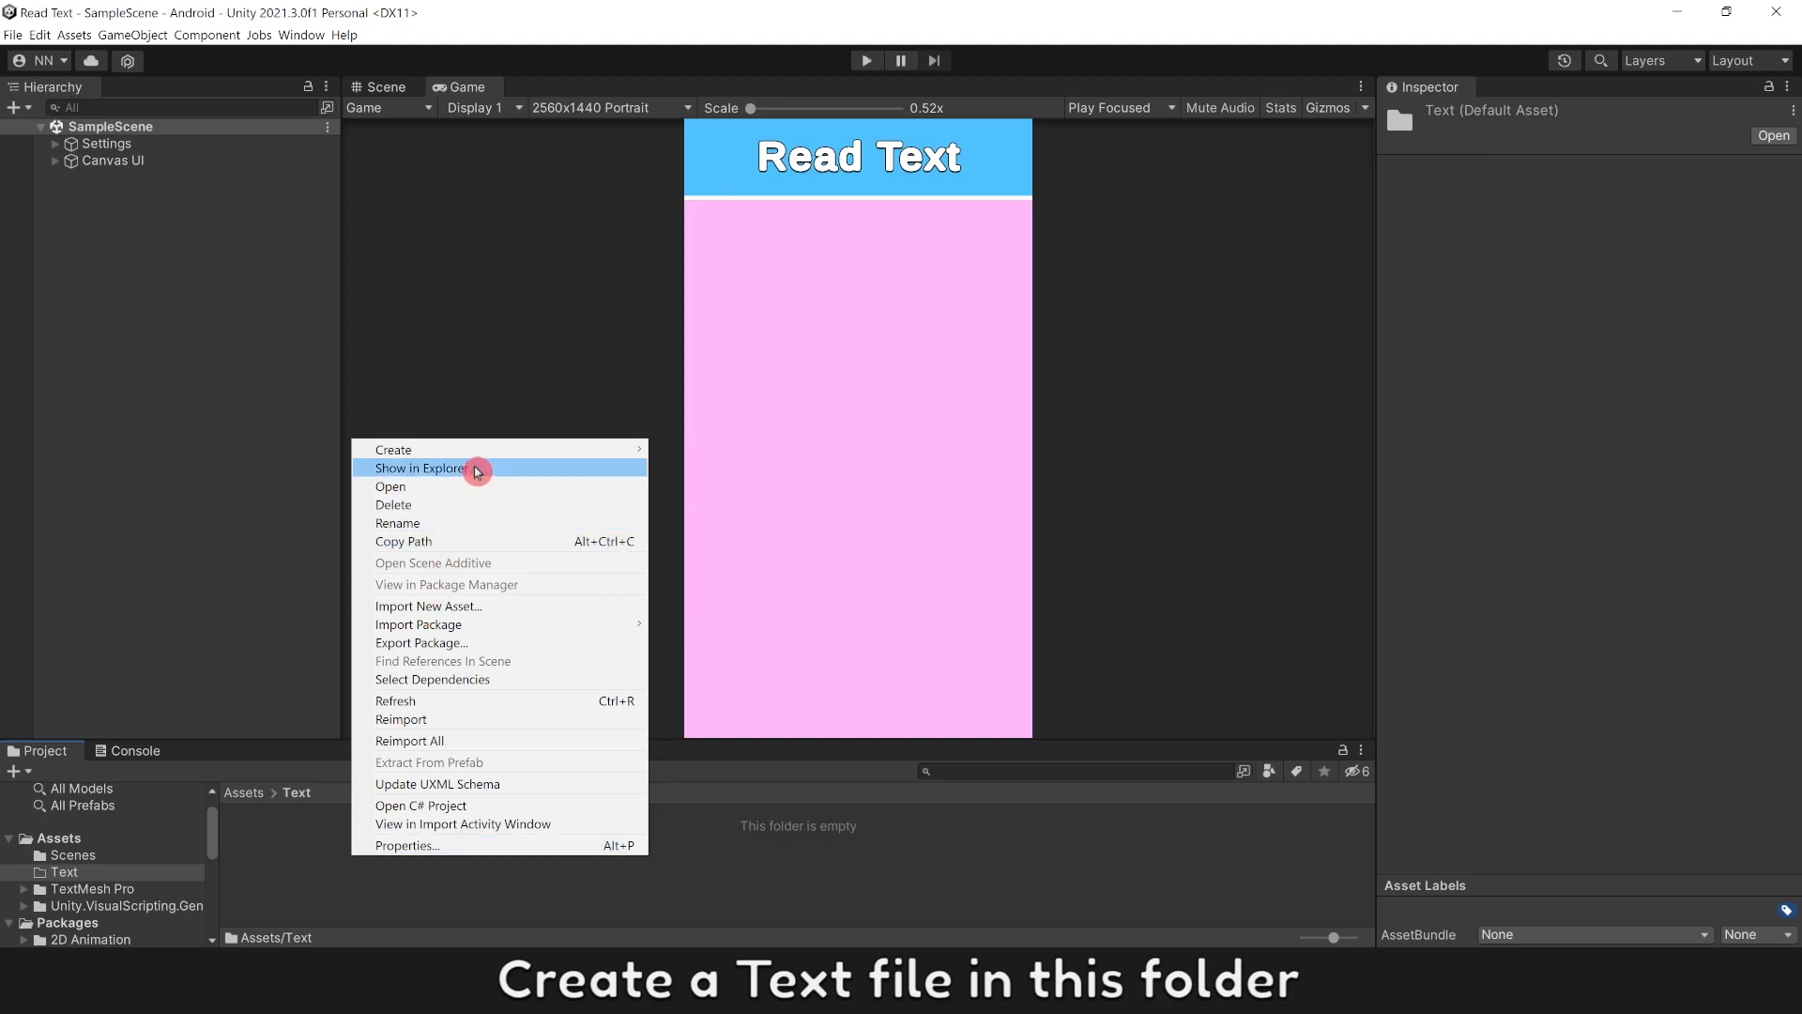
left_click(422, 468)
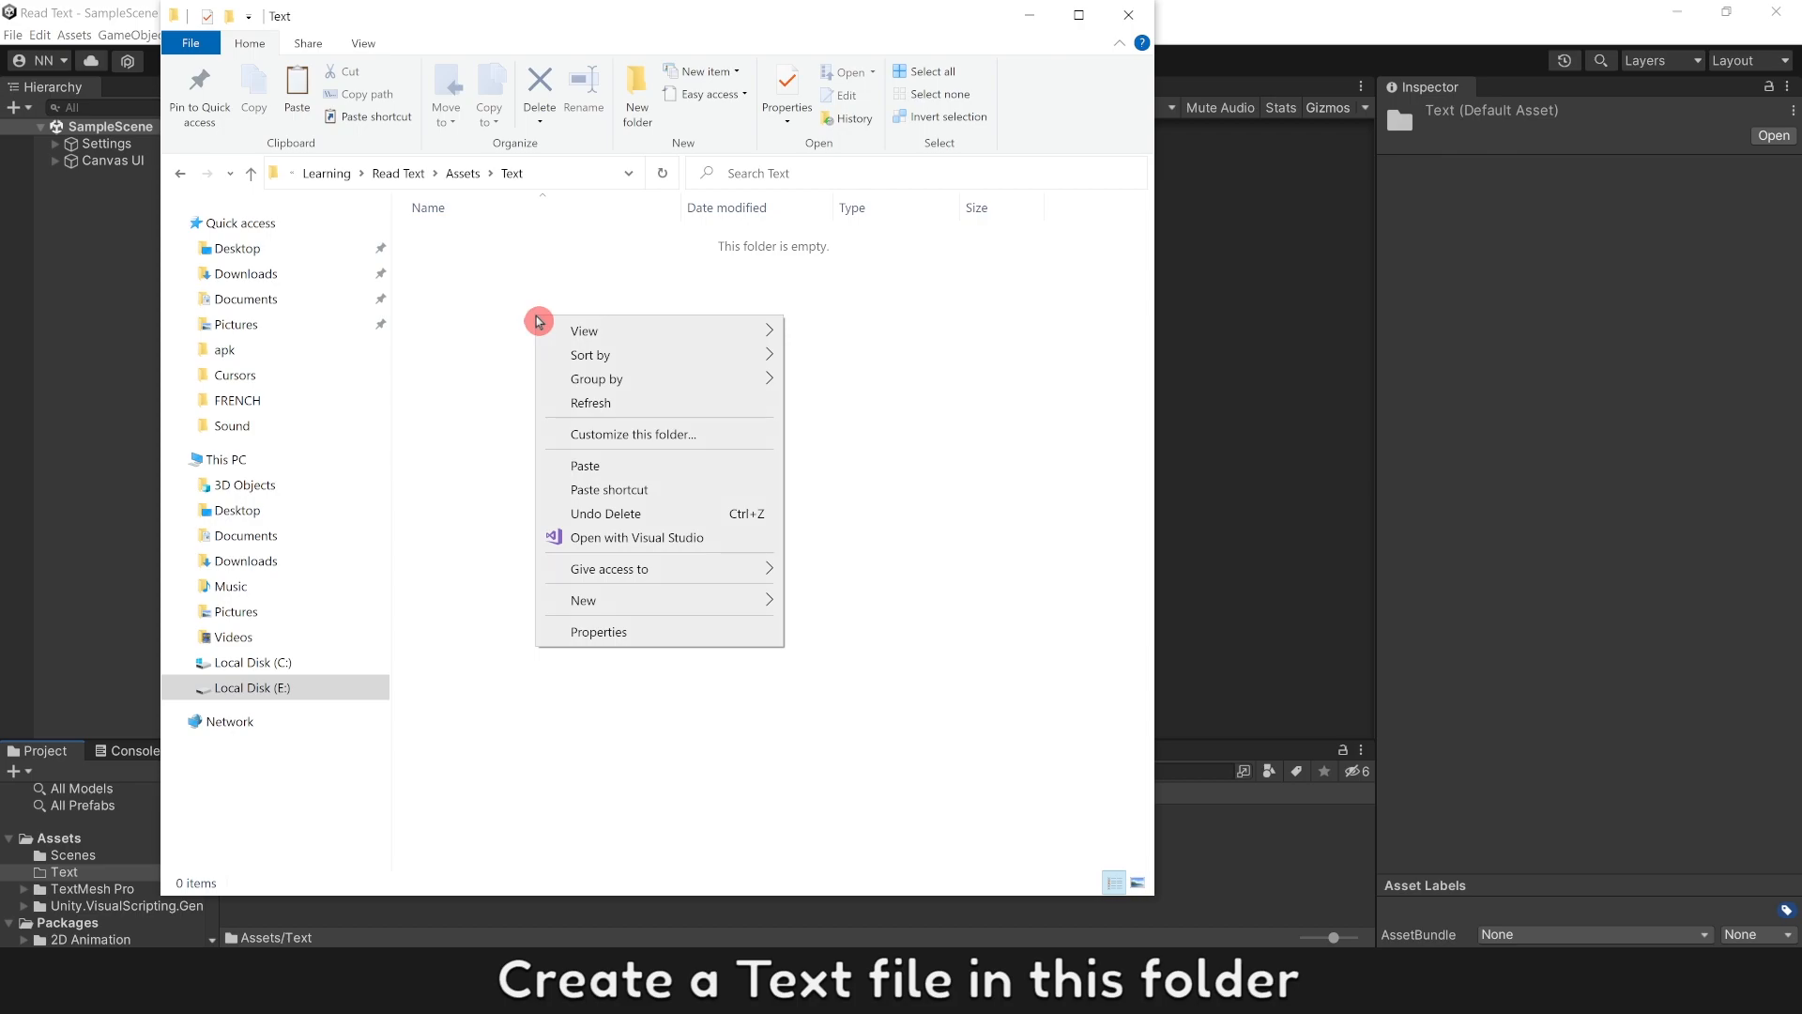
Step: Create a new text document Level.txt in the Text folder and bring up its edit options
left_click(582, 600)
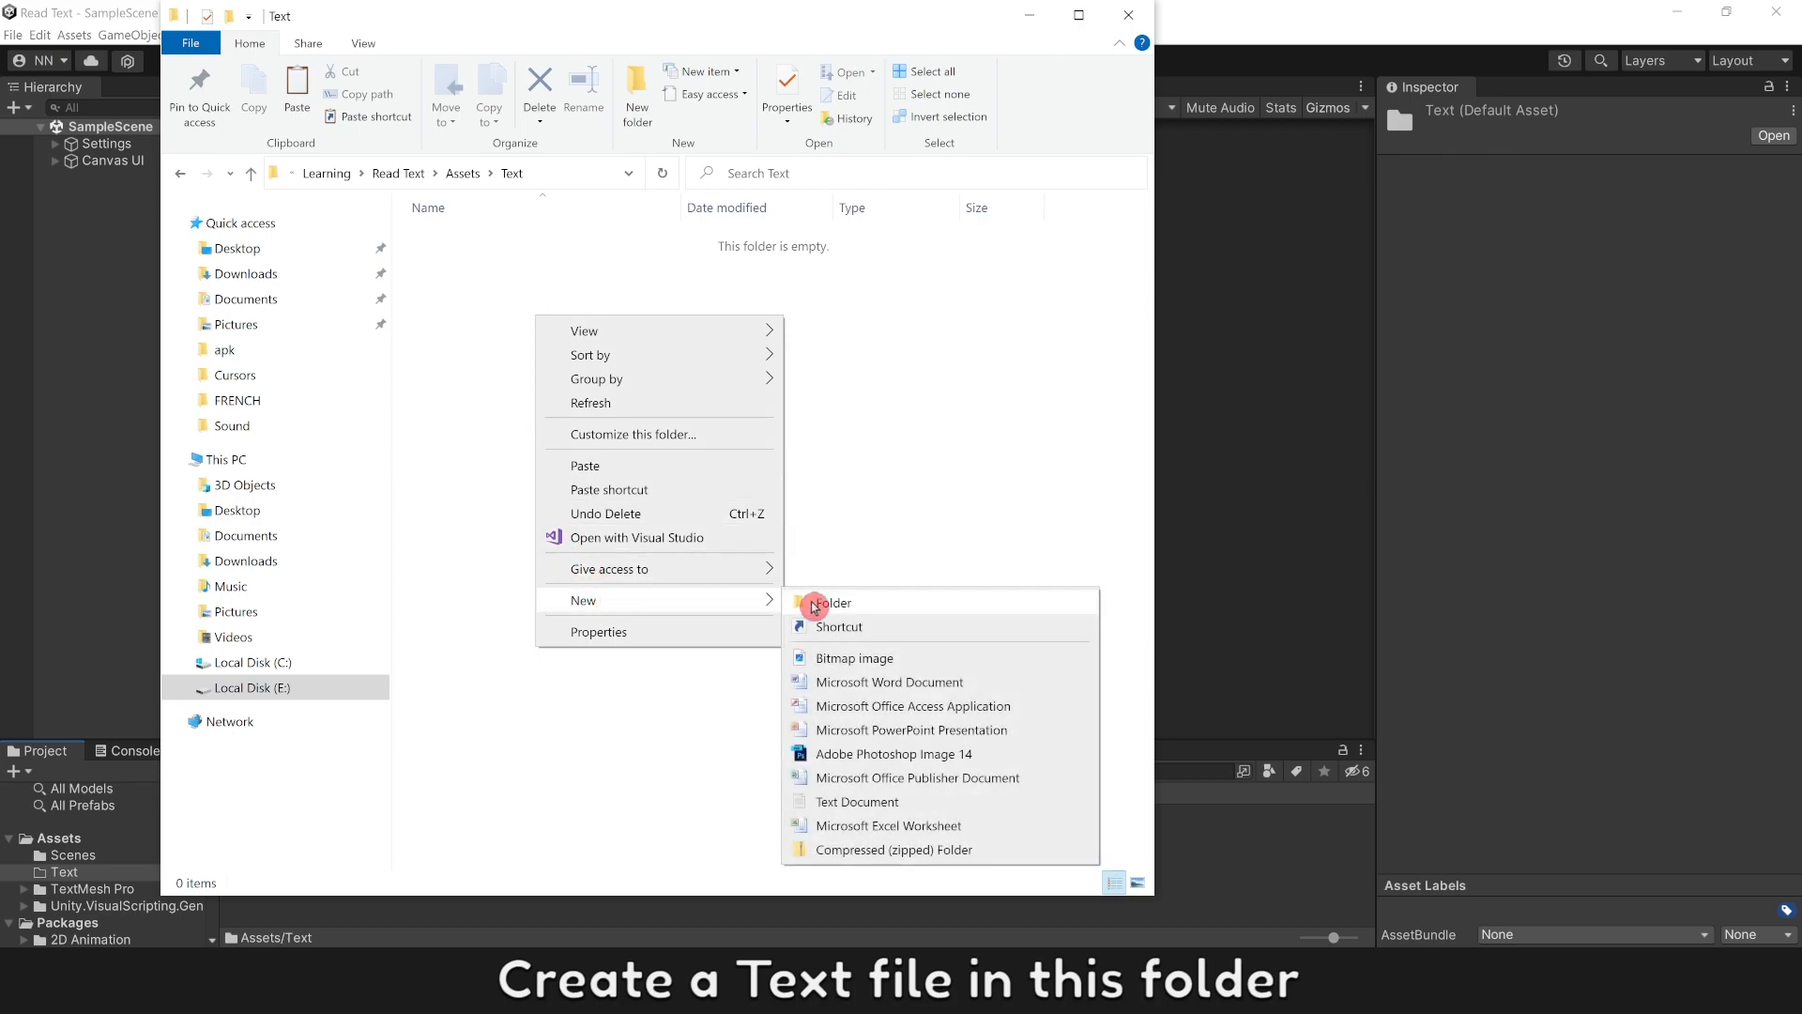
left_click(856, 801)
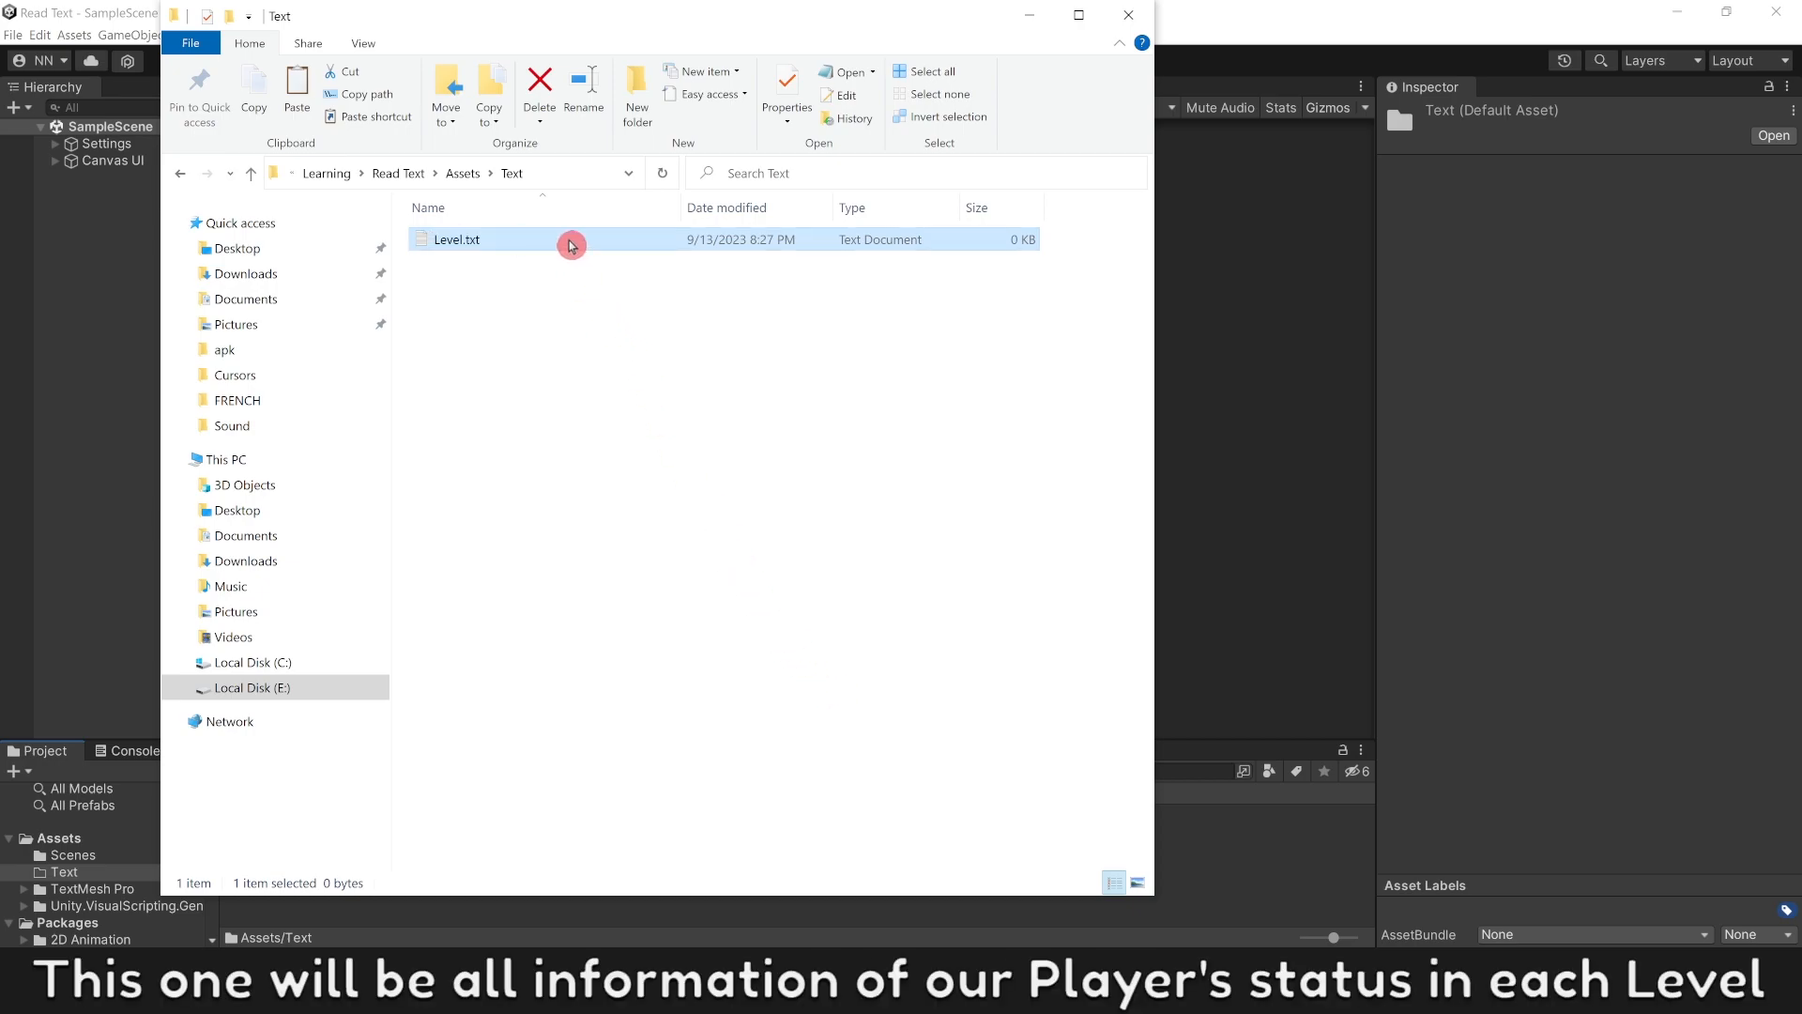
right_click(569, 244)
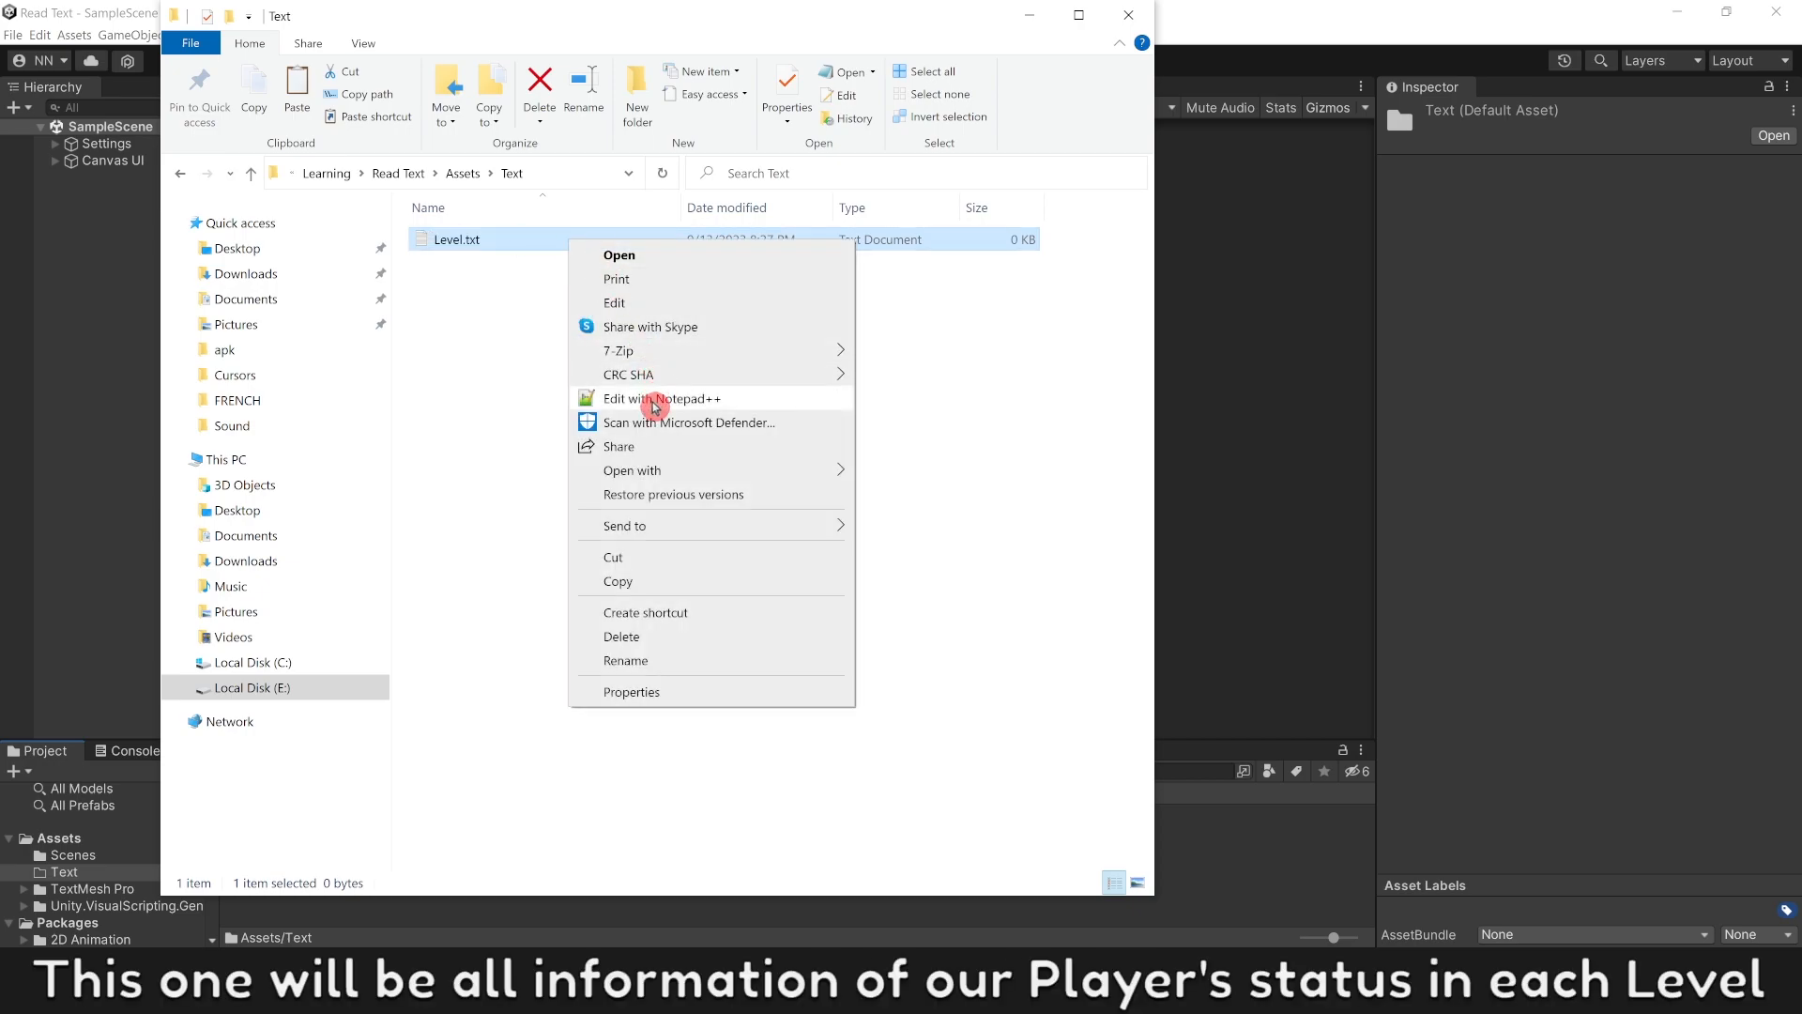
Step: Edit Level.txt in Notepad++ with a <Level 1> tag on the first line
left_click(662, 398)
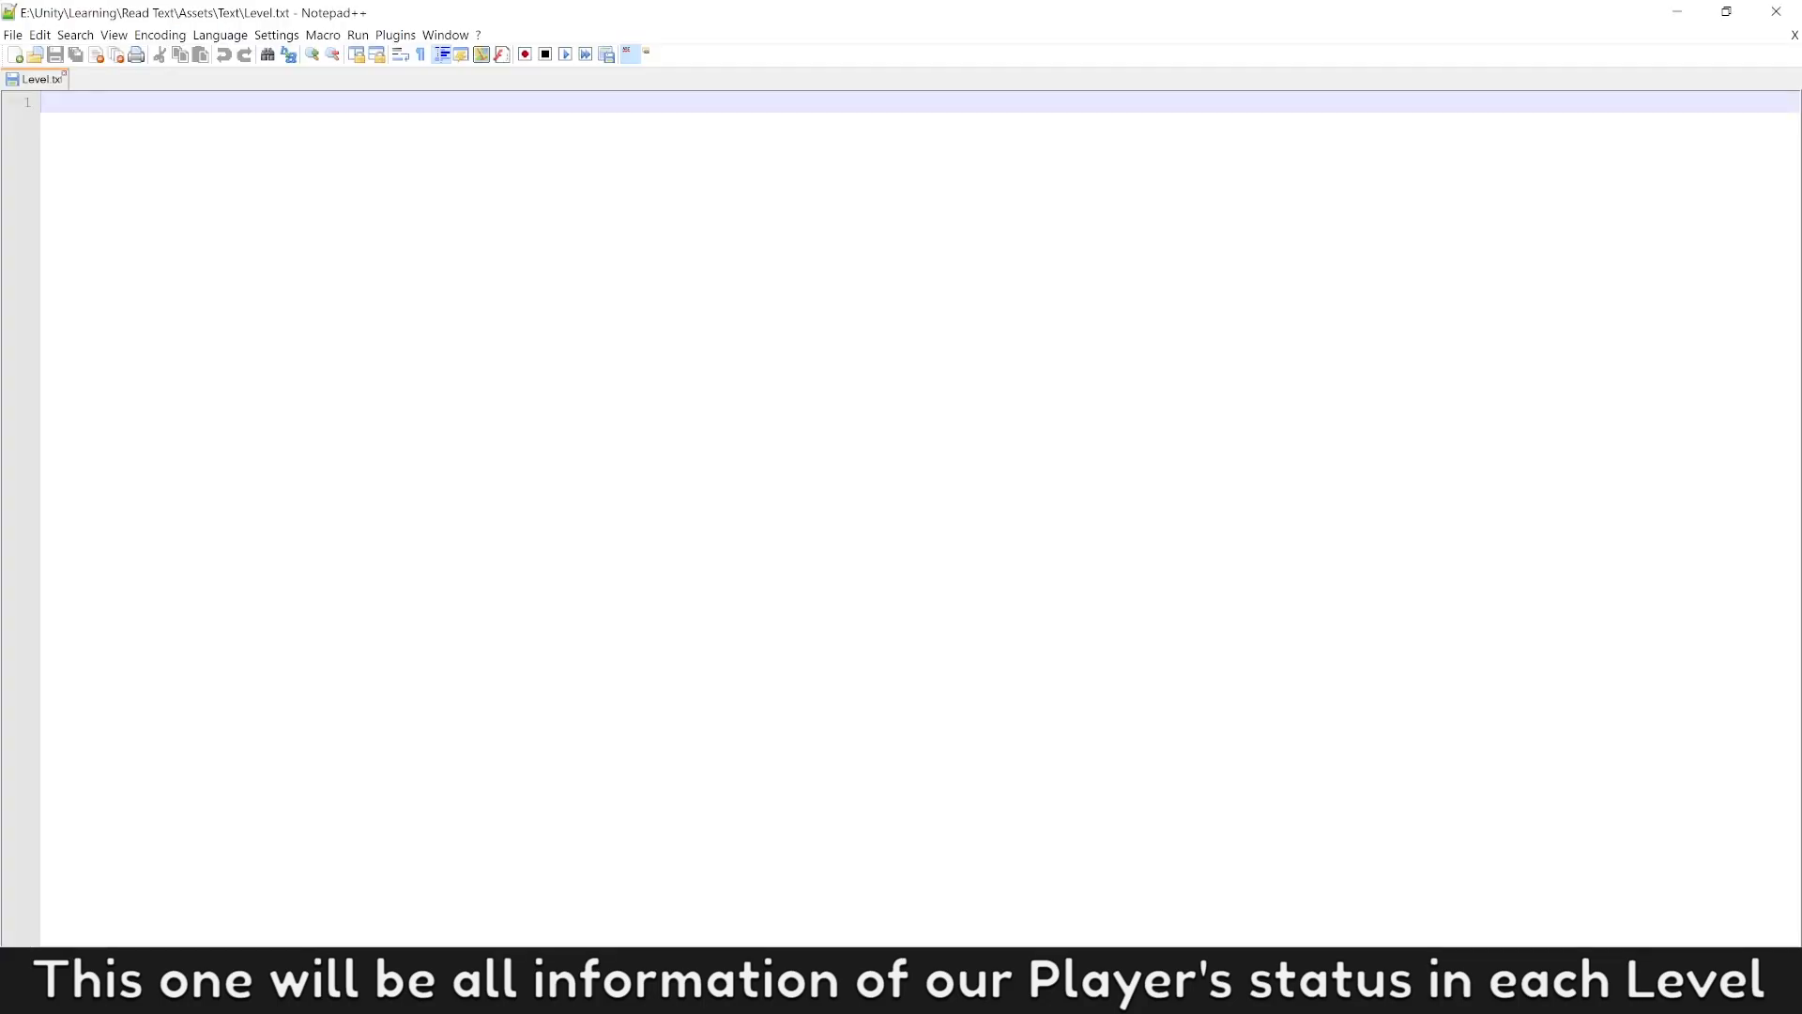
type("<>")
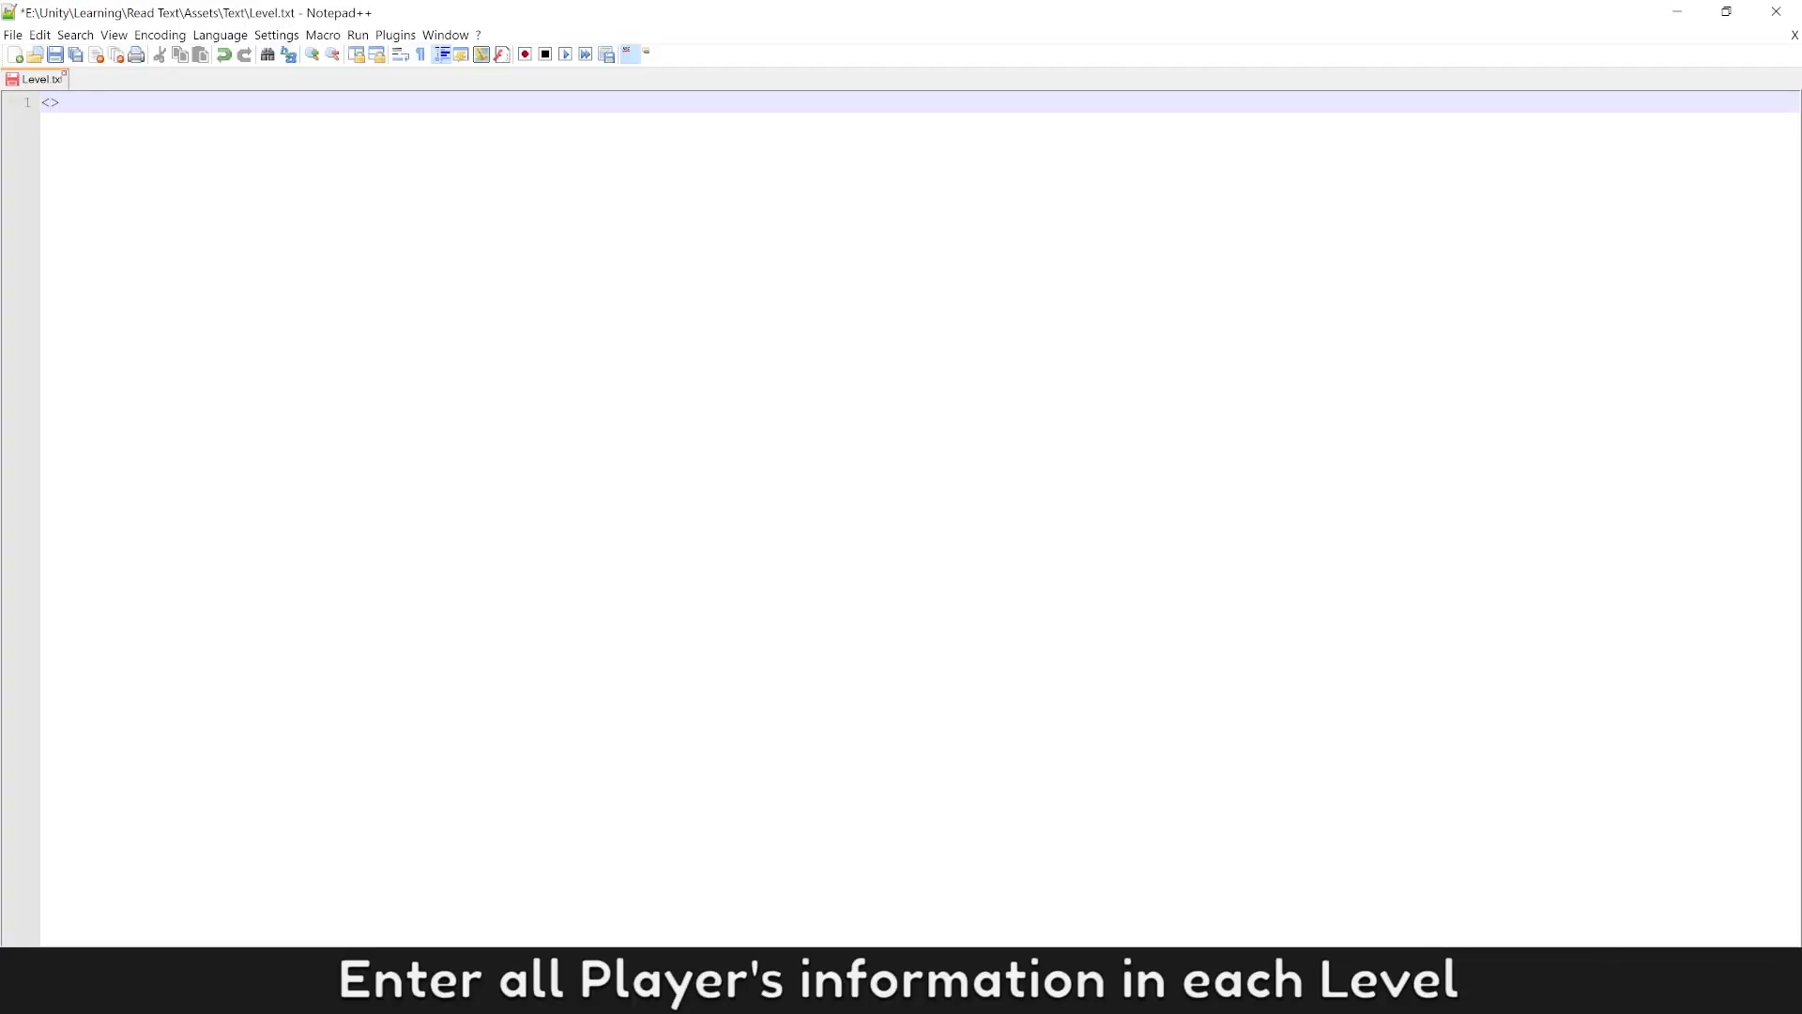
type("Level 1")
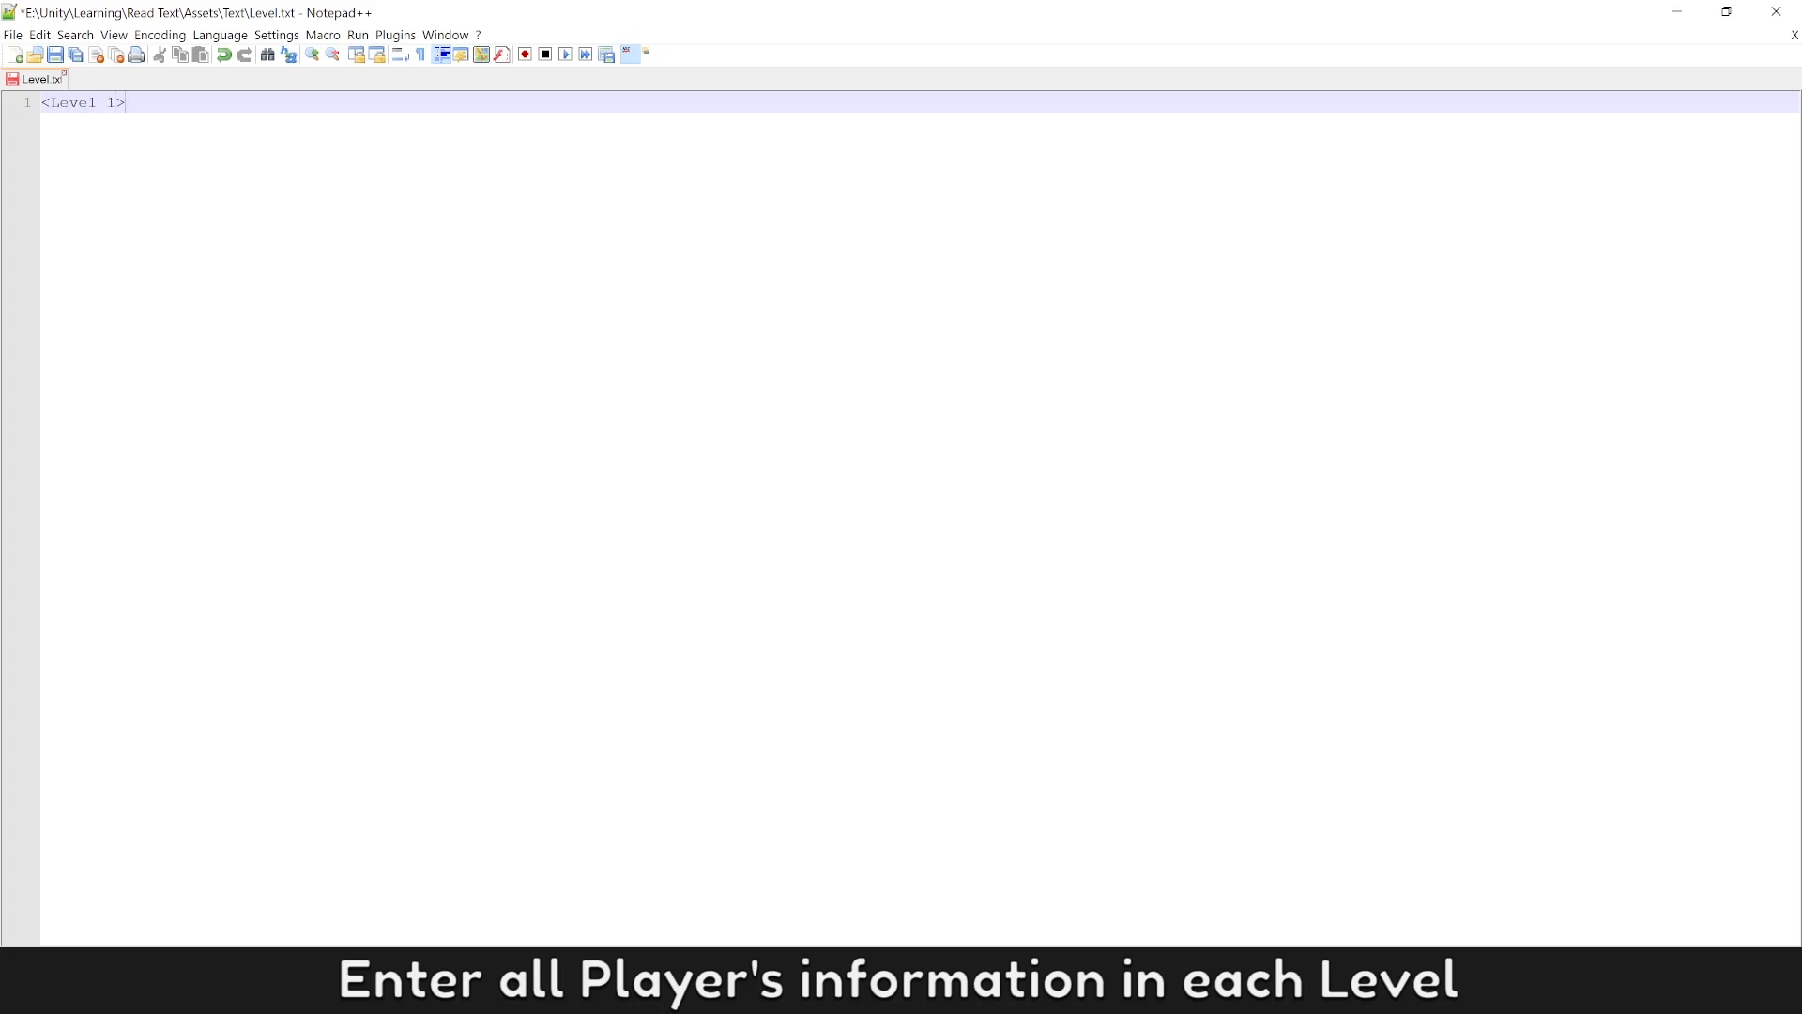
key("Enter")
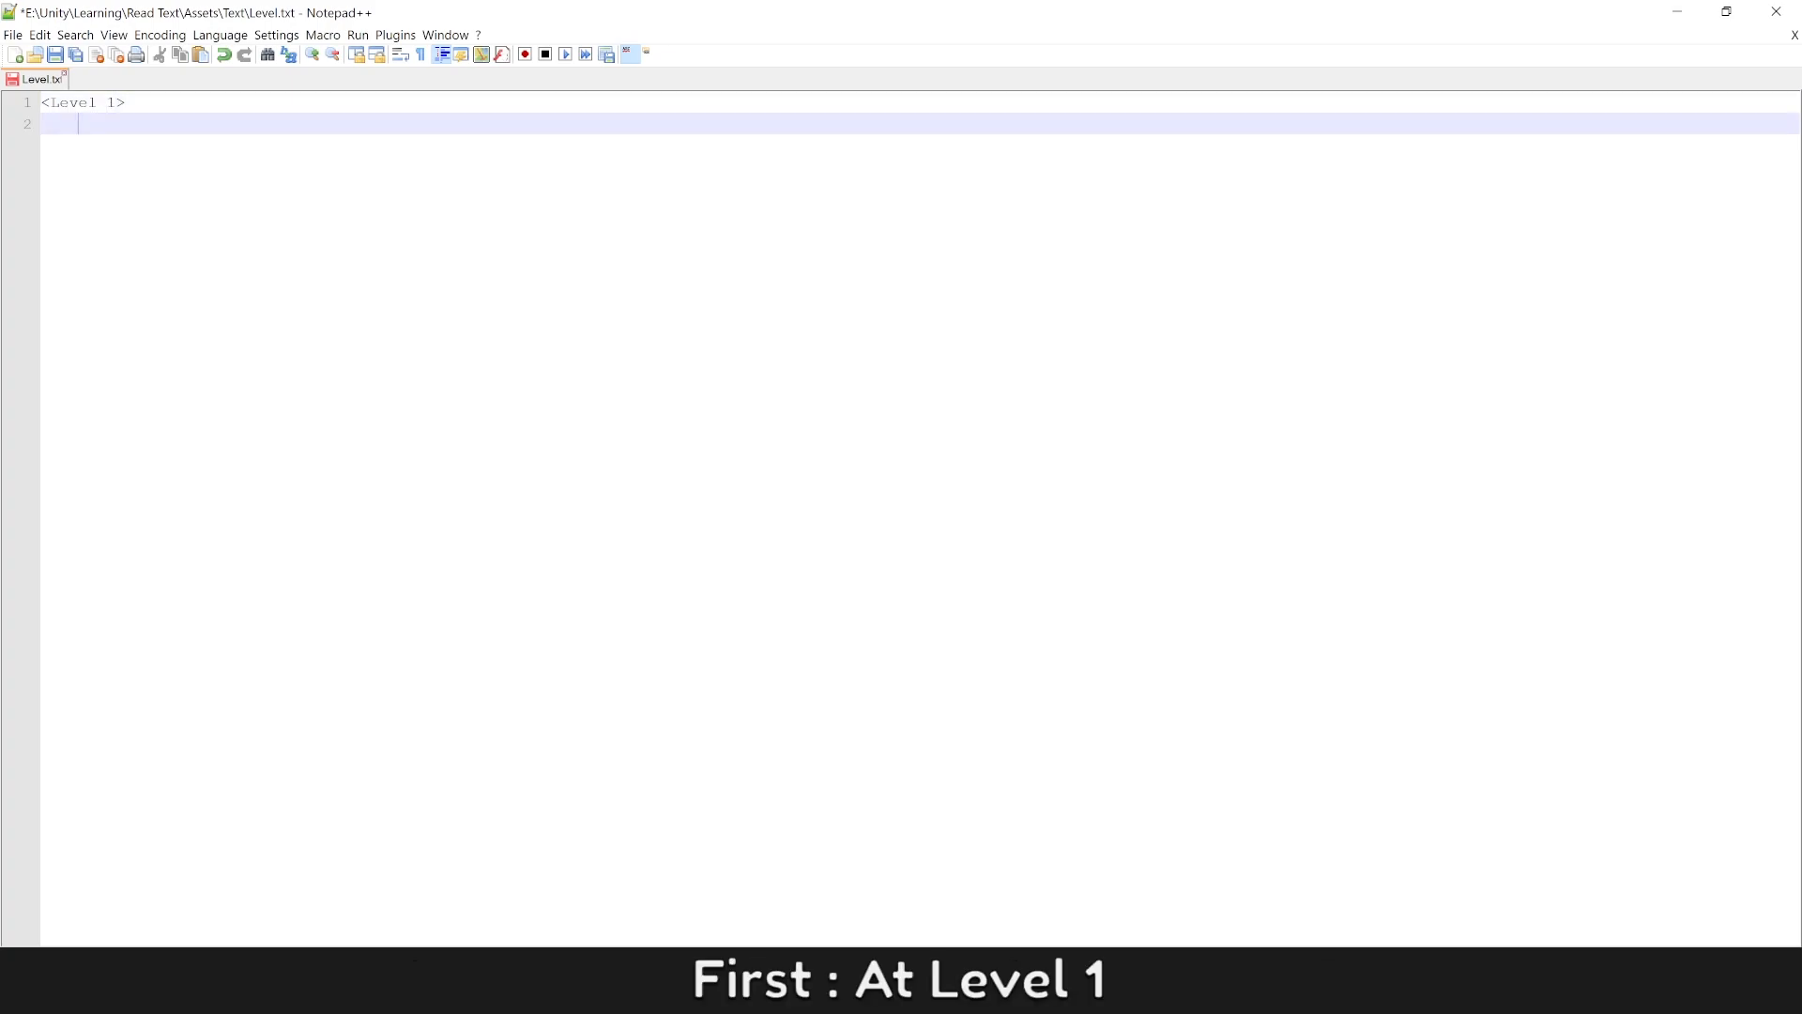
Step: Add <Hp>100</Hp>, <Mana>10</Mana> and <Attack> tag entries for Level 1
type("<Hp>")
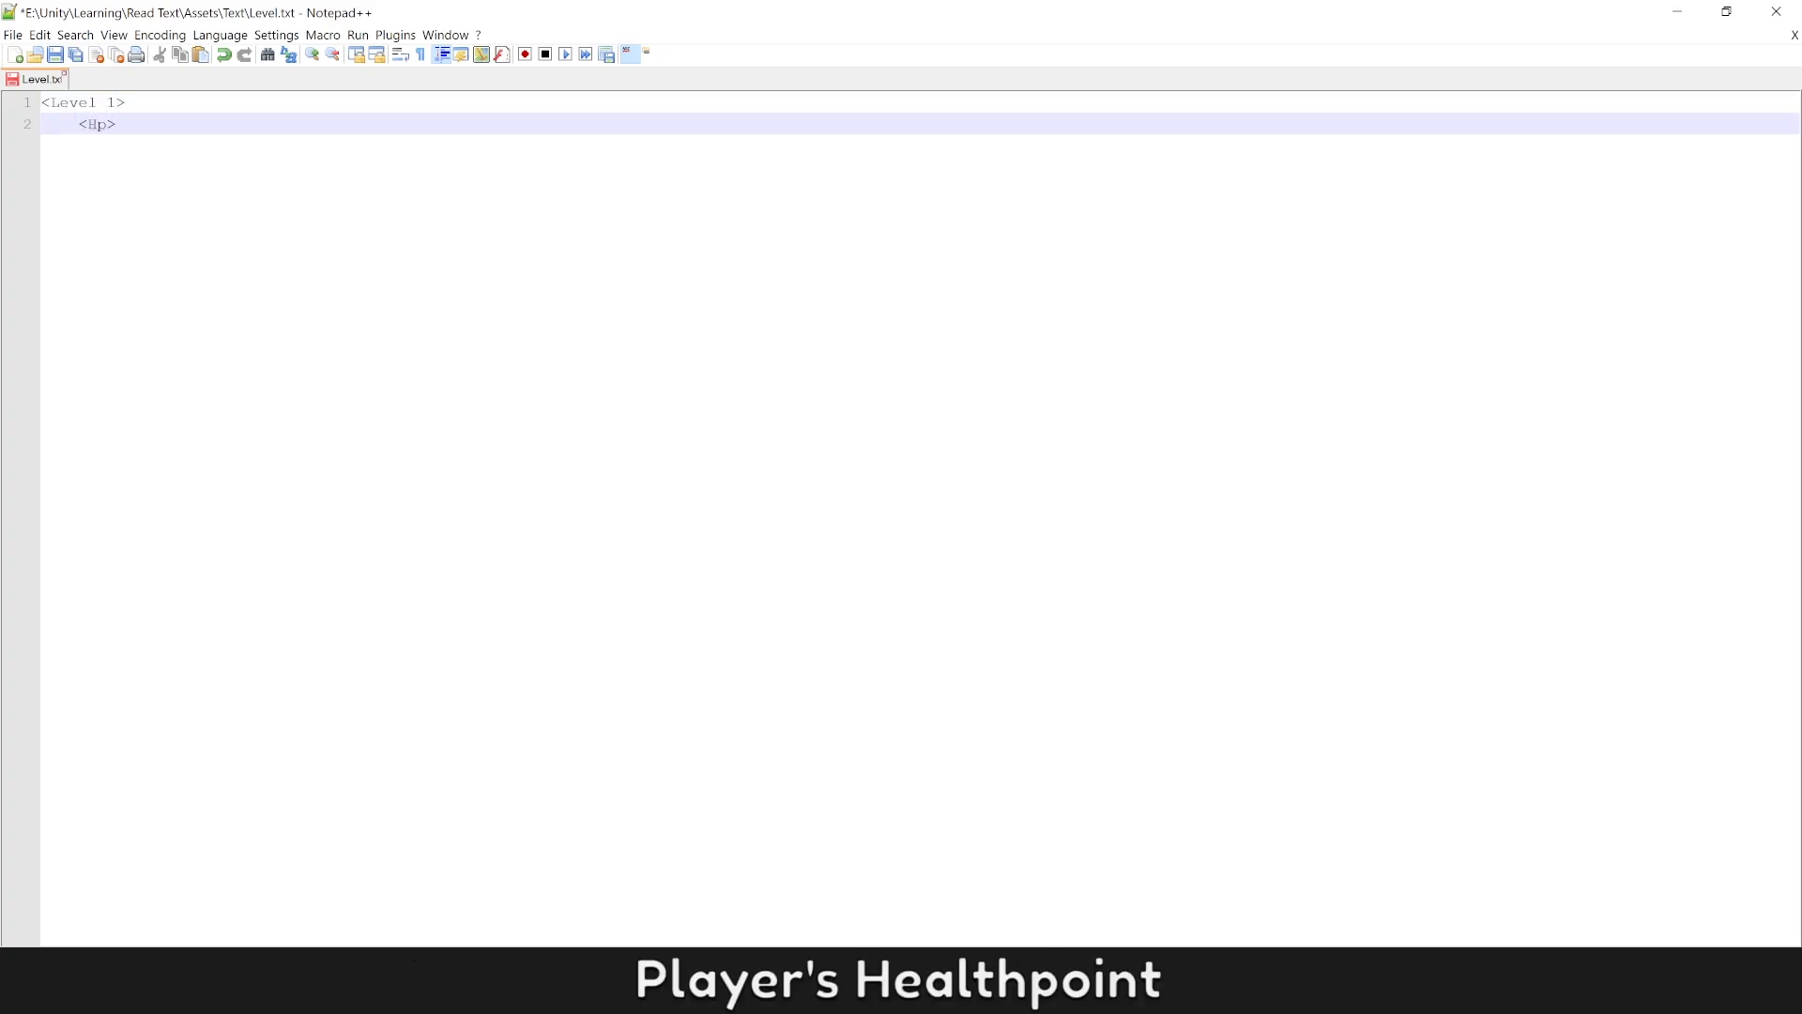
type("</Hp>")
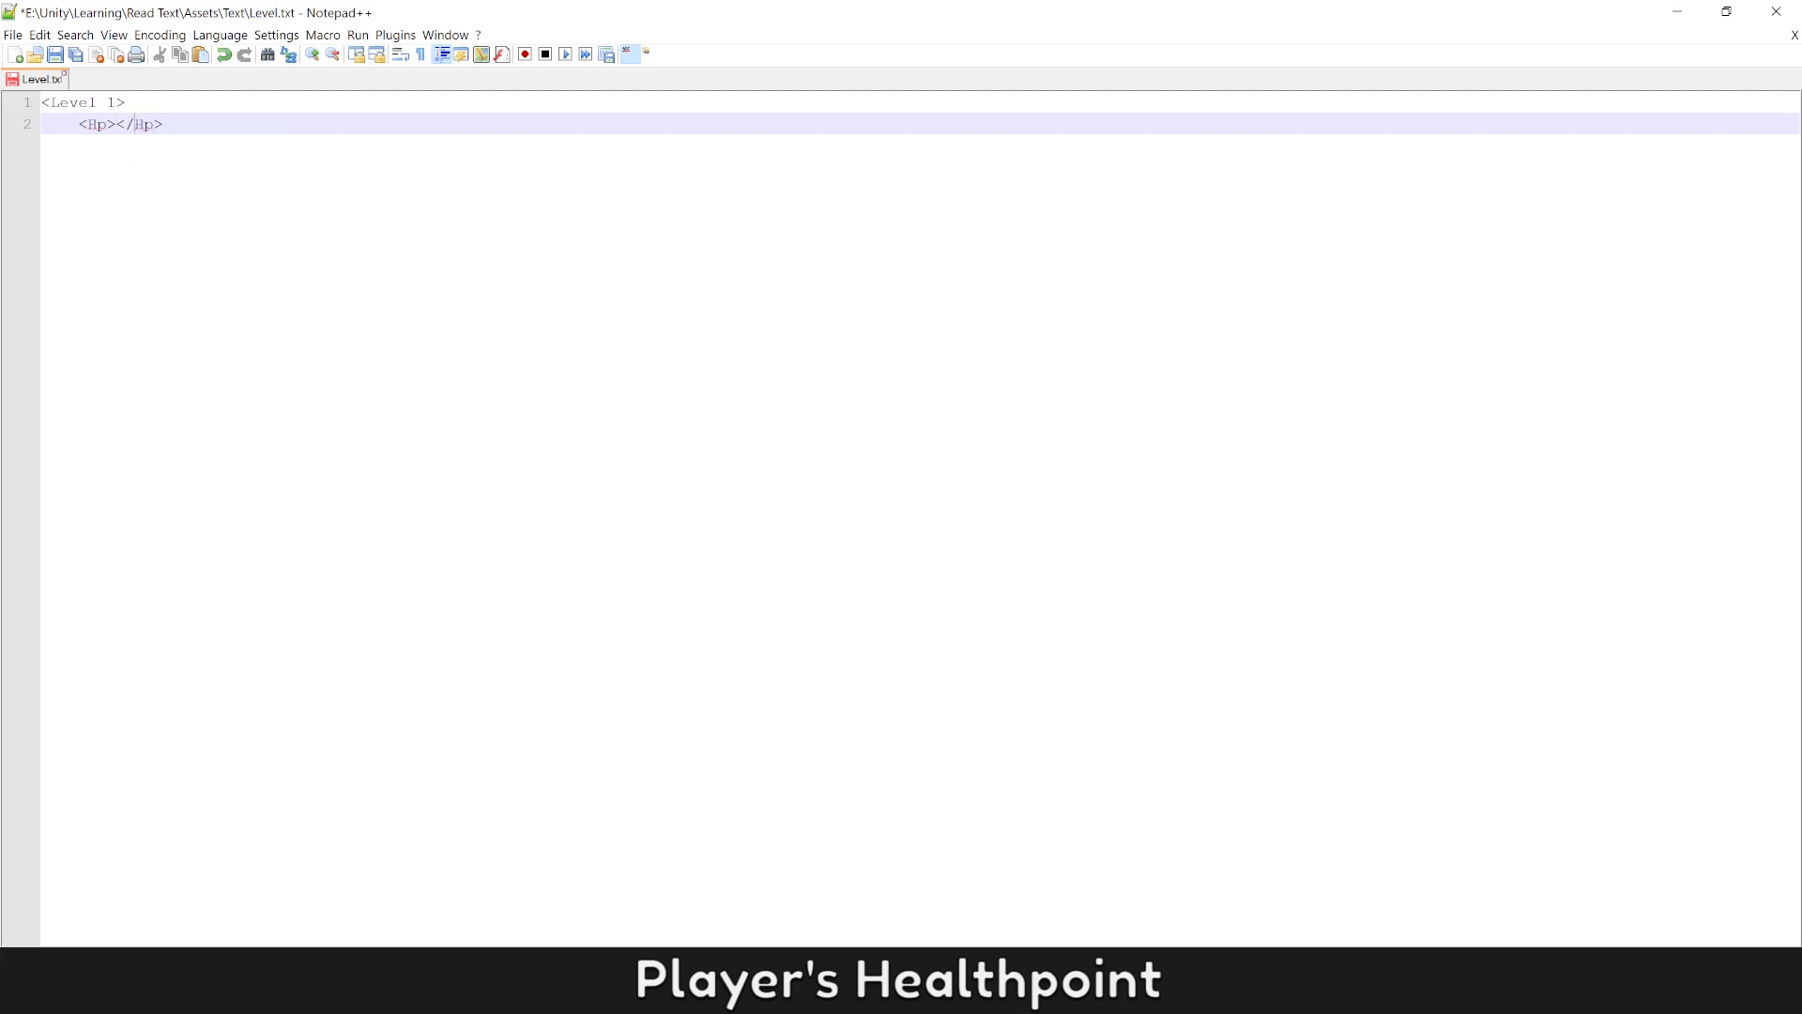
type("100")
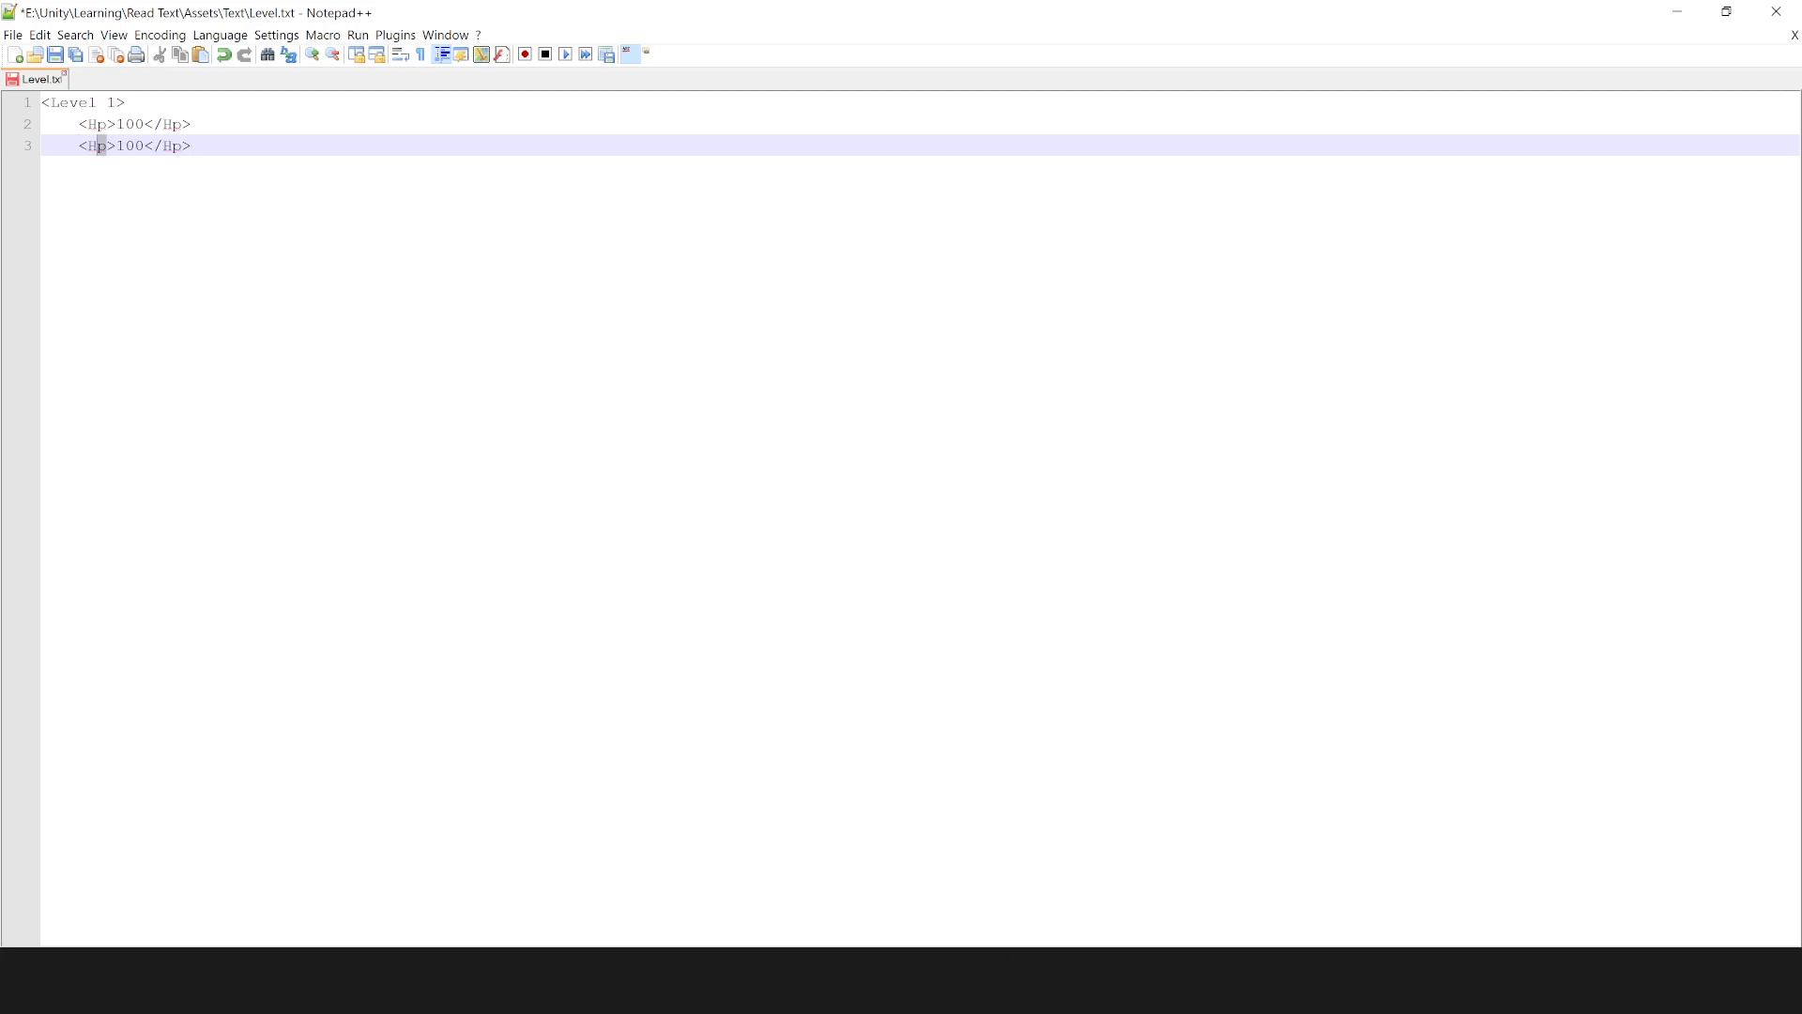
type("Mana")
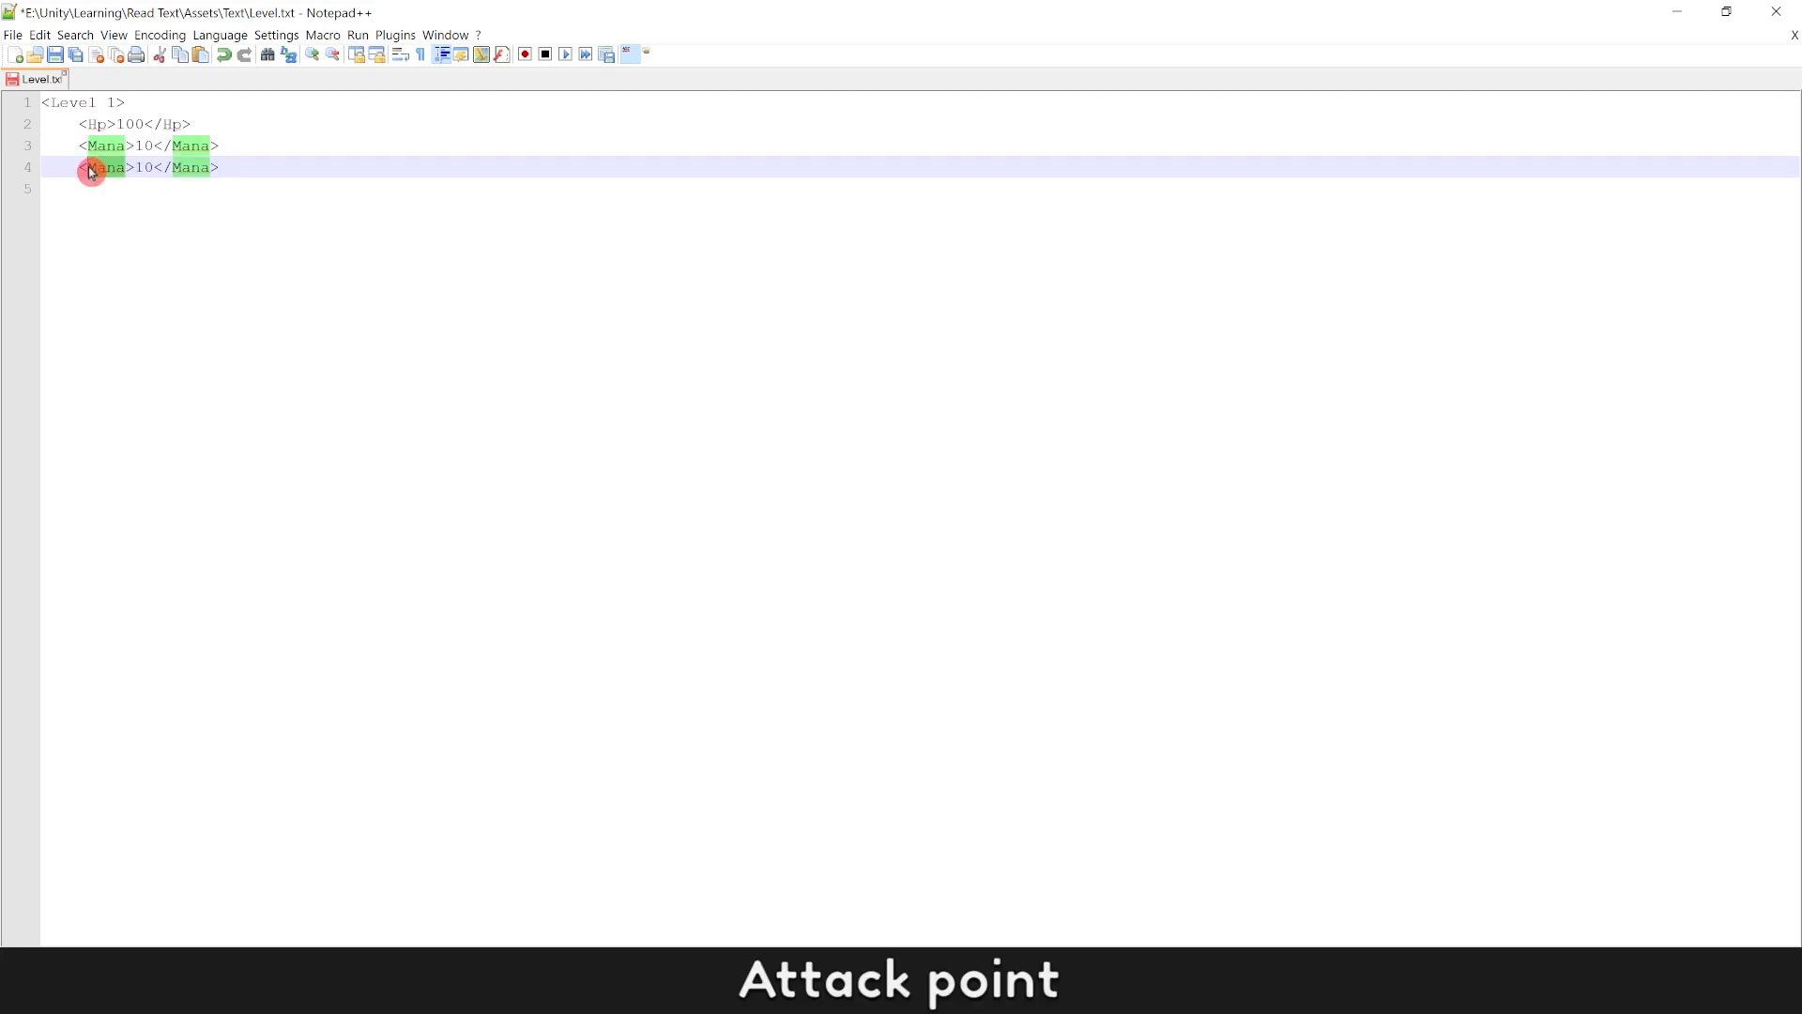
type("Attack>5</Attack>")
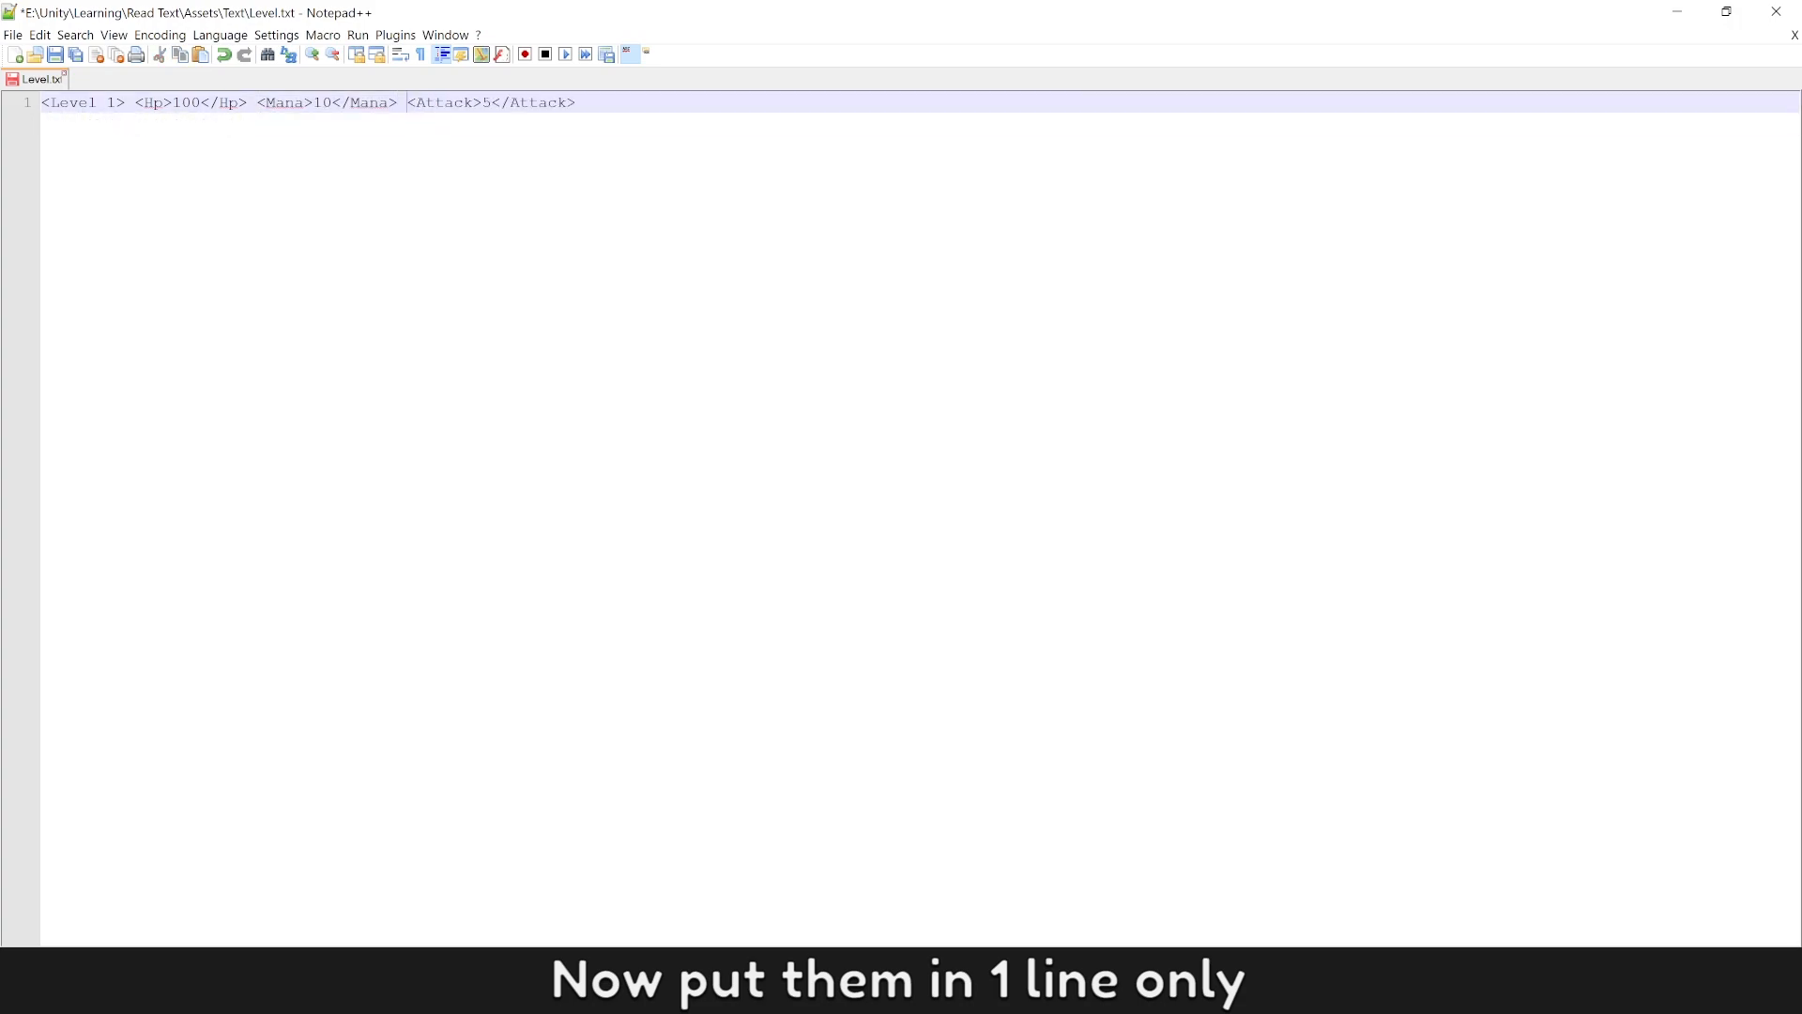
Step: Duplicate the Level 1 line into Level 2 and 3 entries with edited values plus placeholder '...' lines
key("ctrl+s")
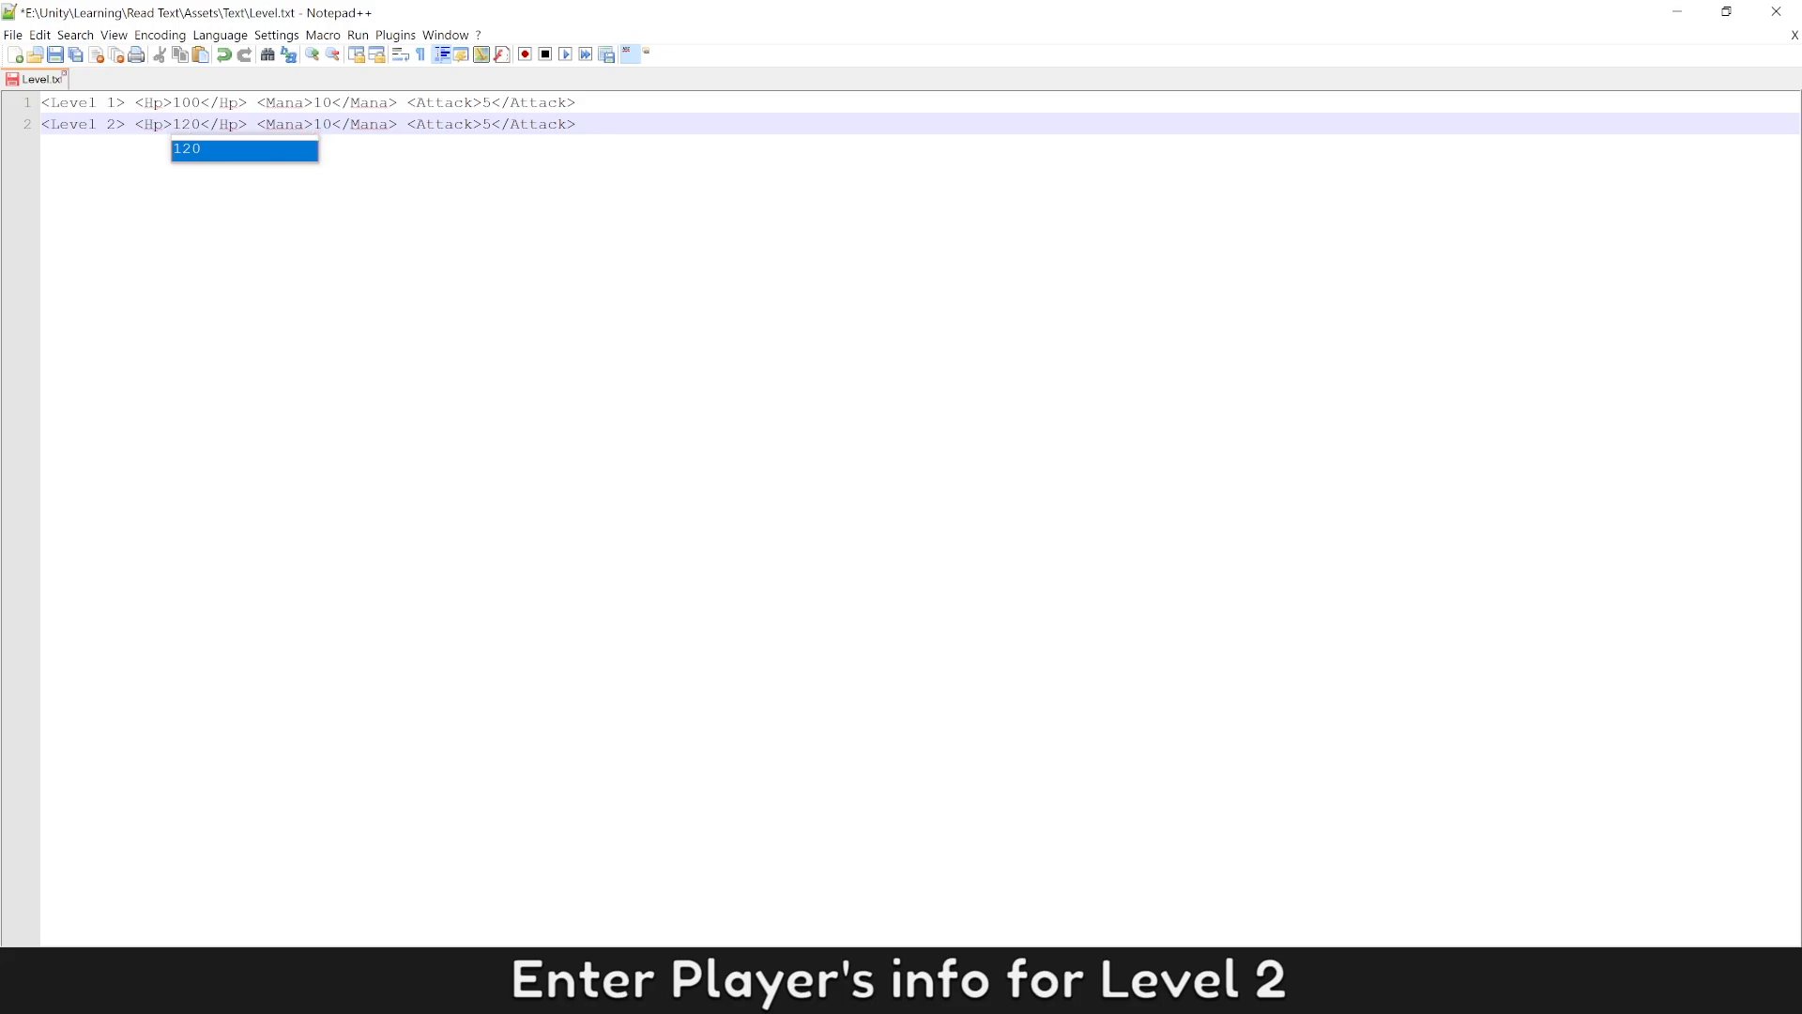
type("2")
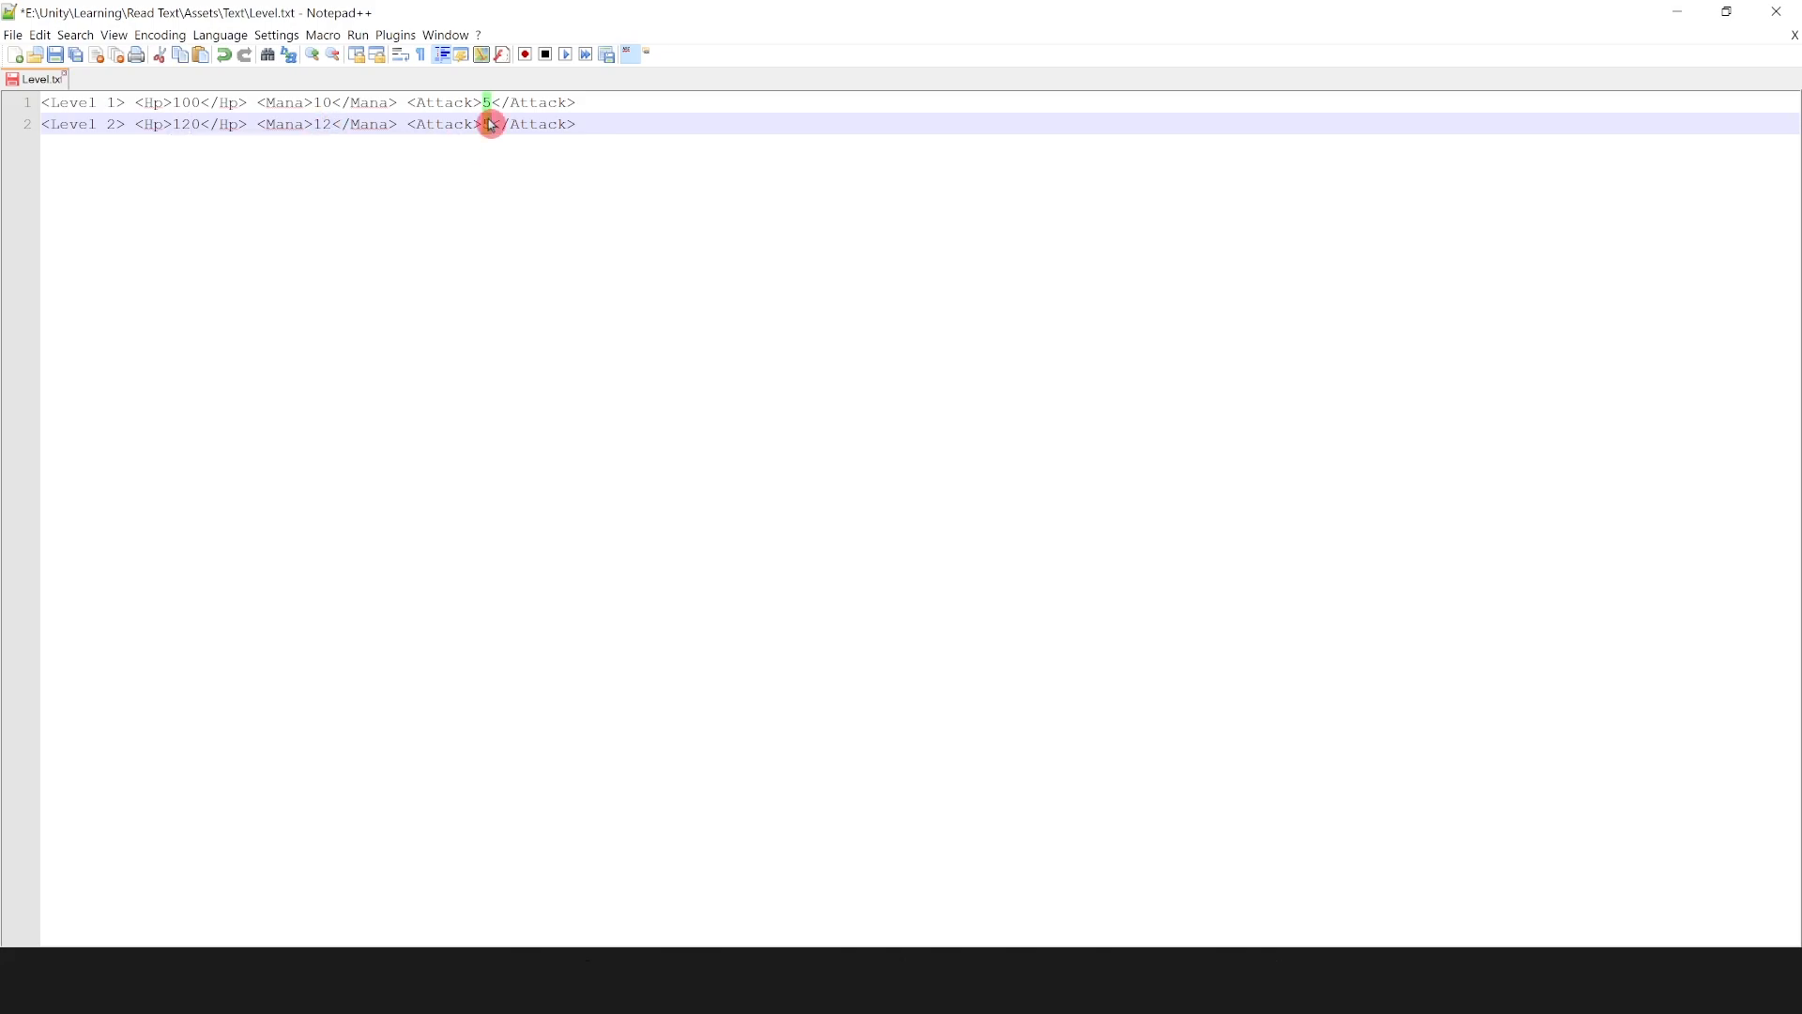
type("6")
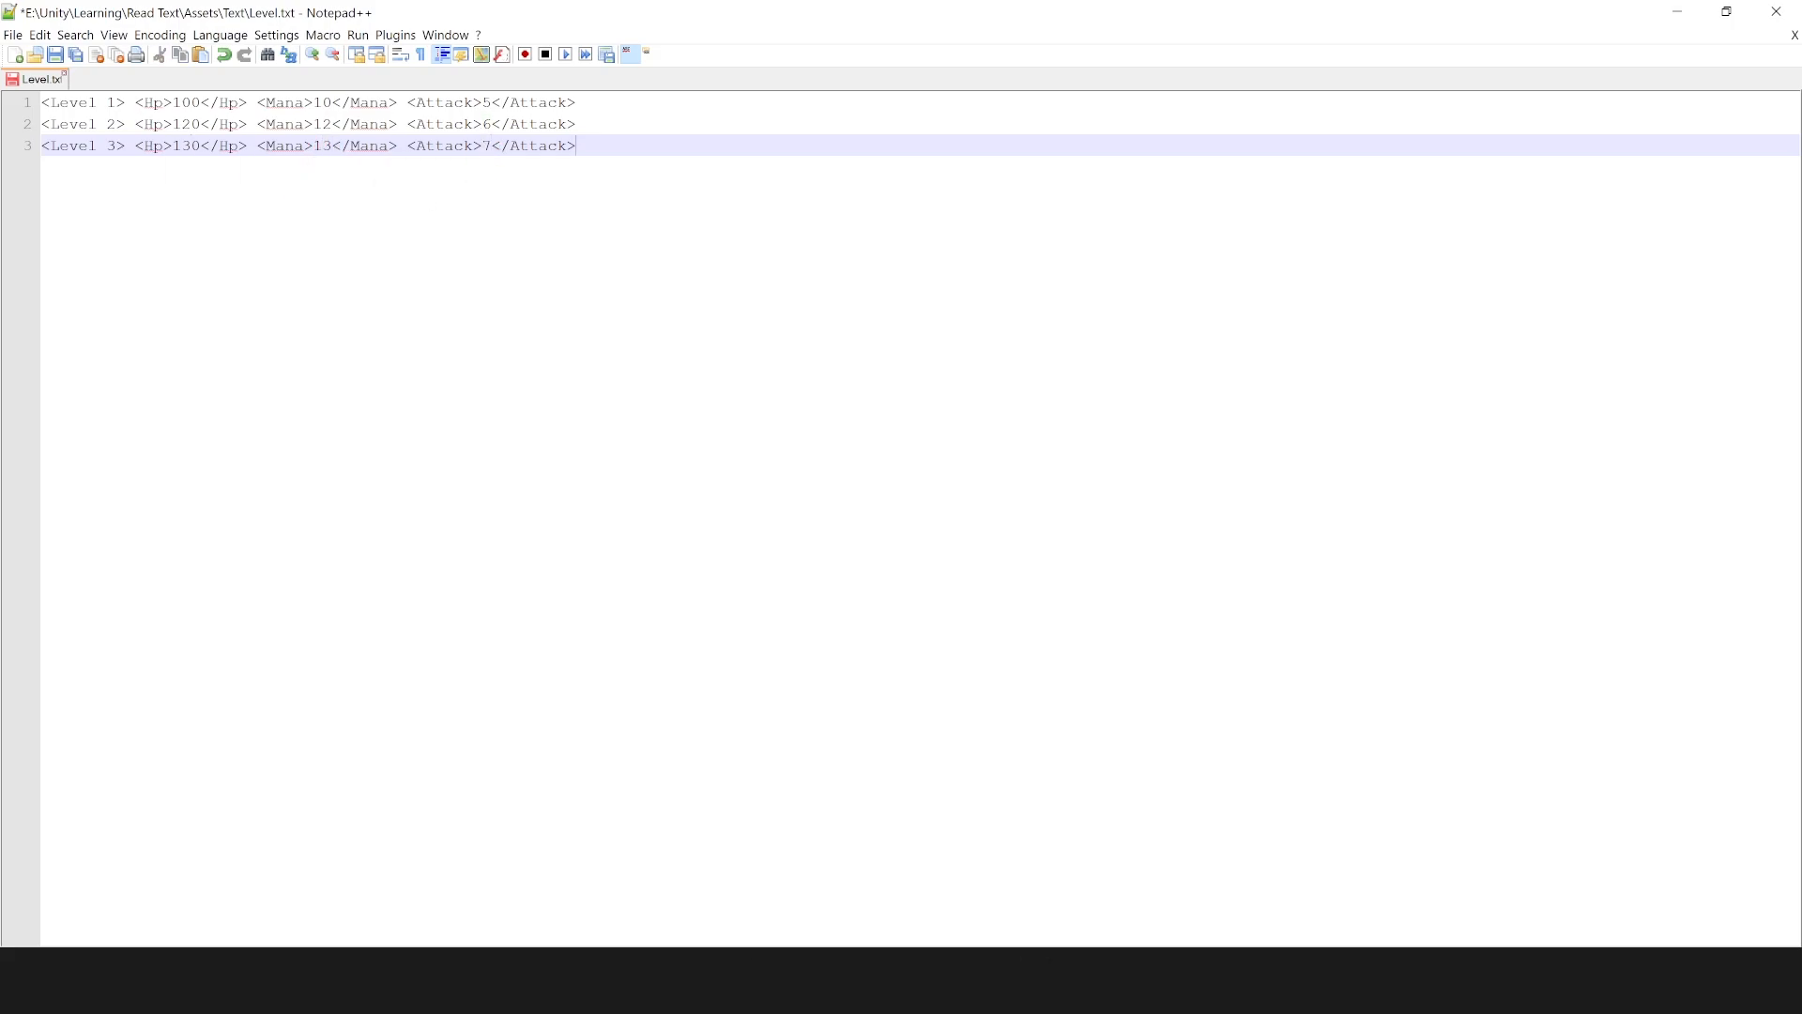
type("...")
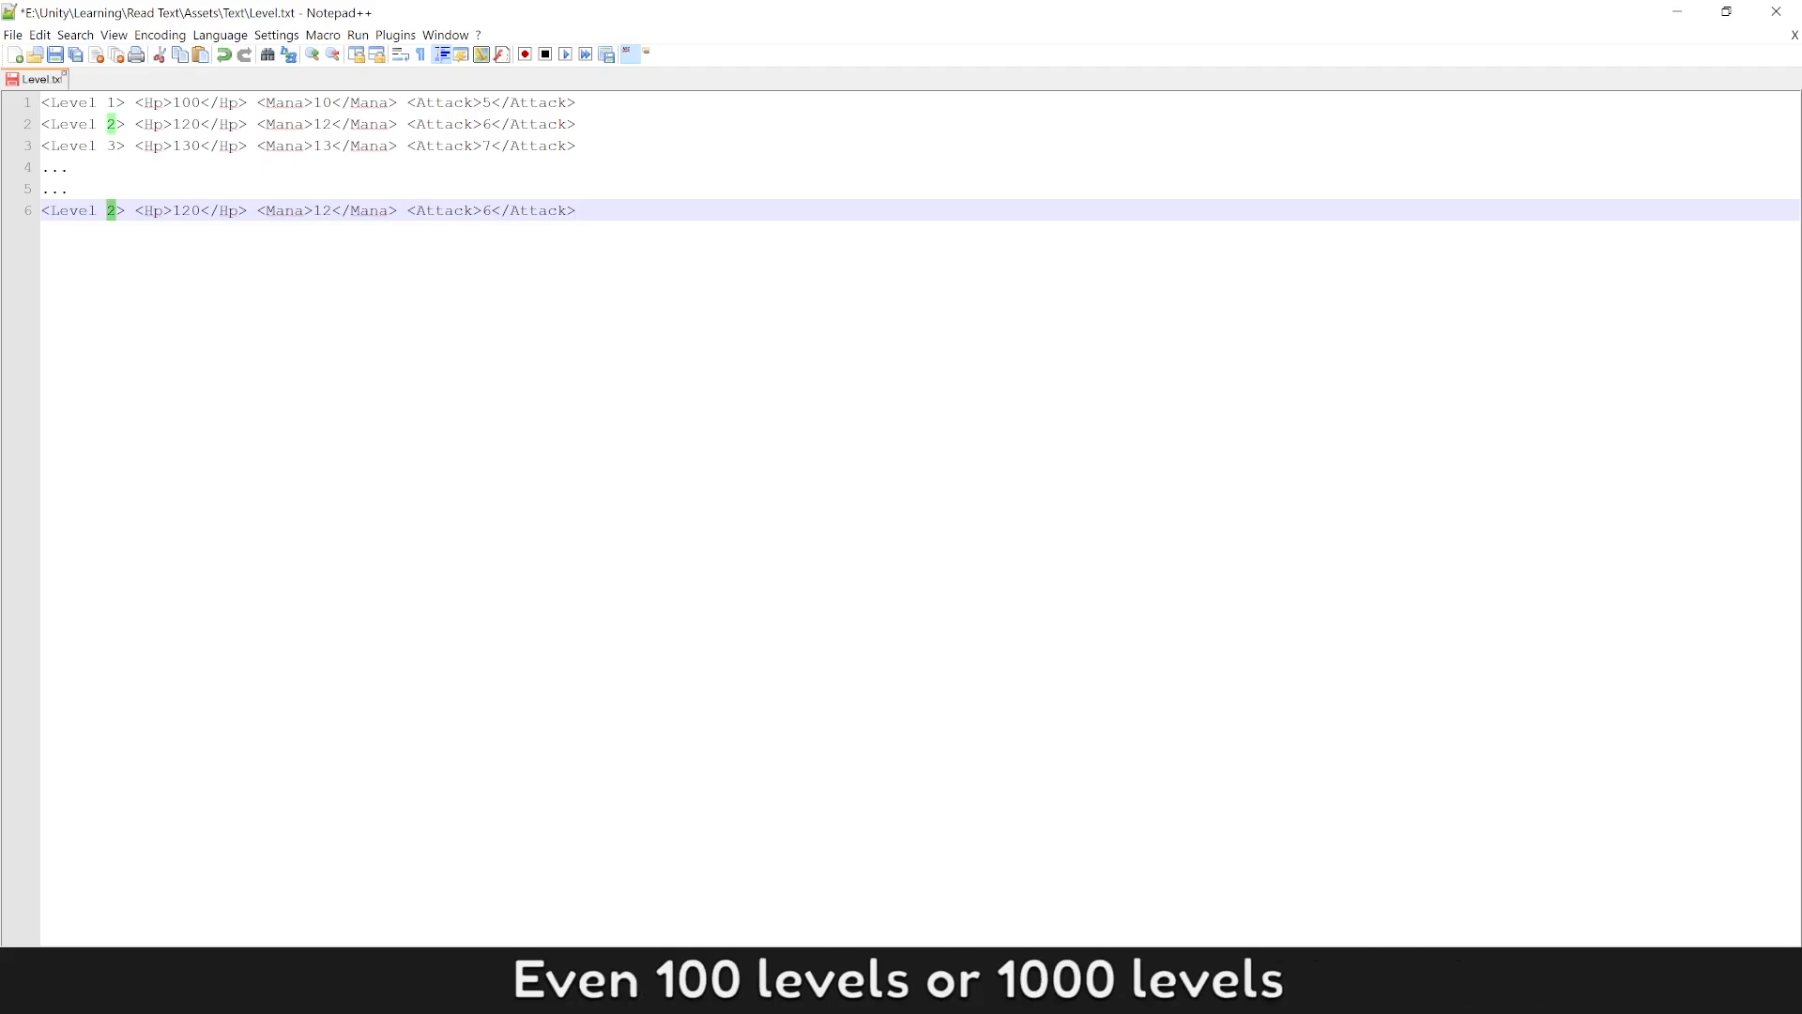
Step: Add a Level 100 entry with Hp 1200 and Mana 500
type("100")
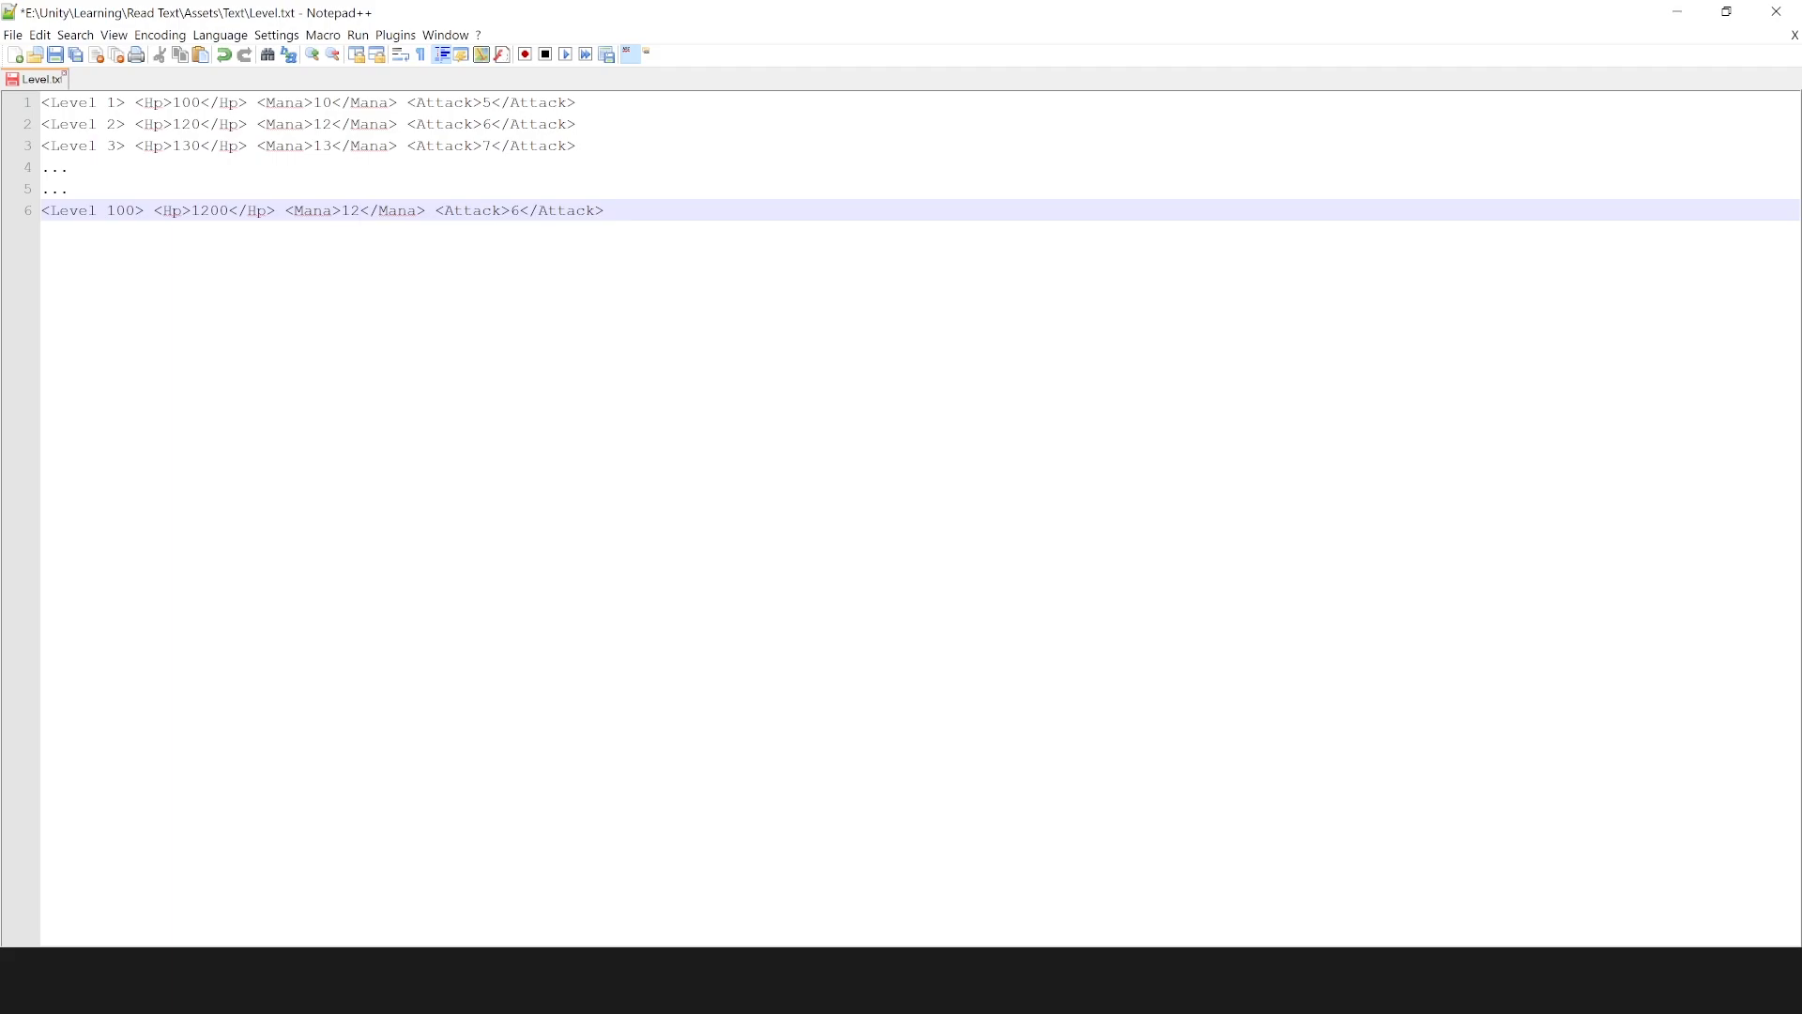
type("500")
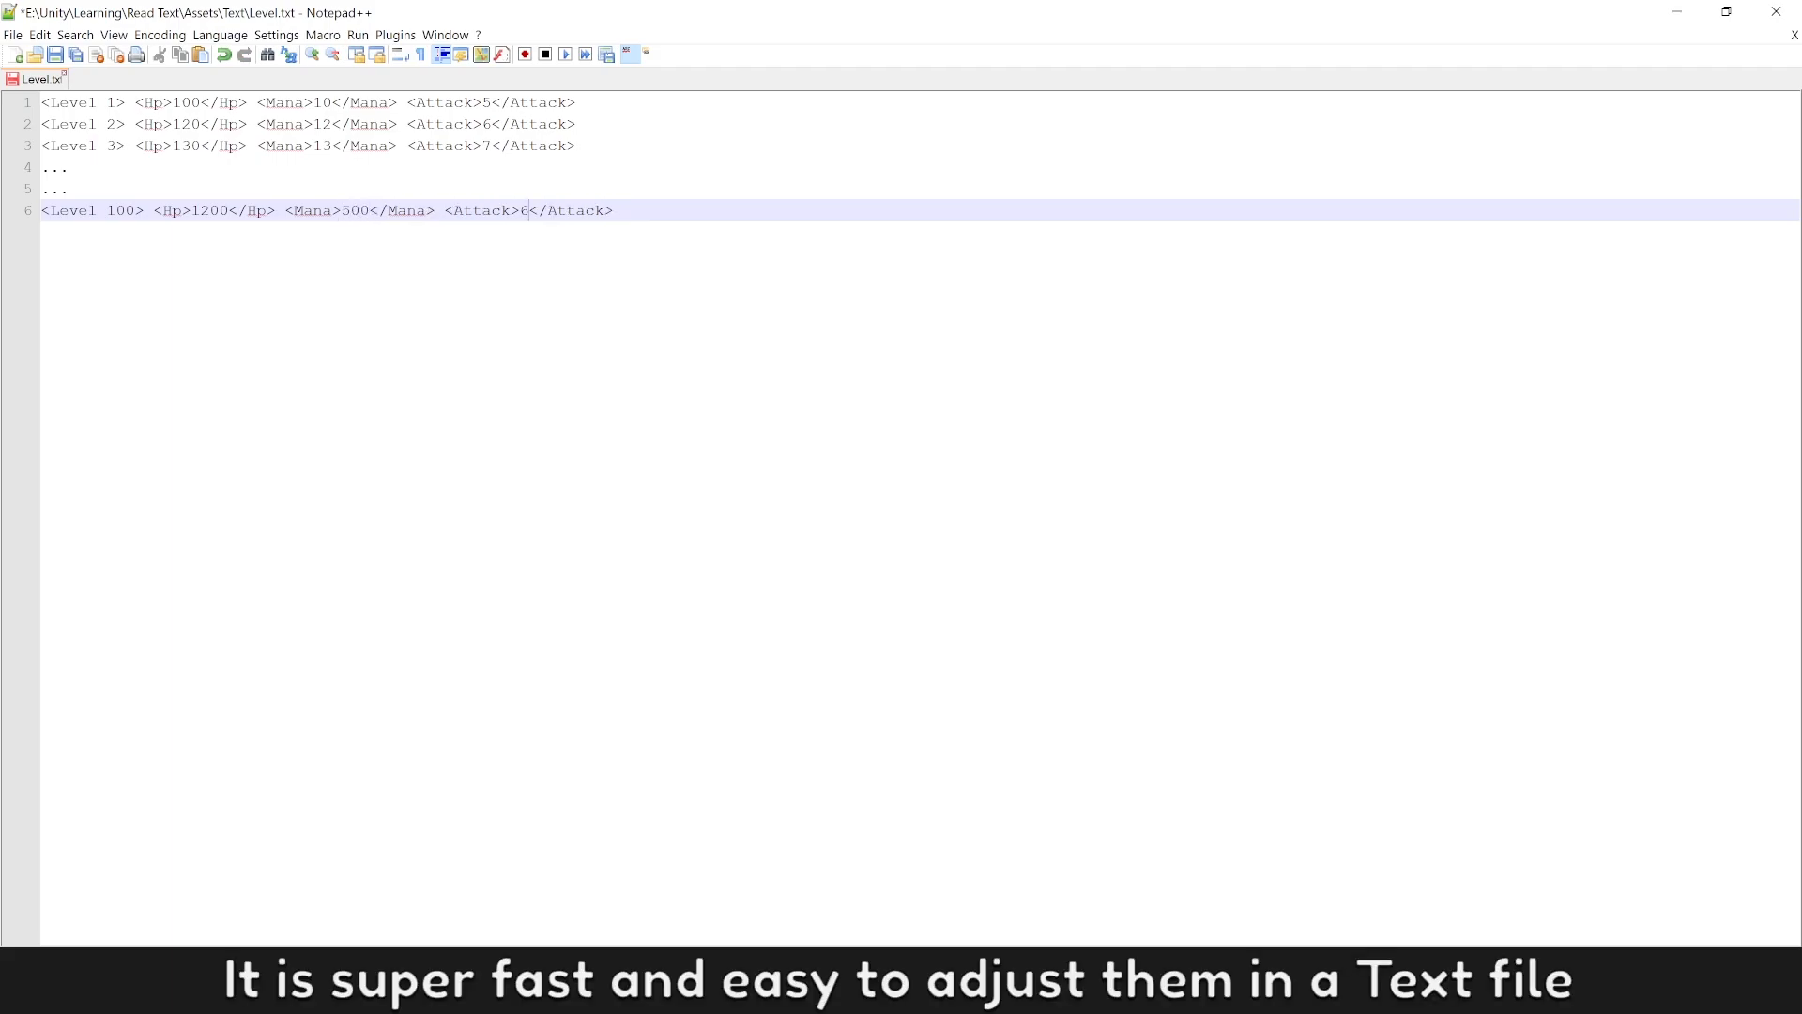
type("00")
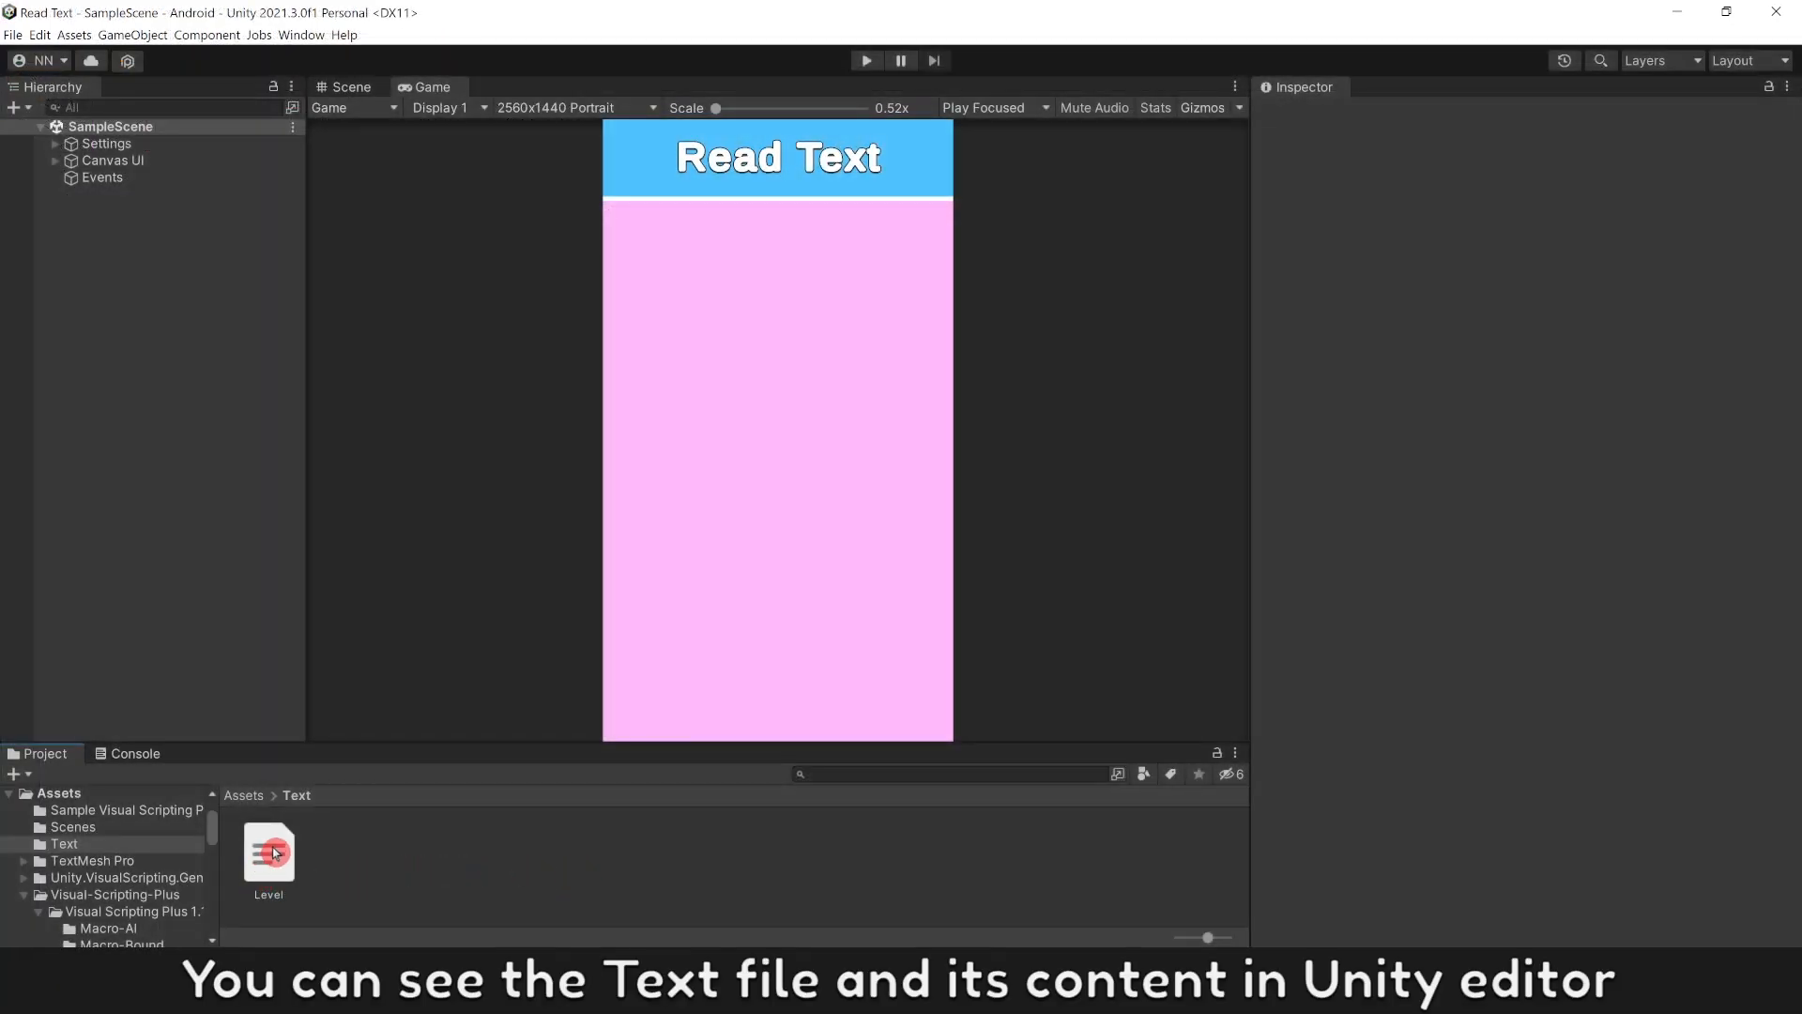
Step: Create an empty scene object named Events
left_click(269, 856)
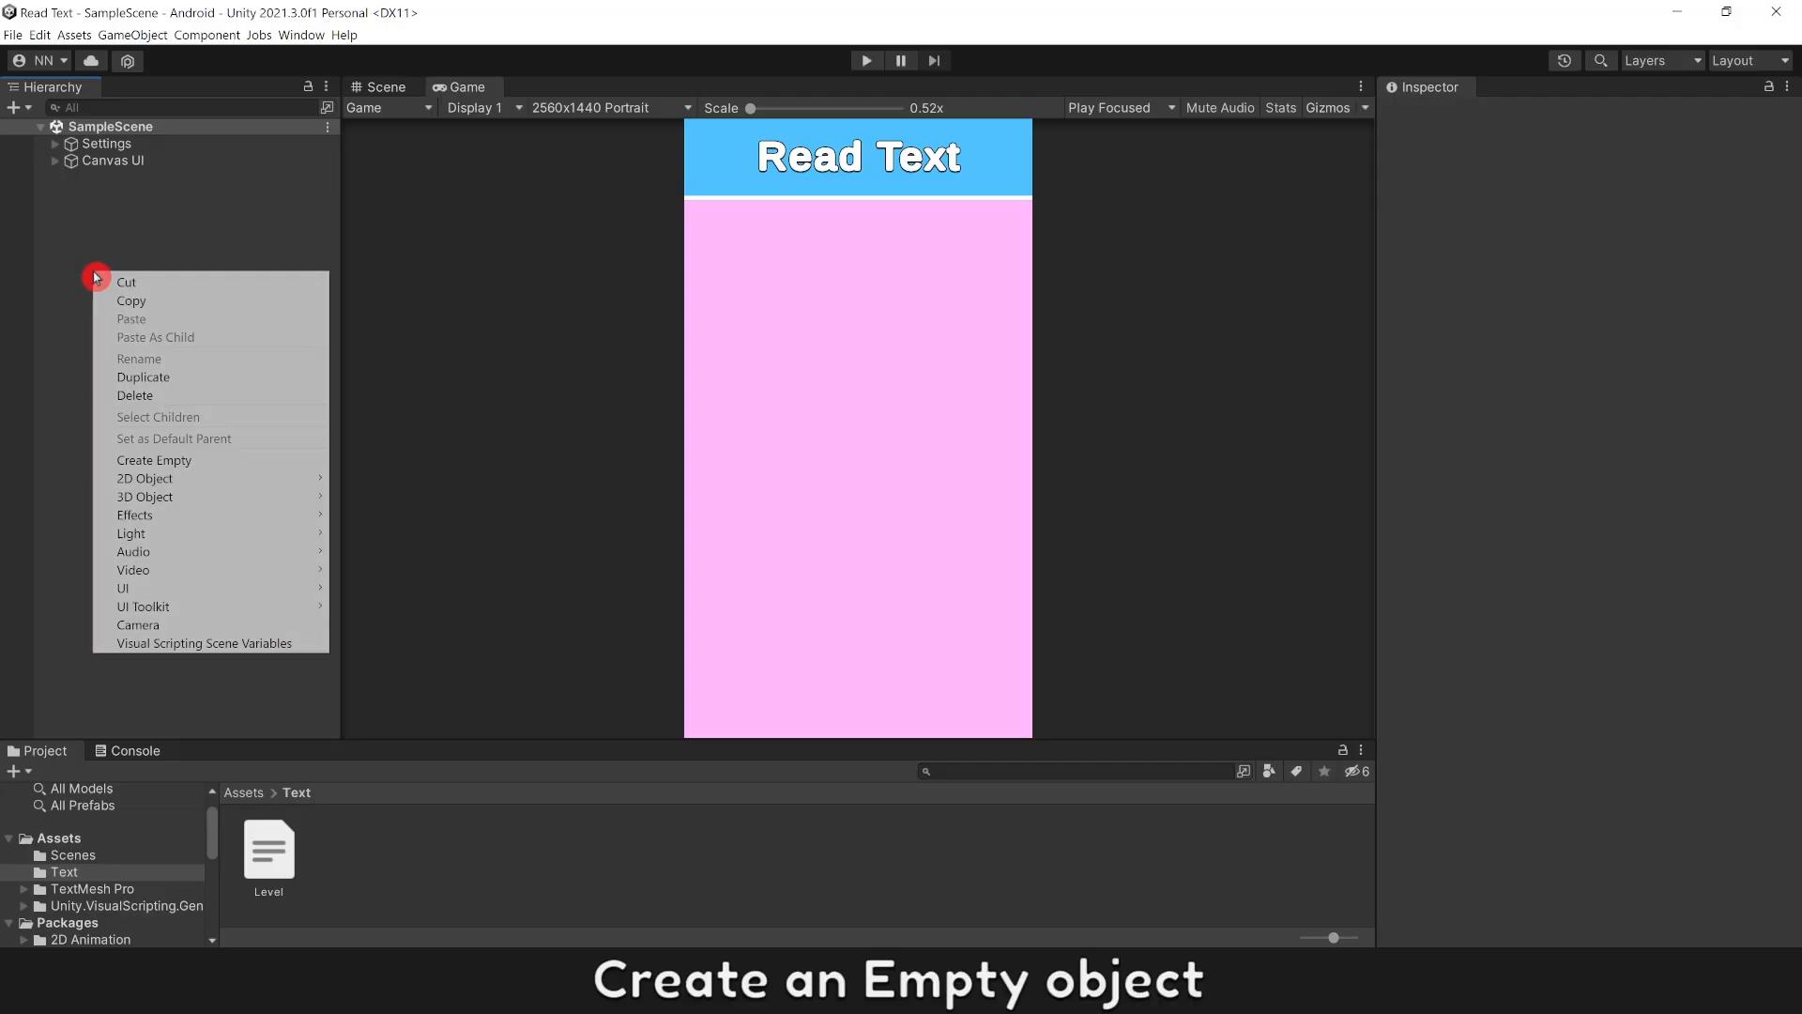
left_click(154, 460)
type("Events")
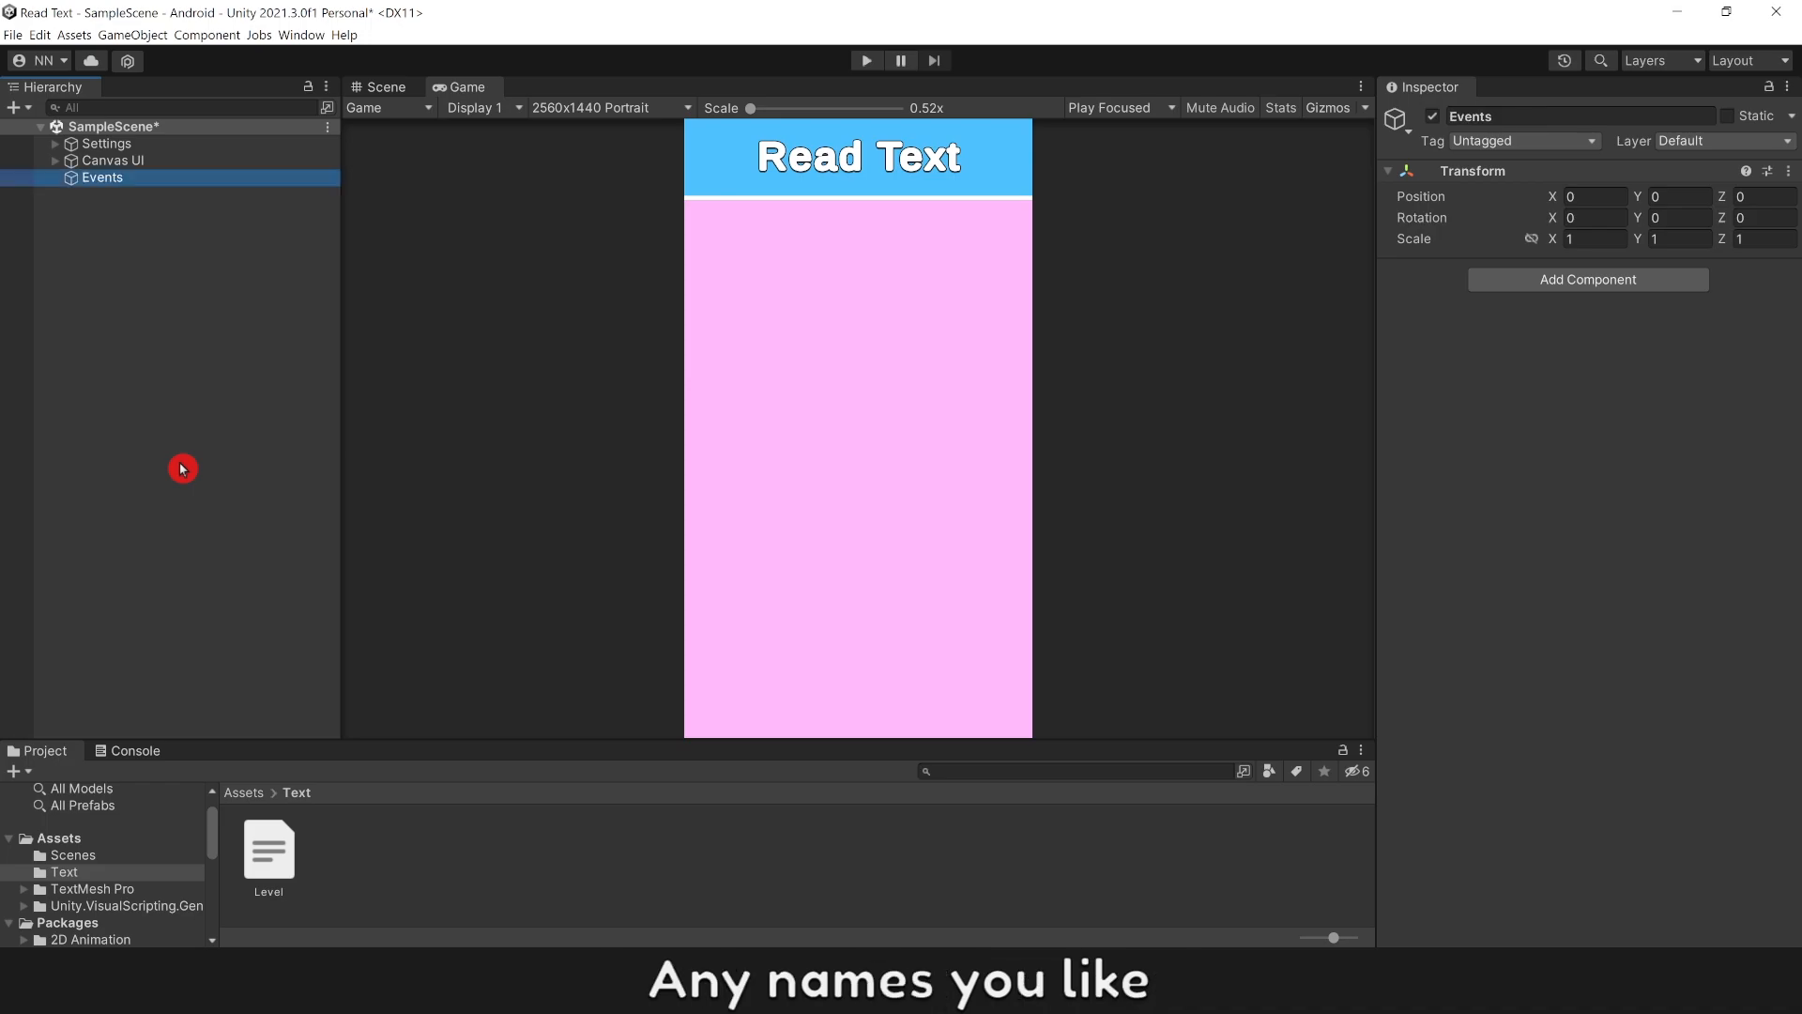
left_click(1588, 277)
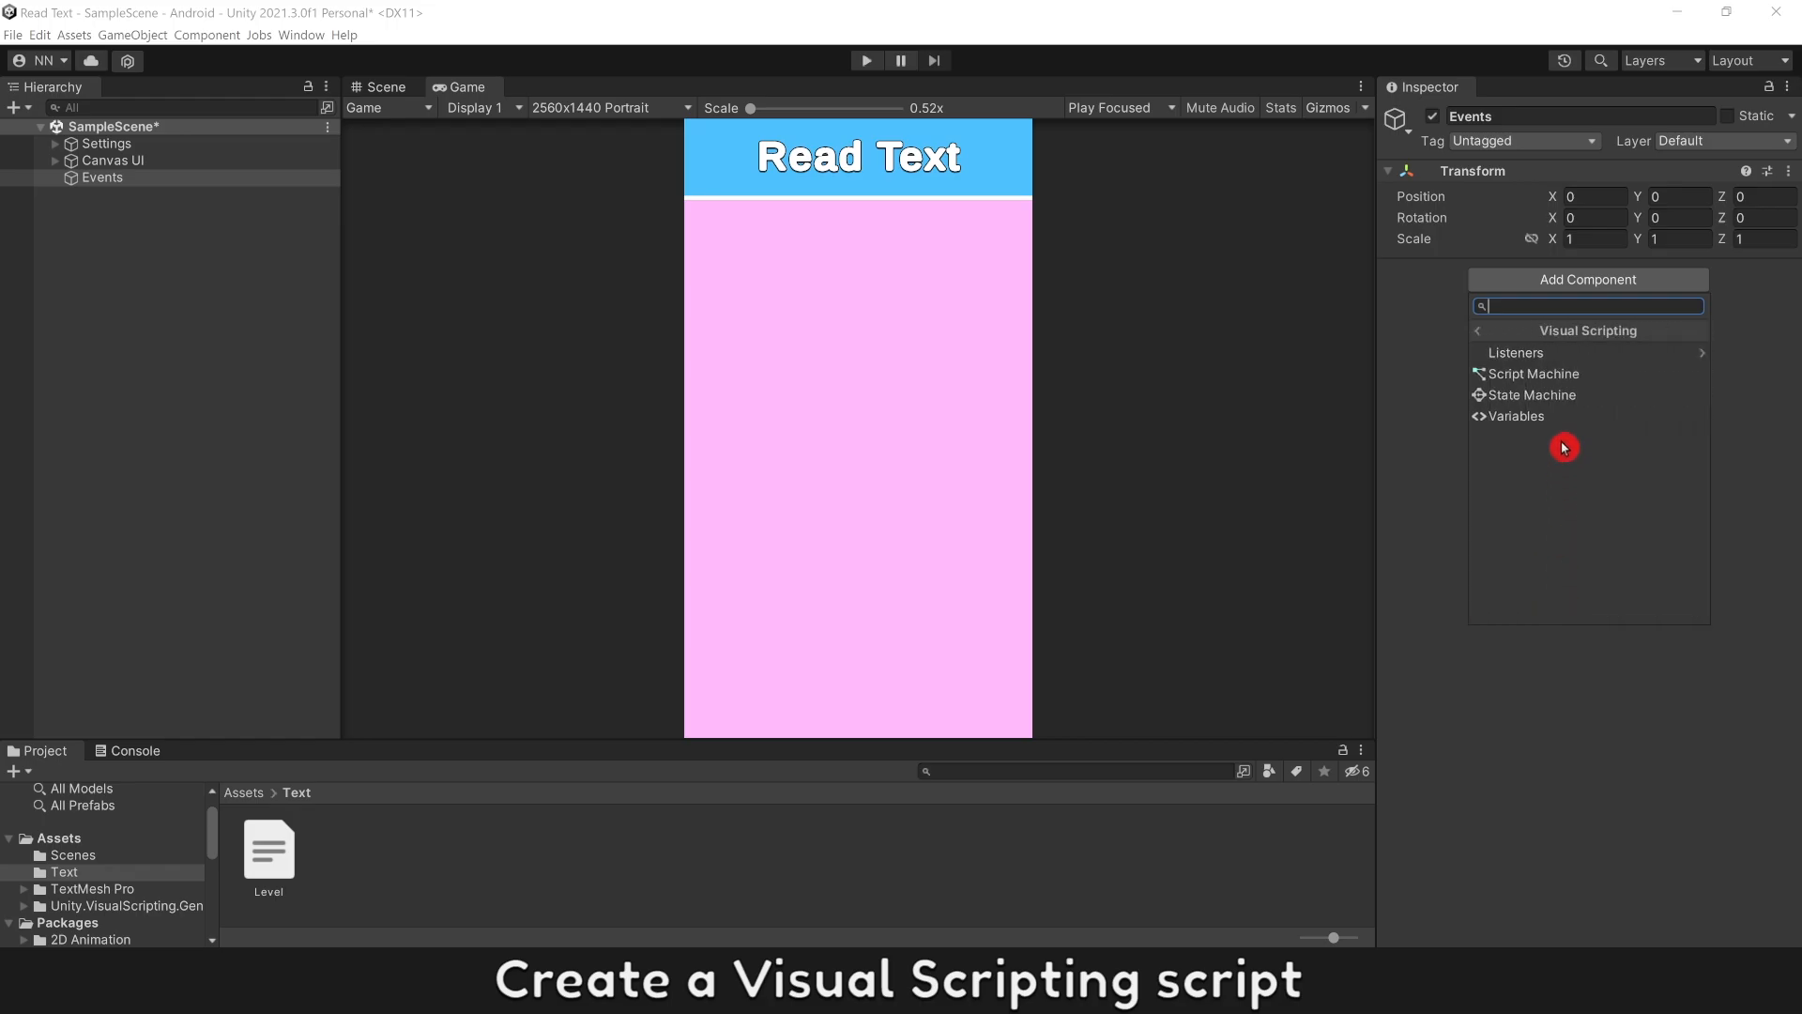
Step: Give Events a Script Machine with a newly created and saved graph asset
left_click(1522, 373)
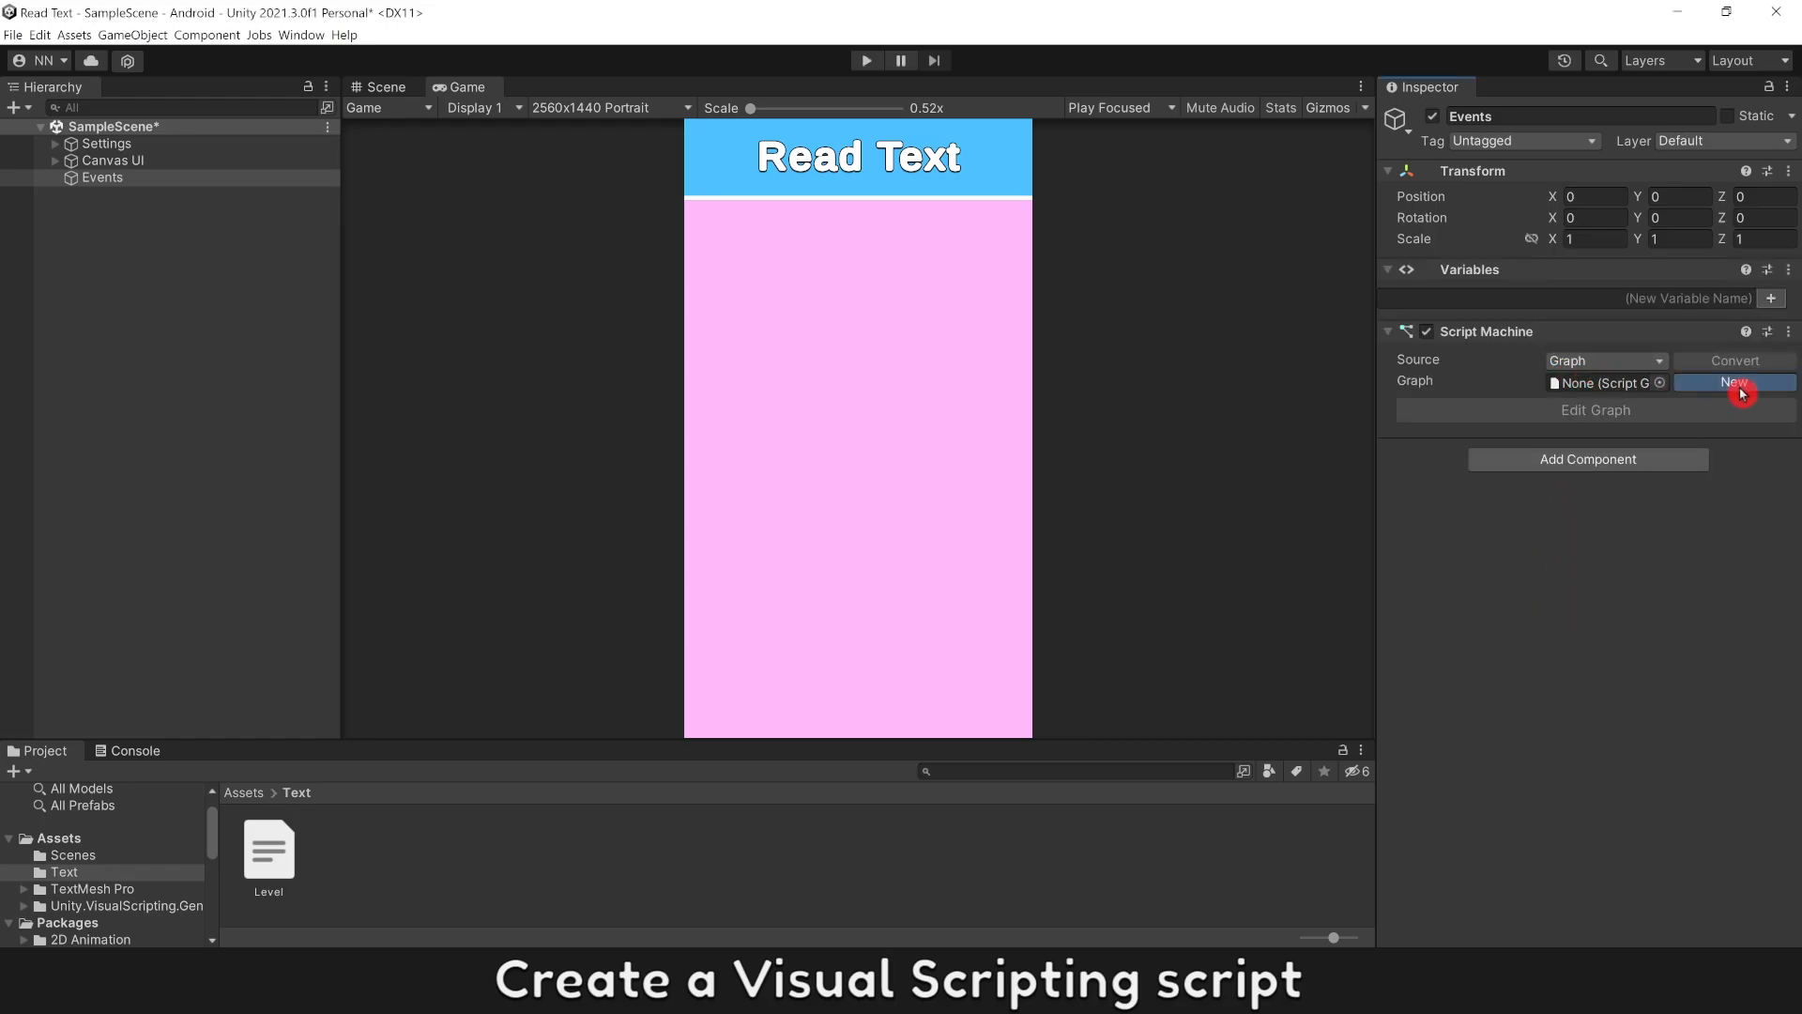
left_click(1734, 383)
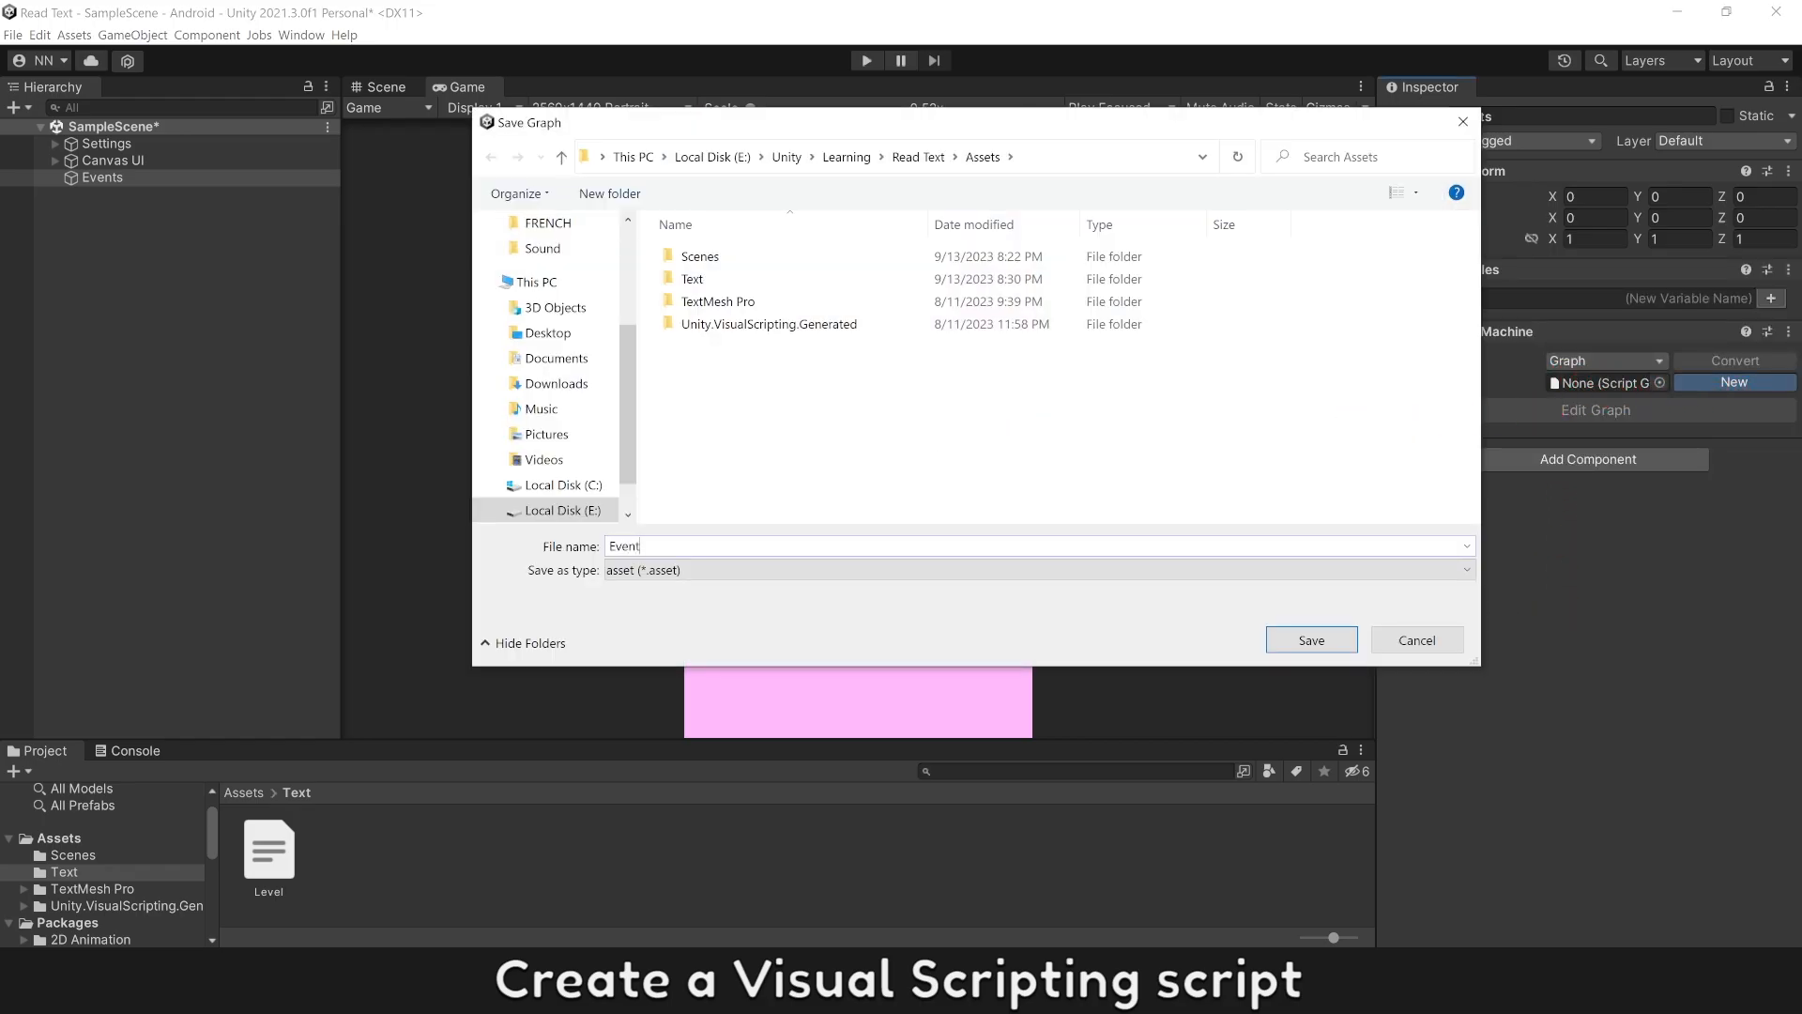
left_click(1310, 639)
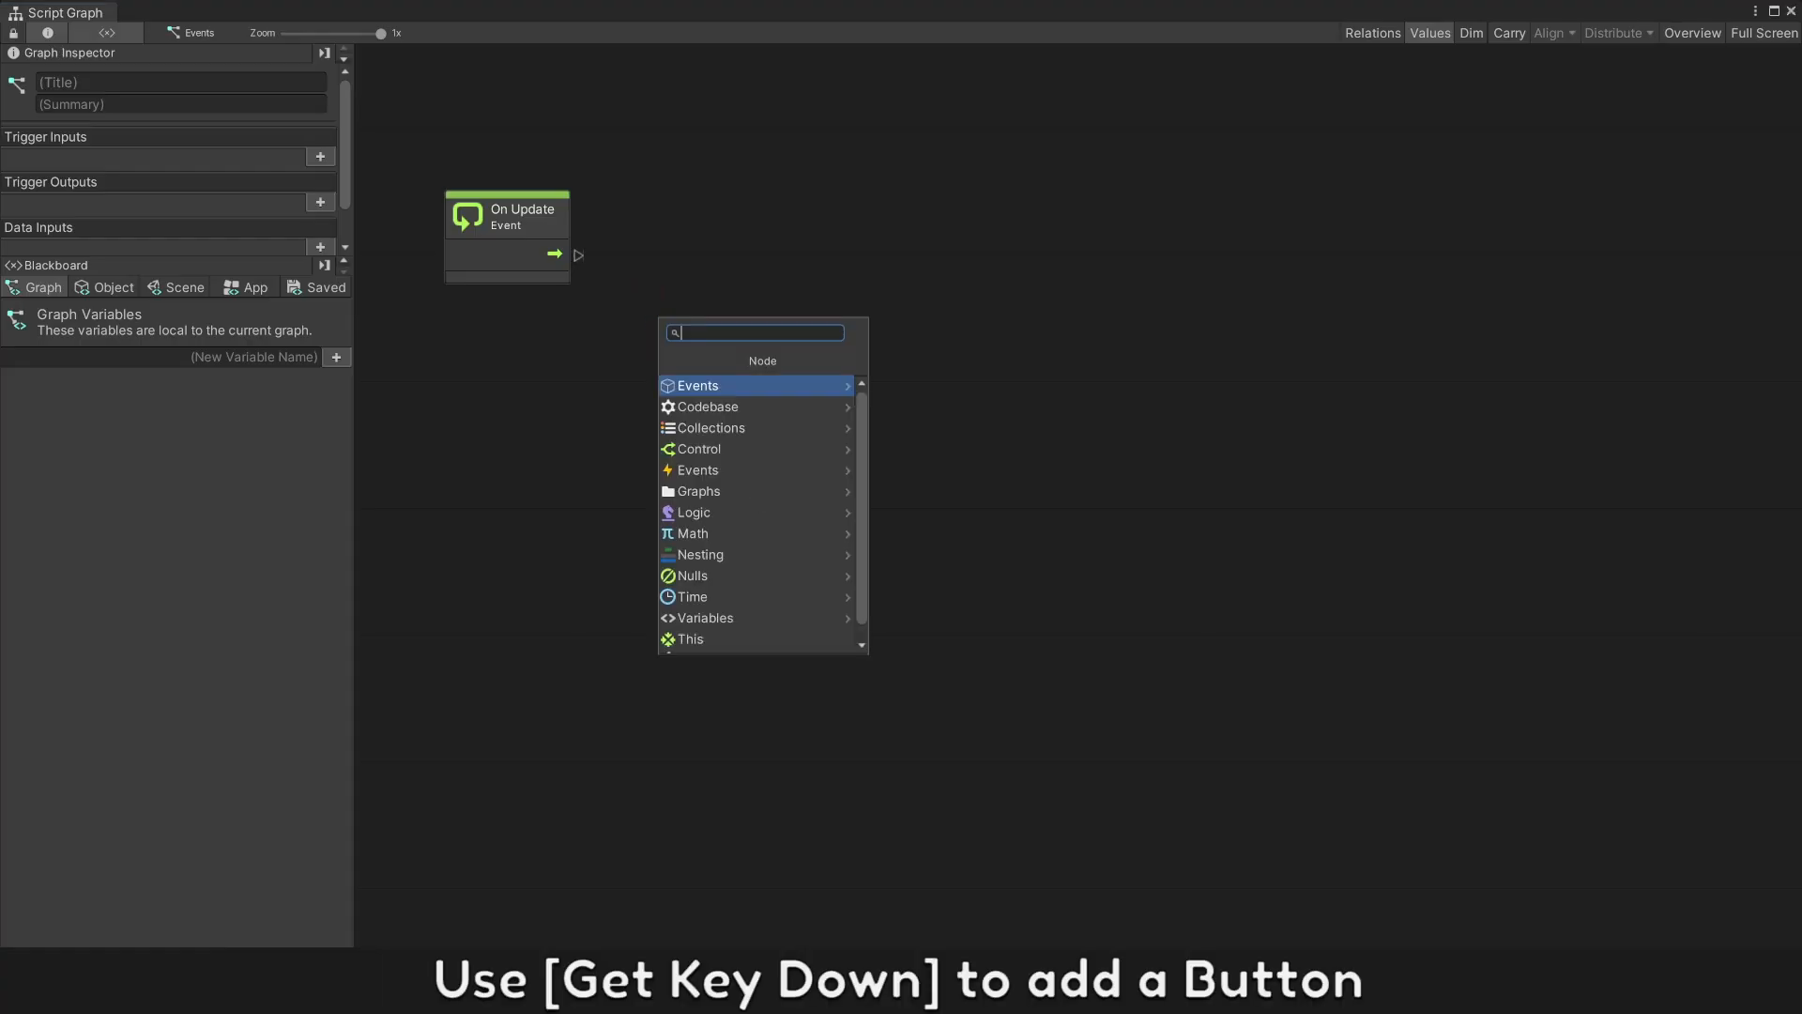
Step: Add a Get Key Down node for key t feeding an If node
type("get key do")
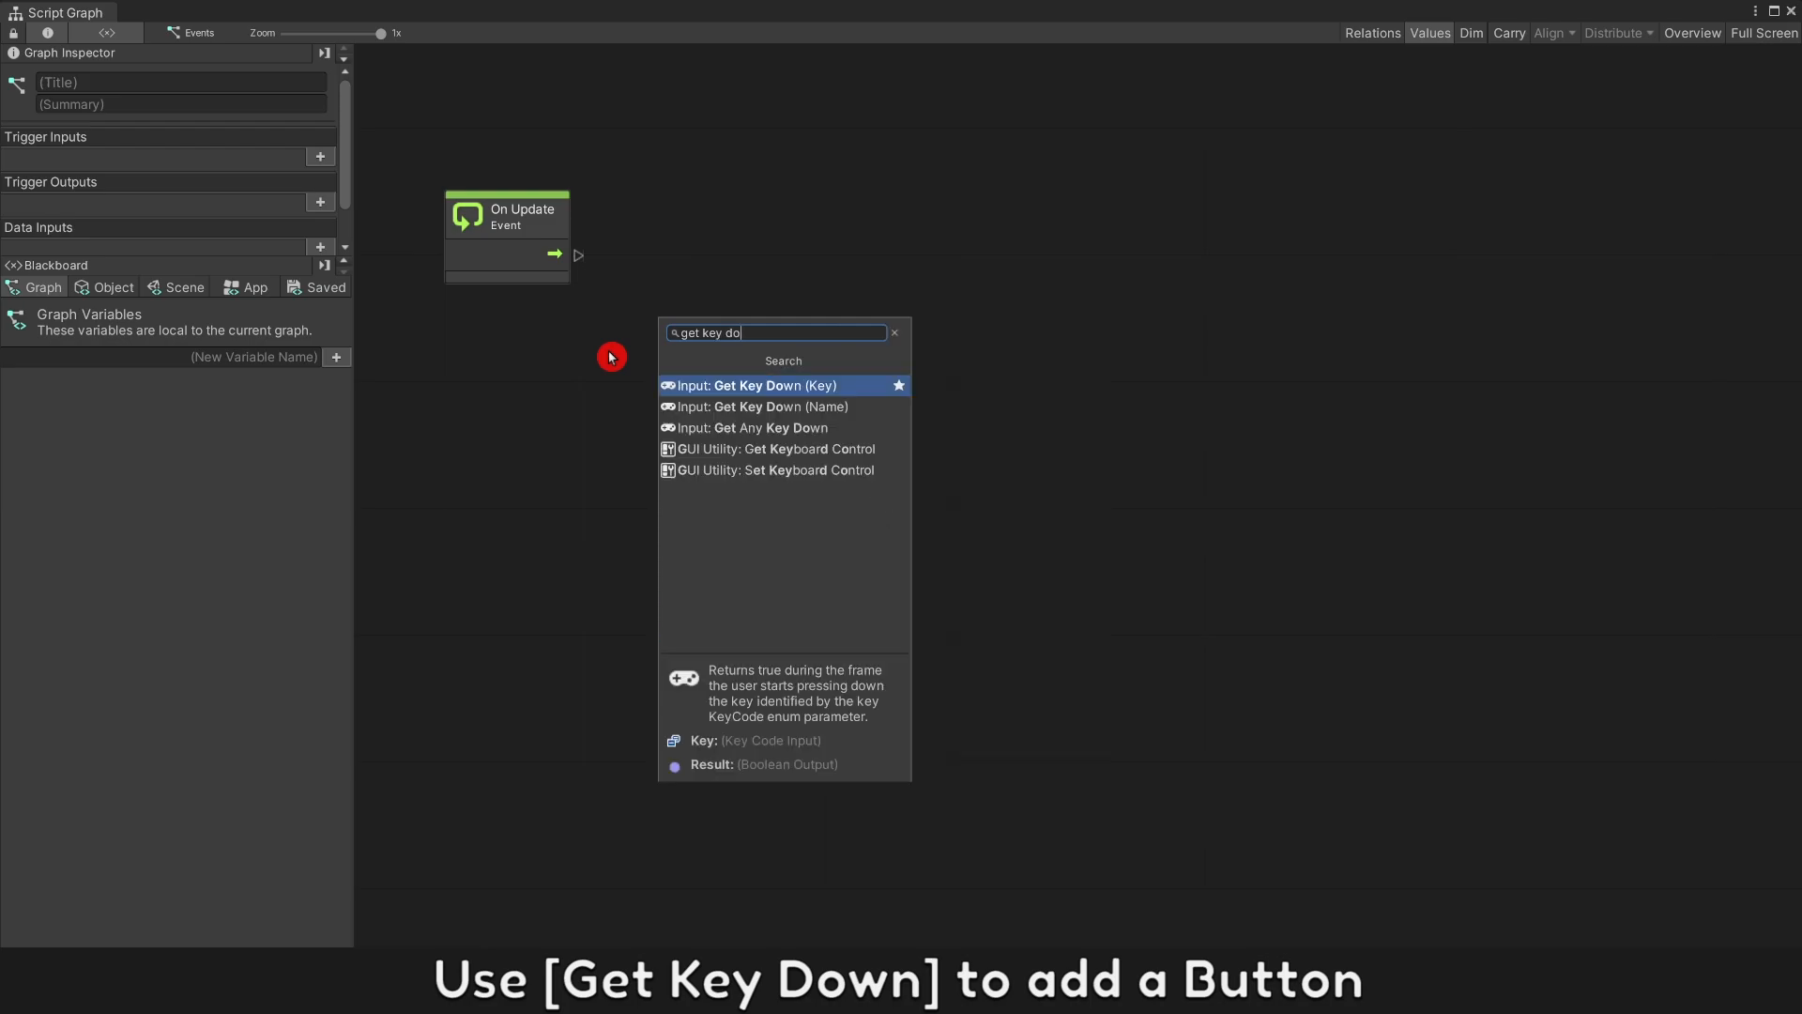
left_click(766, 406)
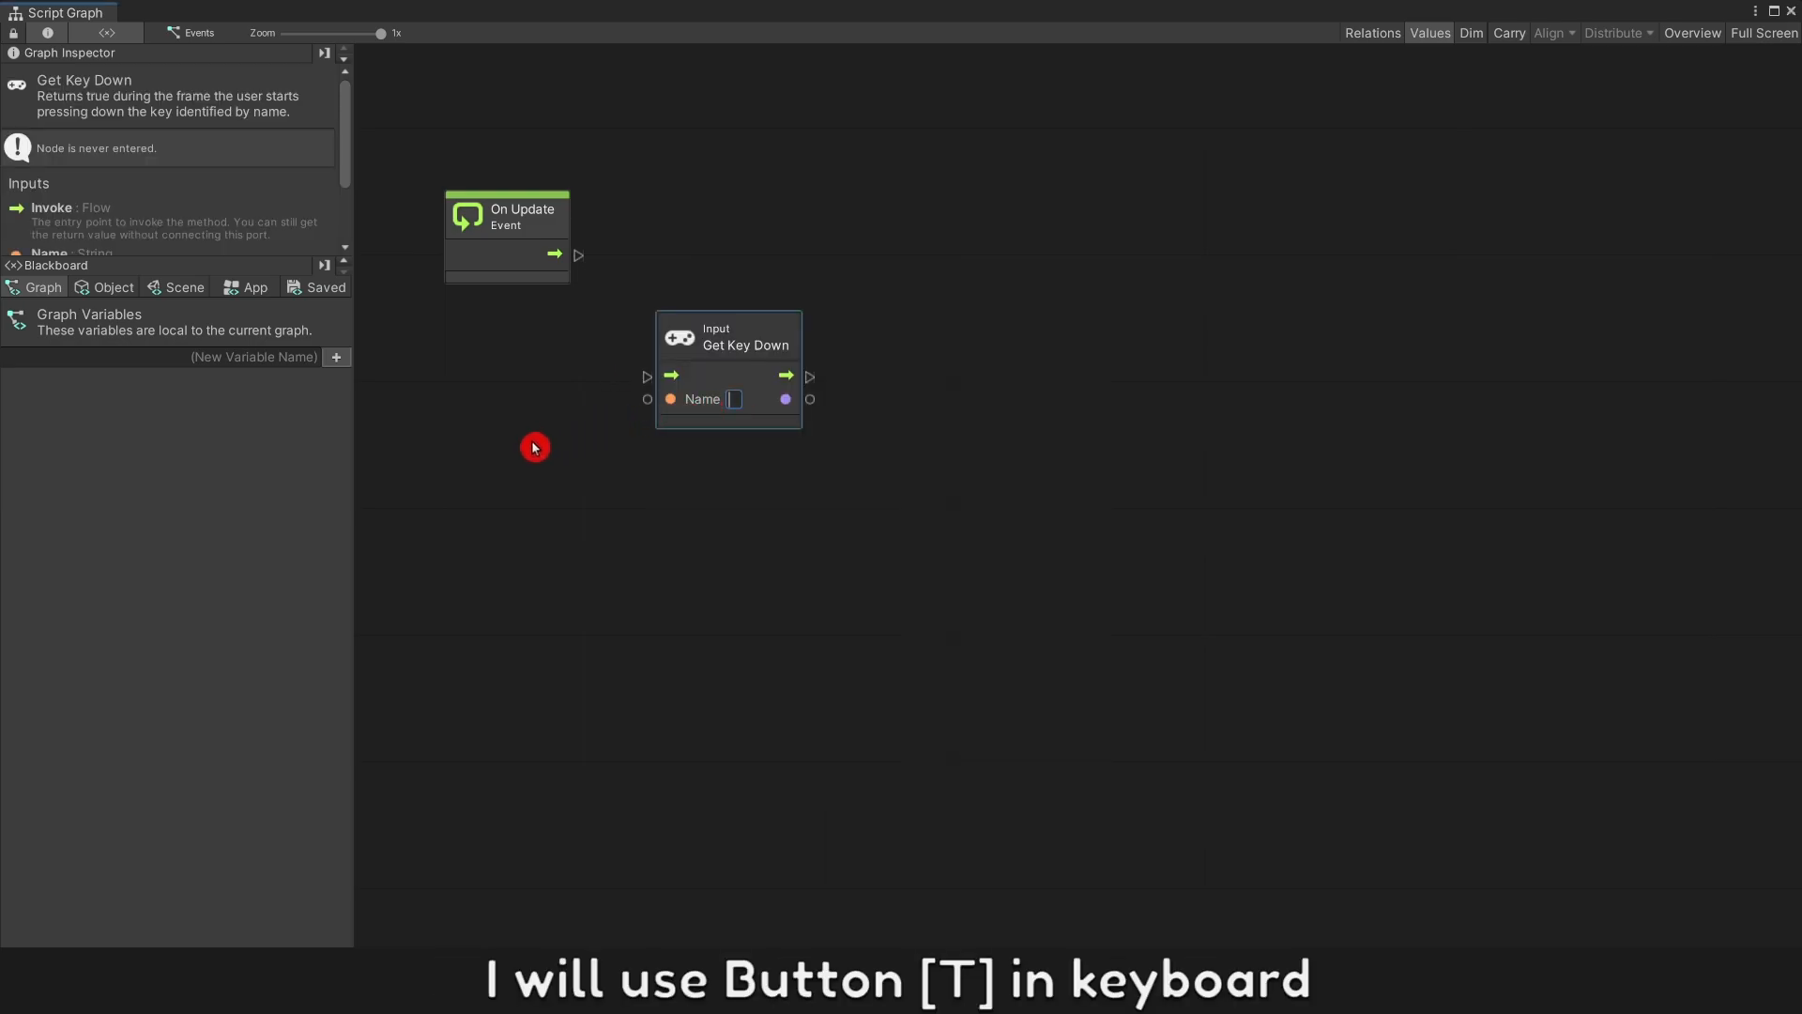
type("t")
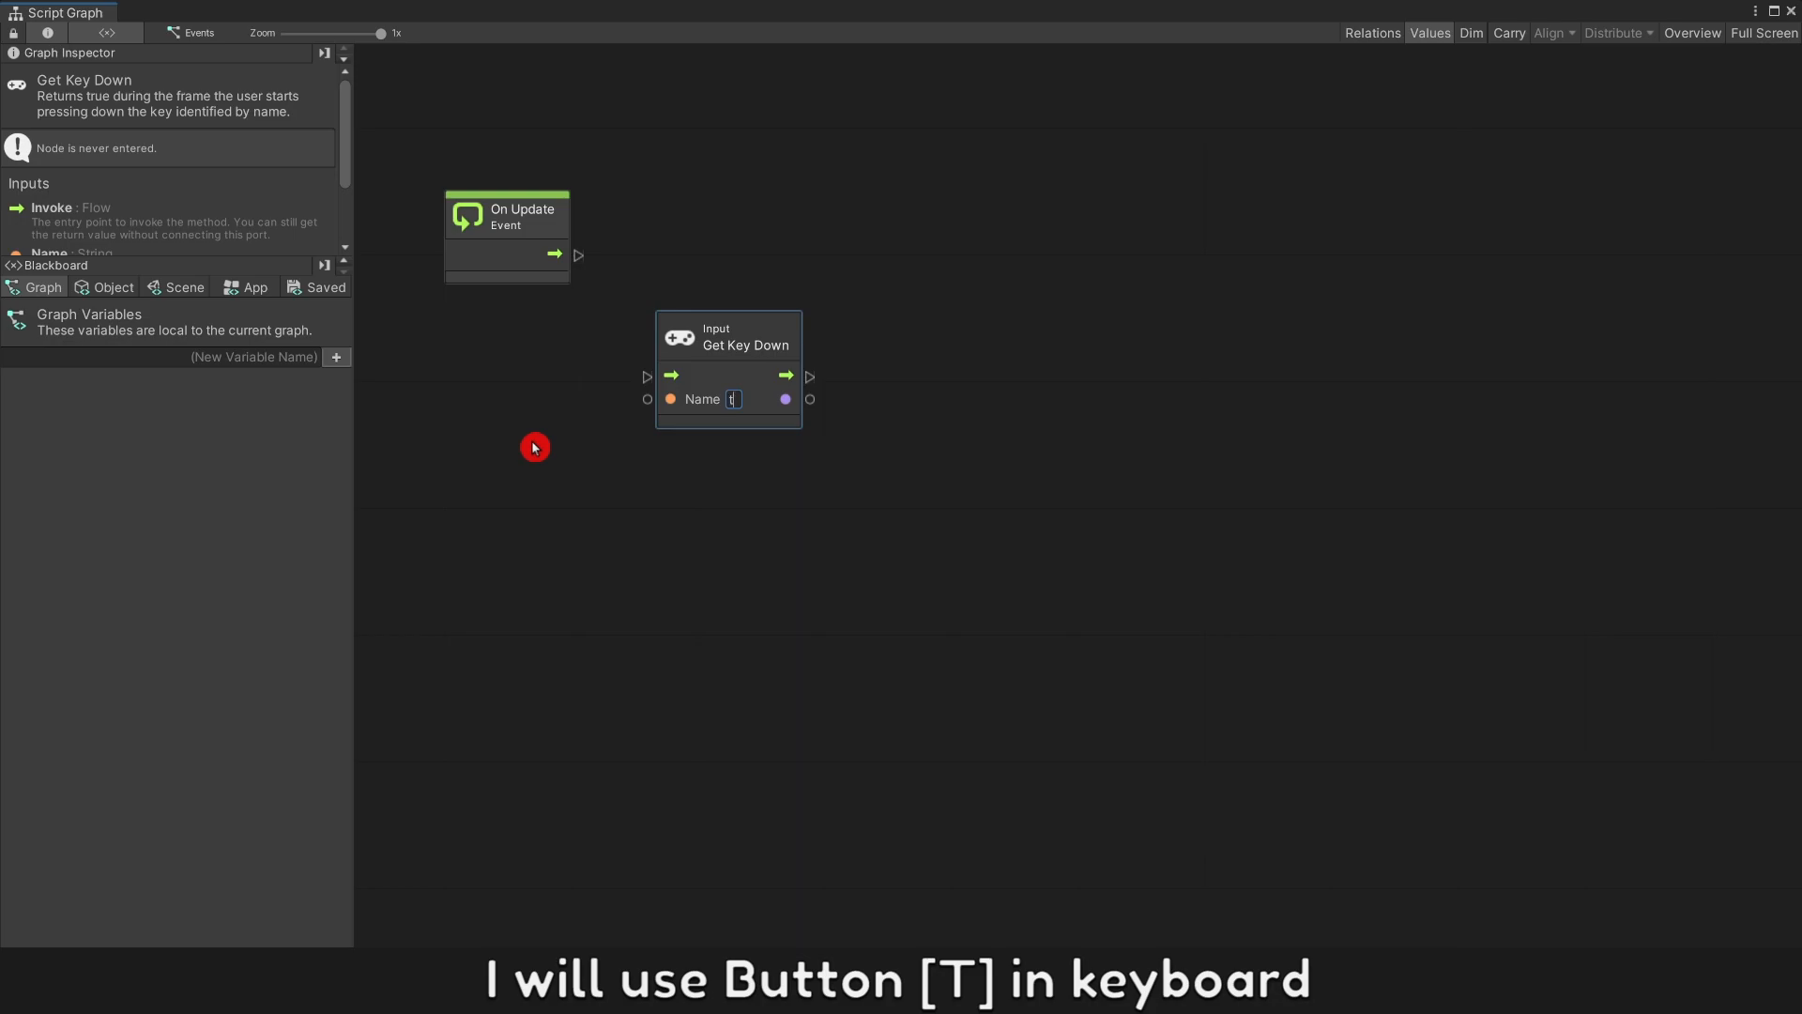
left_click_drag(784, 398, 867, 399)
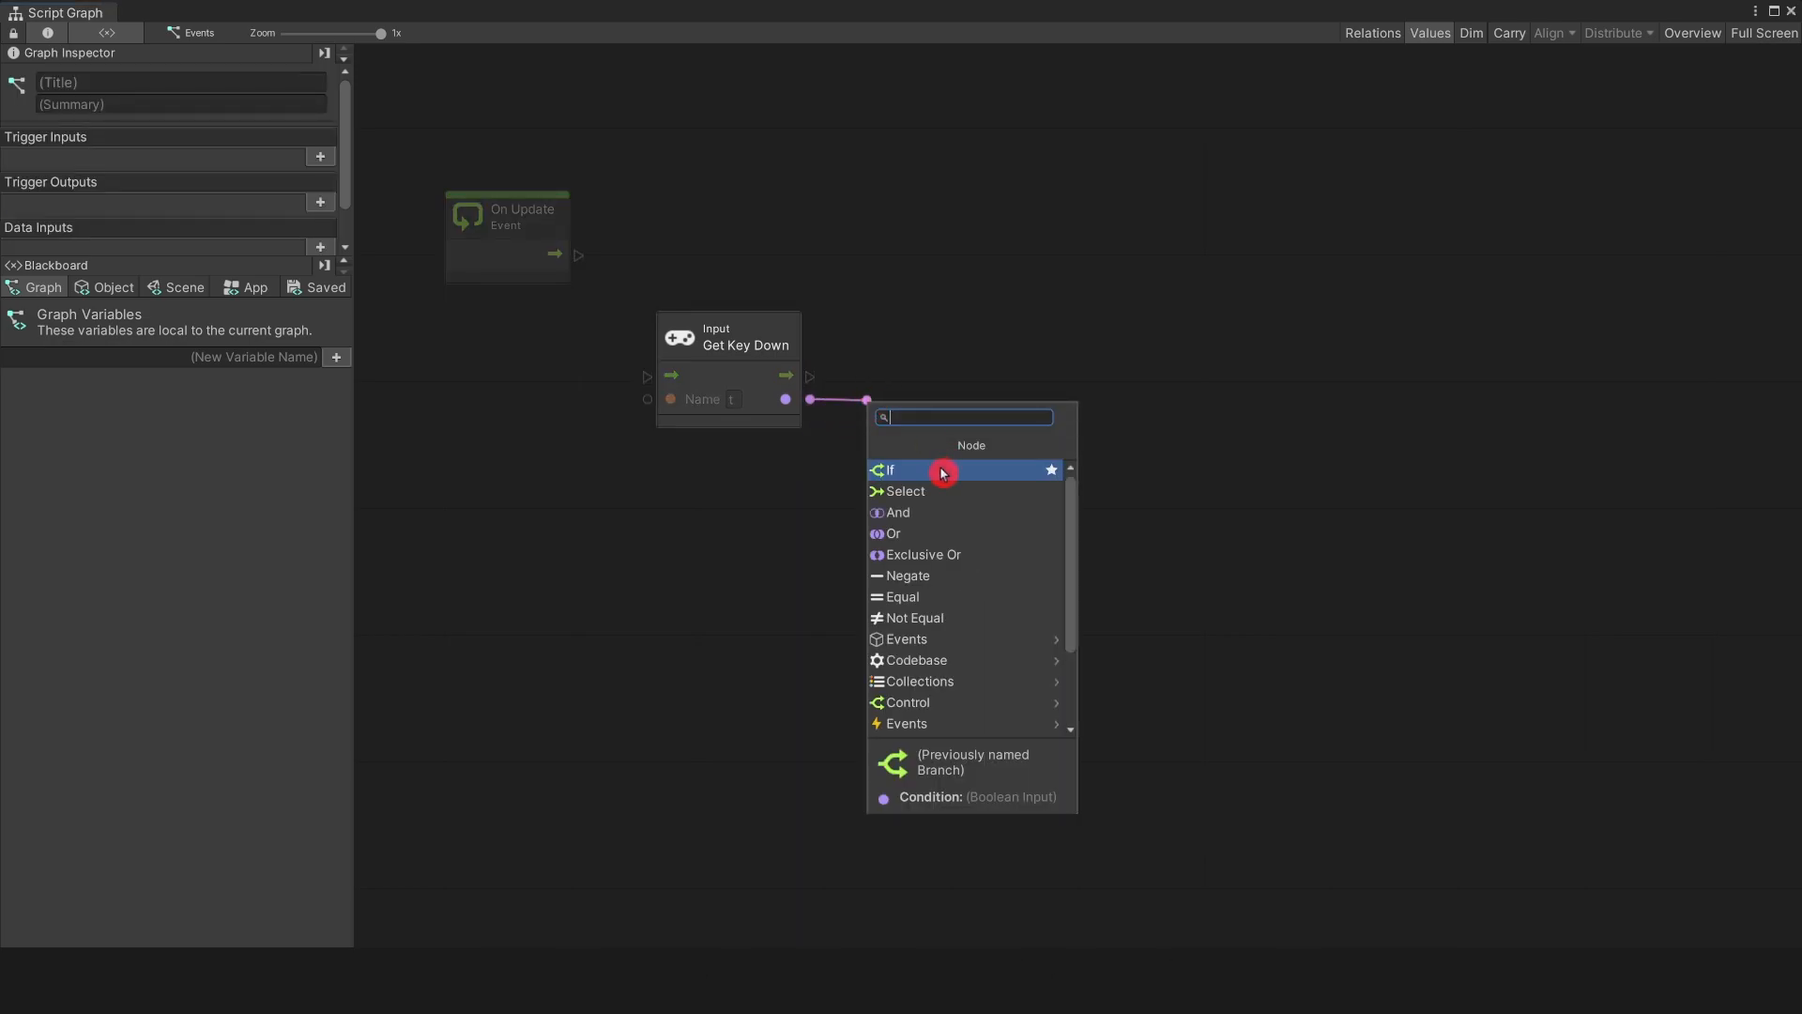
left_click(890, 469)
type("deb")
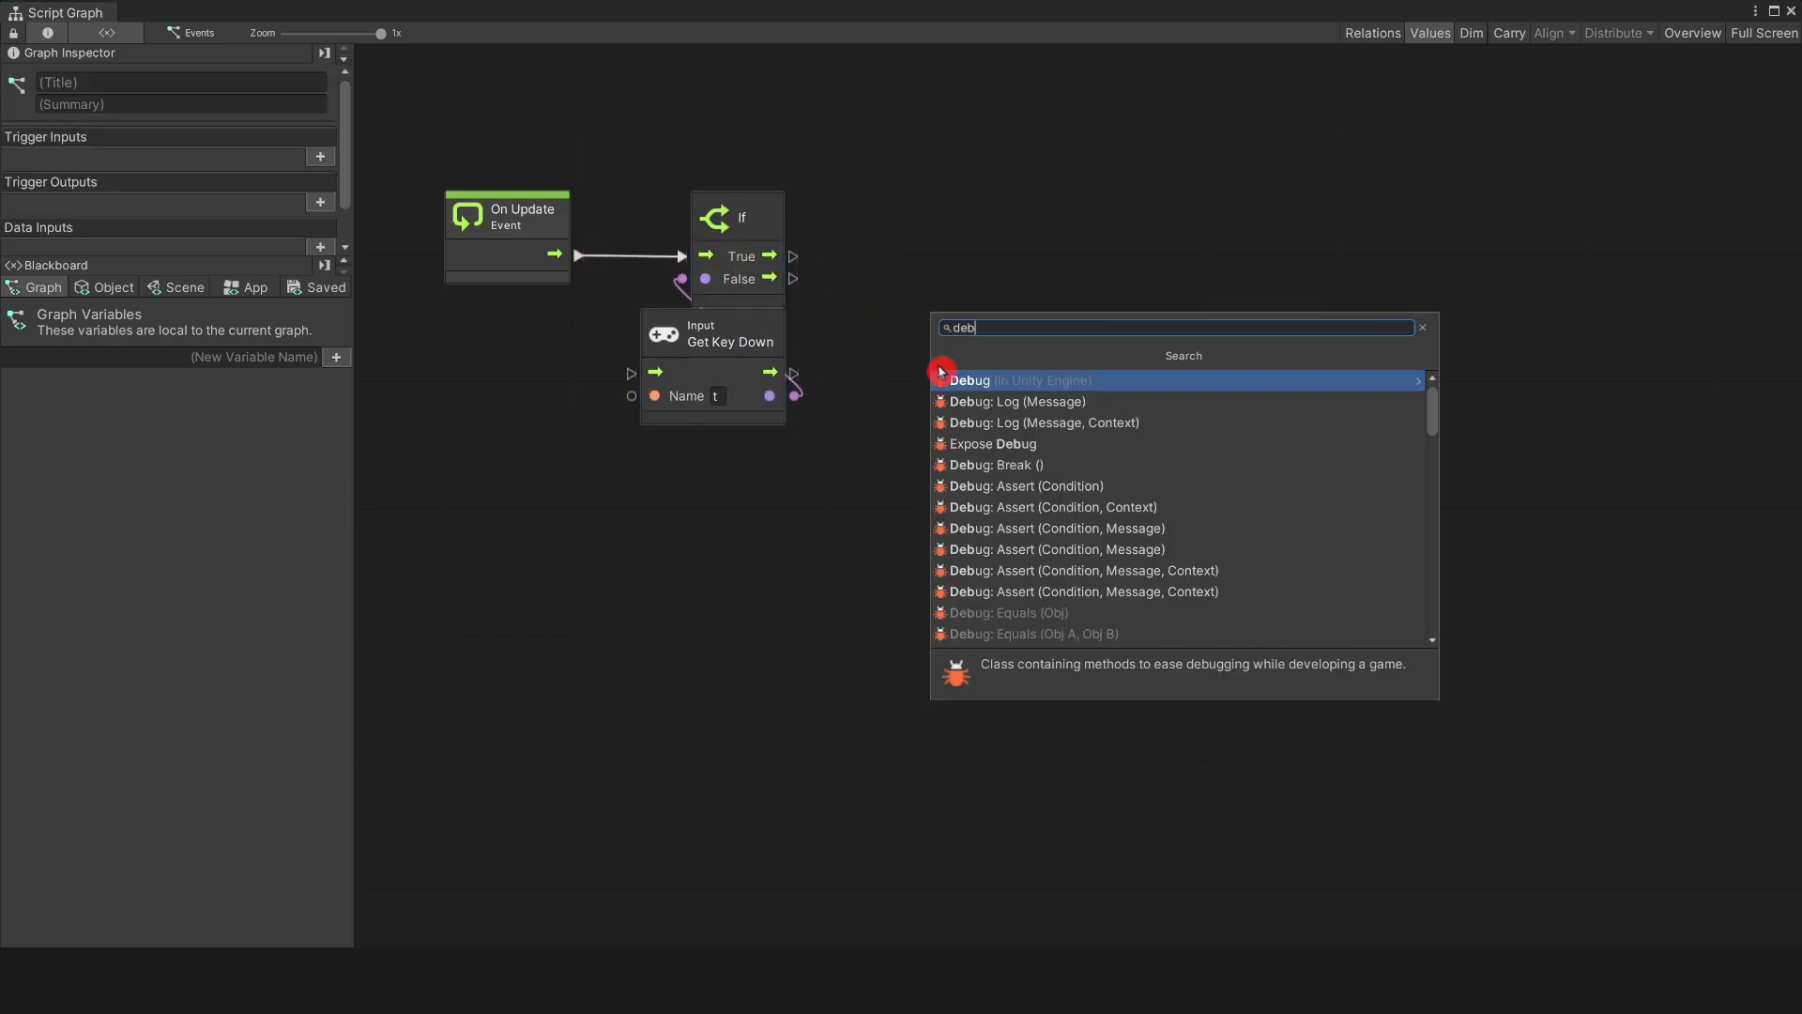
Step: Add a Debug Log node with a String Literal message on the If True branch
left_click(1021, 400)
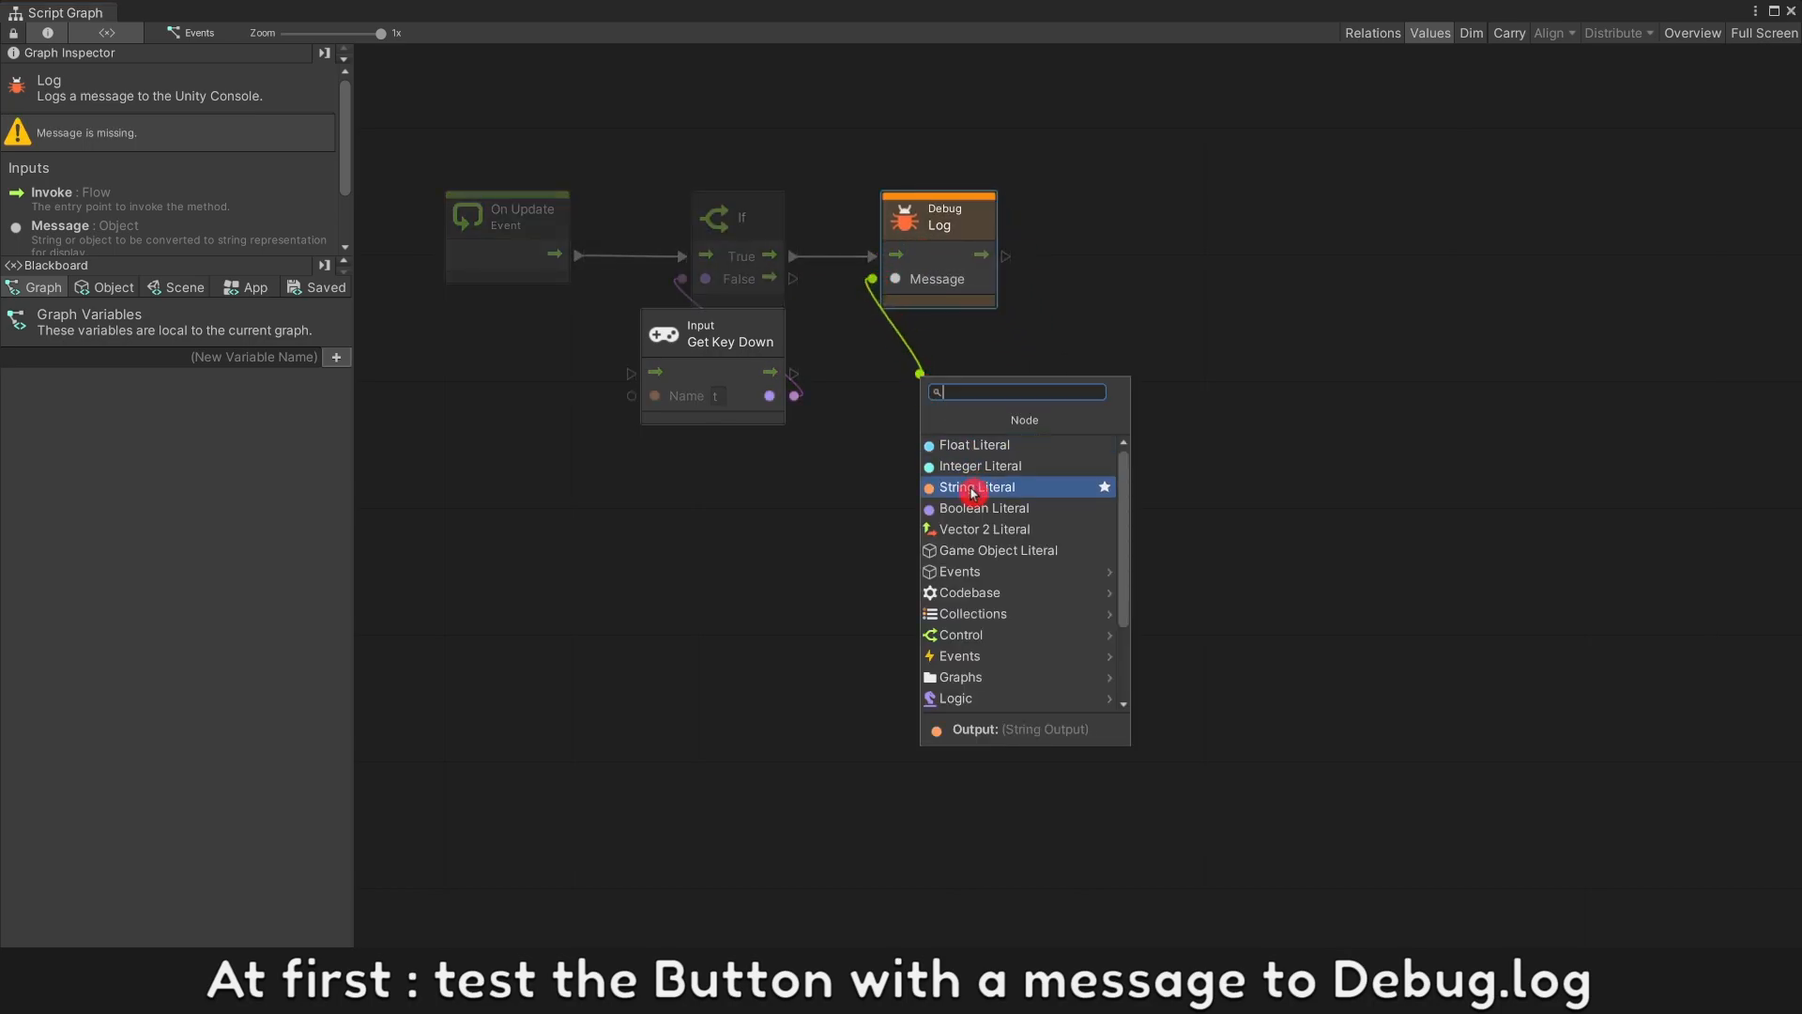
left_click(976, 486)
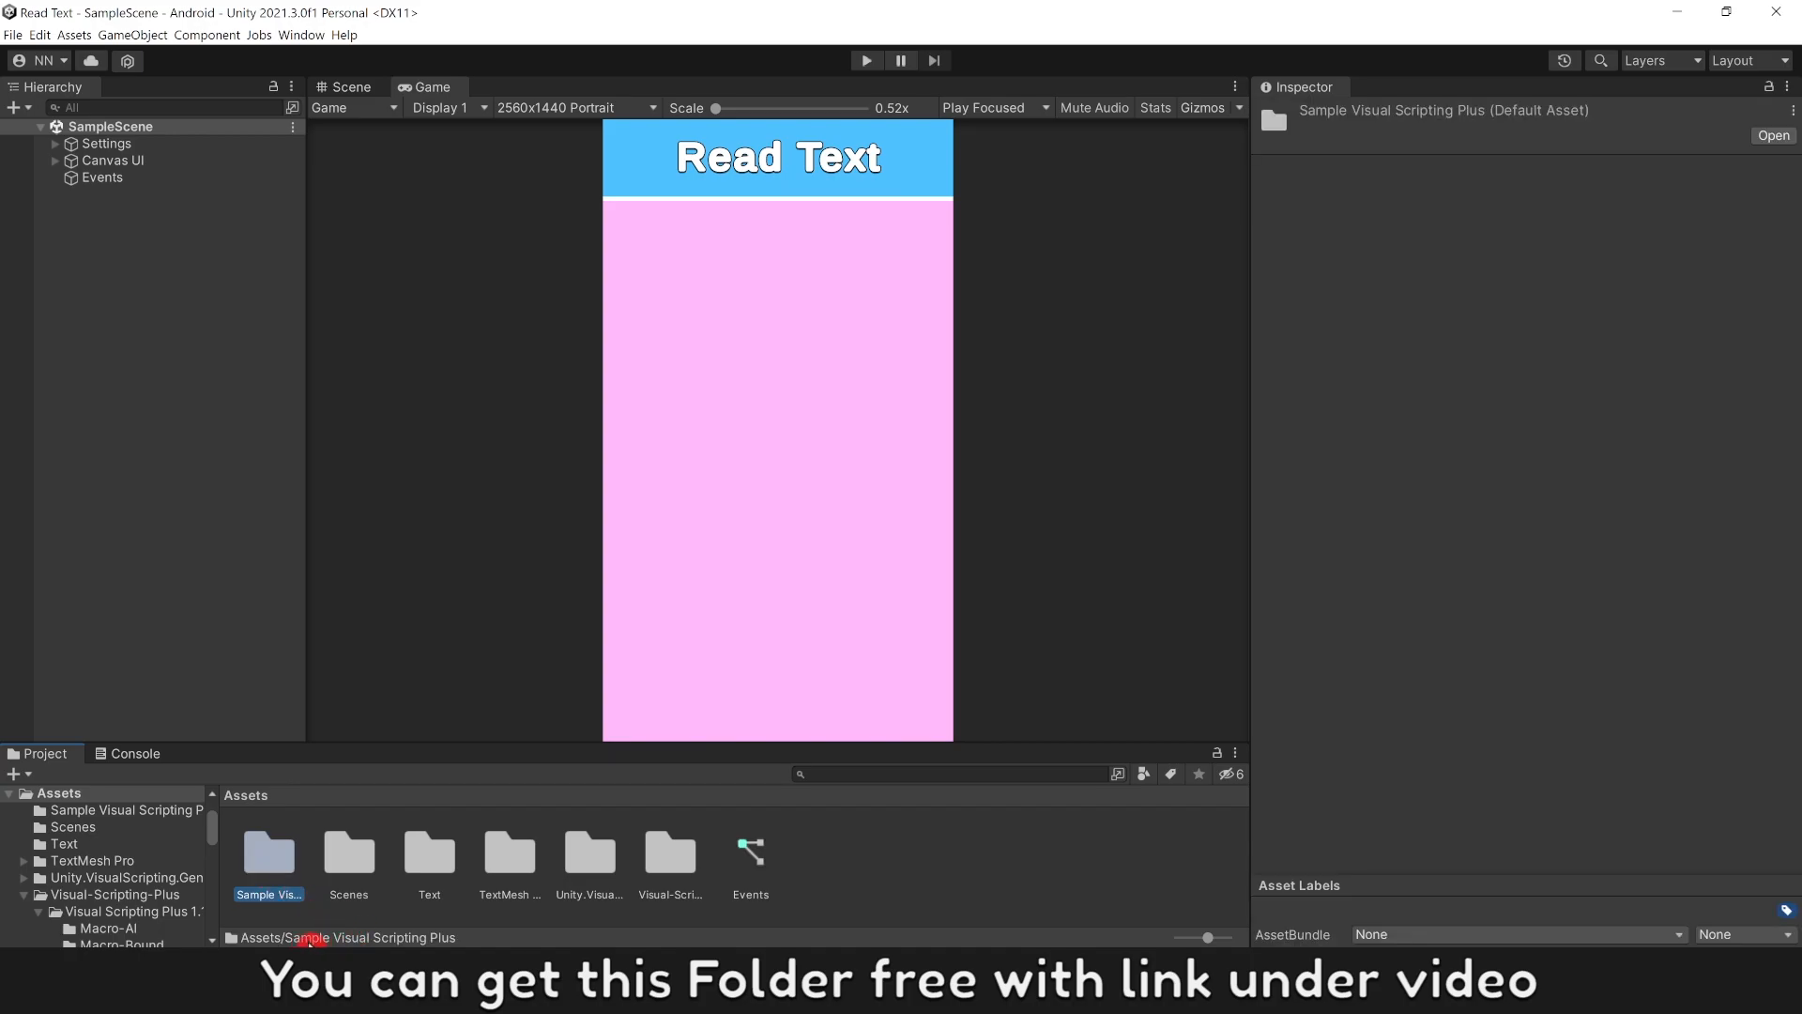
Step: Preview the Sample Visual Scripting Plus graph and its subgraph copy options
double_click(269, 852)
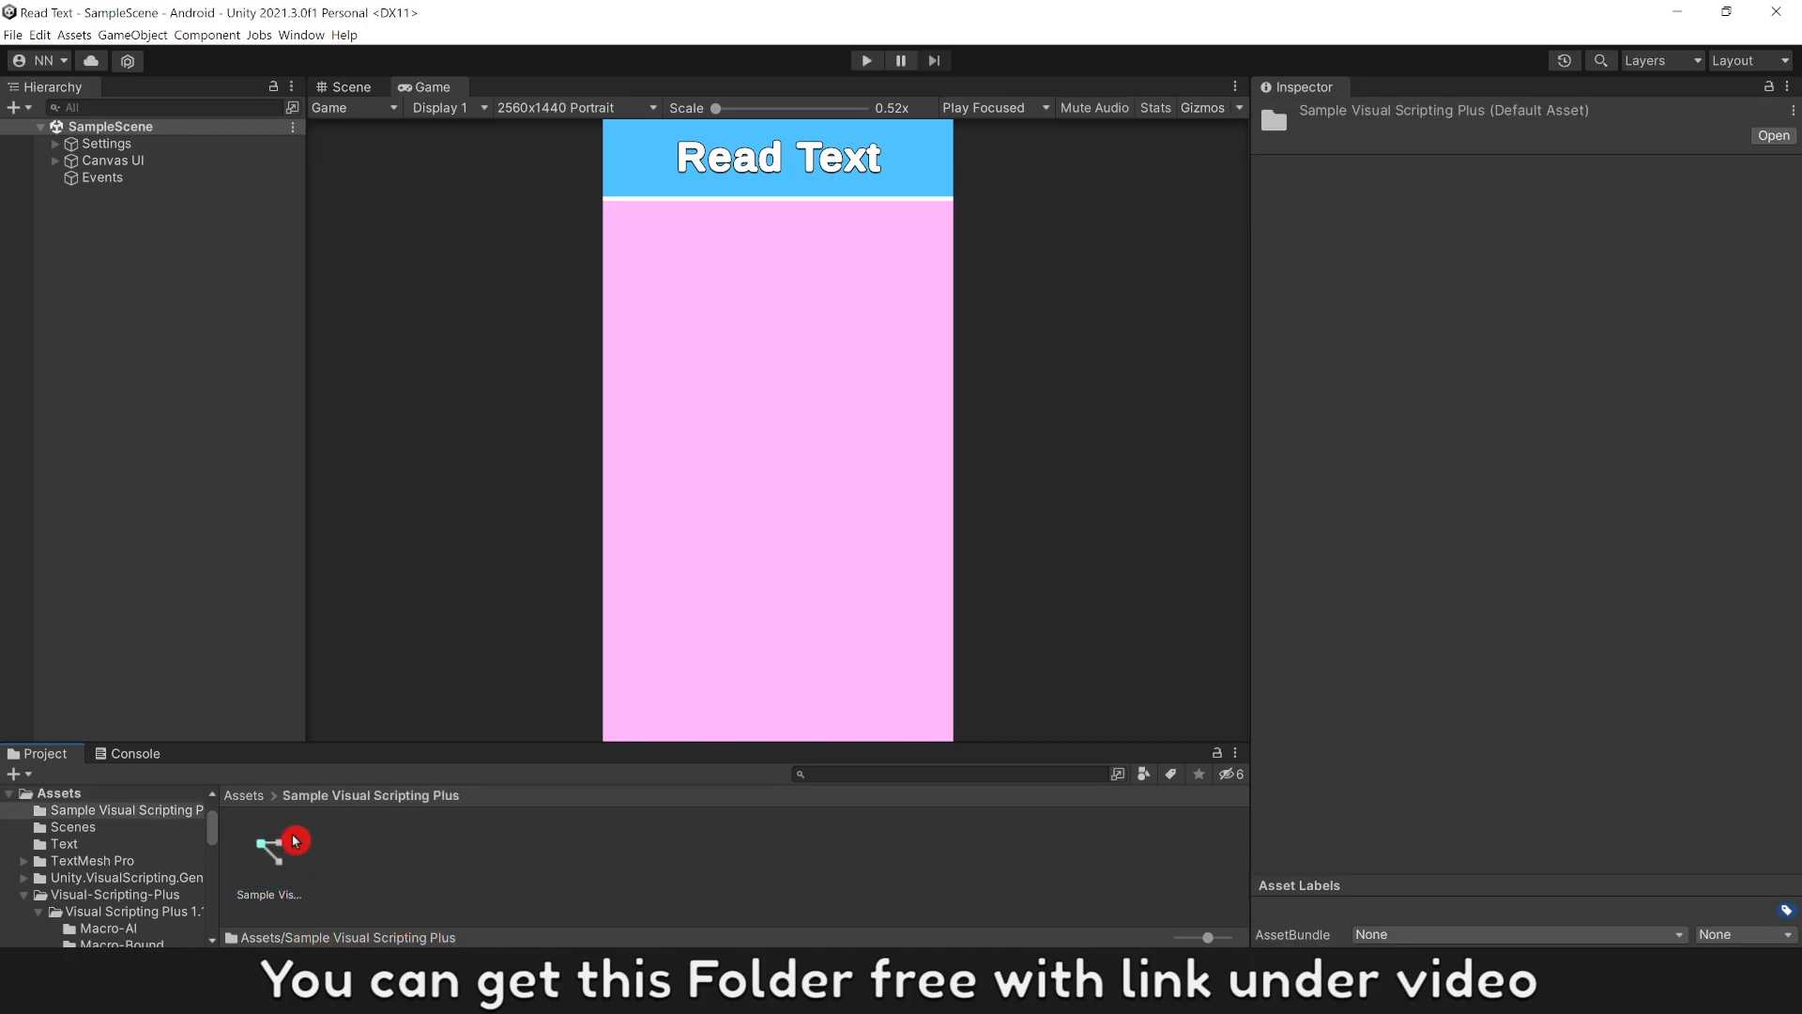
double_click(272, 845)
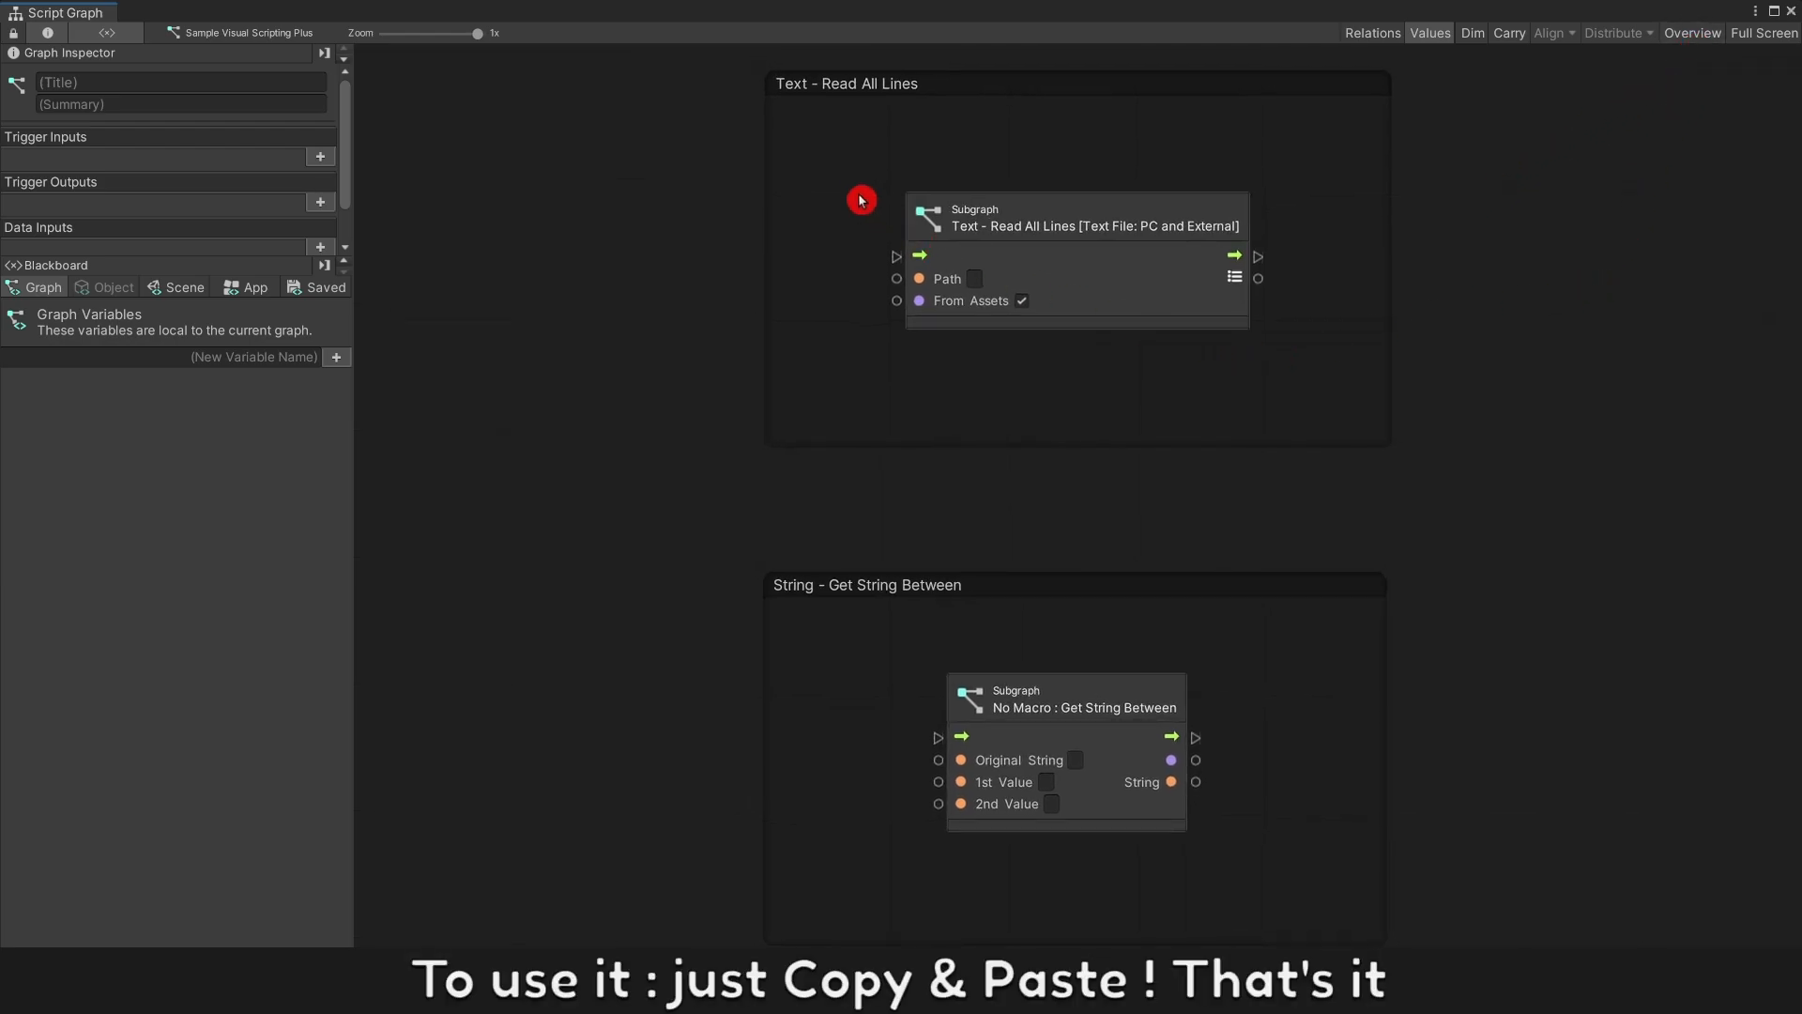
right_click(1077, 221)
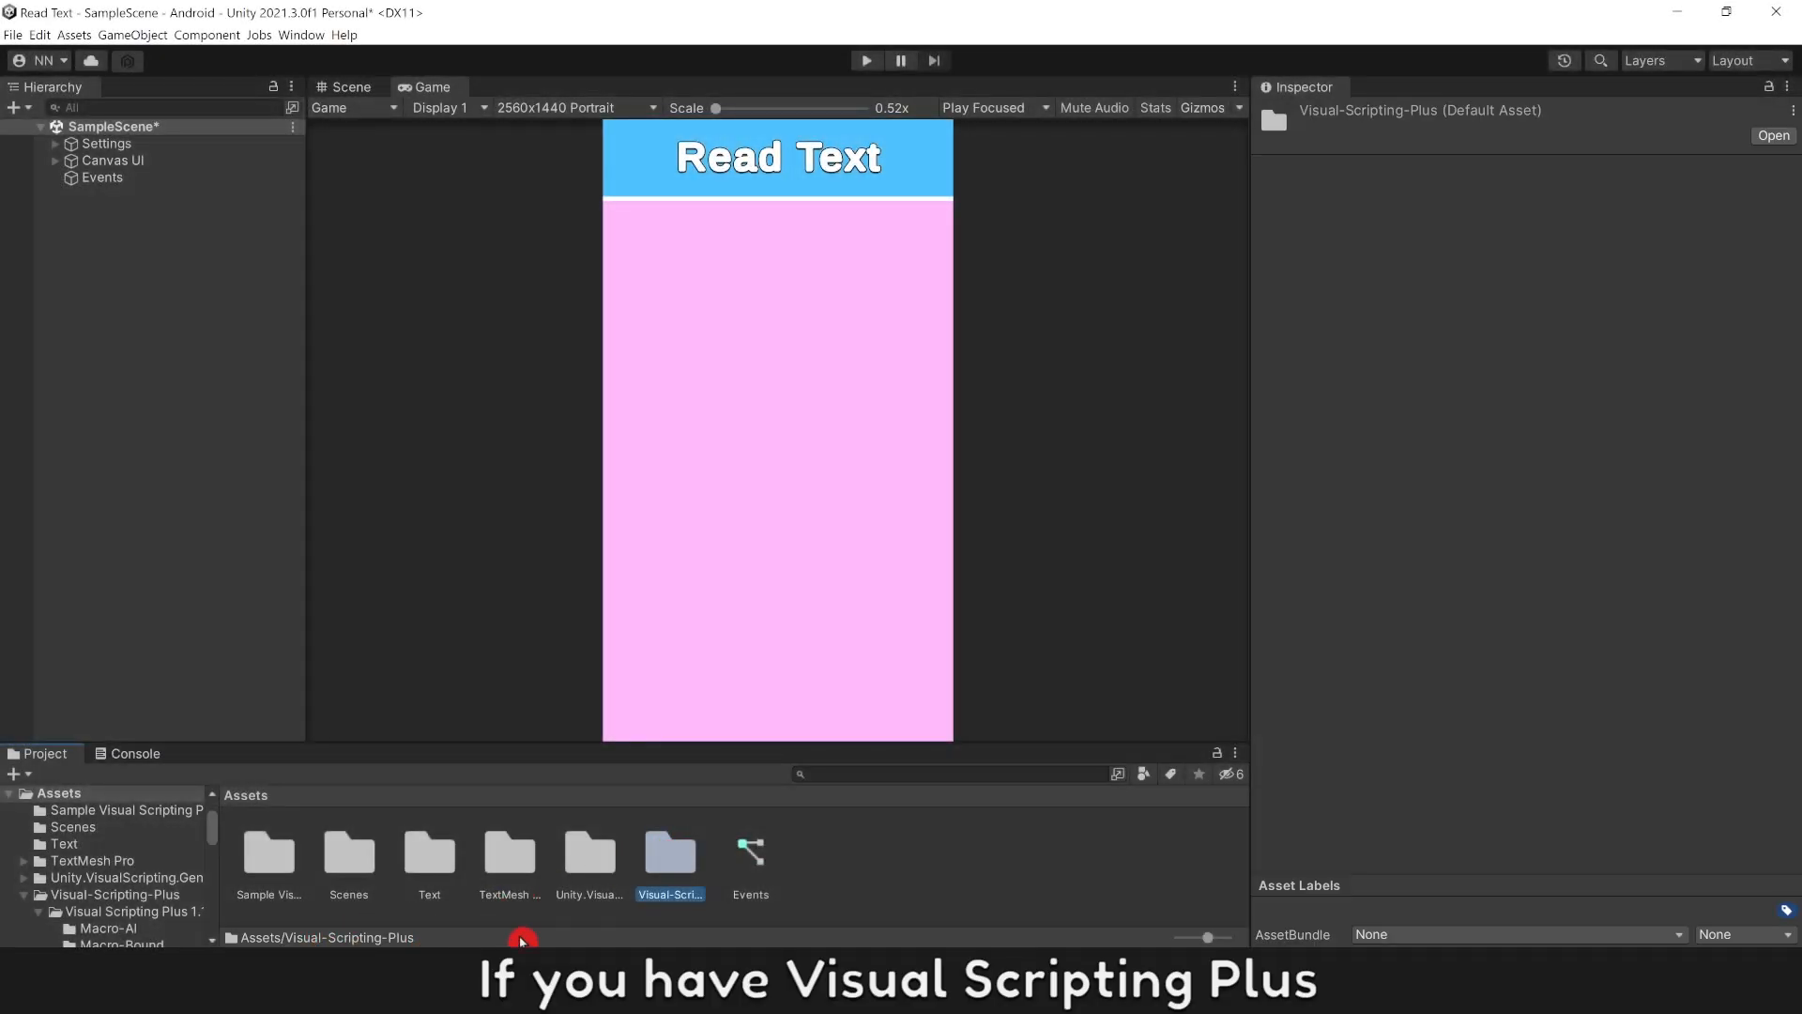
Step: Navigate into Visual-Scripting-Plus 1.109 to the Macro-Text folder
double_click(670, 852)
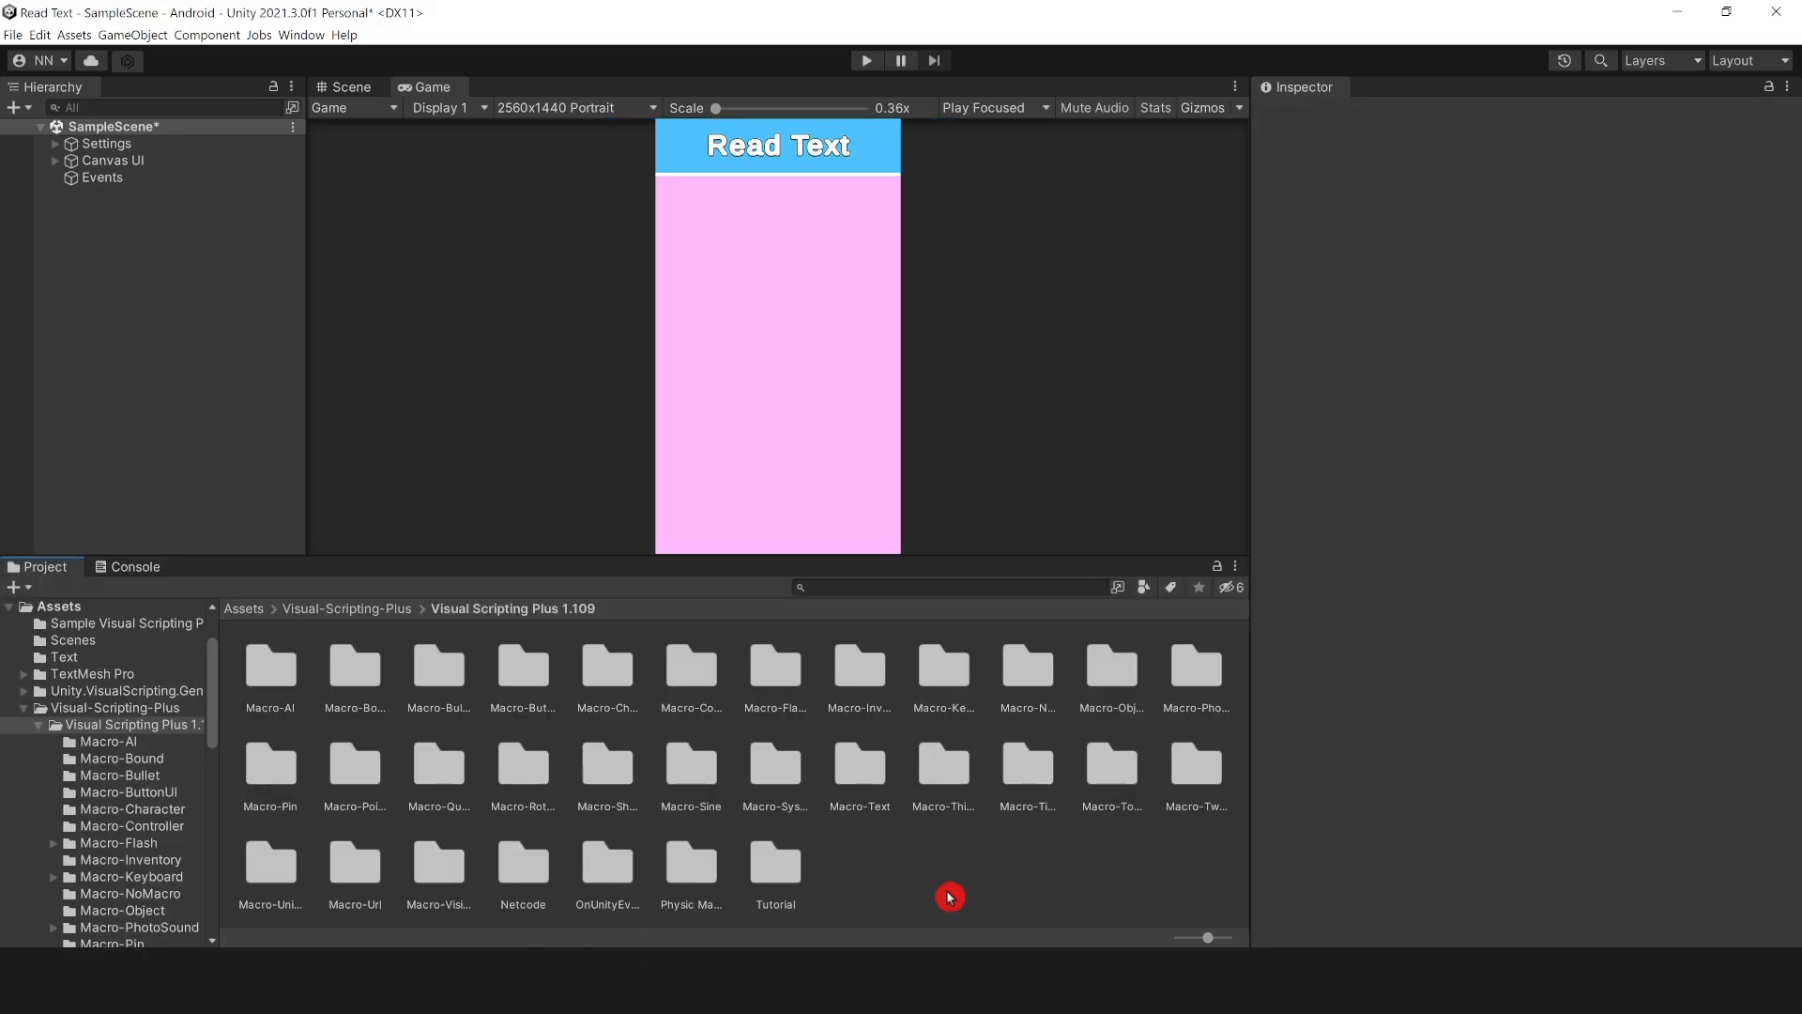
left_click(859, 762)
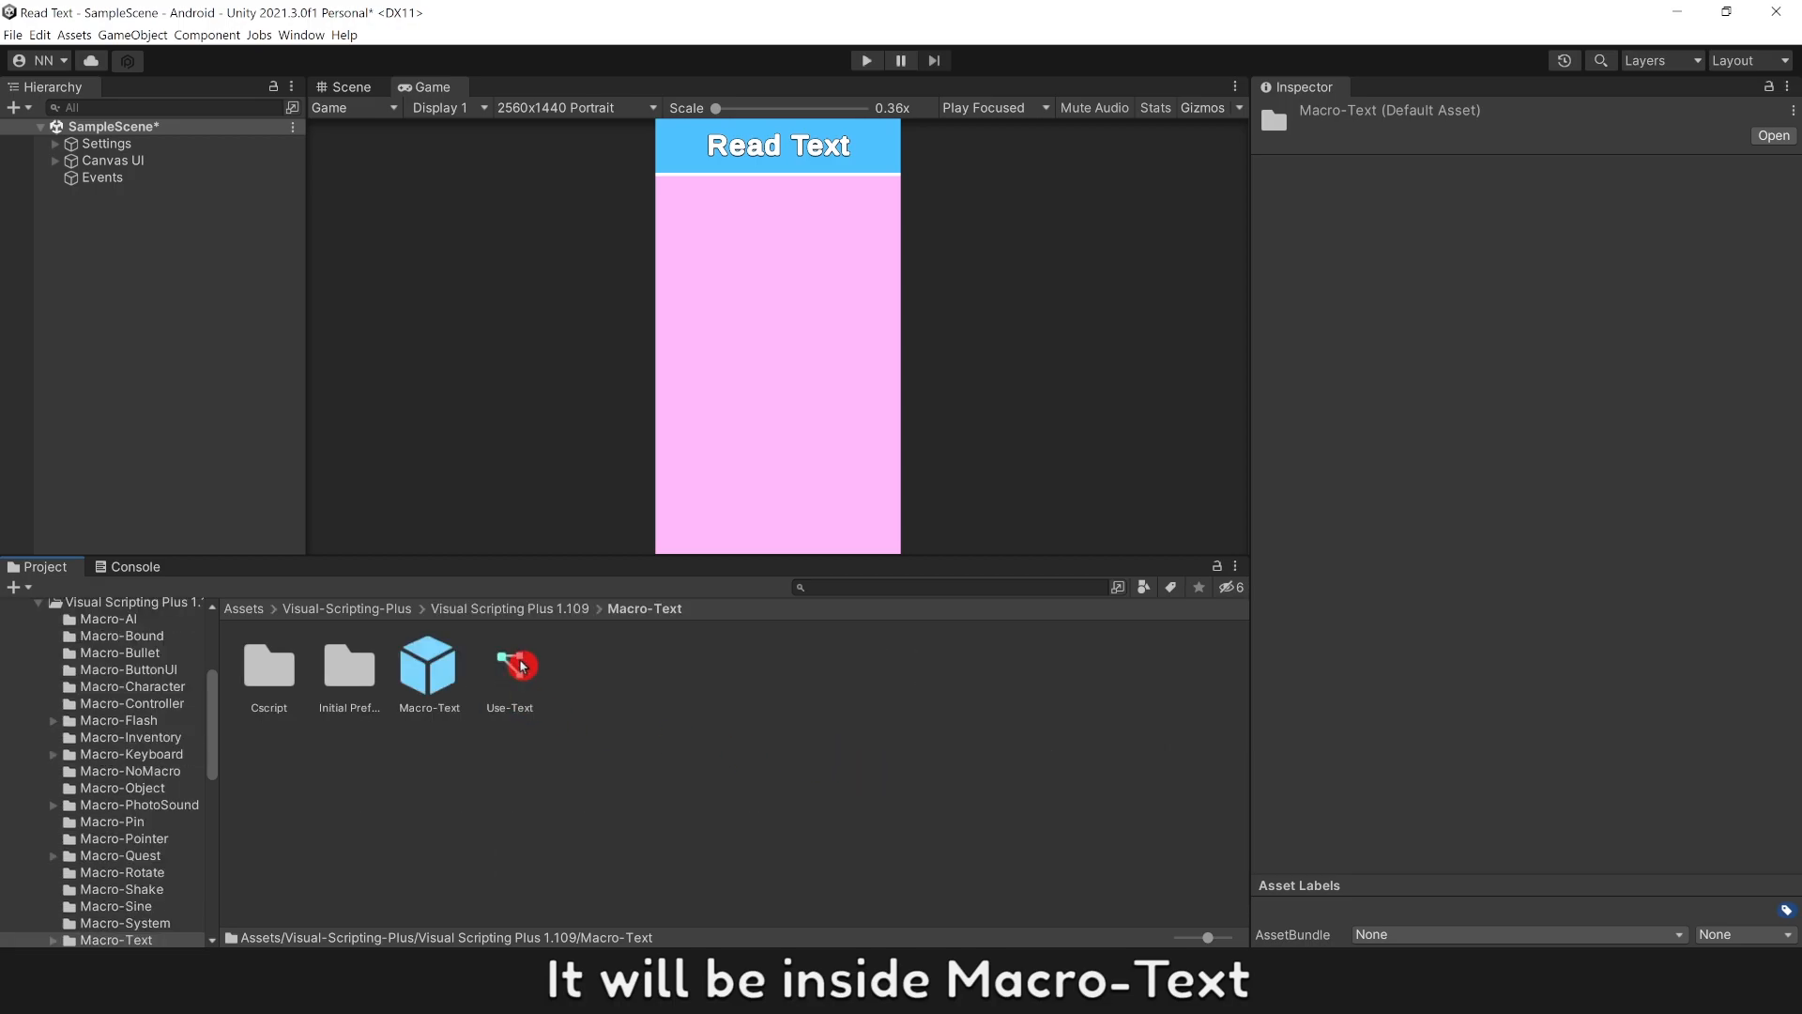
Step: Copy the Read All Lines [PC and External] subgraph from Use-Text into the Events graph after If True
double_click(514, 664)
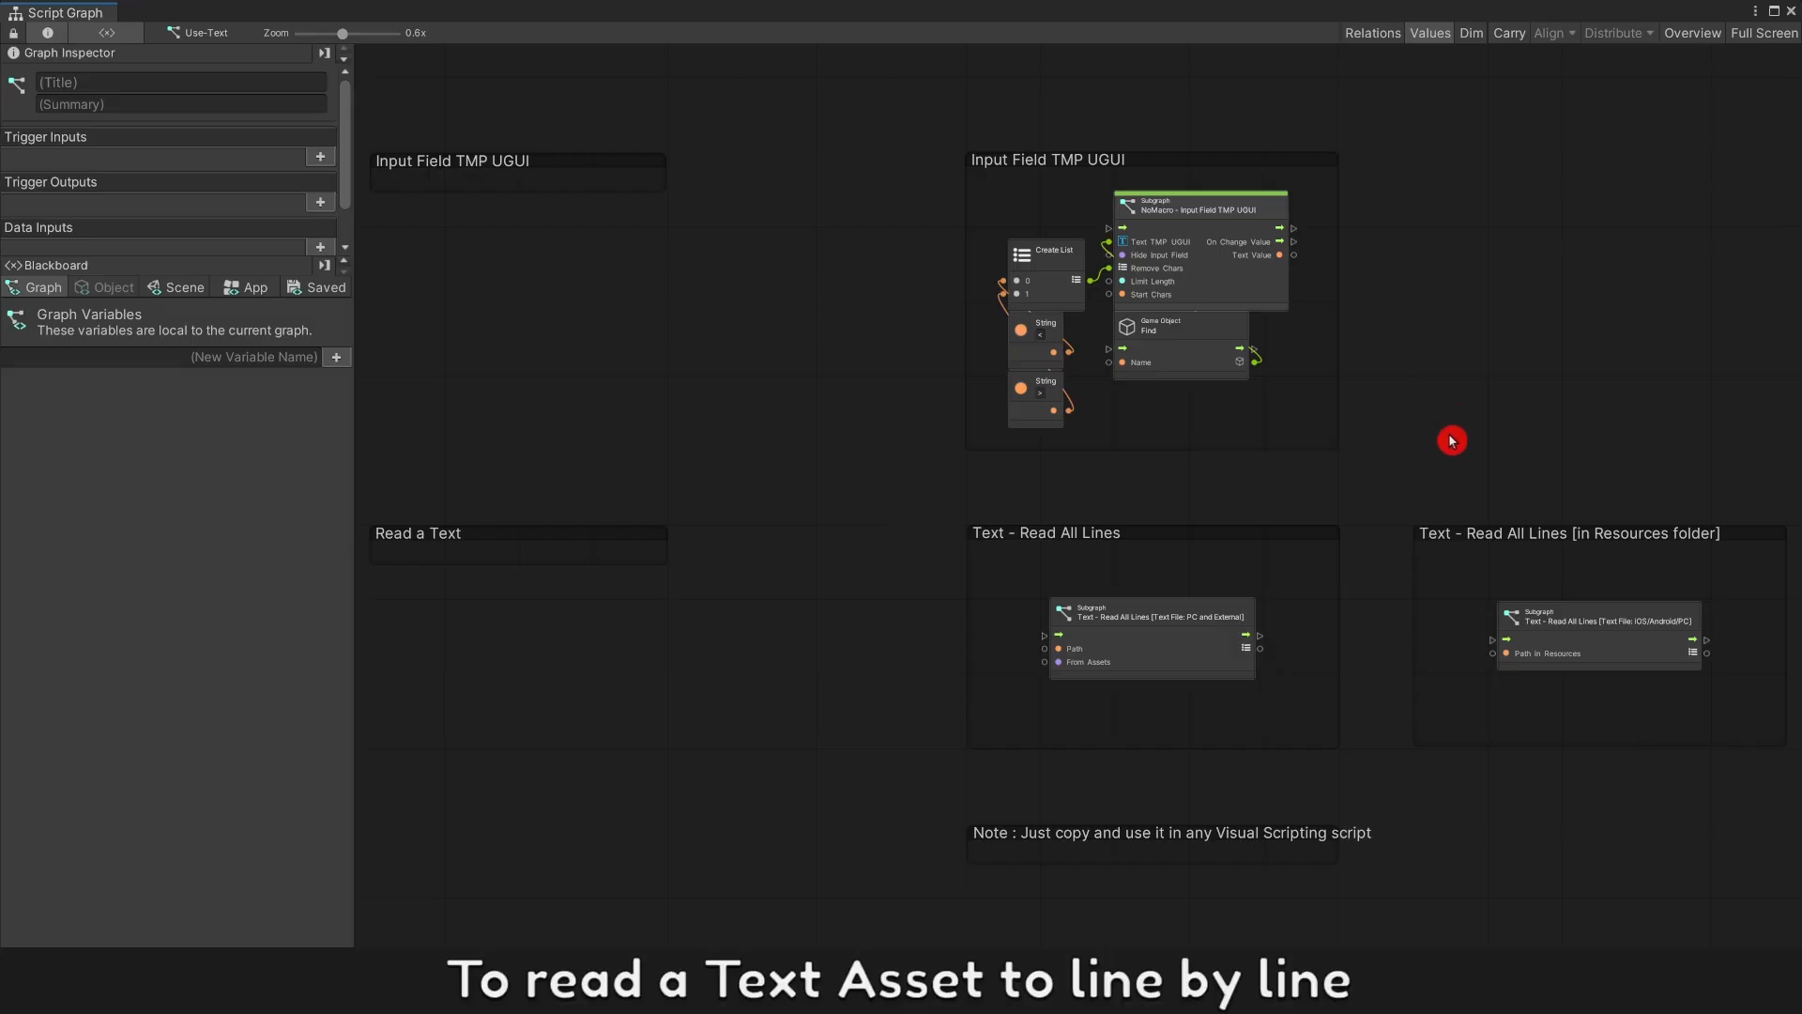
mouse_move(1261, 717)
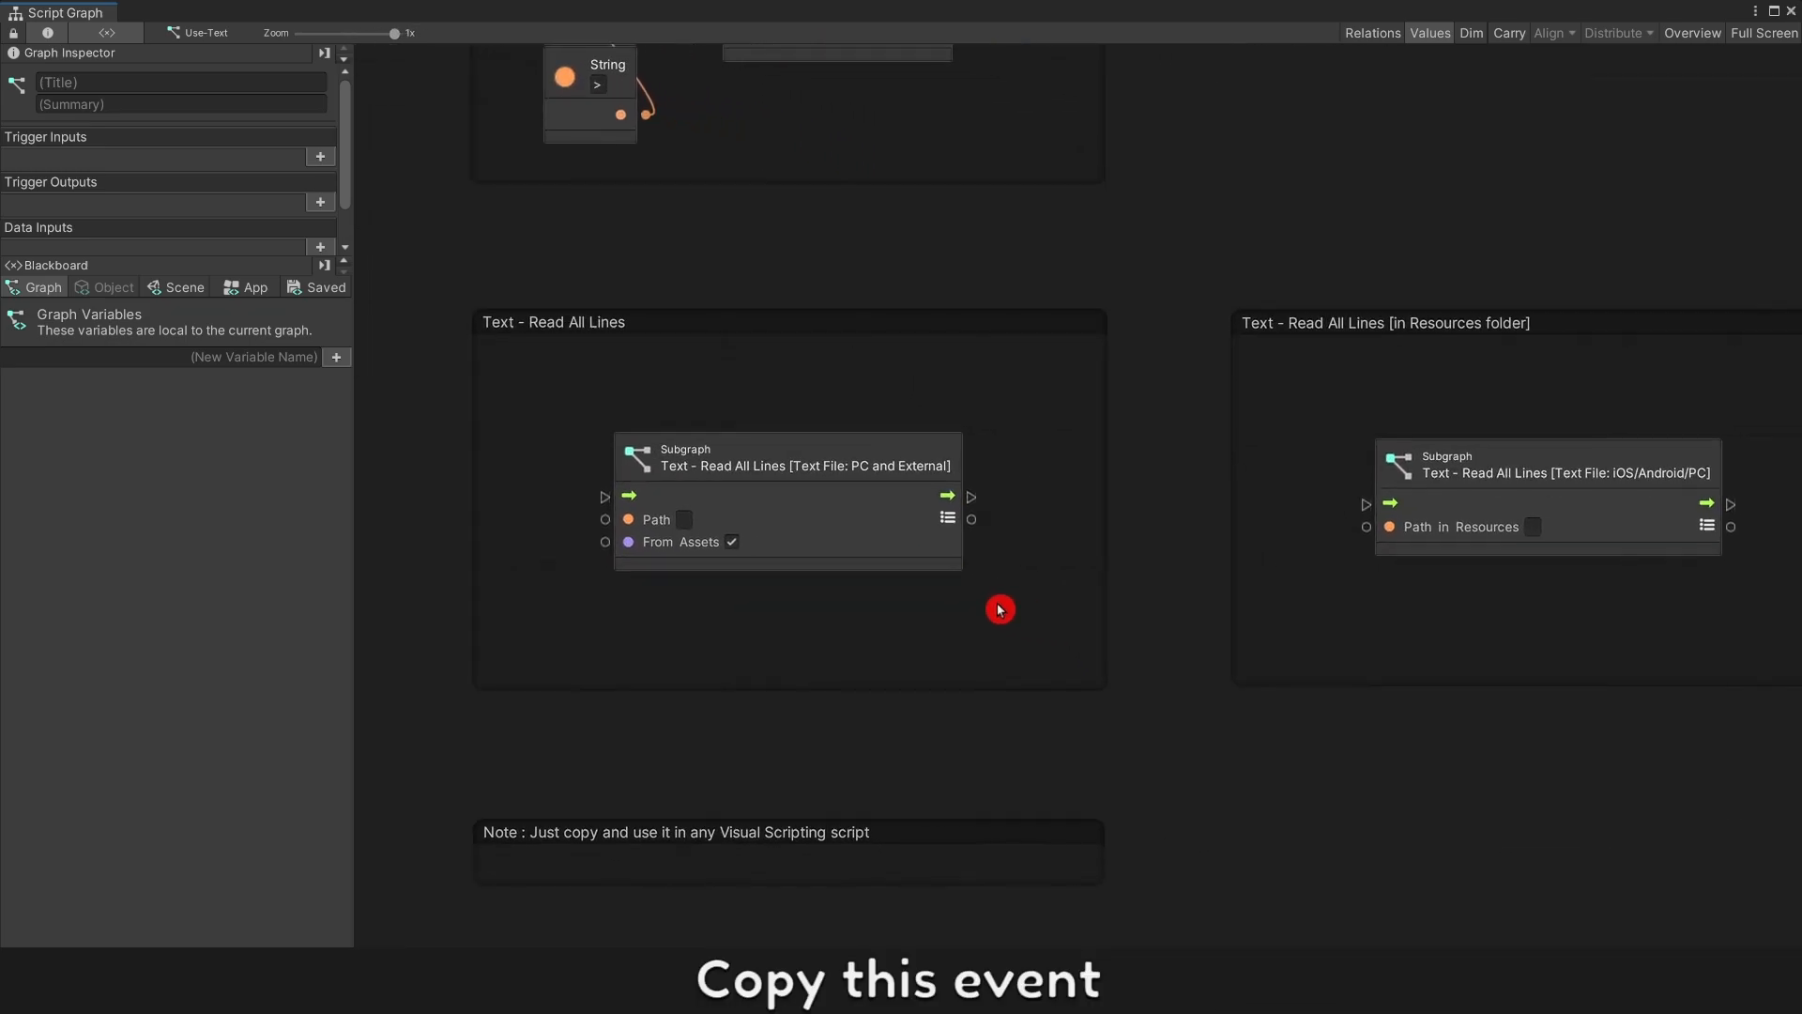
right_click(786, 456)
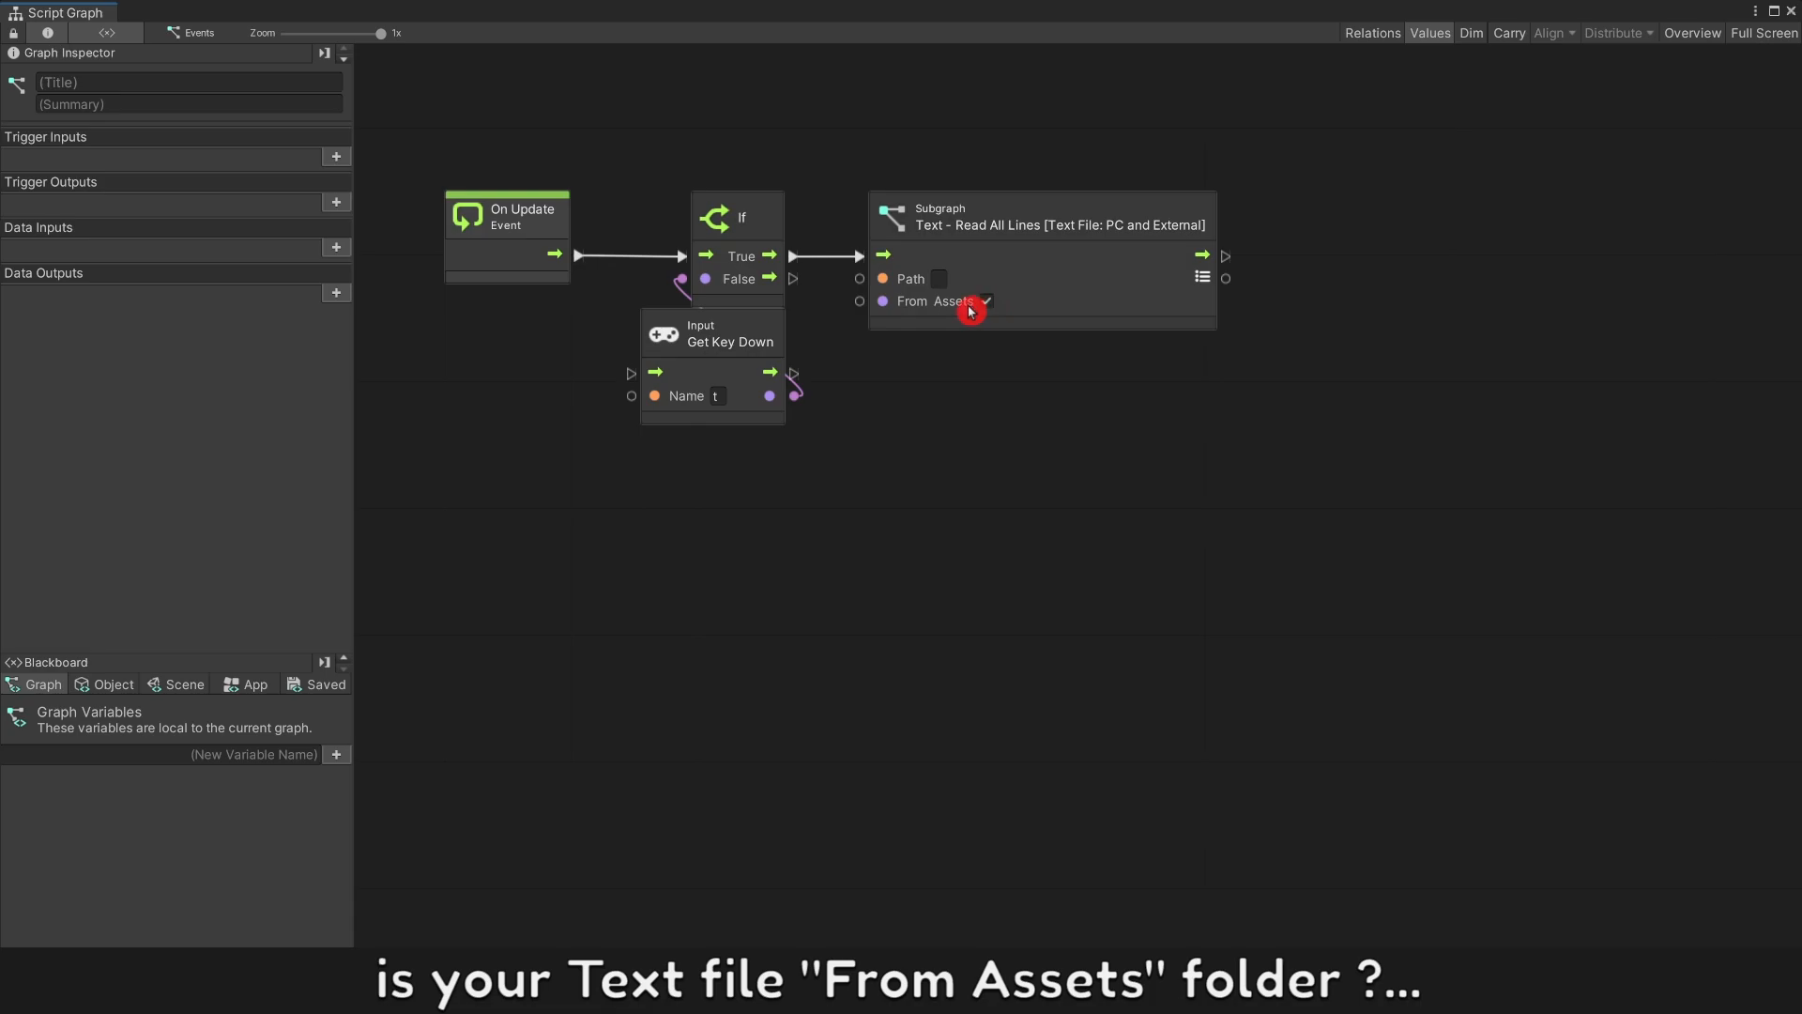
left_click(1039, 216)
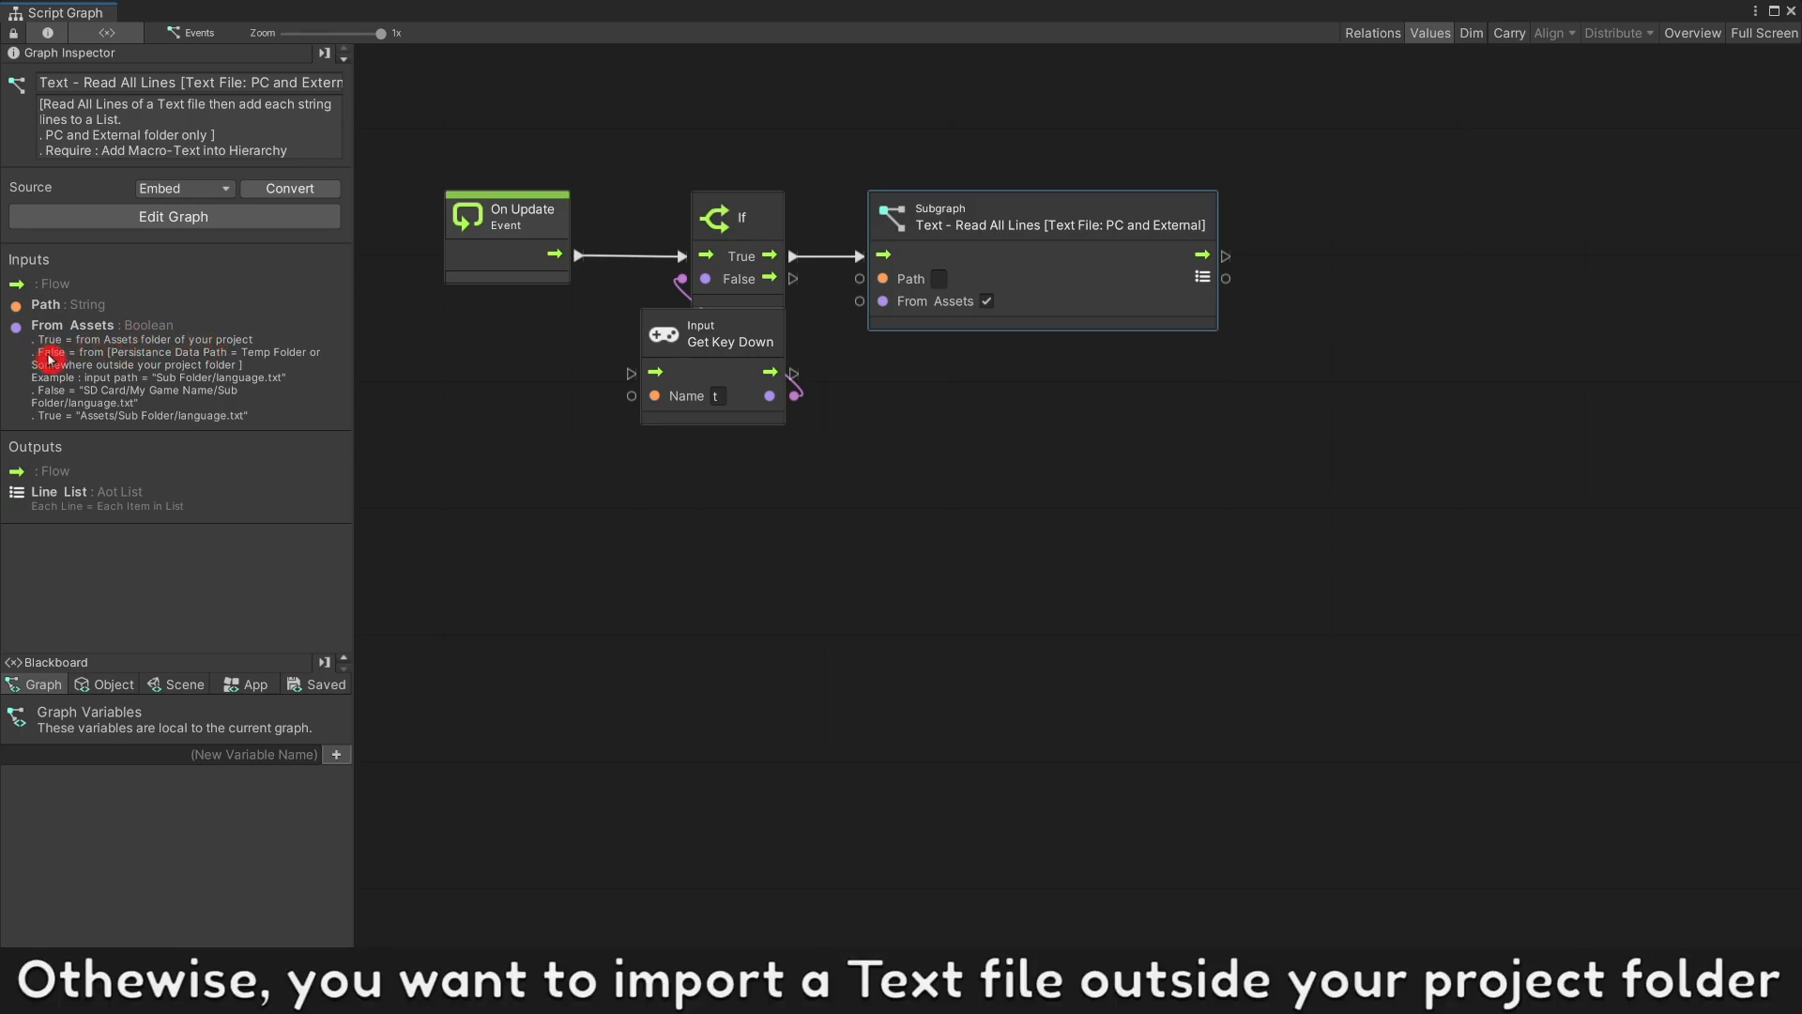
mouse_move(304, 411)
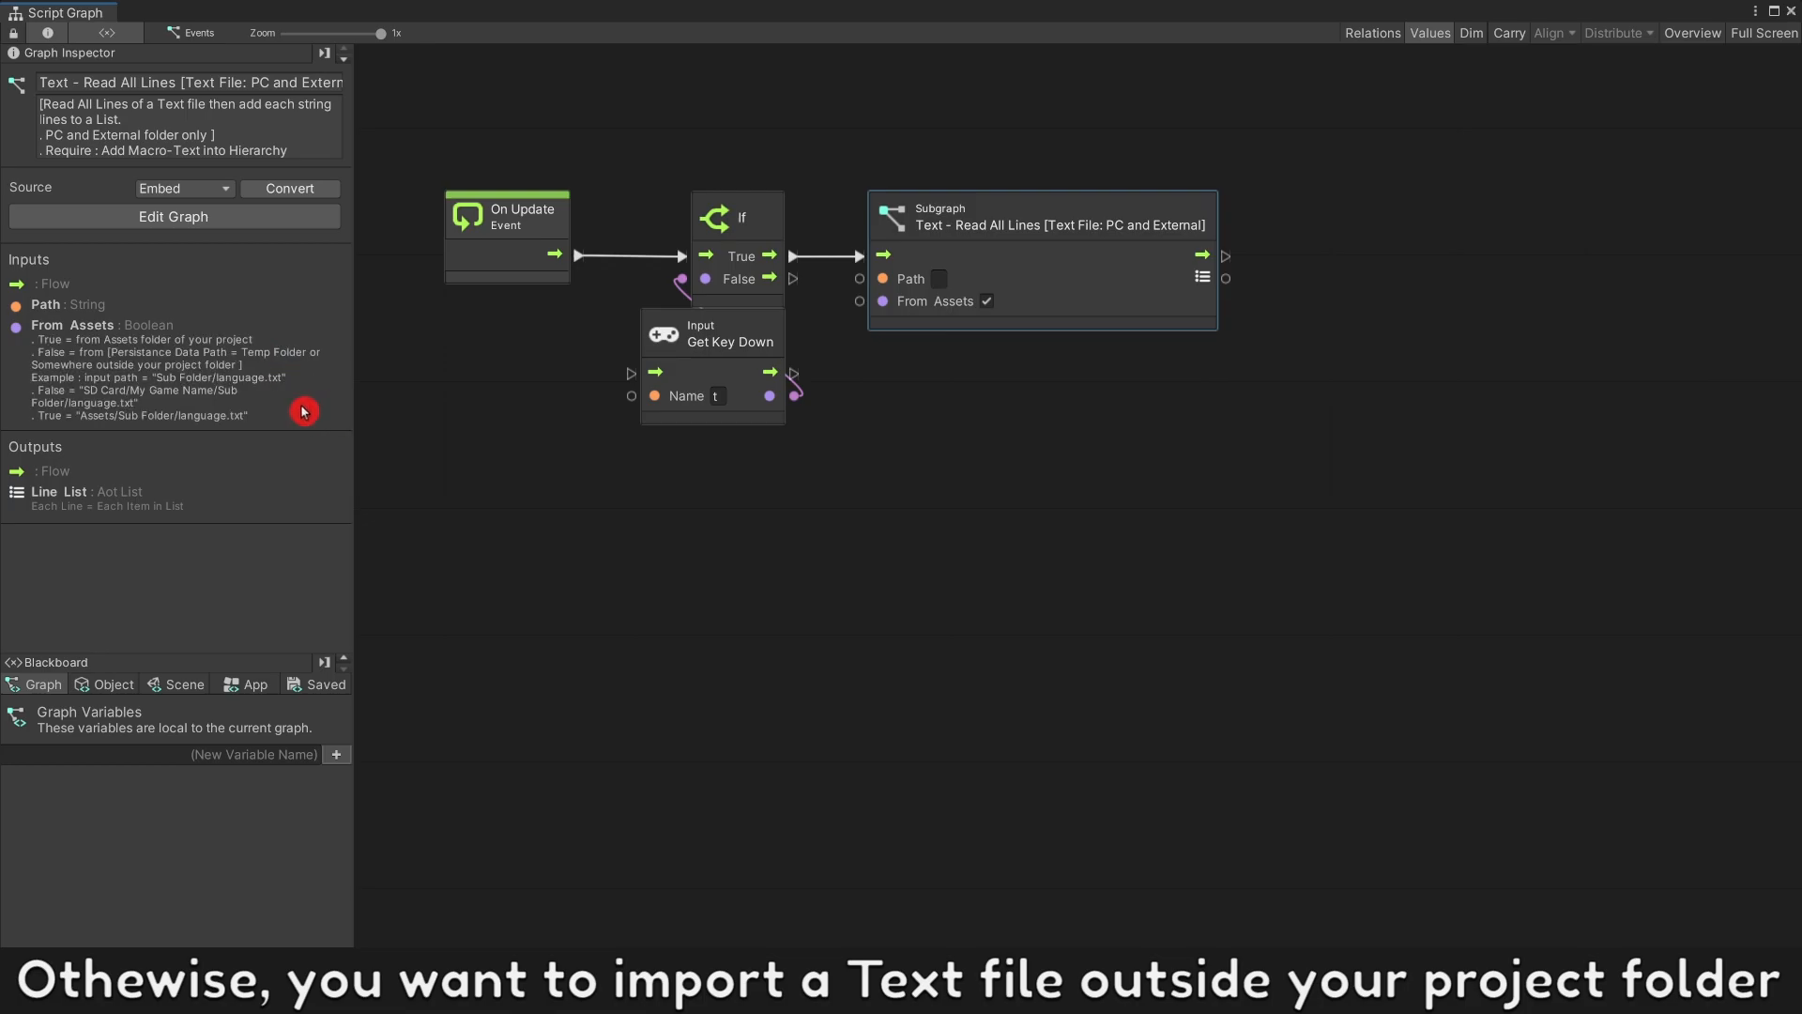
mouse_move(317, 413)
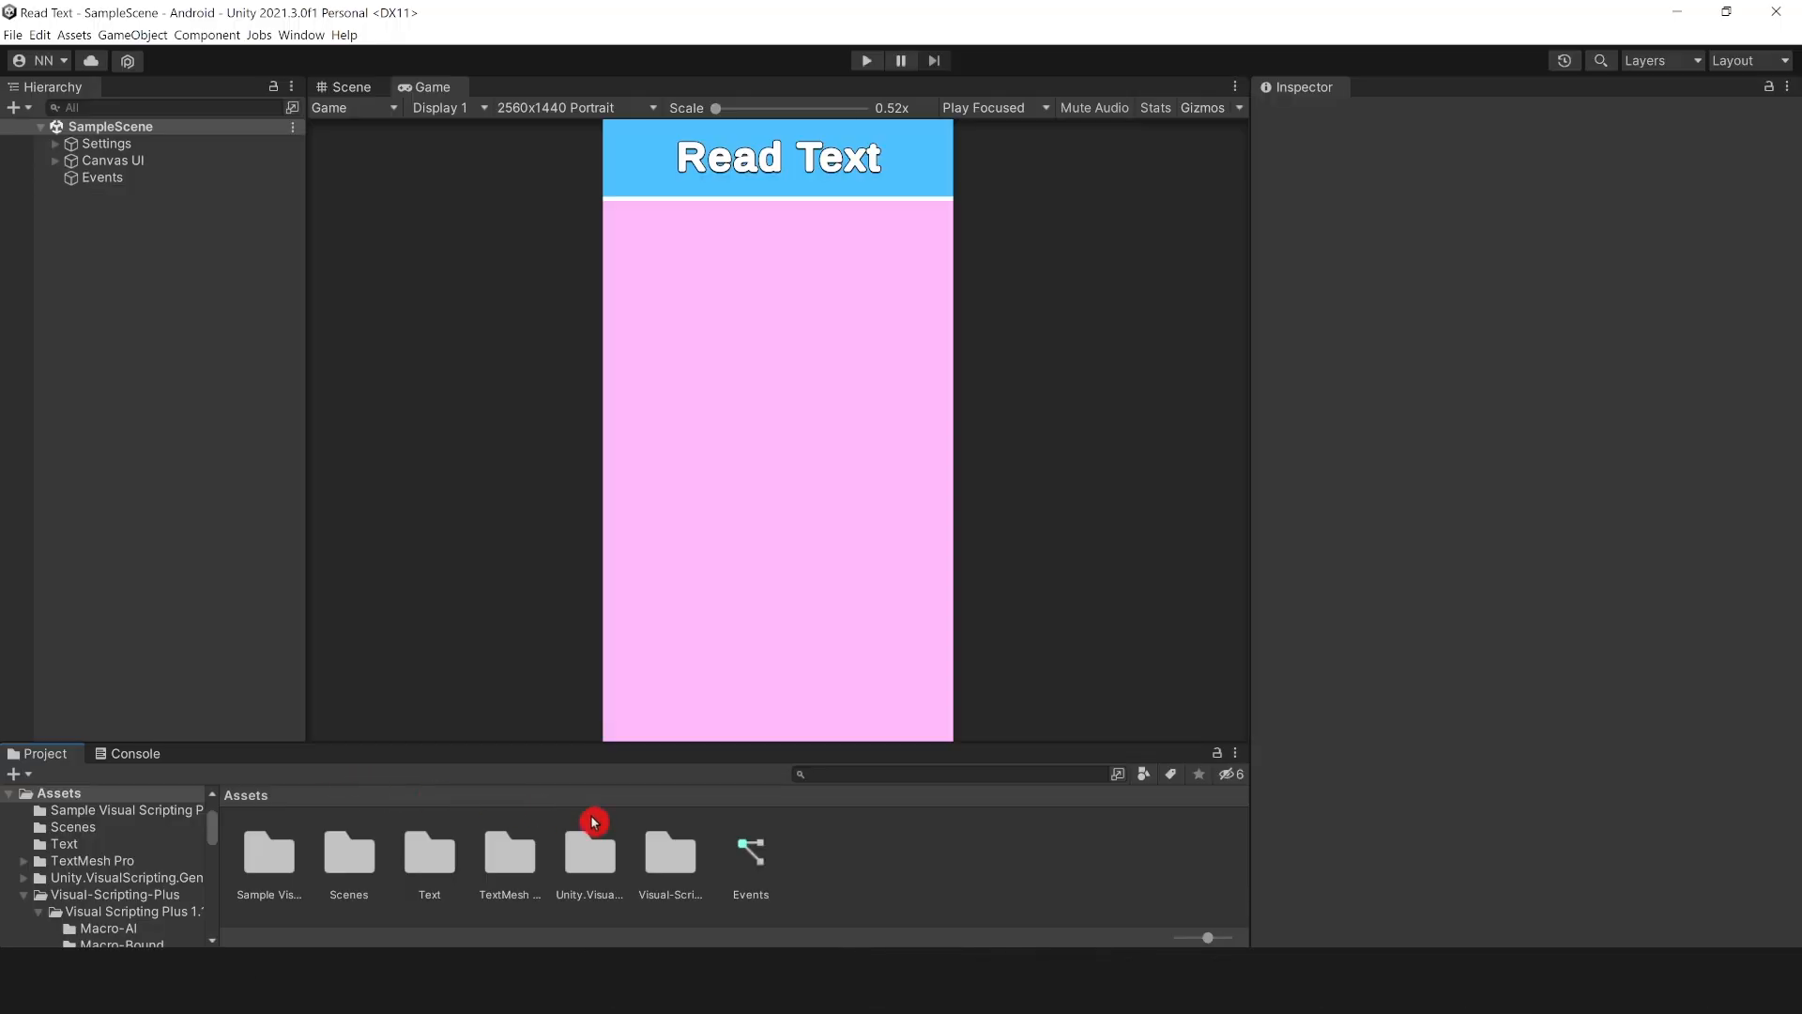
Step: Confirm Level is in Assets/Text and set the subgraph's Path to Text/Level.txt
double_click(428, 853)
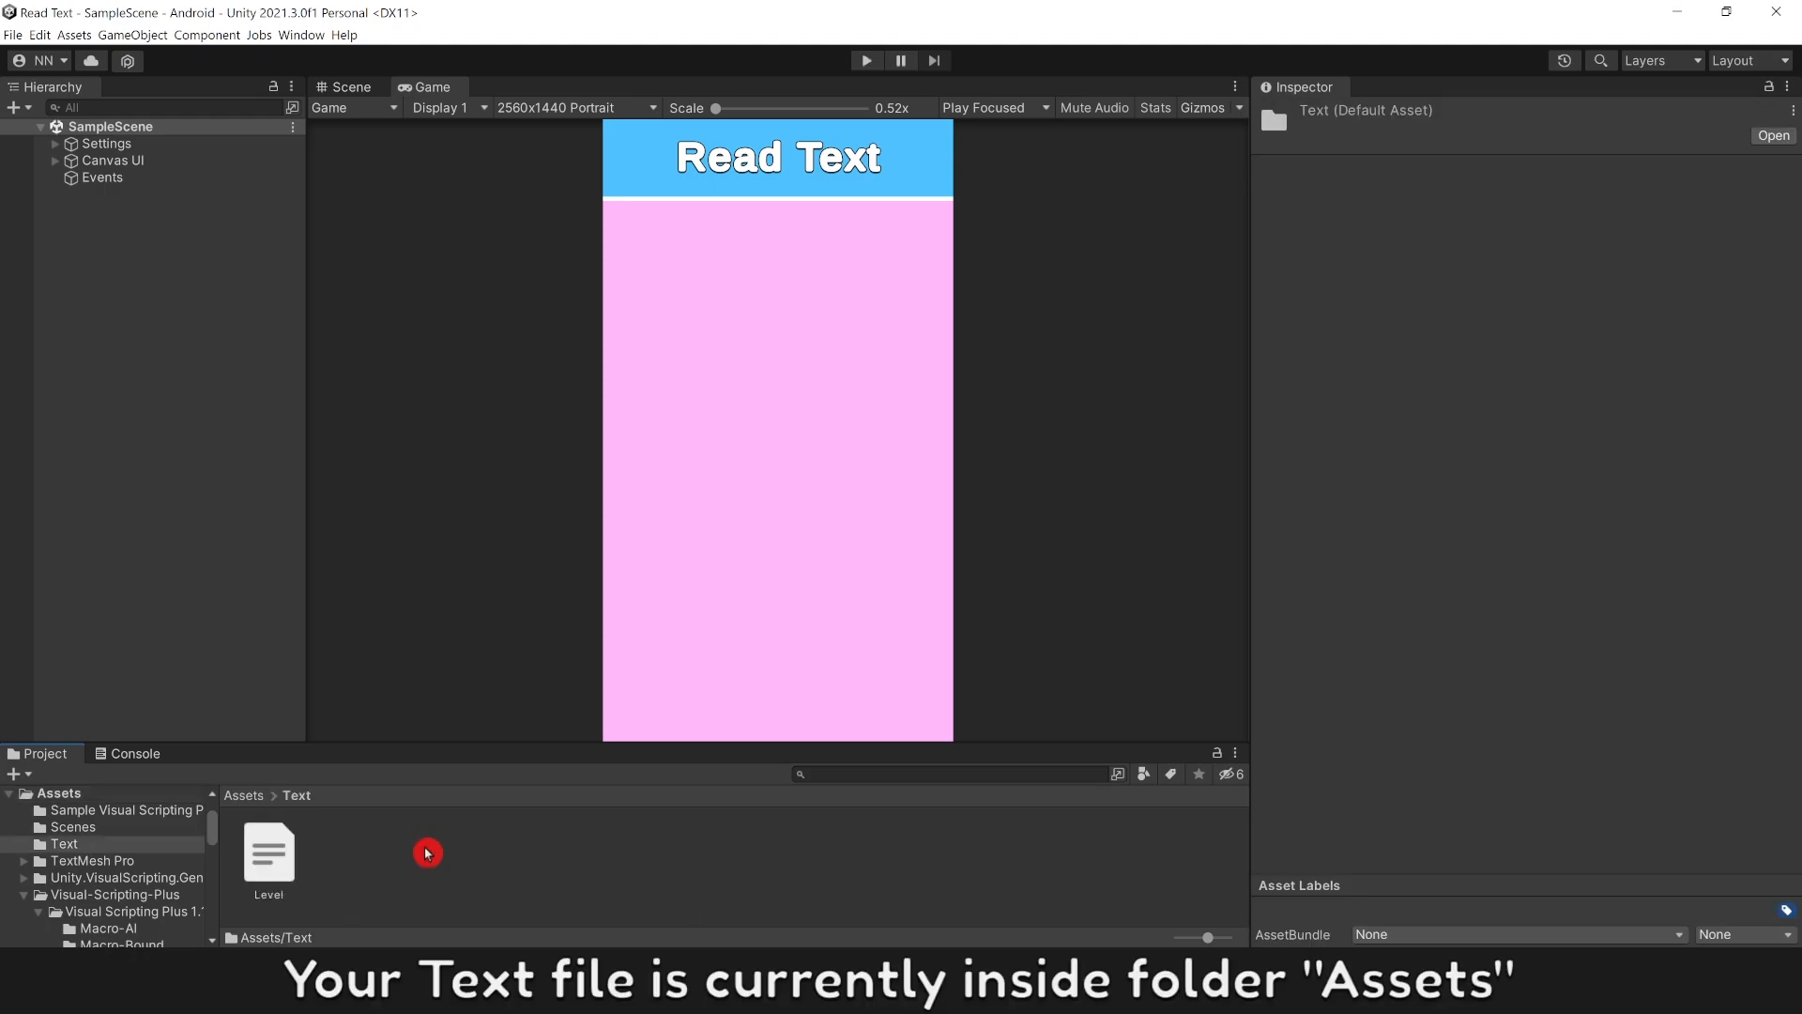
left_click(270, 852)
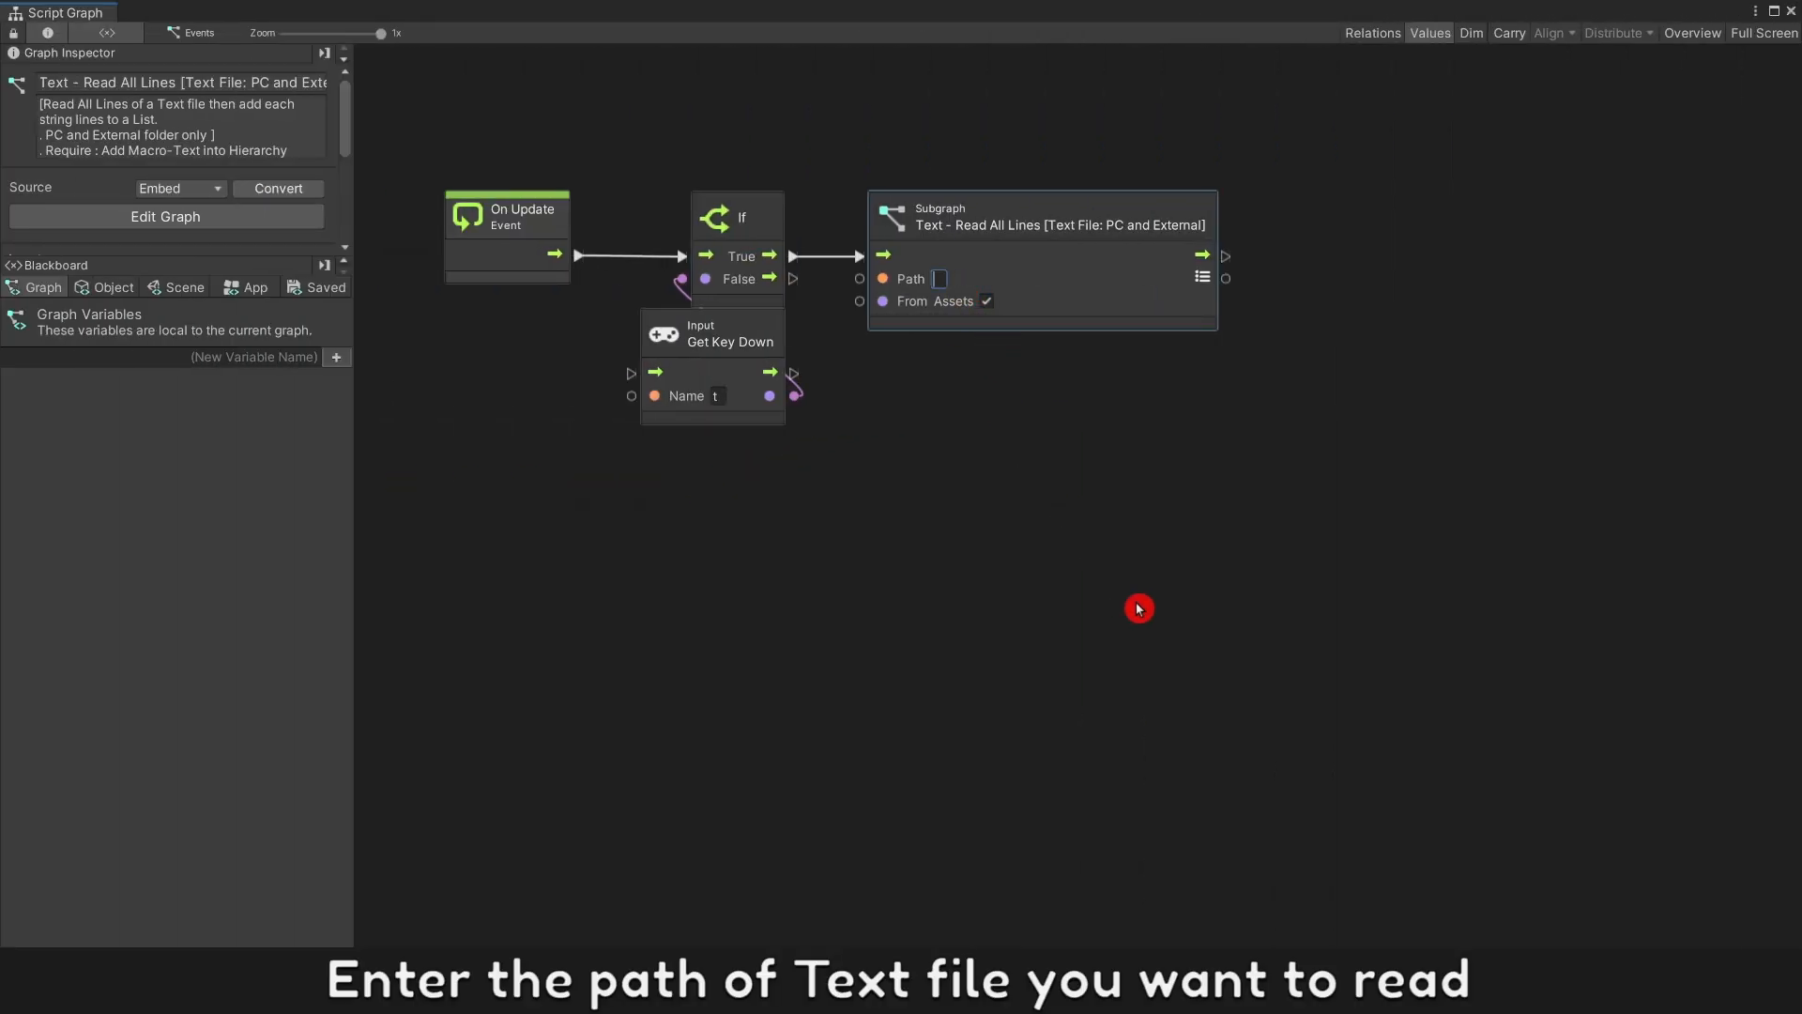
type("Text/Level.txt")
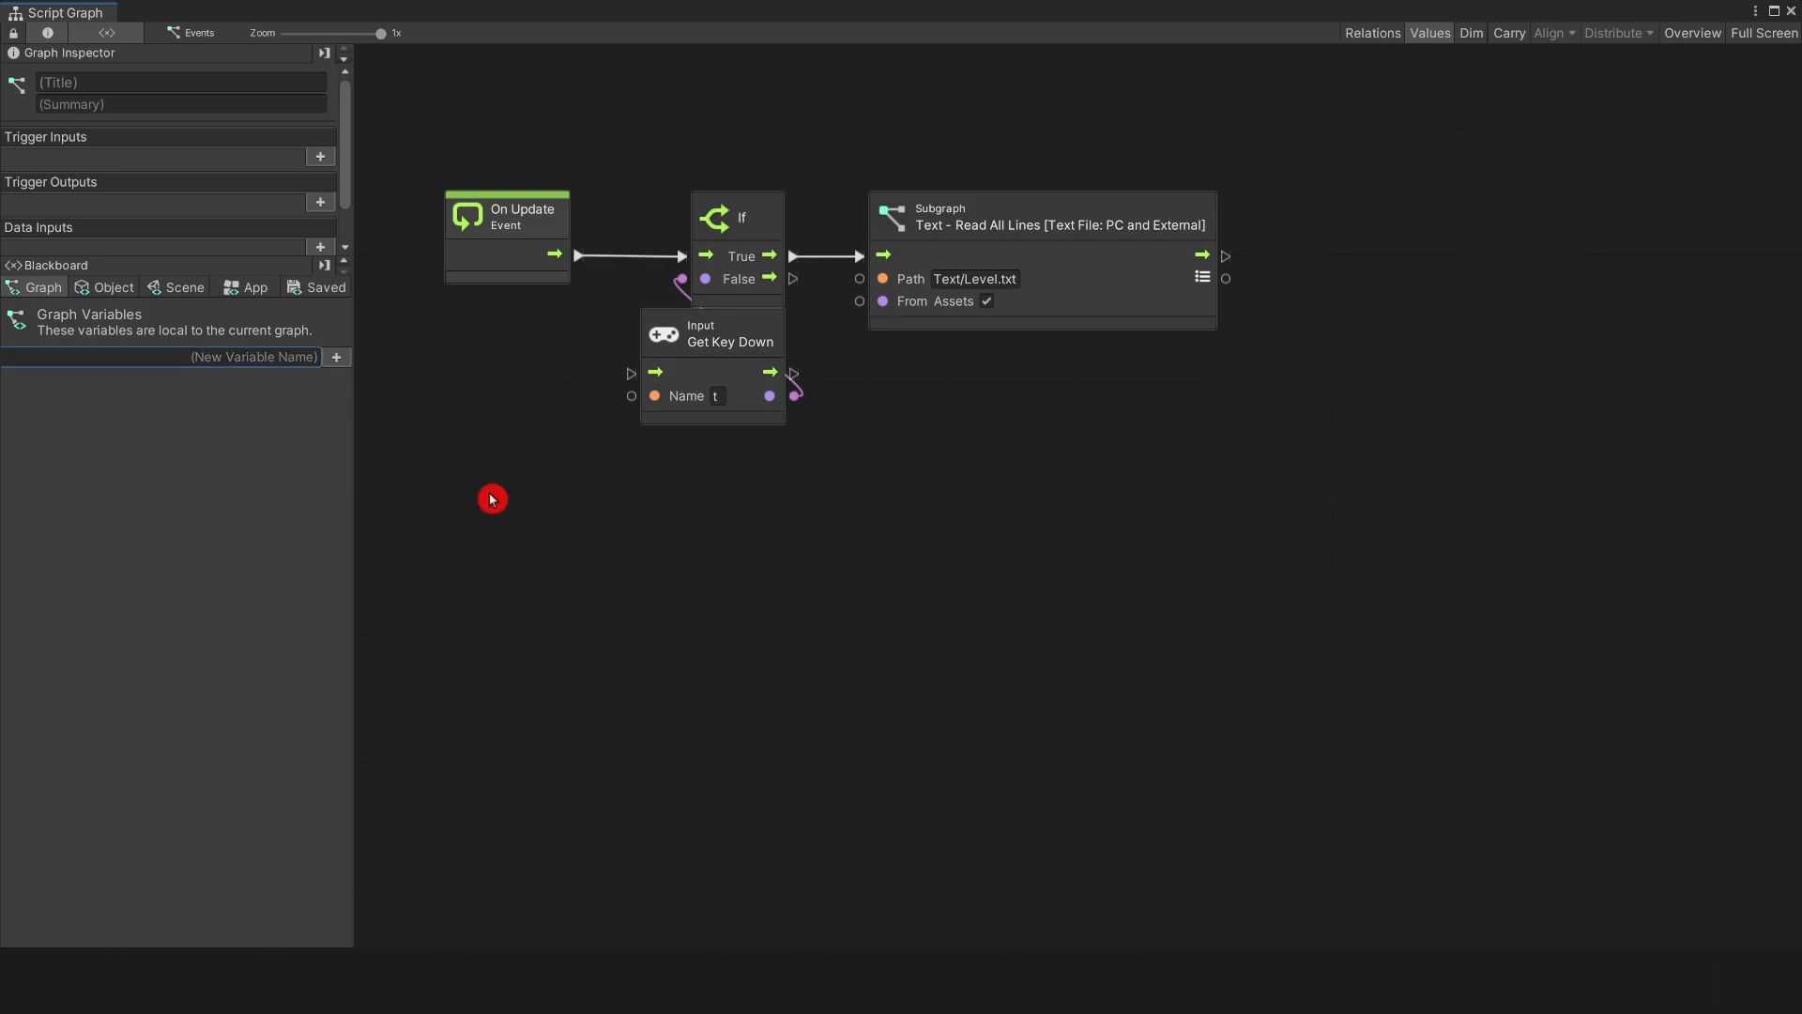
Step: Create the graph variable Player Level List with an Aot List type
type("Player Level L")
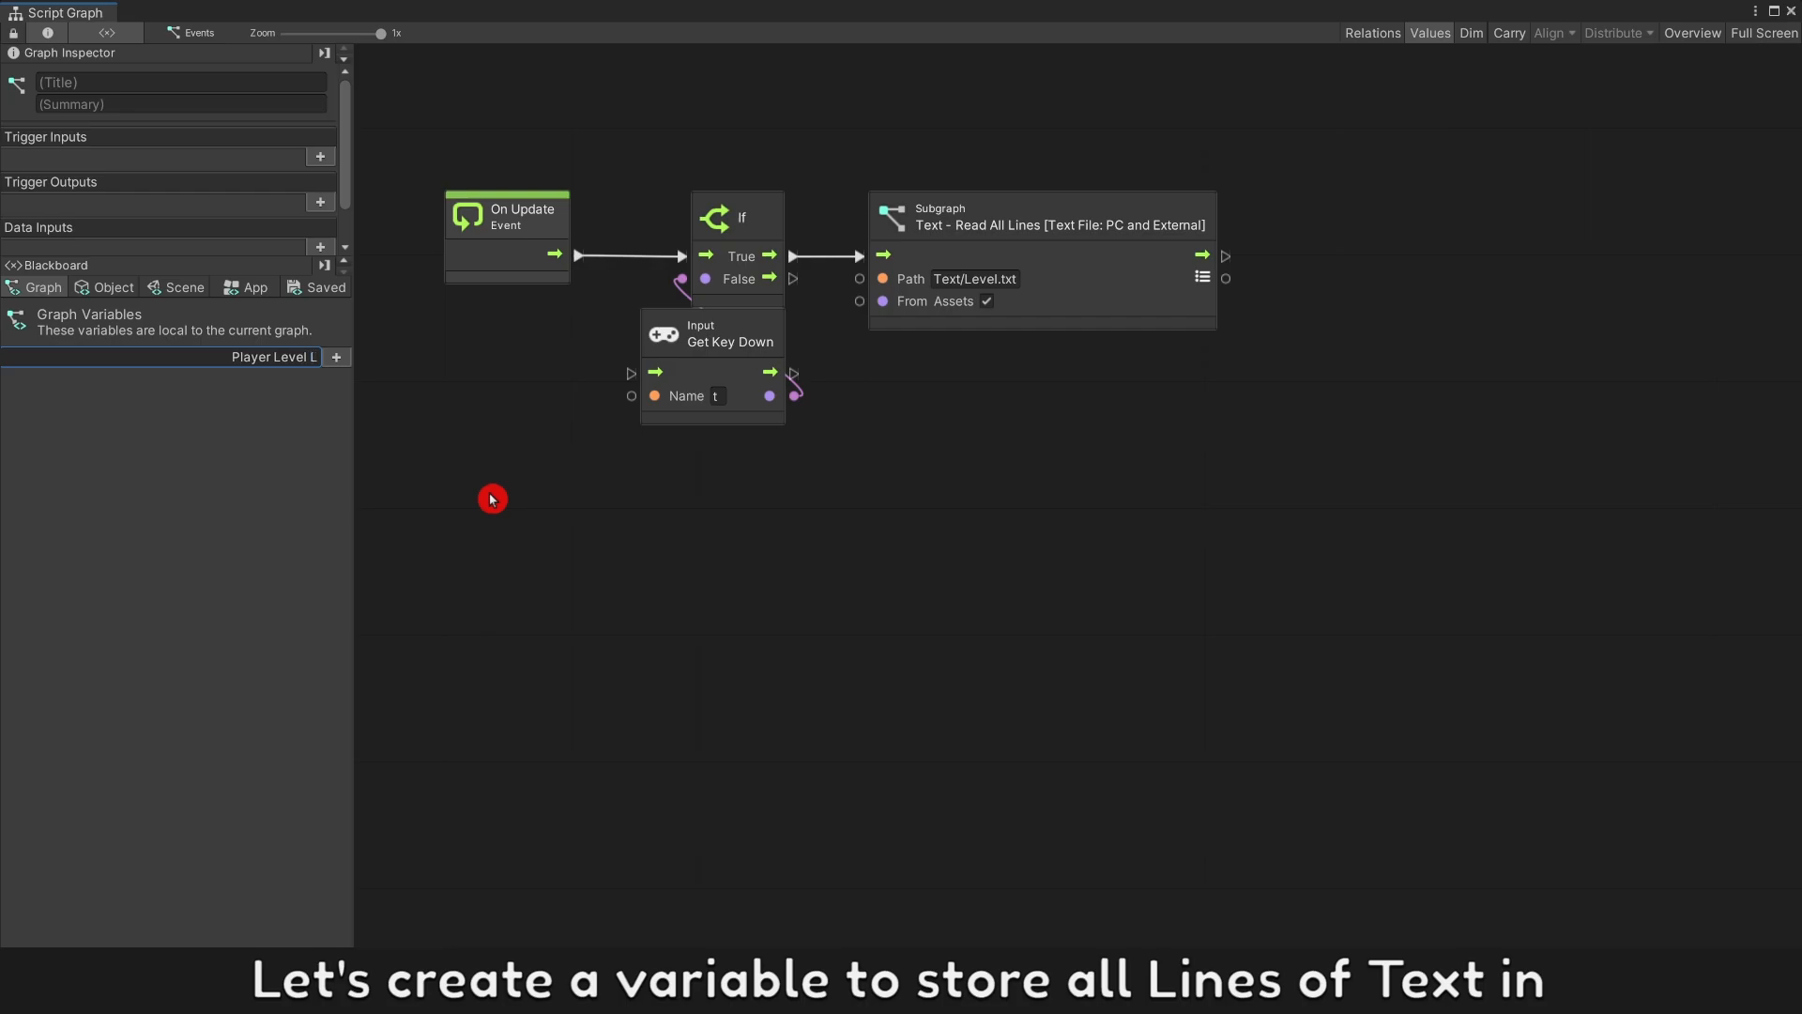
left_click(308, 383)
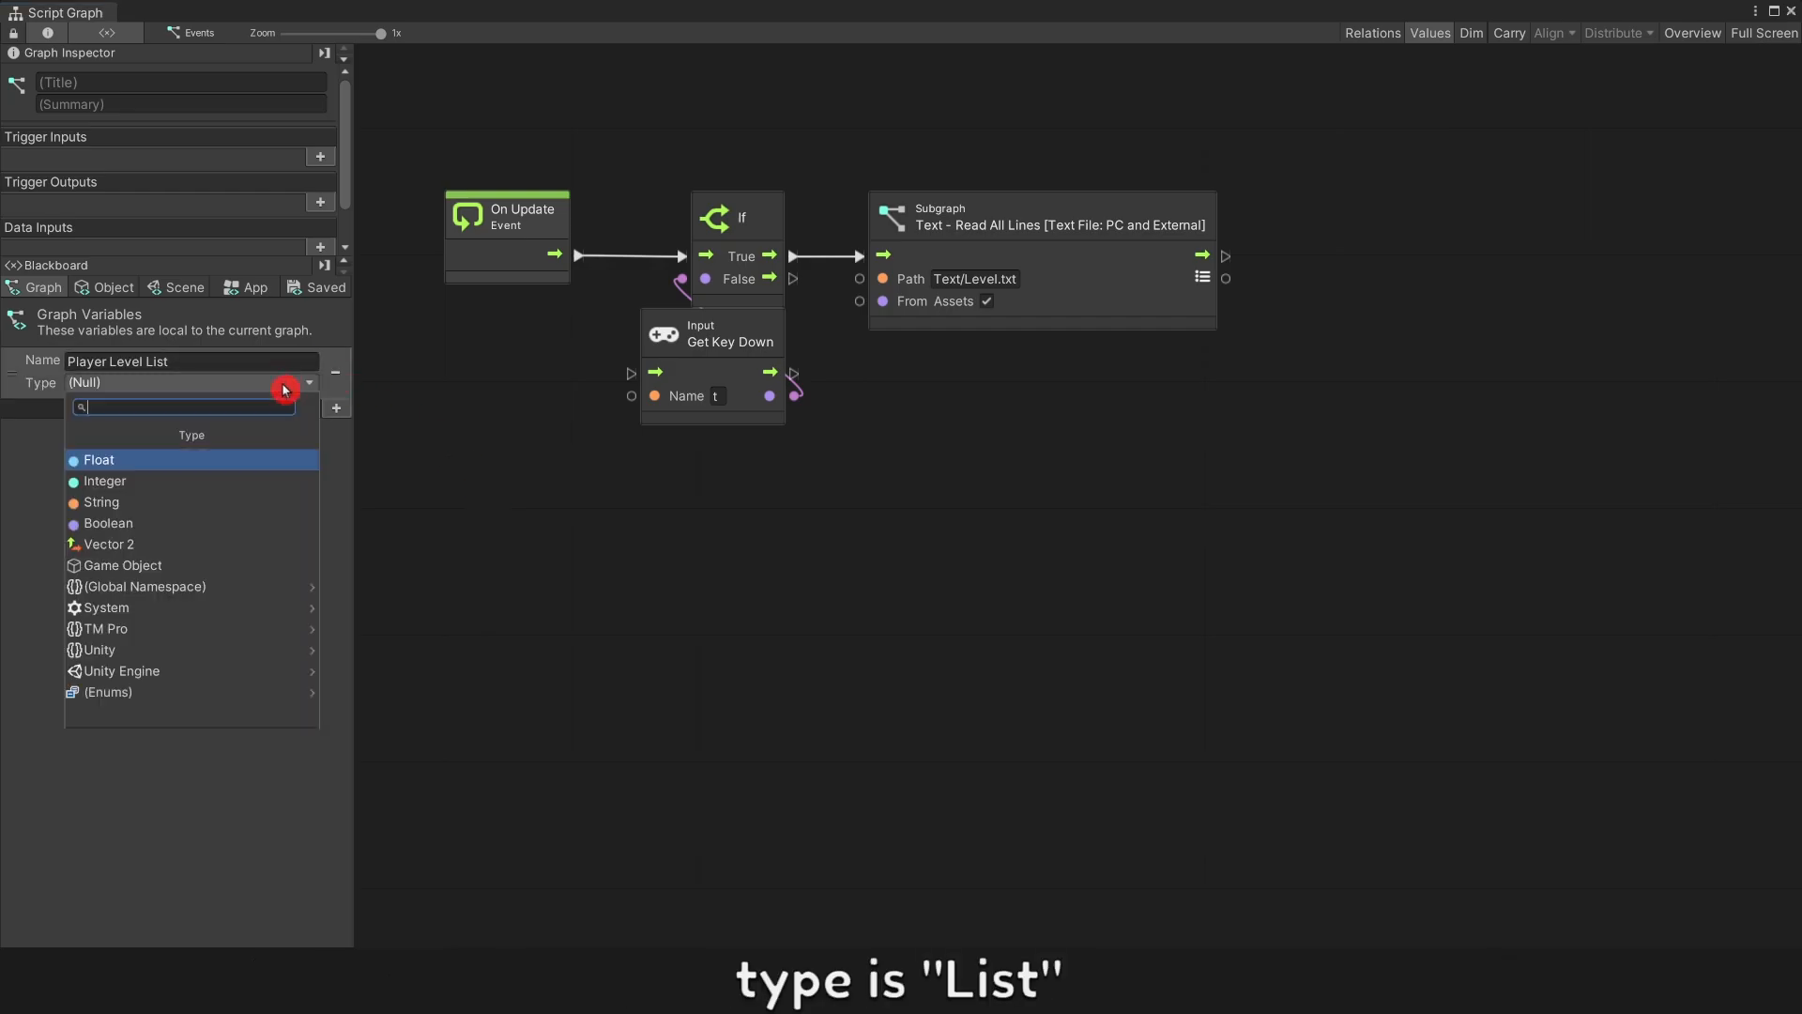
type("list")
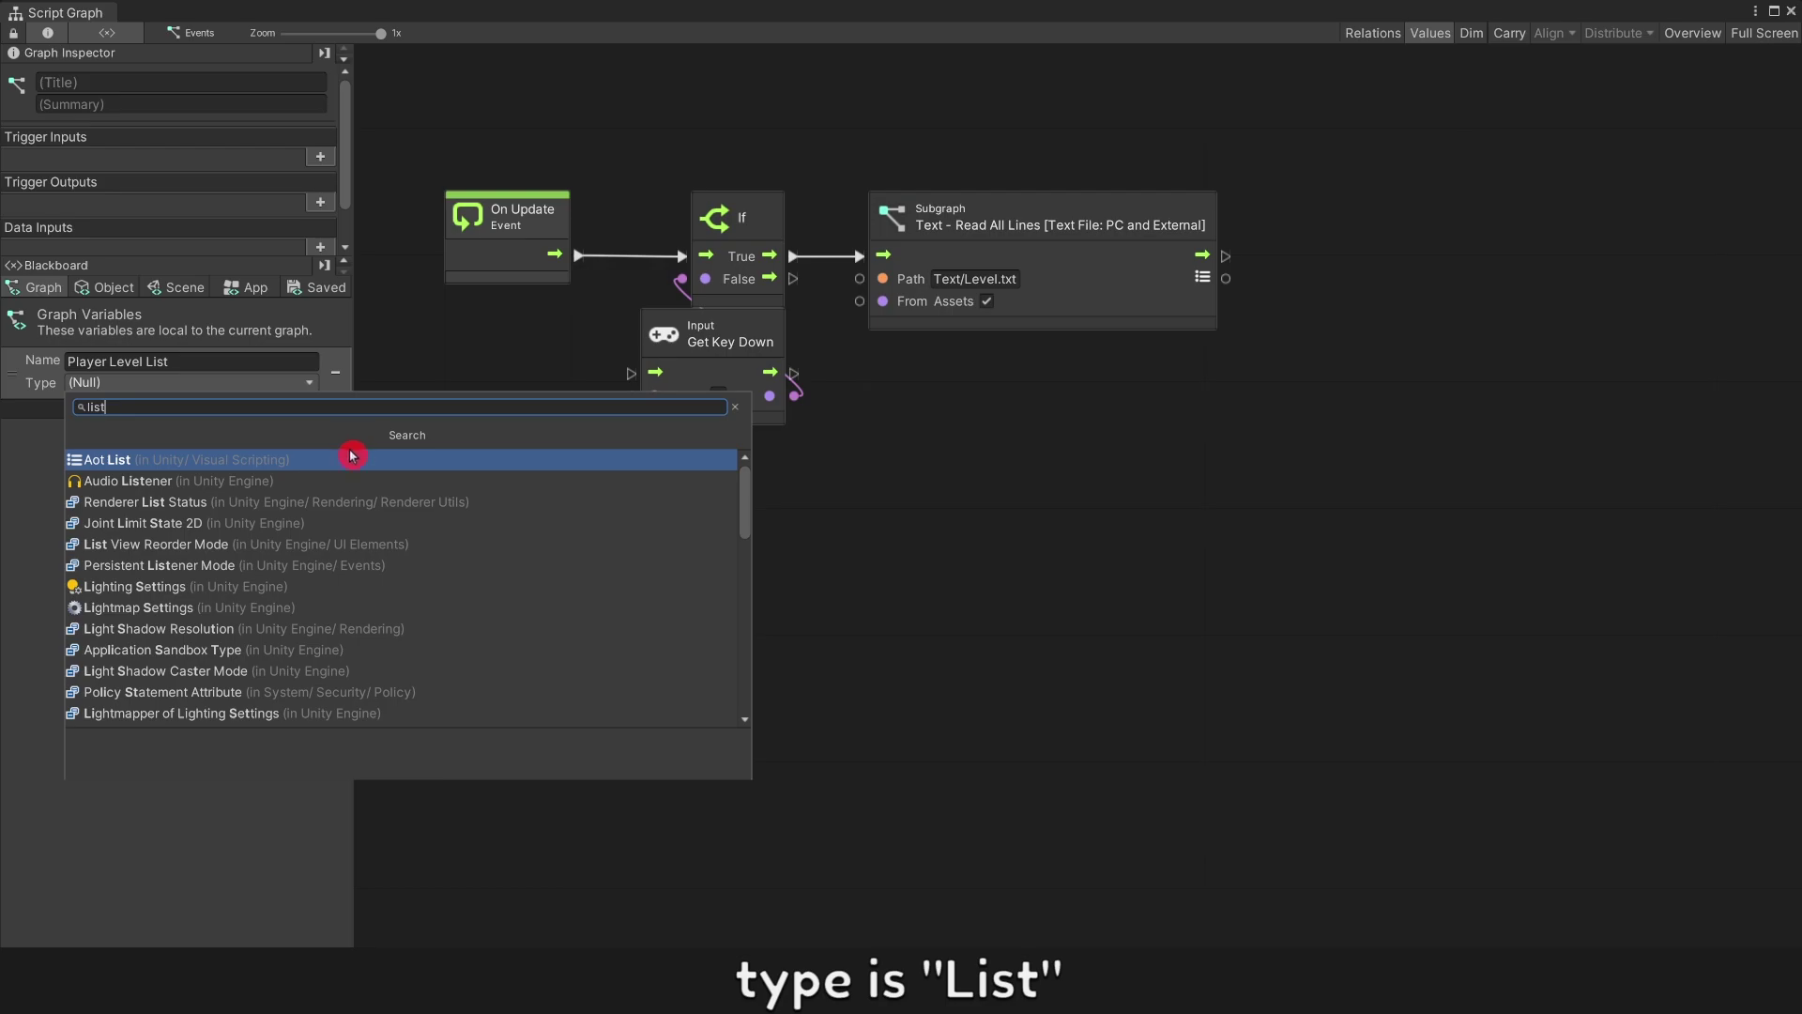
left_click(90, 458)
type("set")
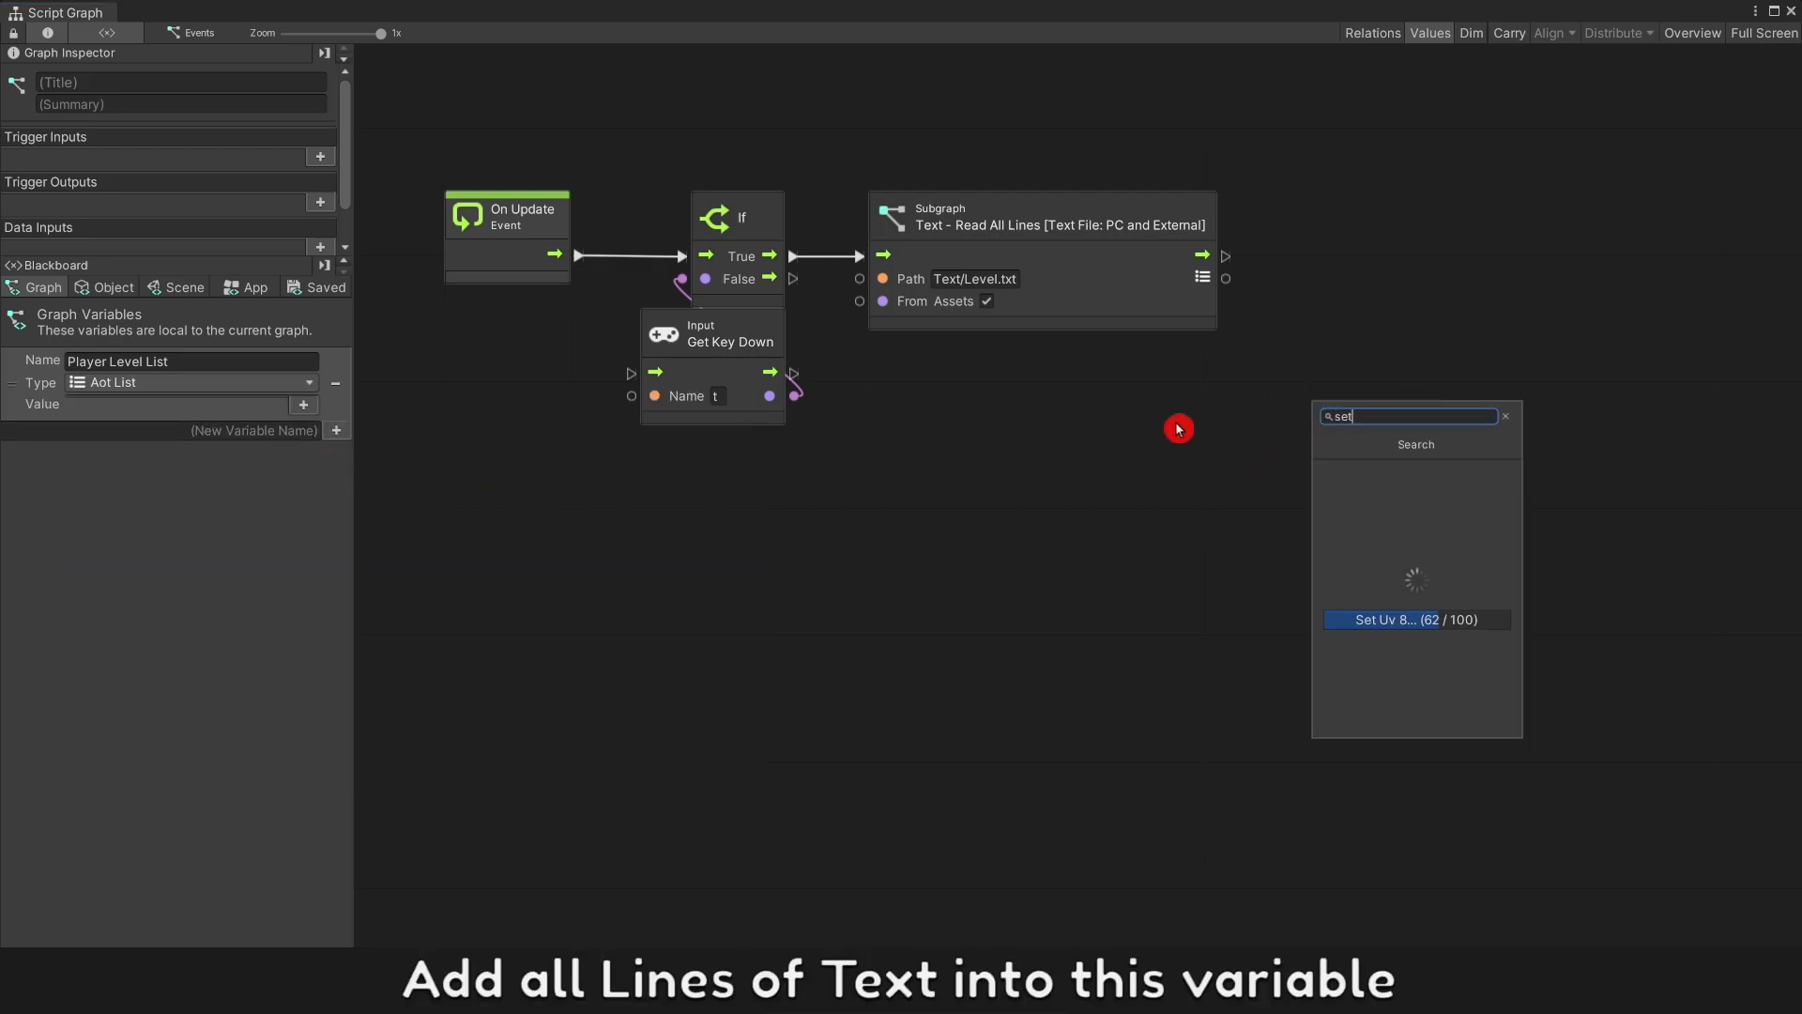
Step: Store the read lines into Player Level List via Set Variable, log them, and play the scene
left_click(1416, 620)
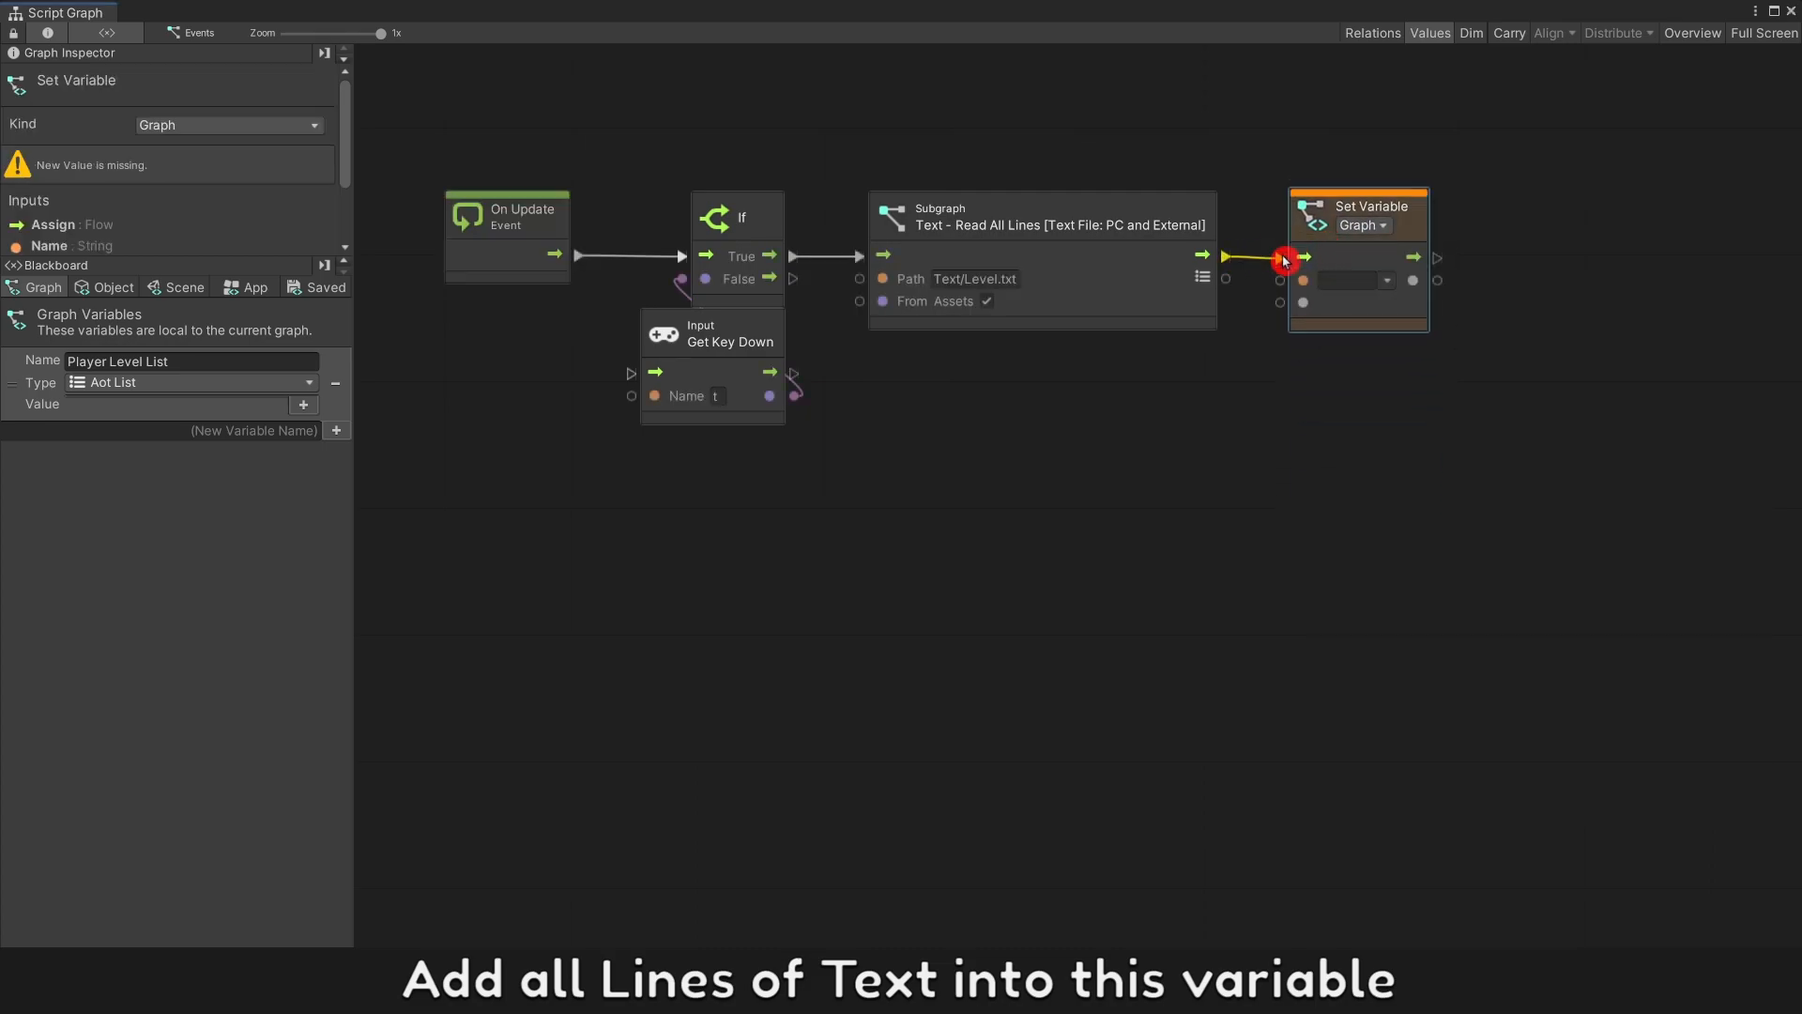
left_click_drag(1222, 279, 1278, 303)
type("deb")
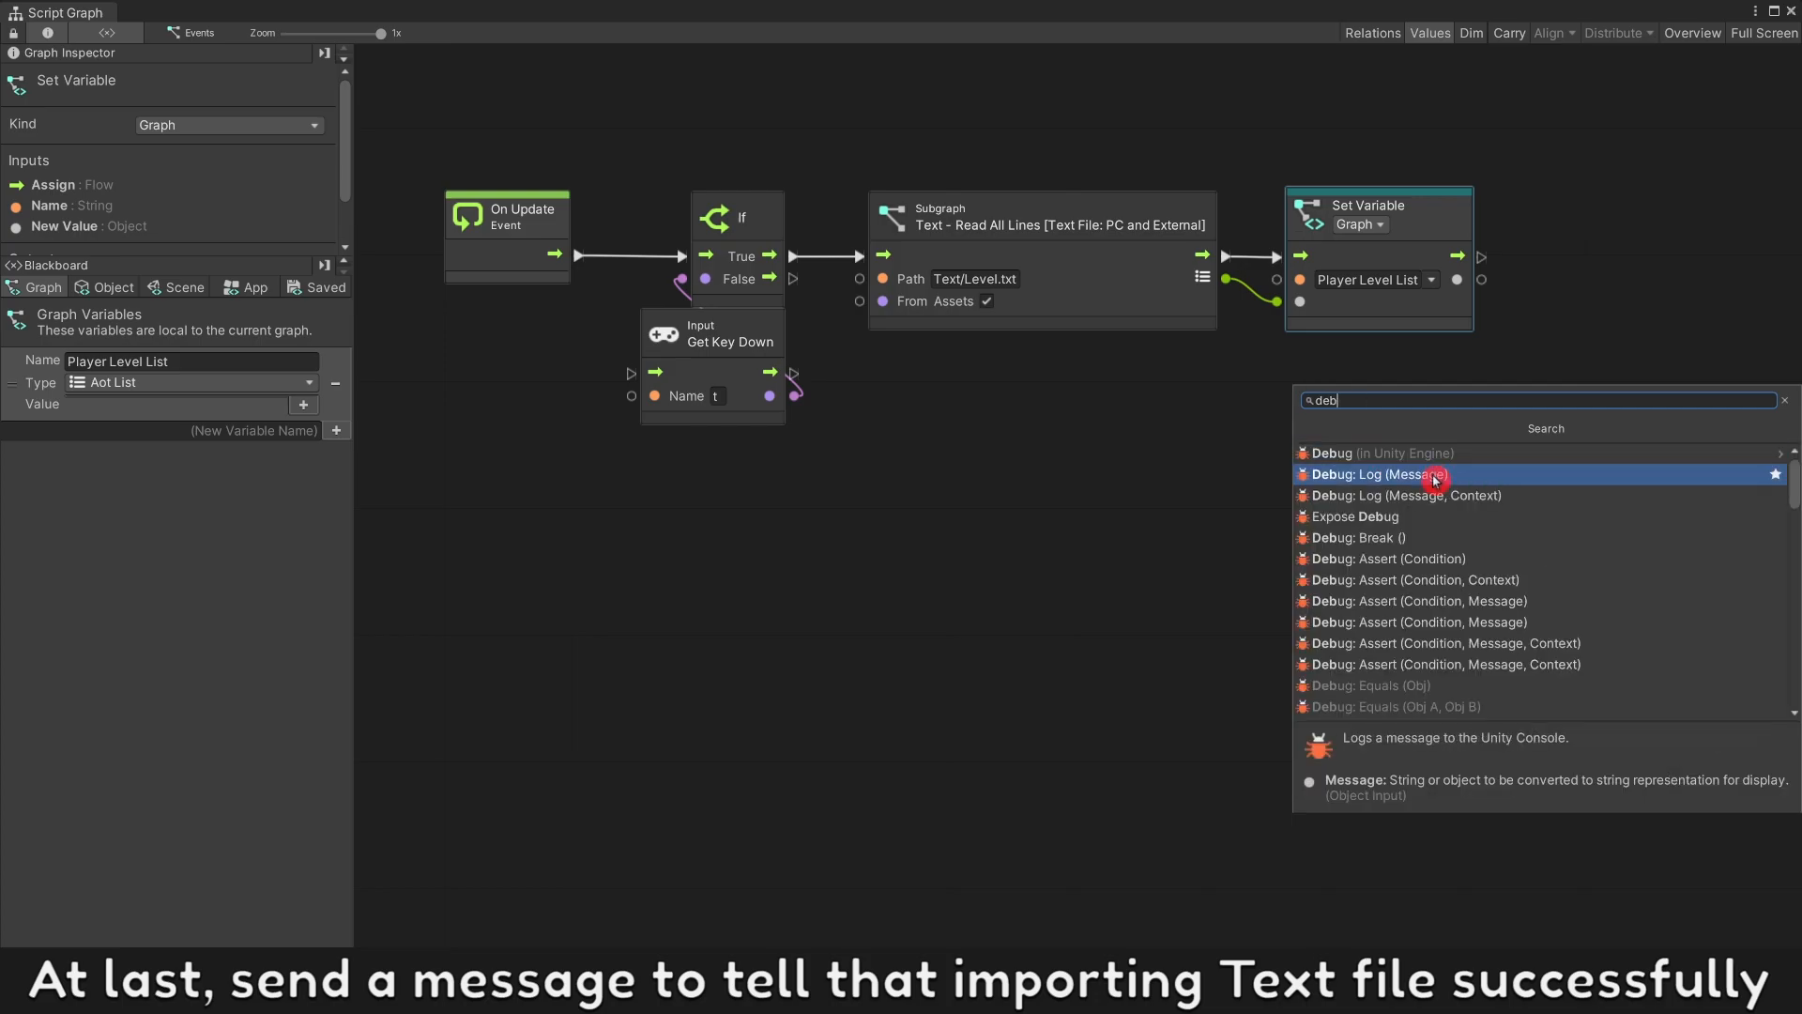
left_click(1380, 473)
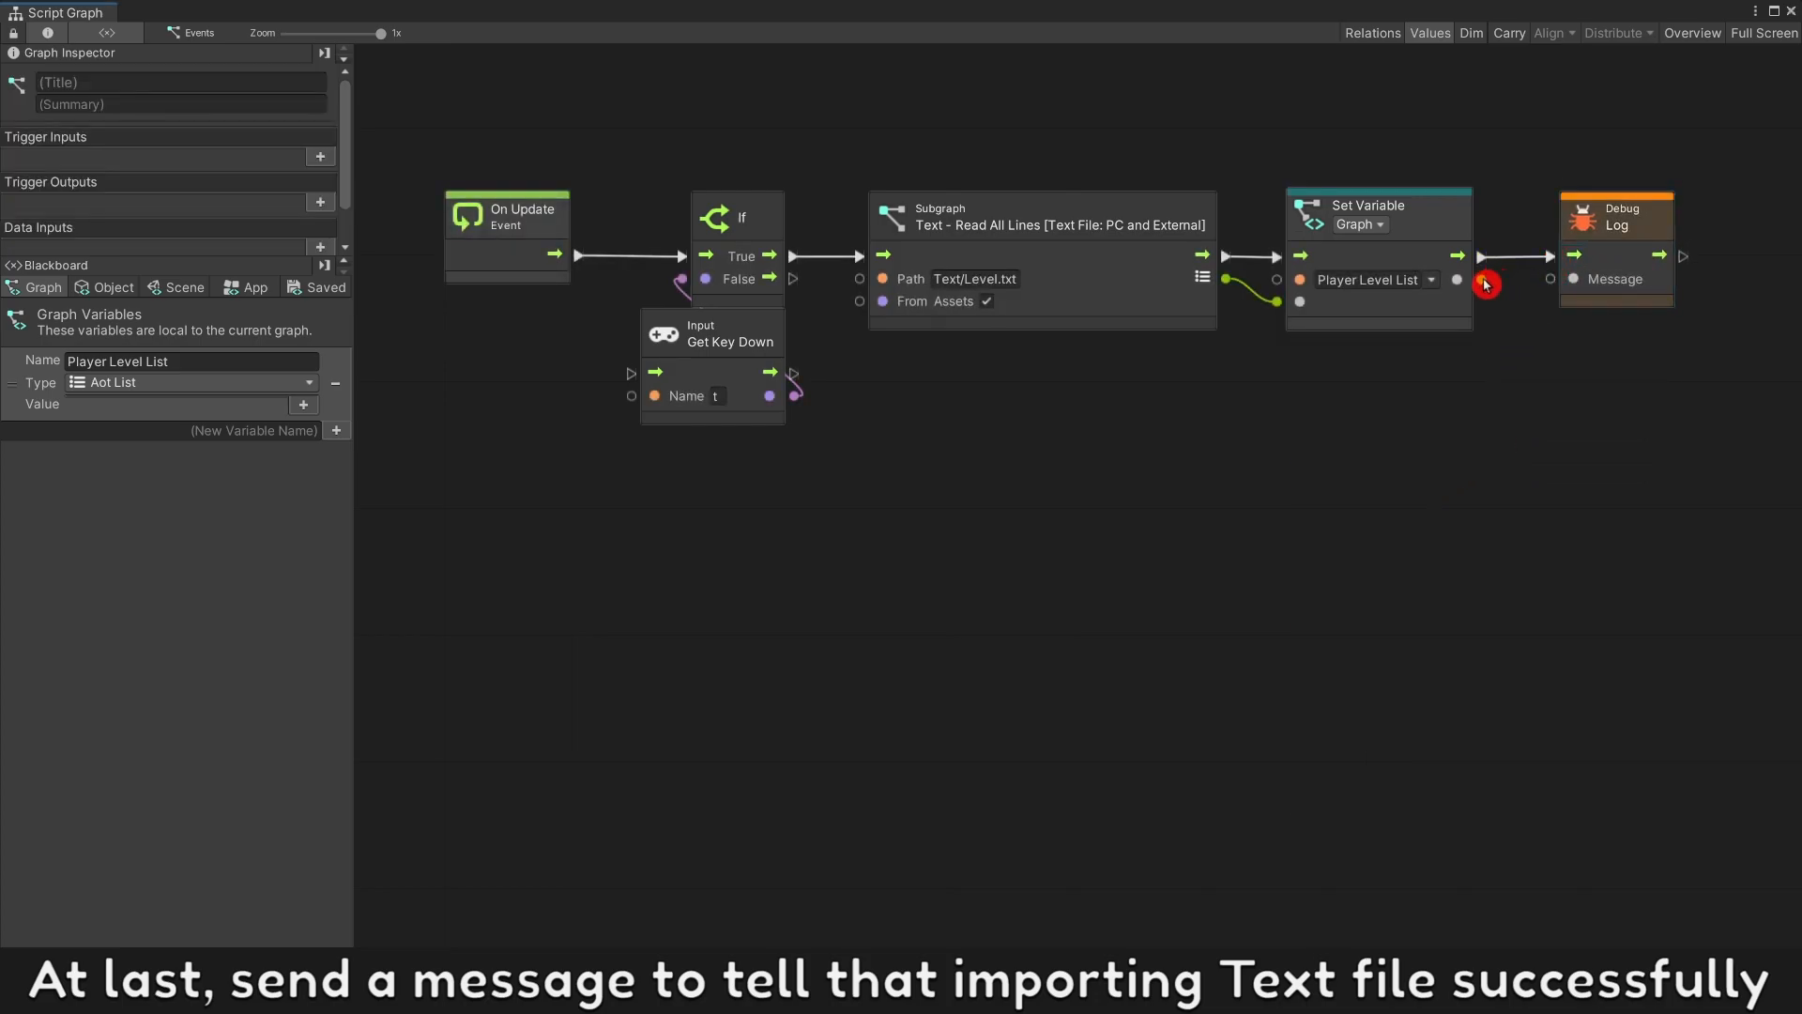
left_click(866, 60)
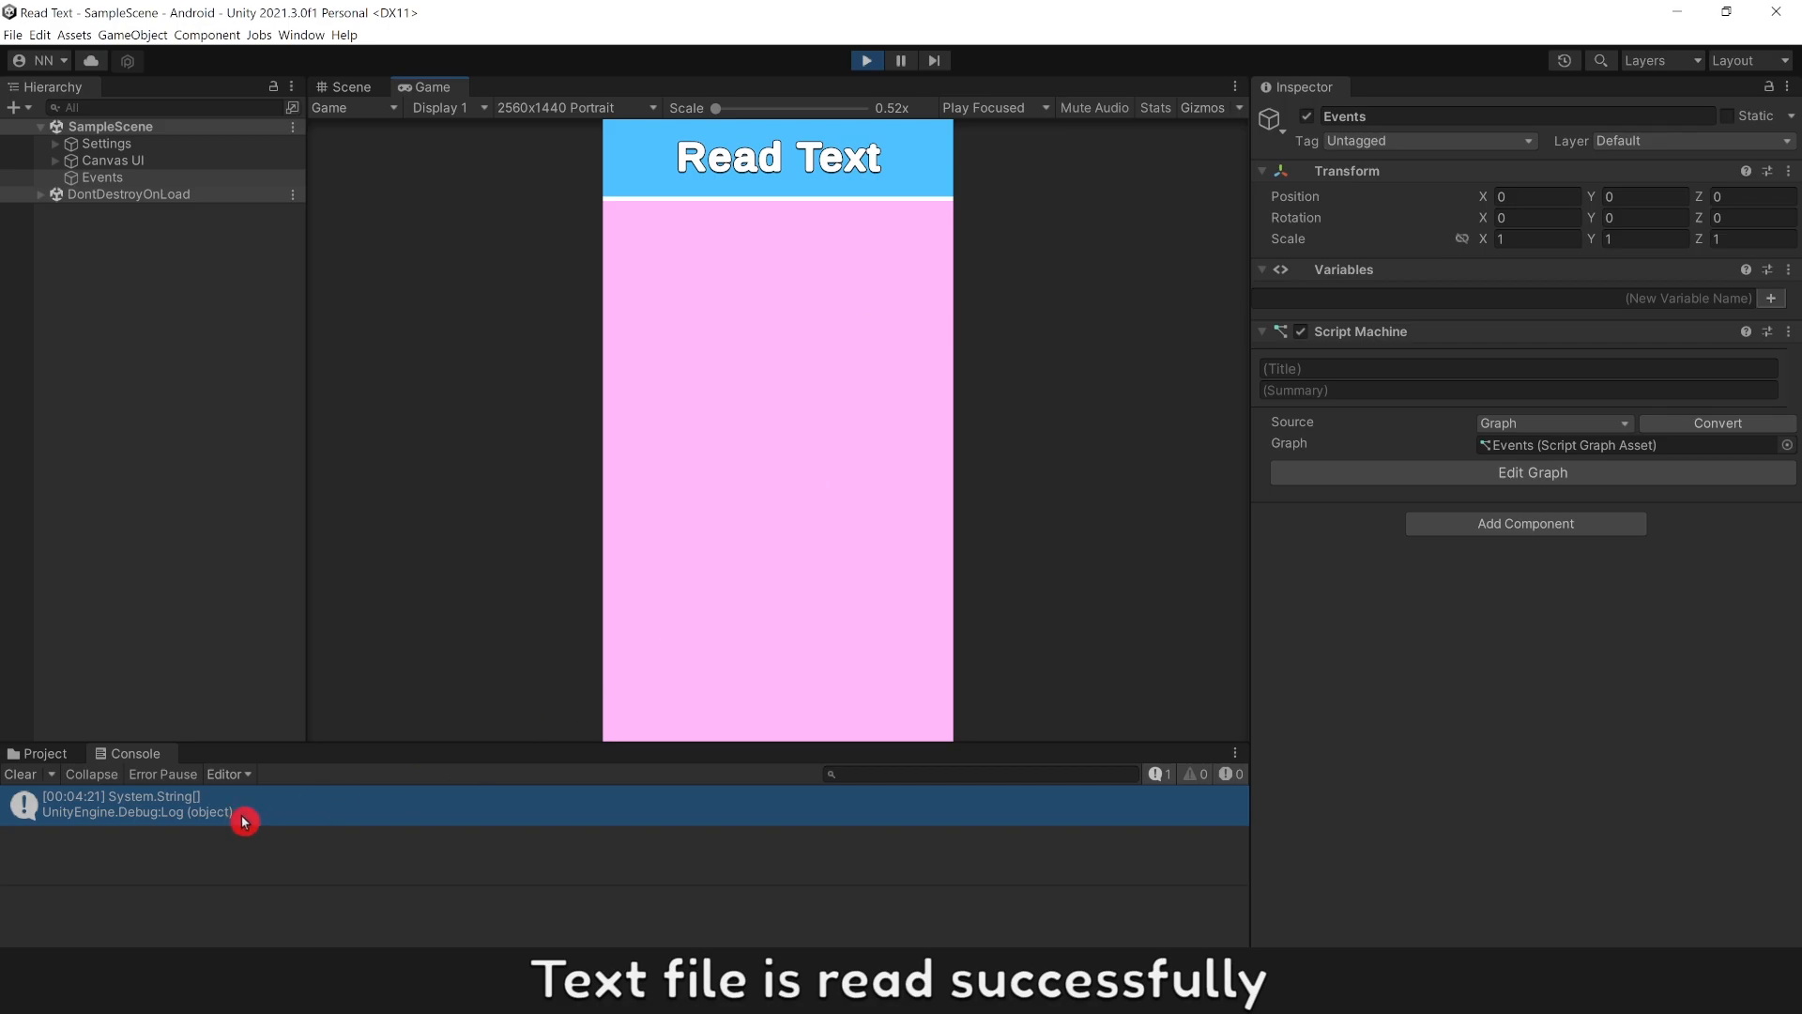
Step: Inspect the logged System.String[] entry, stop playing and remove the Debug Log node
left_click(135, 804)
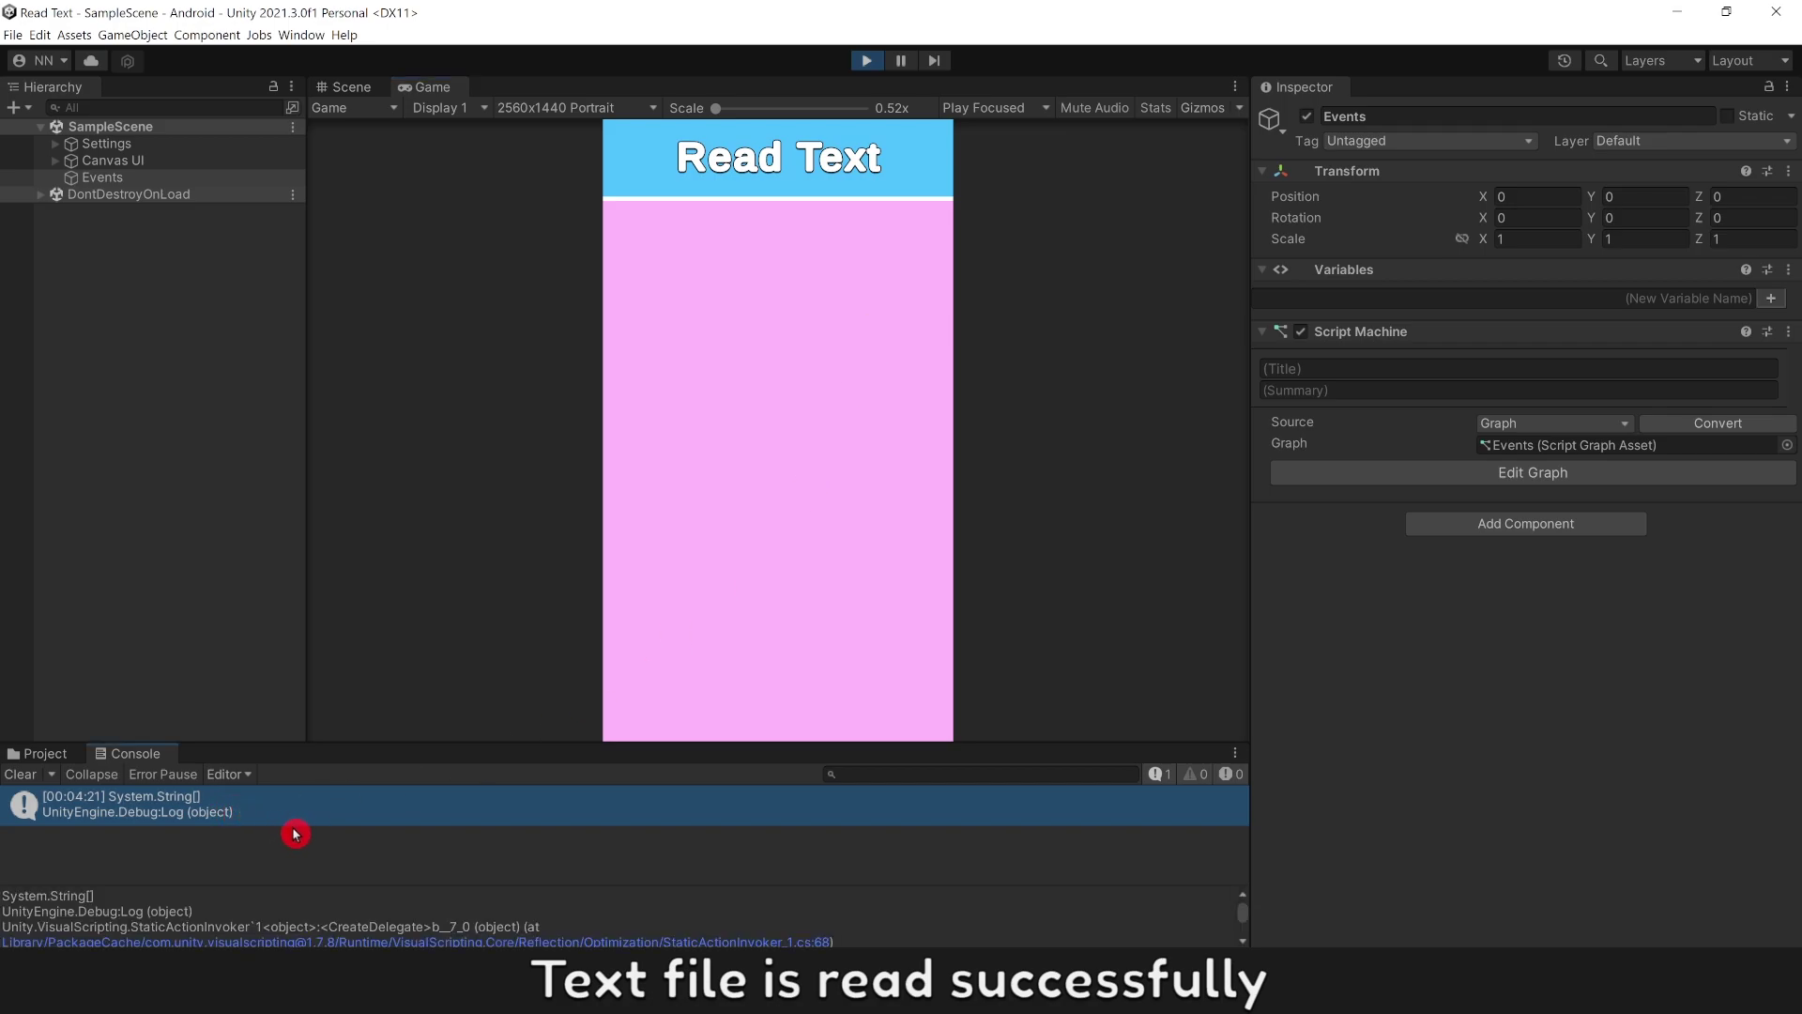
left_click(1531, 473)
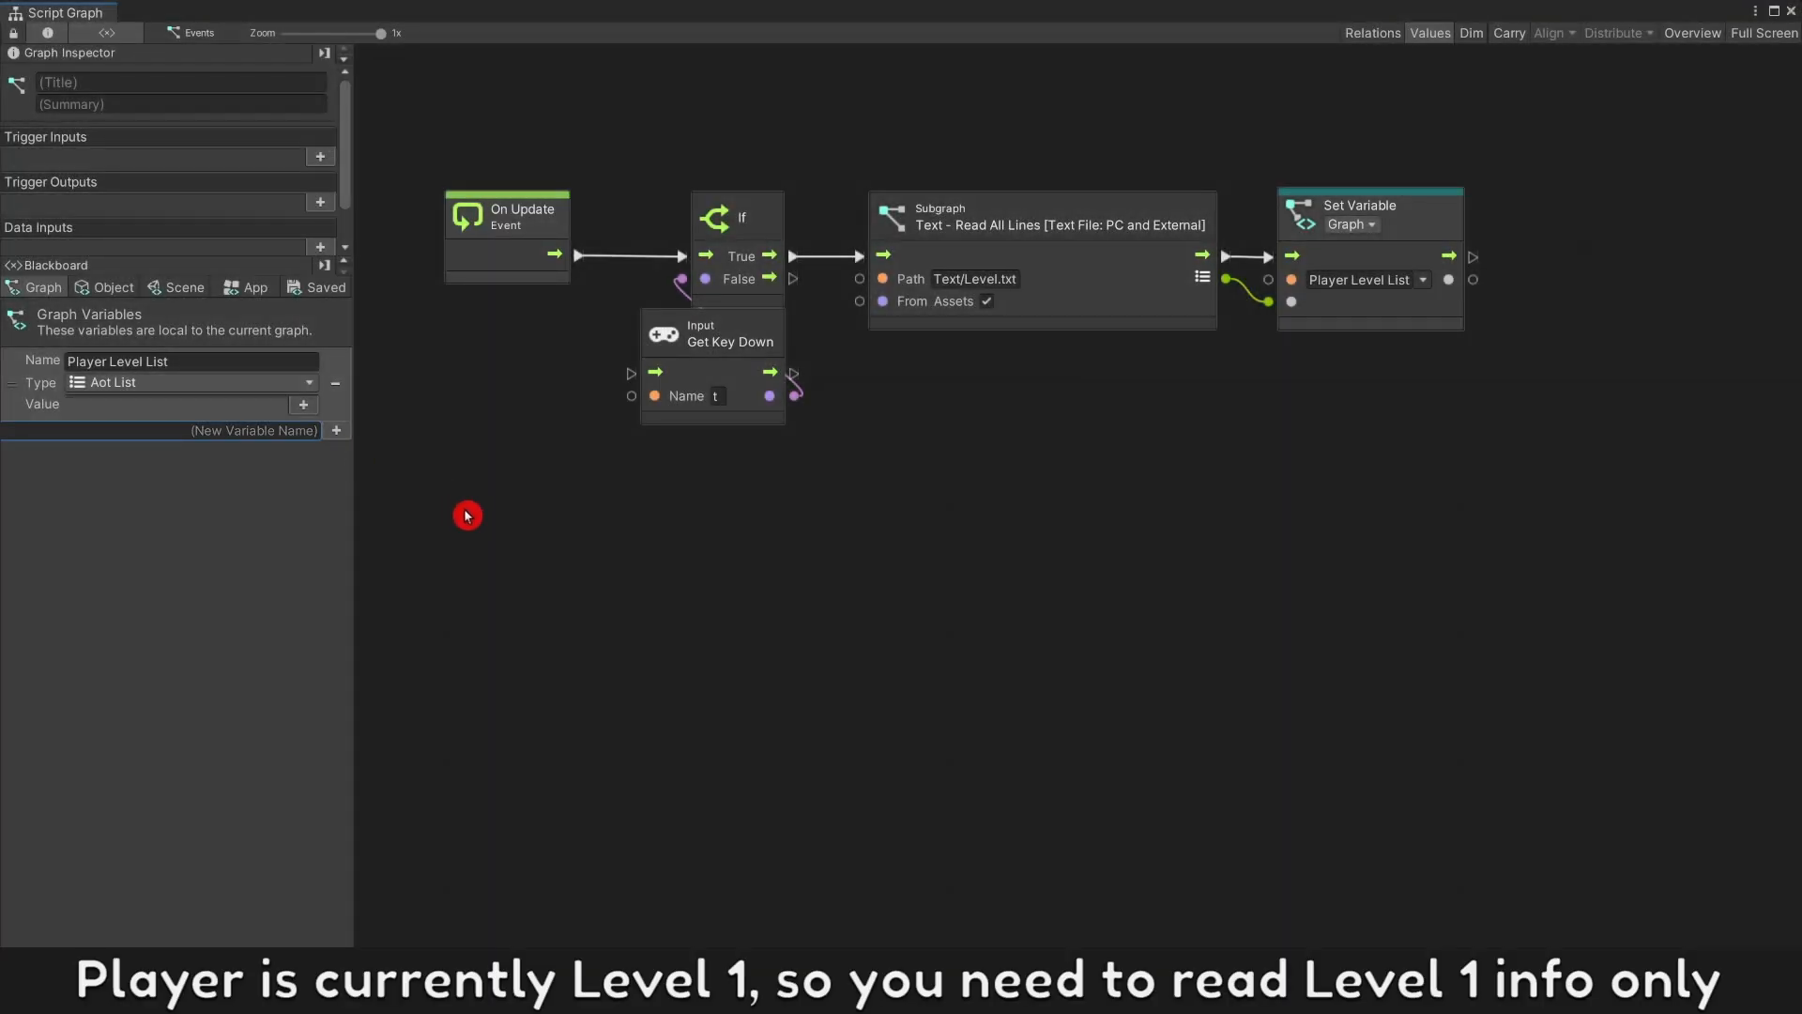
Step: Add integer graph variable Player Current Level and use it to index Player Level List with Get Item
type("Player Current Level")
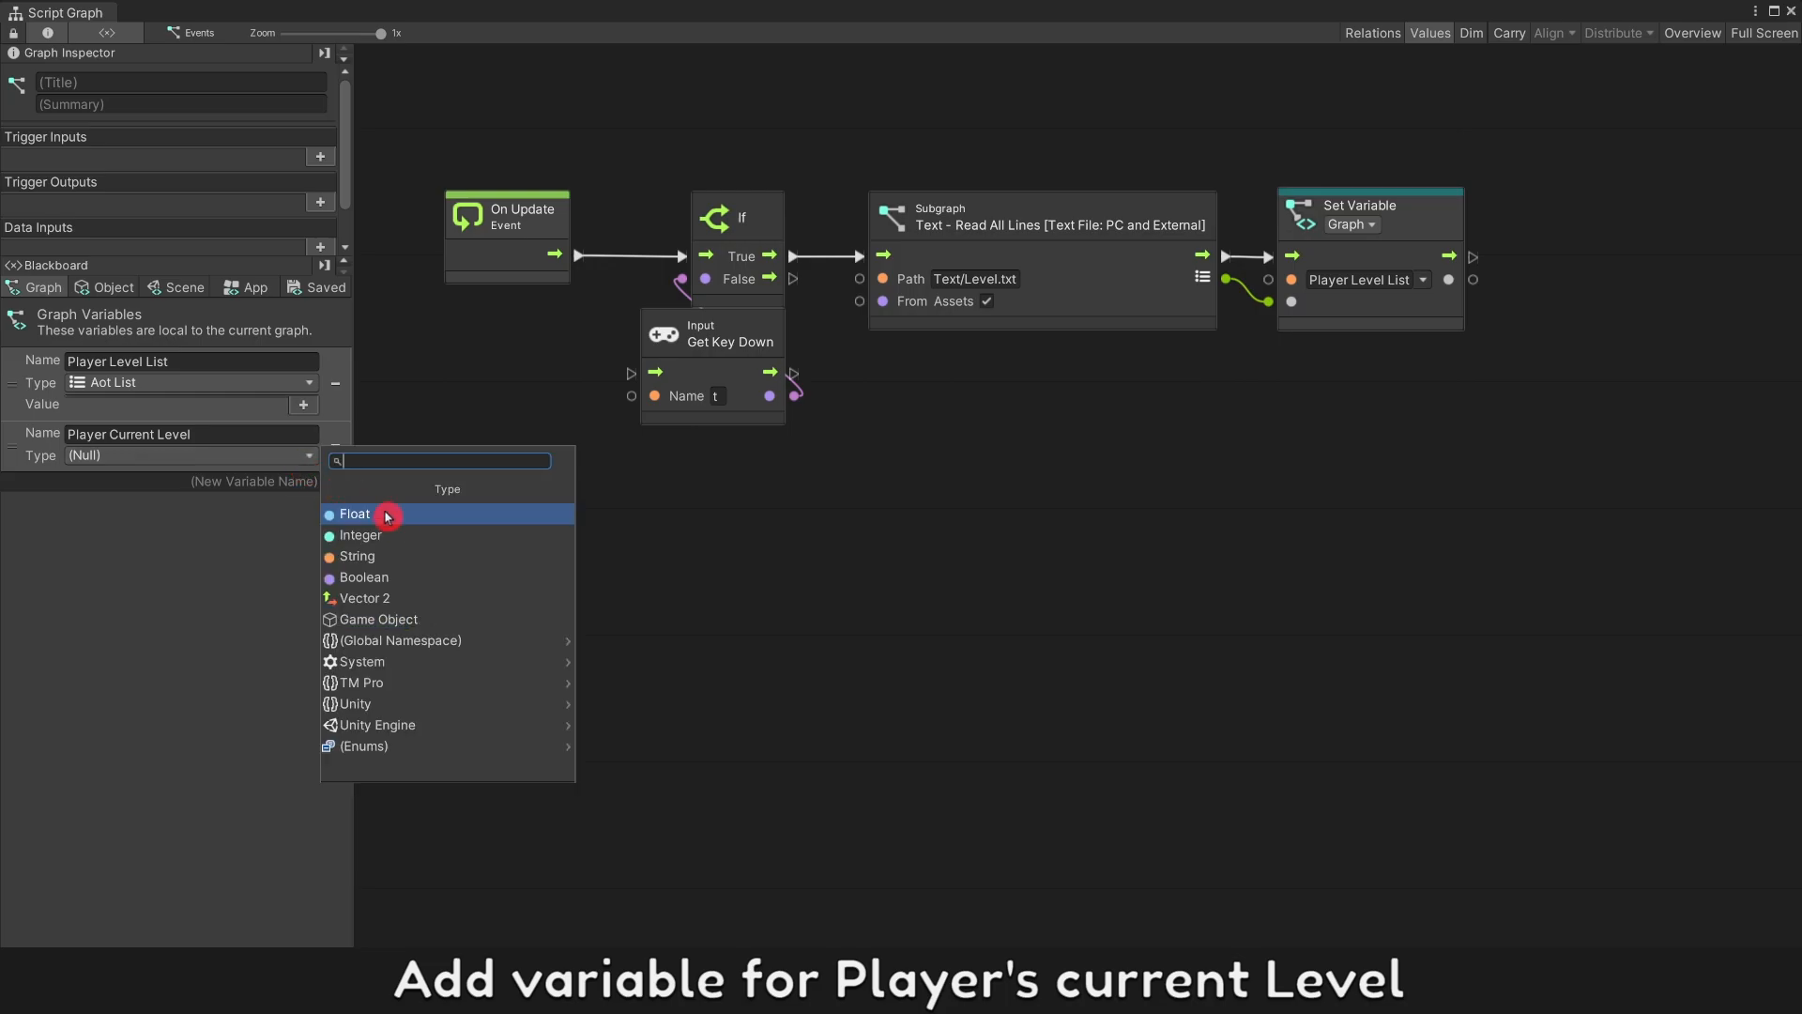
left_click(357, 535)
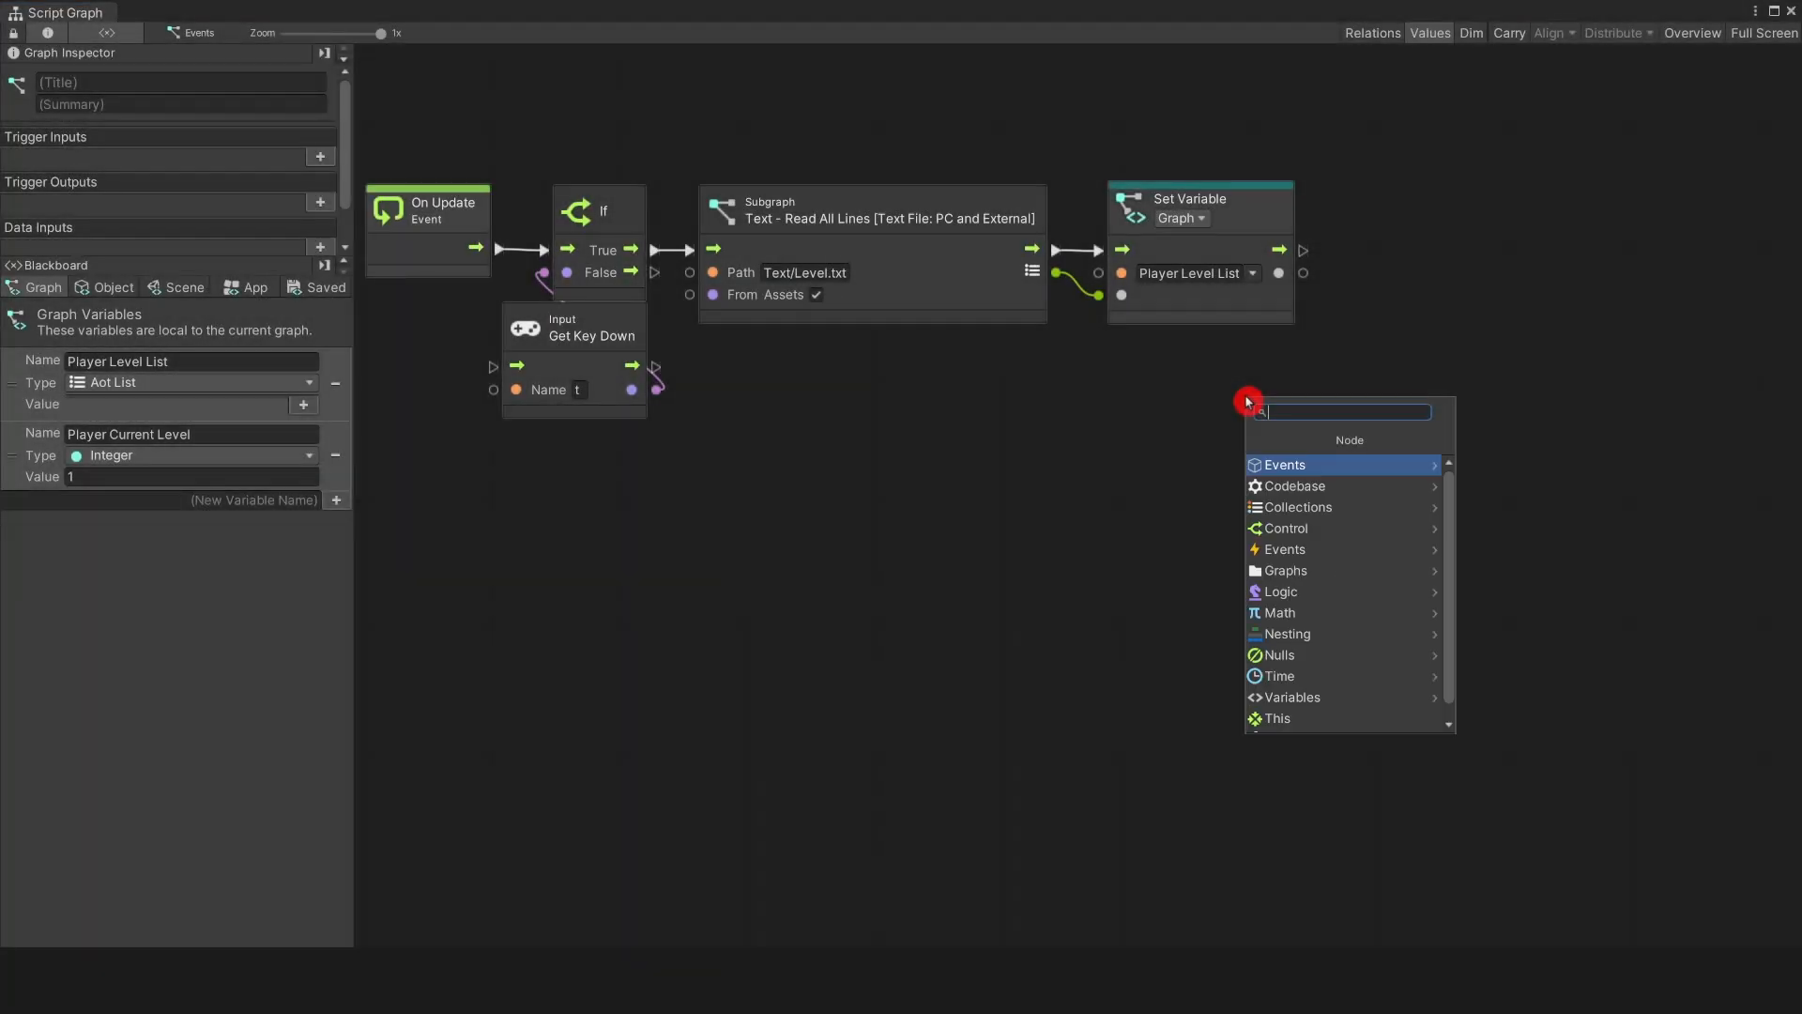
left_click(1295, 507)
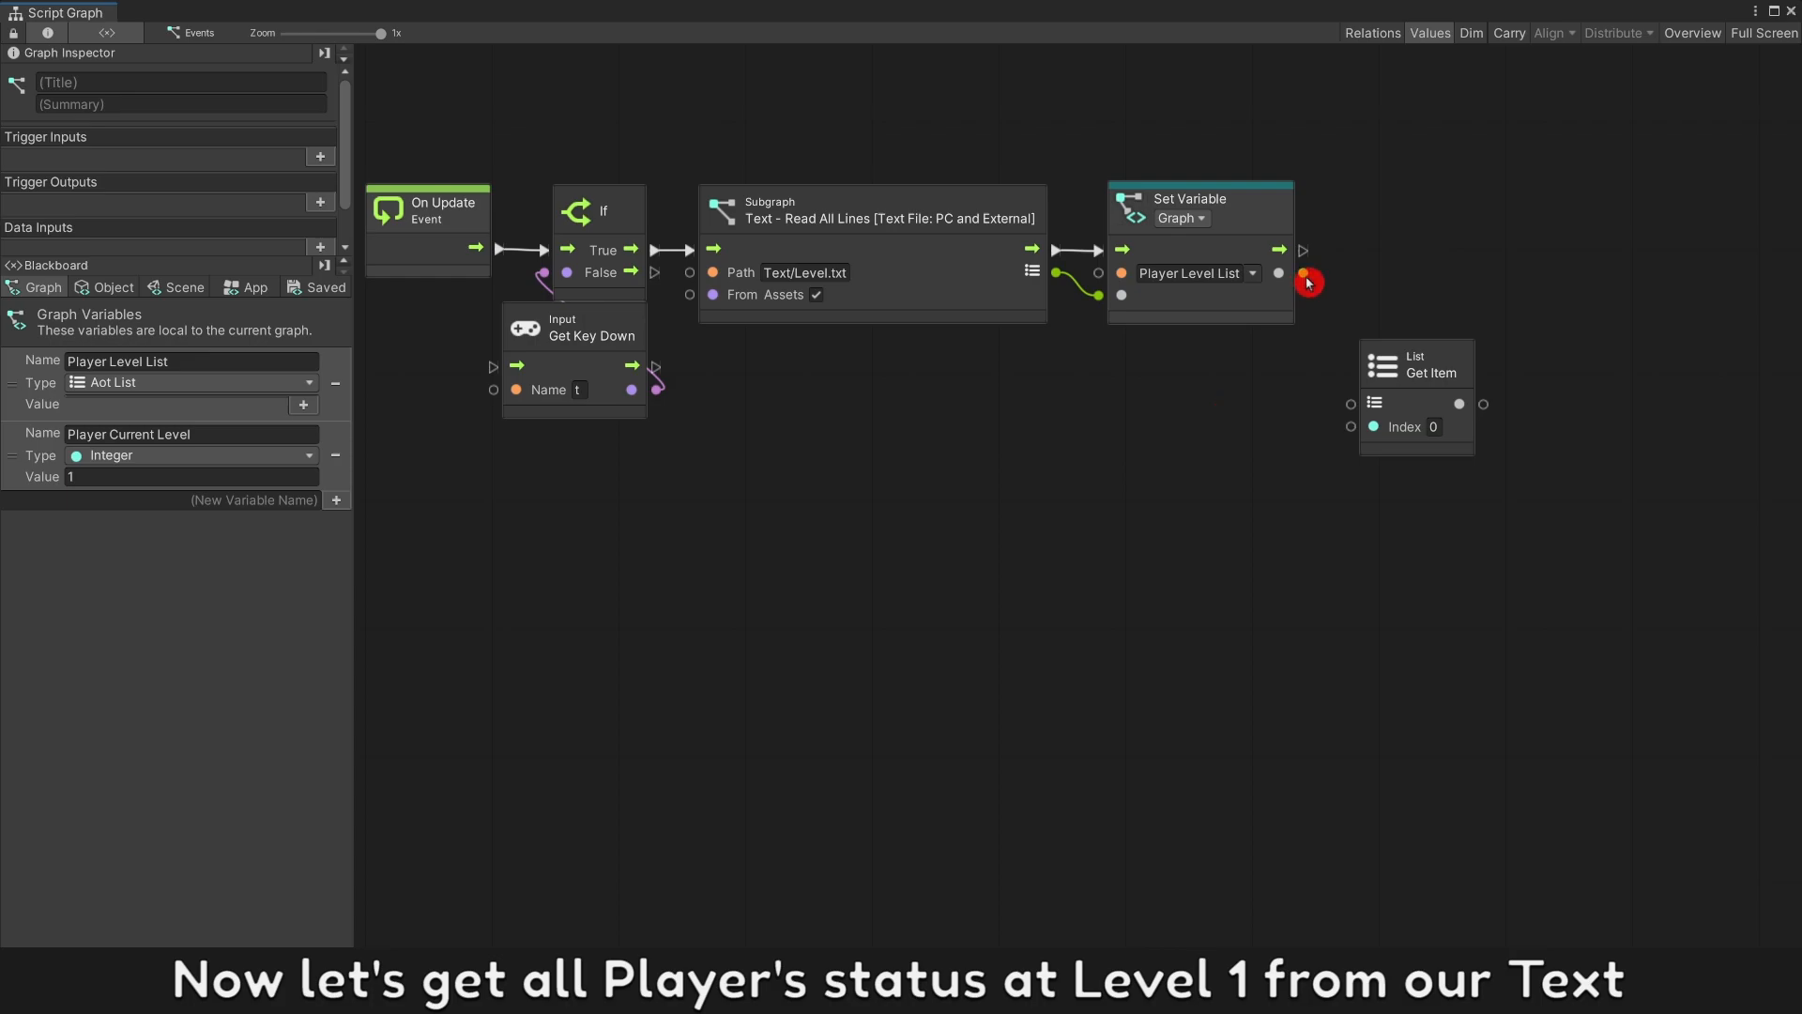
left_click_drag(1302, 273, 1350, 404)
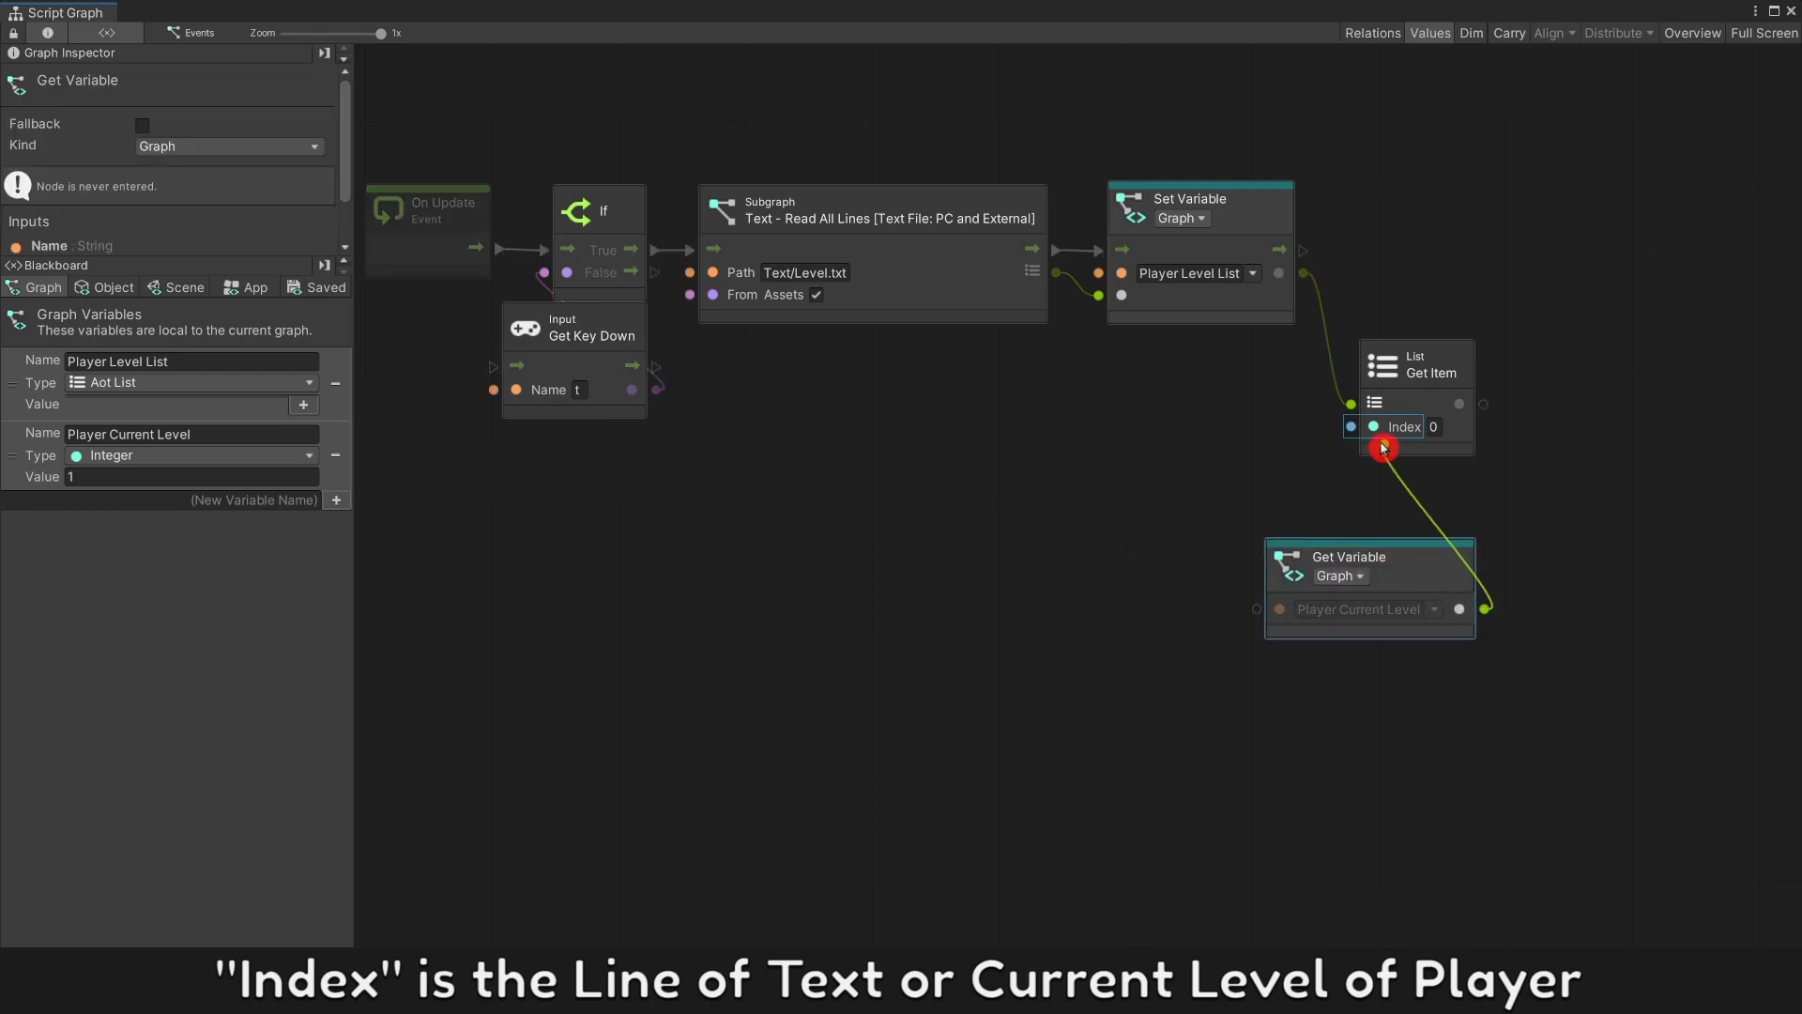
left_click_drag(1384, 447, 1436, 494)
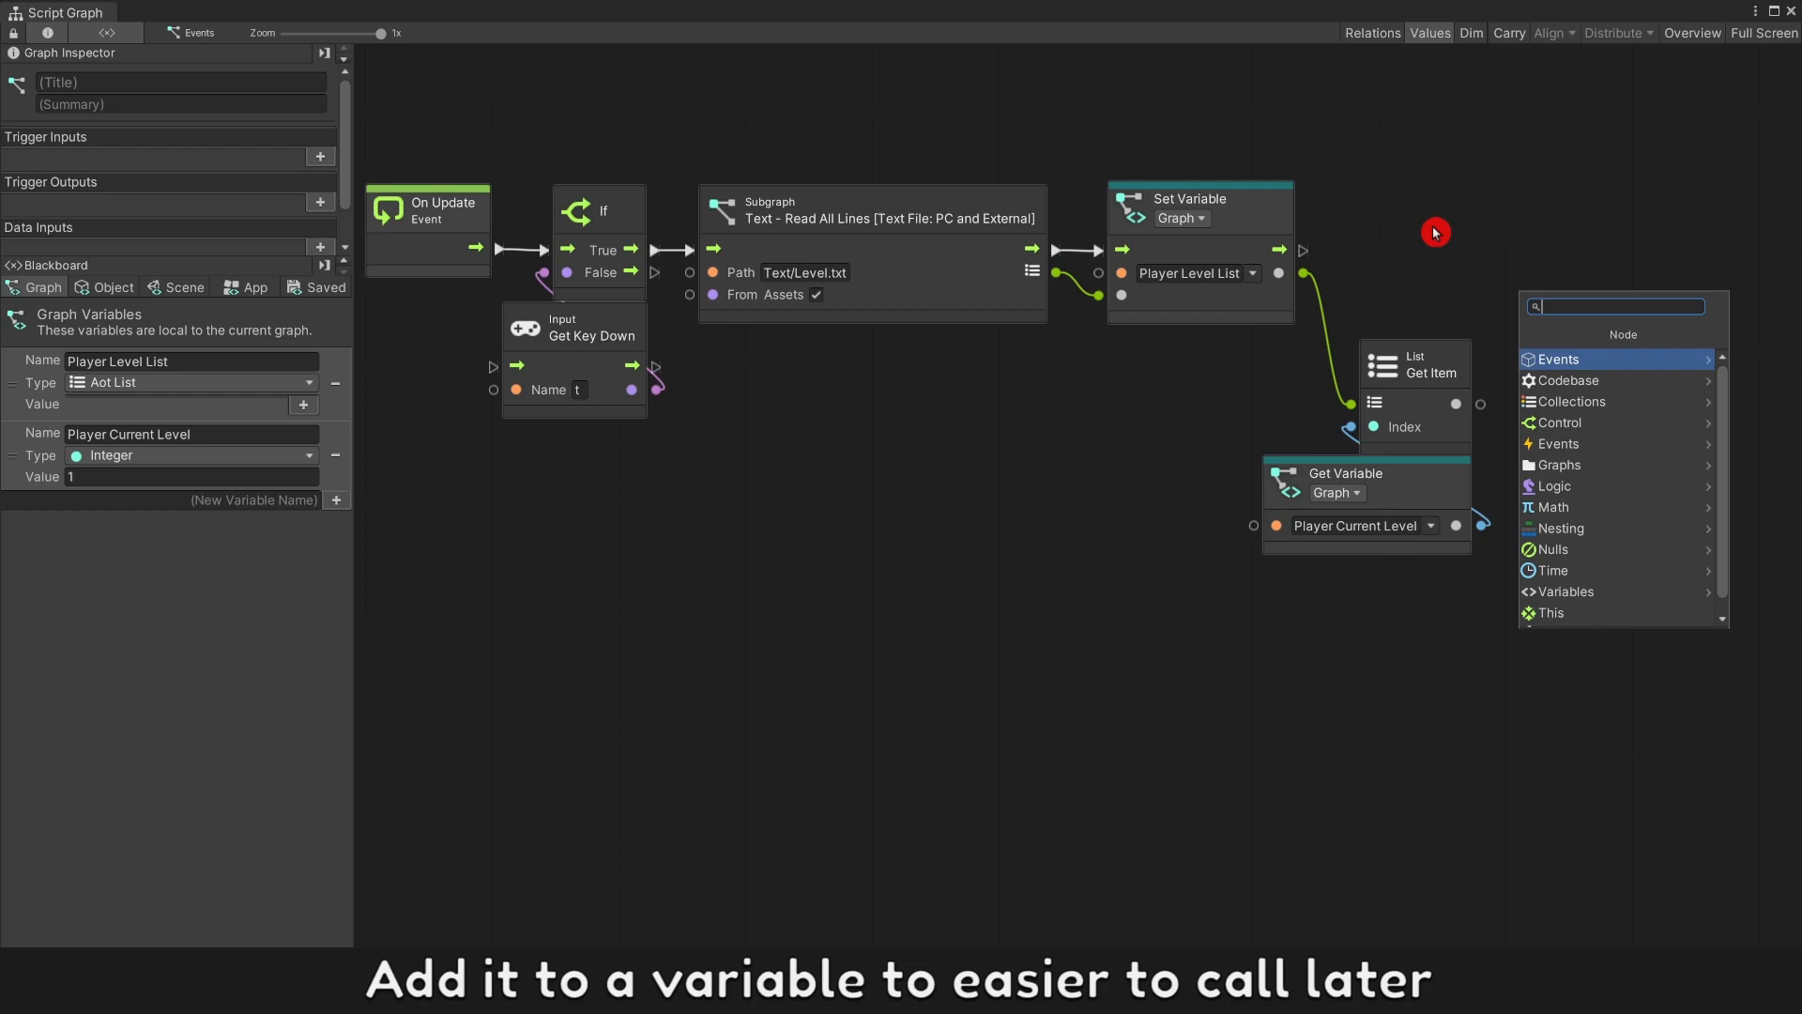
Step: Store the picked line in flow variable Level Info and log it afterwards
type("set var")
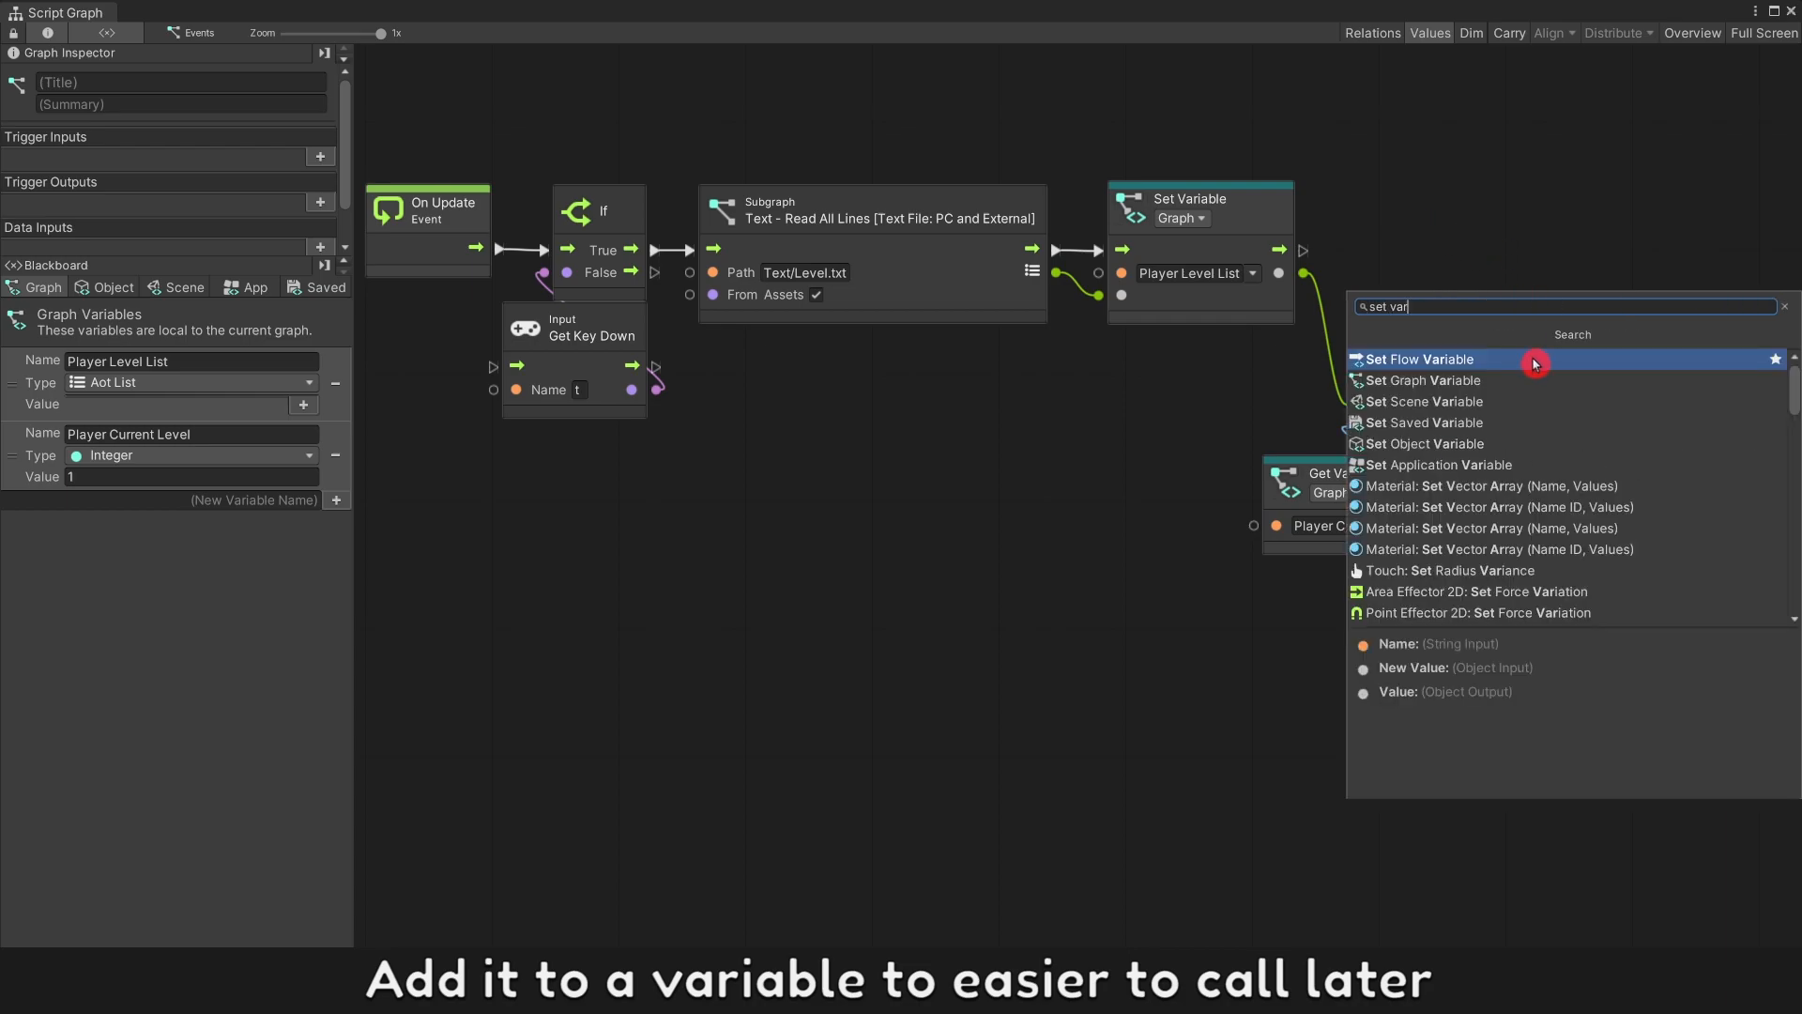
left_click(1419, 359)
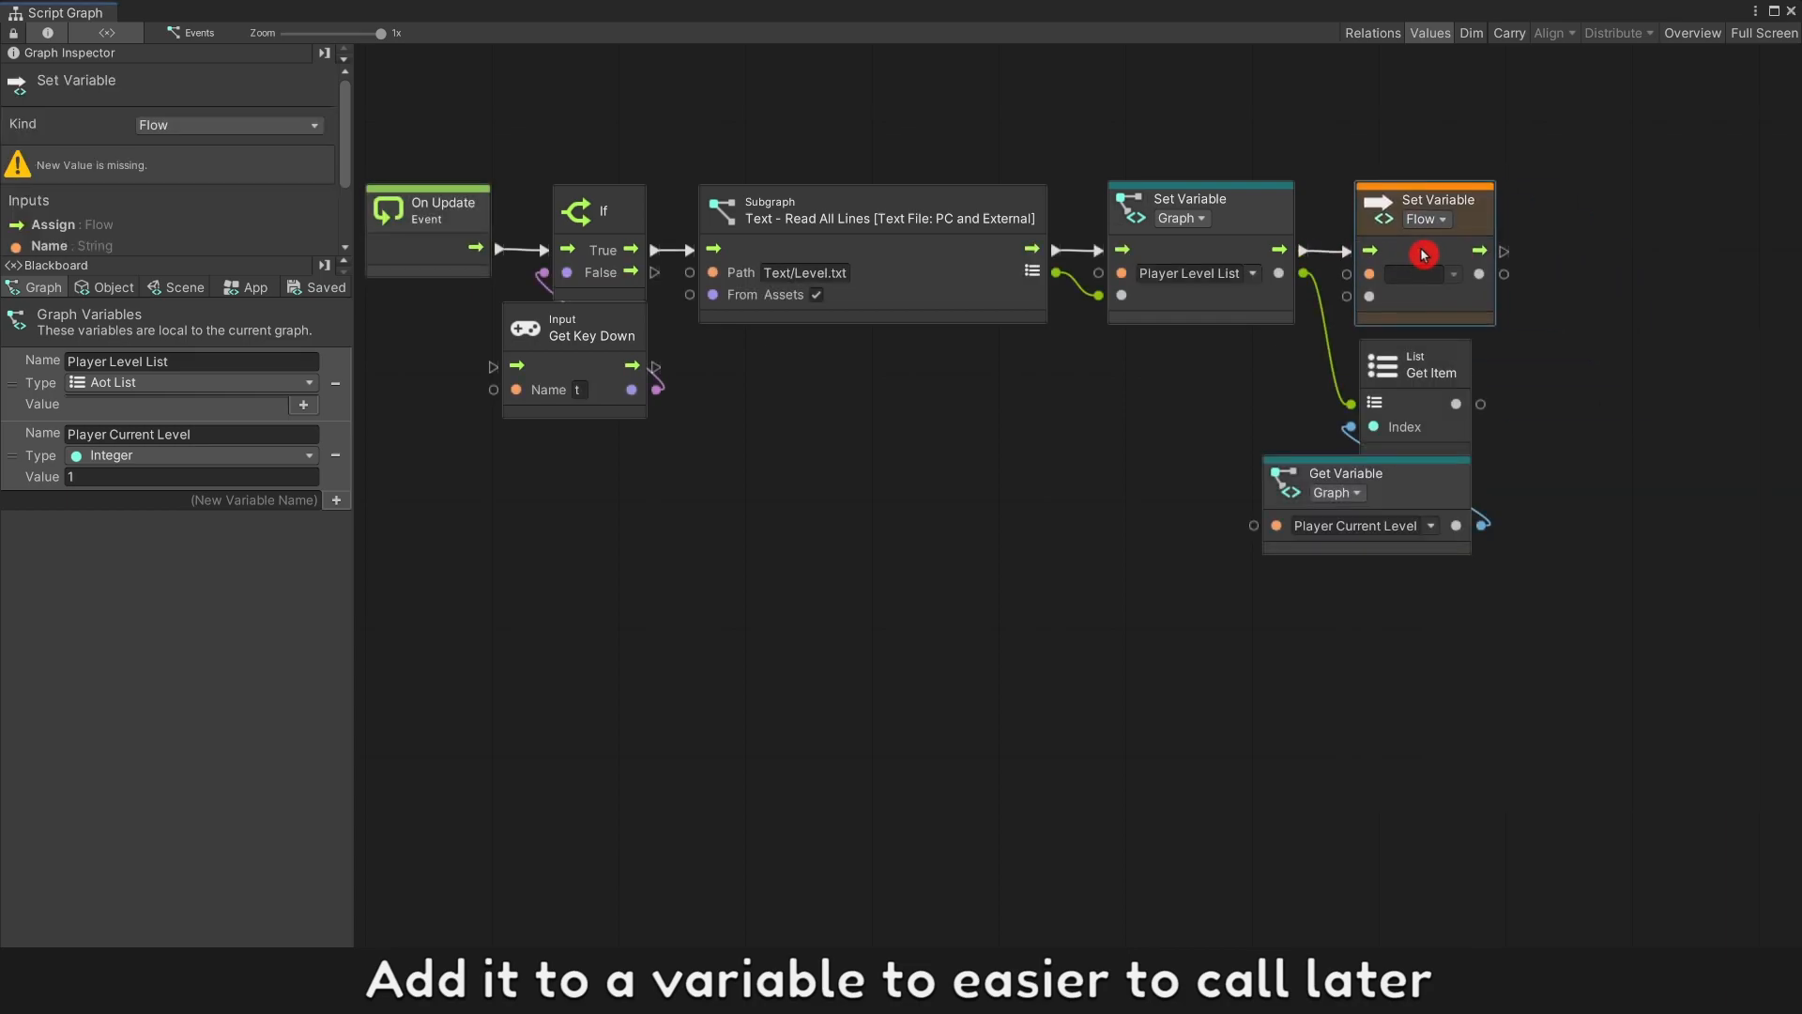
type("Level Info_")
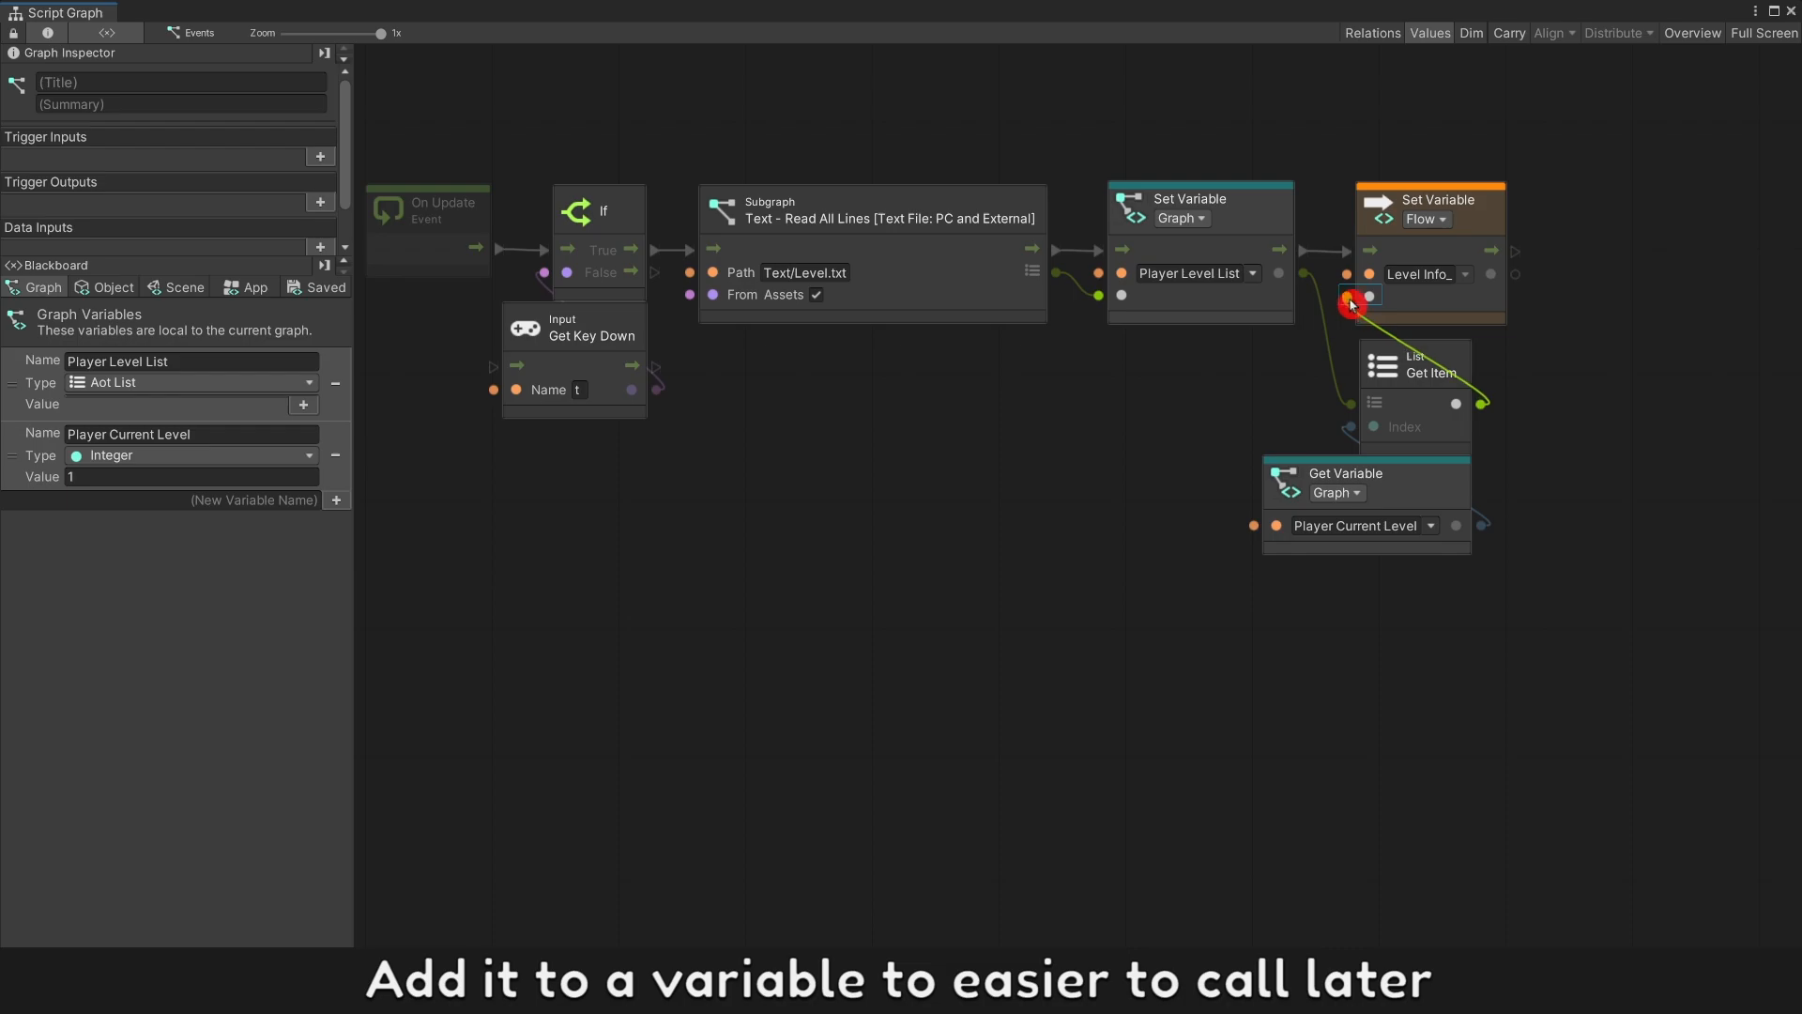
right_click(1350, 305)
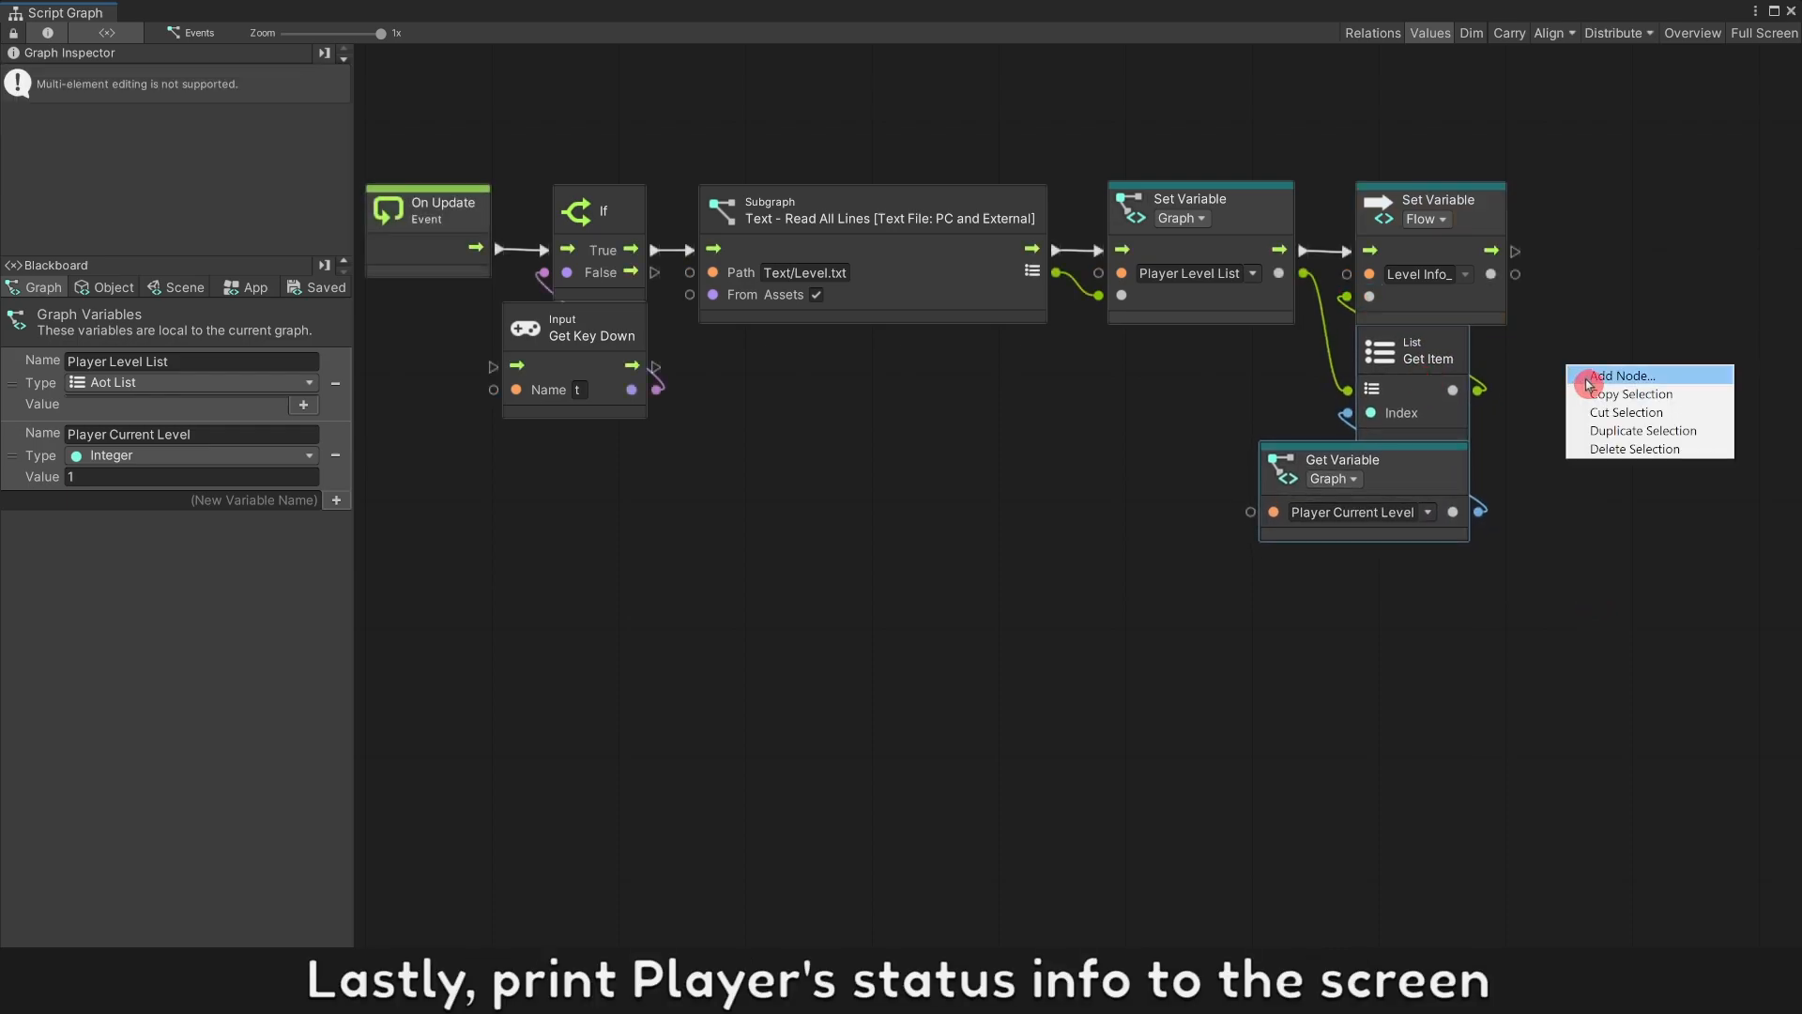
left_click(1622, 375)
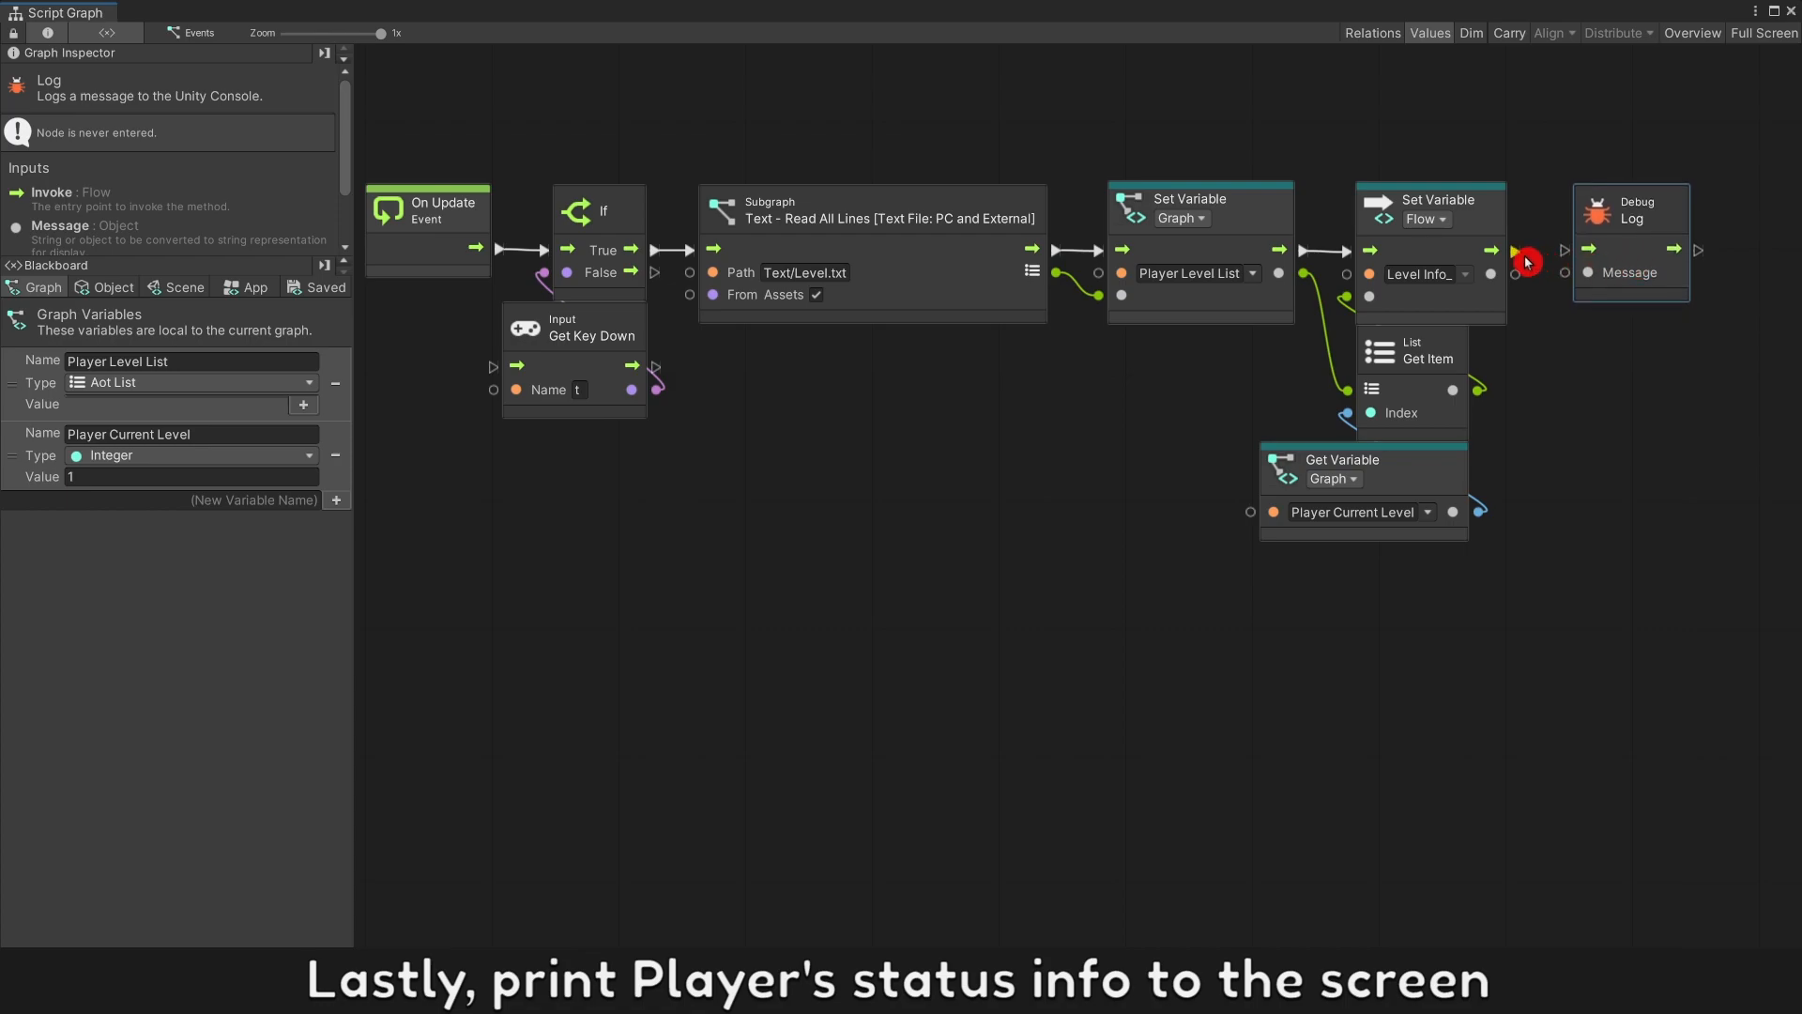
left_click_drag(1524, 261, 1588, 250)
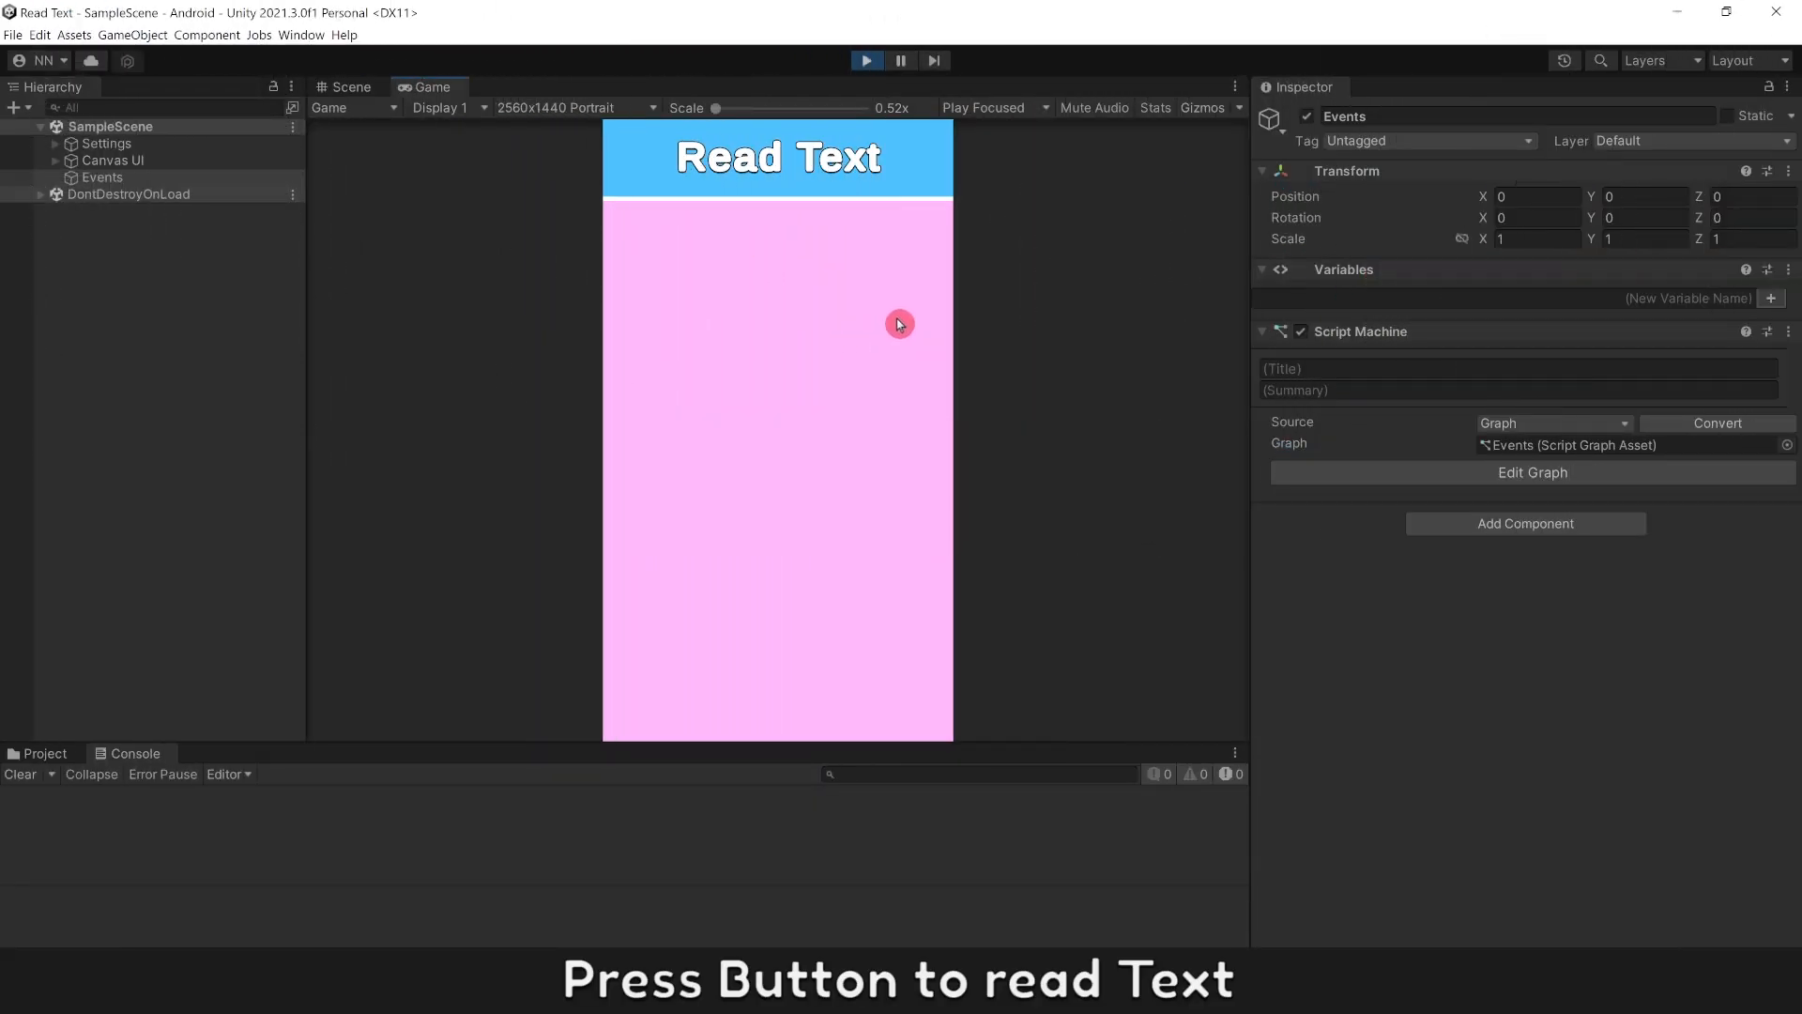
Step: Trigger reading in Play mode, then set Player Current Level to 2 to log the Level 2 line
left_click(838, 701)
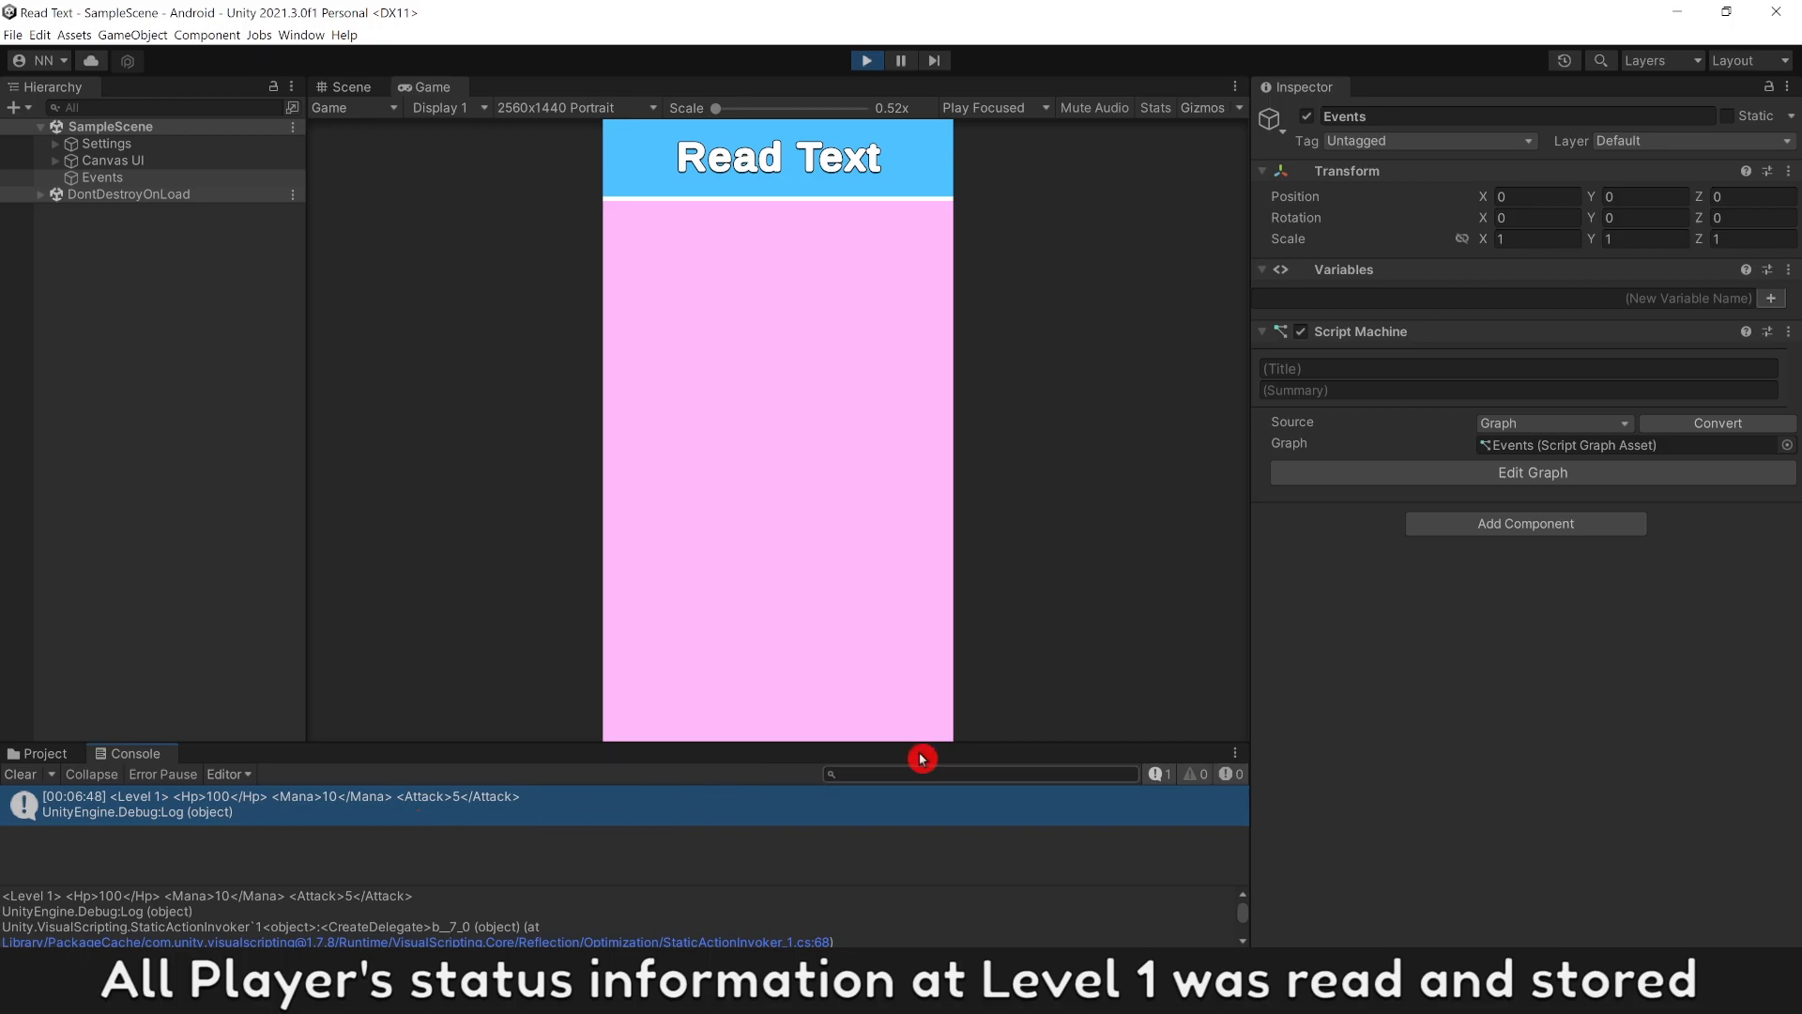
left_click(1532, 473)
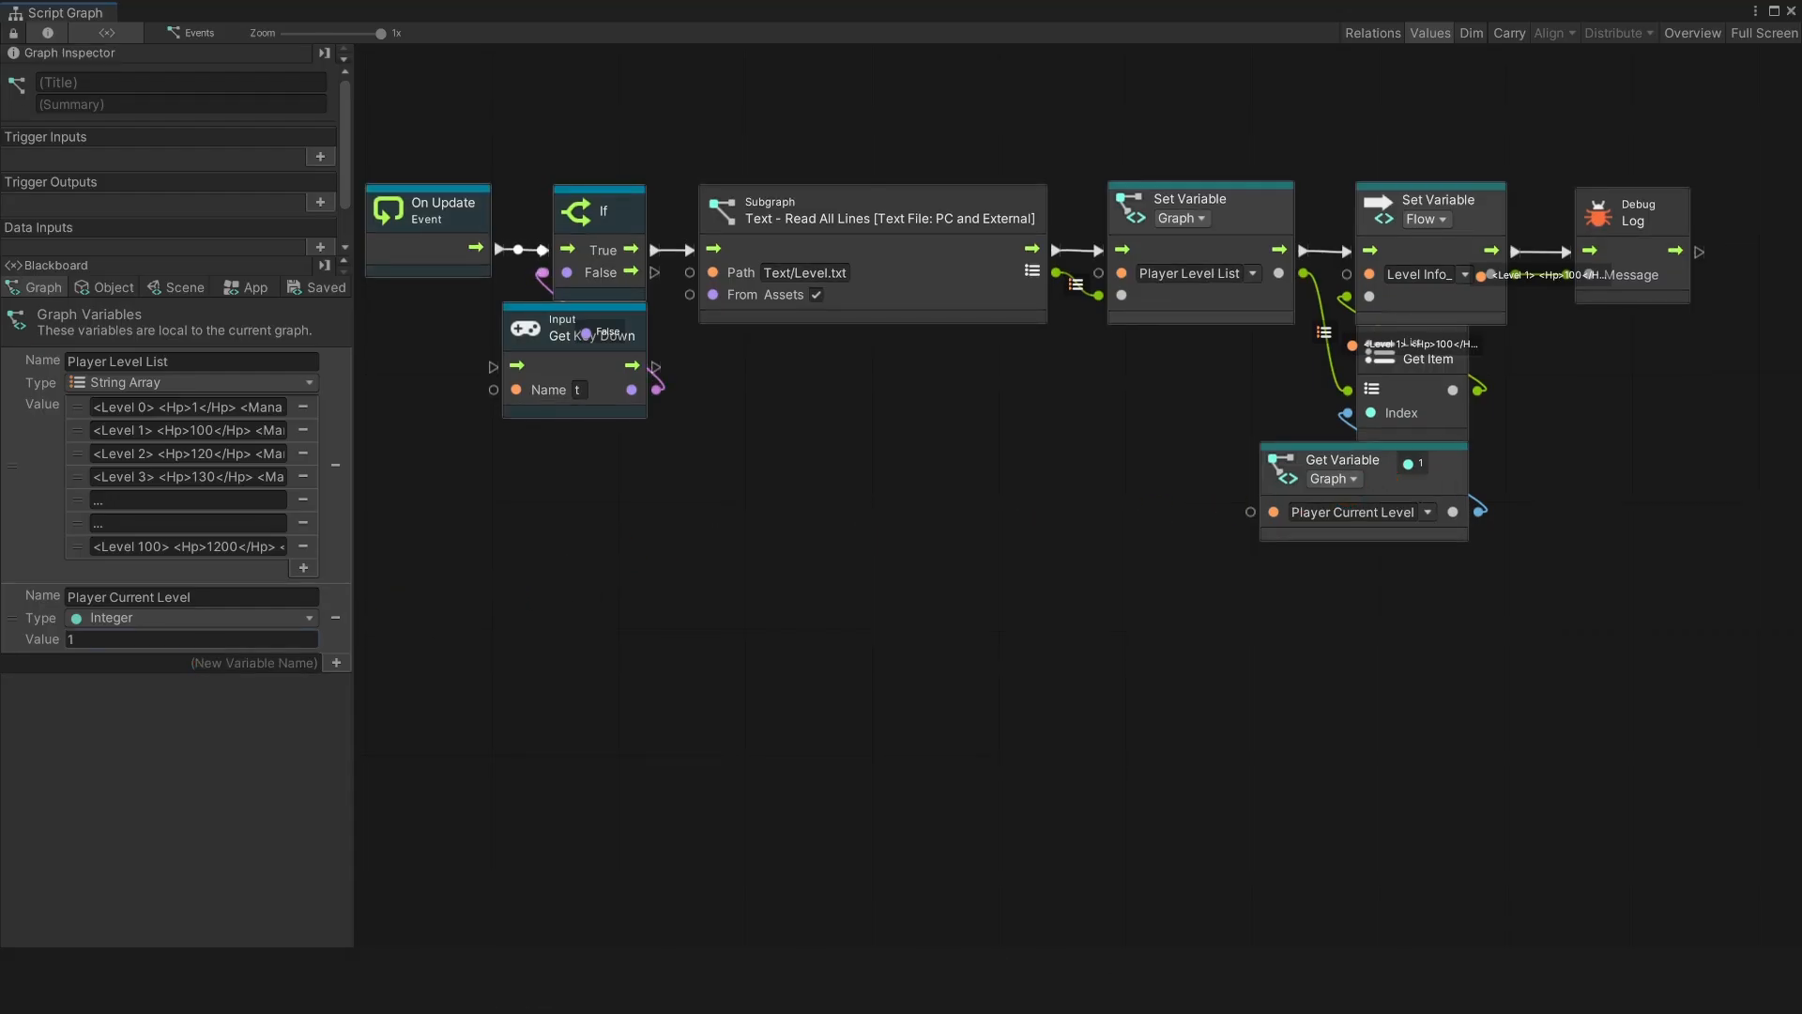
type("2")
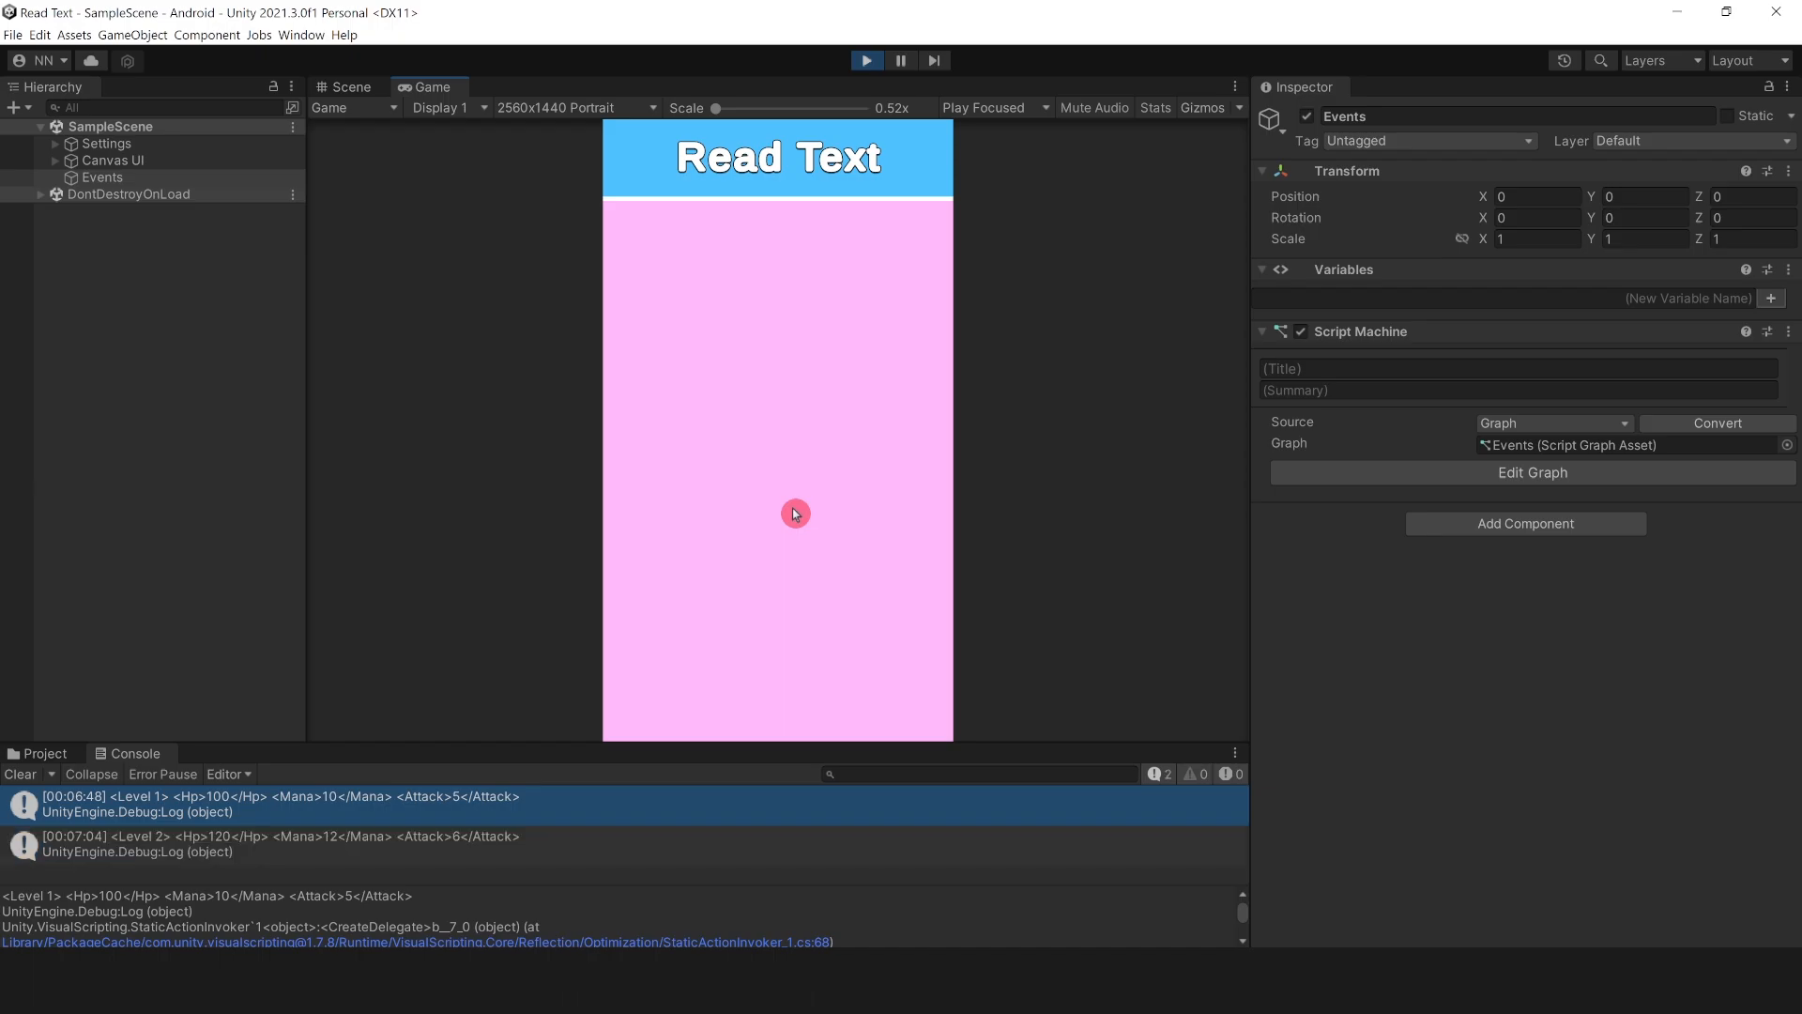
mouse_move(132, 872)
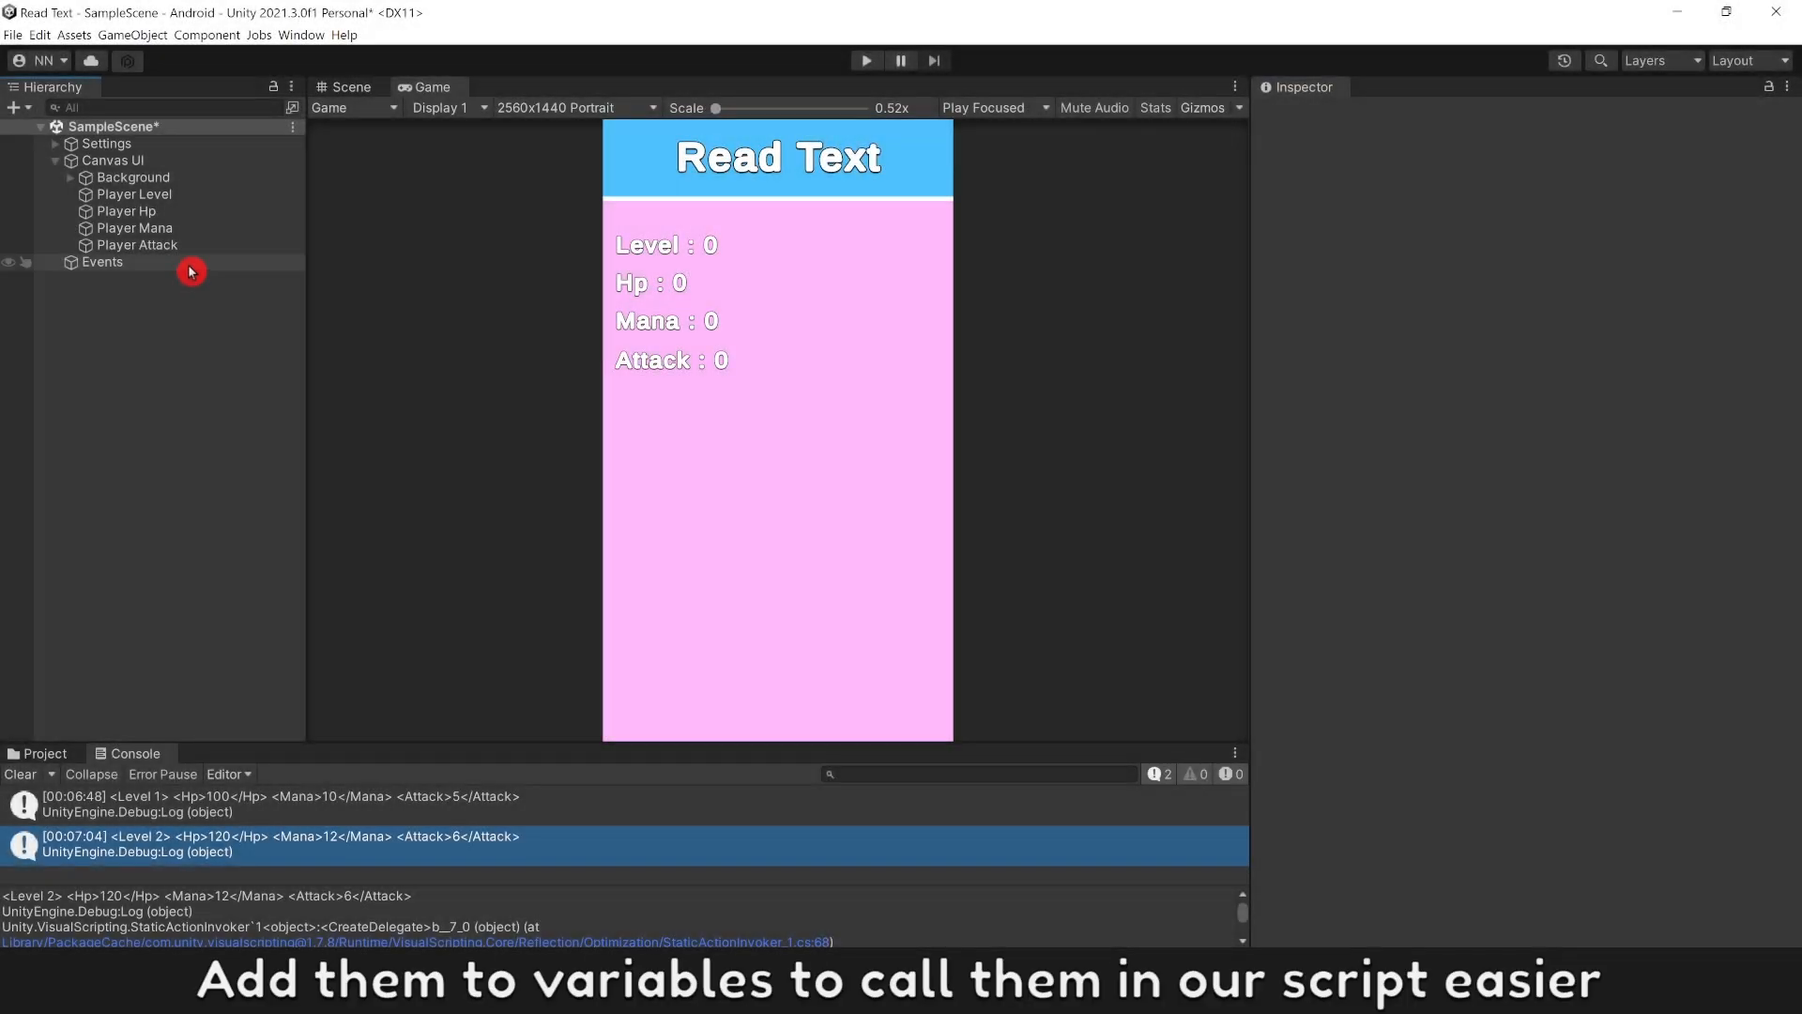
Step: Give the Events object Game Object variables Level, Hp, Mana and Attack referencing the player texts
left_click(101, 261)
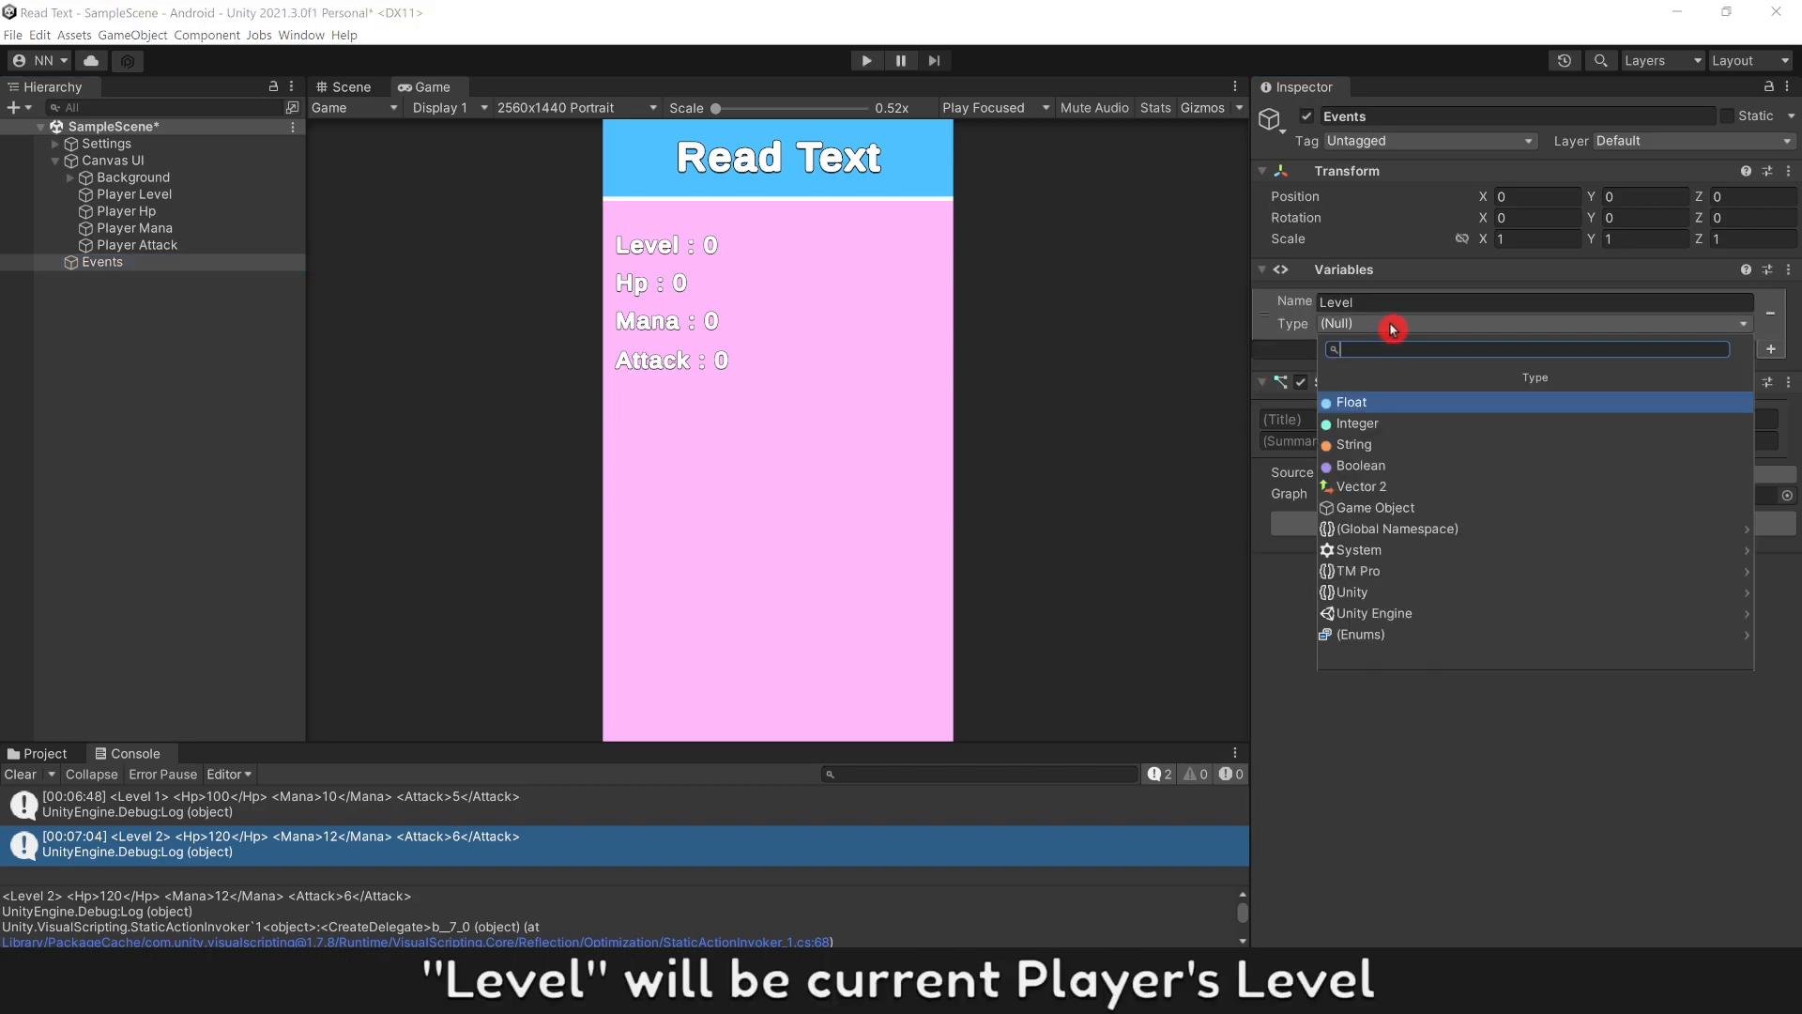
left_click(1376, 507)
type("Hp")
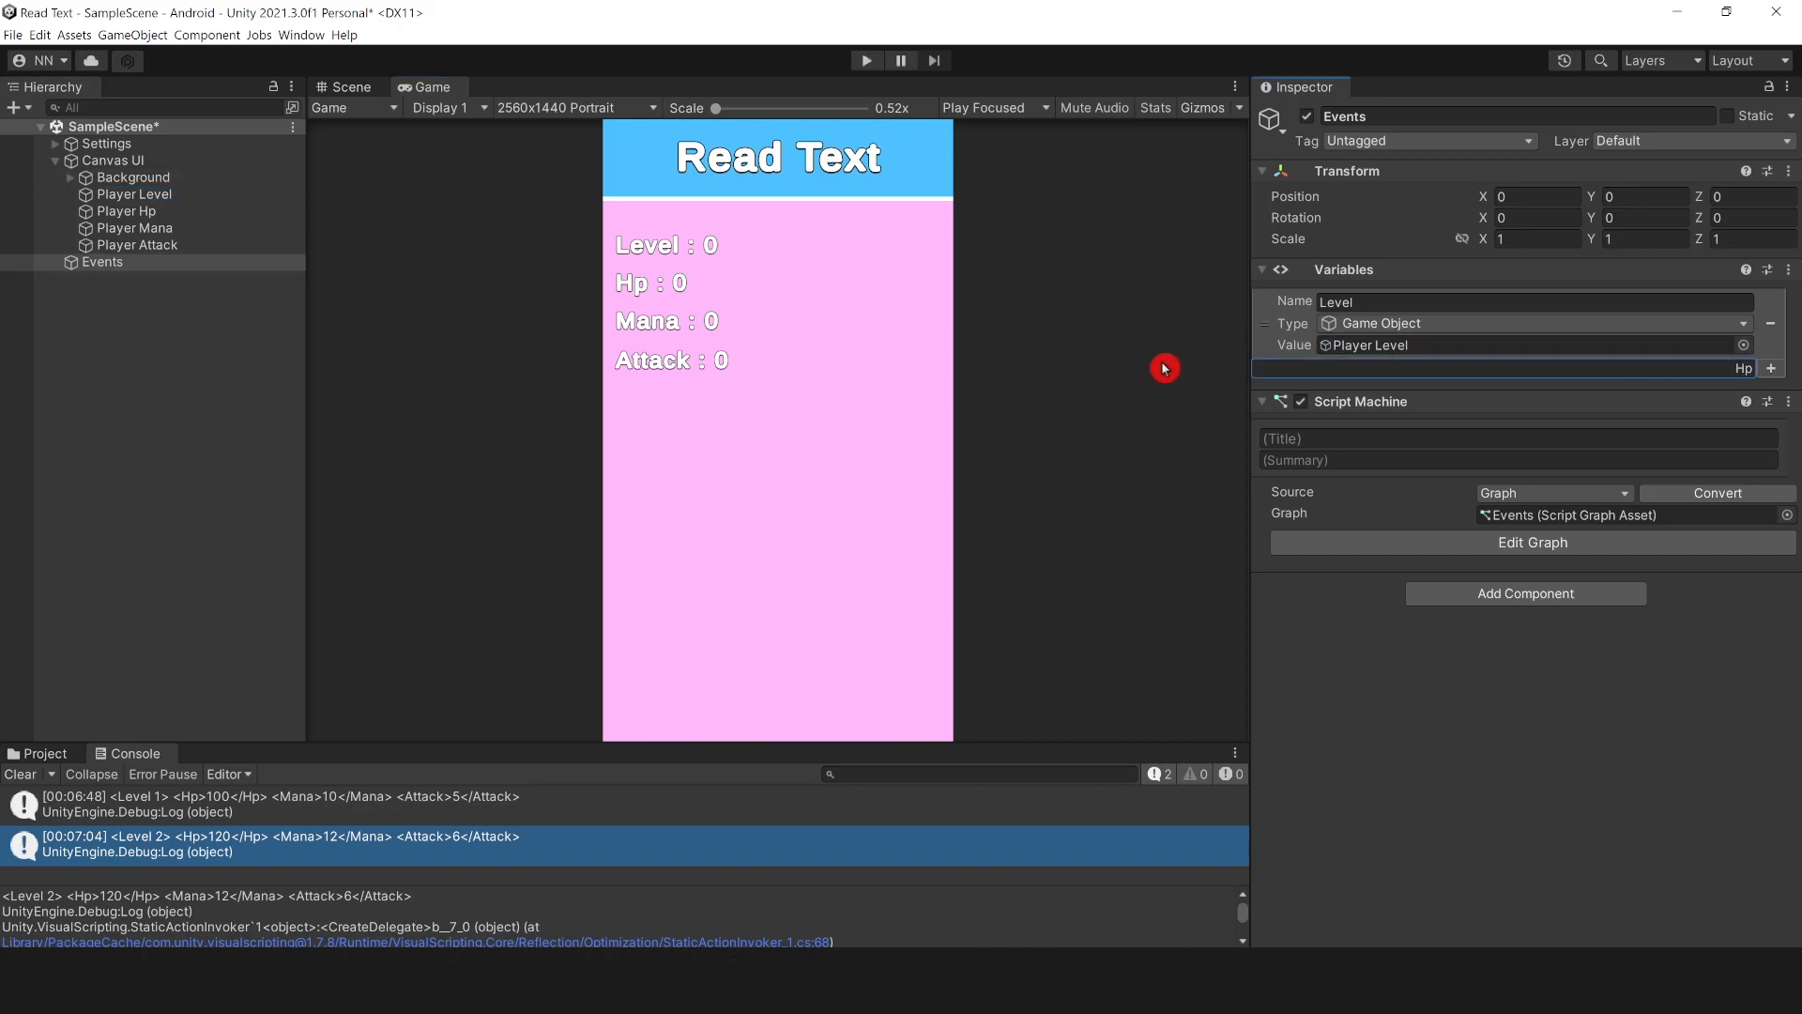
left_click(1780, 357)
type("Attac")
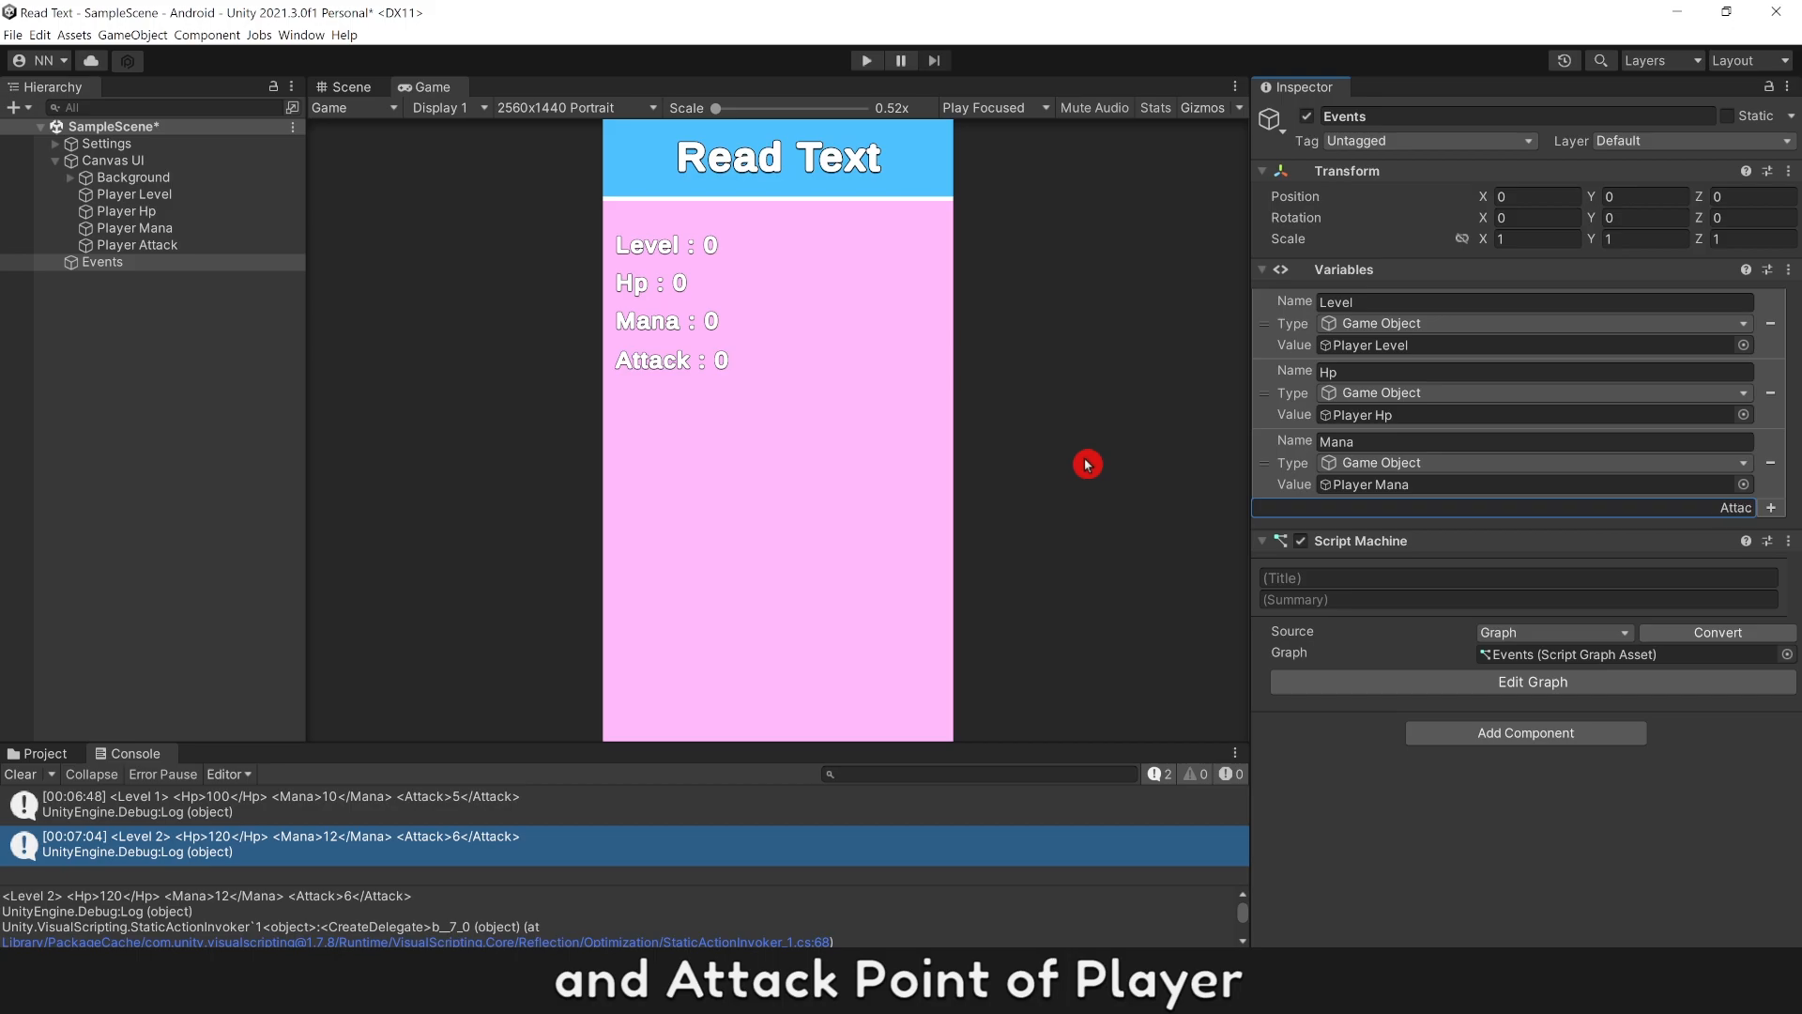
left_click(1742, 533)
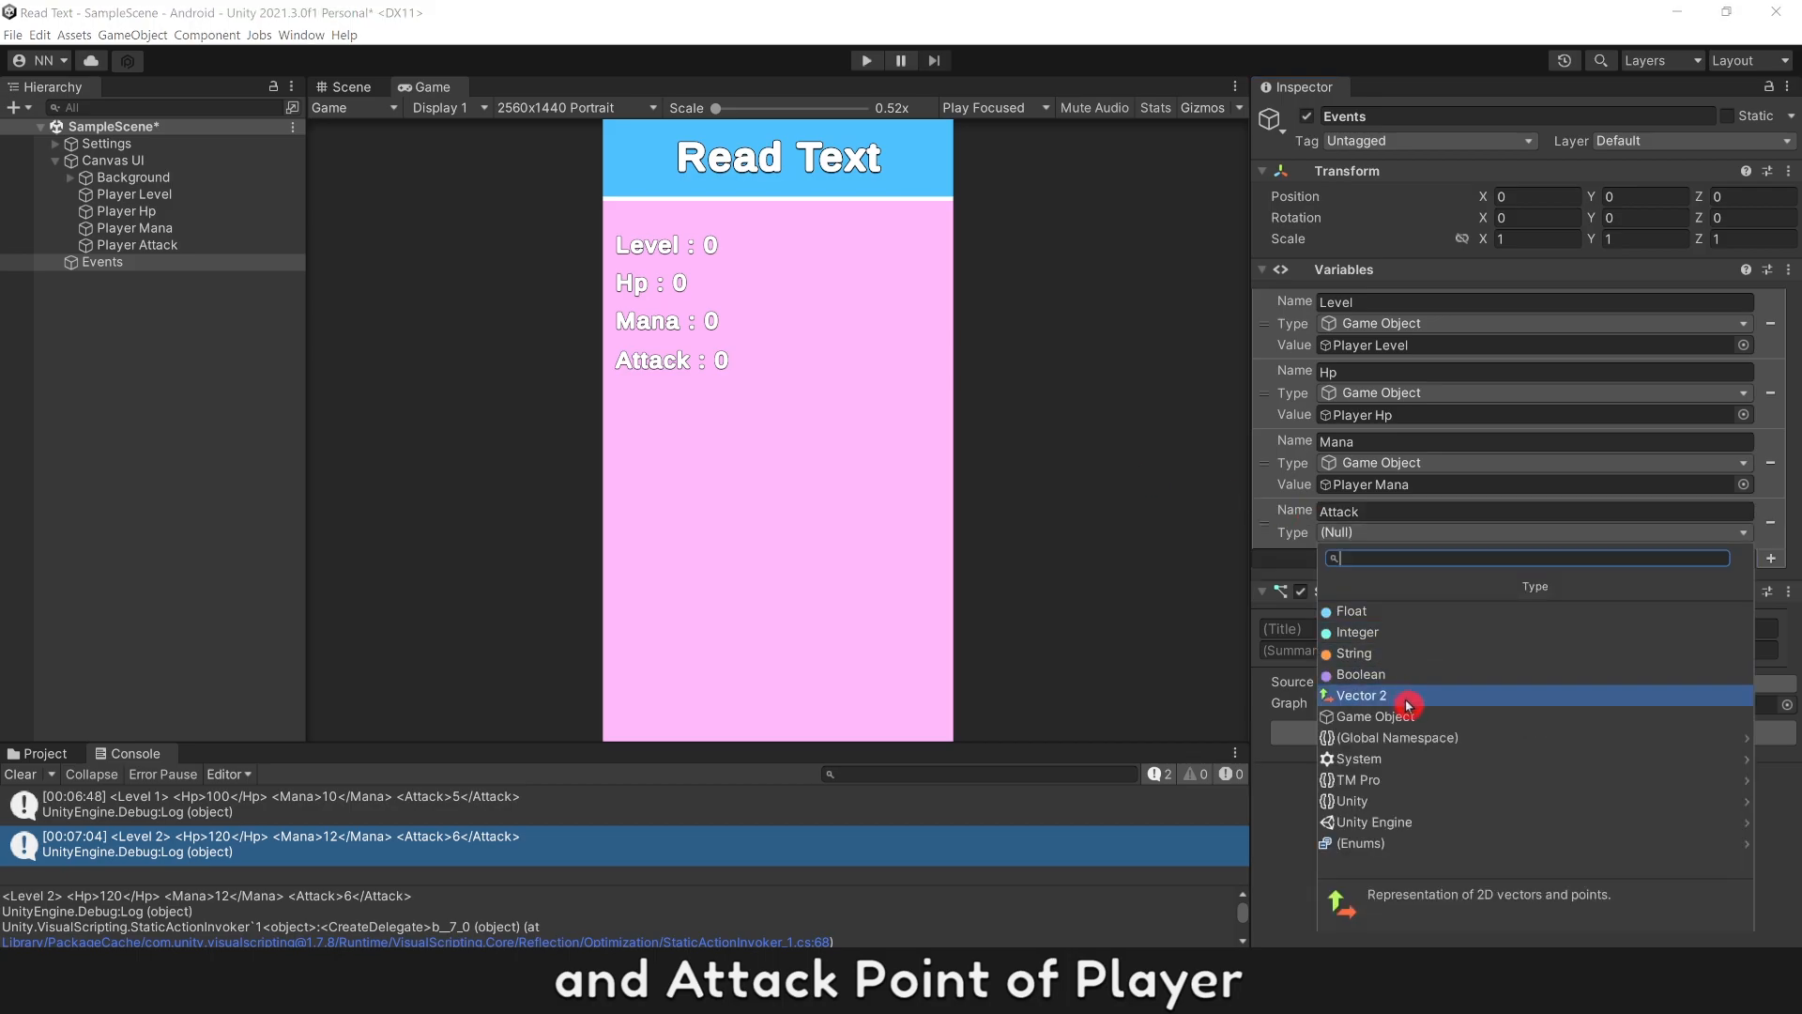
left_click(1378, 717)
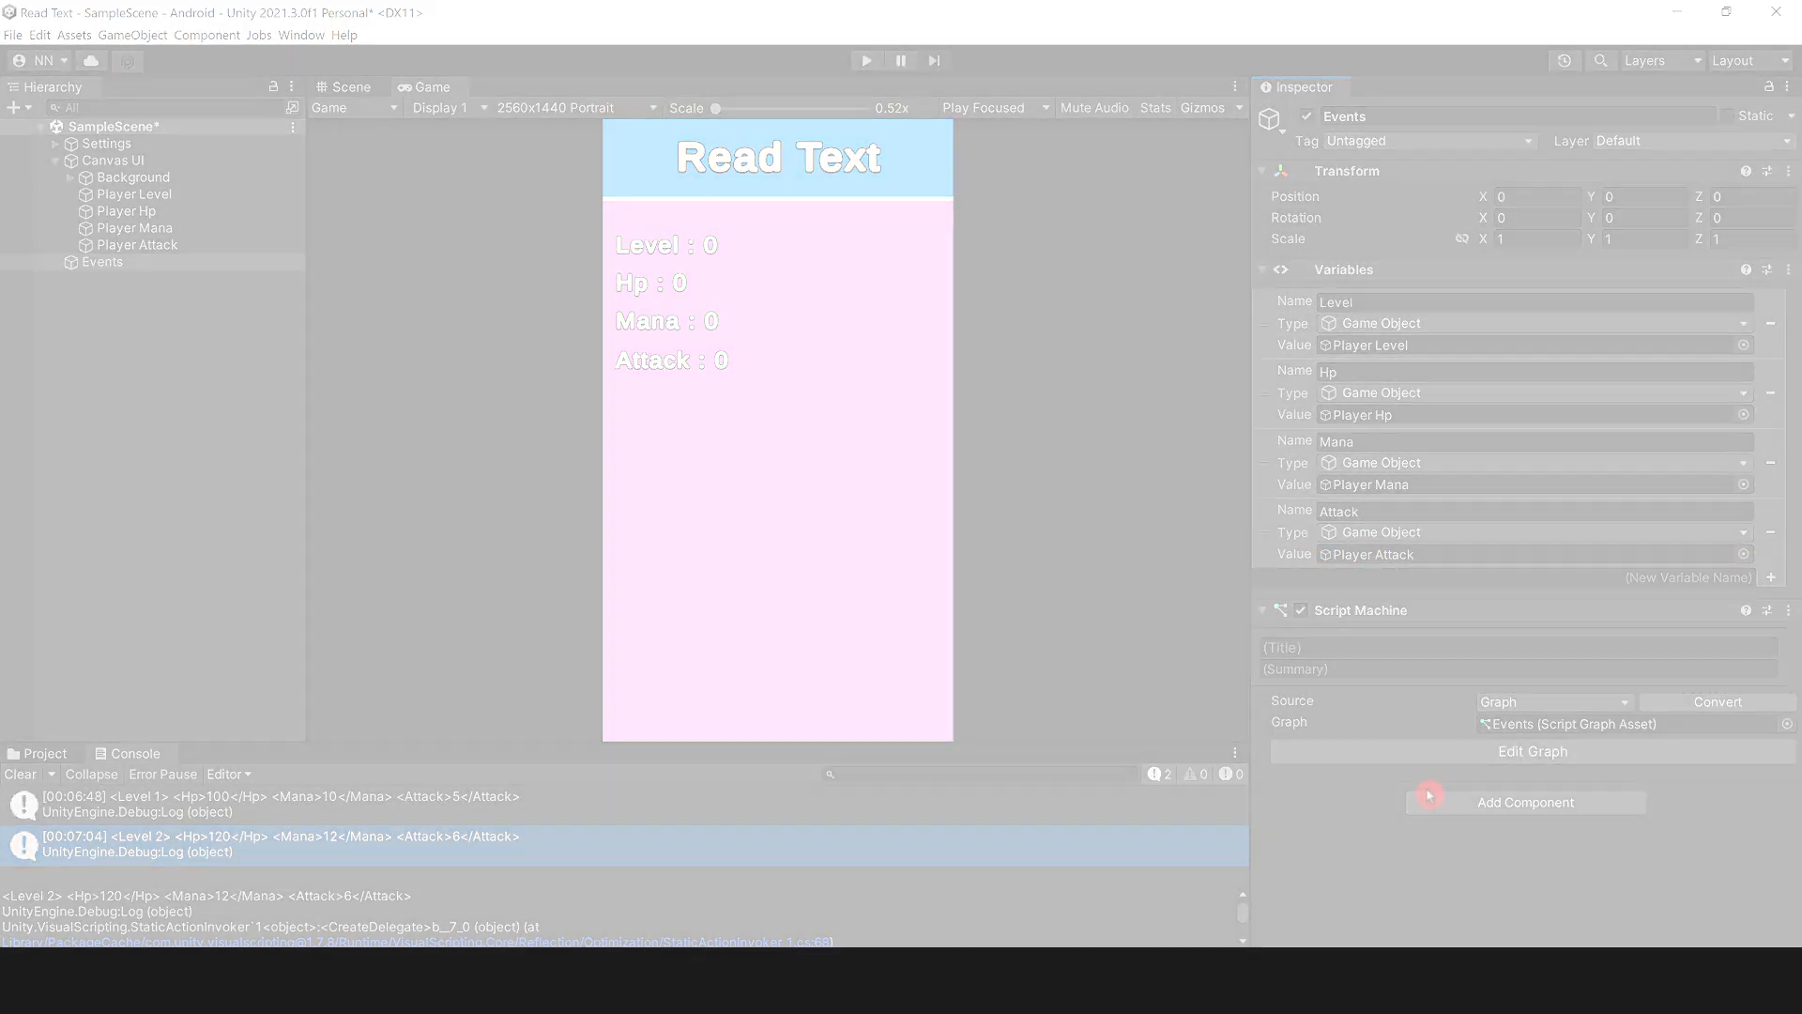
Step: Browse the Sample Visual Scripting Plus graph and select its Get String Between subgraph
left_click(266, 852)
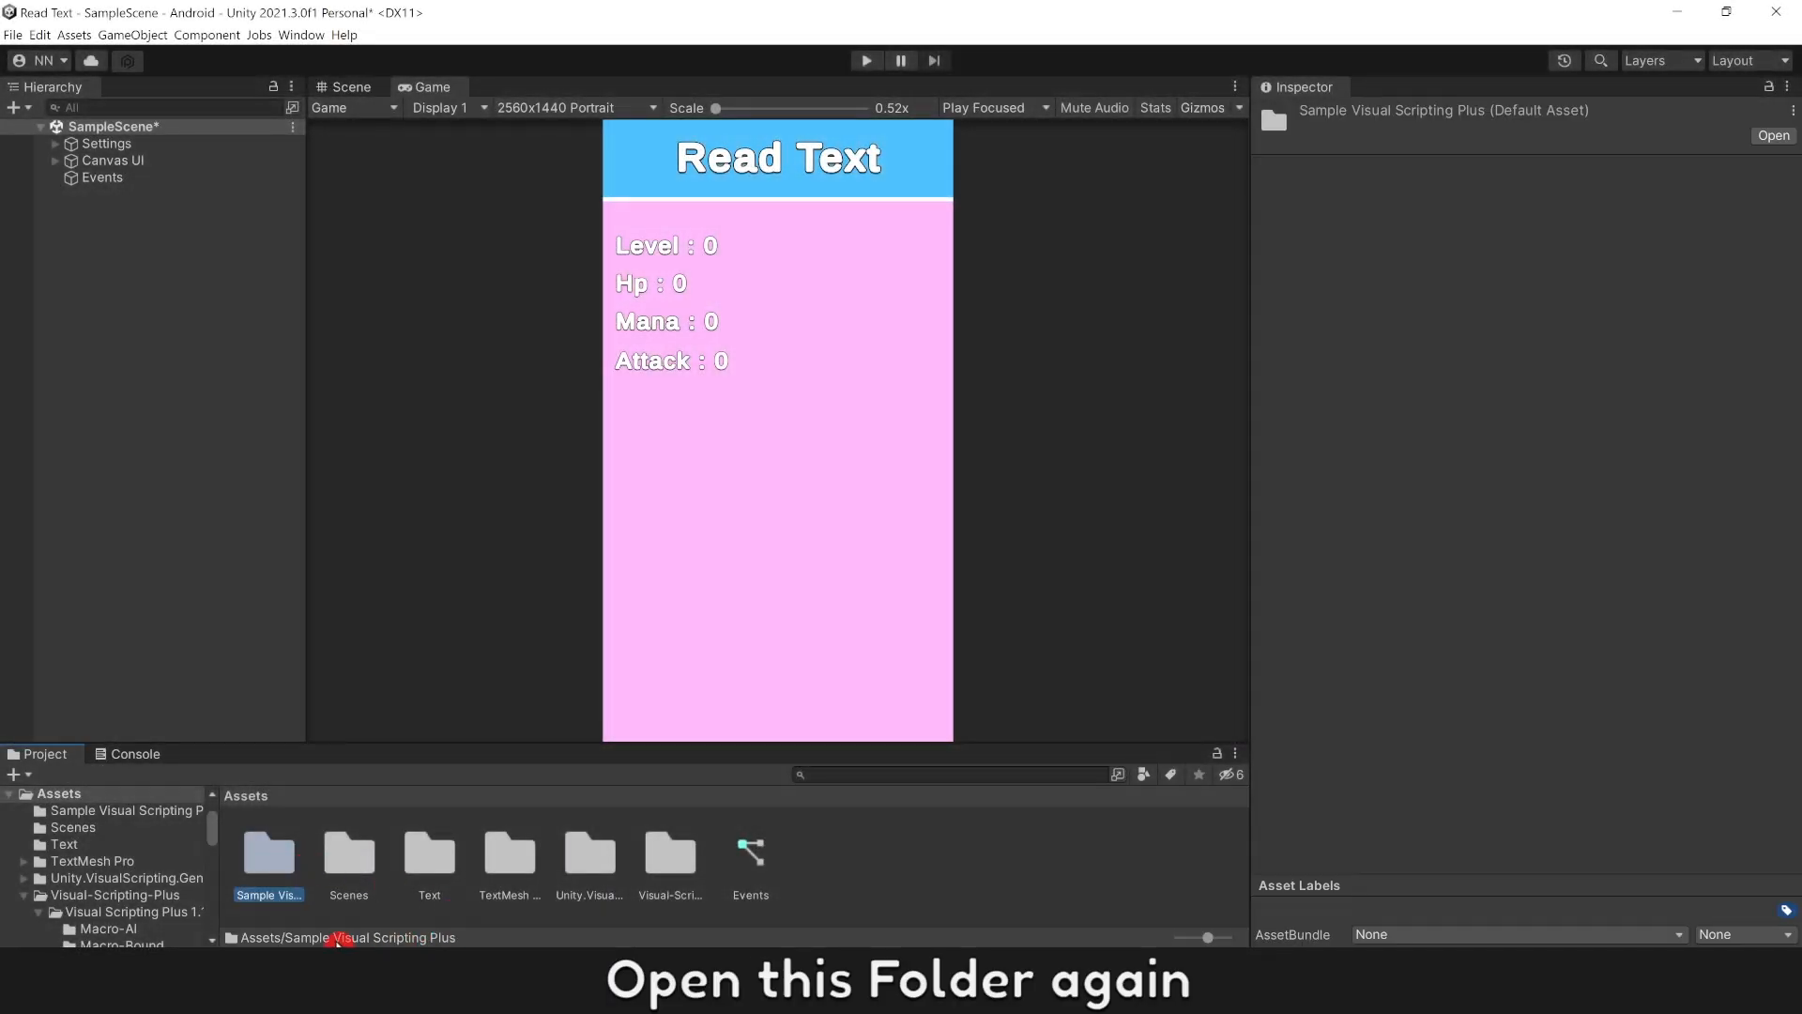
double_click(269, 858)
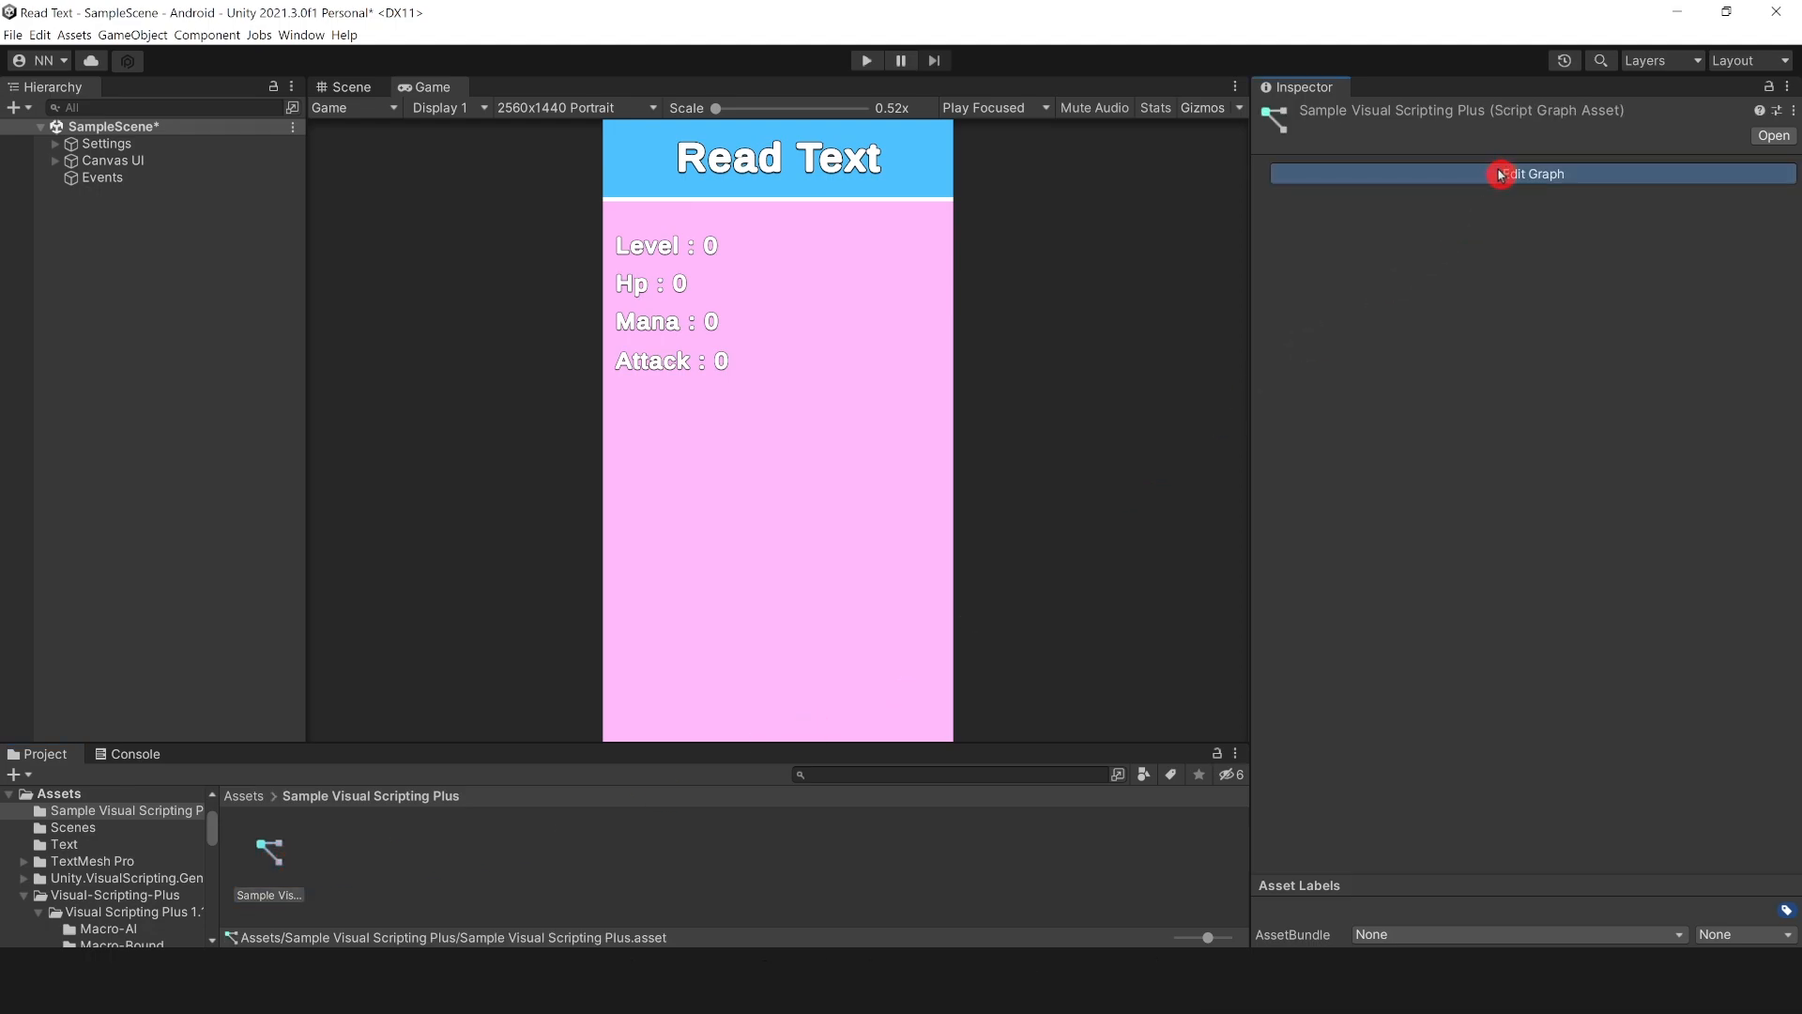
left_click(1532, 173)
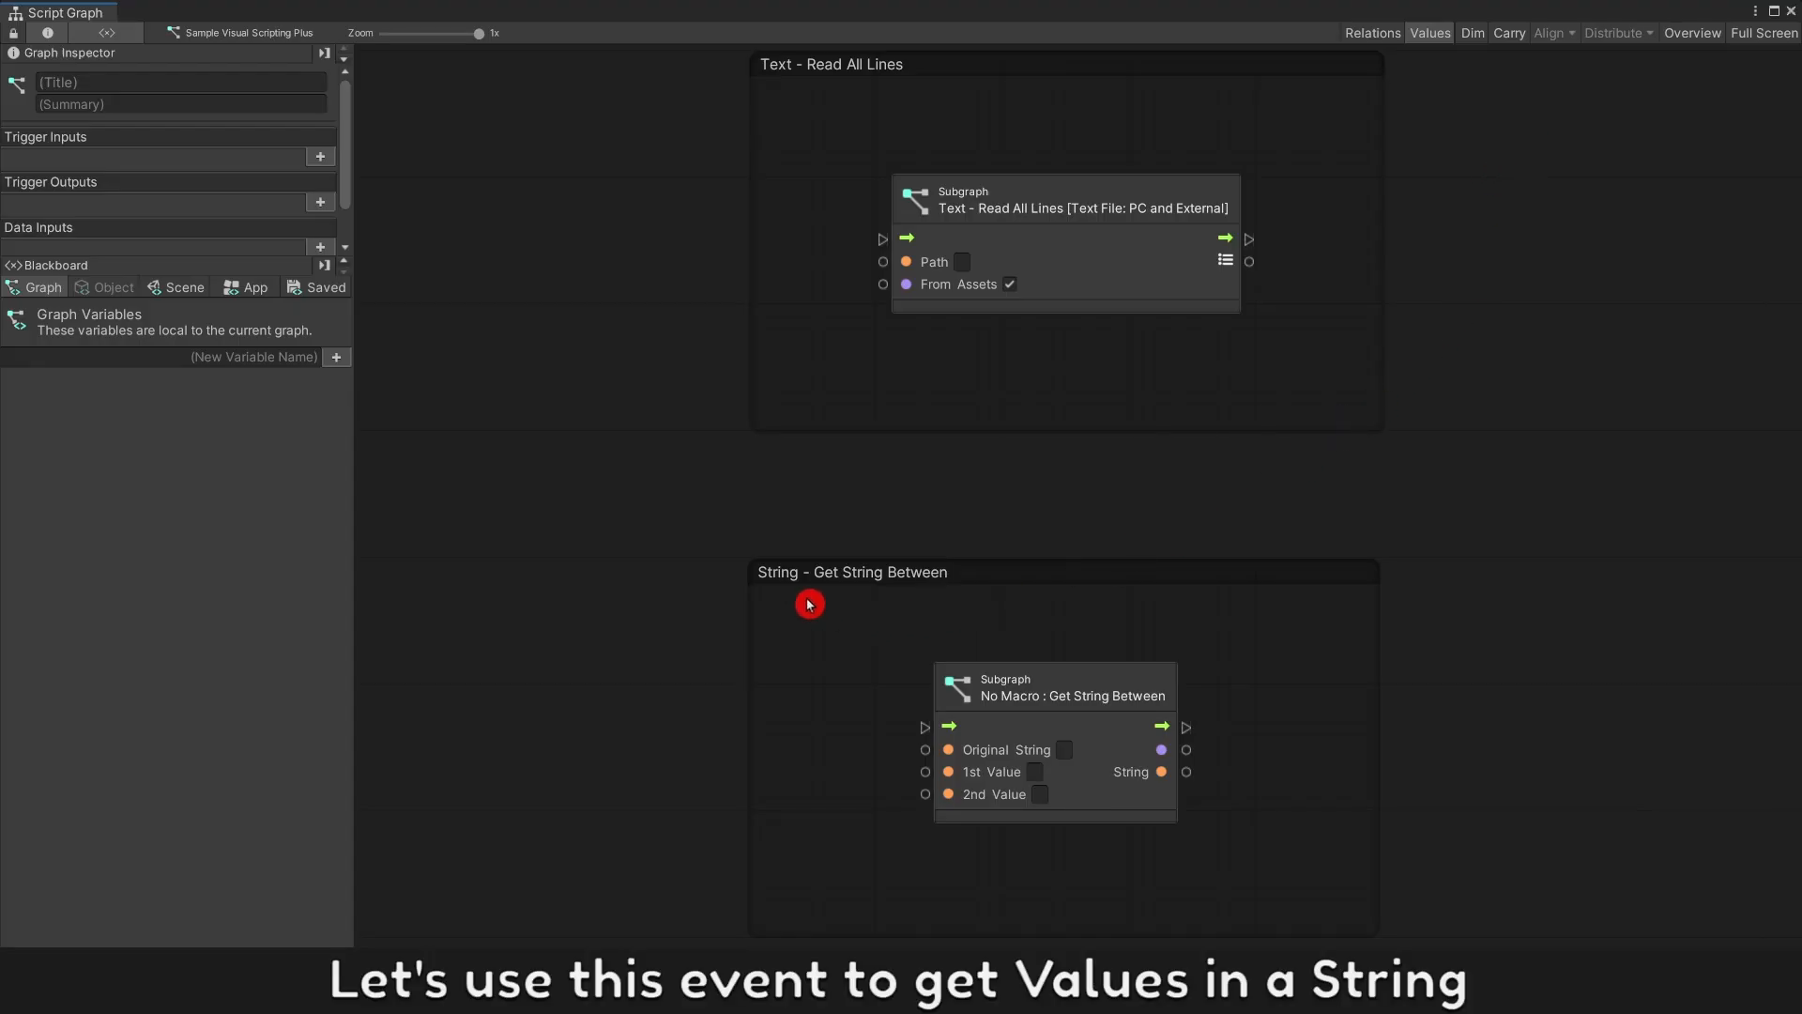
left_click(1055, 687)
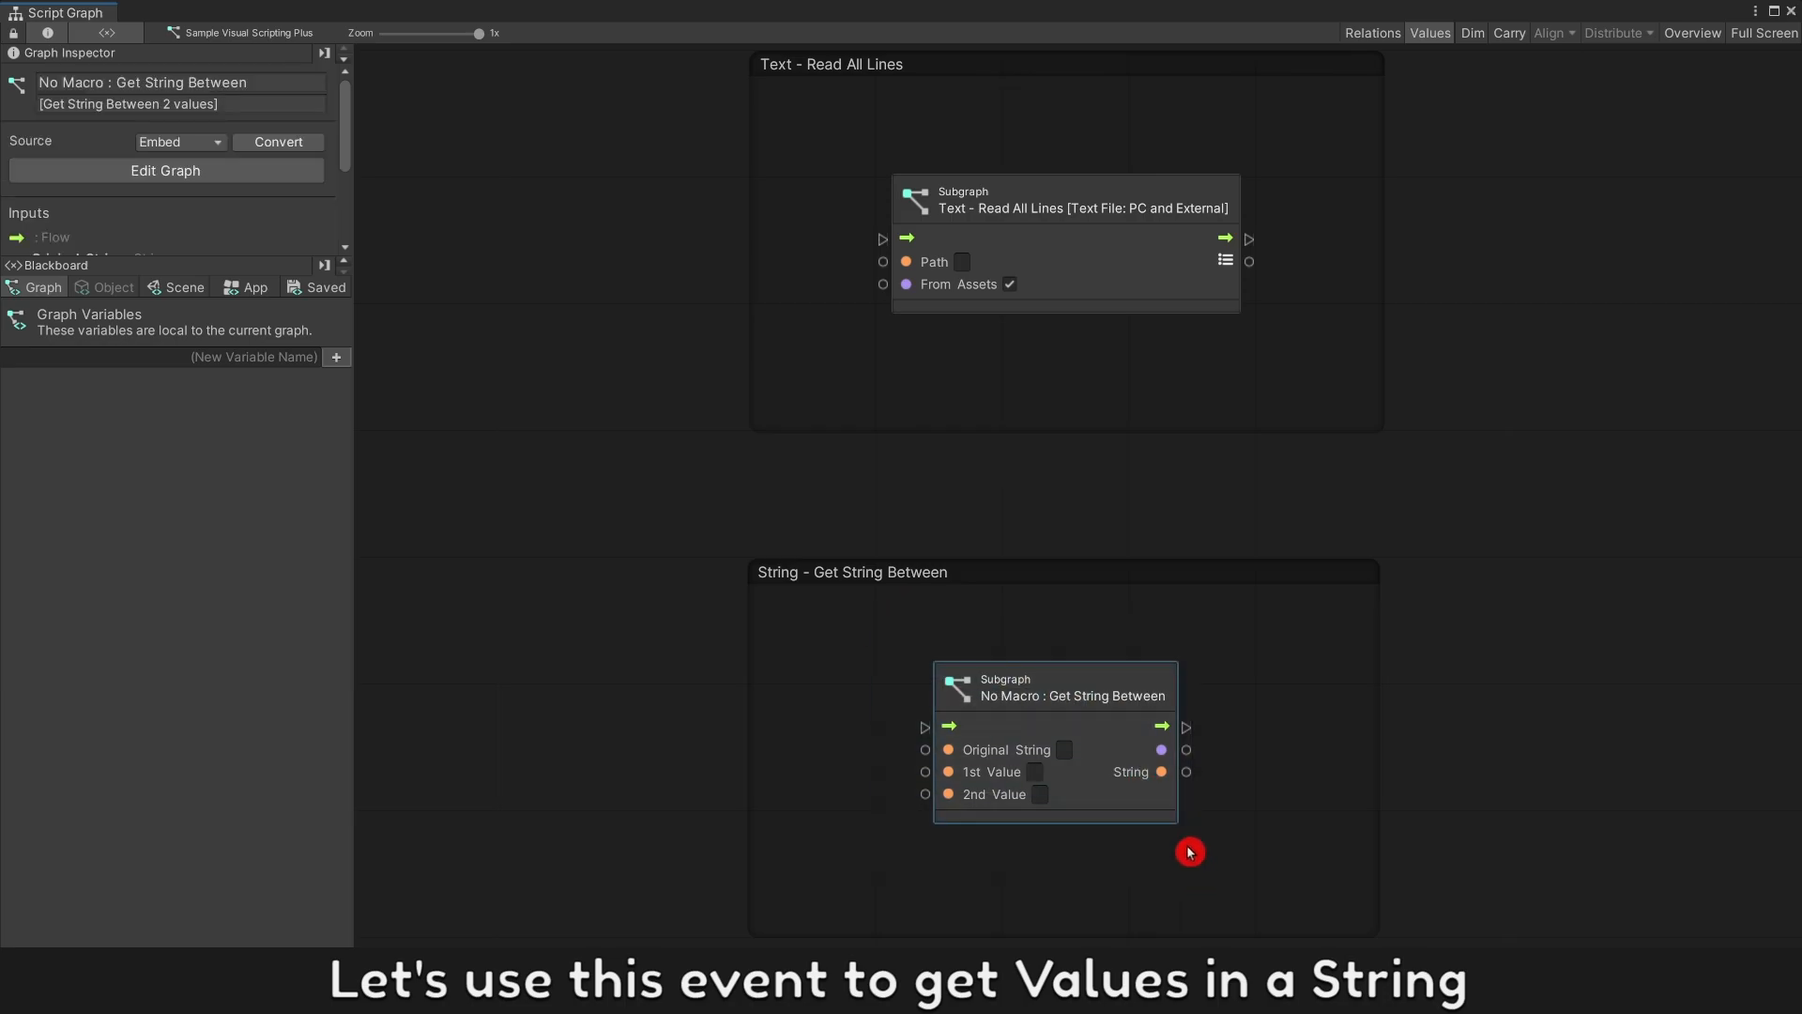
mouse_move(1272, 786)
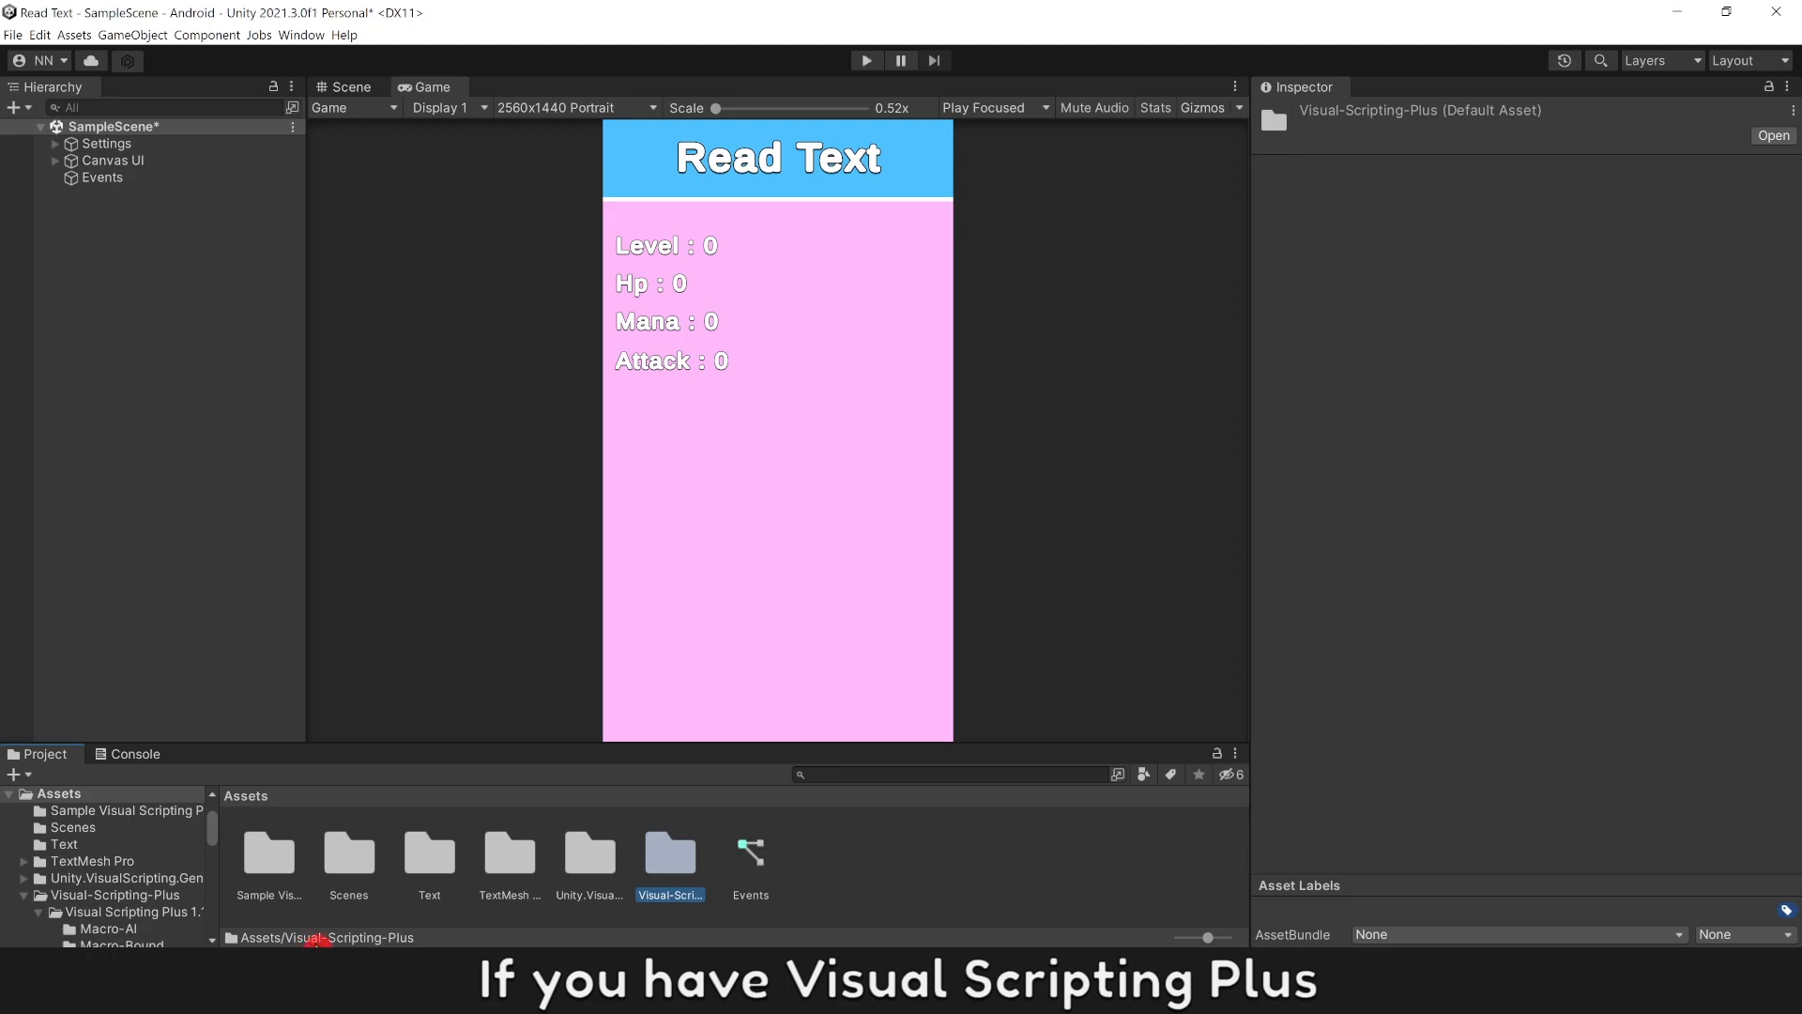
Step: Navigate the Project window into Visual-Scripting-Plus > Macro-NoMacro
double_click(672, 854)
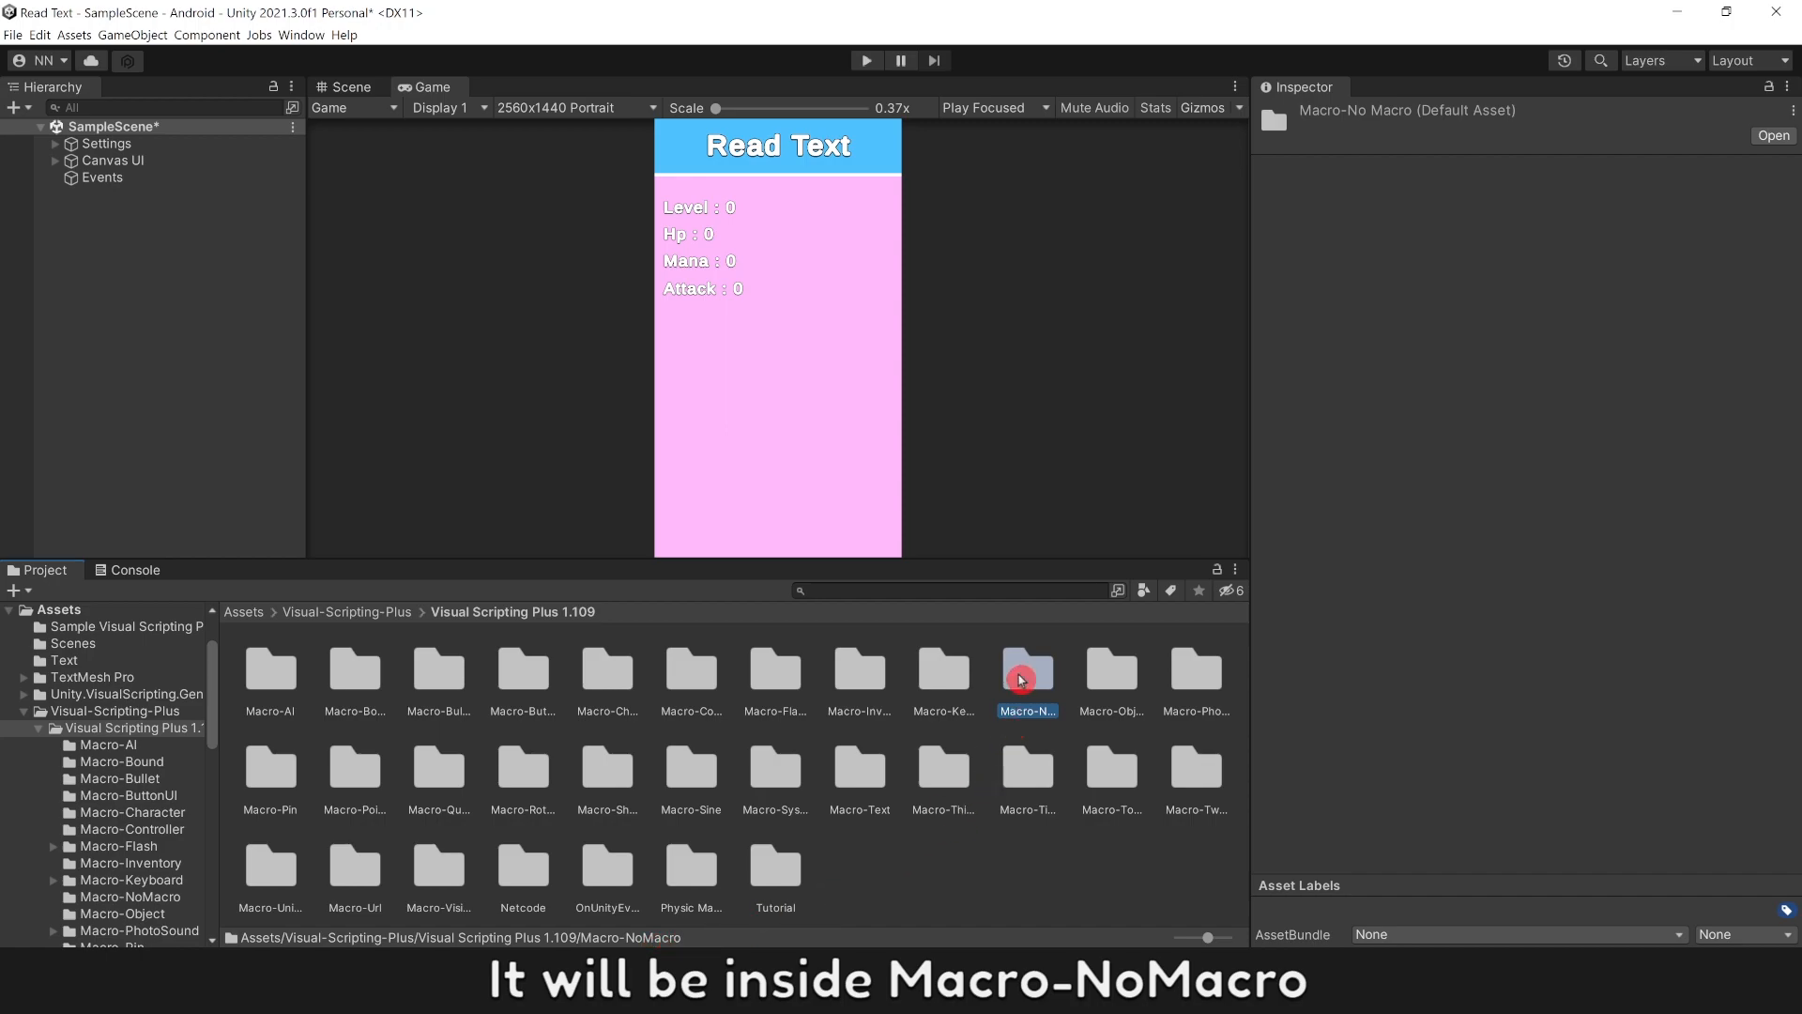
double_click(1028, 670)
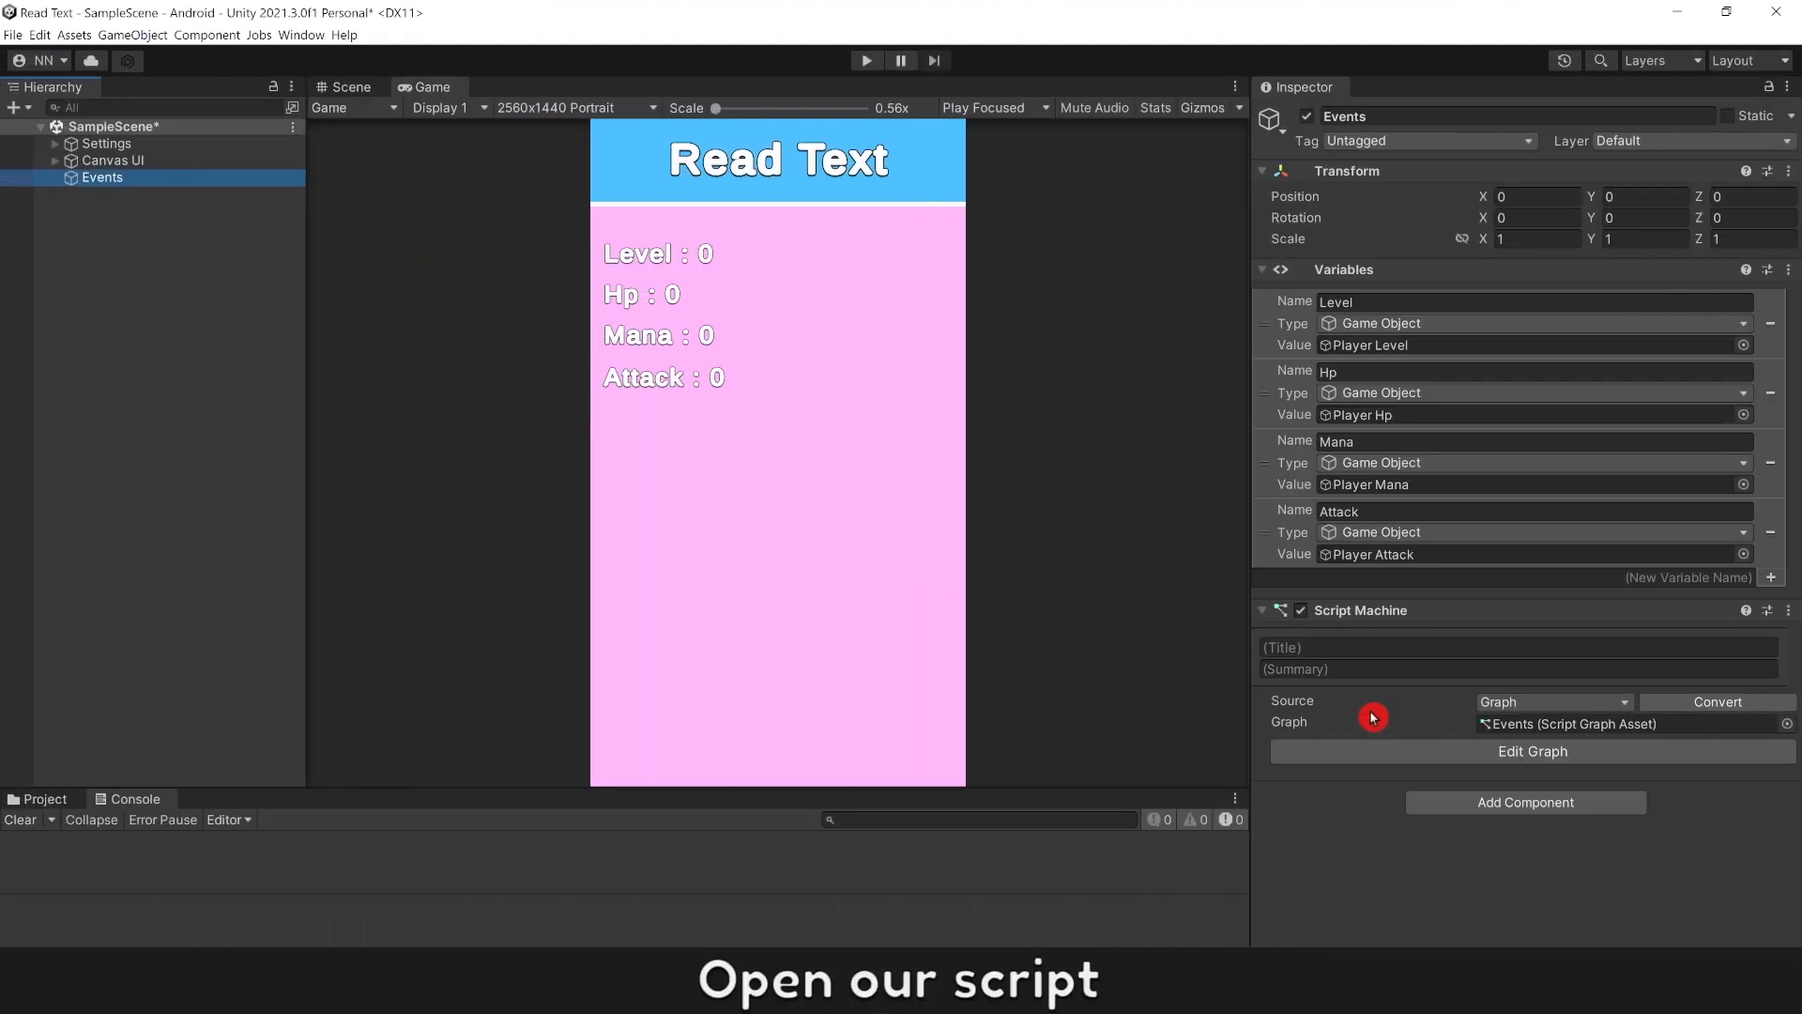
Step: Paste Get String Between into the Events graph, extracting Level Info text between <Hp> and </Hp>
left_click(1531, 751)
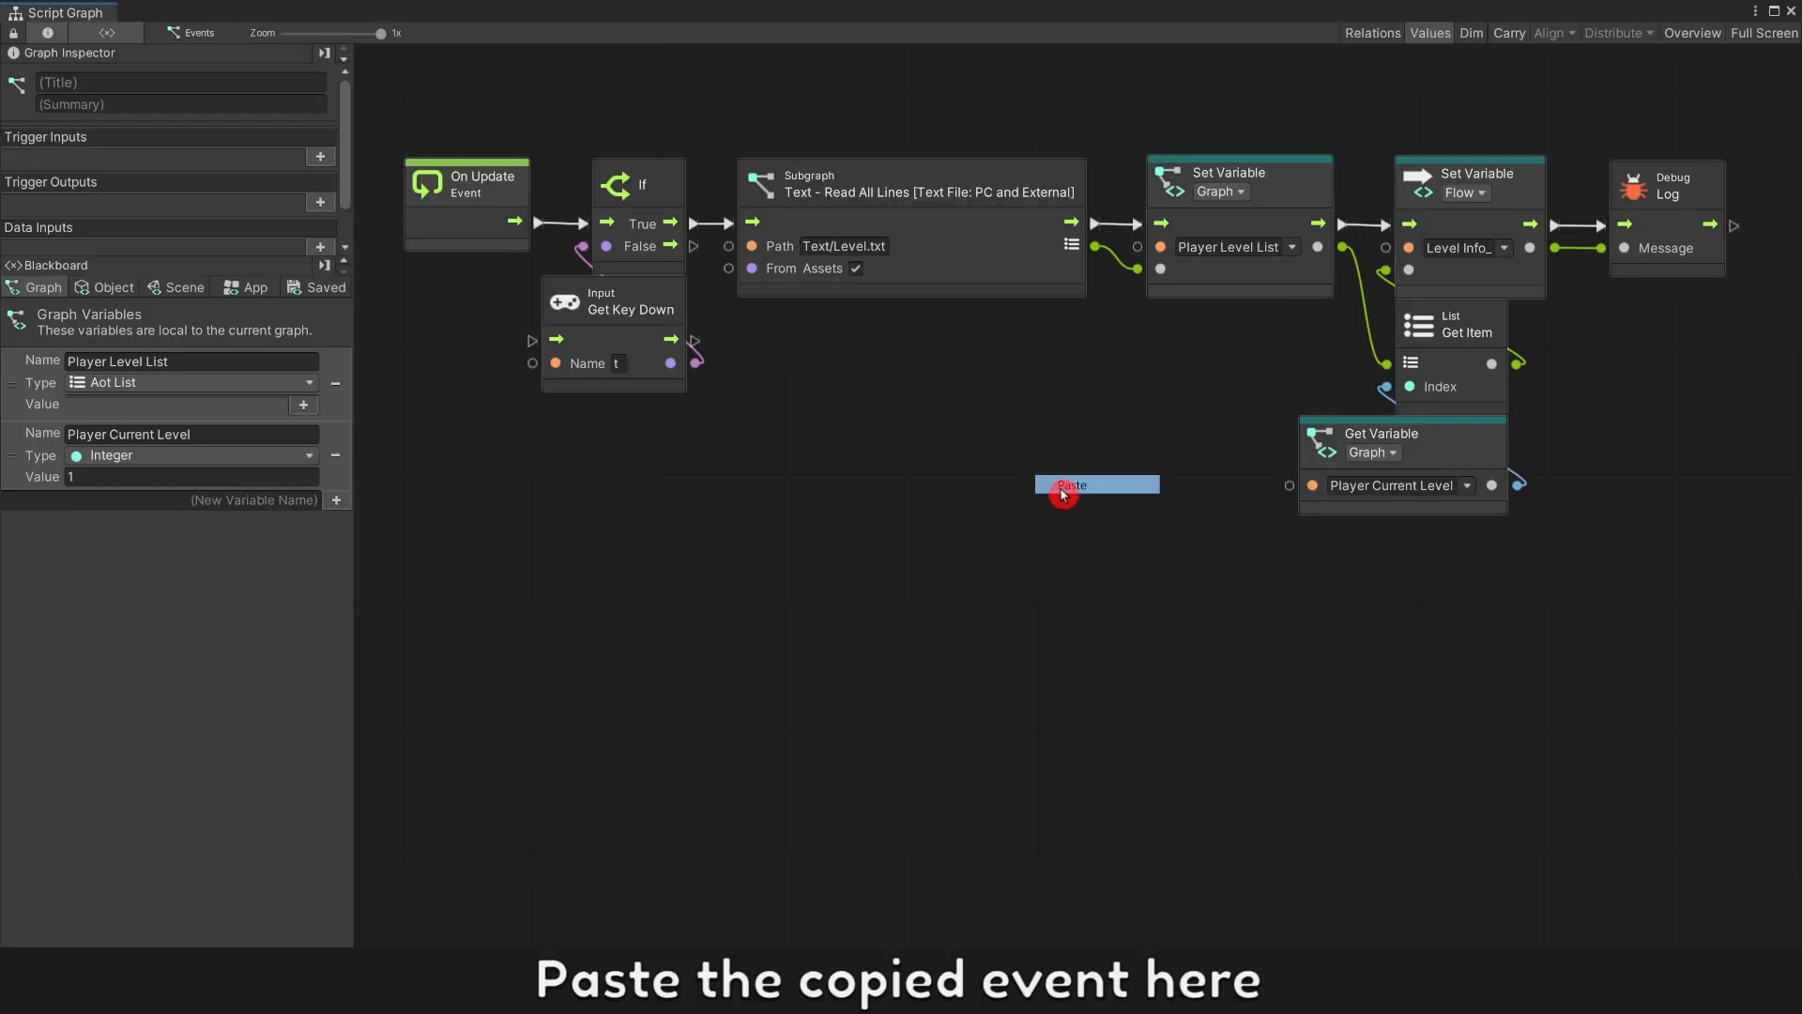
left_click(1063, 488)
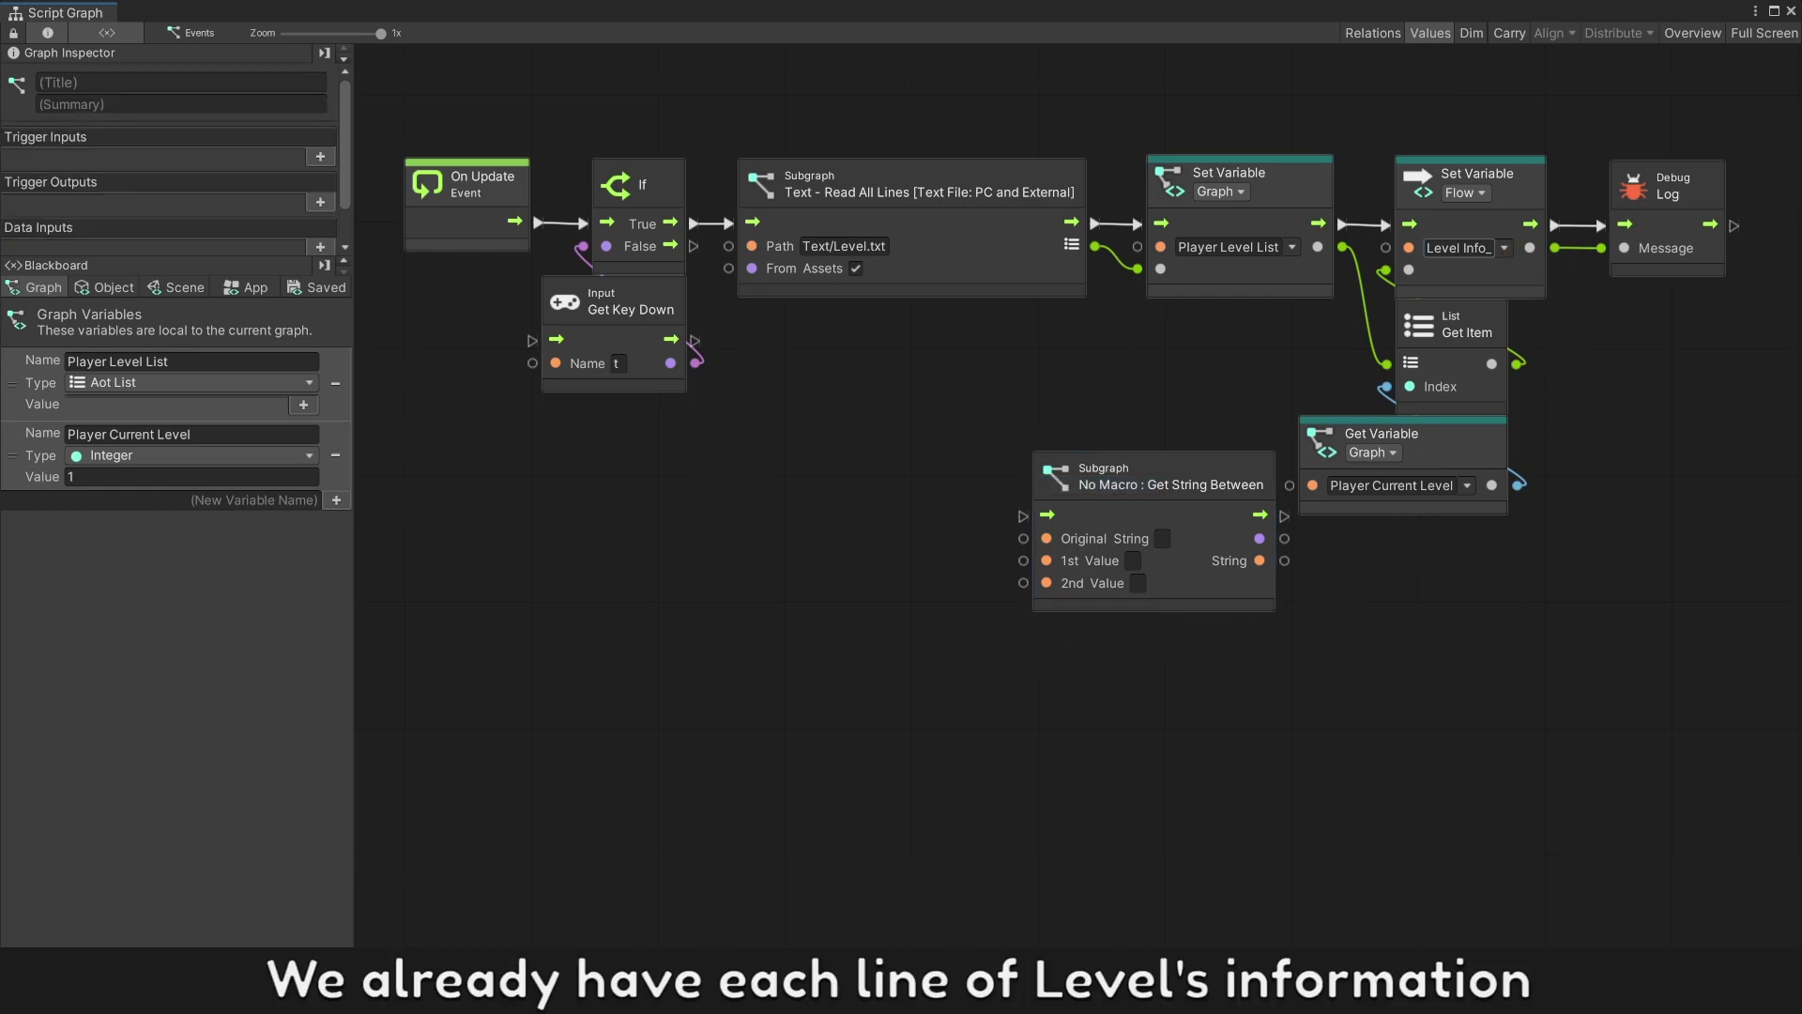
left_click(1459, 248)
type("<Hp>")
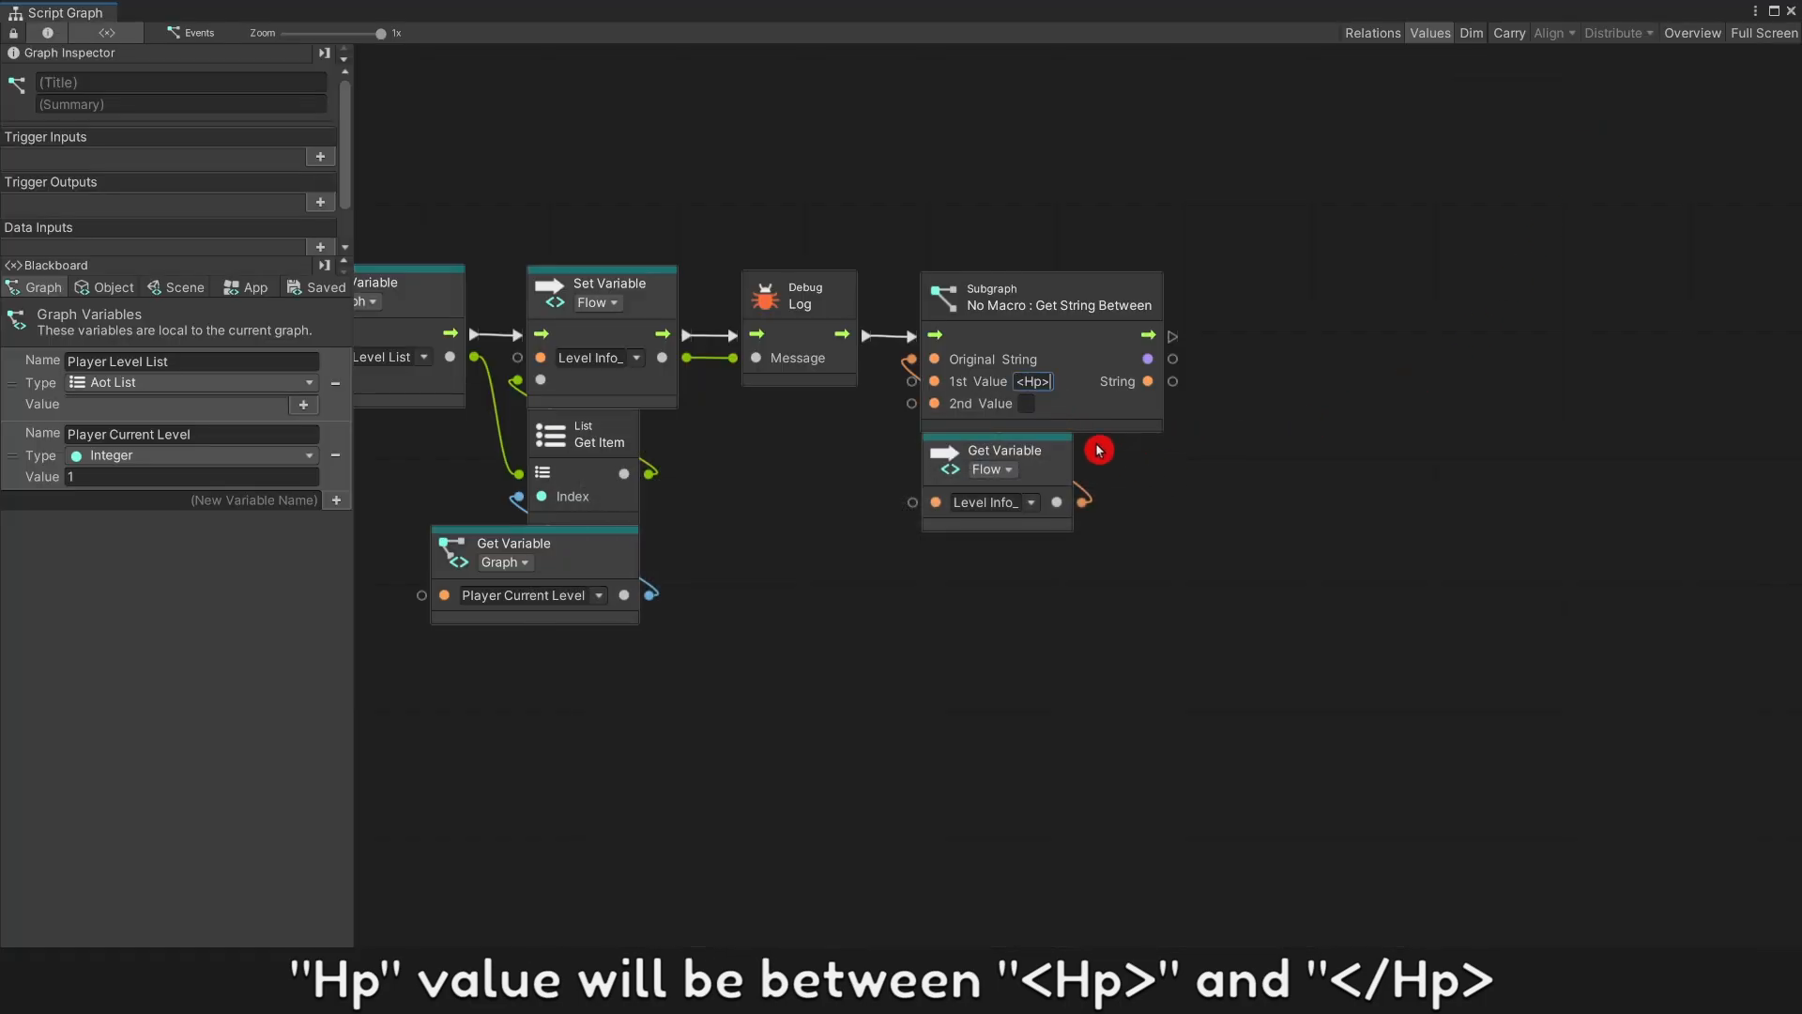
left_click(1038, 404)
type("</Hp>")
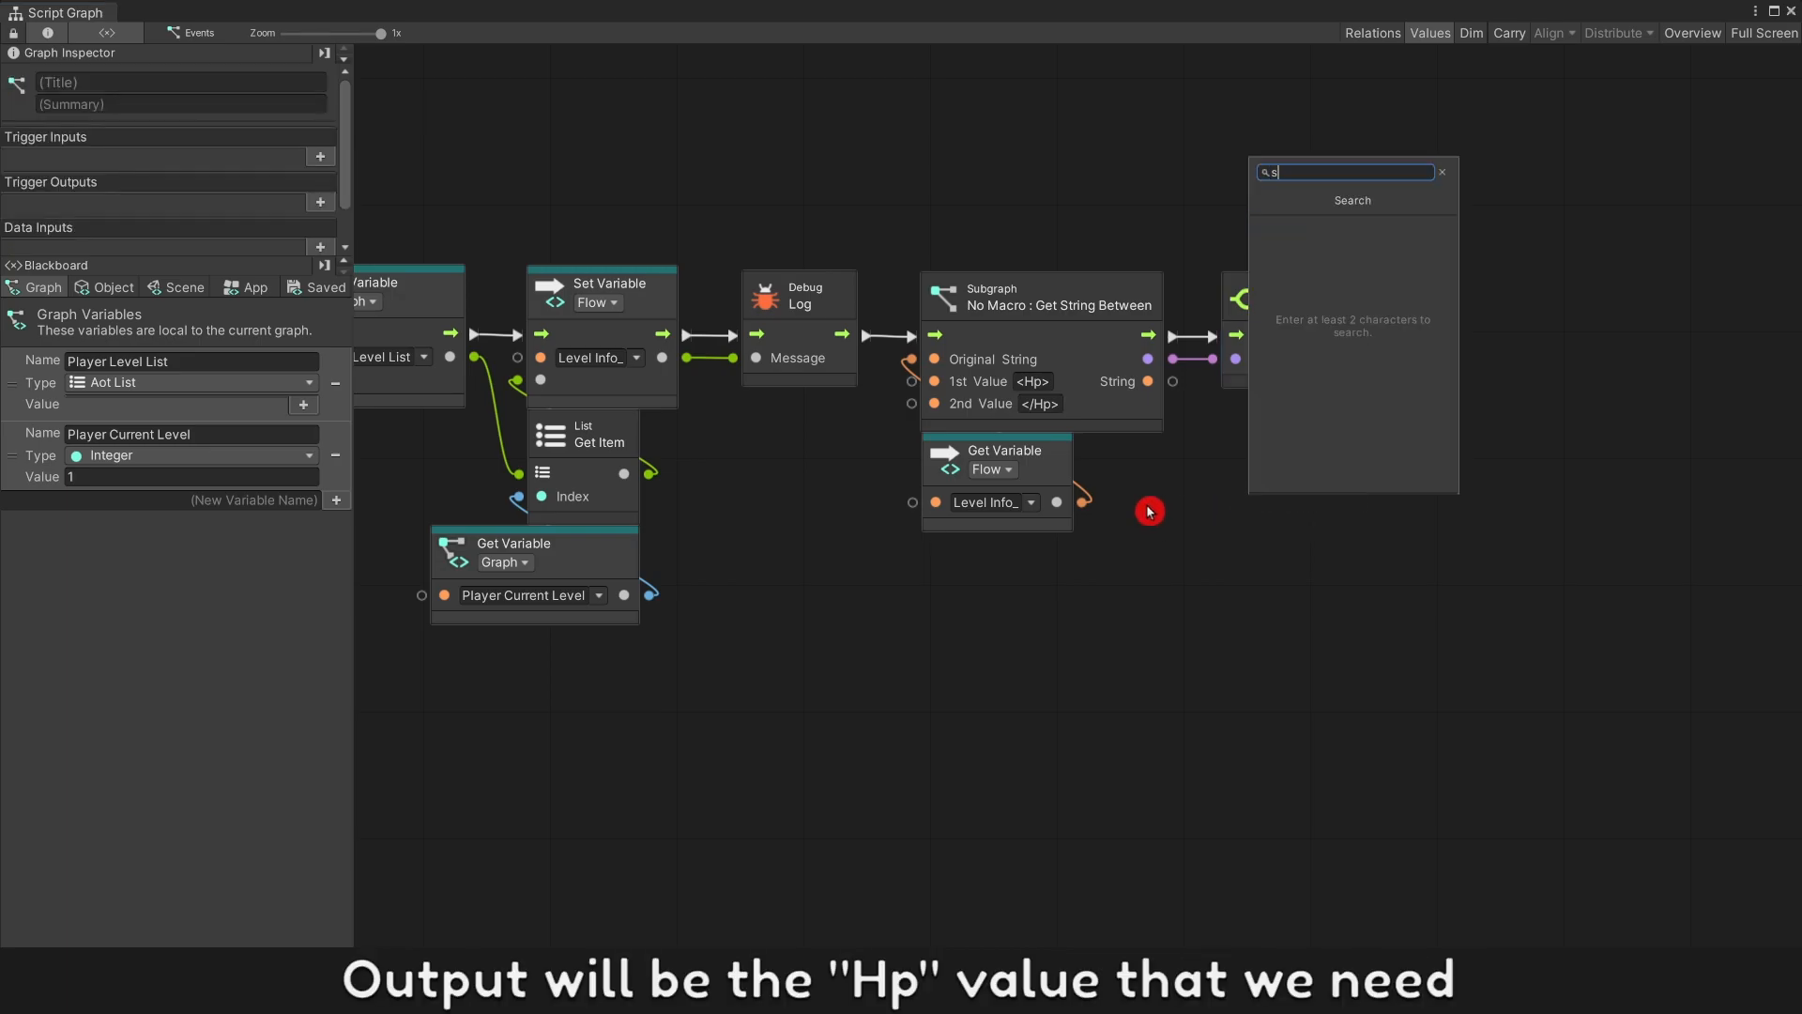
type("et text")
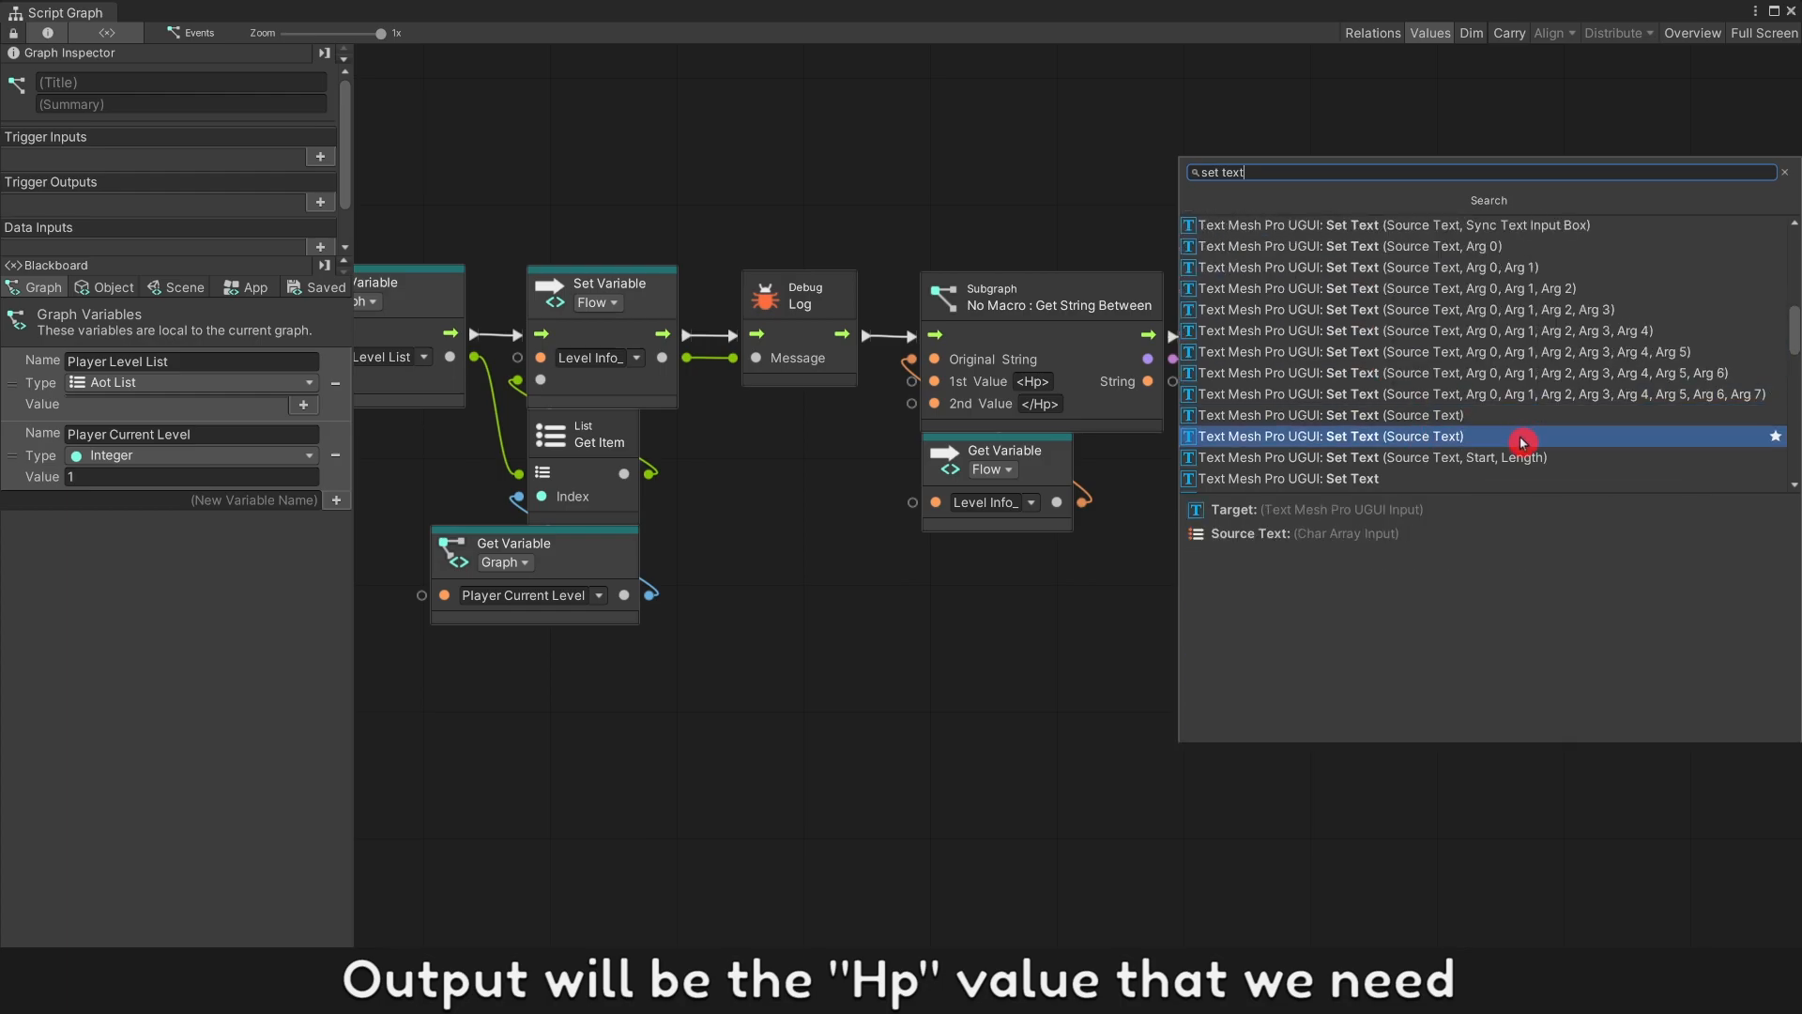
Step: Set the Hp text to string literal 'Hp :' plus the extracted Hp value
left_click(1328, 435)
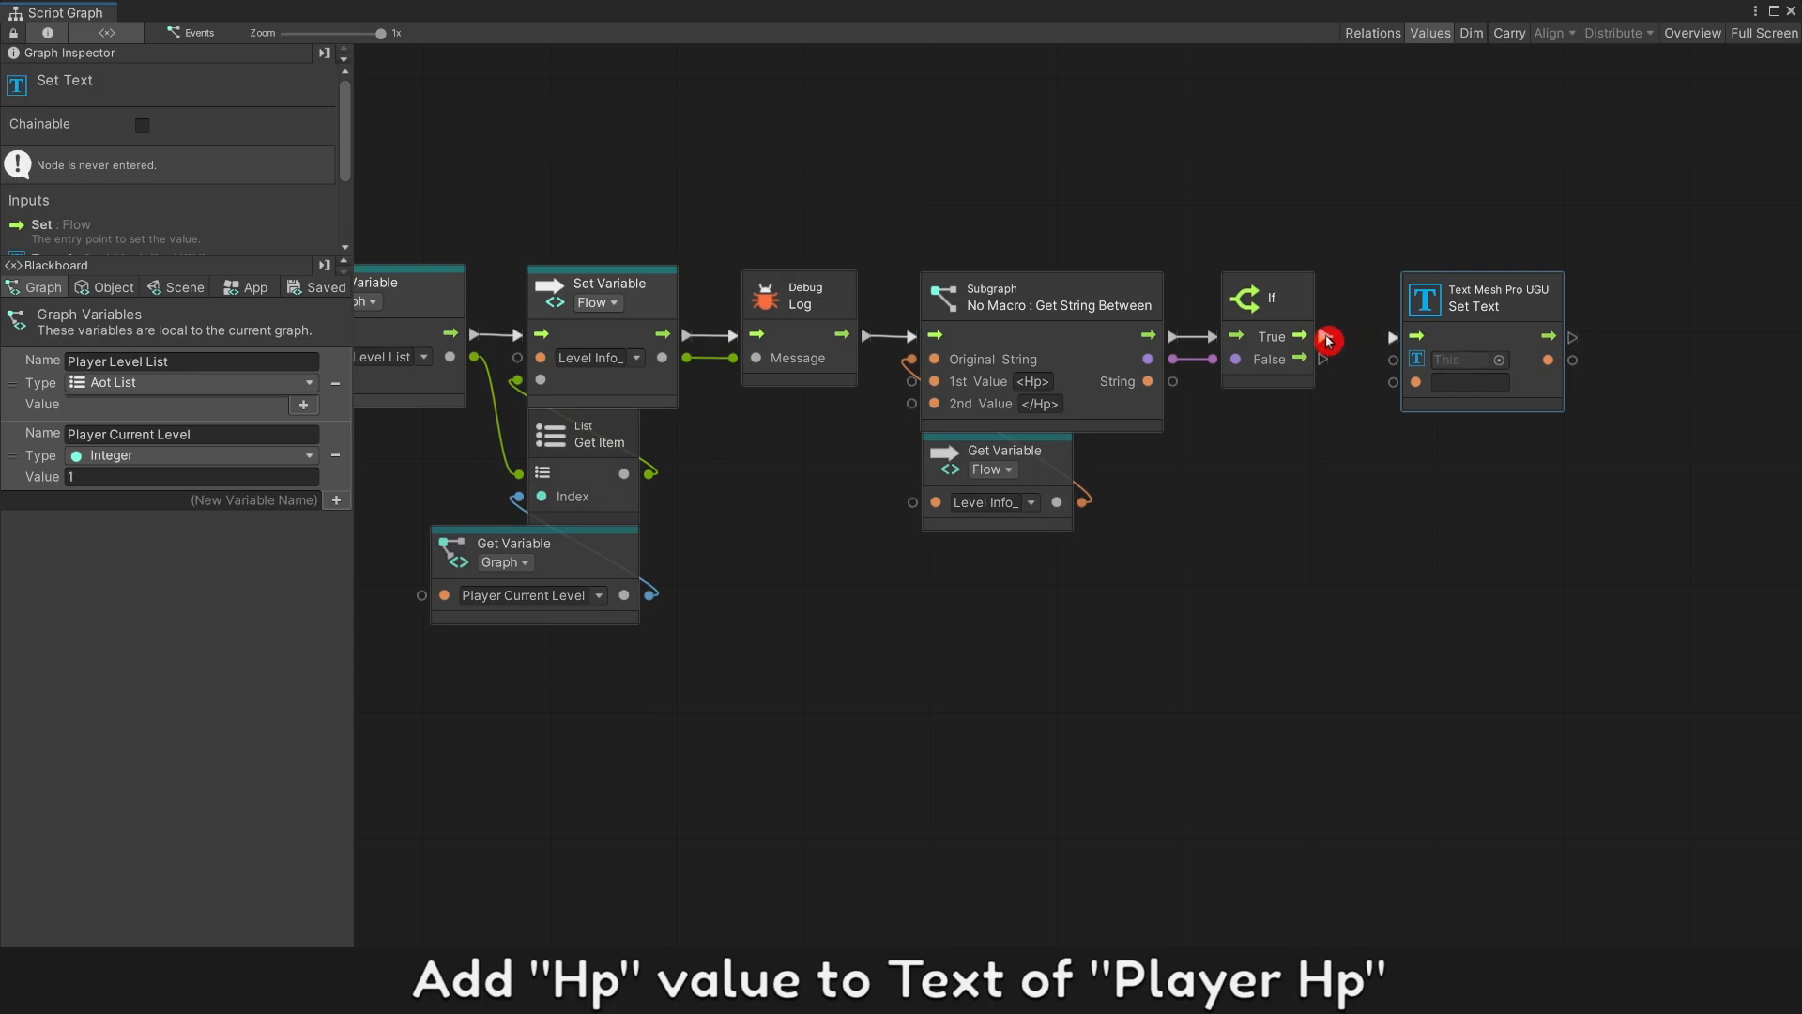
left_click(113, 285)
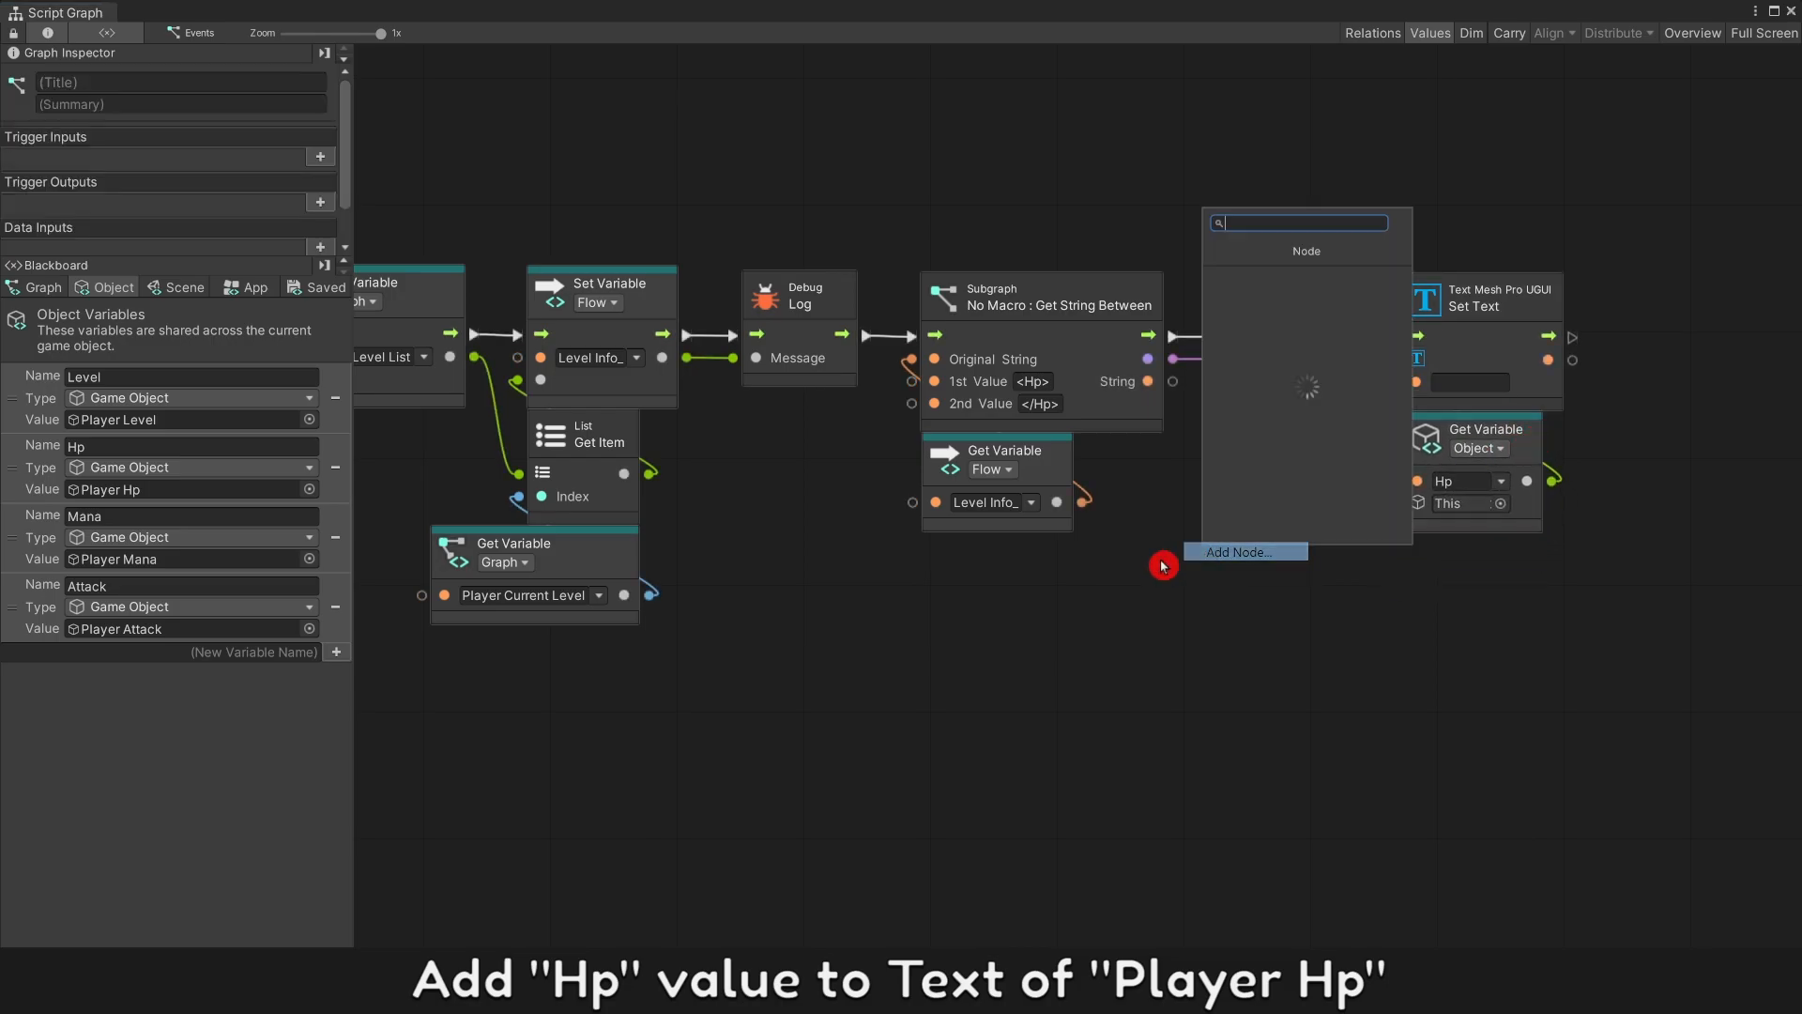
type("string li")
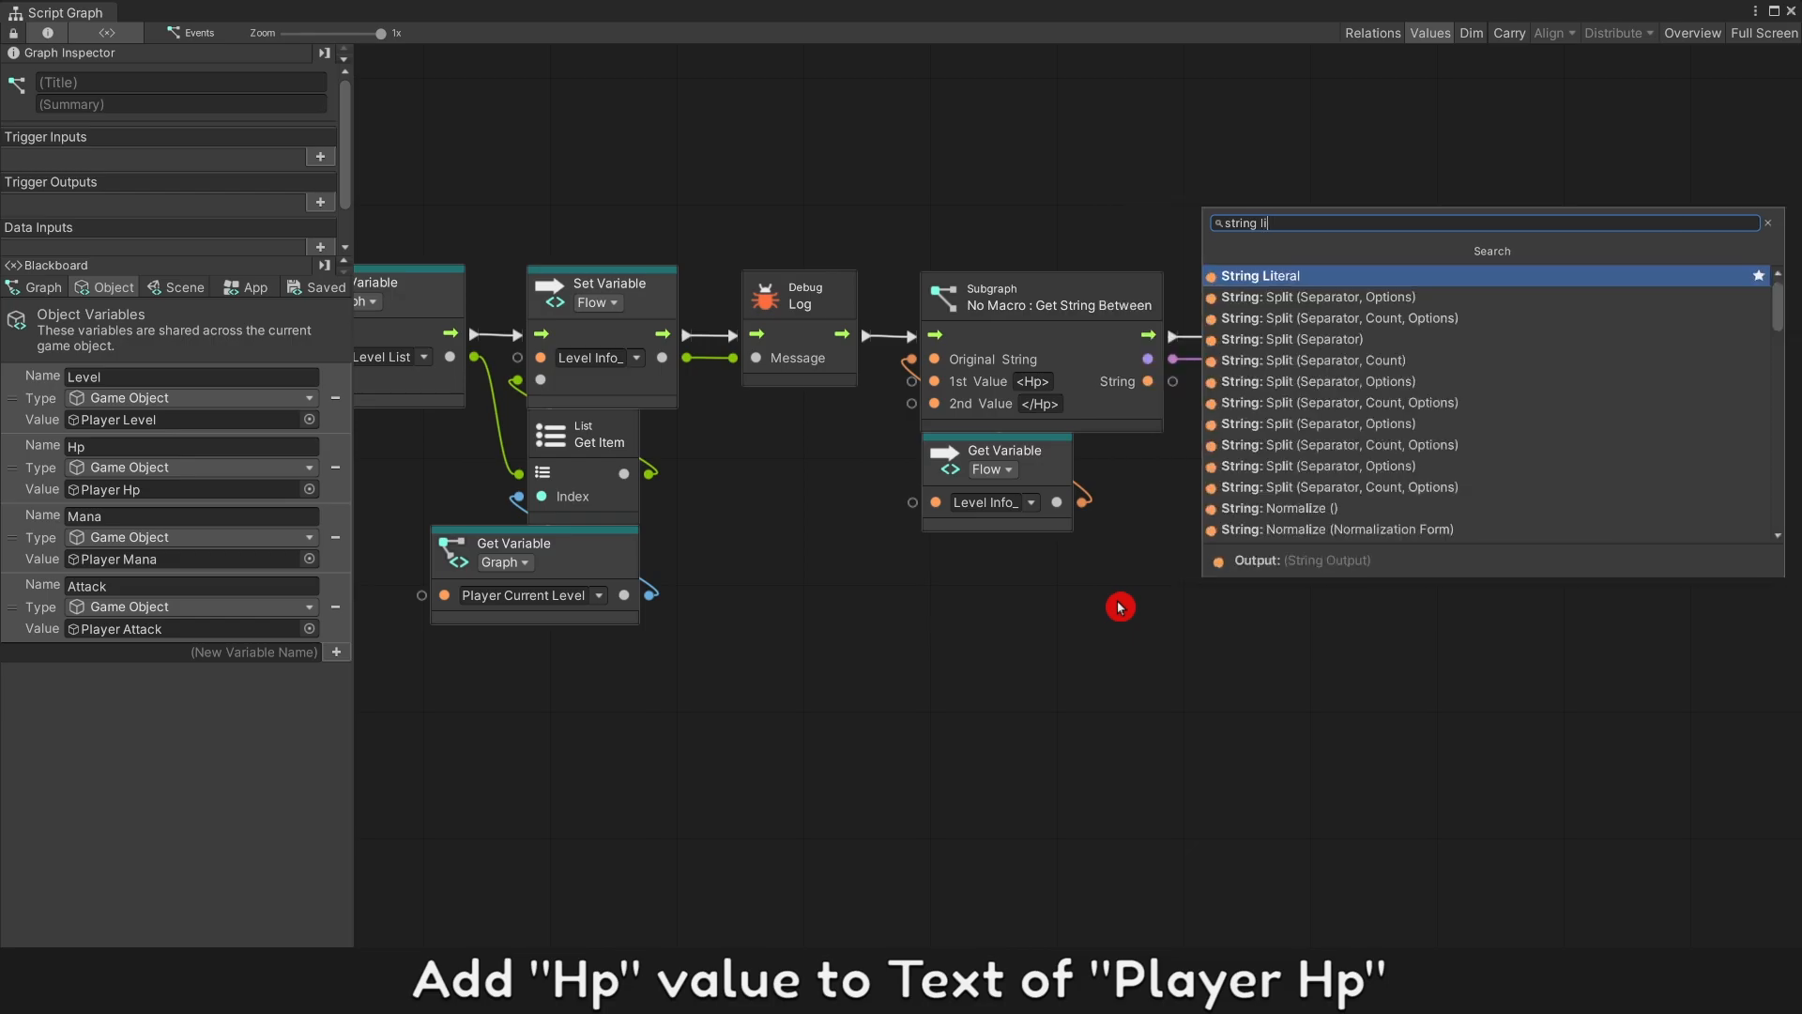
left_click(1261, 275)
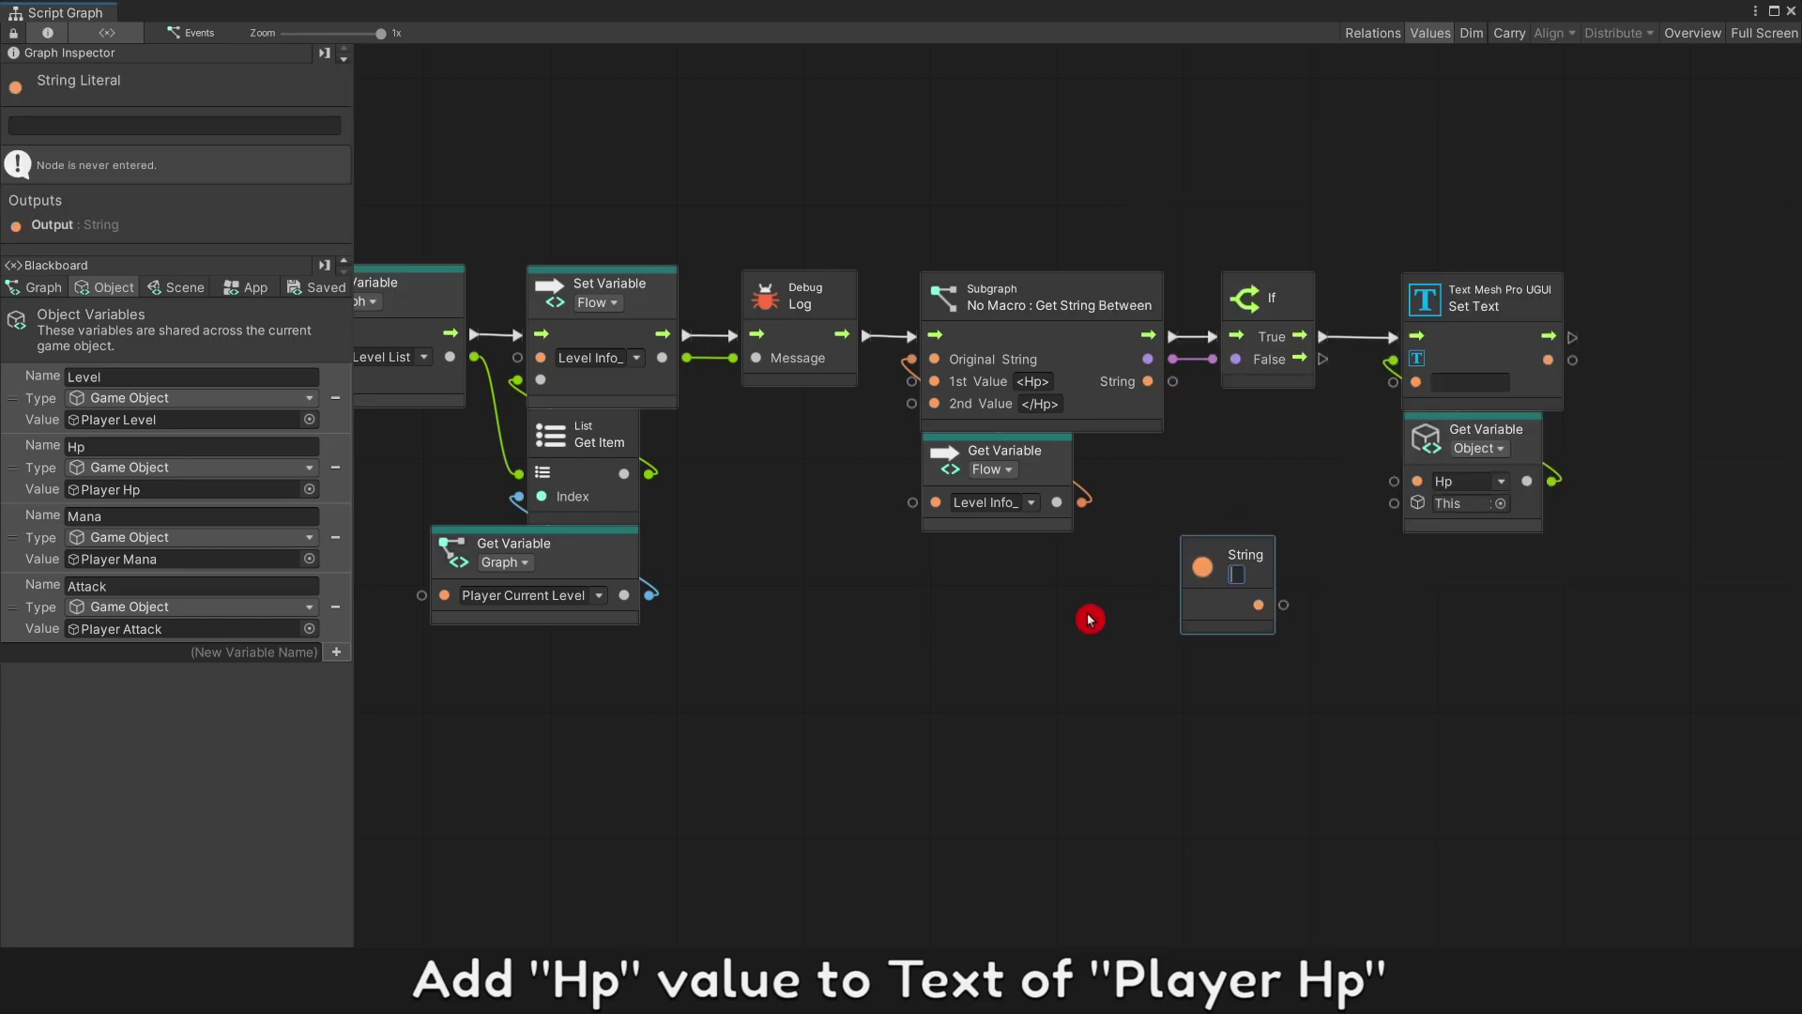
type("Hp :")
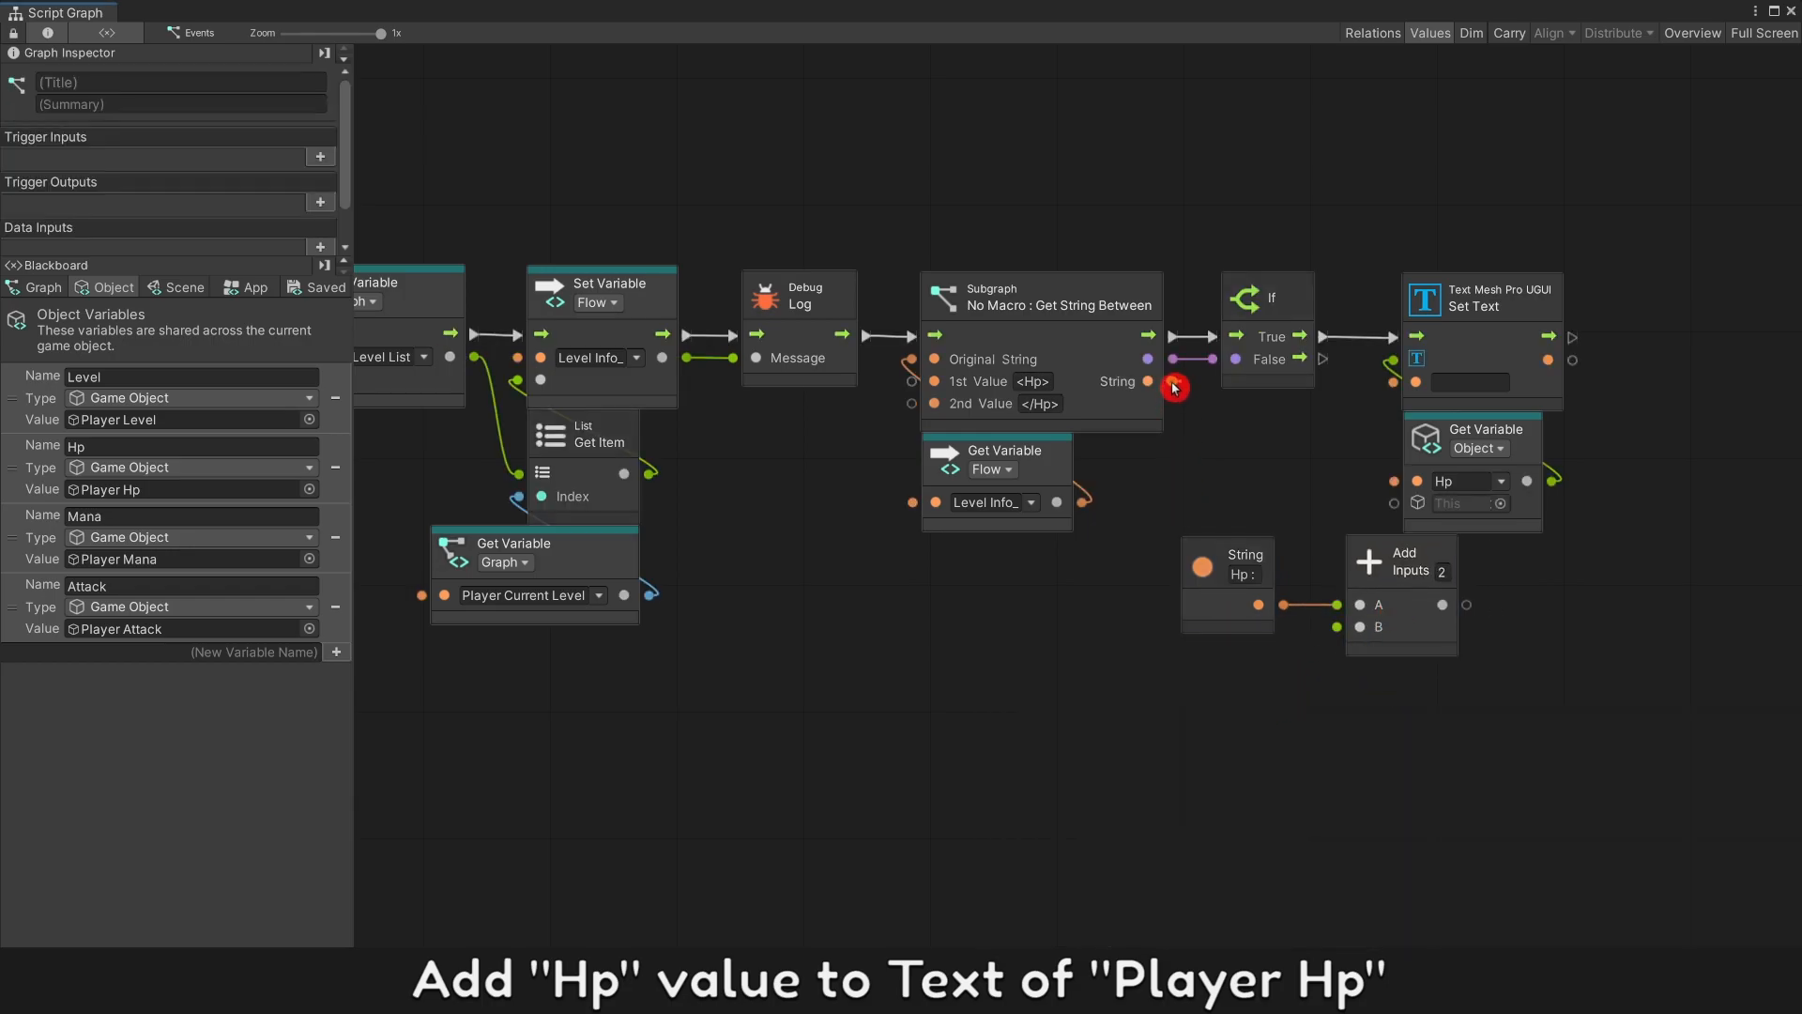
left_click_drag(1149, 381, 1466, 603)
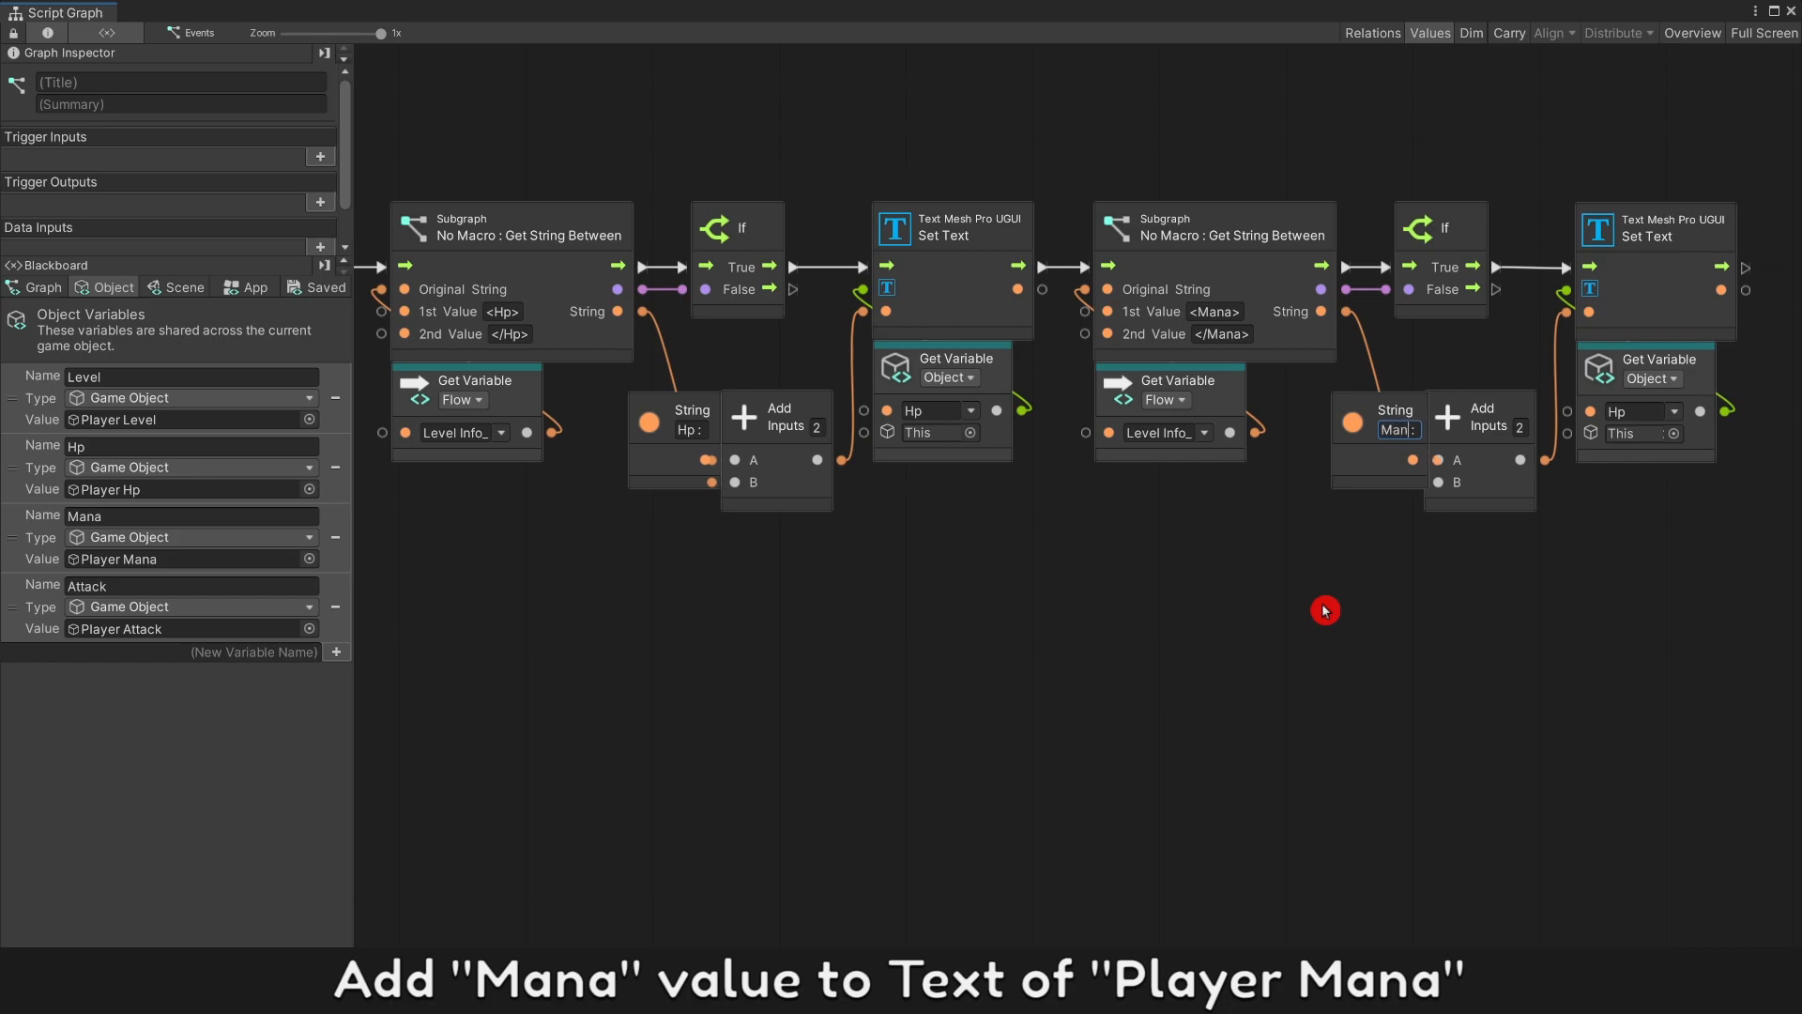
Step: Retarget the duplicated chain's Get Variable to Mana so it sets the Mana text
left_click(1382, 430)
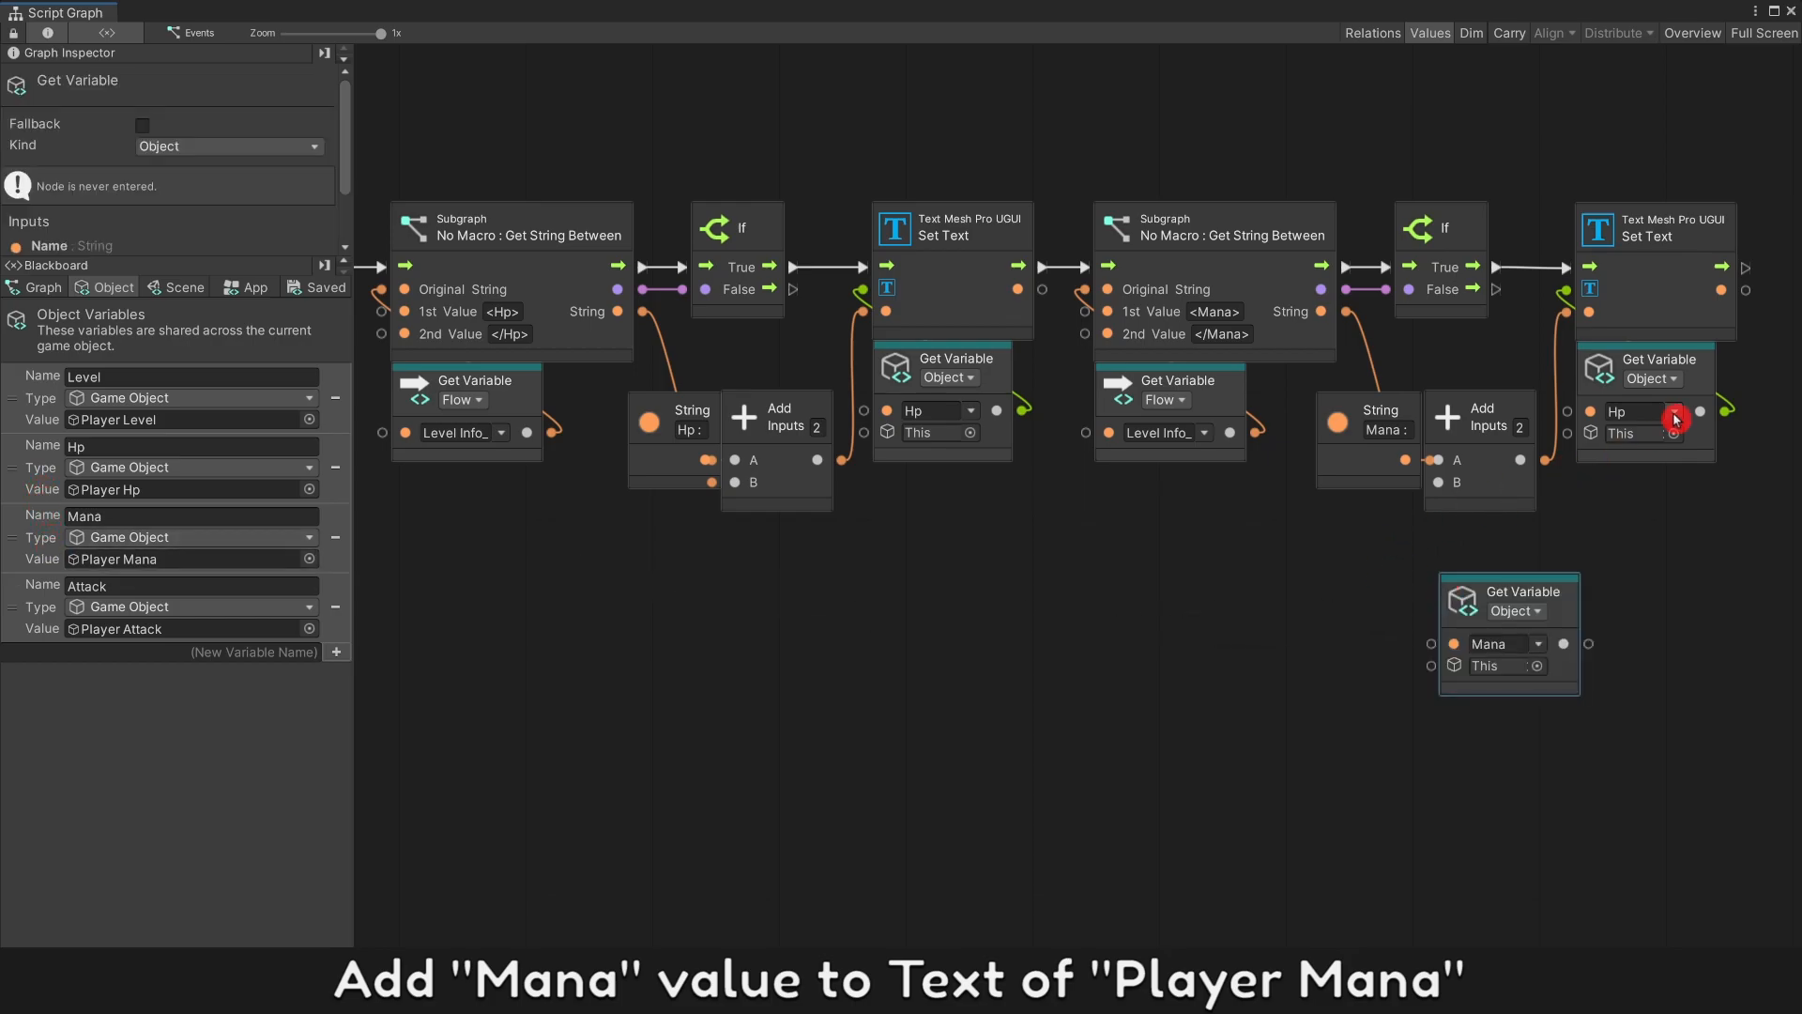
left_click_drag(1586, 642, 1563, 304)
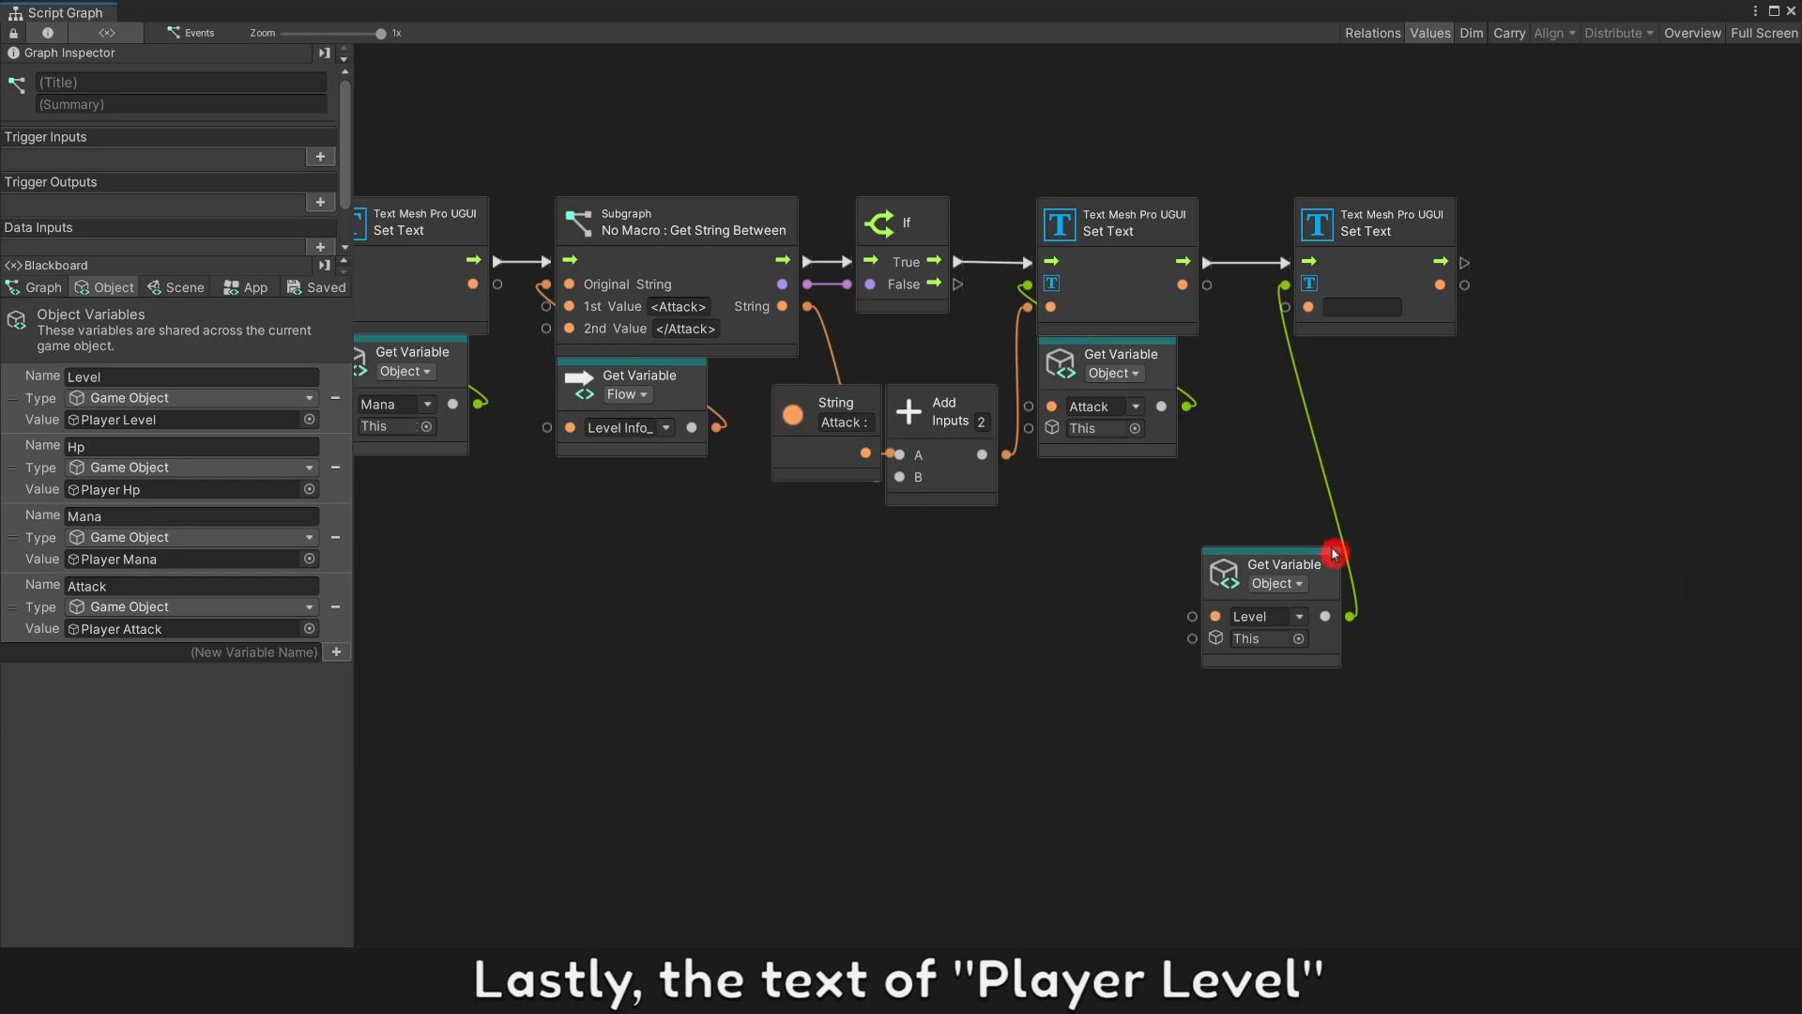
Step: Build the Level text from 'Level :' plus the Player Current Level graph variable
left_click_drag(1271, 569, 1363, 390)
type("Level :")
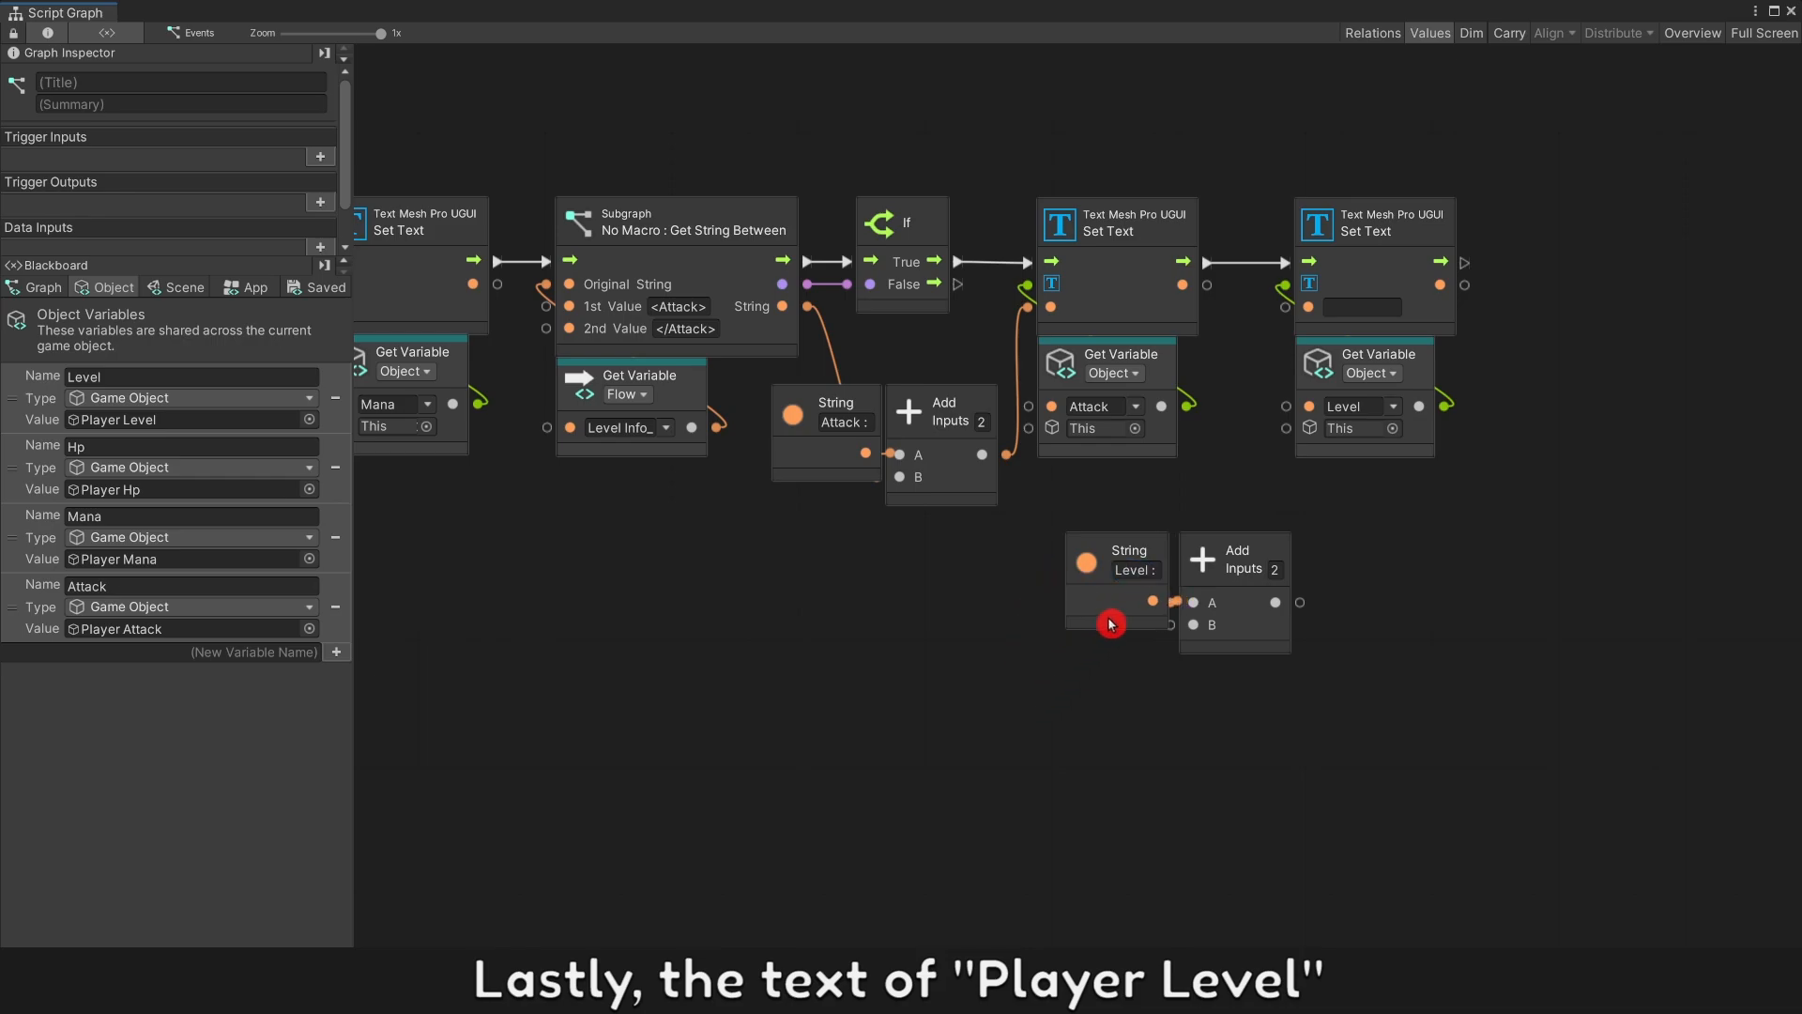
left_click(40, 286)
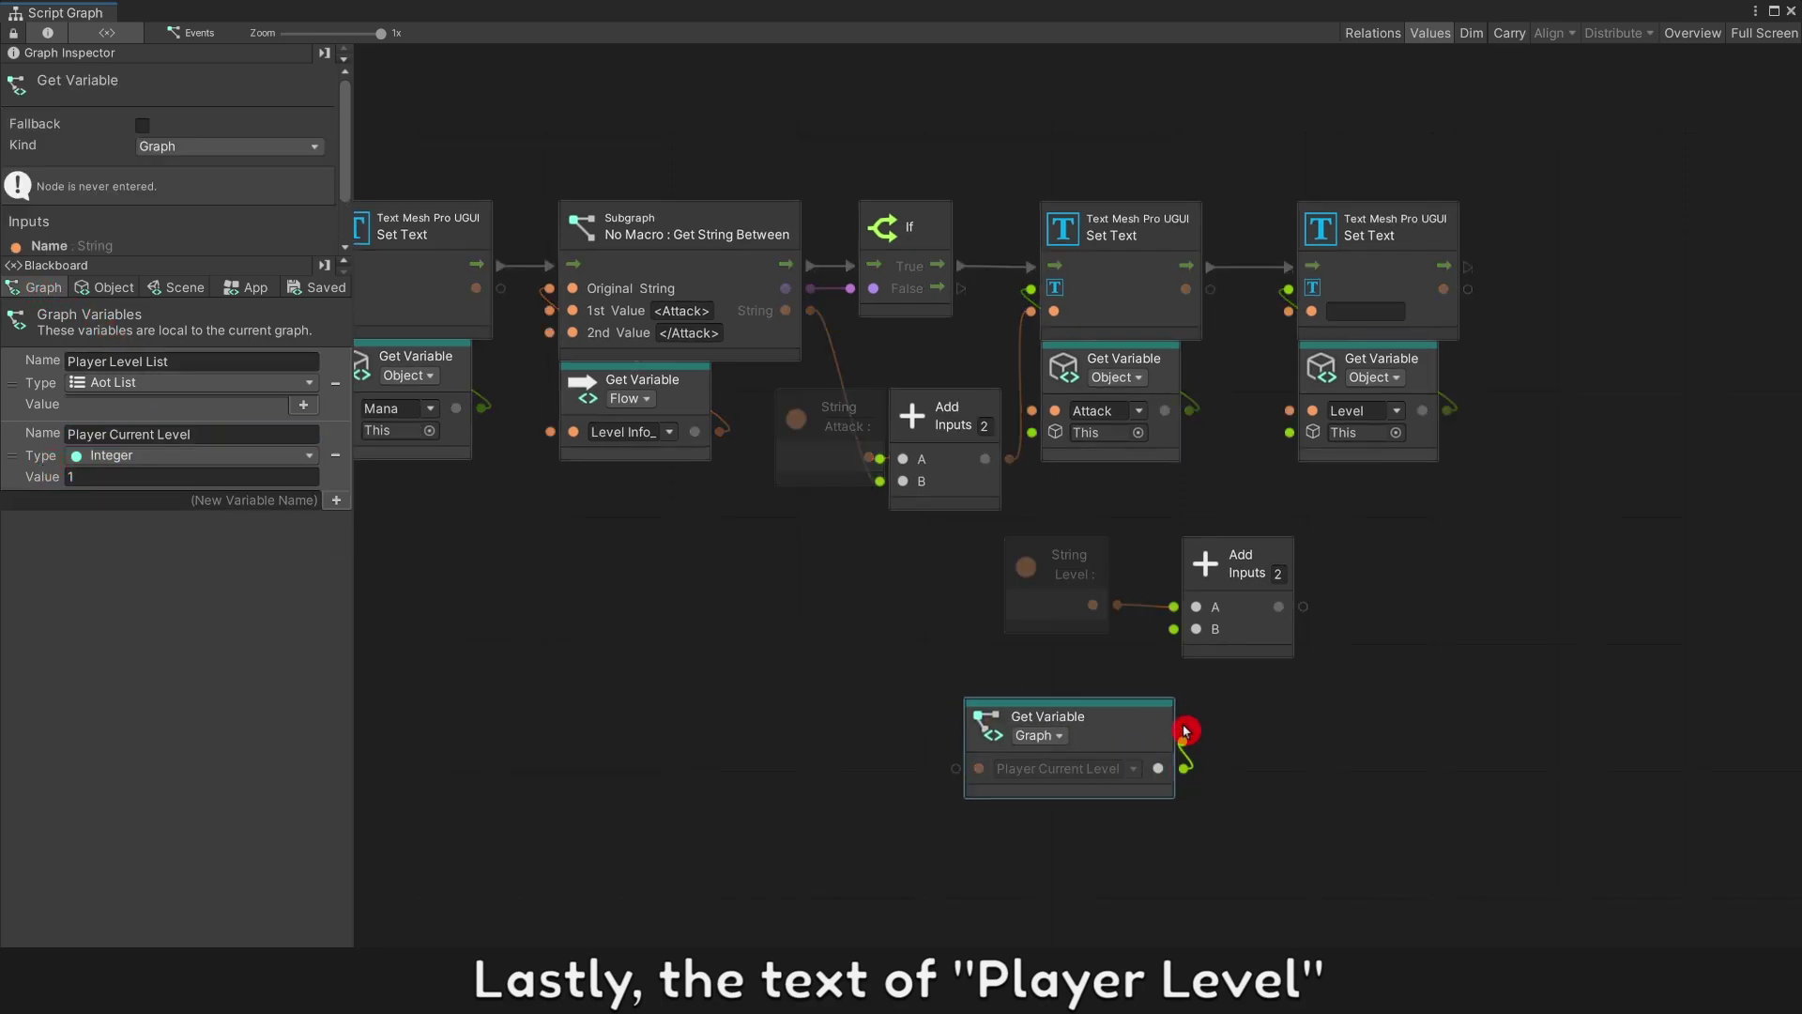
left_click_drag(1185, 730, 1094, 668)
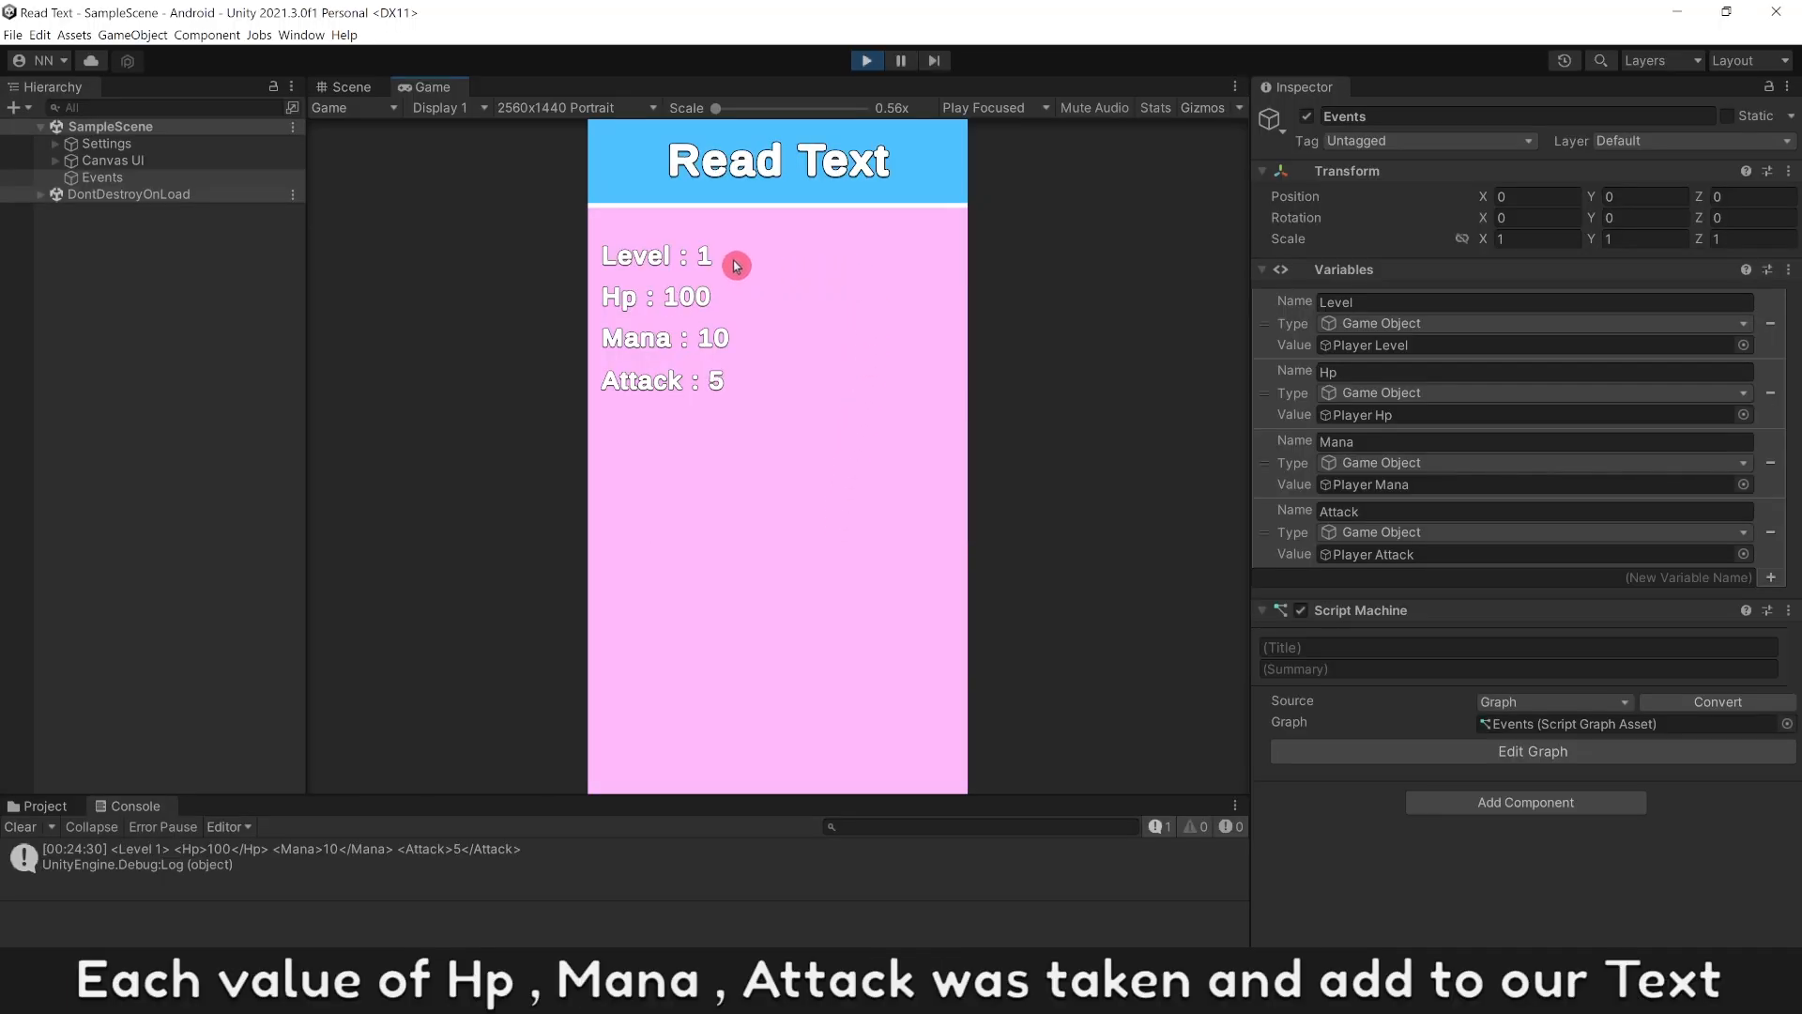
mouse_move(777, 387)
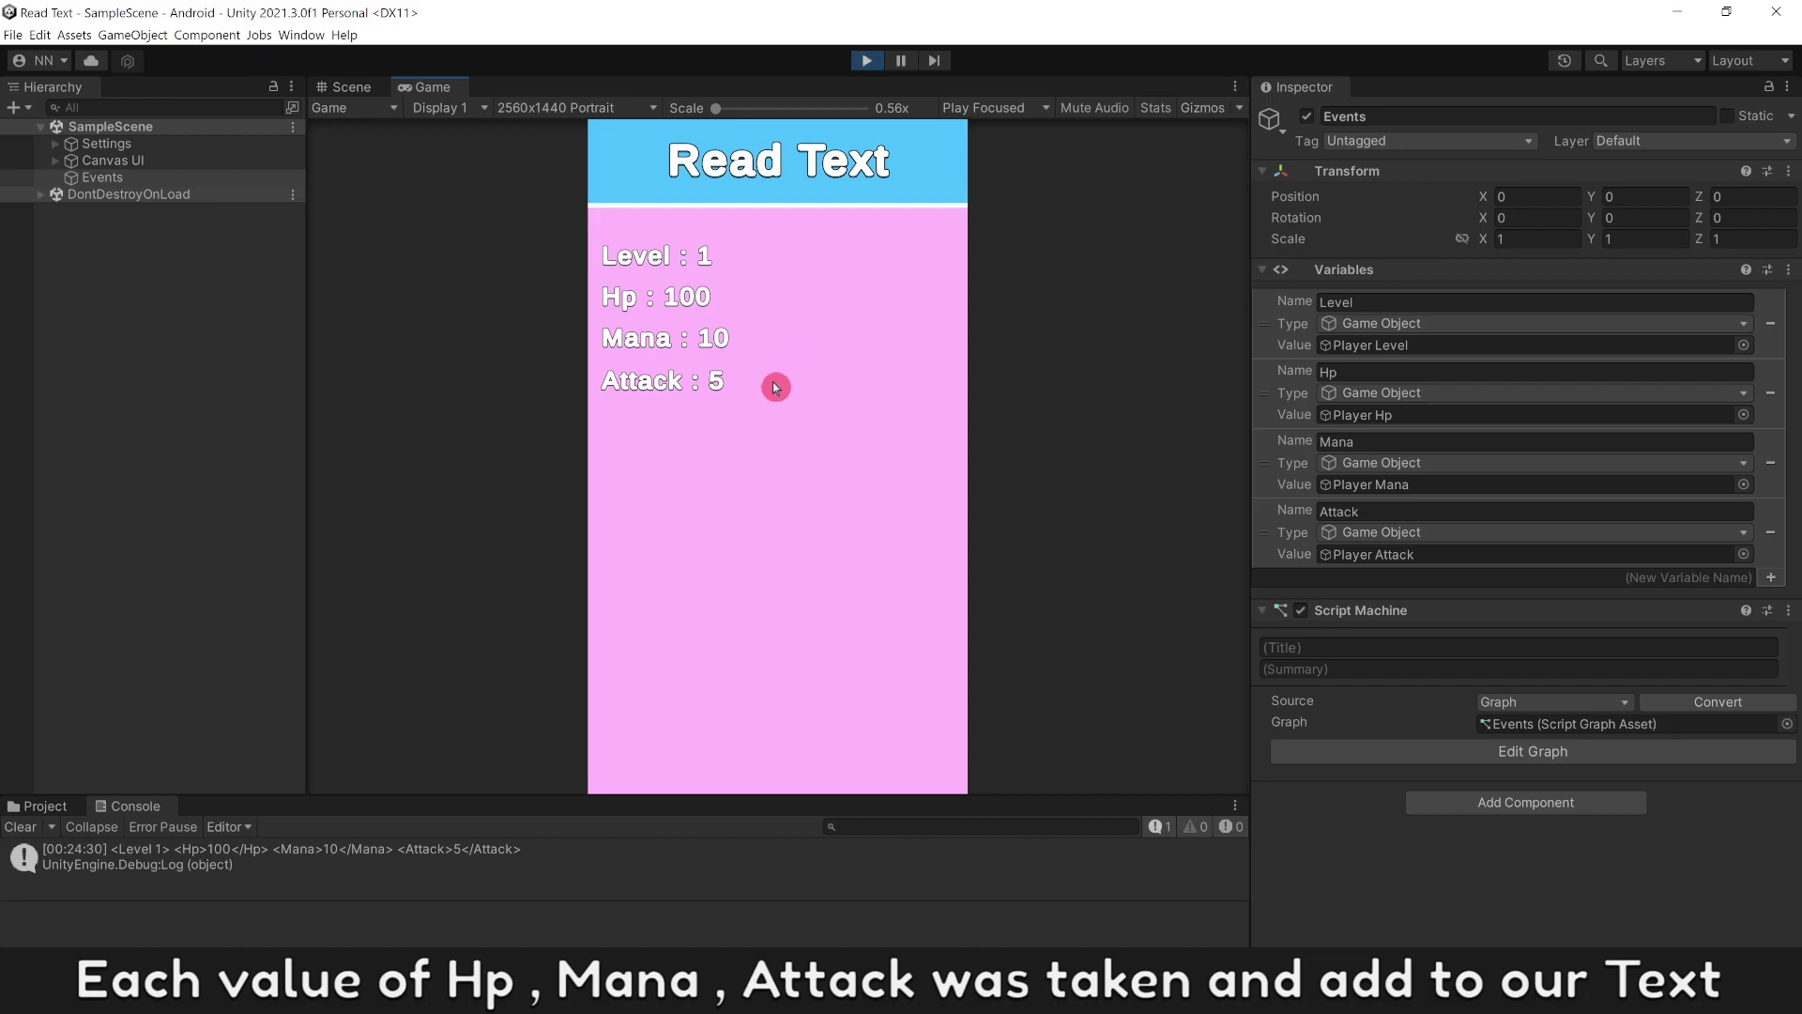
Step: In the live graph, change Player Current Level to 3 so stats become Hp 130, Mana 13, Attack 7
left_click(1532, 751)
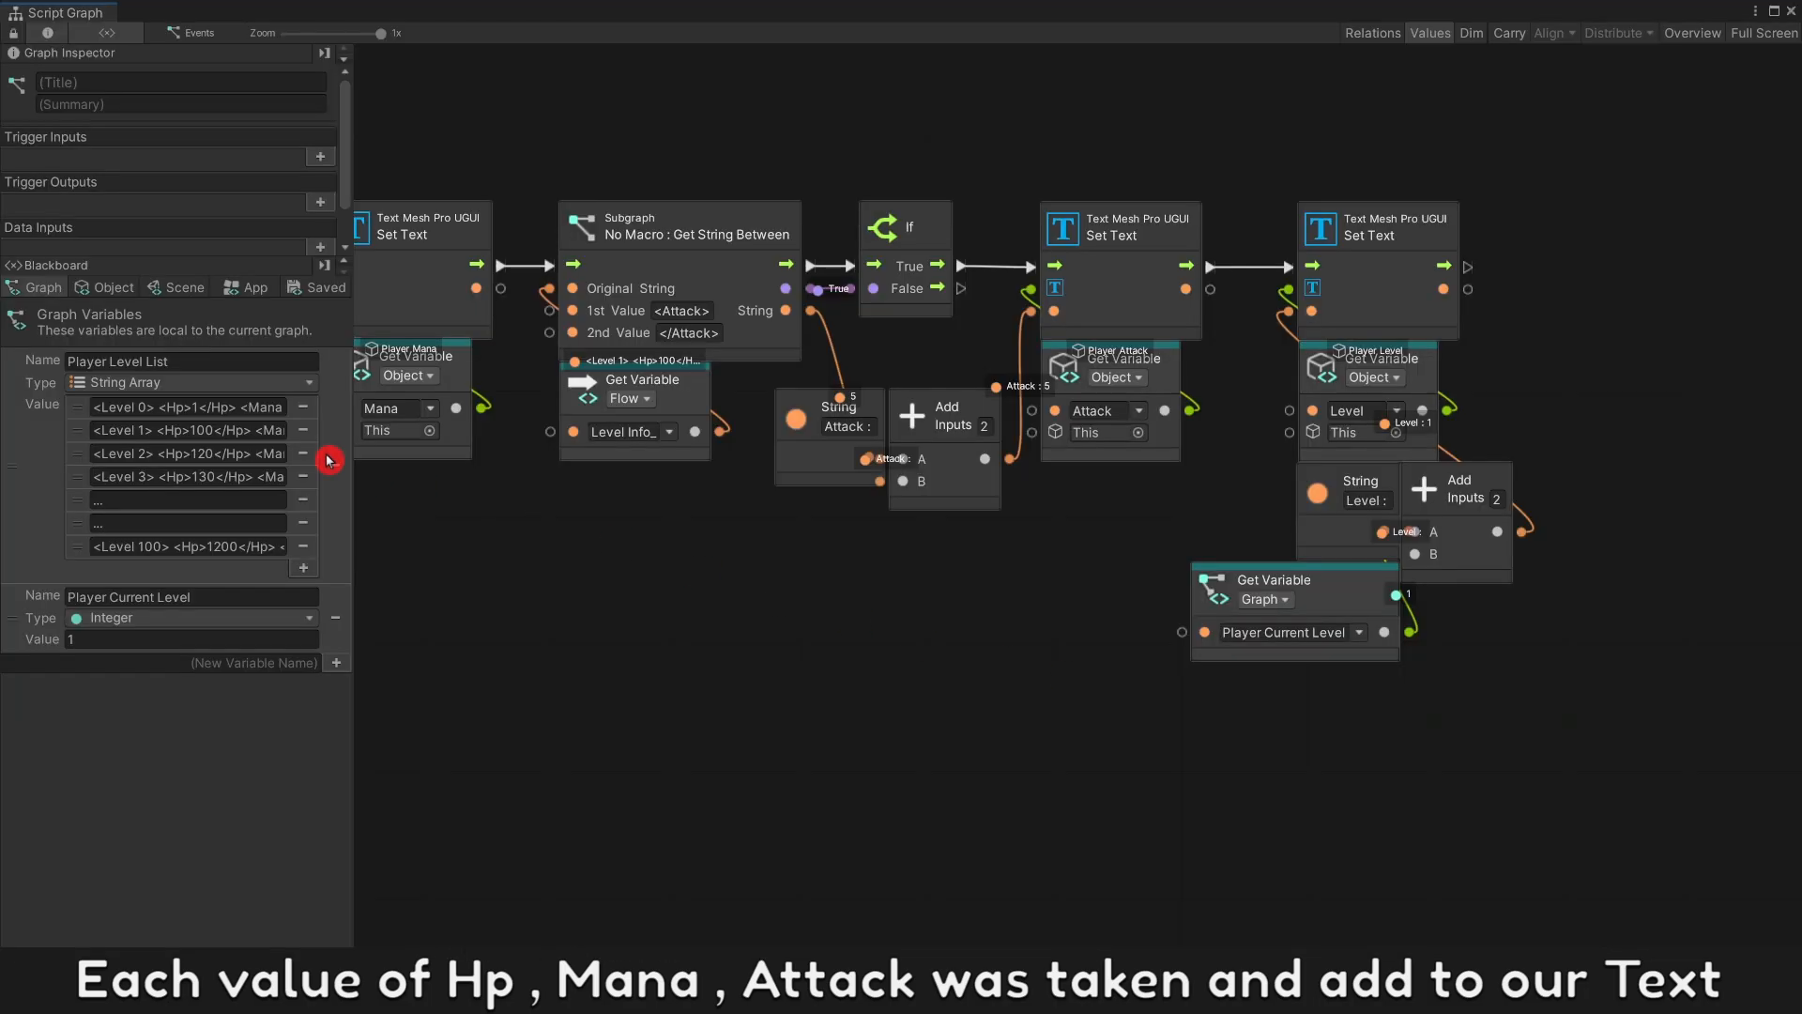
left_click(188, 638)
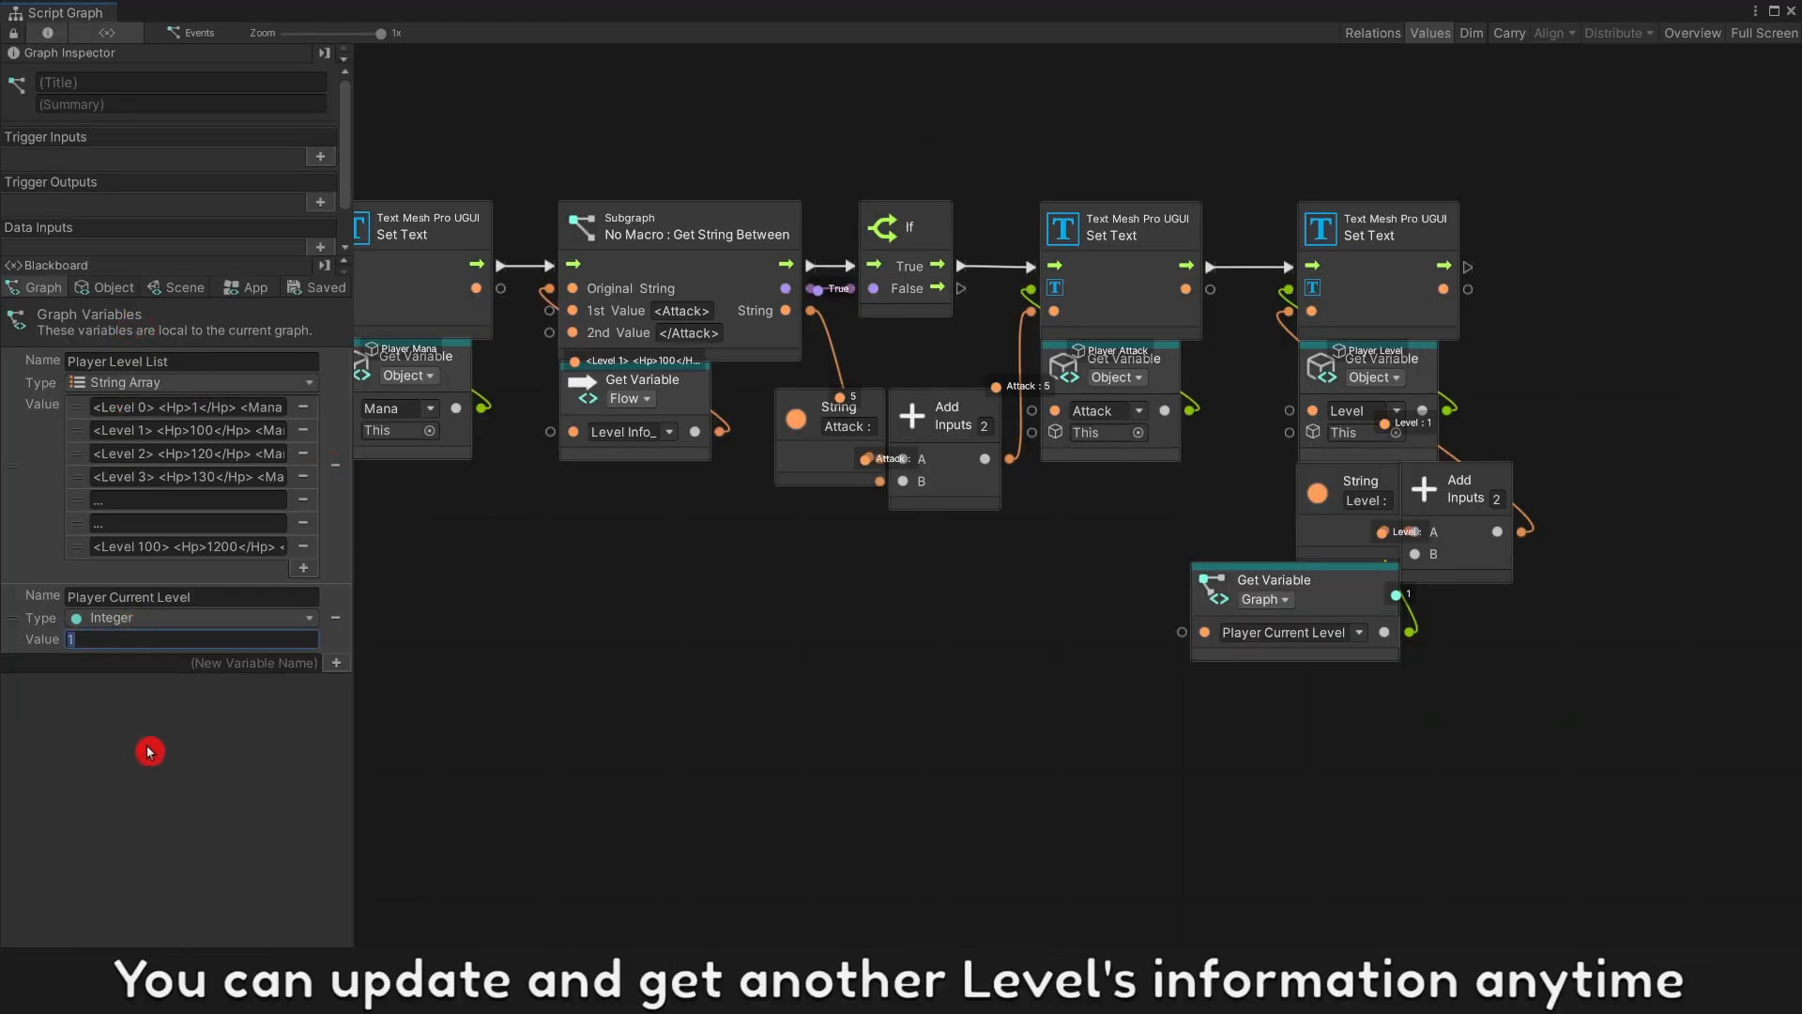
type("3")
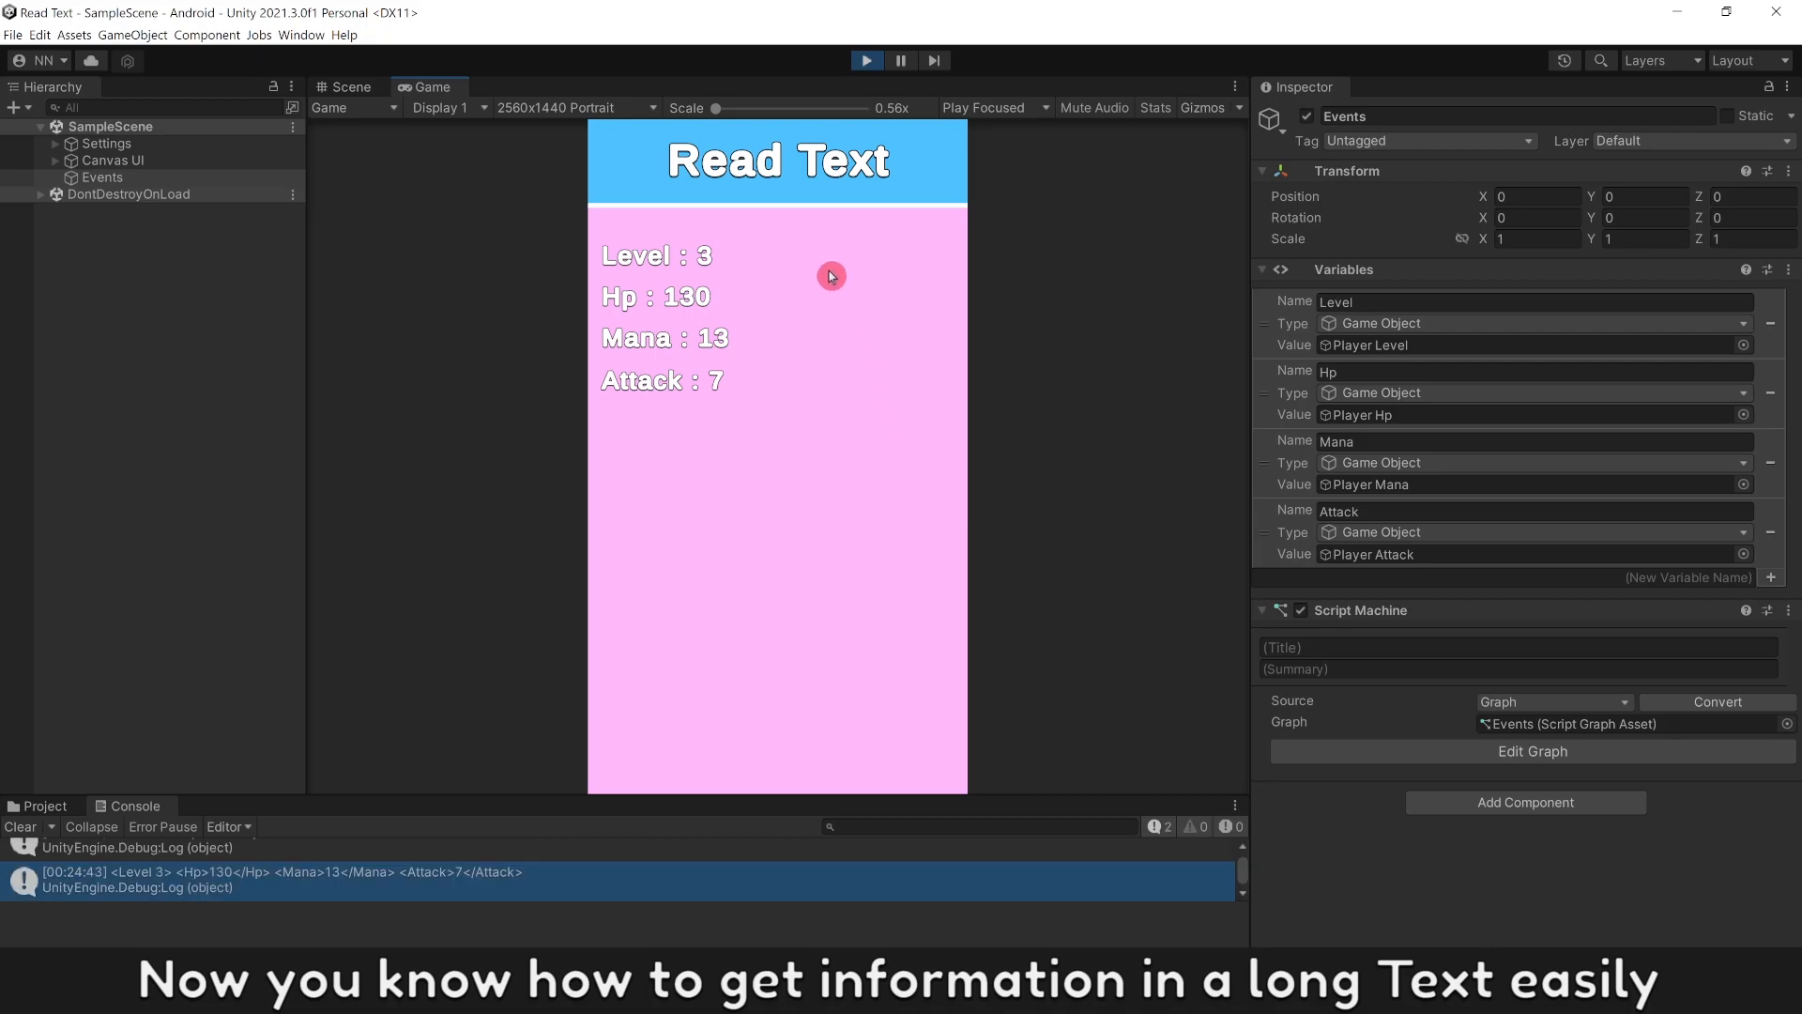
mouse_move(789, 461)
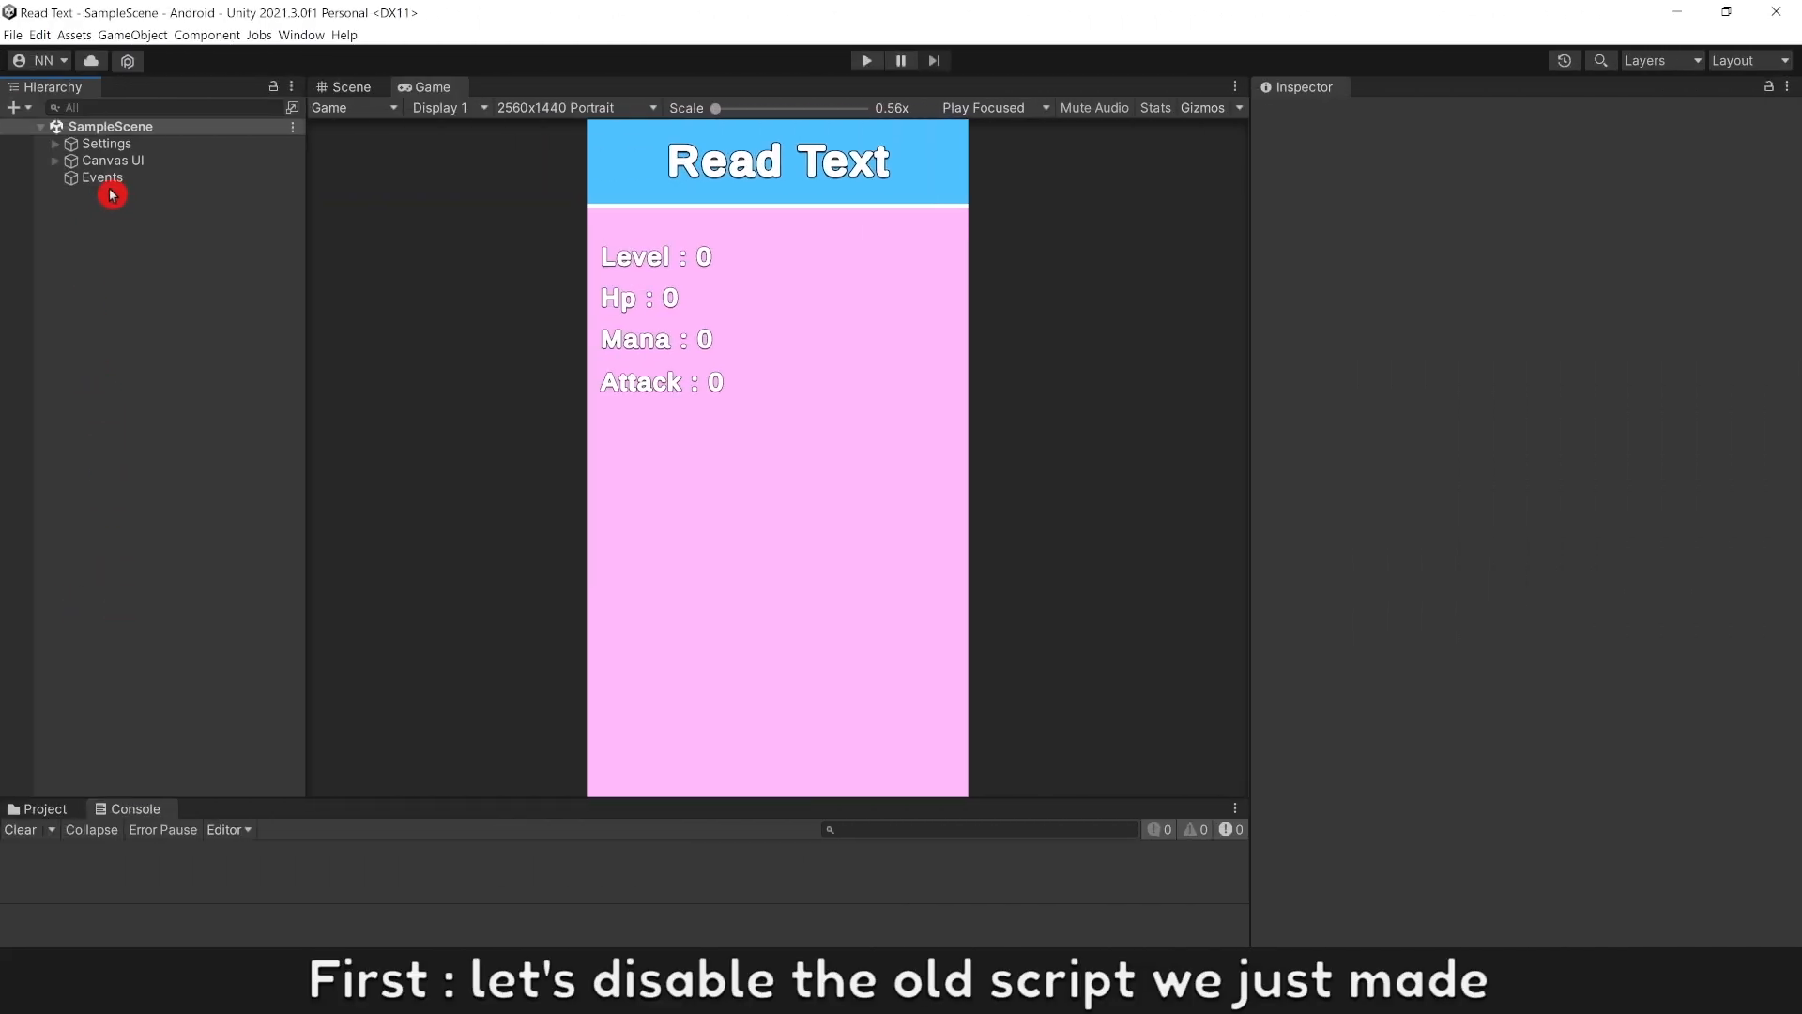
Step: Disable the old Events object and create a new empty GameObject for New Events
left_click(101, 176)
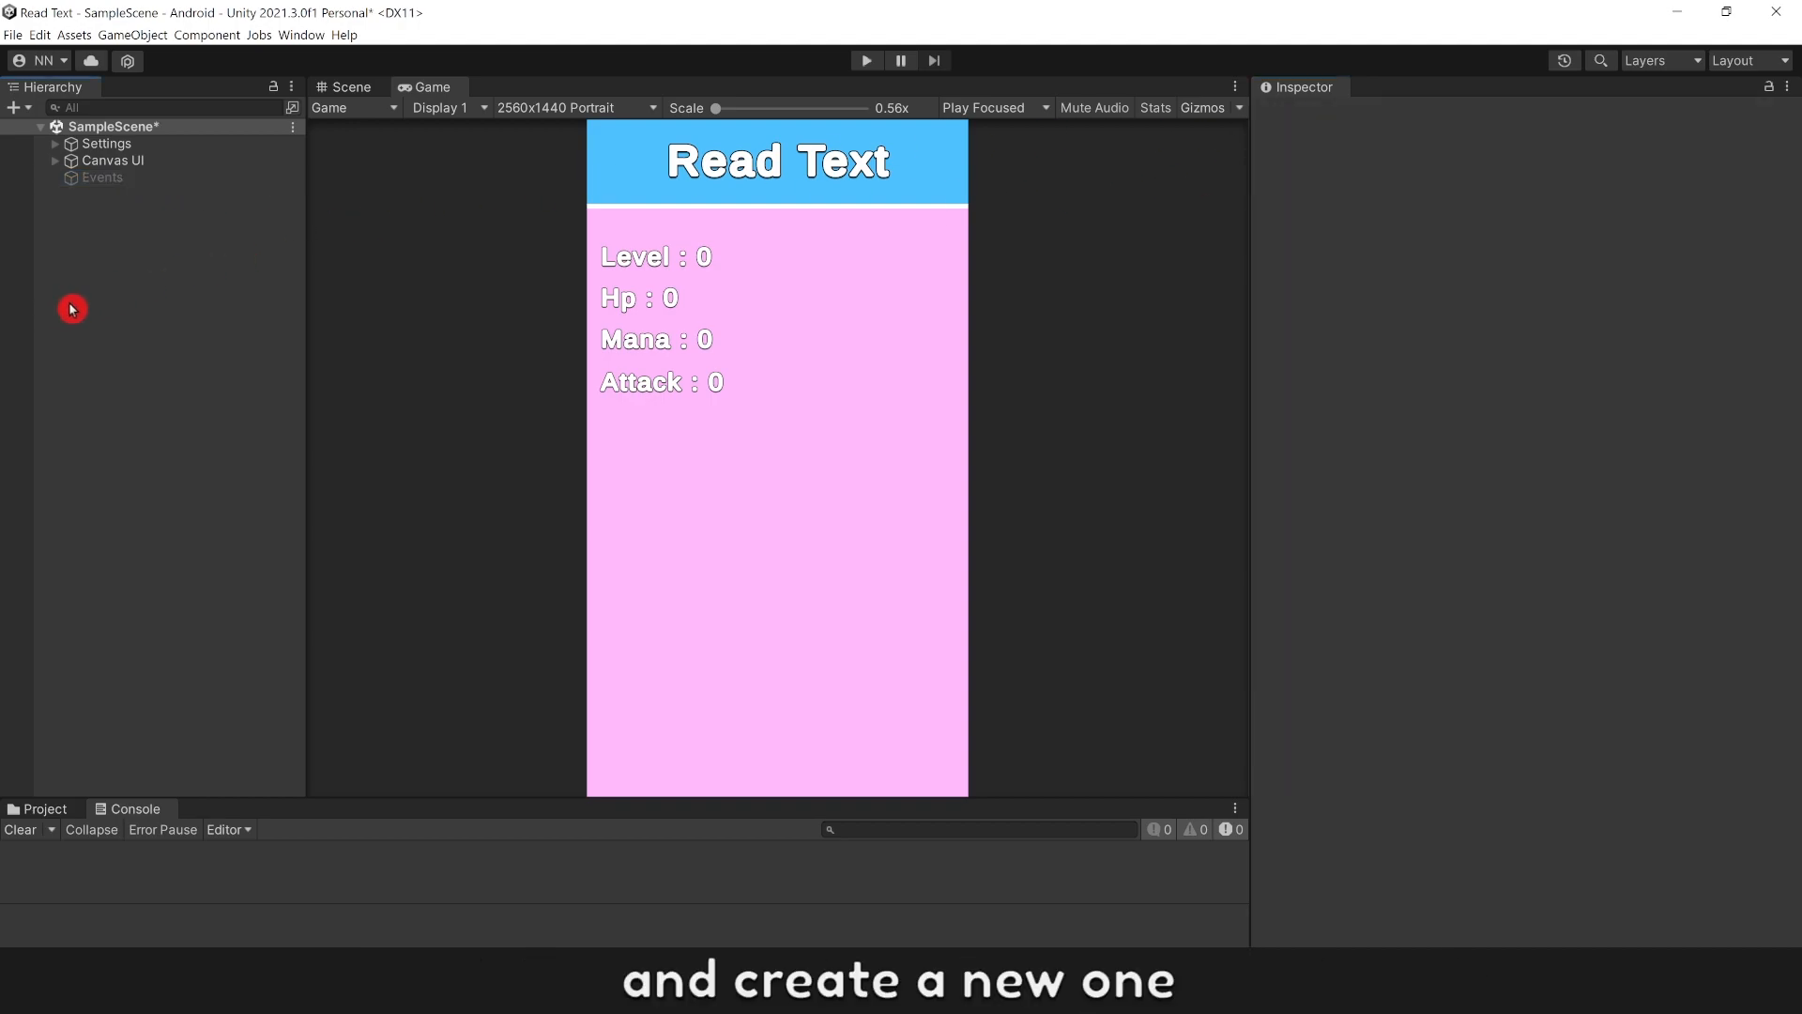
right_click(71, 308)
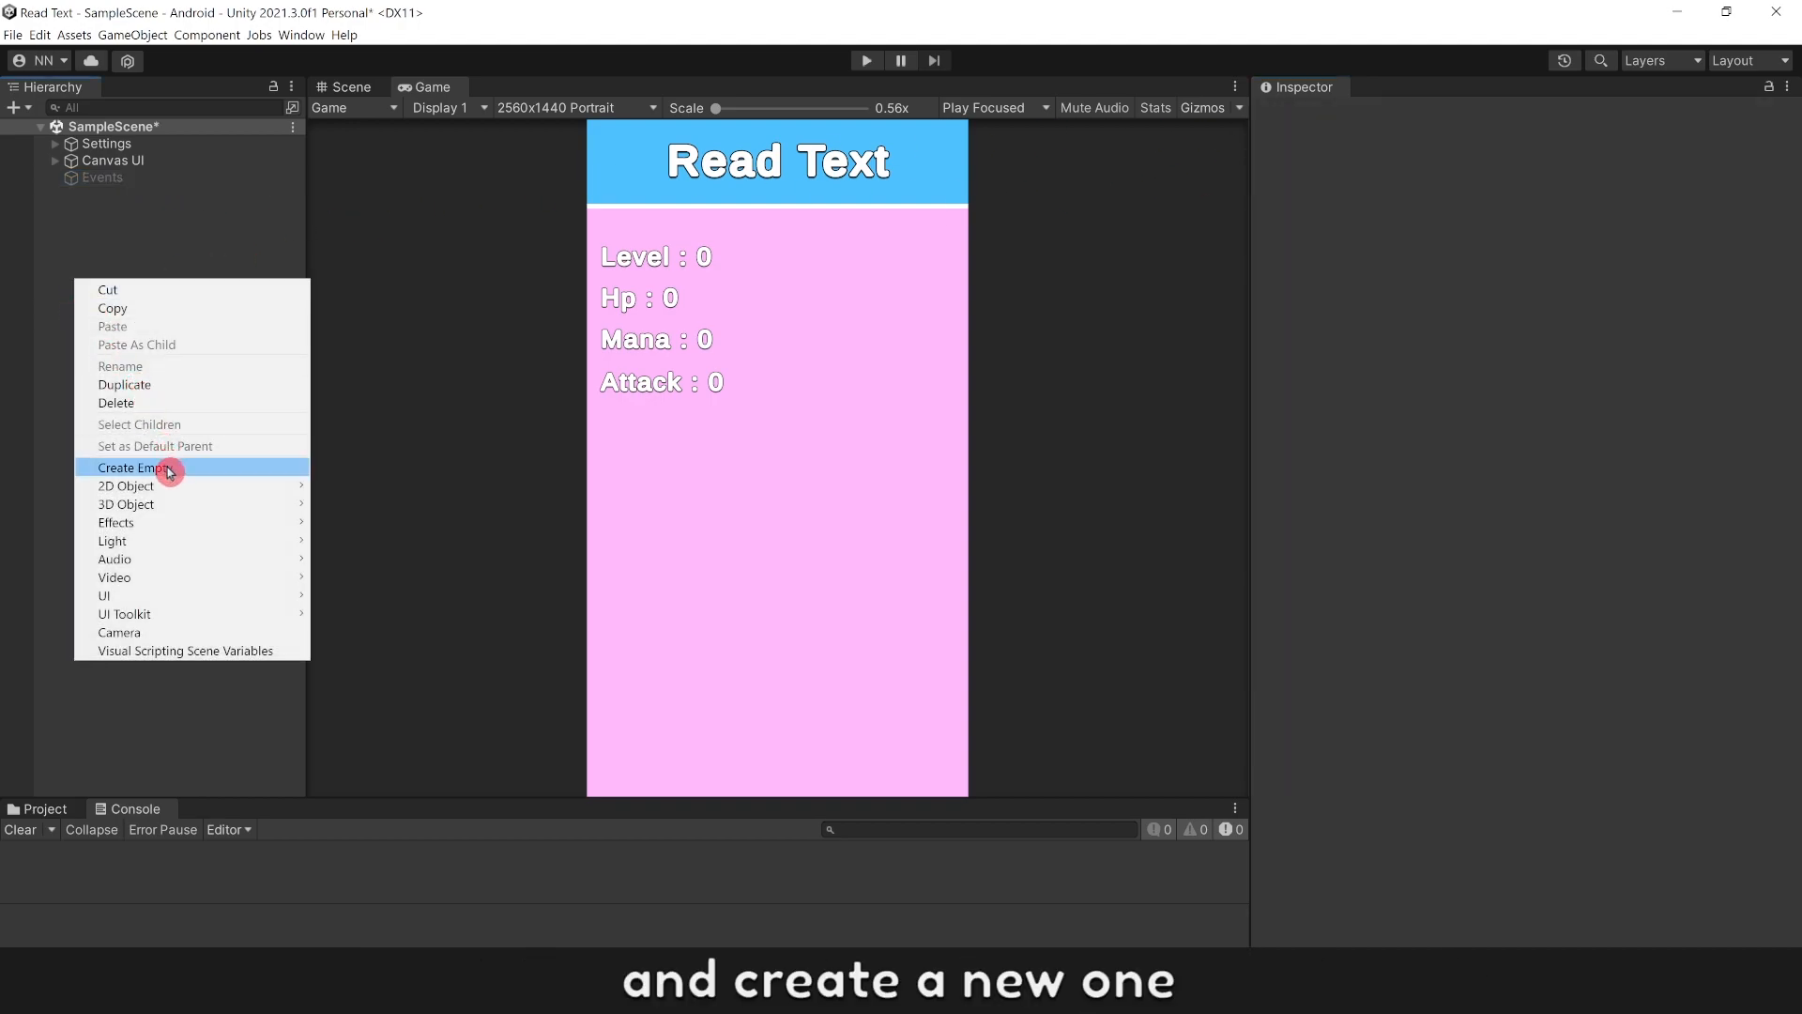
left_click(128, 468)
type("New Events")
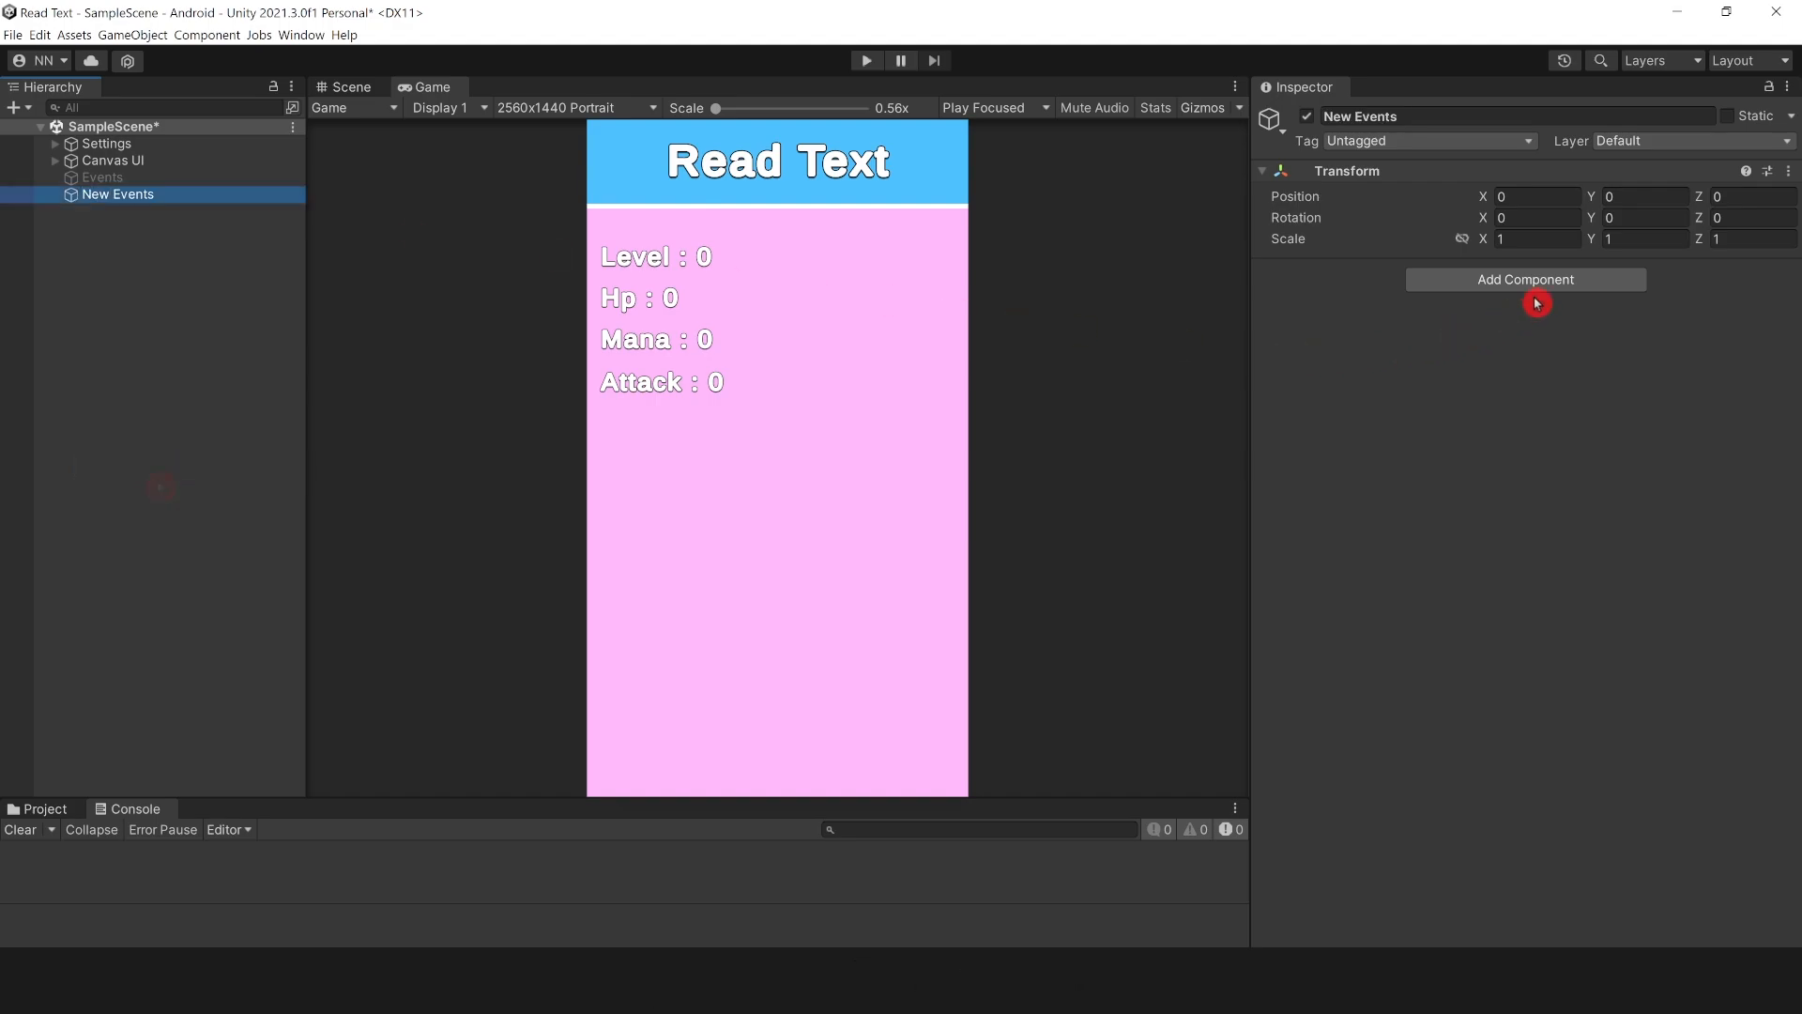
Step: Add a Script Machine to New Events and save a fresh graph asset for it
left_click(1524, 278)
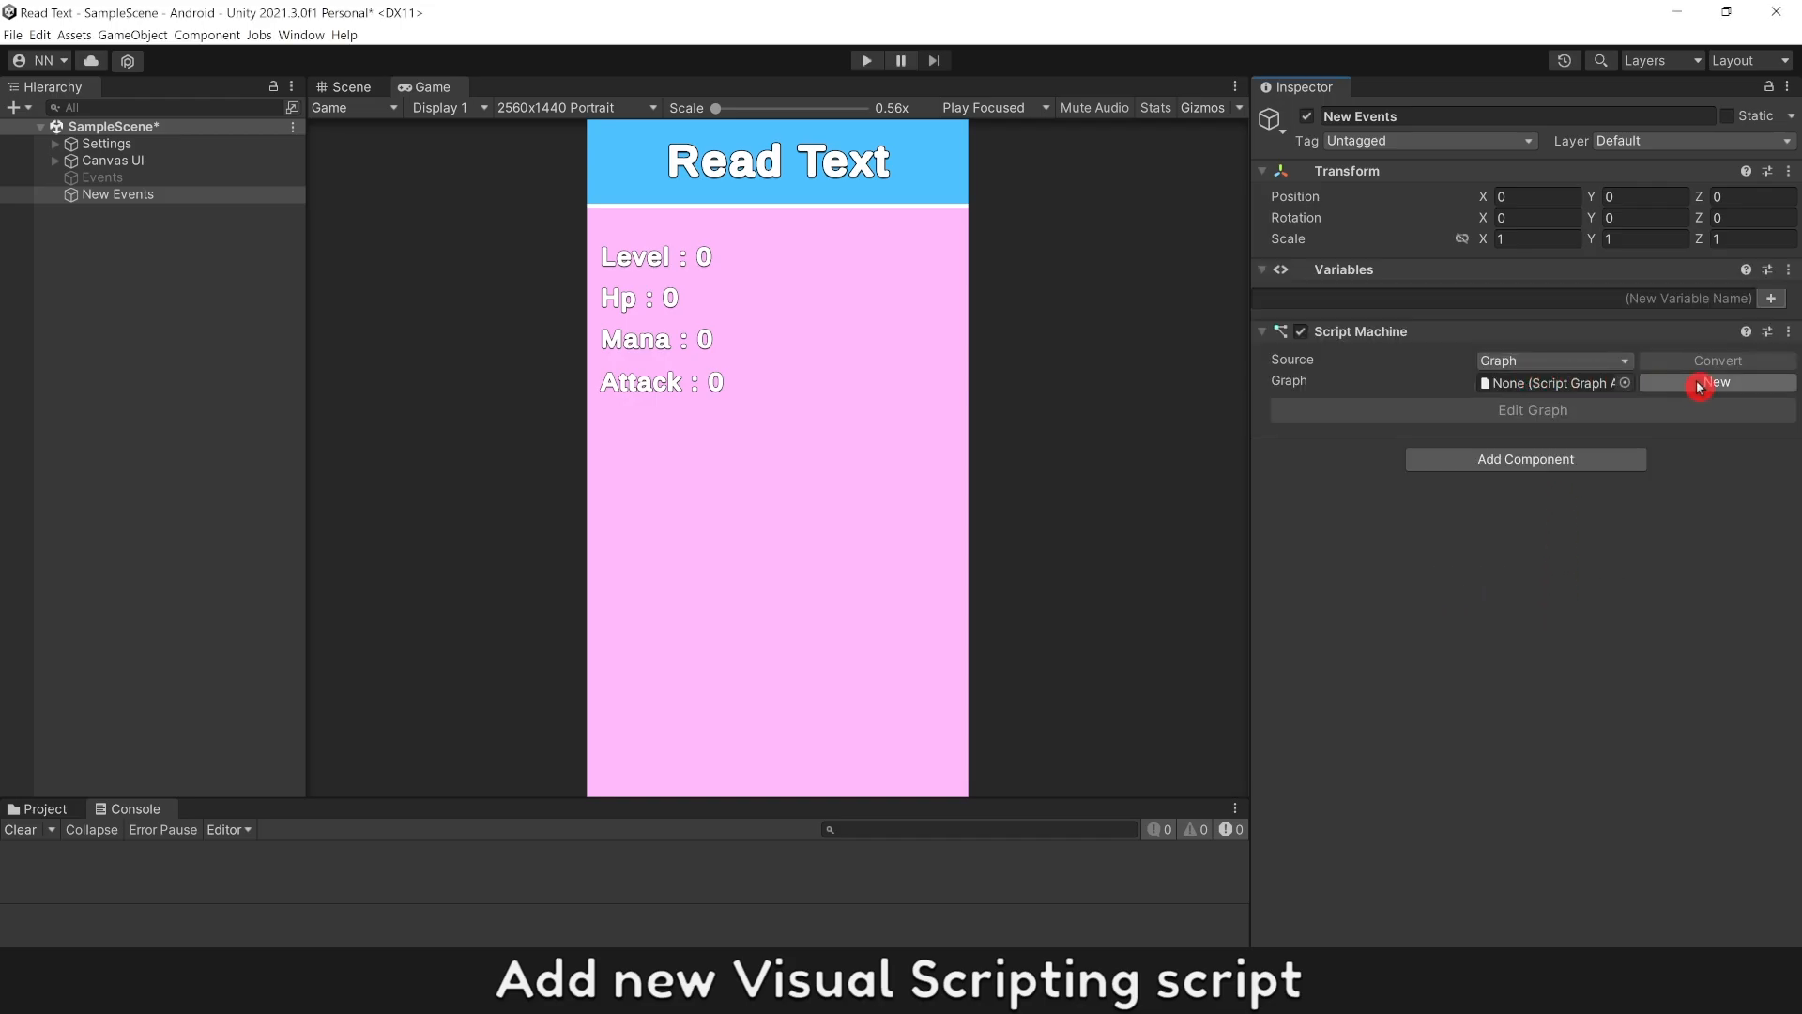
left_click(1715, 383)
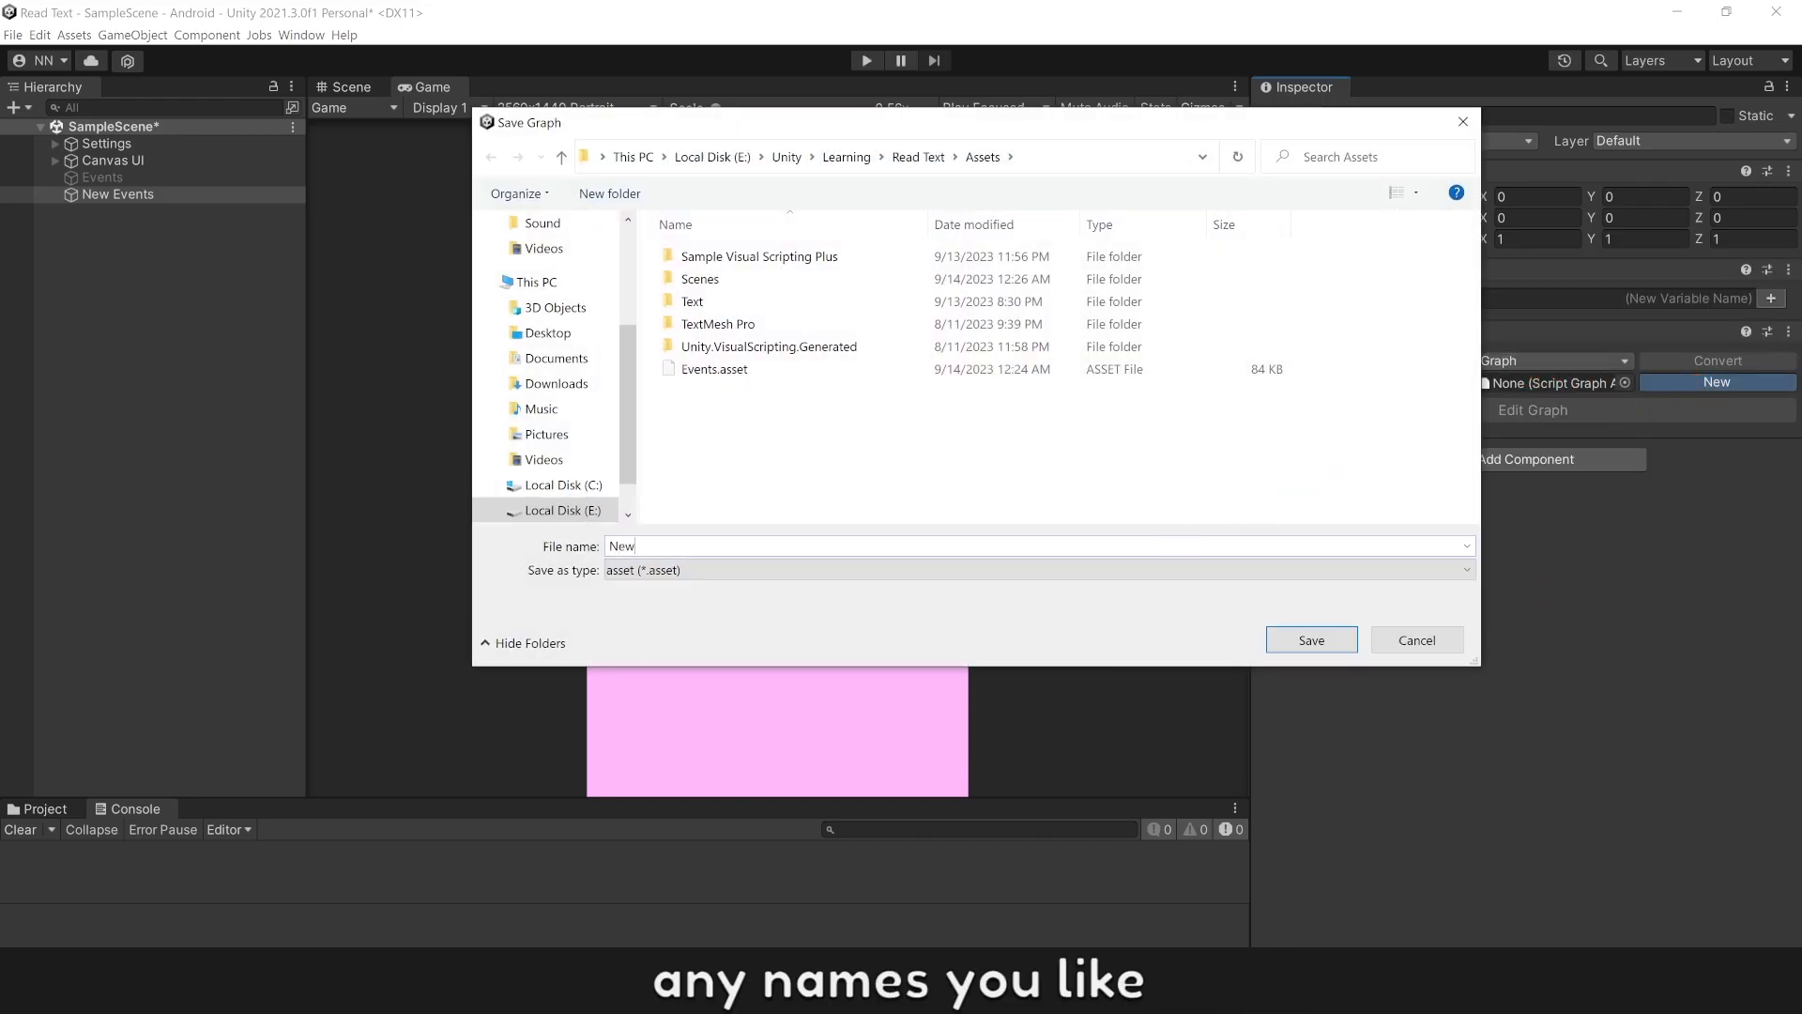
left_click(1311, 638)
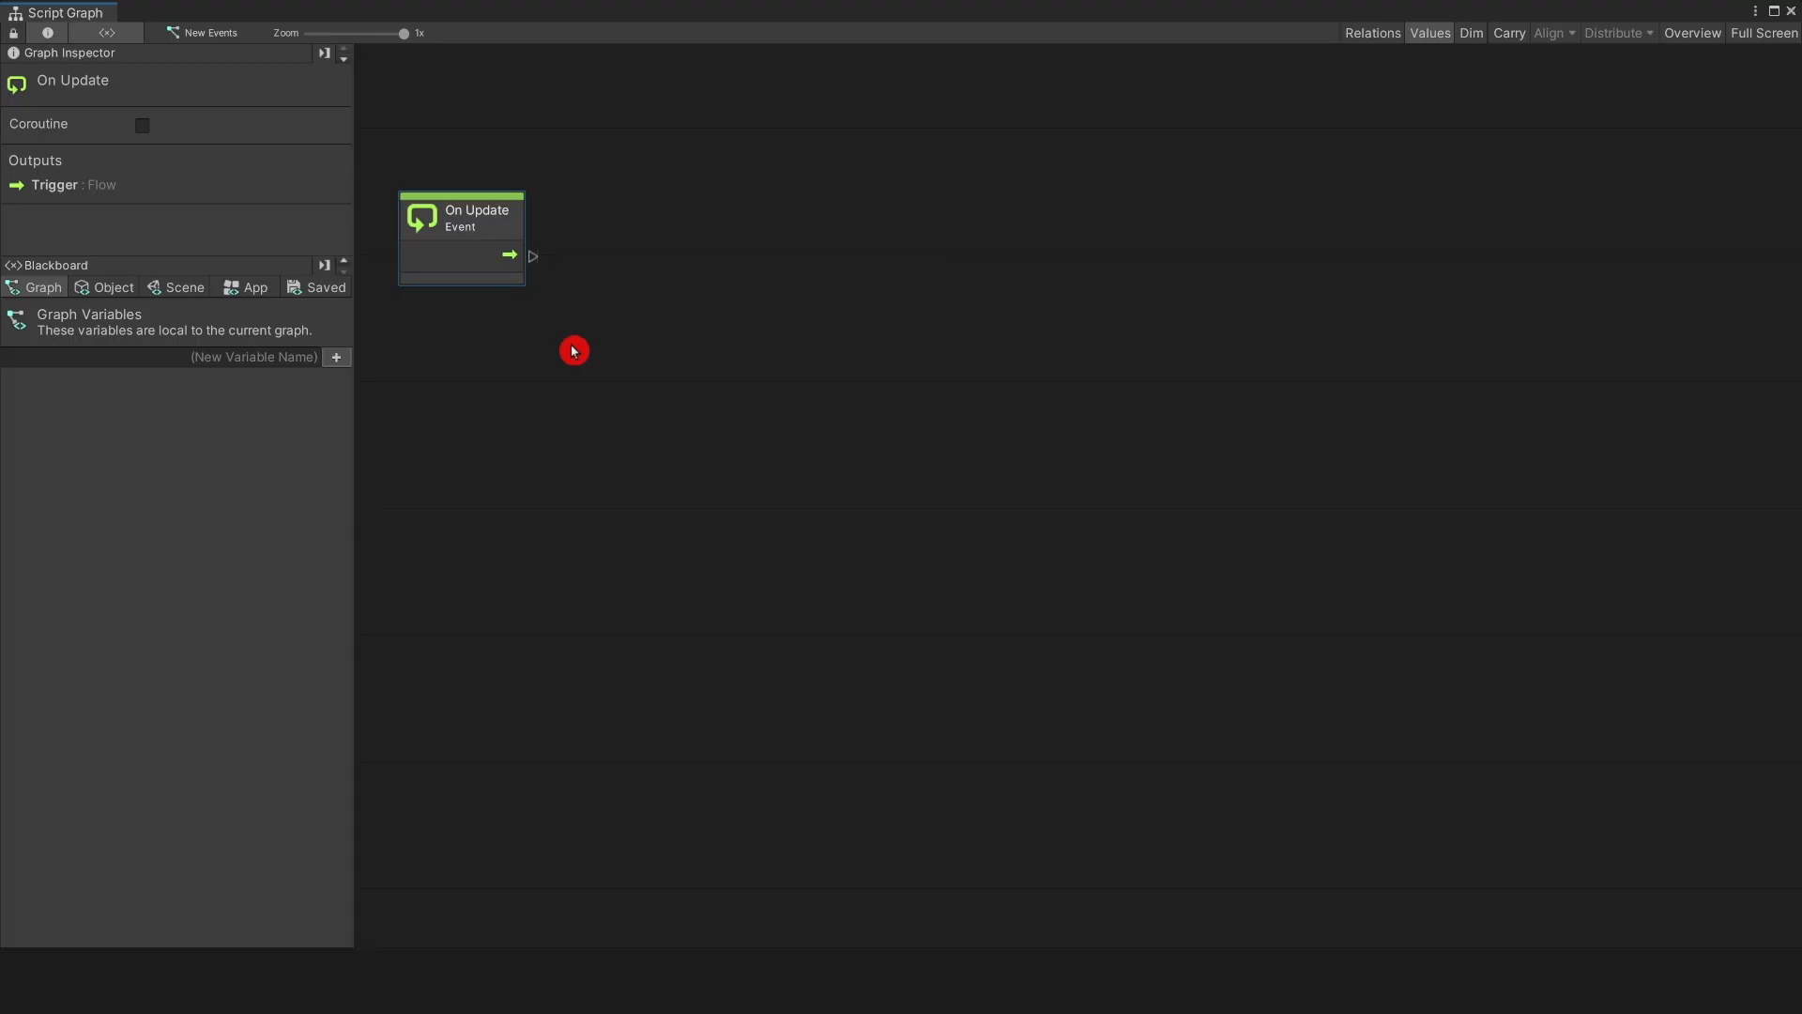
Step: Add a Get Key Down check feeding an If node, then inspect the logged Console message
type("get key dow")
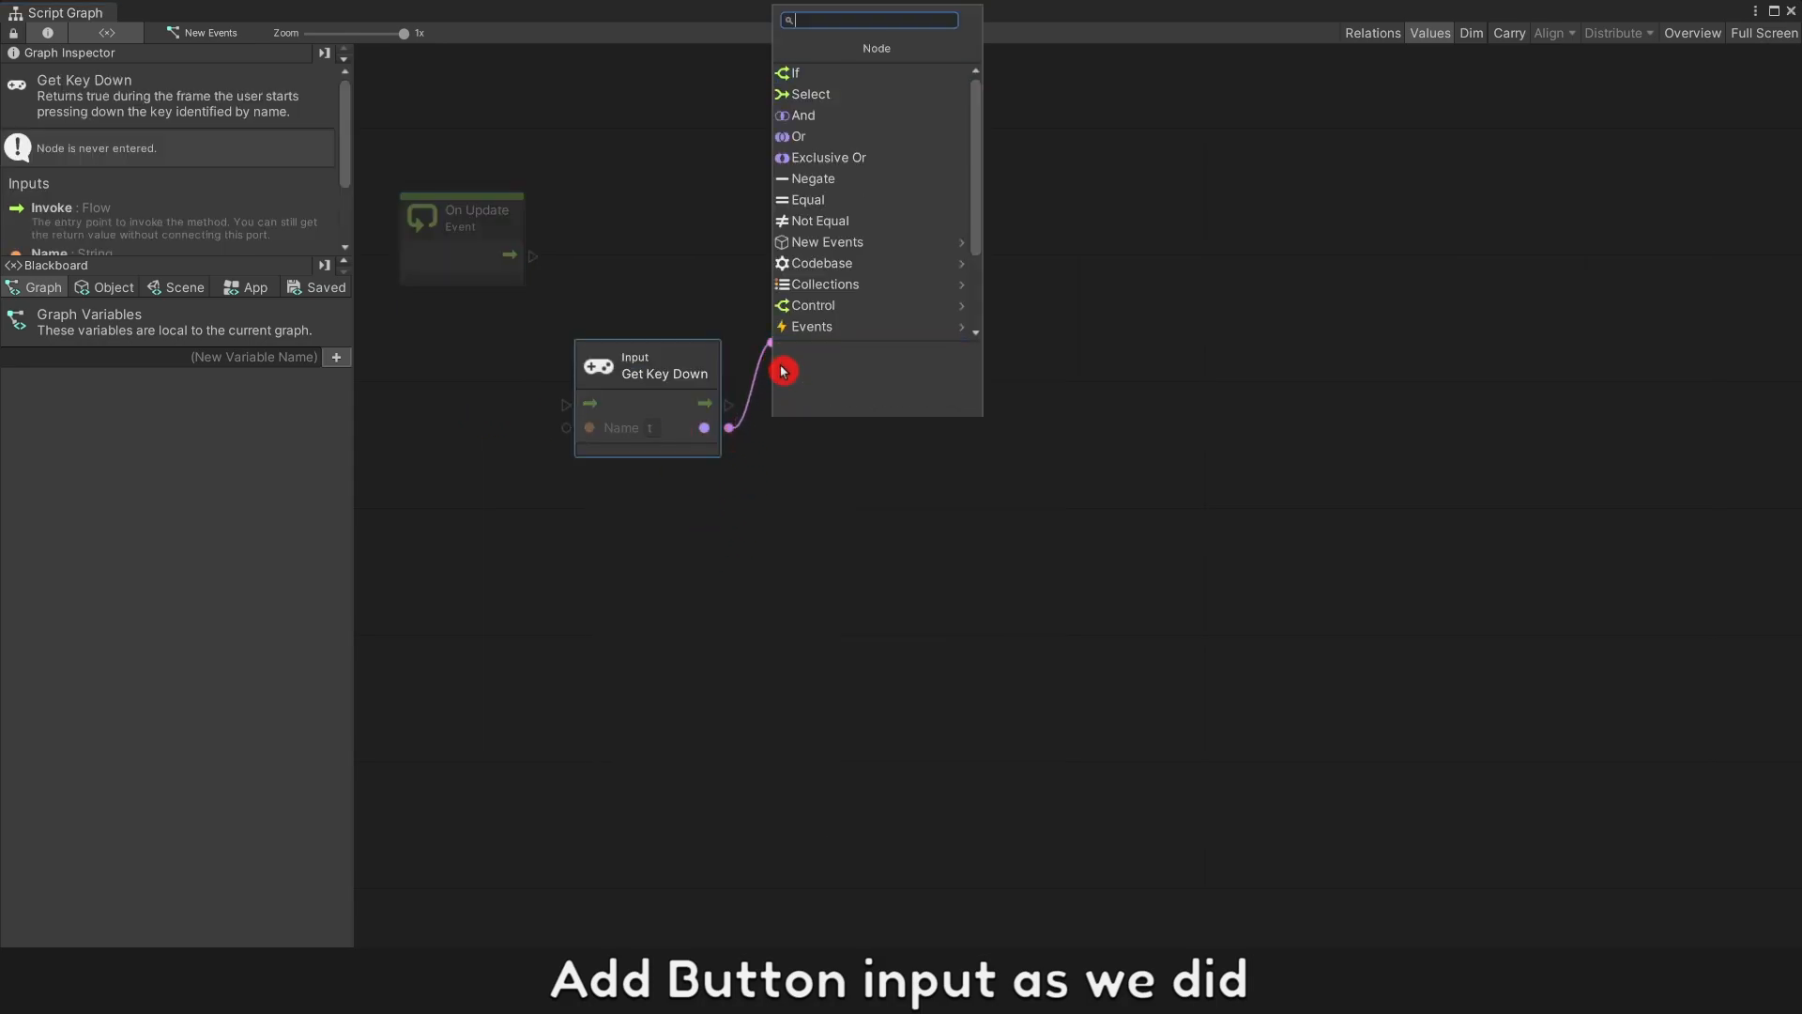
left_click(800, 71)
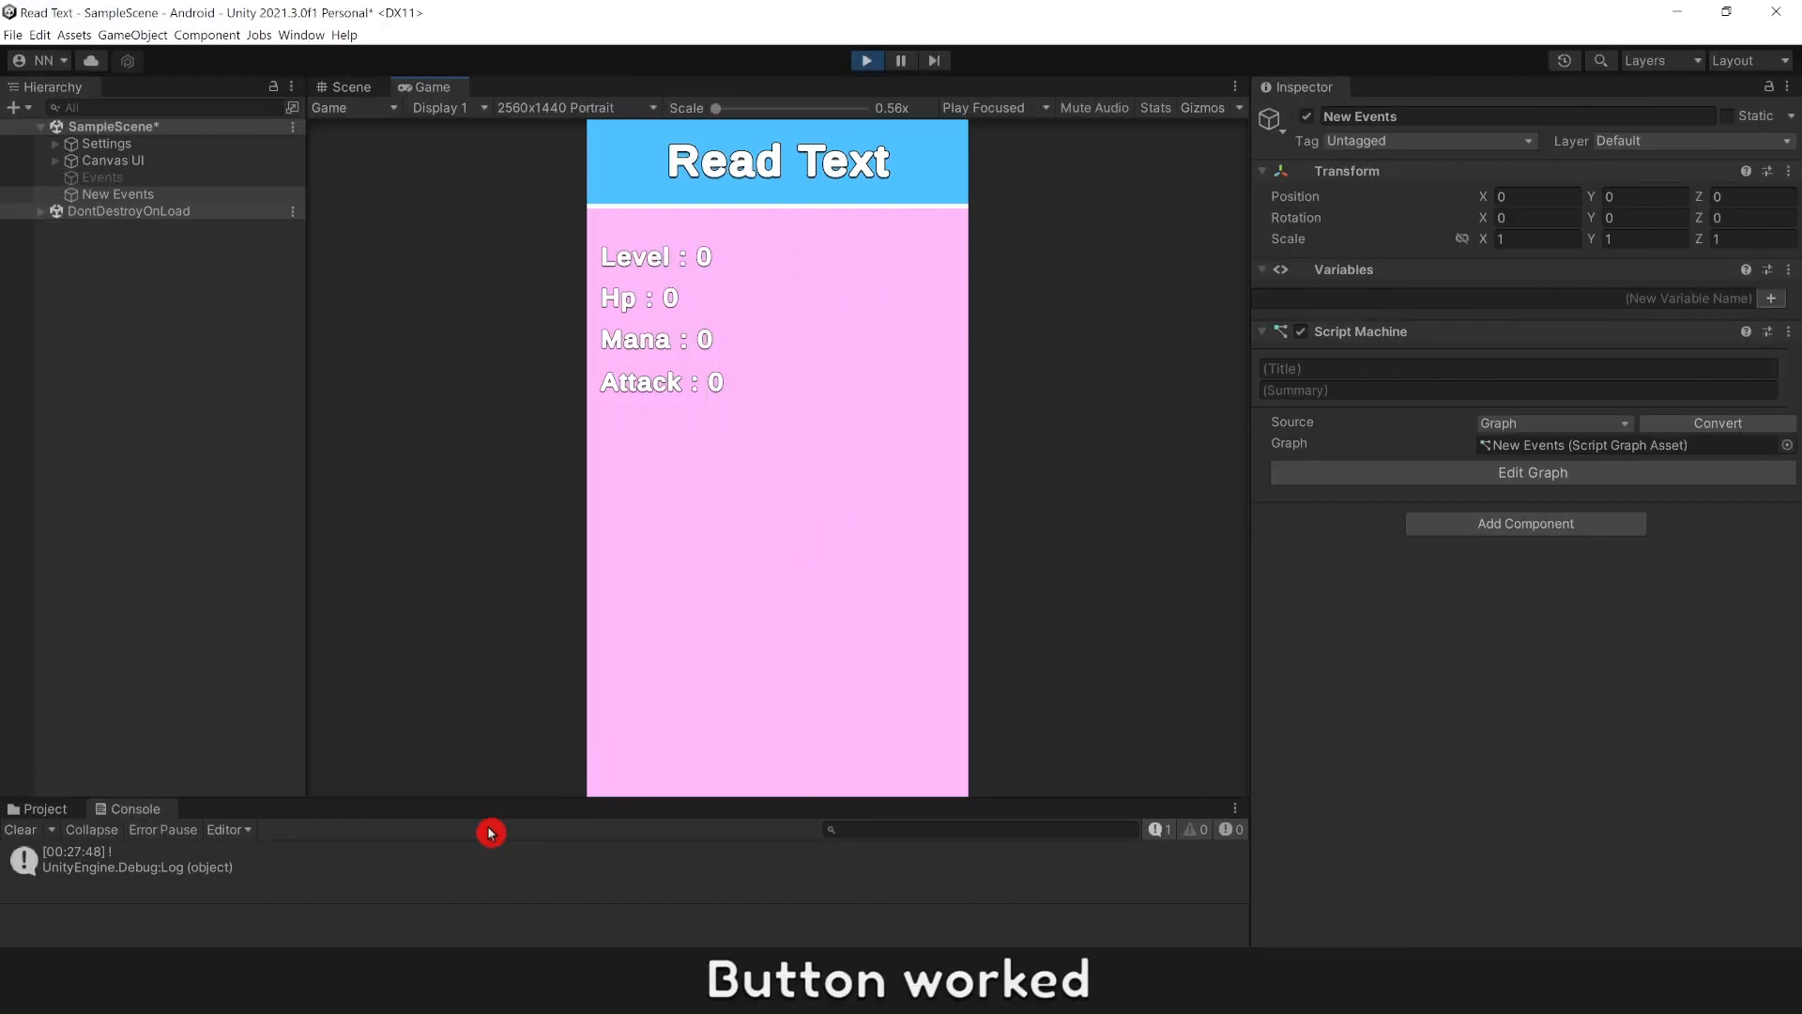
left_click(122, 860)
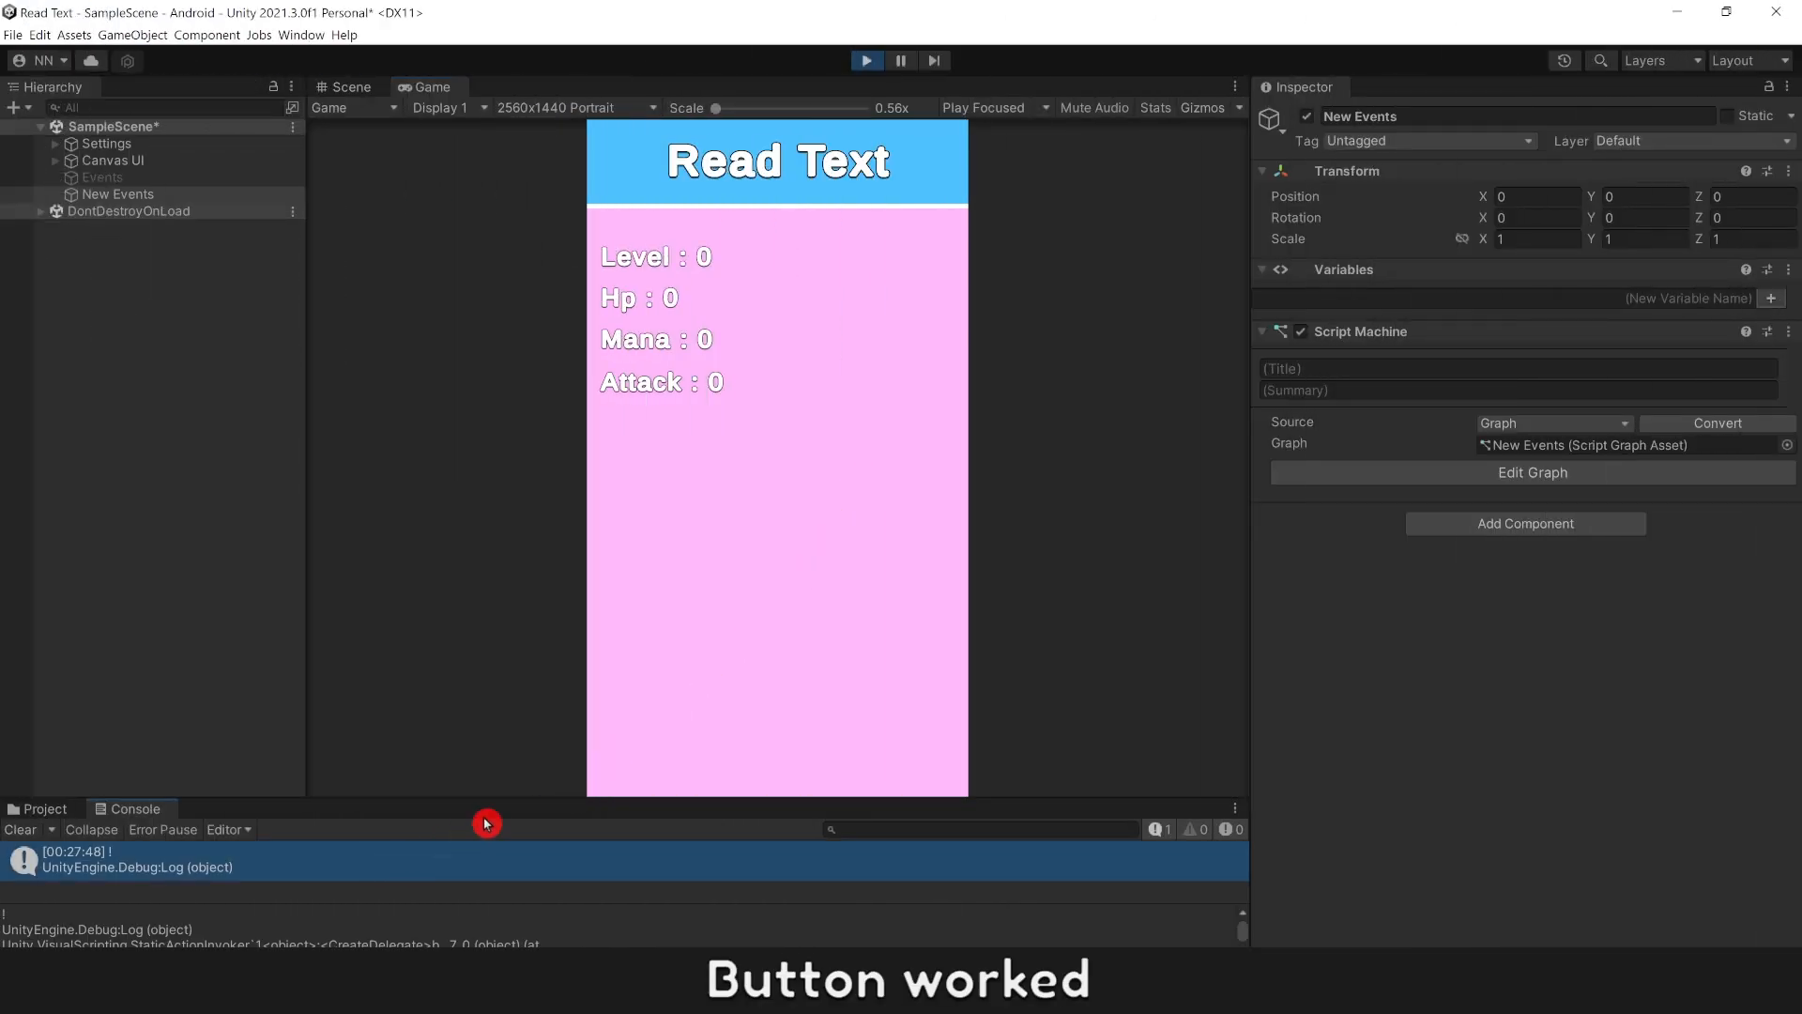
left_click(37, 36)
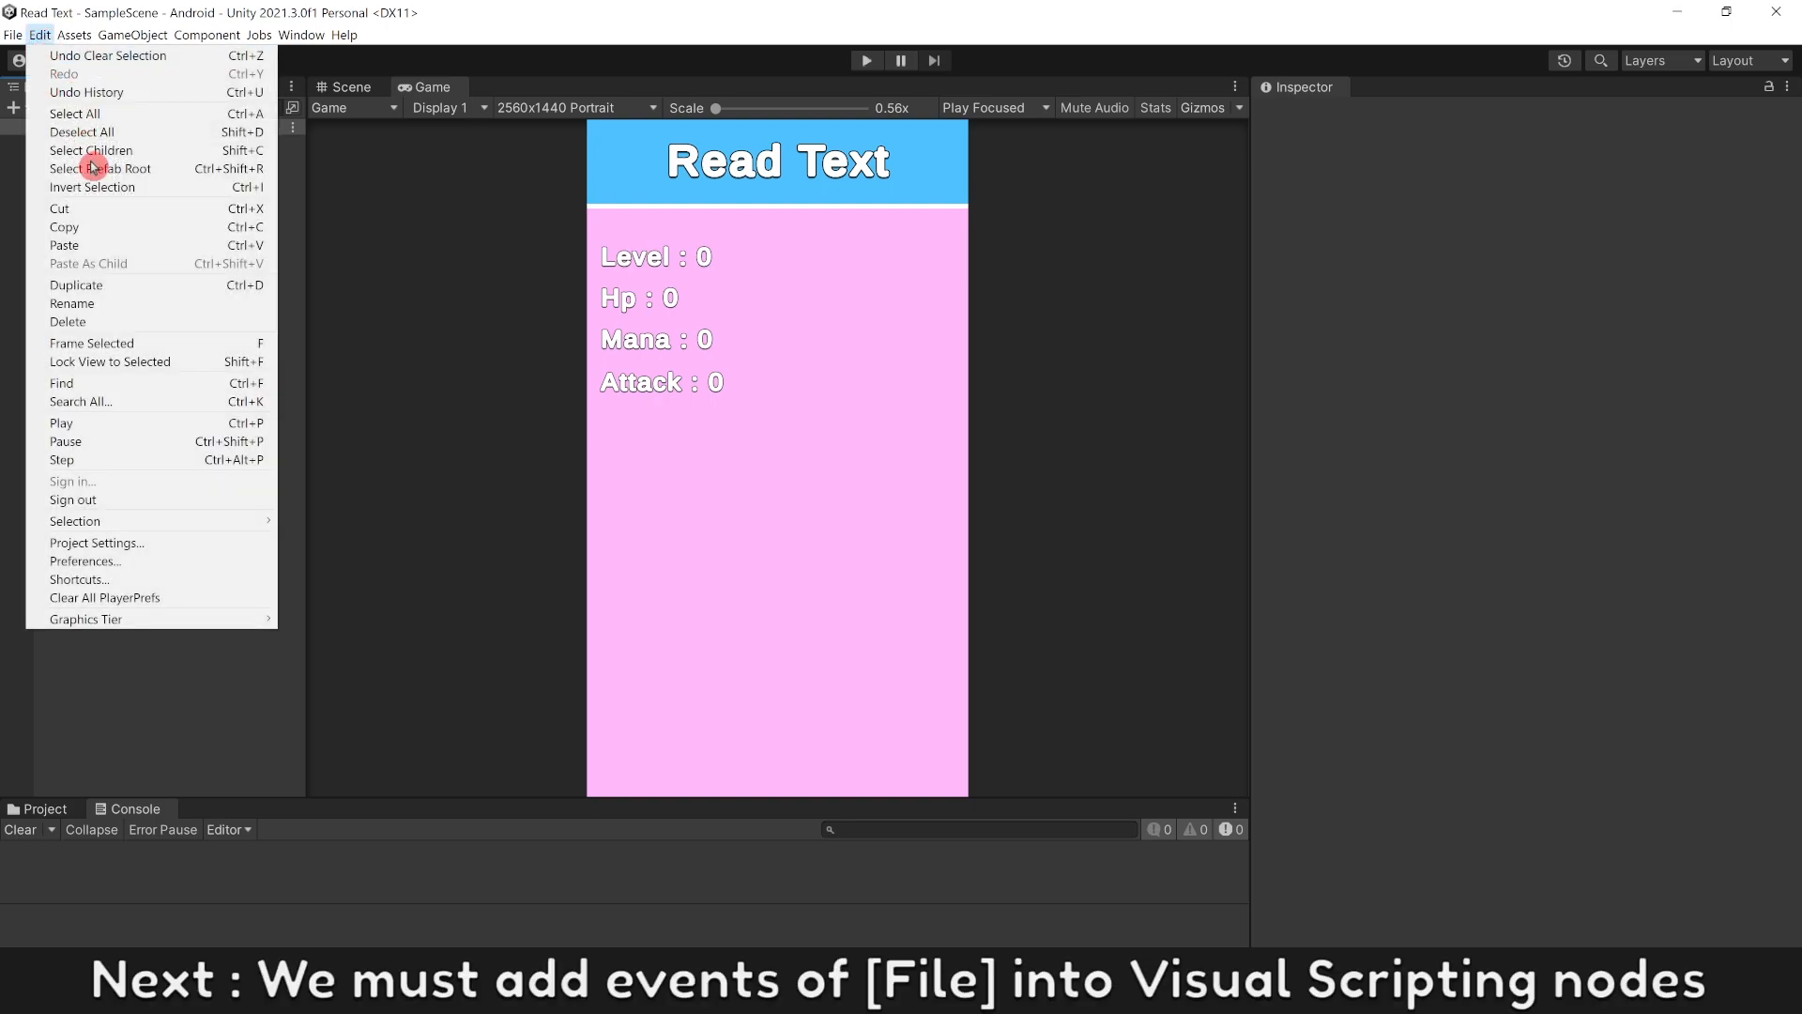
Step: Add System.IO File to Visual Scripting's Type Options and regenerate nodes
left_click(84, 543)
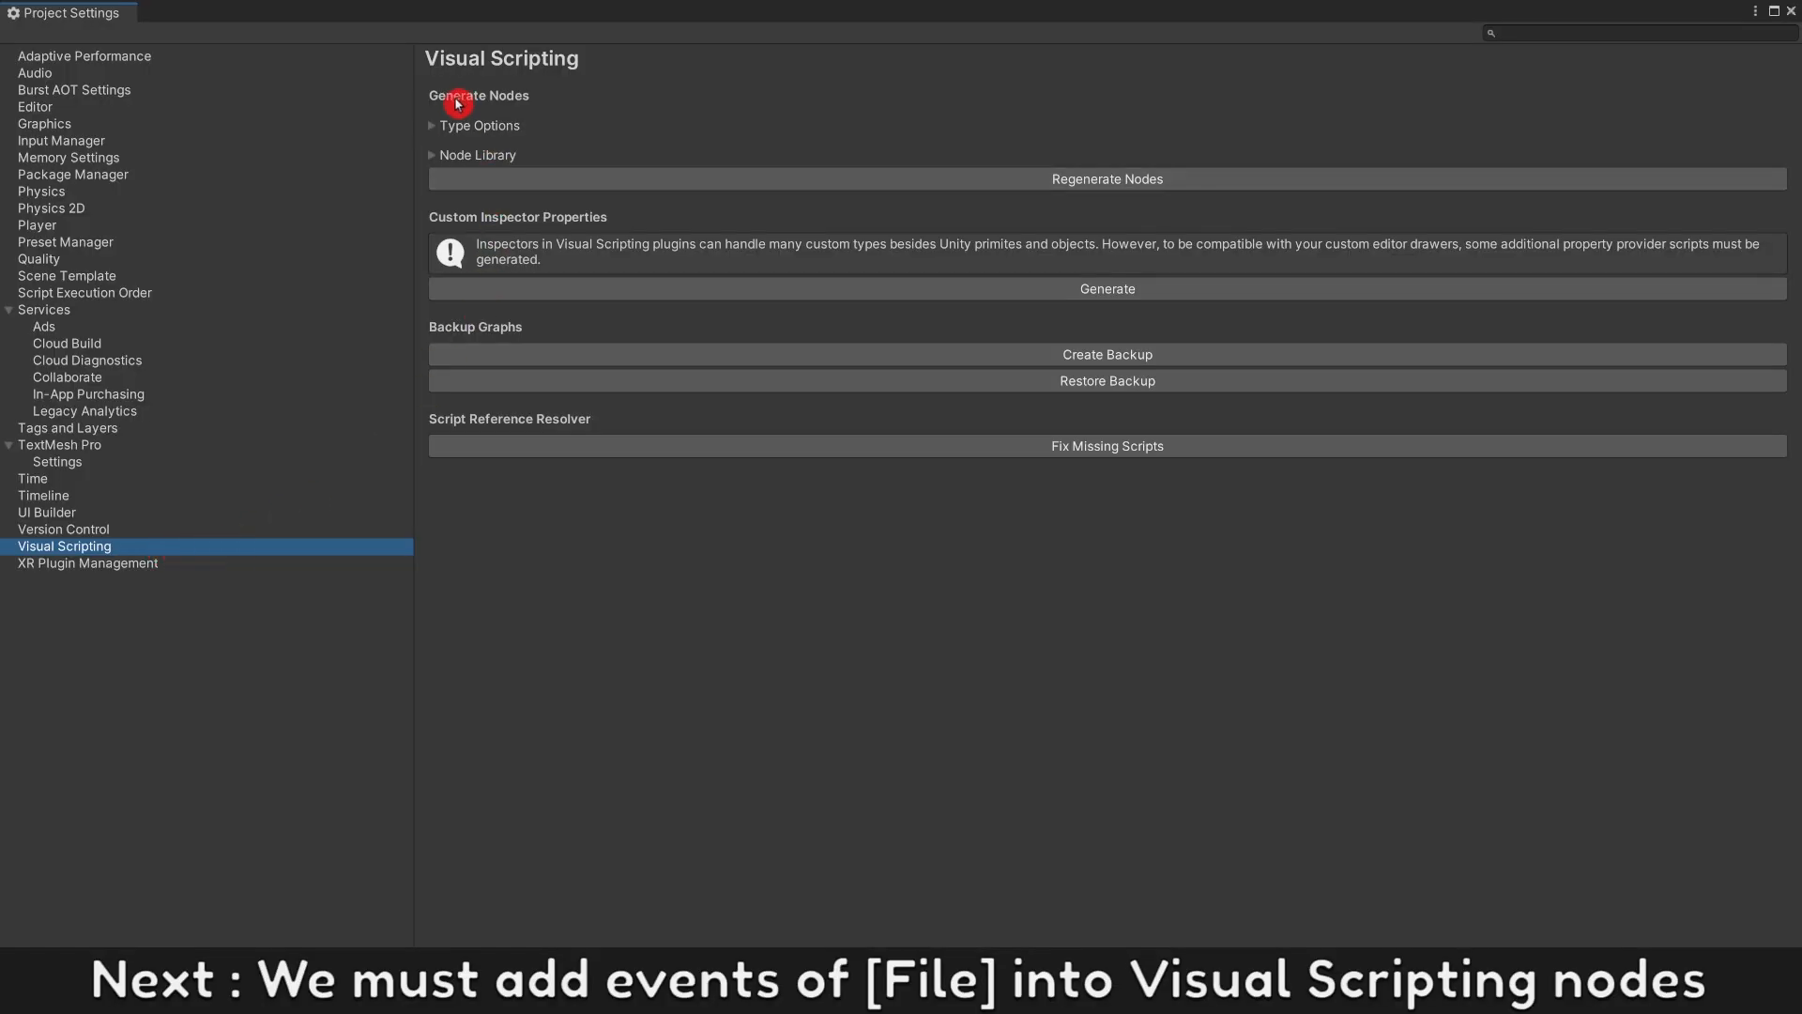
left_click(432, 126)
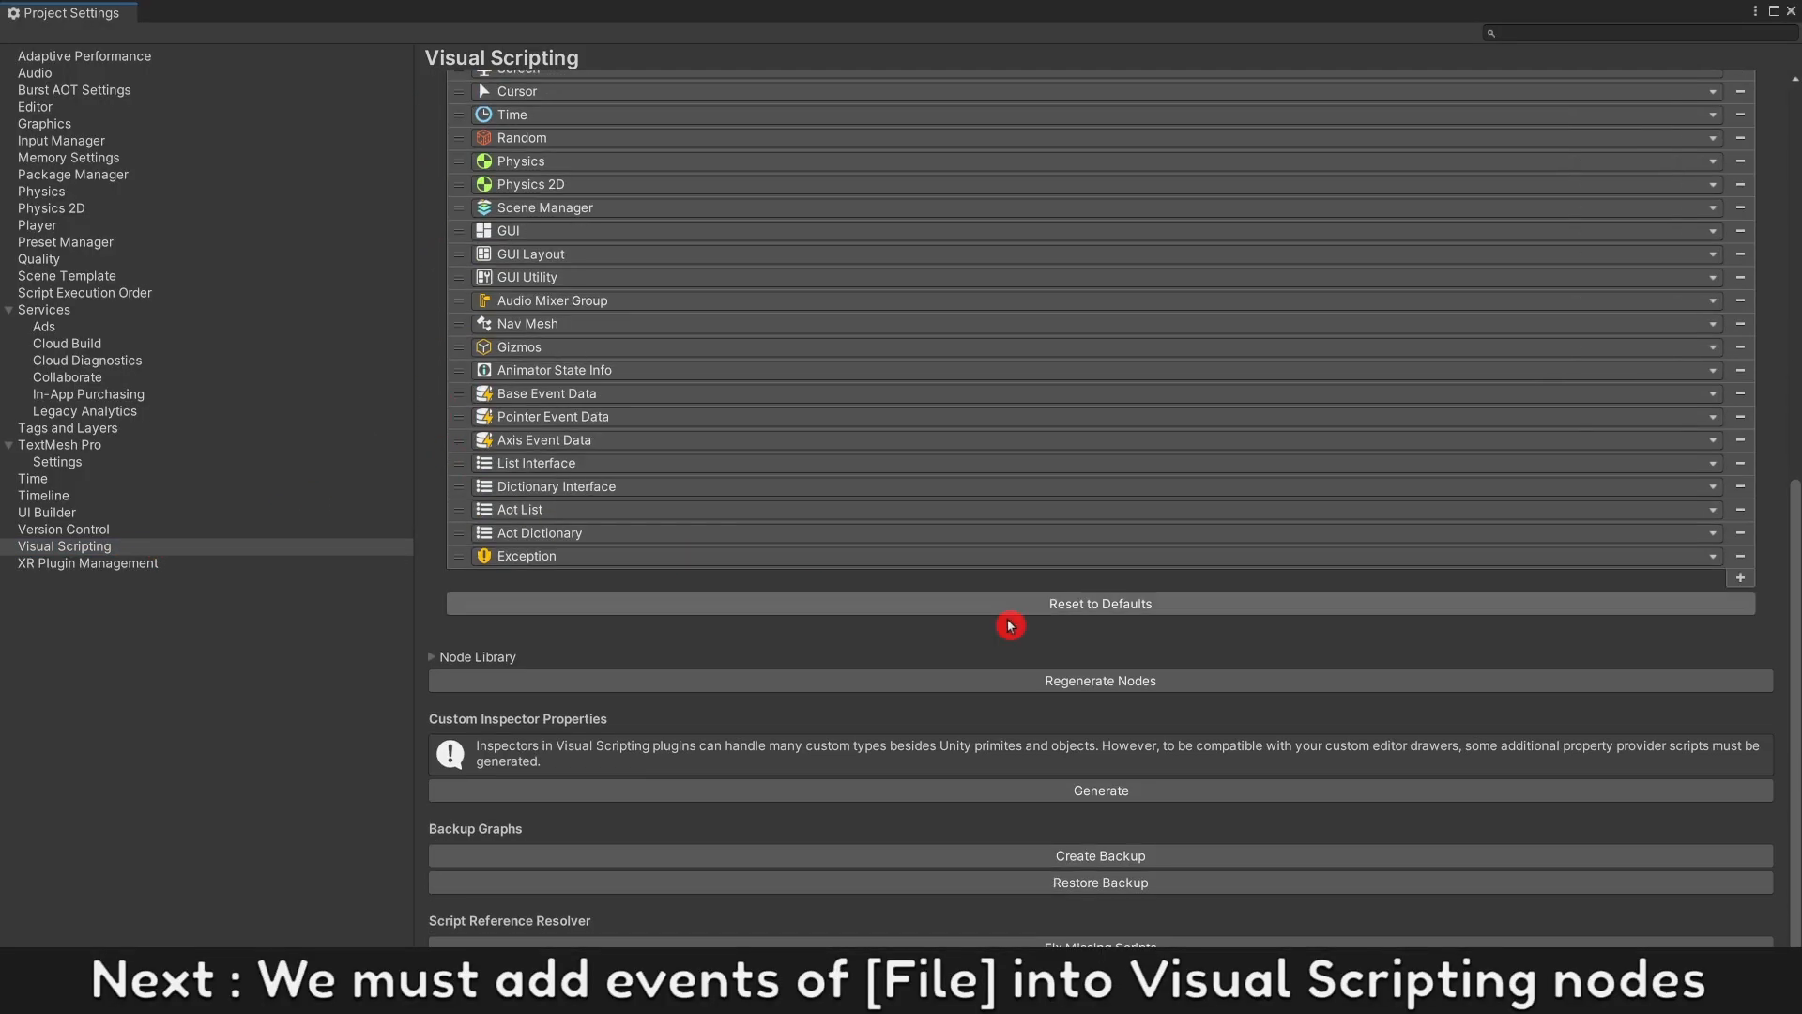
left_click(1740, 602)
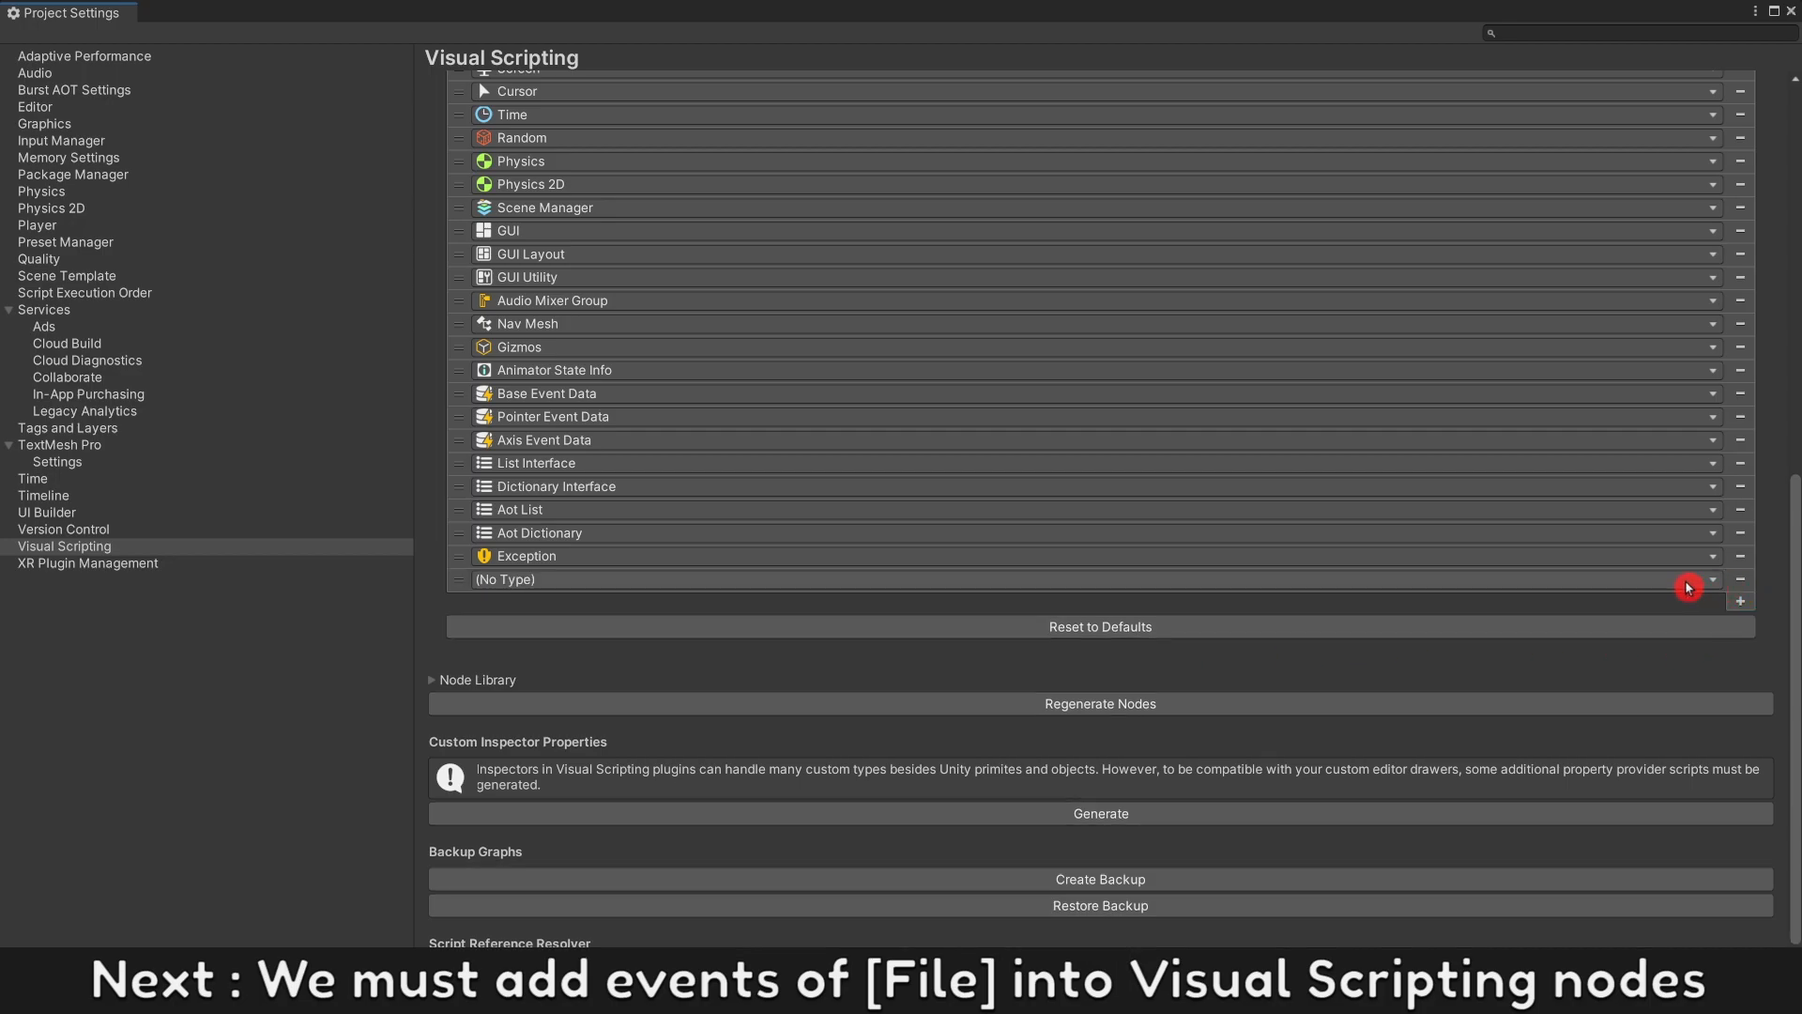
left_click(1713, 586)
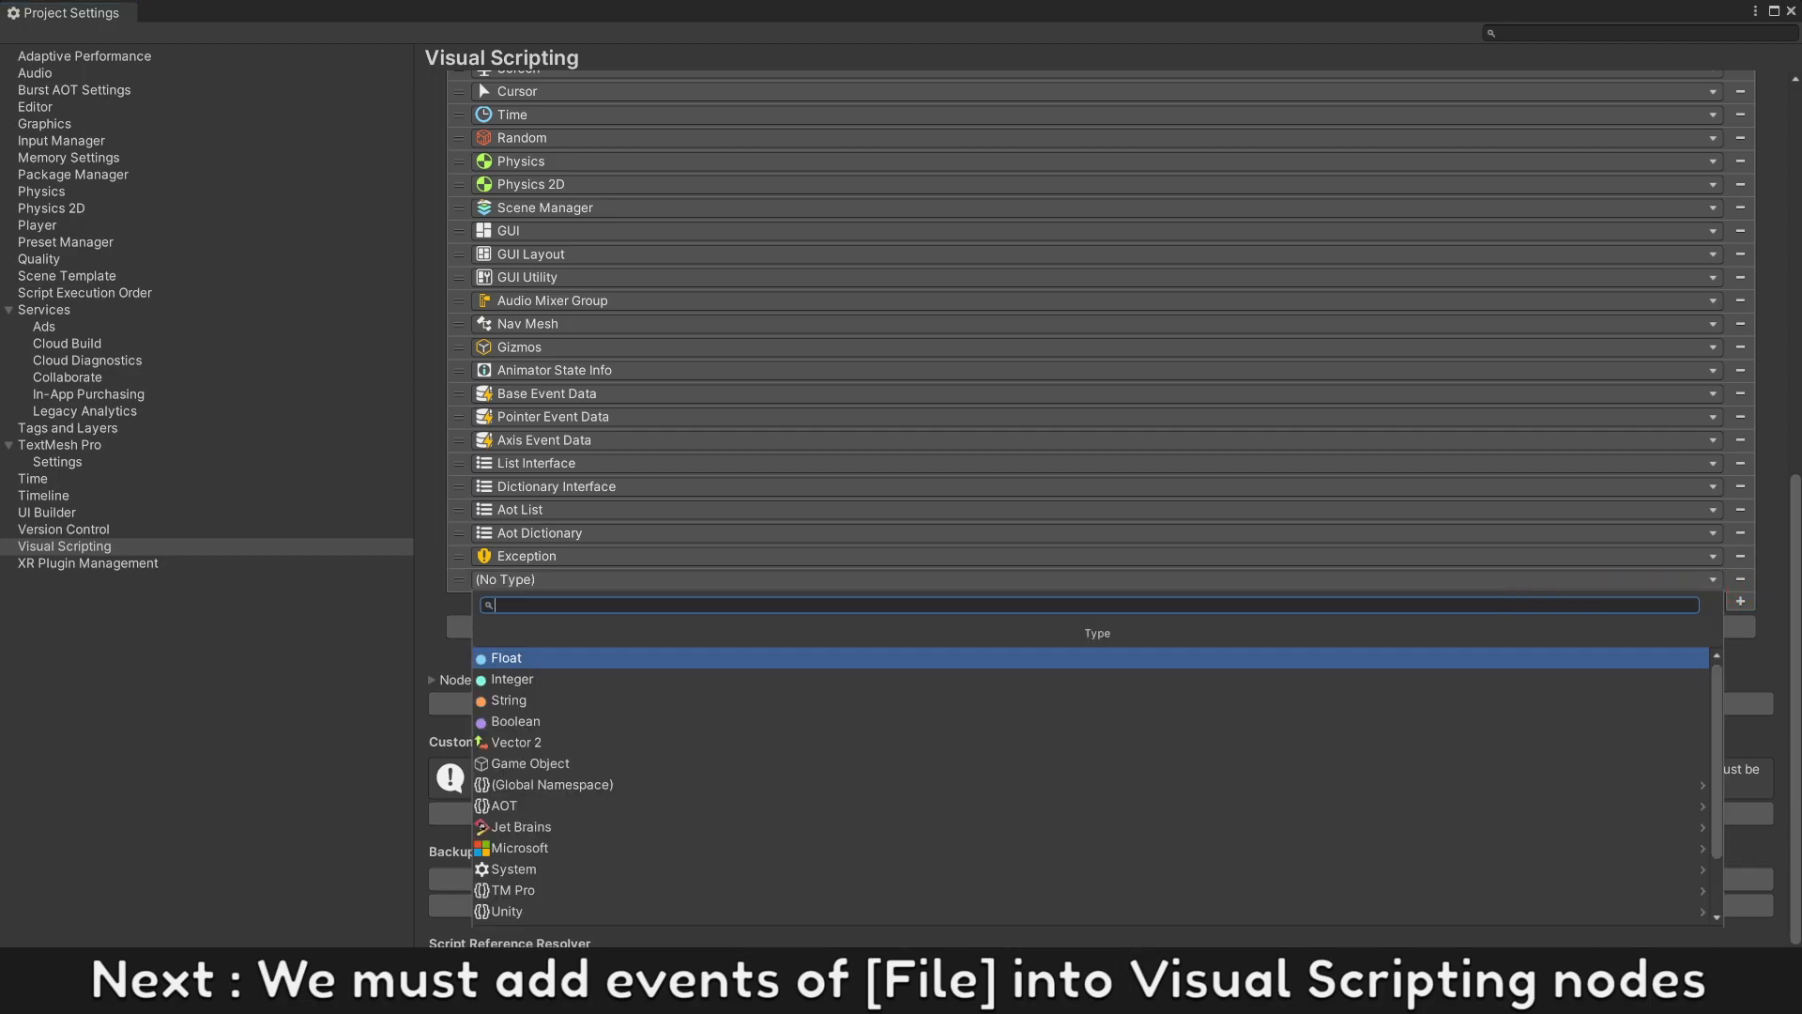
type("File")
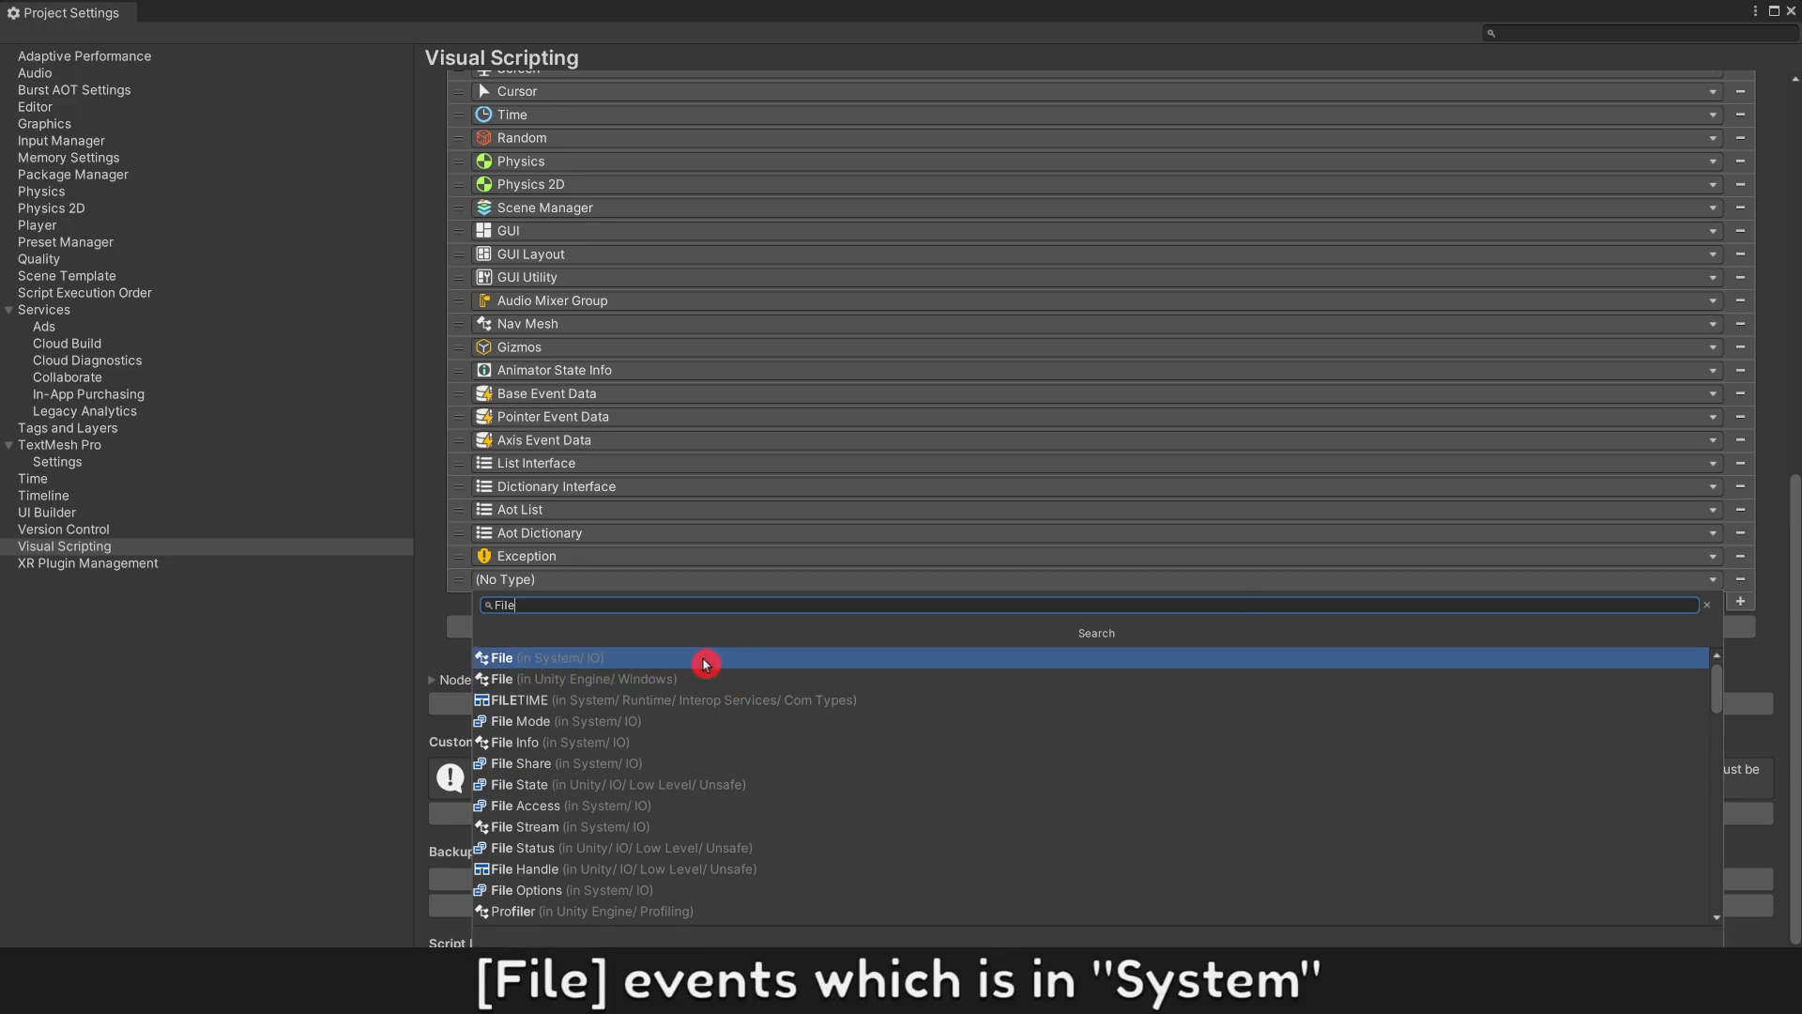
left_click(503, 657)
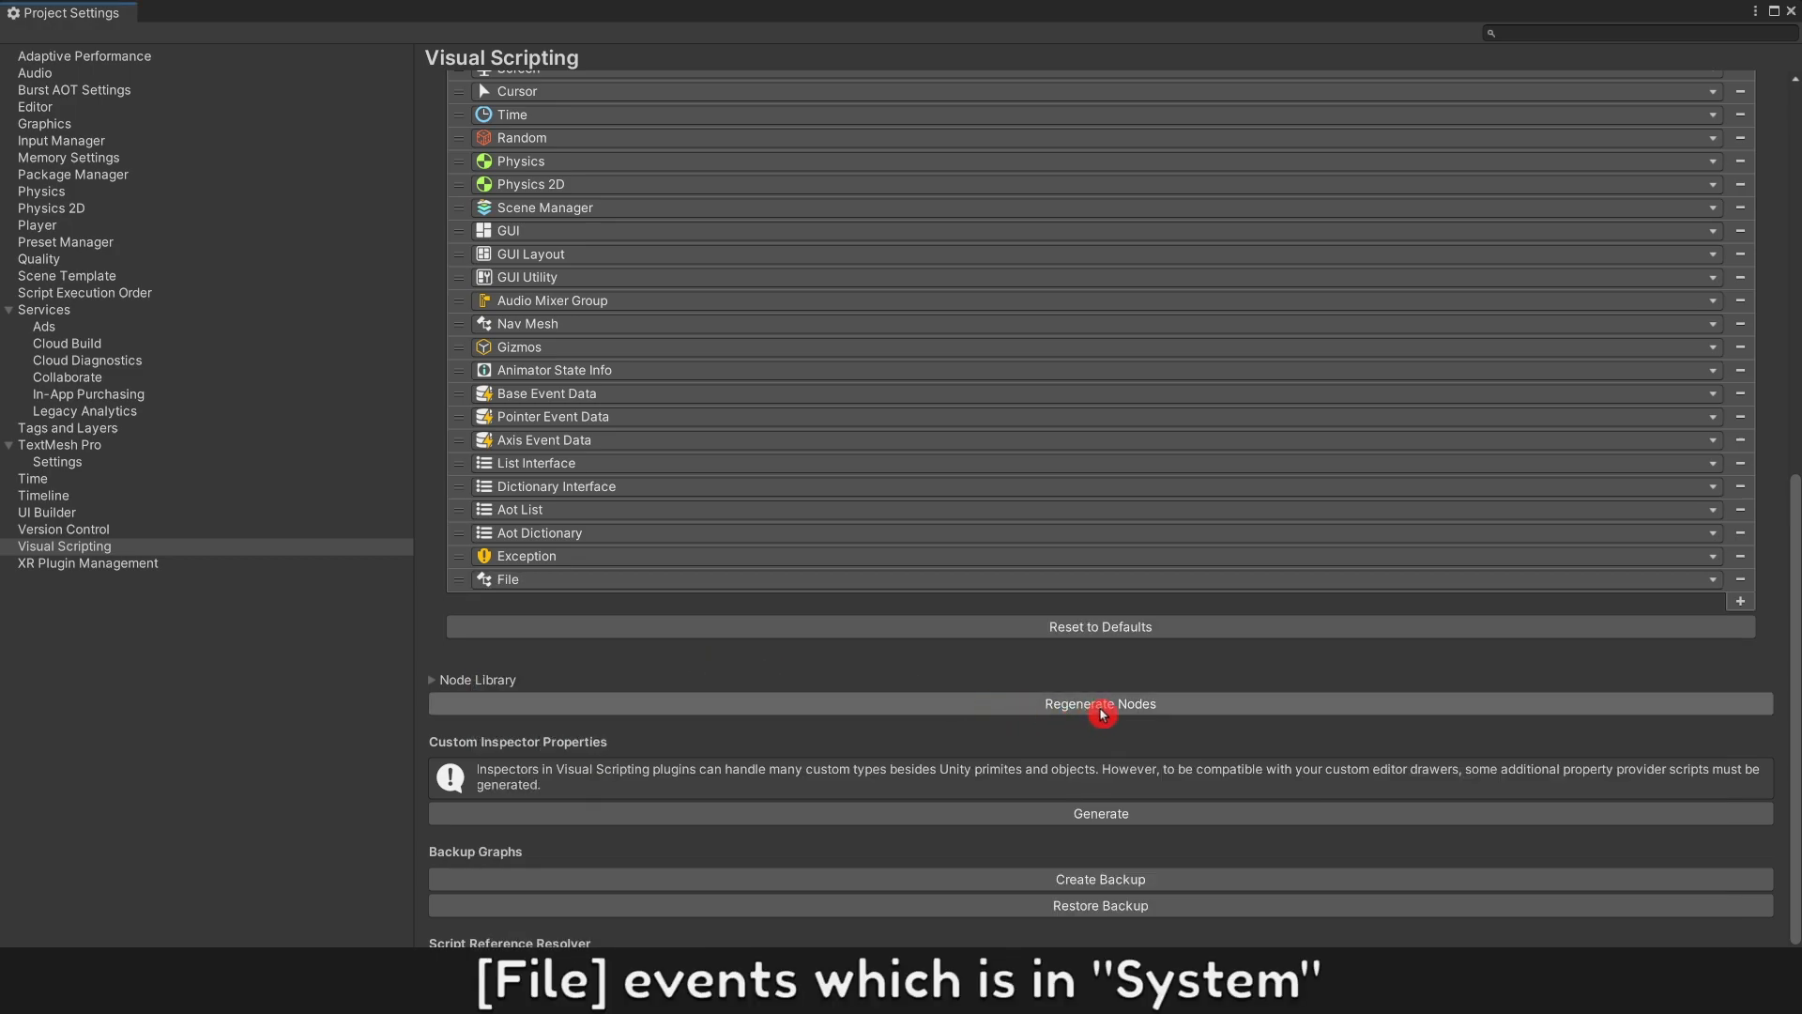
left_click(1102, 709)
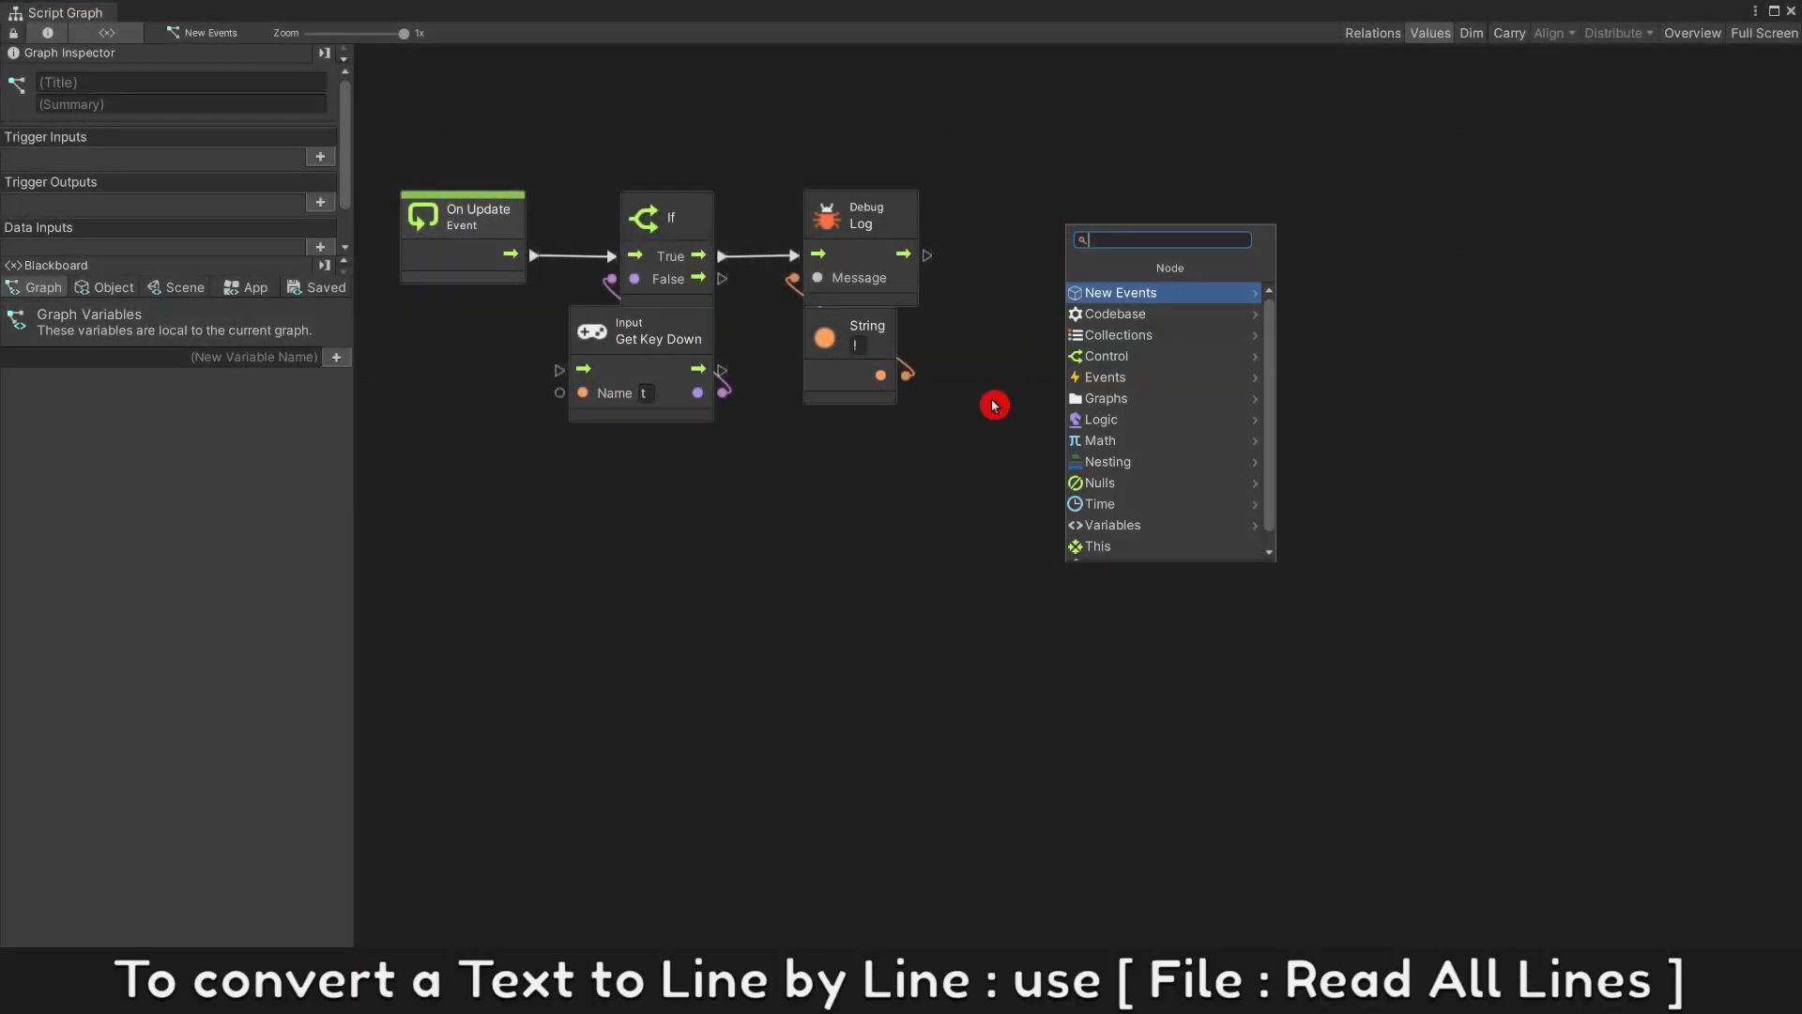
Step: Place a File Read All Lines (Path) node on the If node's True branch
type("File")
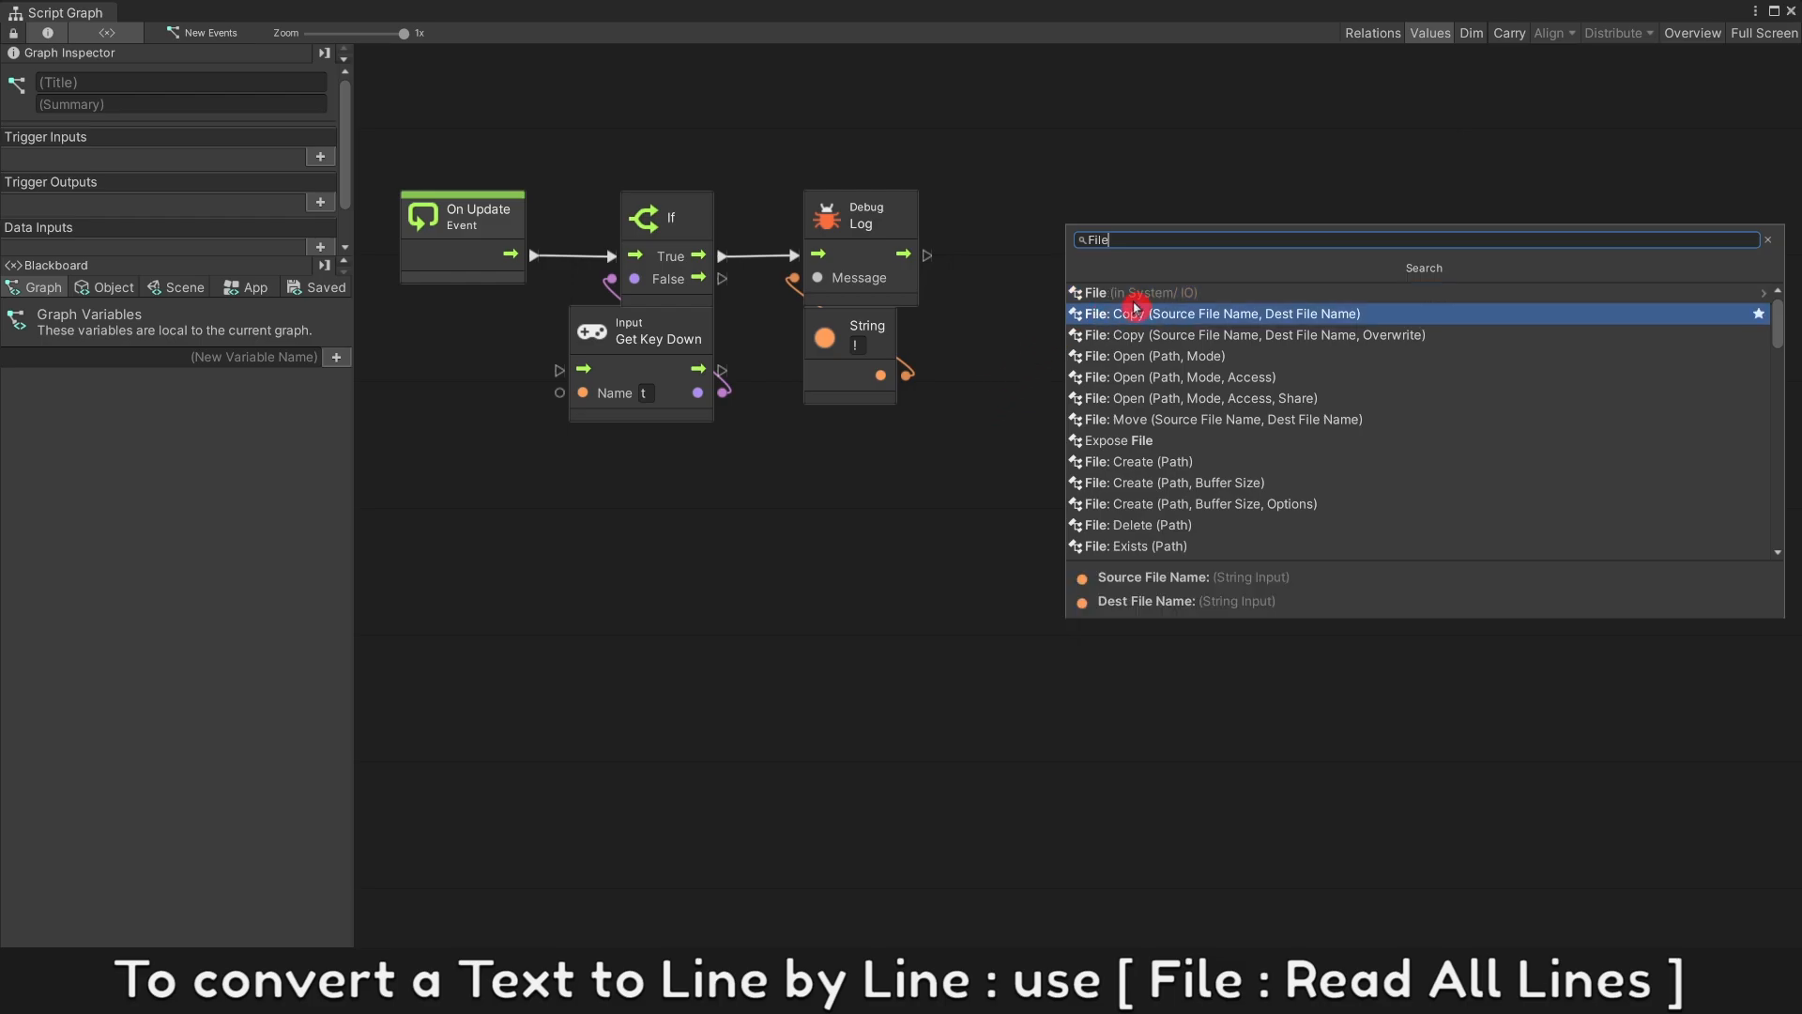
left_click(1130, 291)
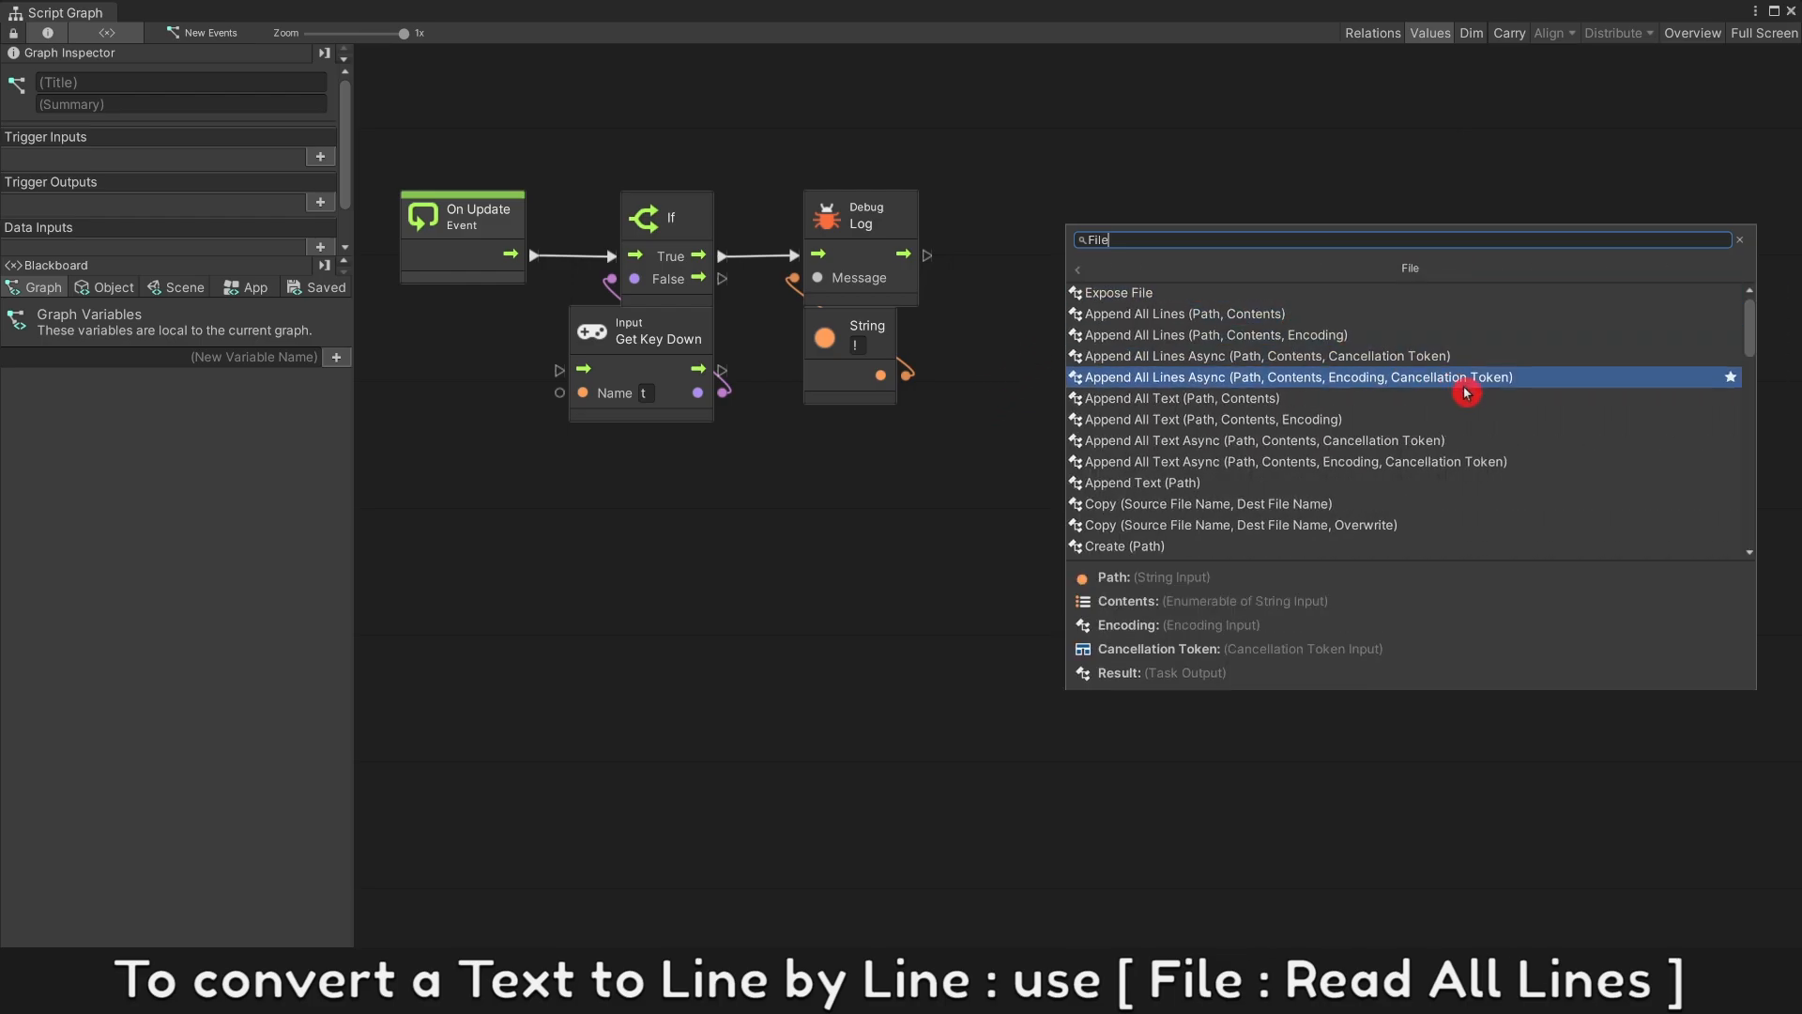
scroll("down", 3)
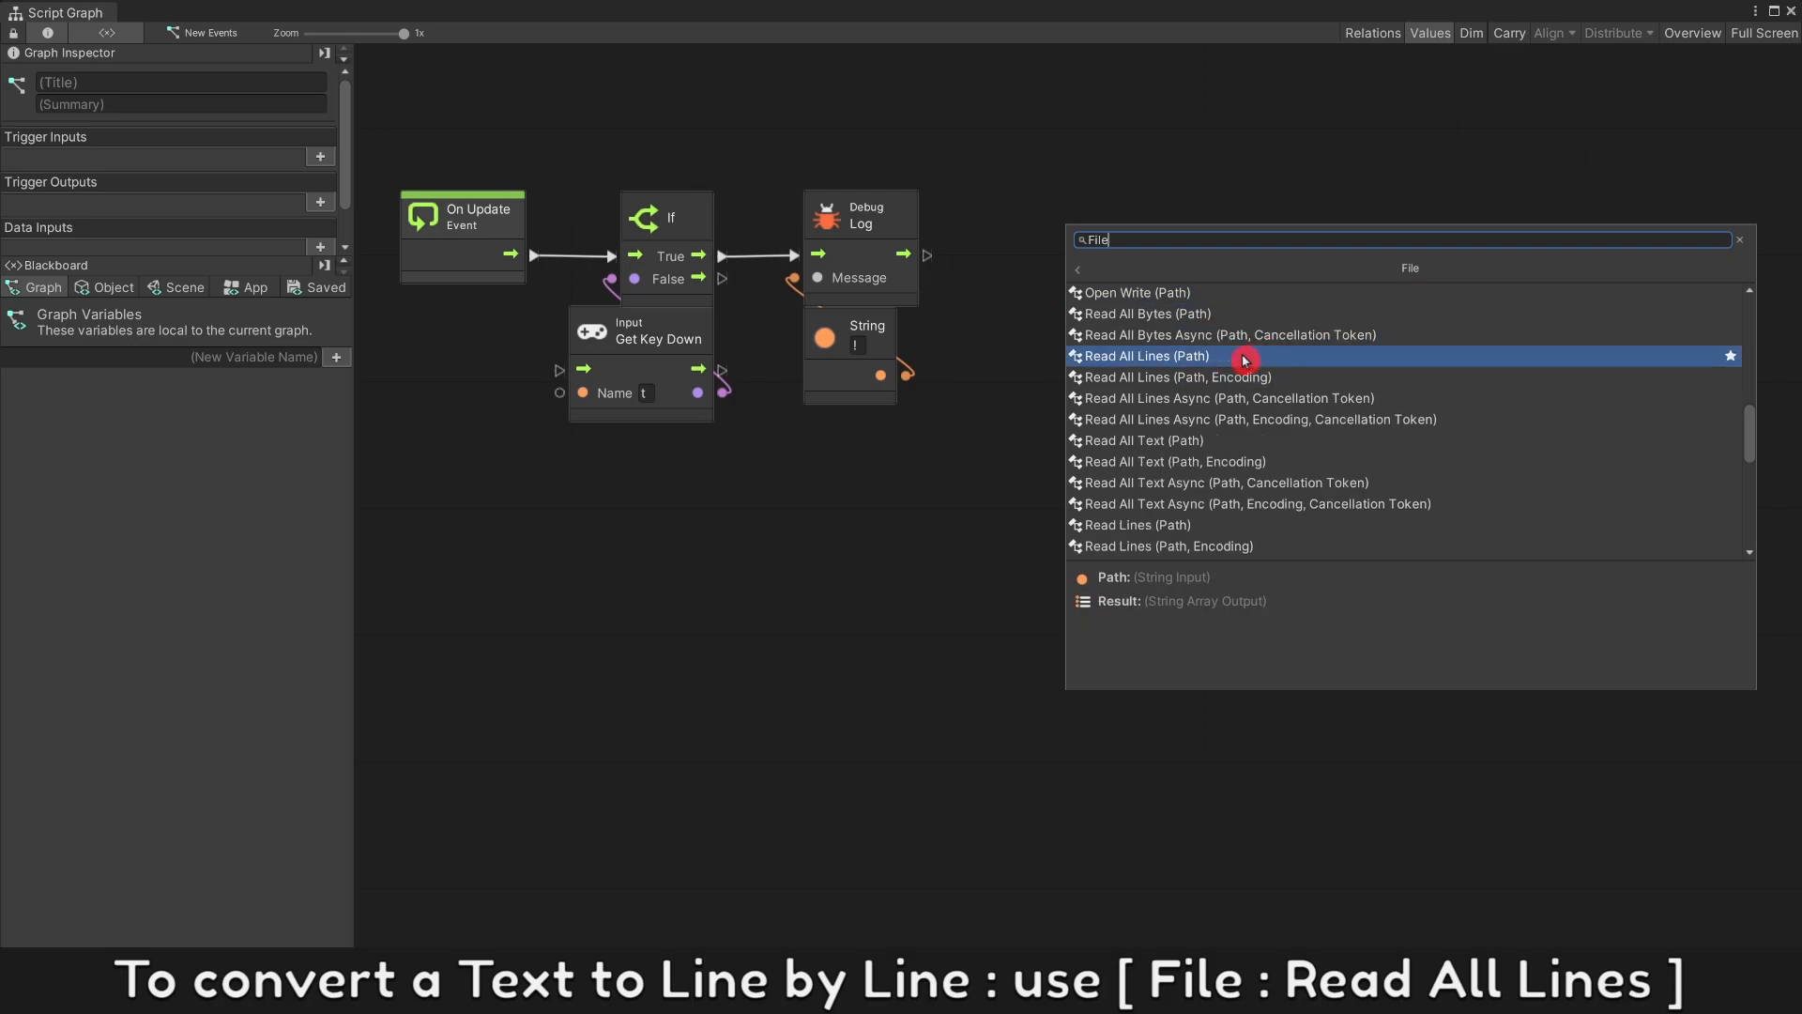
left_click(1147, 357)
type("application get dat")
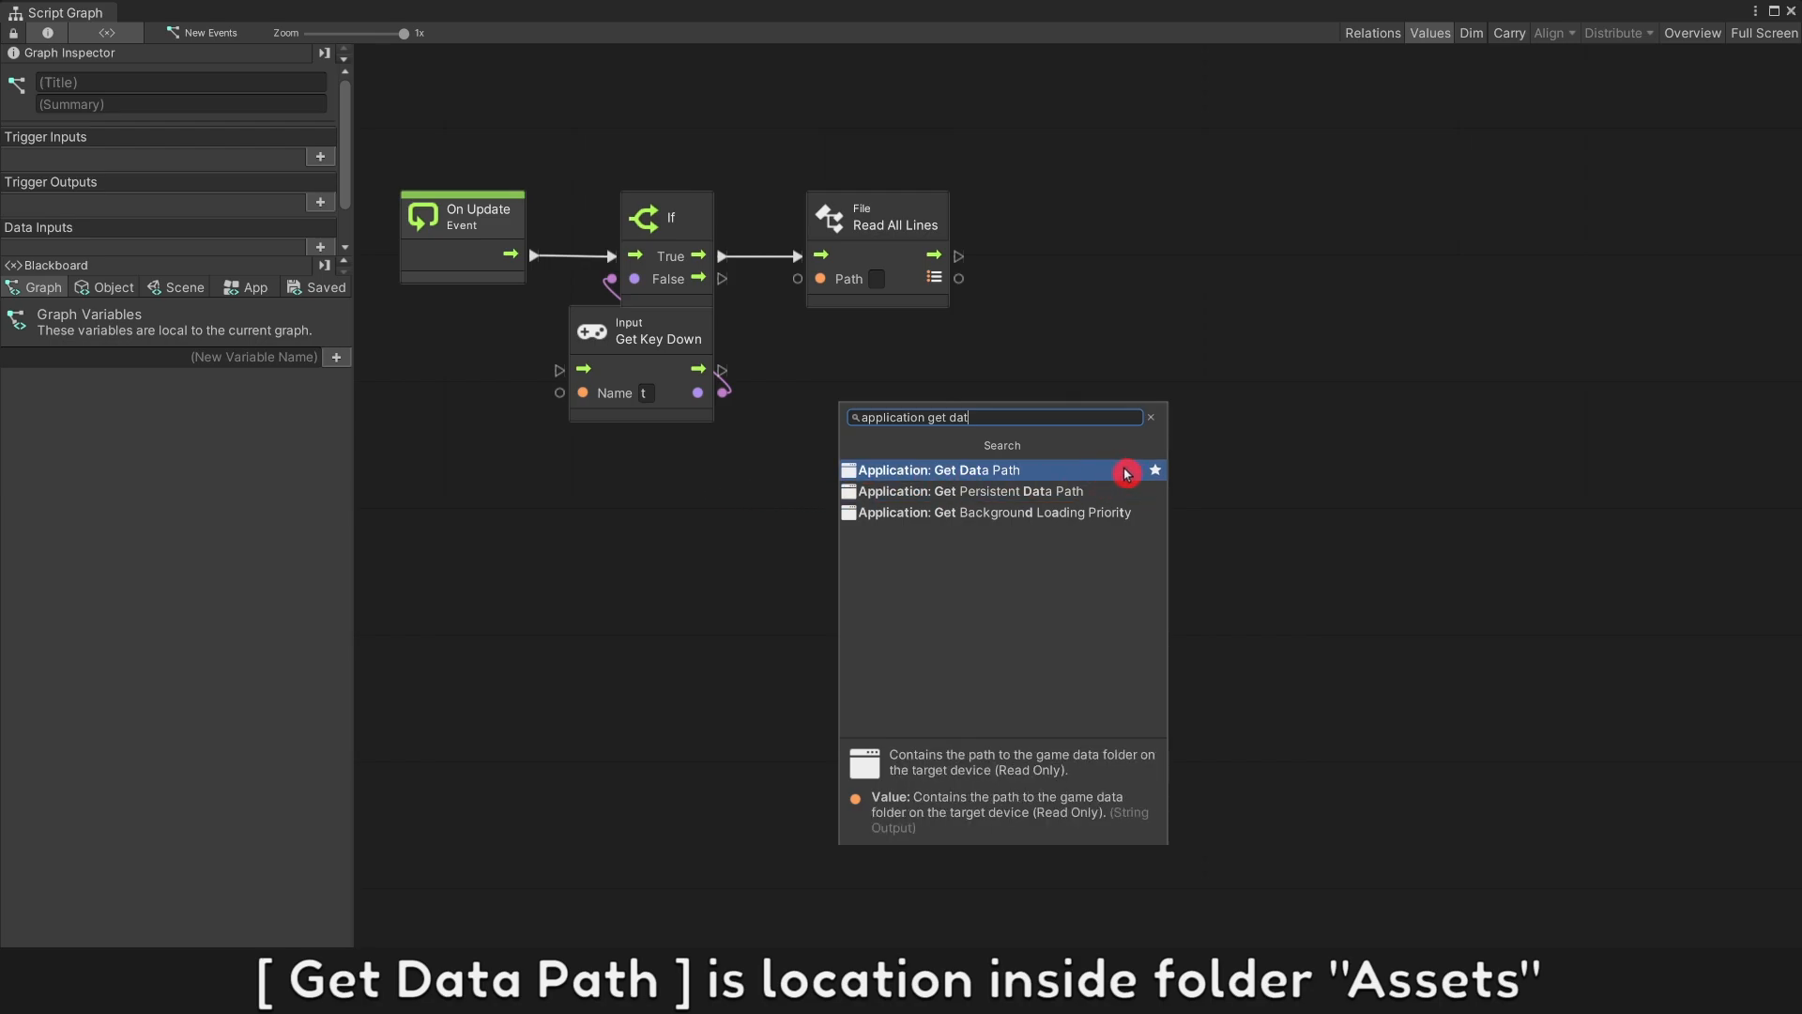
mouse_move(1115, 491)
type("ad")
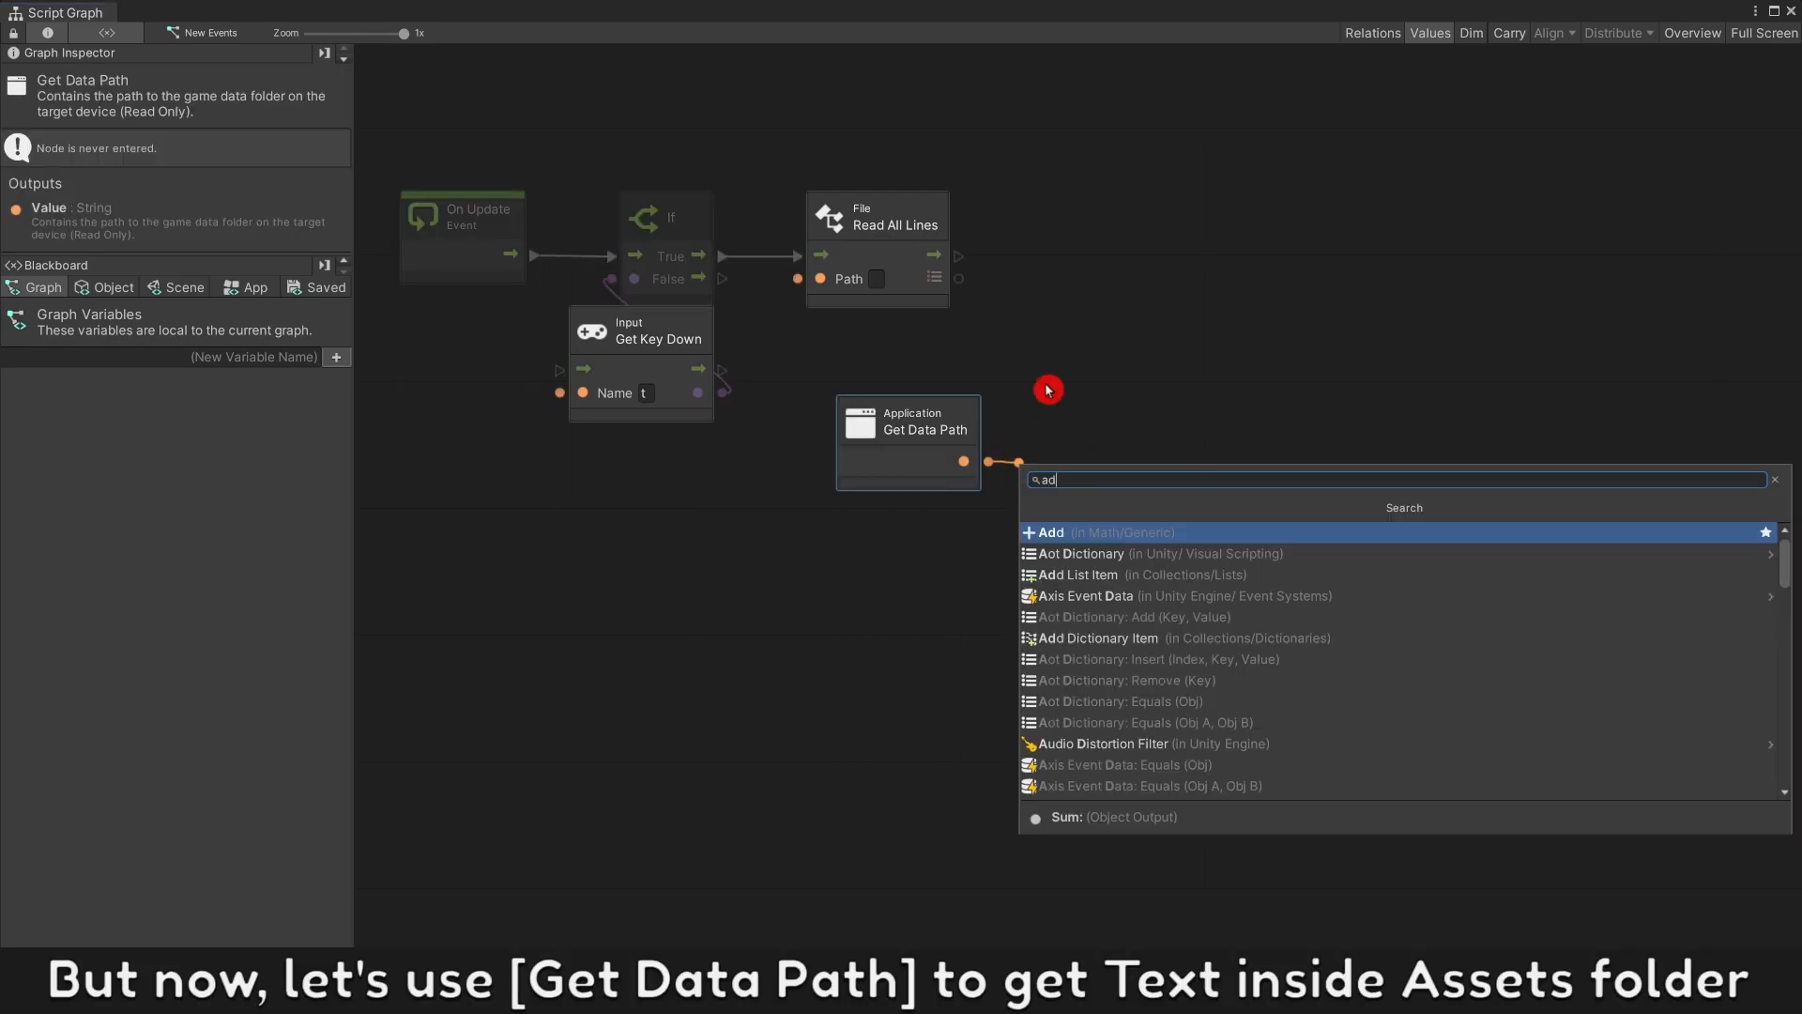
Step: Join Get Data Path with the string '/Text/Level.txt' and feed it into Read All Lines Path
left_click(1044, 533)
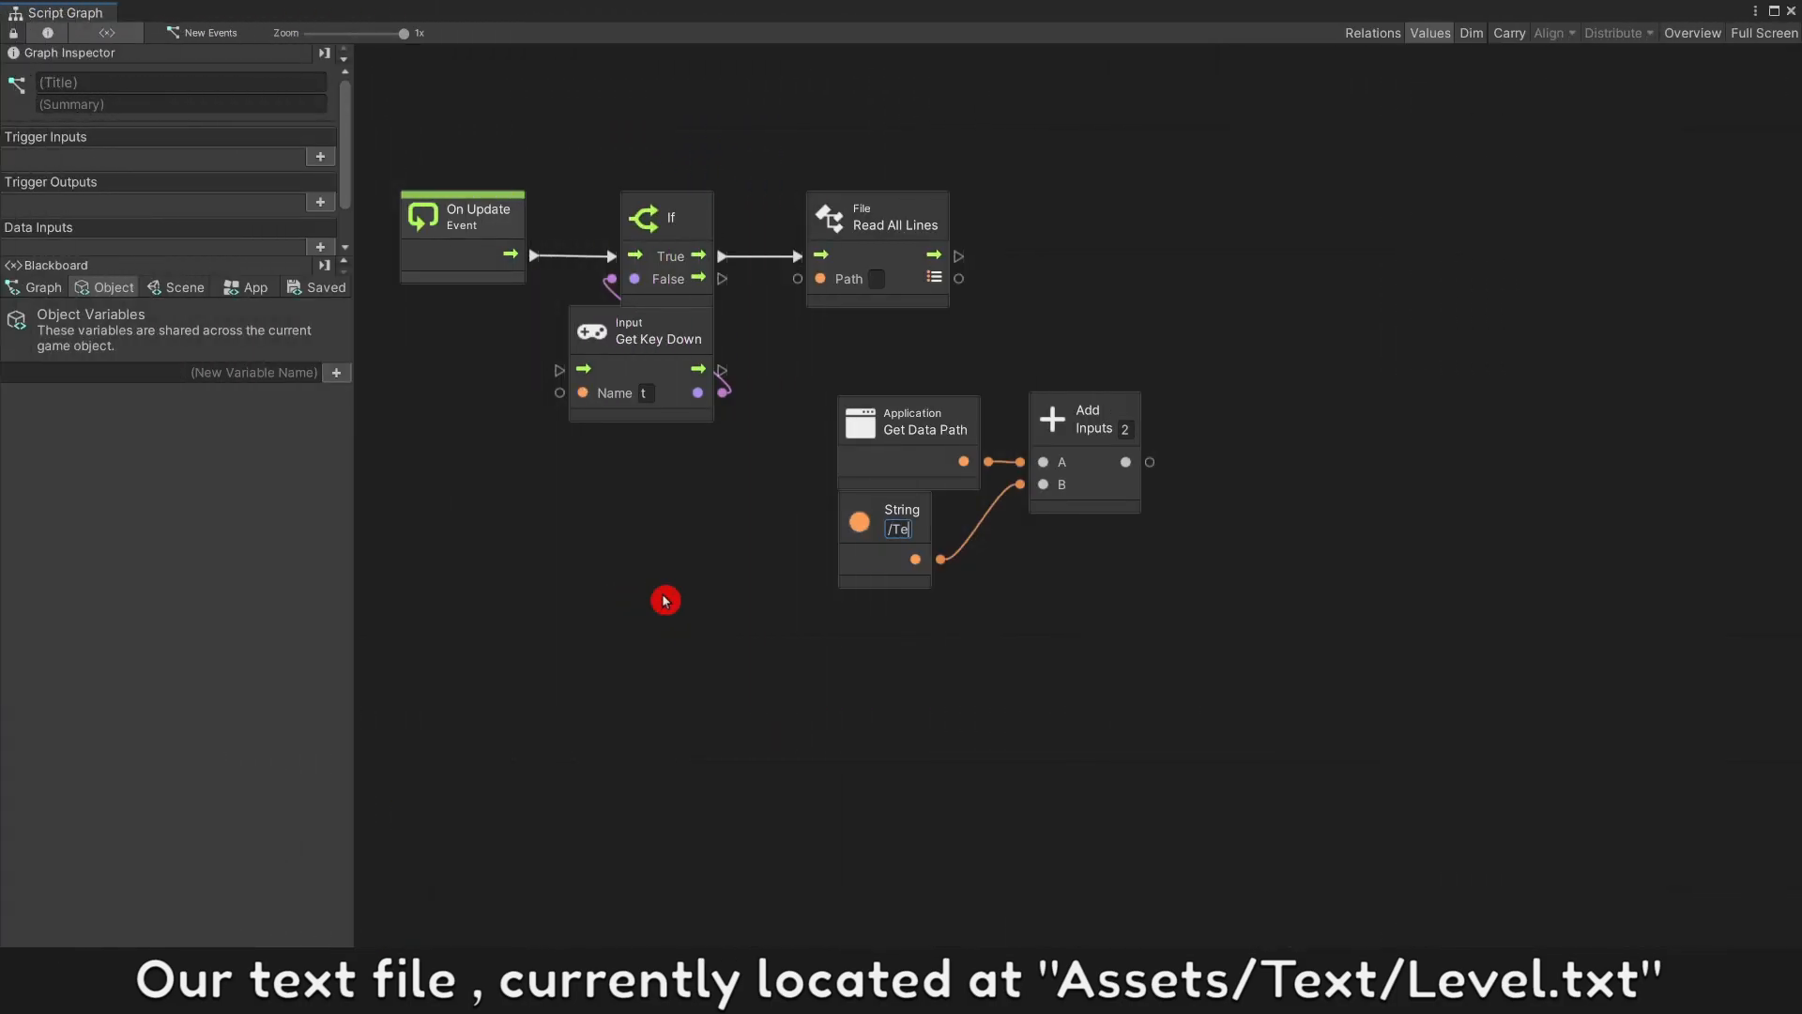
type("/Text/Level.txt")
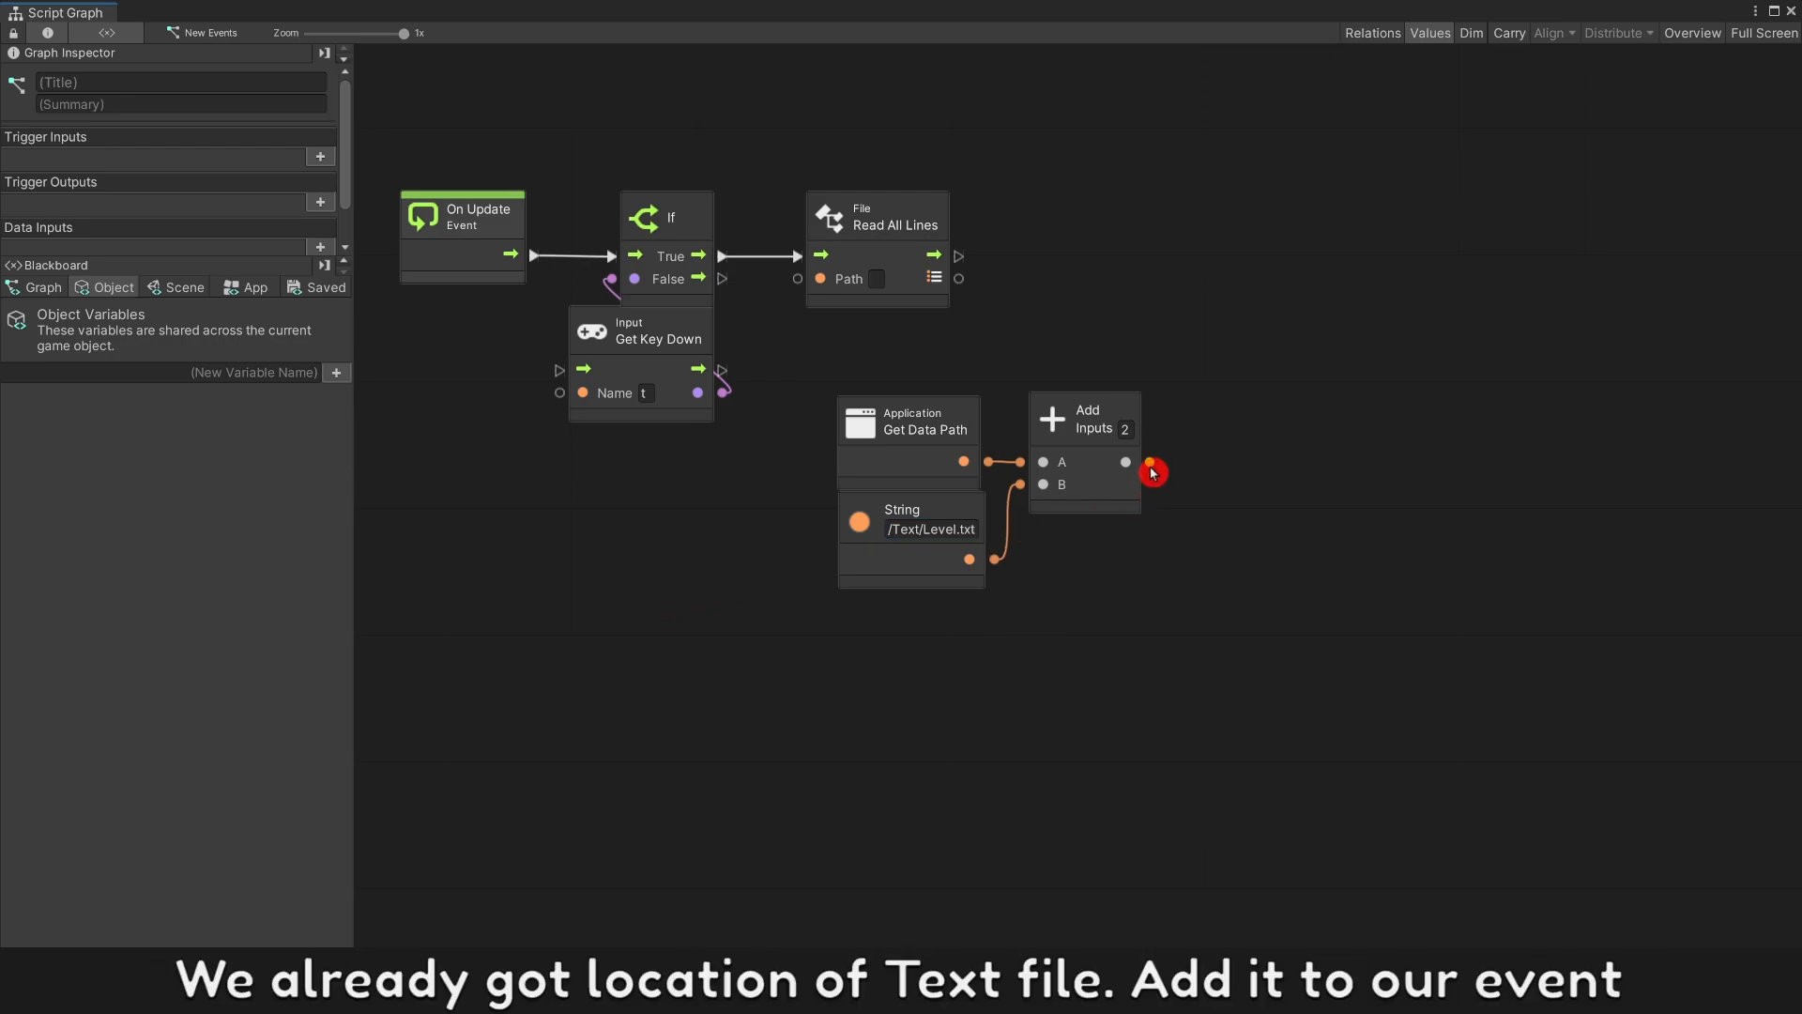
left_click_drag(1149, 462, 898, 277)
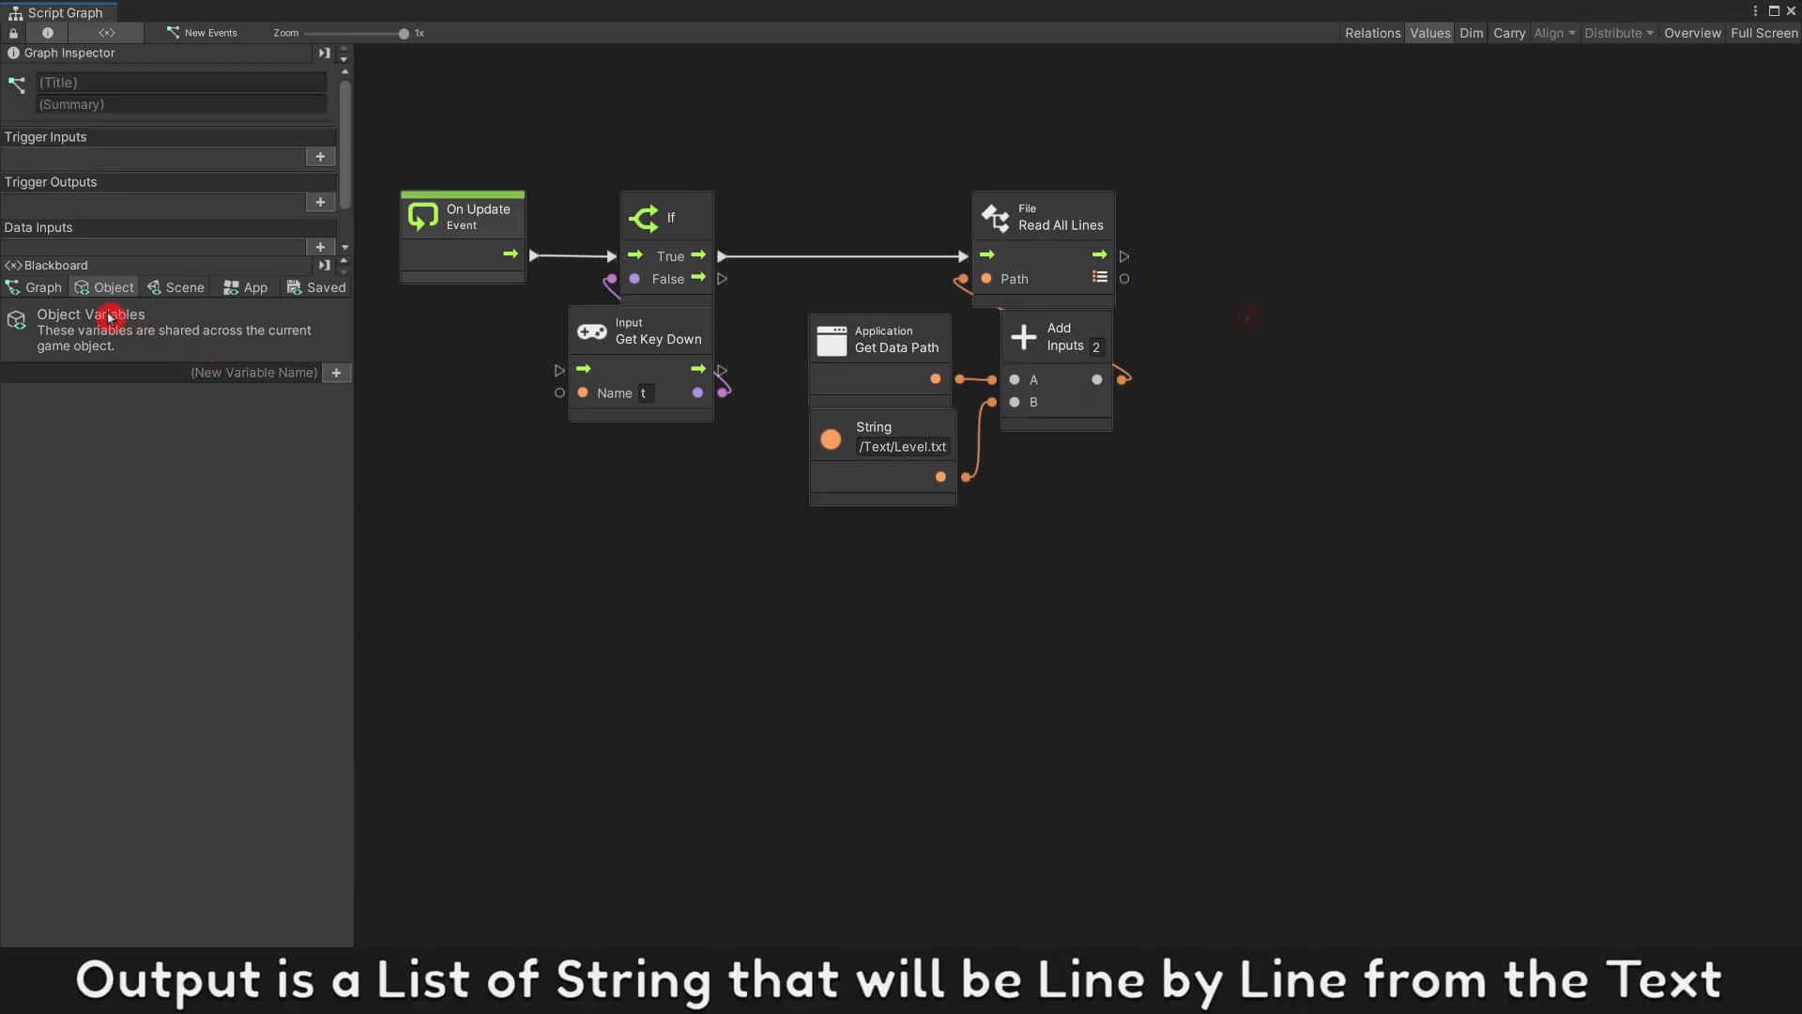
Step: Create graph variable Player Level List of type Aot List
left_click(43, 287)
type("Player Level List")
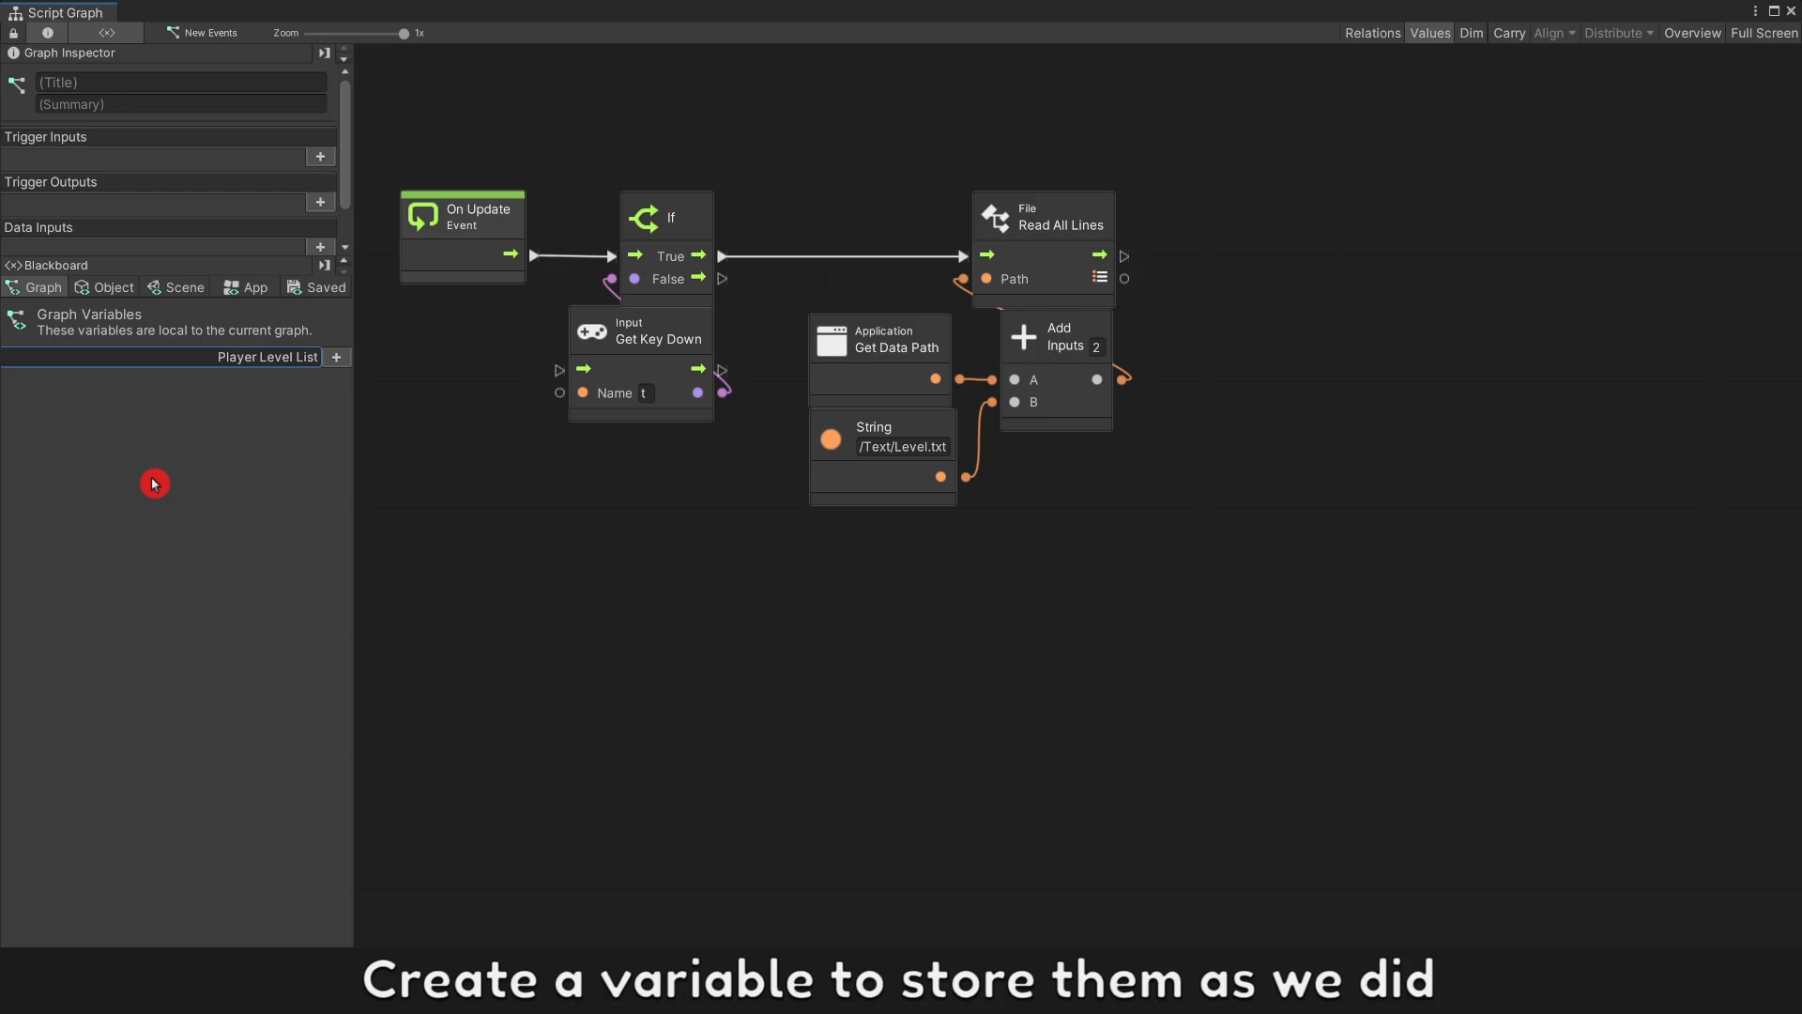
left_click(303, 382)
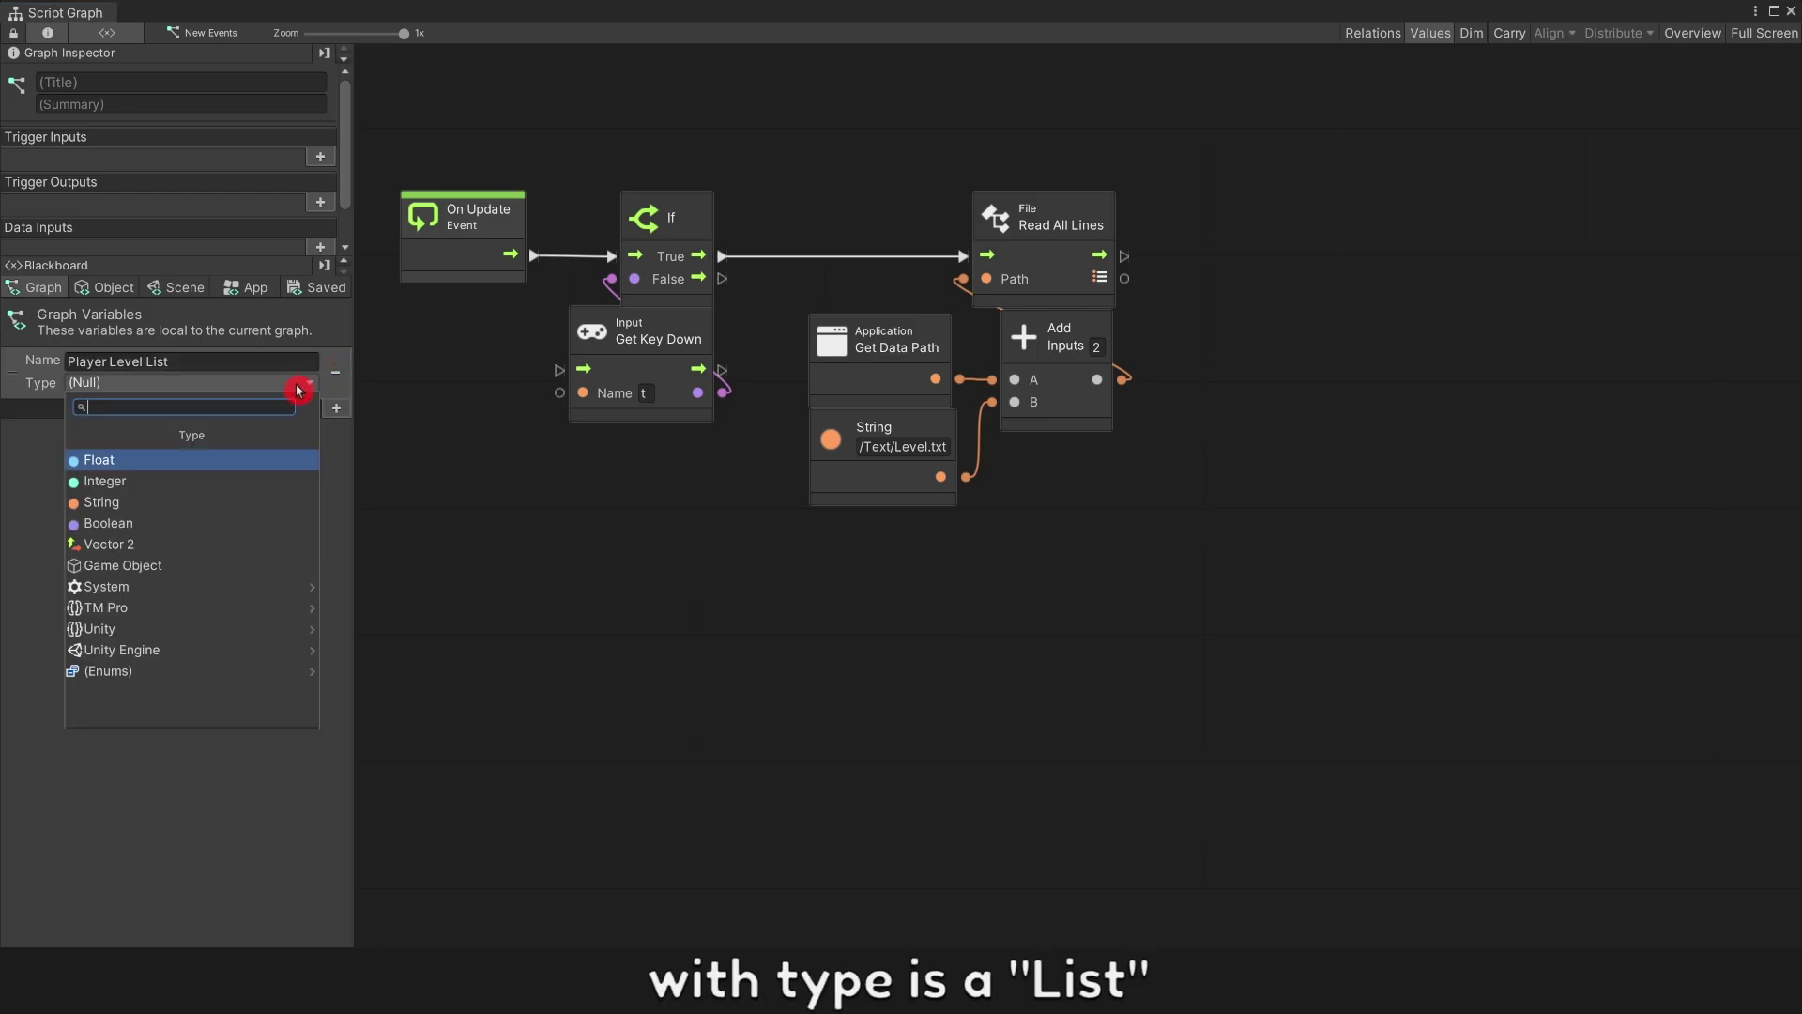
type("li")
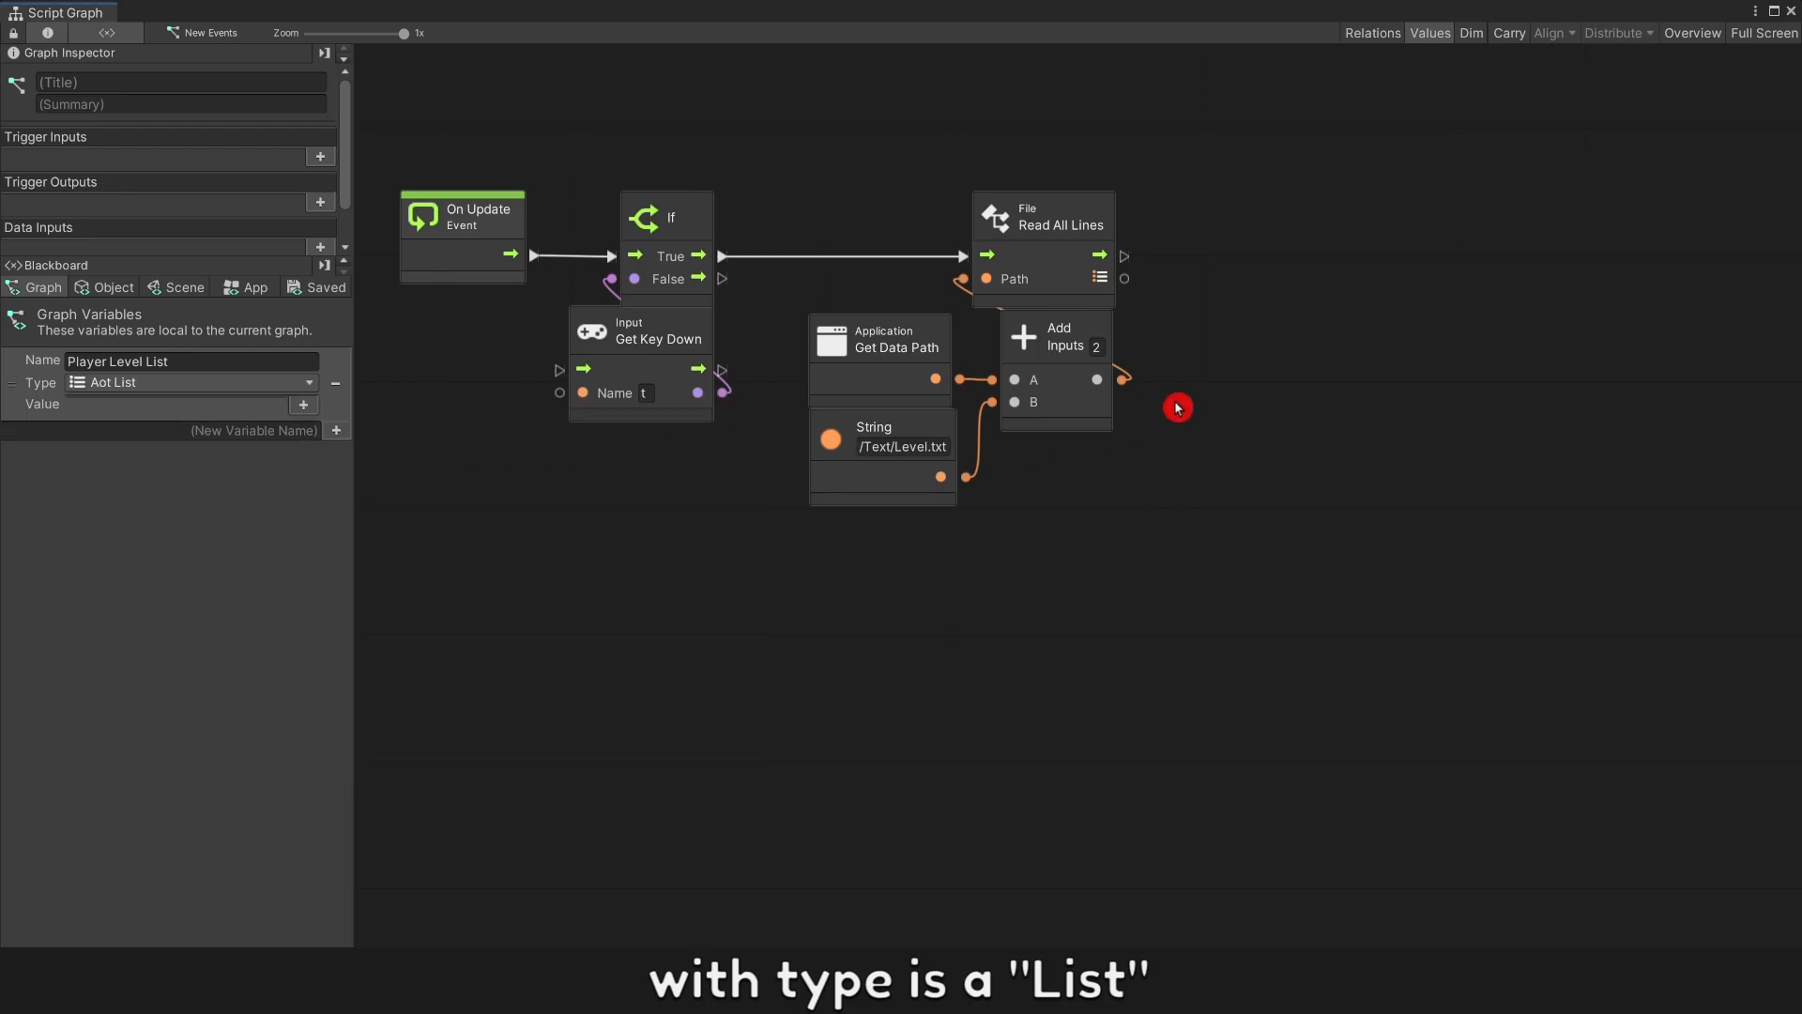
Step: Add a Set Variable node storing the Read All Lines result in Player Level List
type("set var")
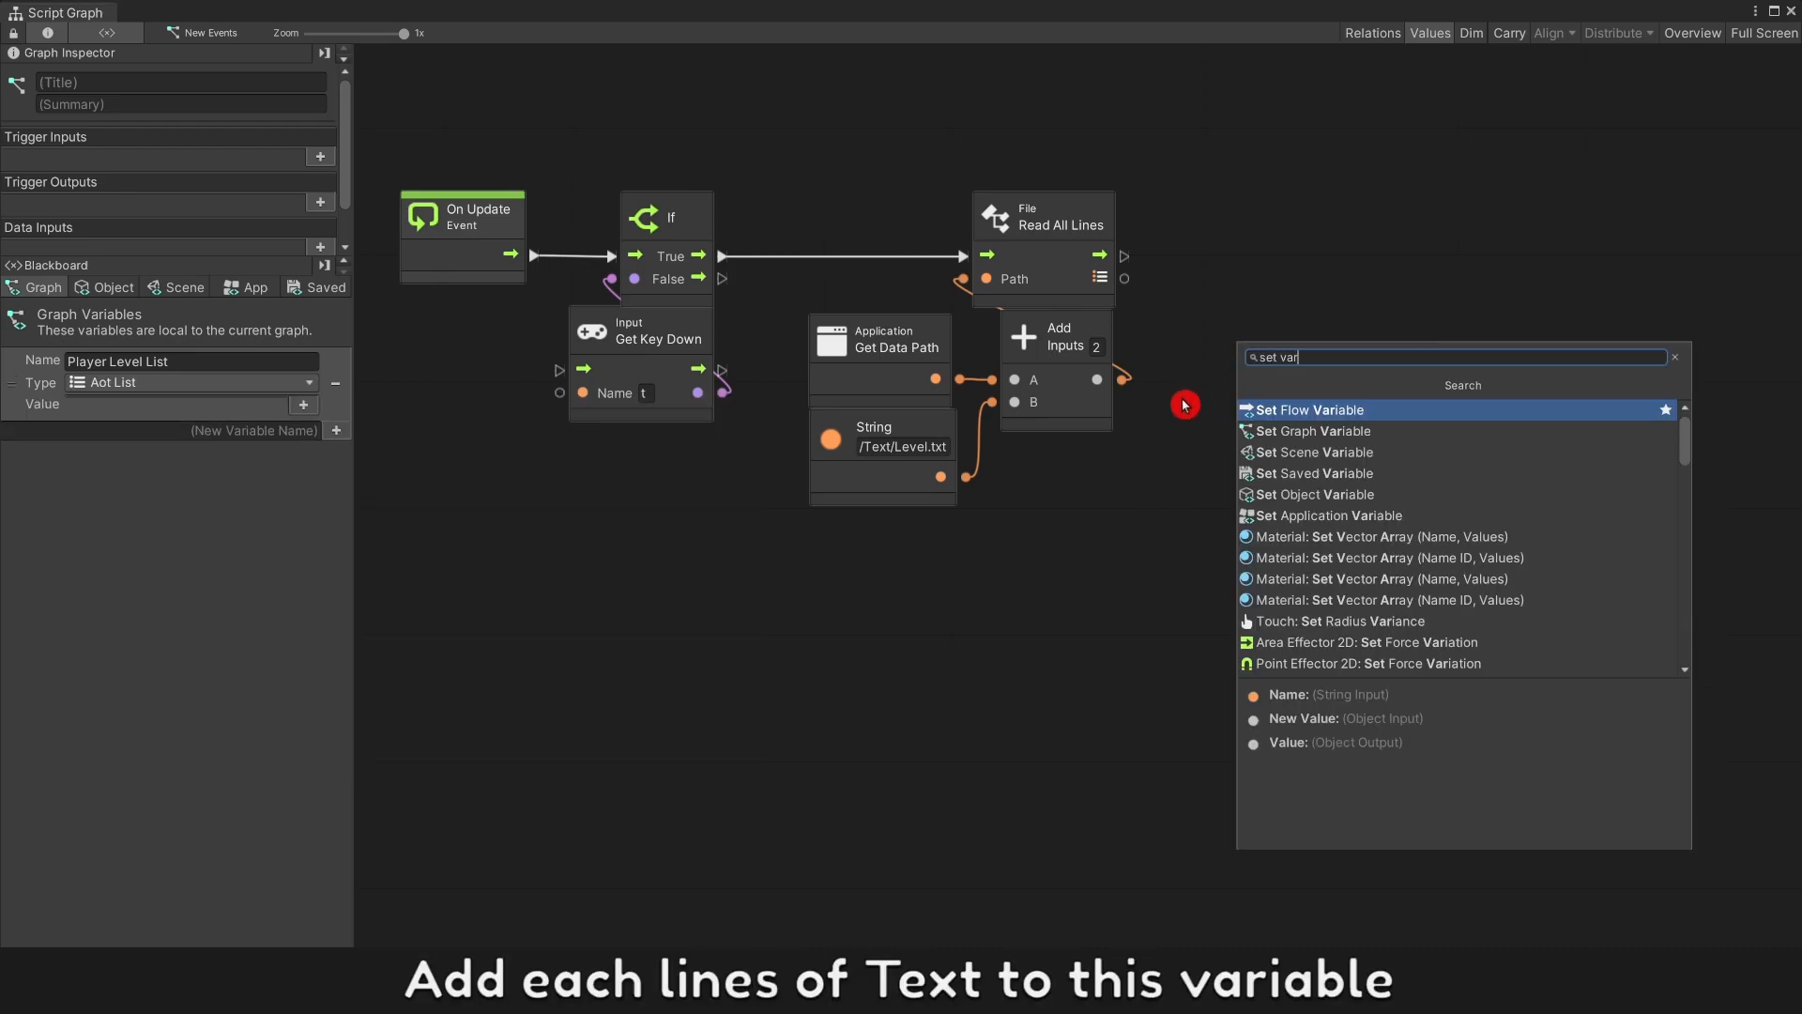
left_click(1312, 432)
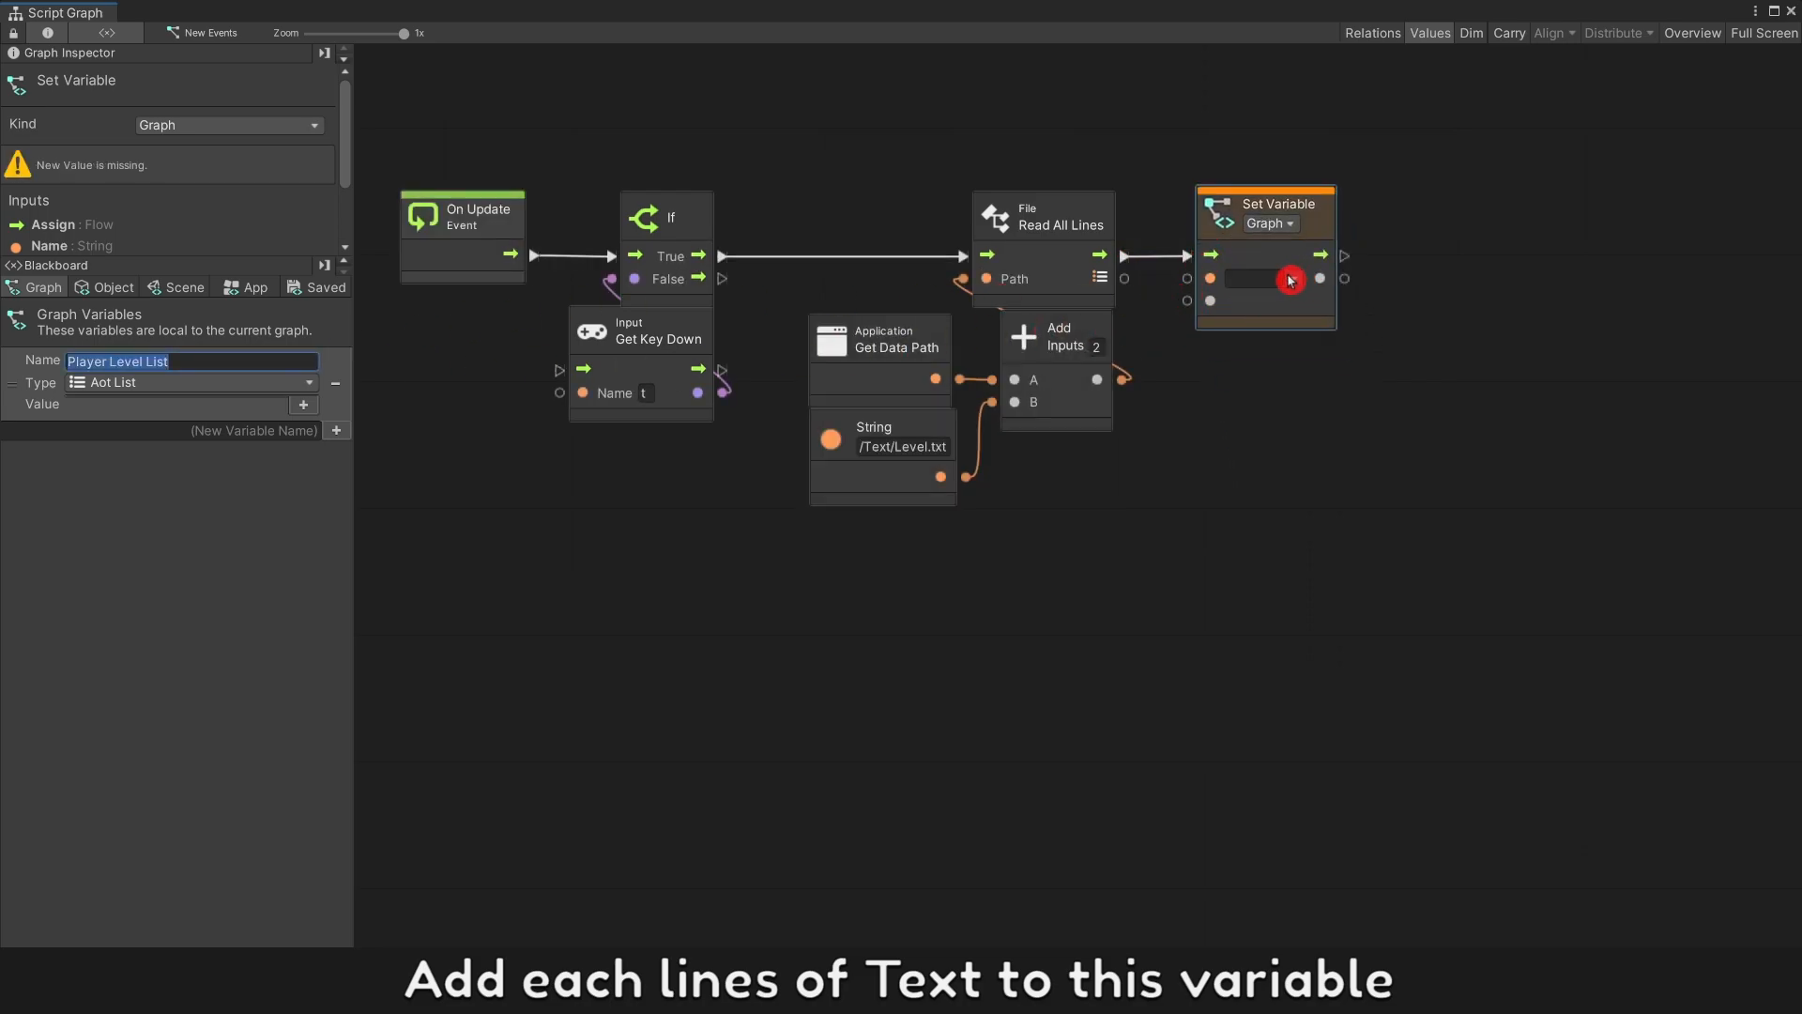
left_click(1273, 278)
type("deb")
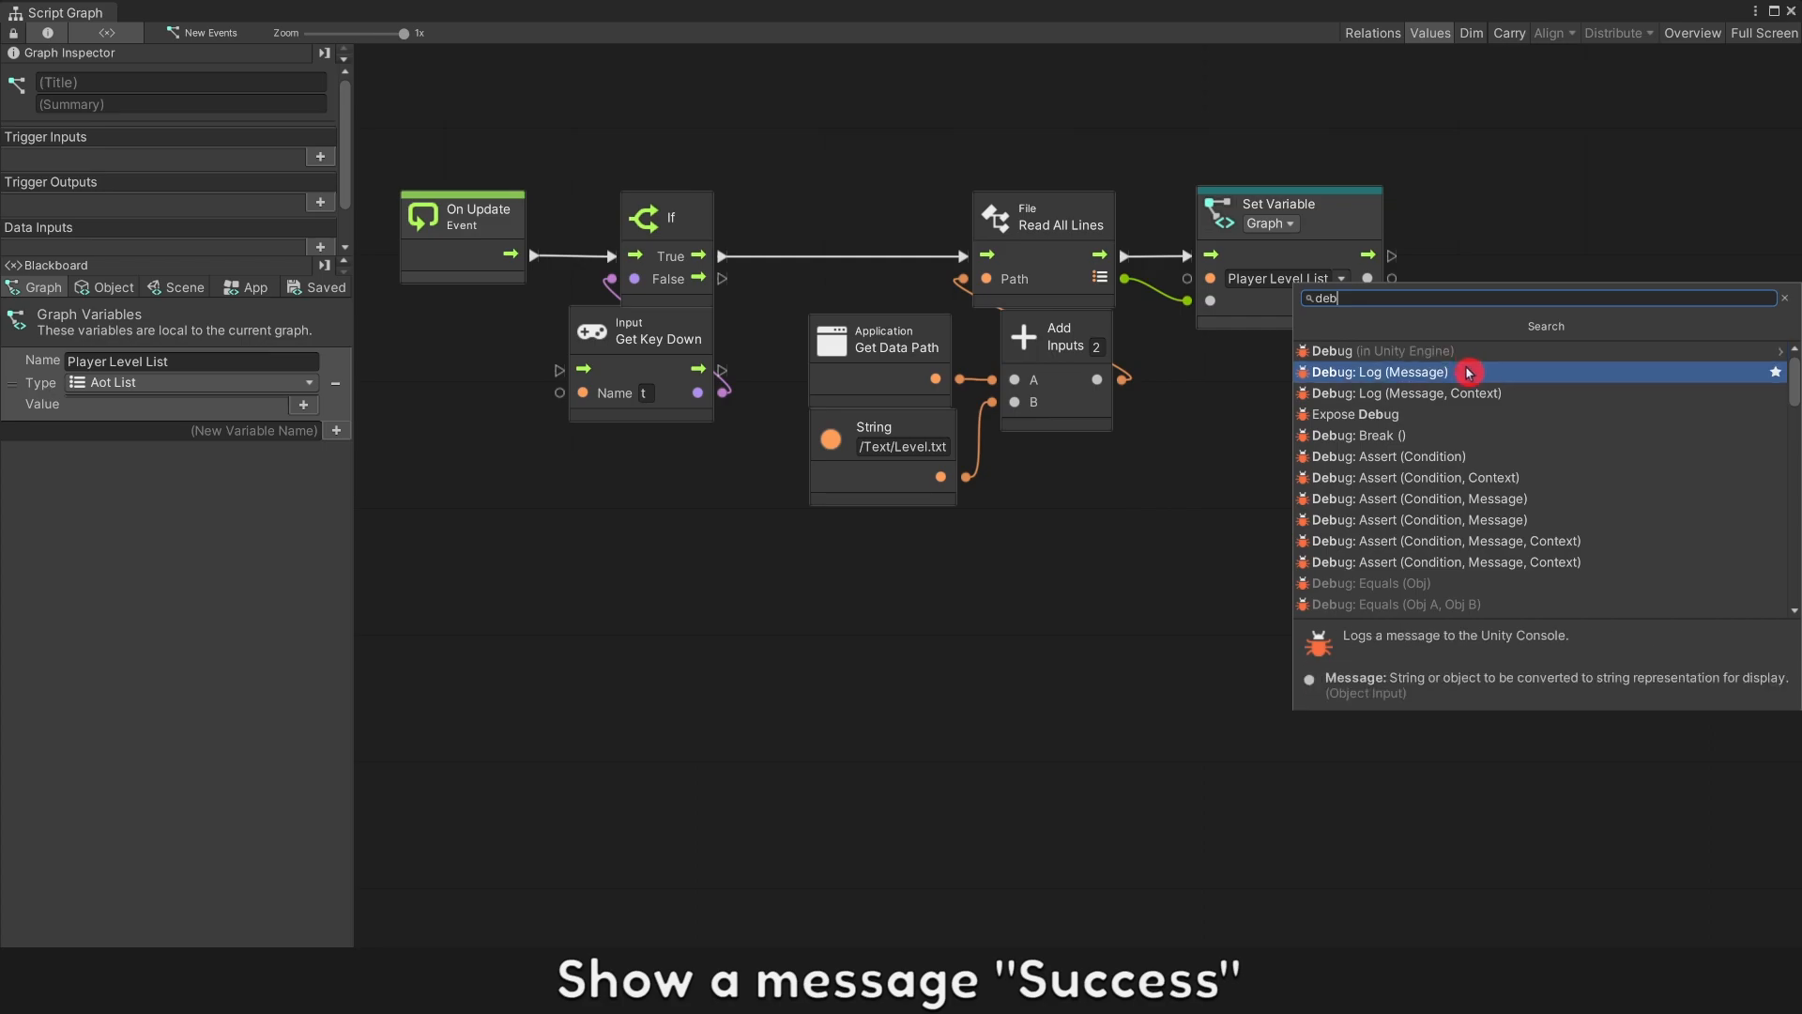
Step: Add a Debug Log after Set Variable with a String message reading 'Success !'
left_click(1380, 372)
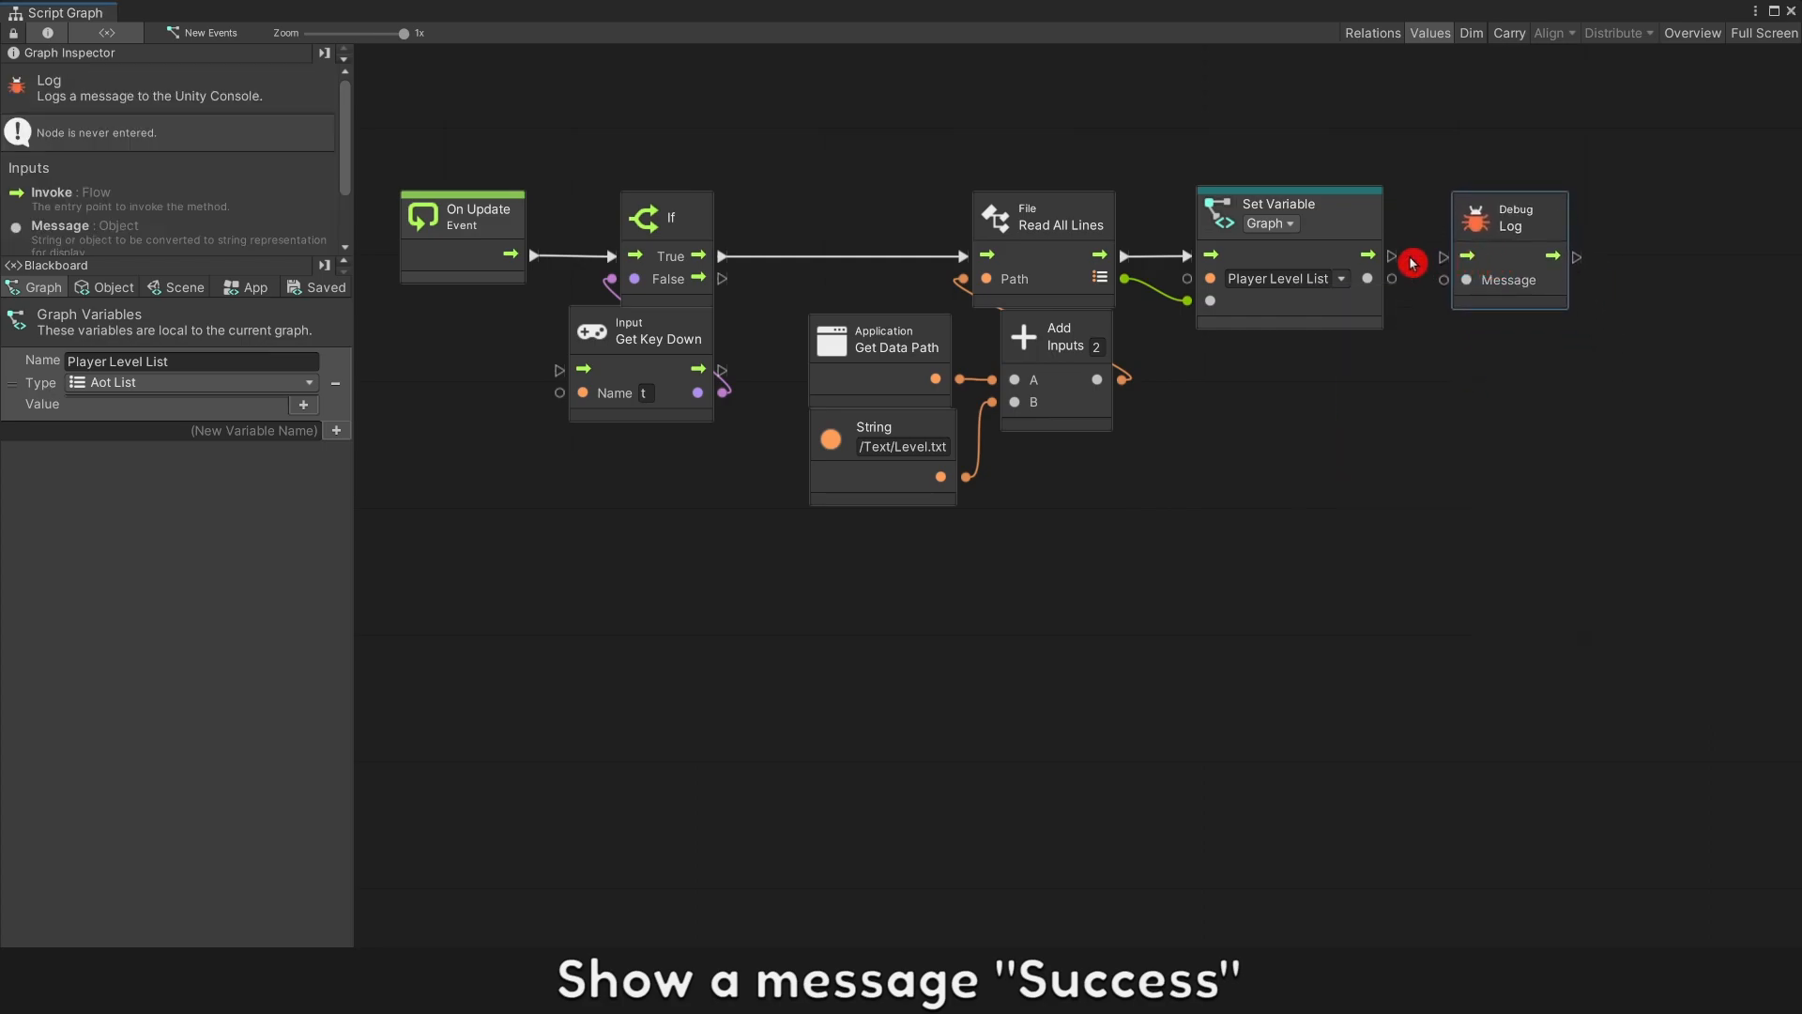
left_click(1411, 261)
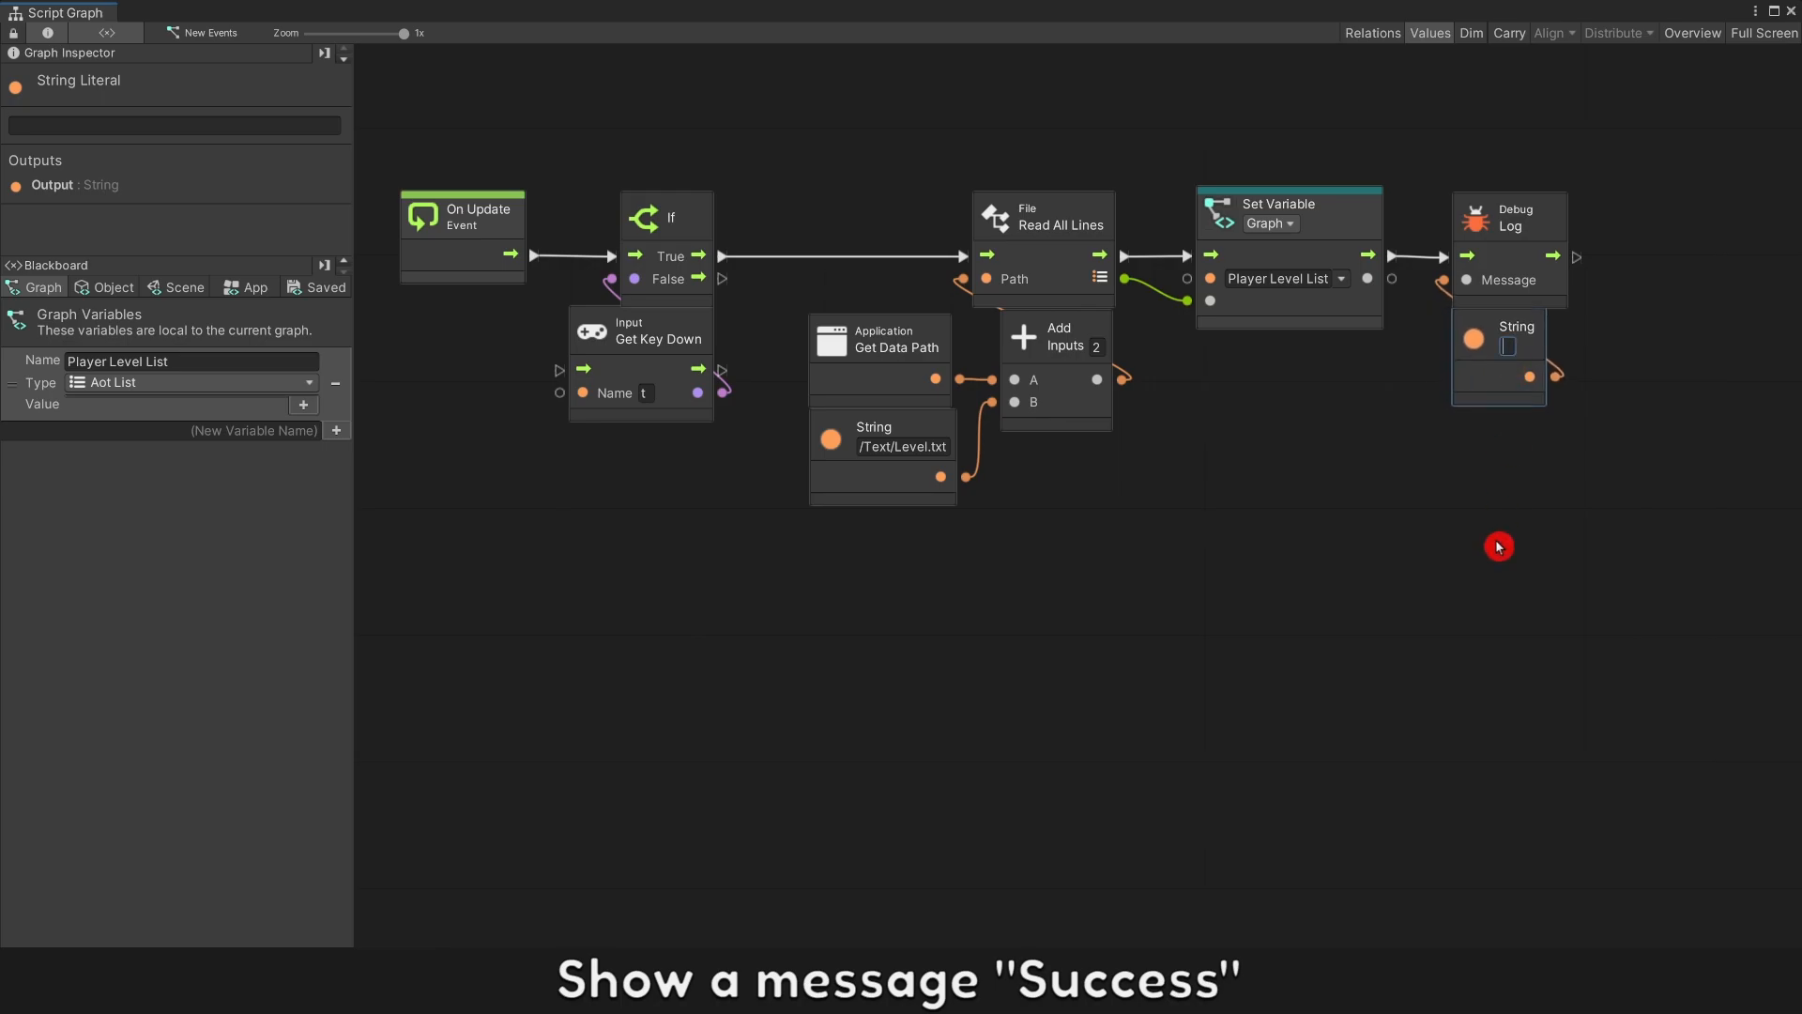
type("Succe")
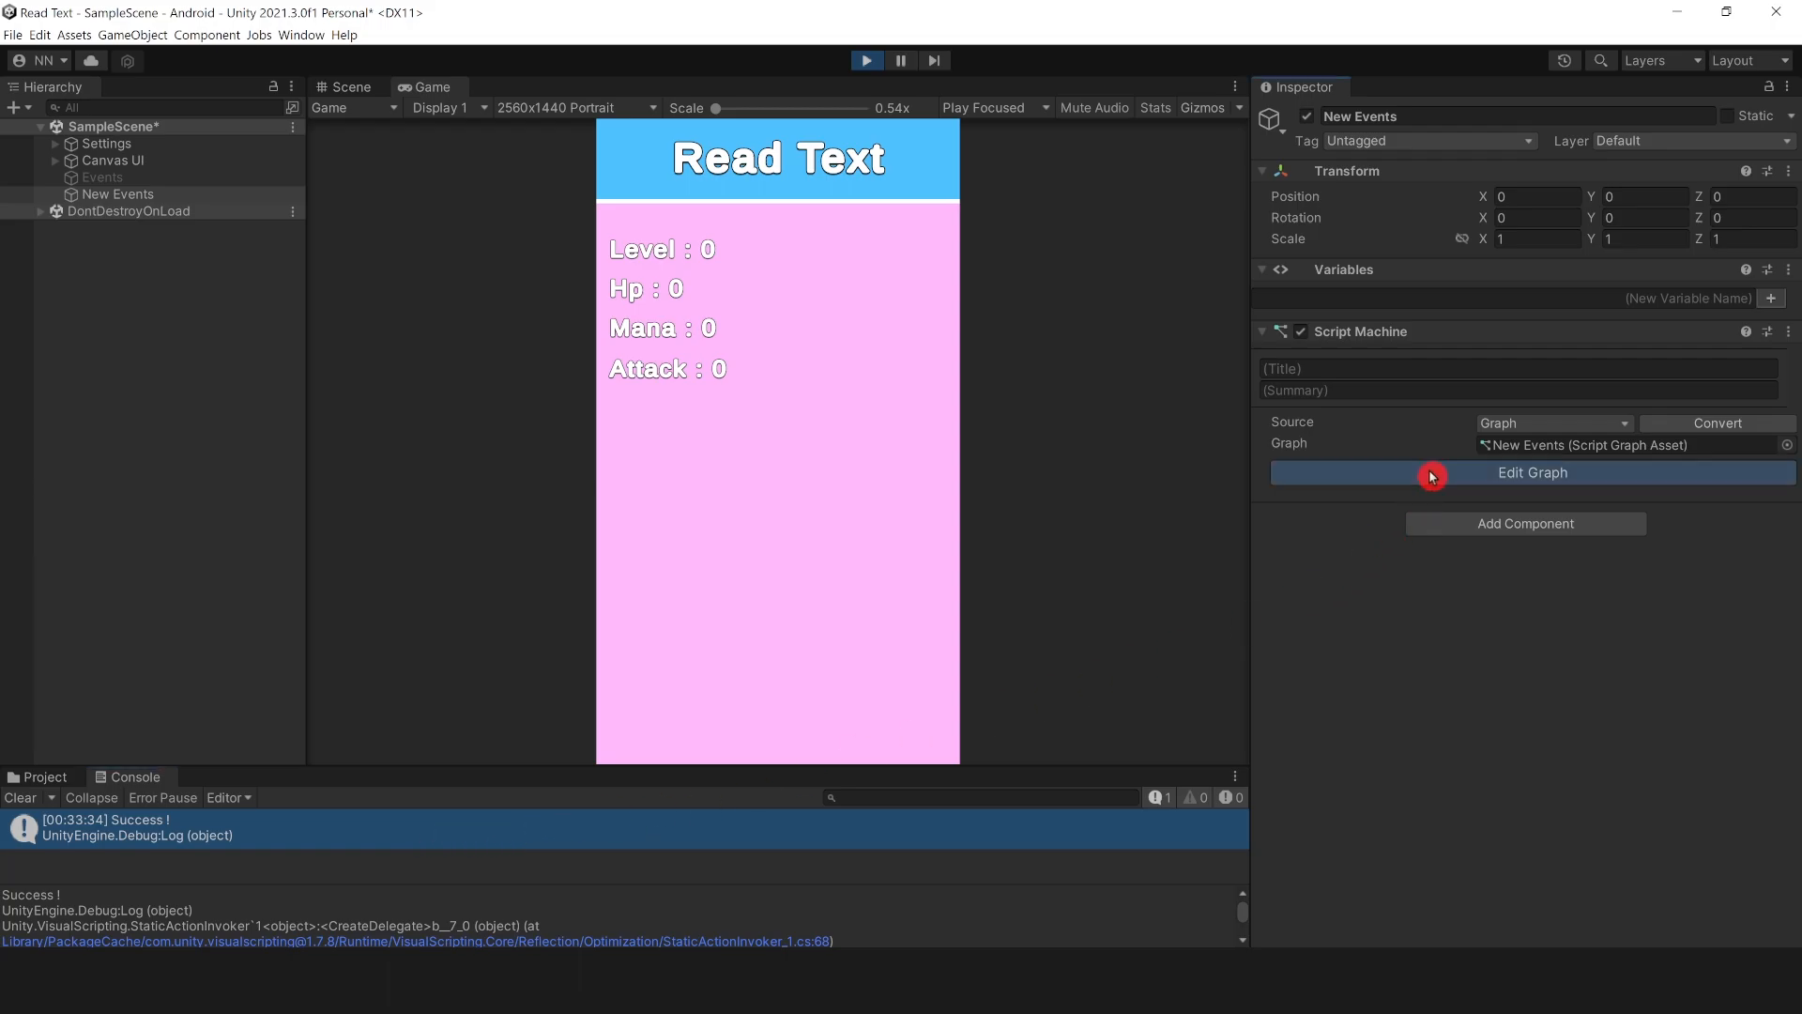
Step: Copy the Variables component from Events and paste it as new onto New Events
left_click(1531, 473)
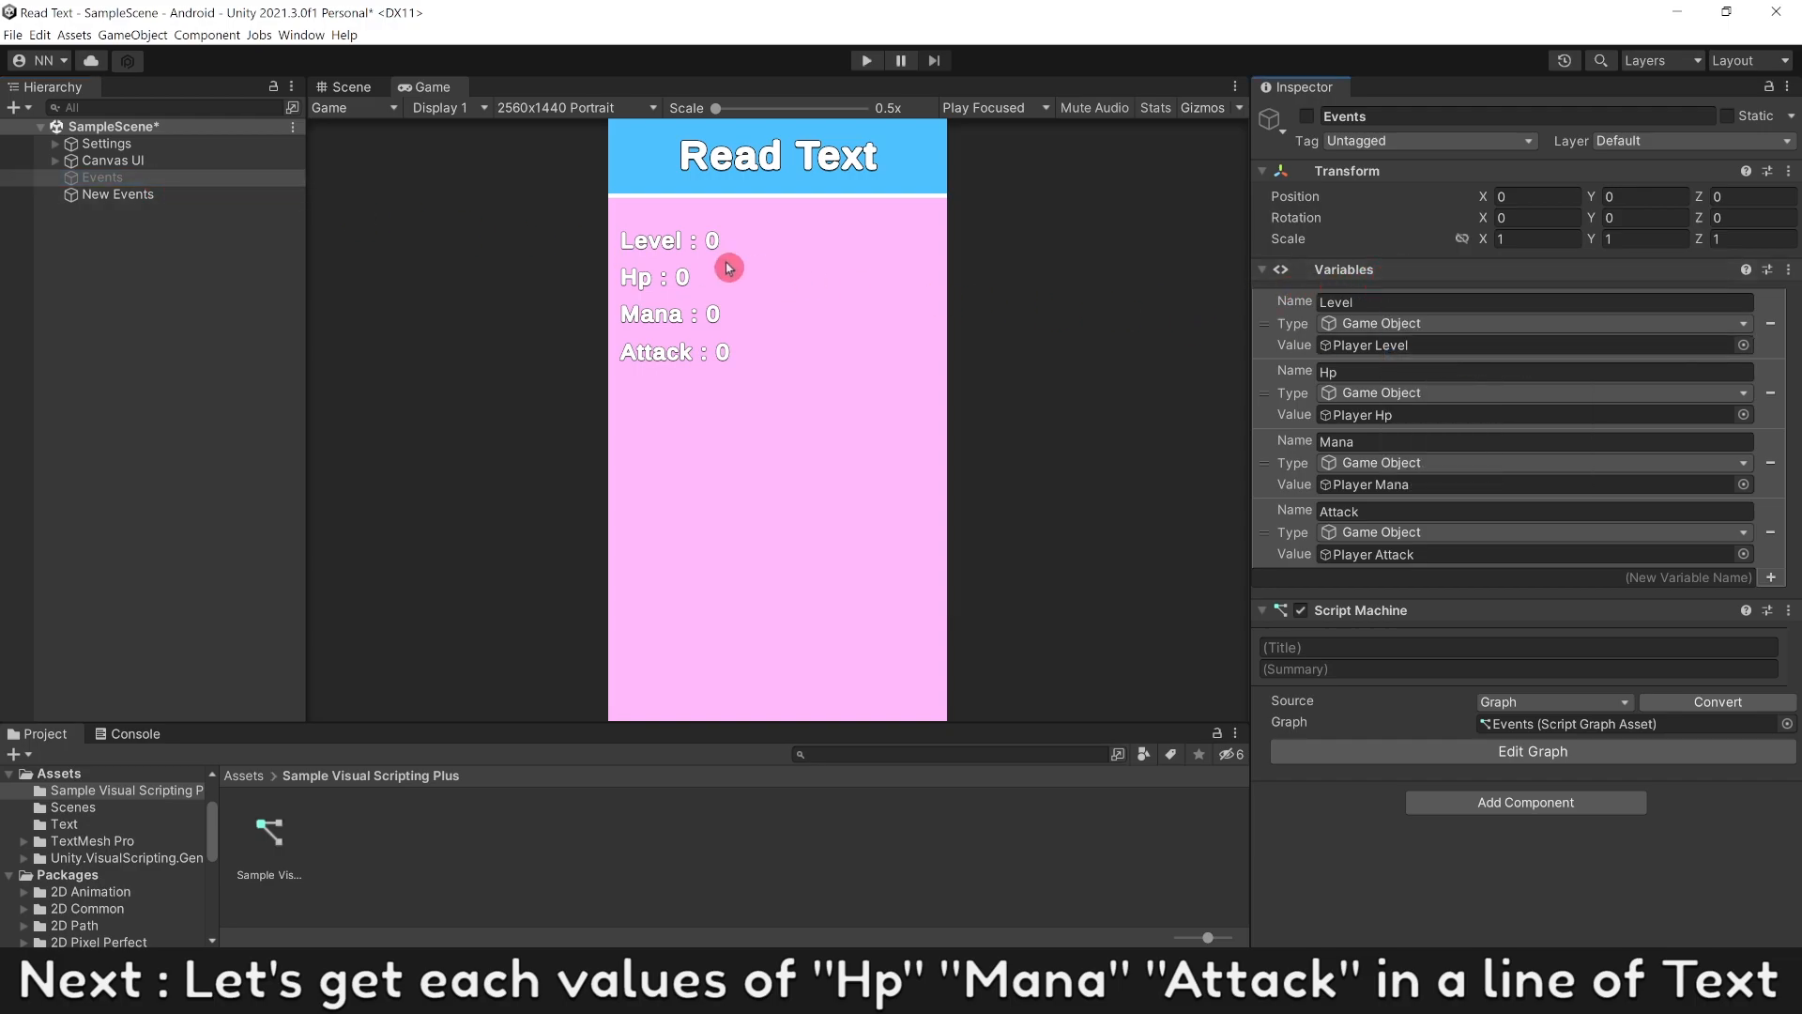
left_click(116, 193)
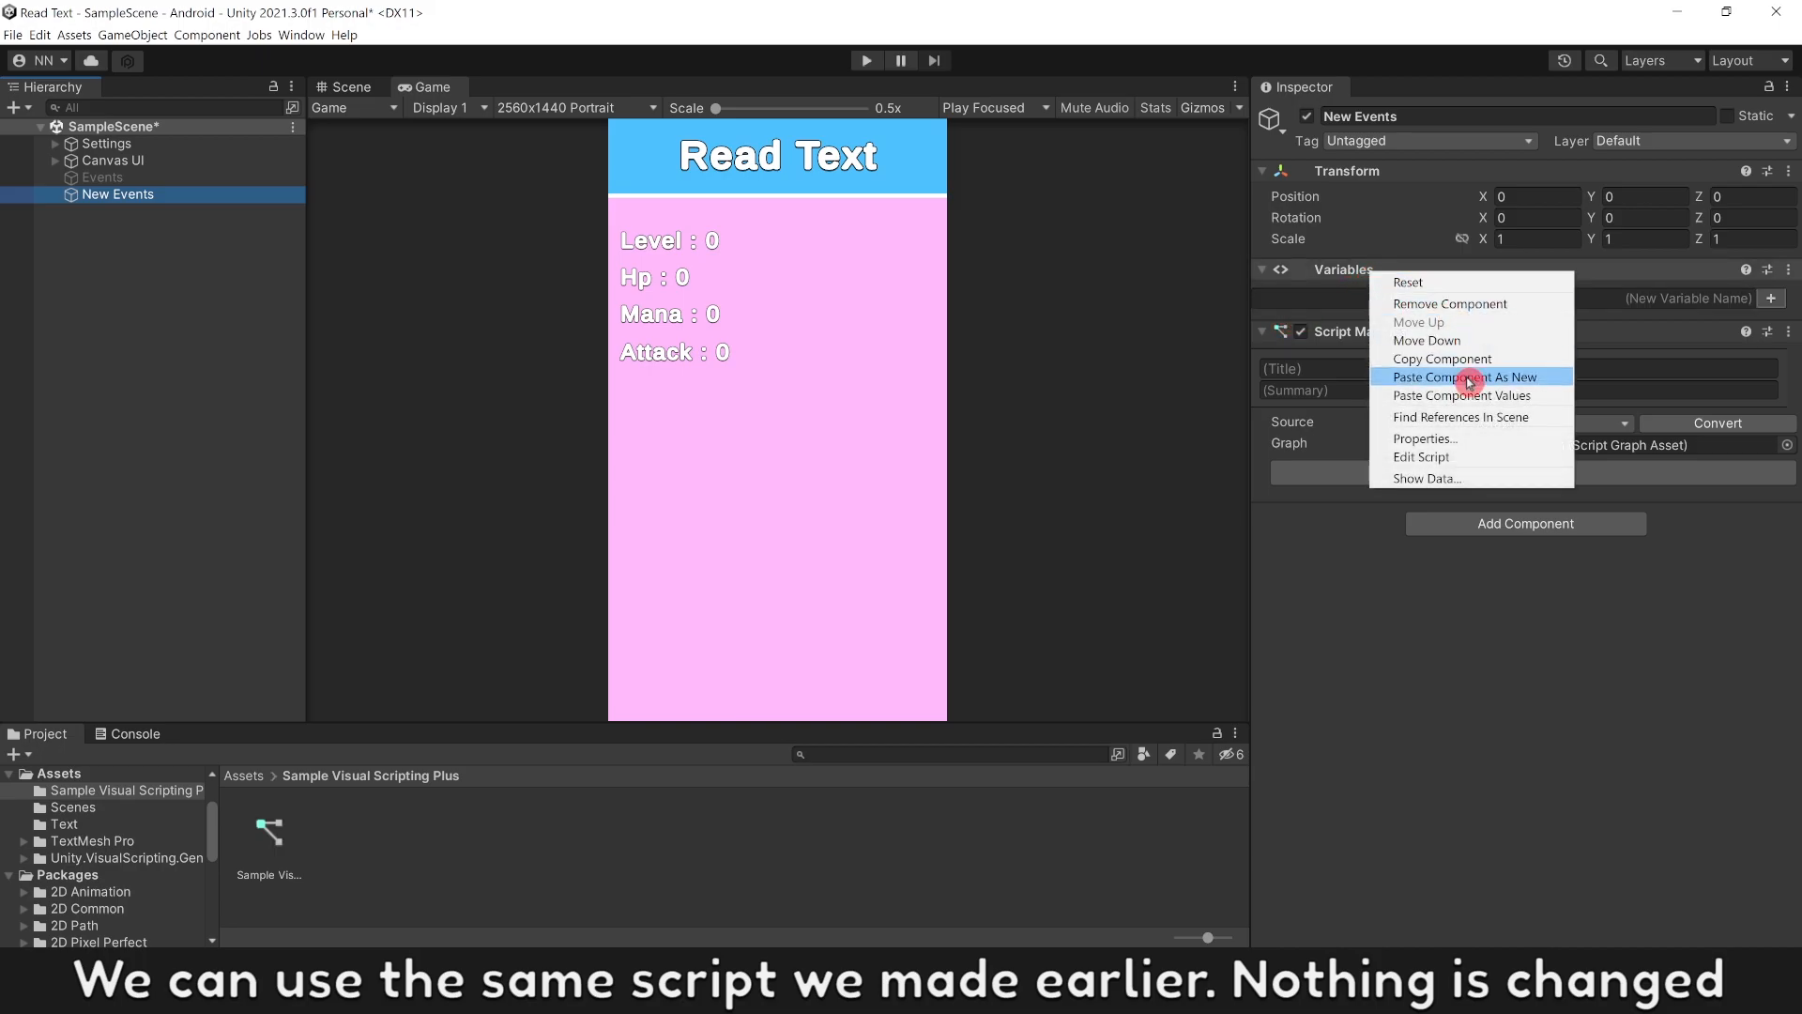
left_click(1464, 395)
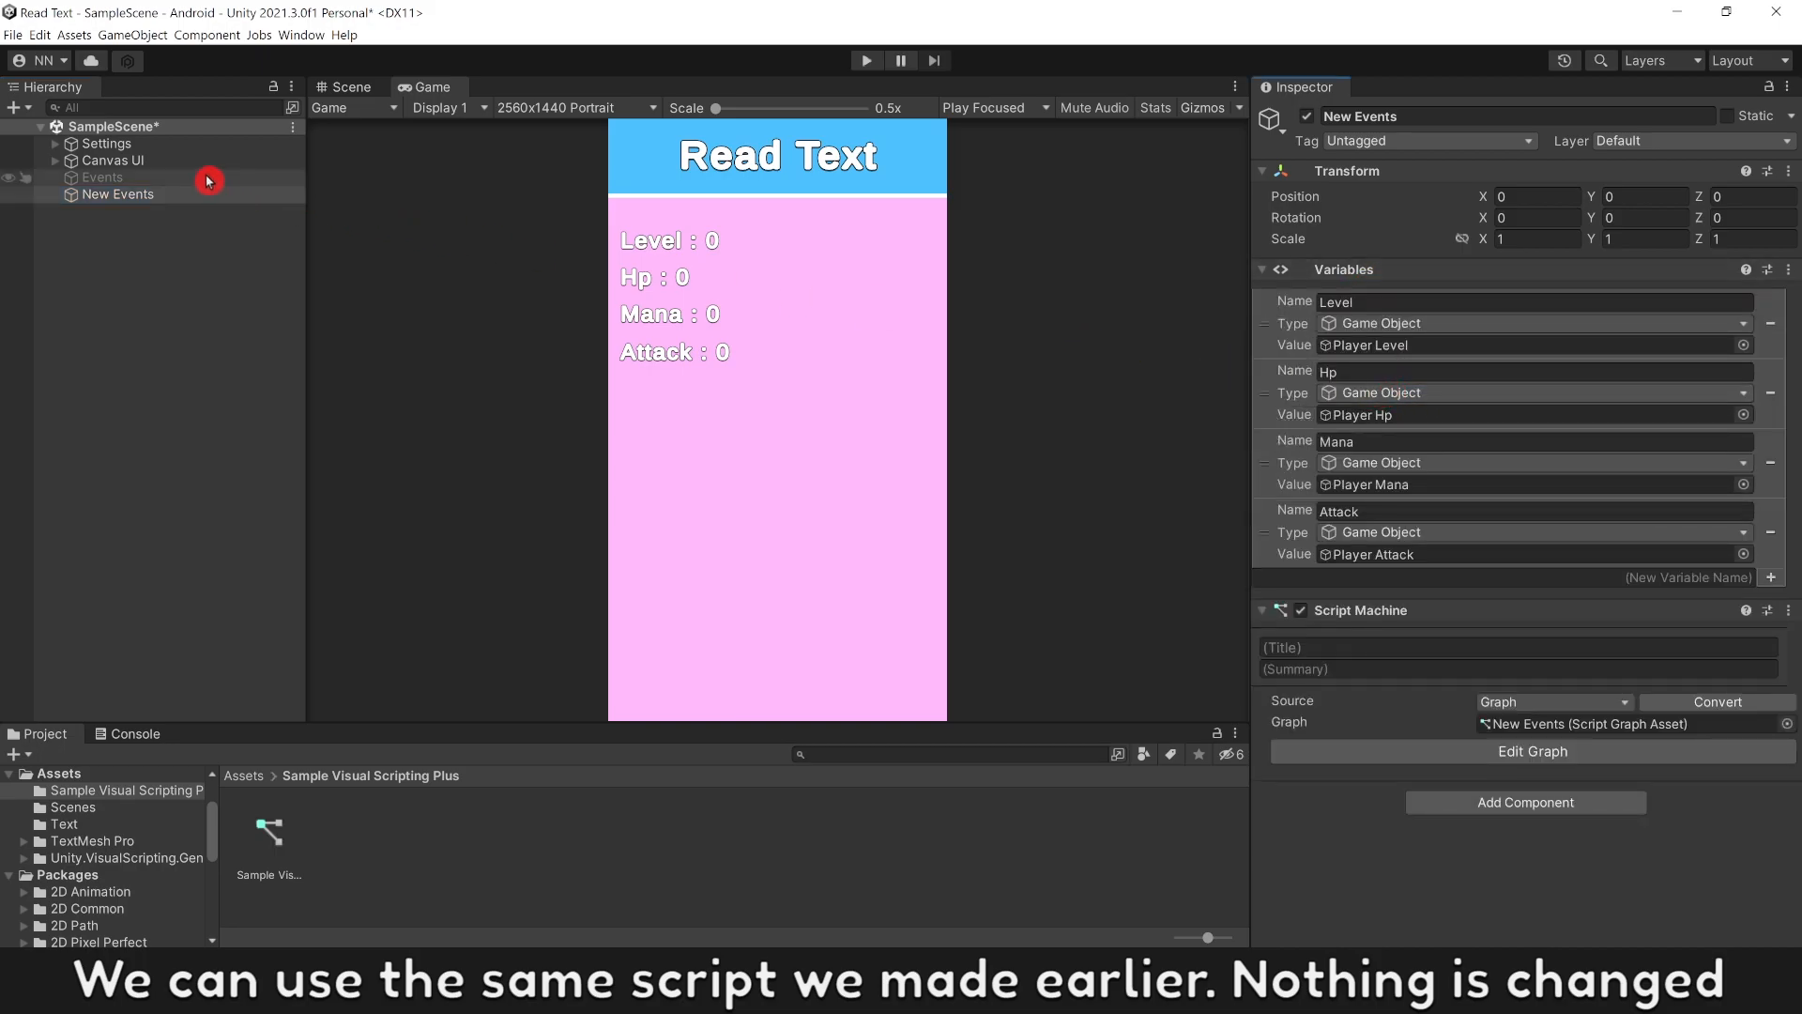
left_click(1532, 751)
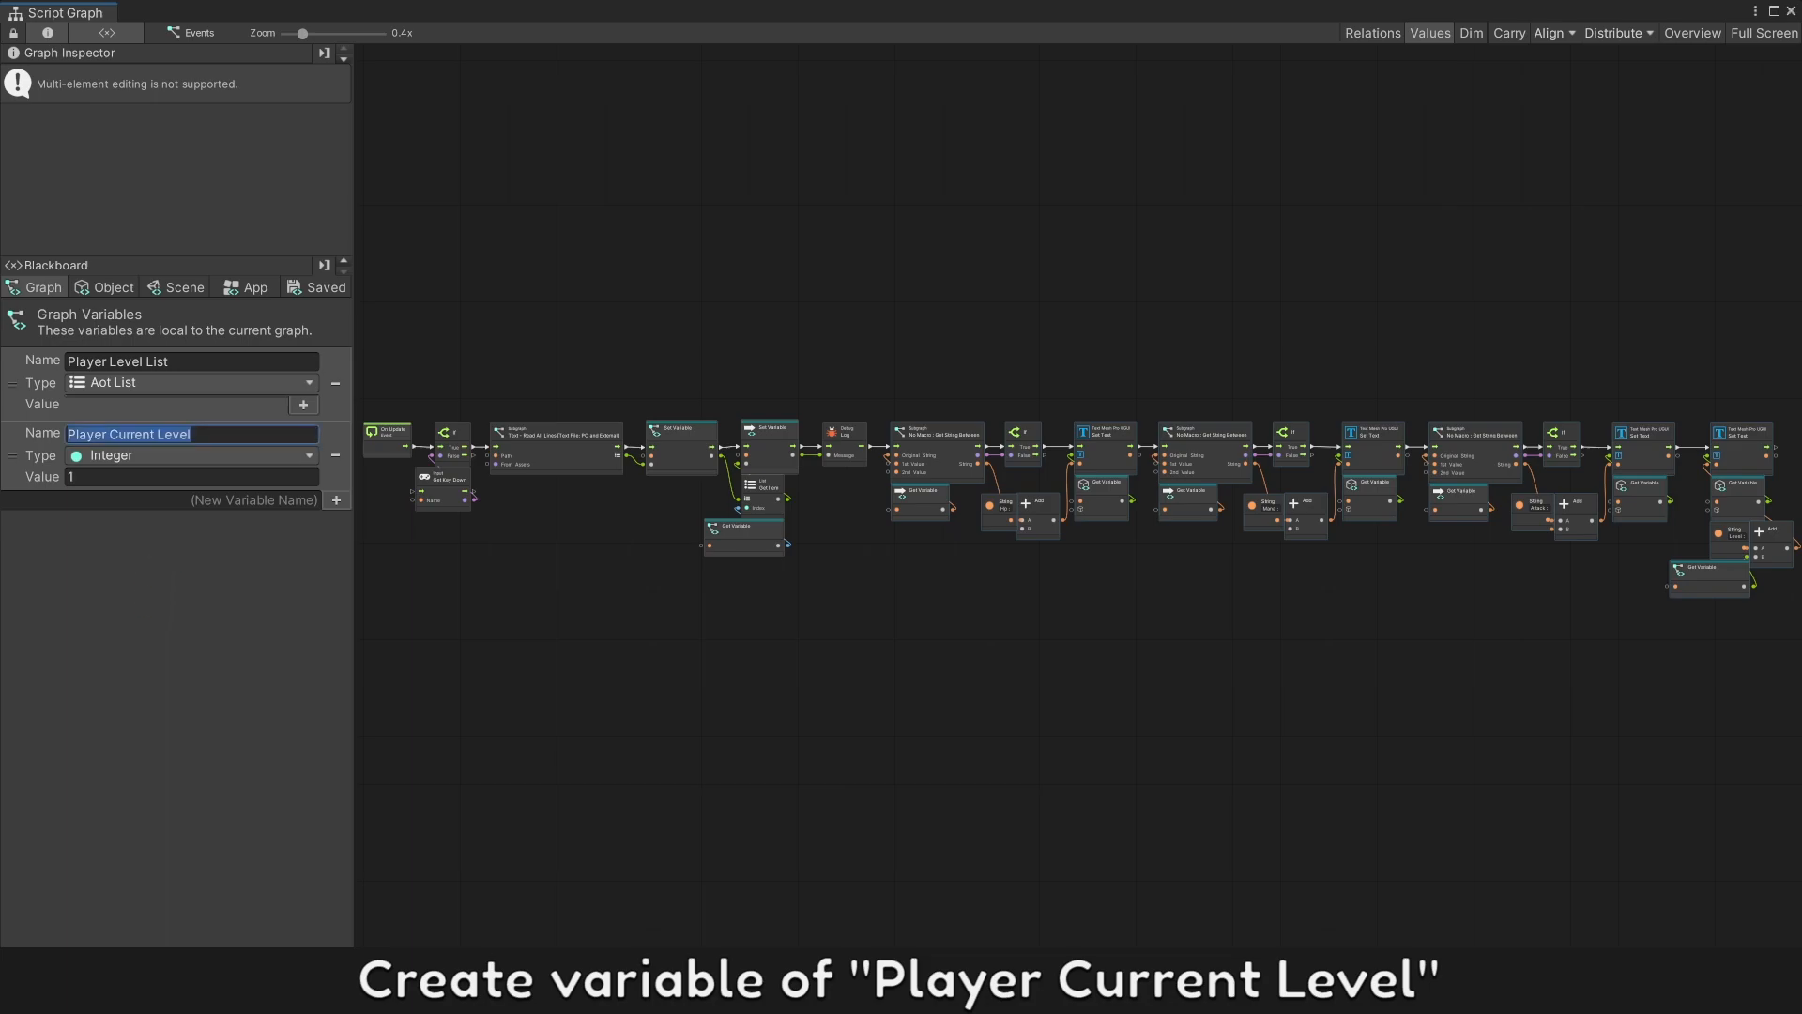
mouse_move(1793, 15)
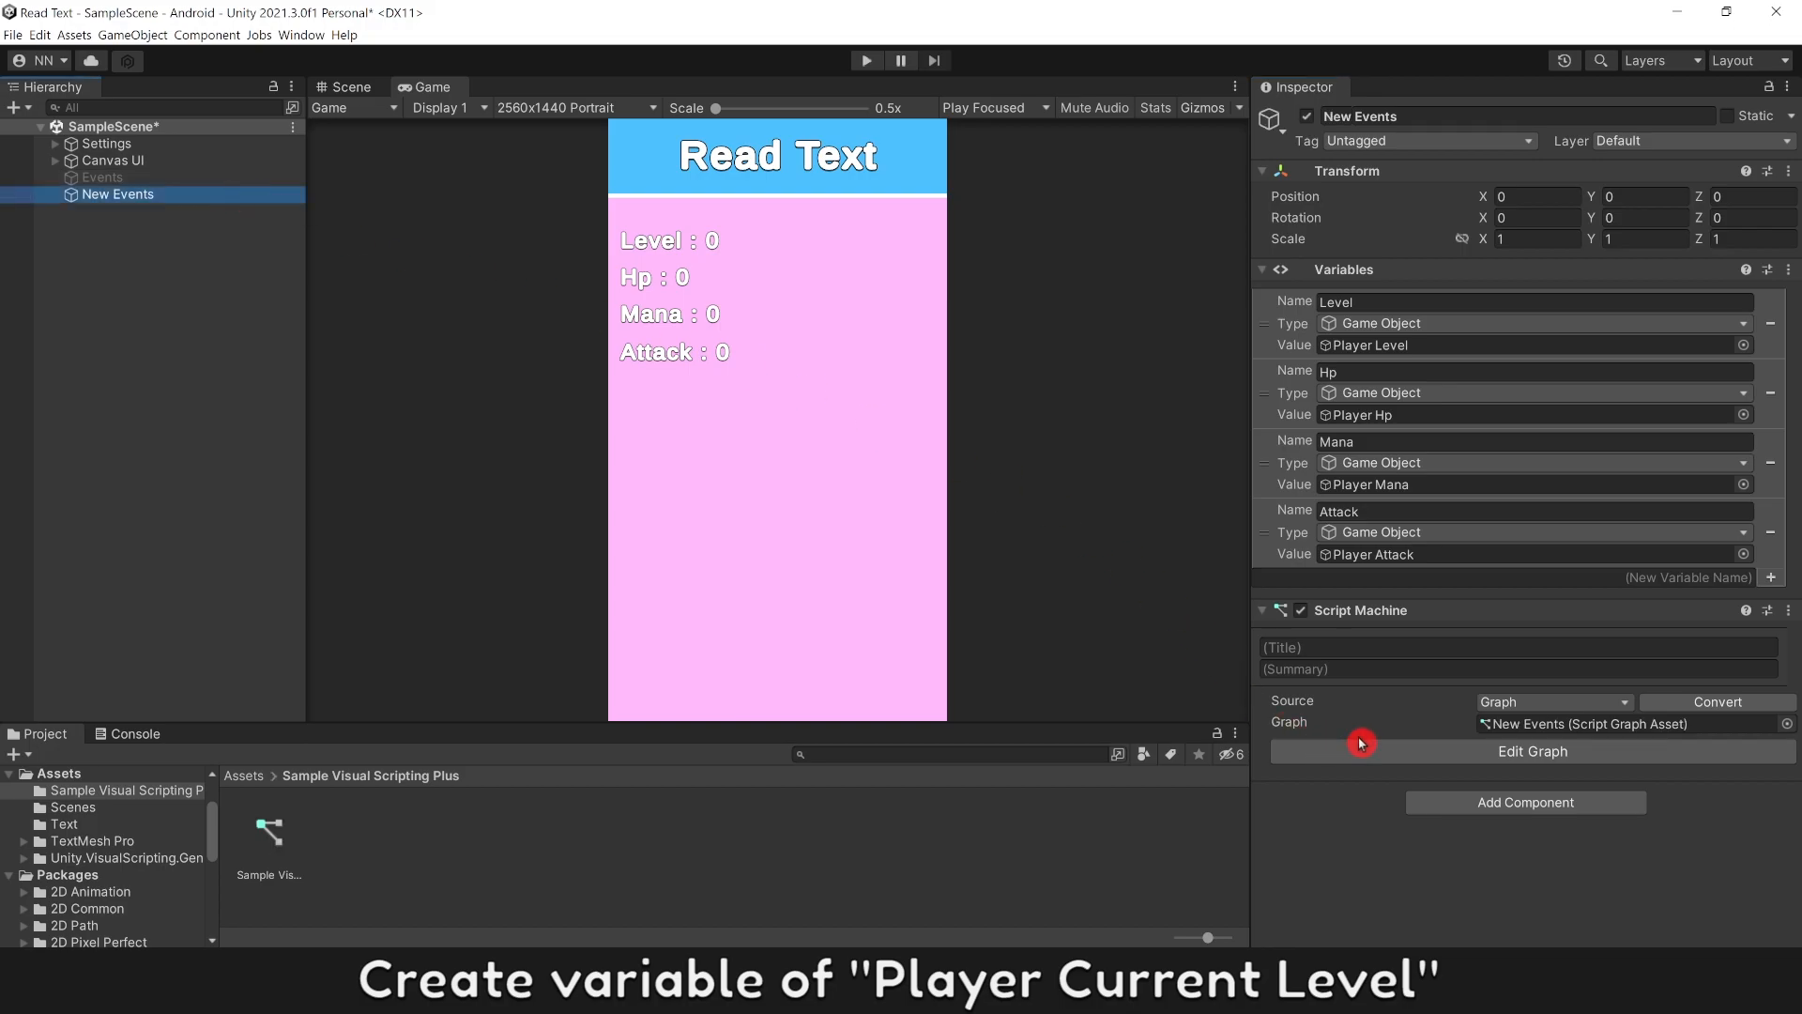
Step: Box-select the level-reading node chain in the Events graph and copy it
left_click(1532, 751)
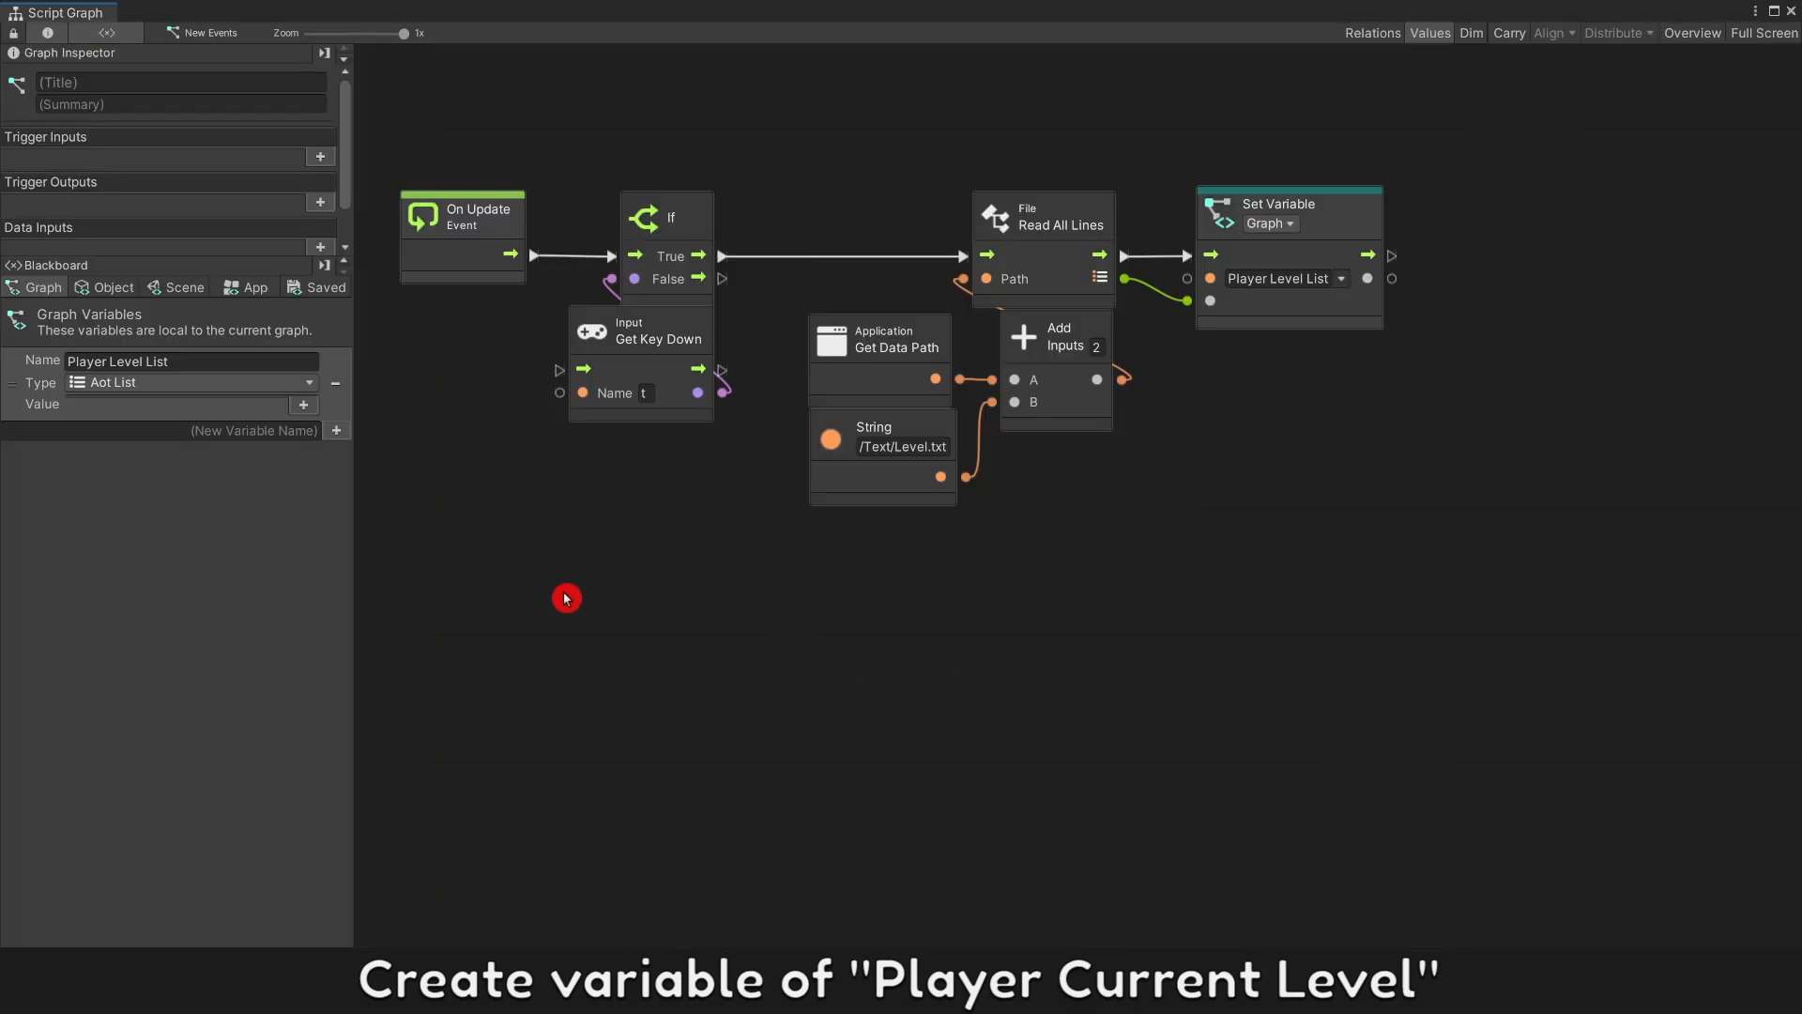
left_click(334, 430)
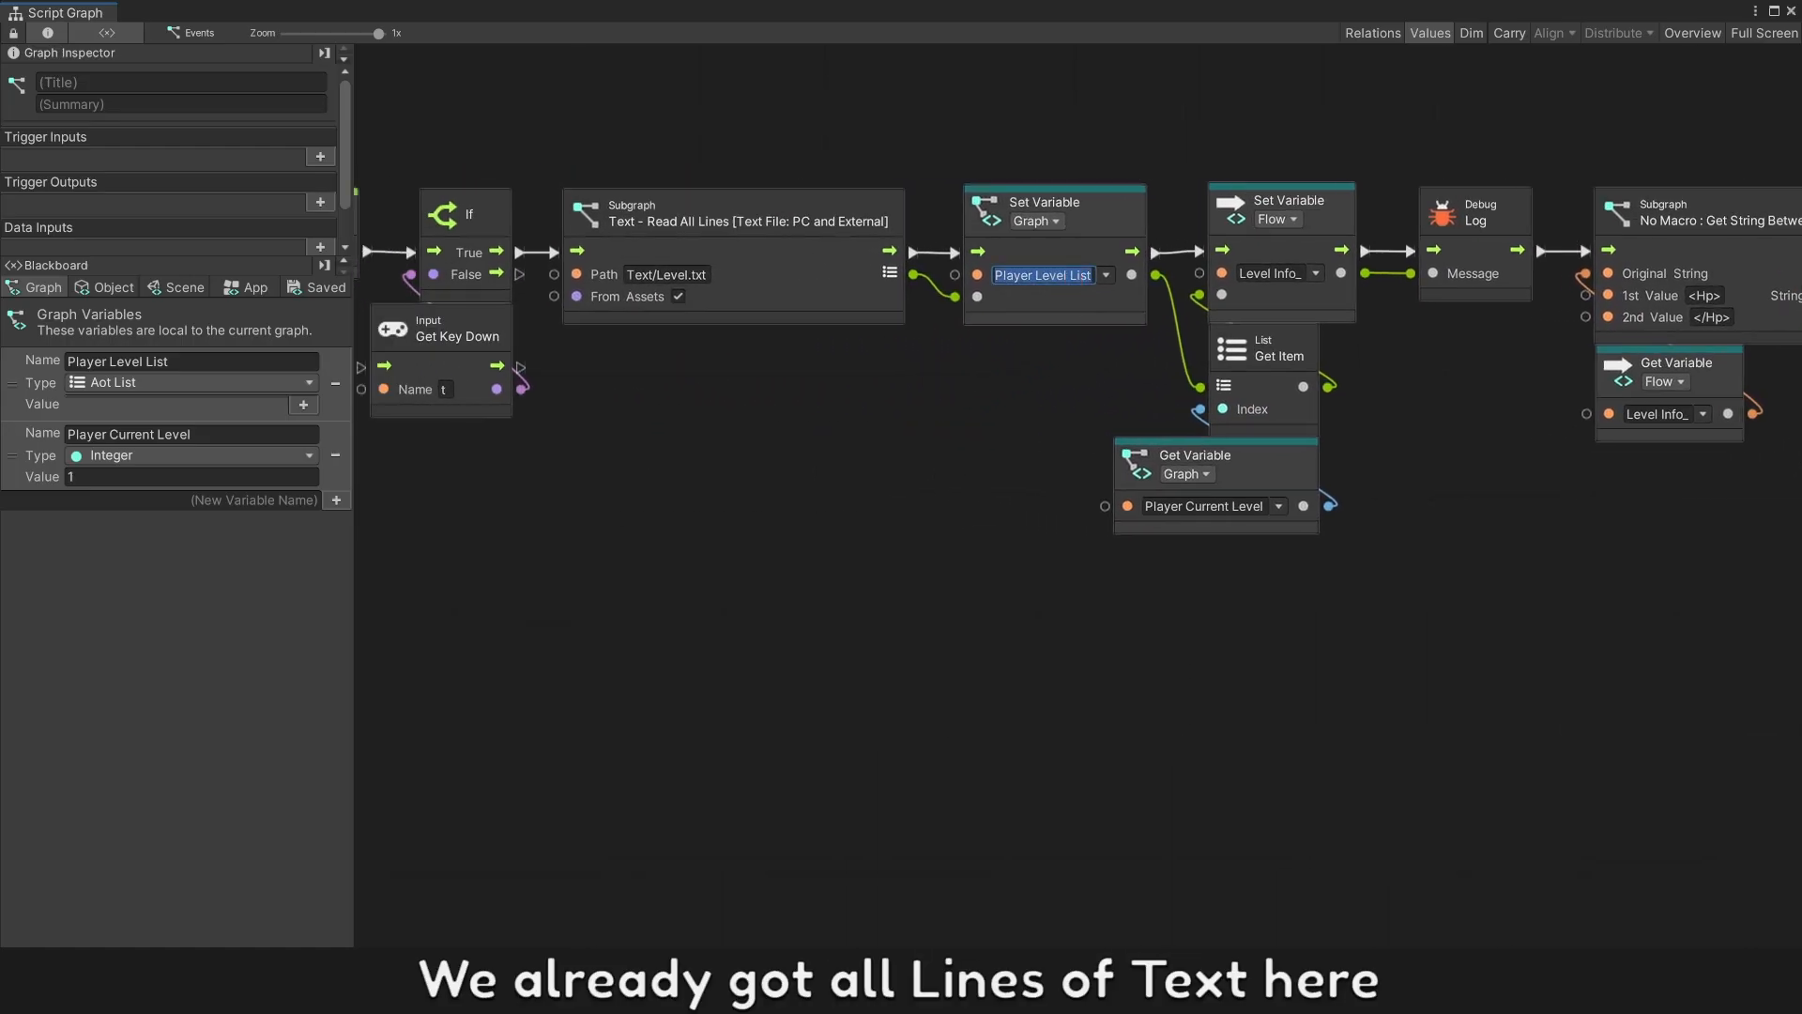
left_click_drag(1171, 108, 1678, 563)
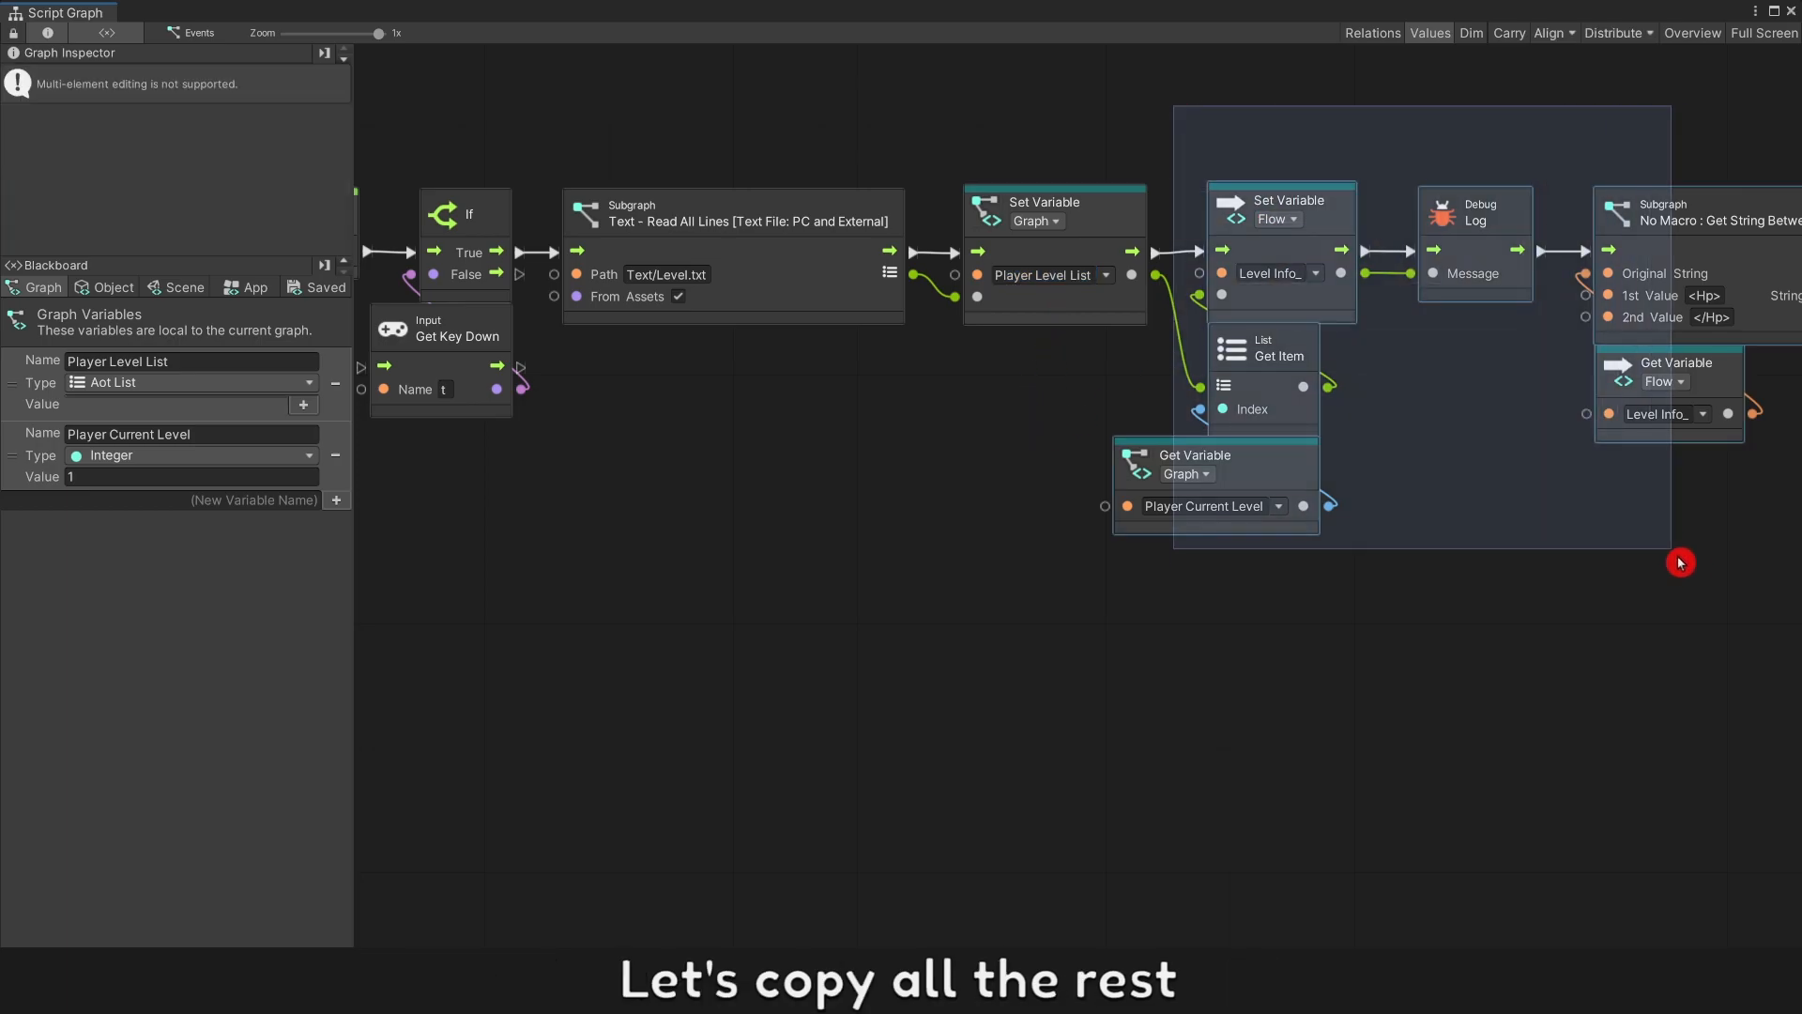
scroll("down", 3)
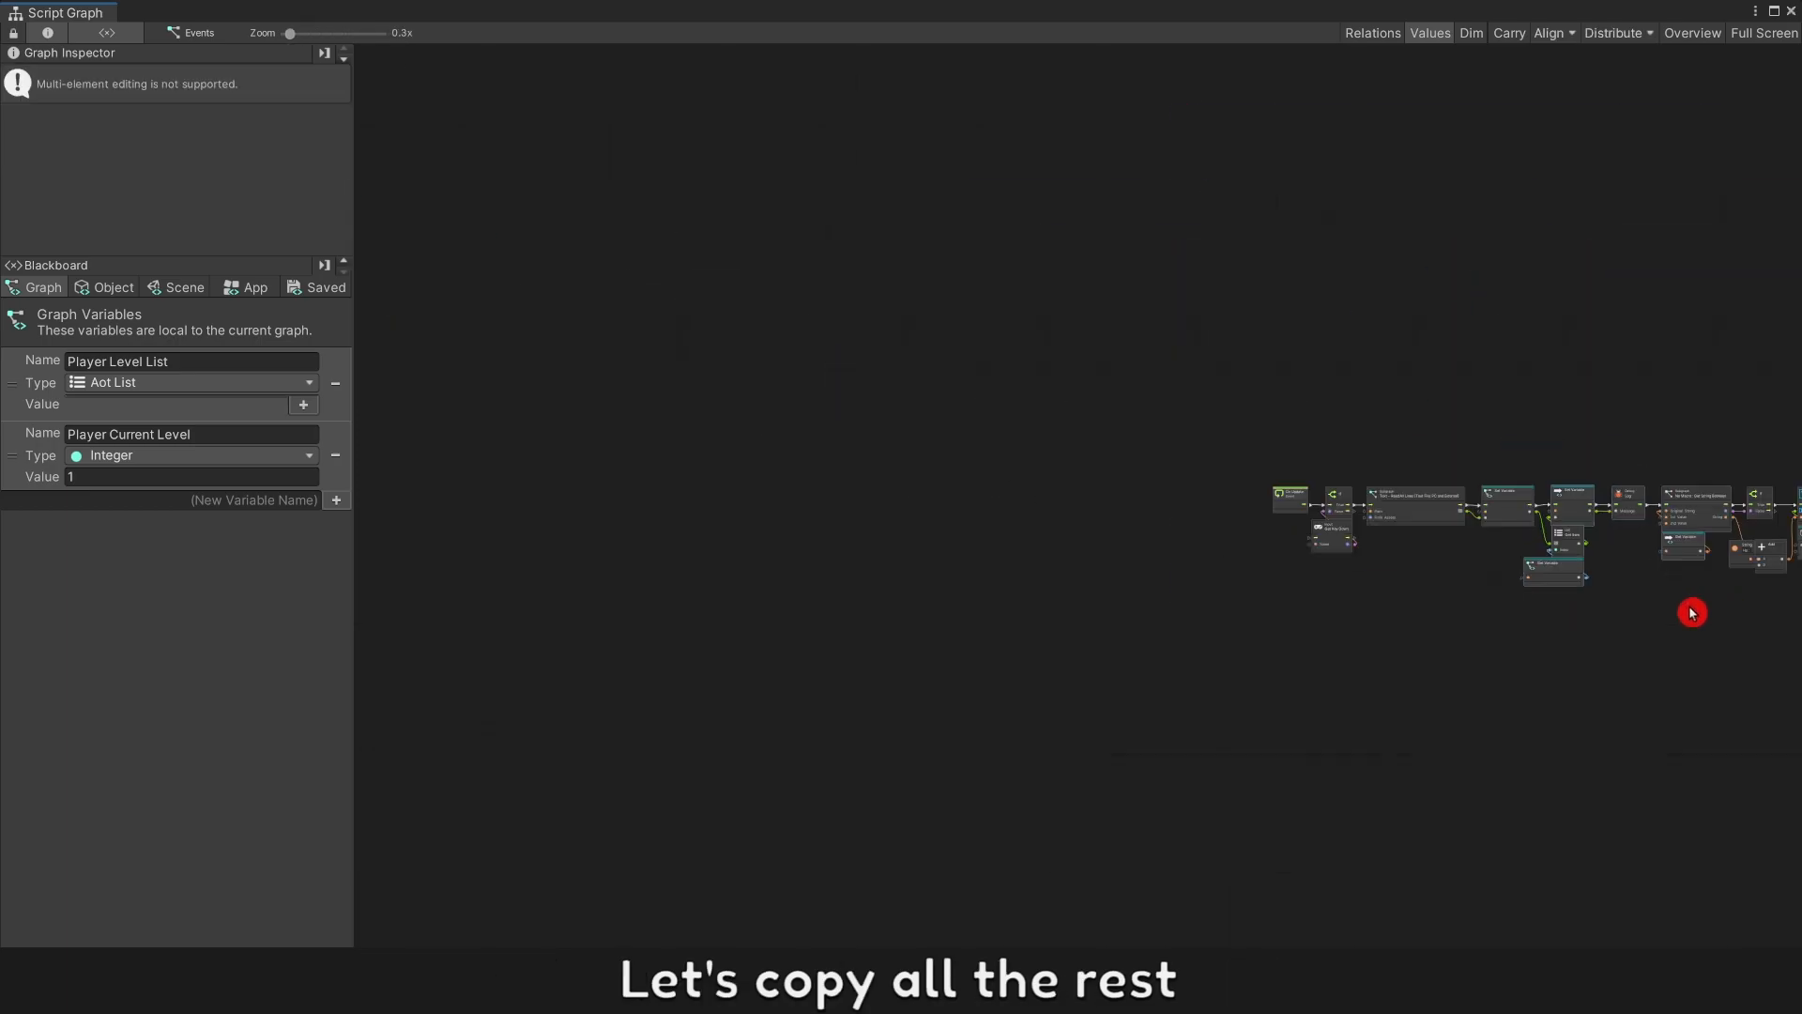
left_click_drag(1692, 612, 829, 372)
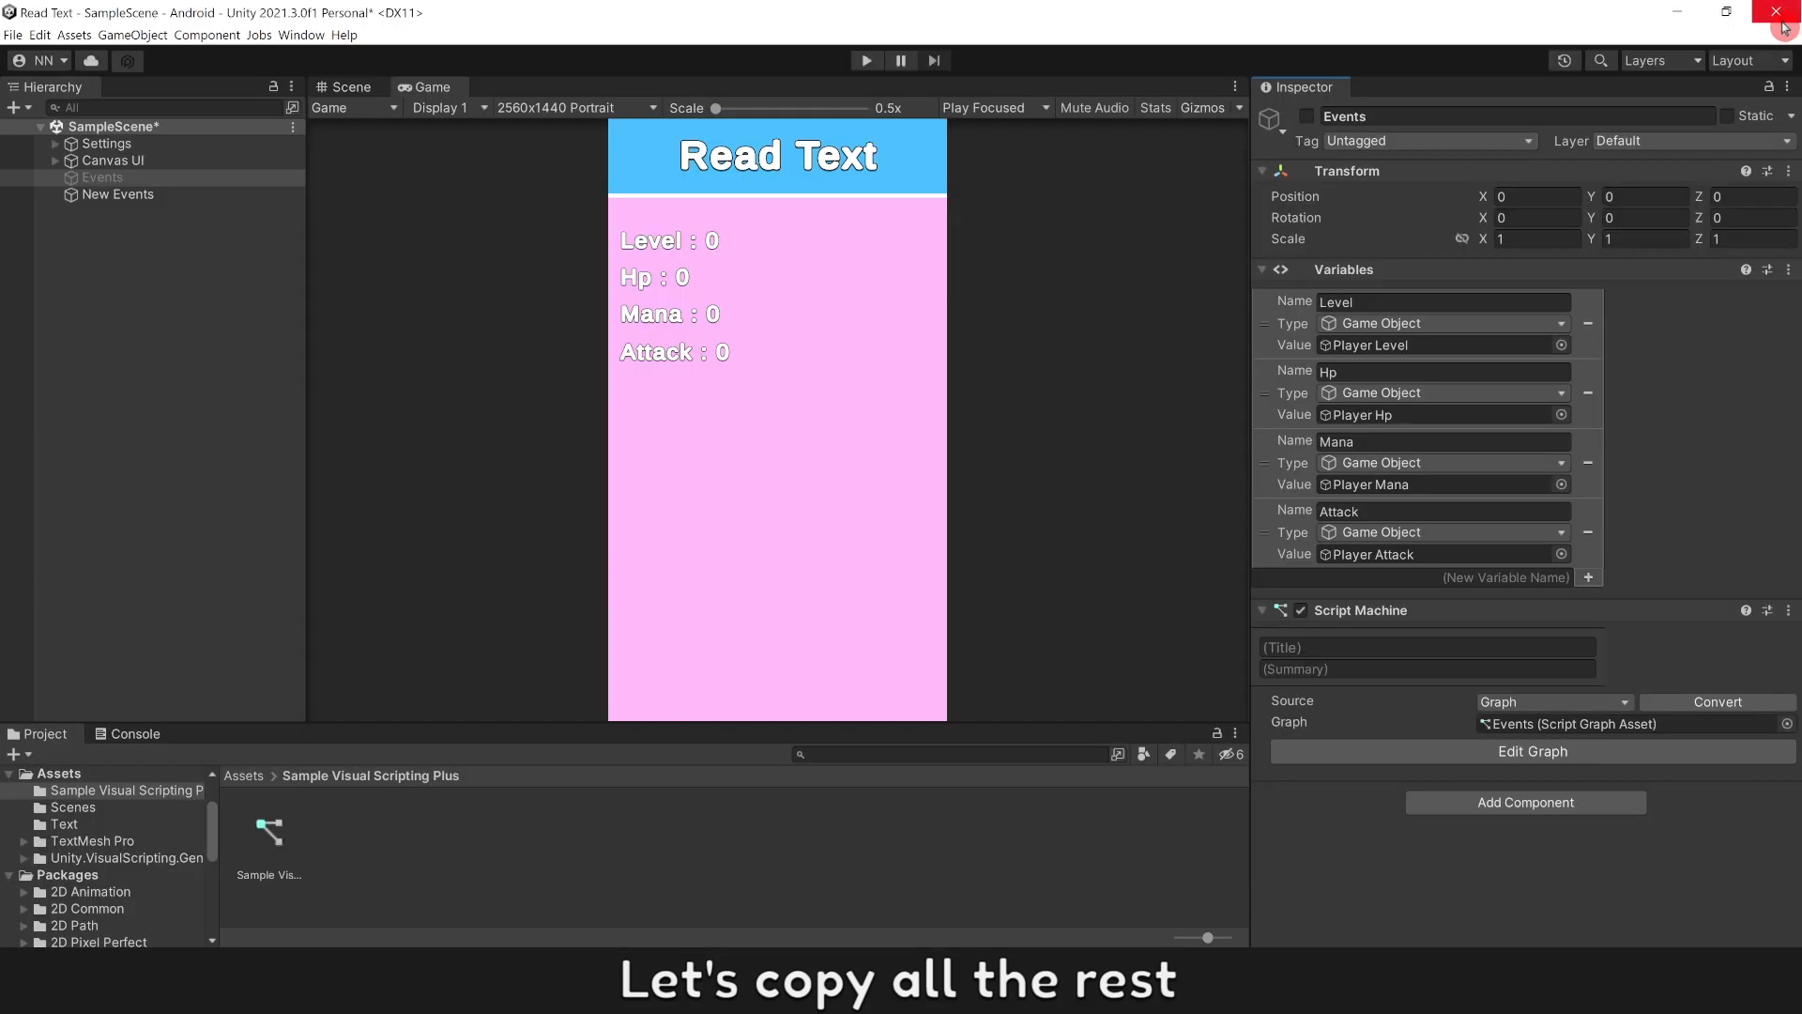
Step: Switch to the New Events graph to paste the copied level-reading nodes
left_click(116, 193)
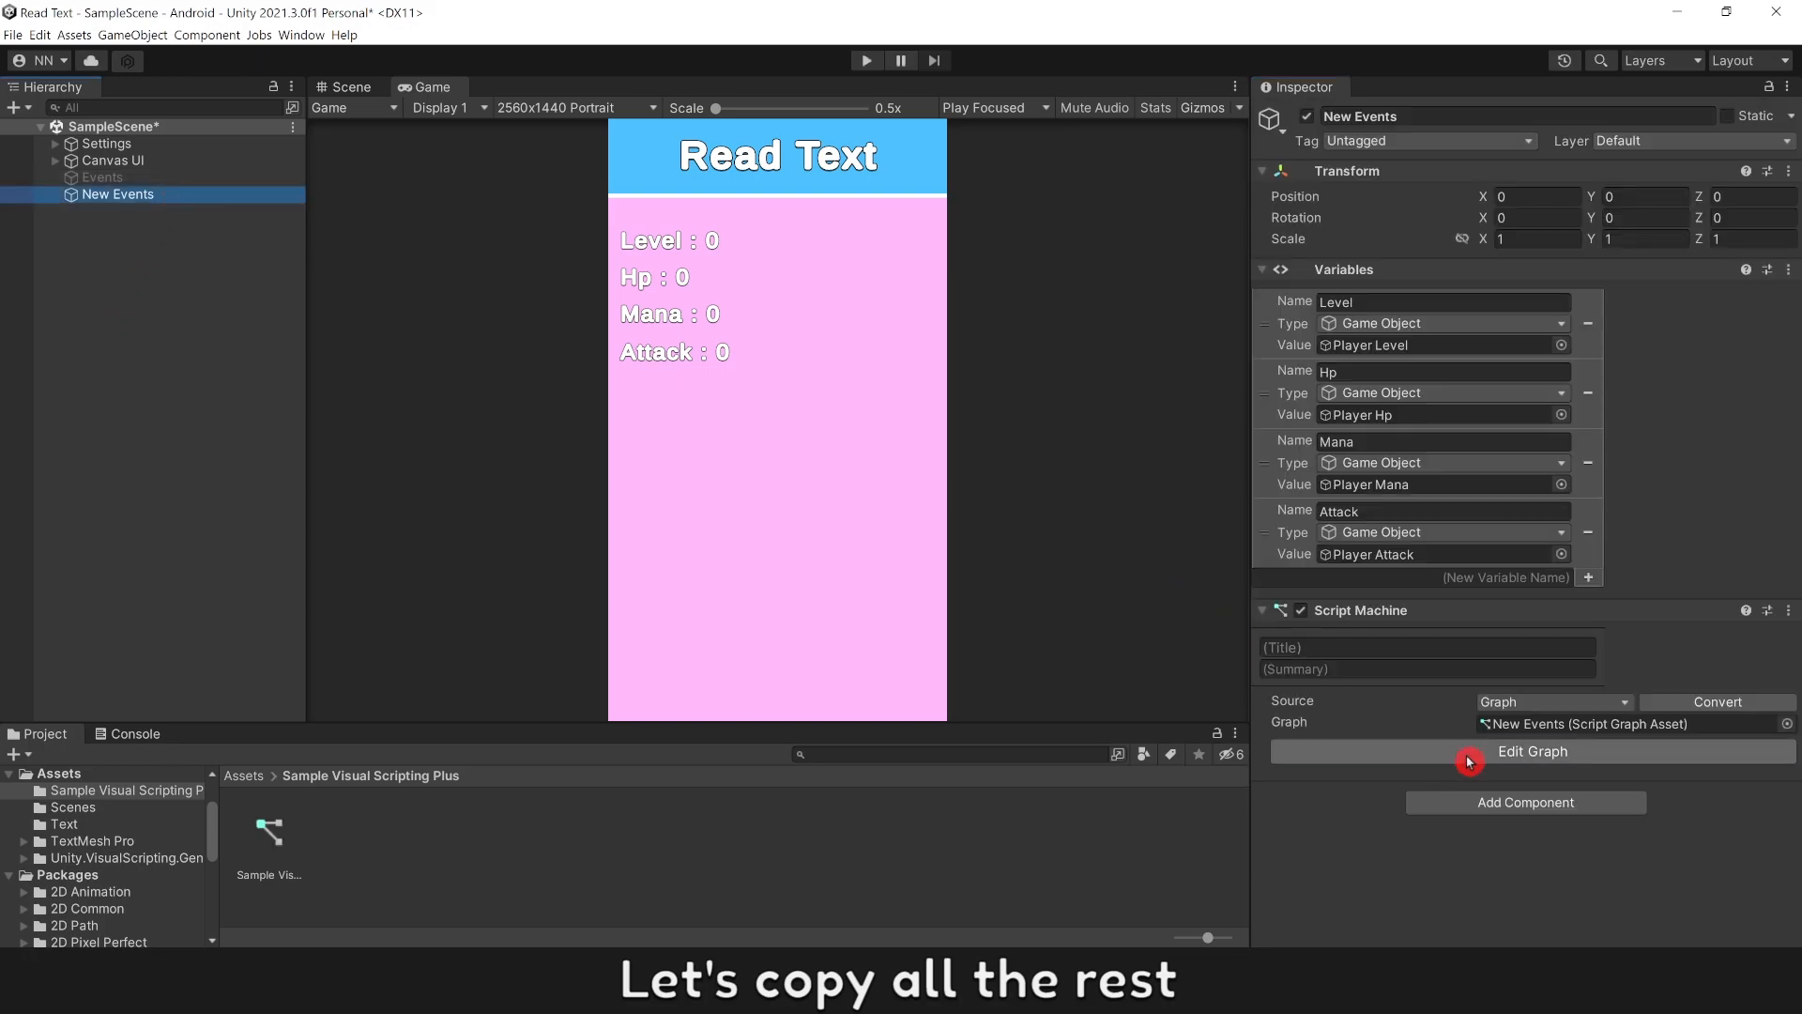
left_click(1531, 751)
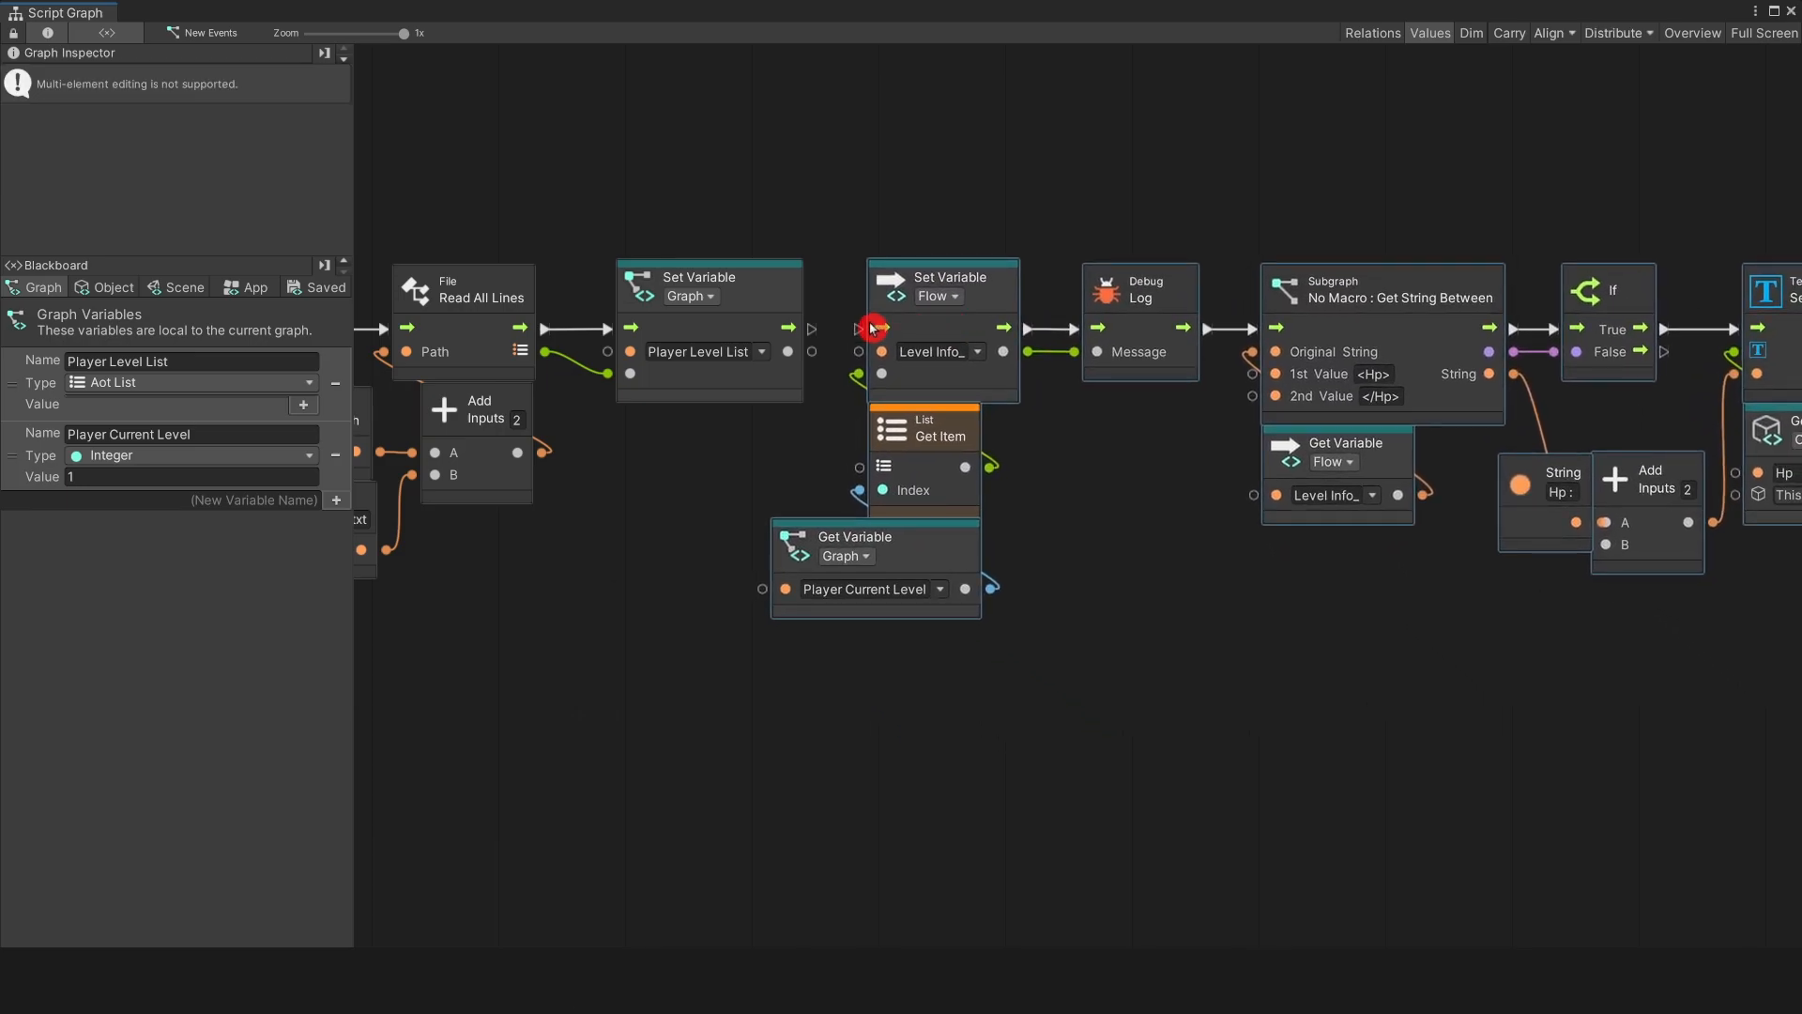
mouse_move(730, 450)
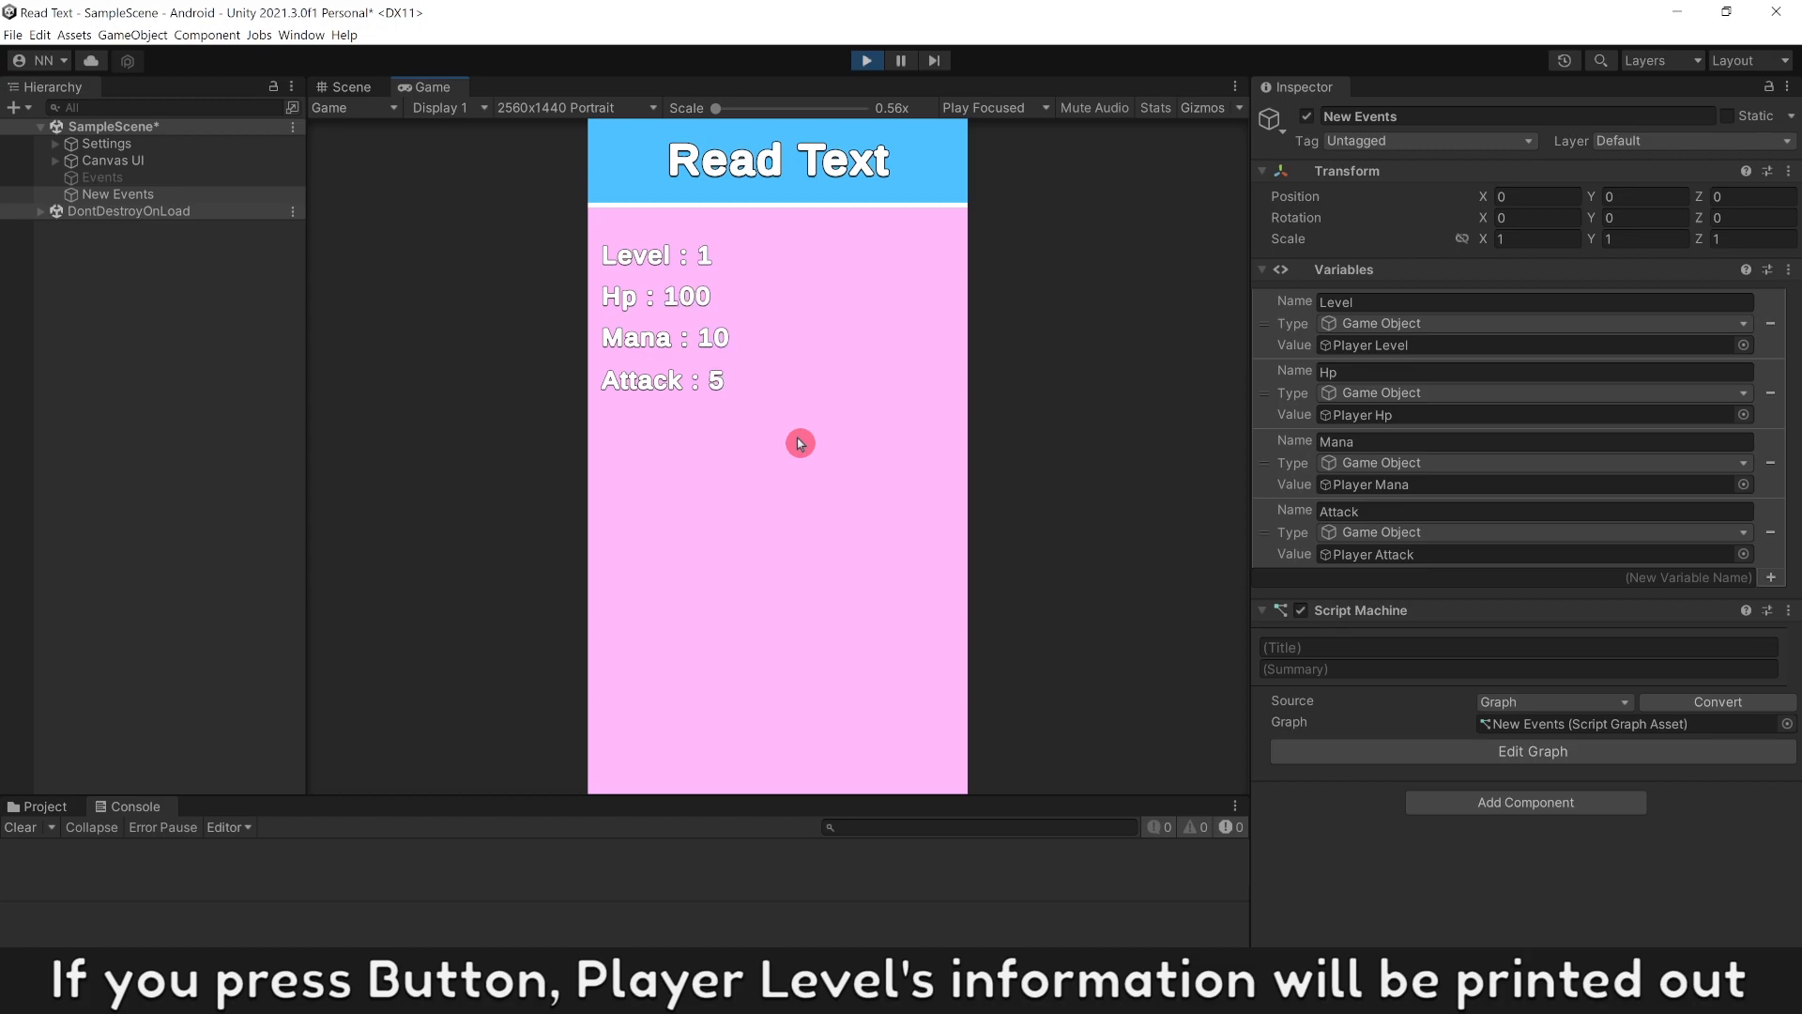
mouse_move(773, 379)
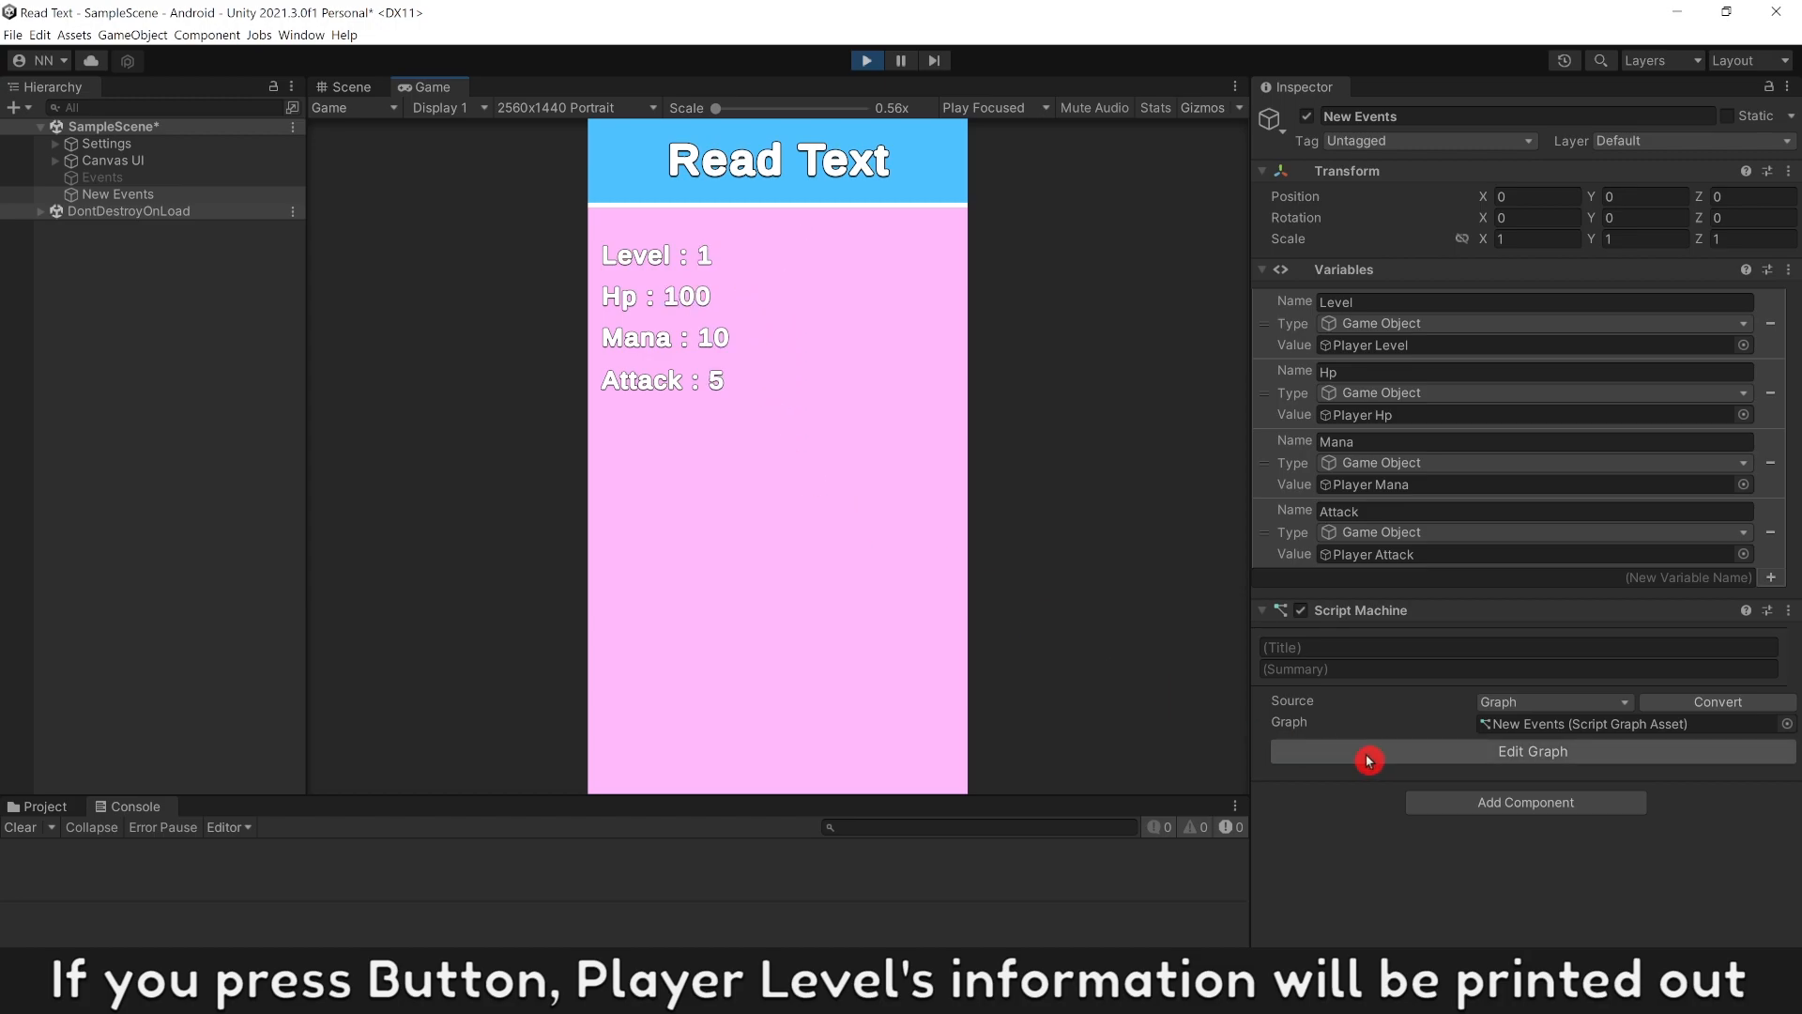
Step: Set Player Current Level to 3 in the Blackboard during play and return to the graph
left_click(1532, 751)
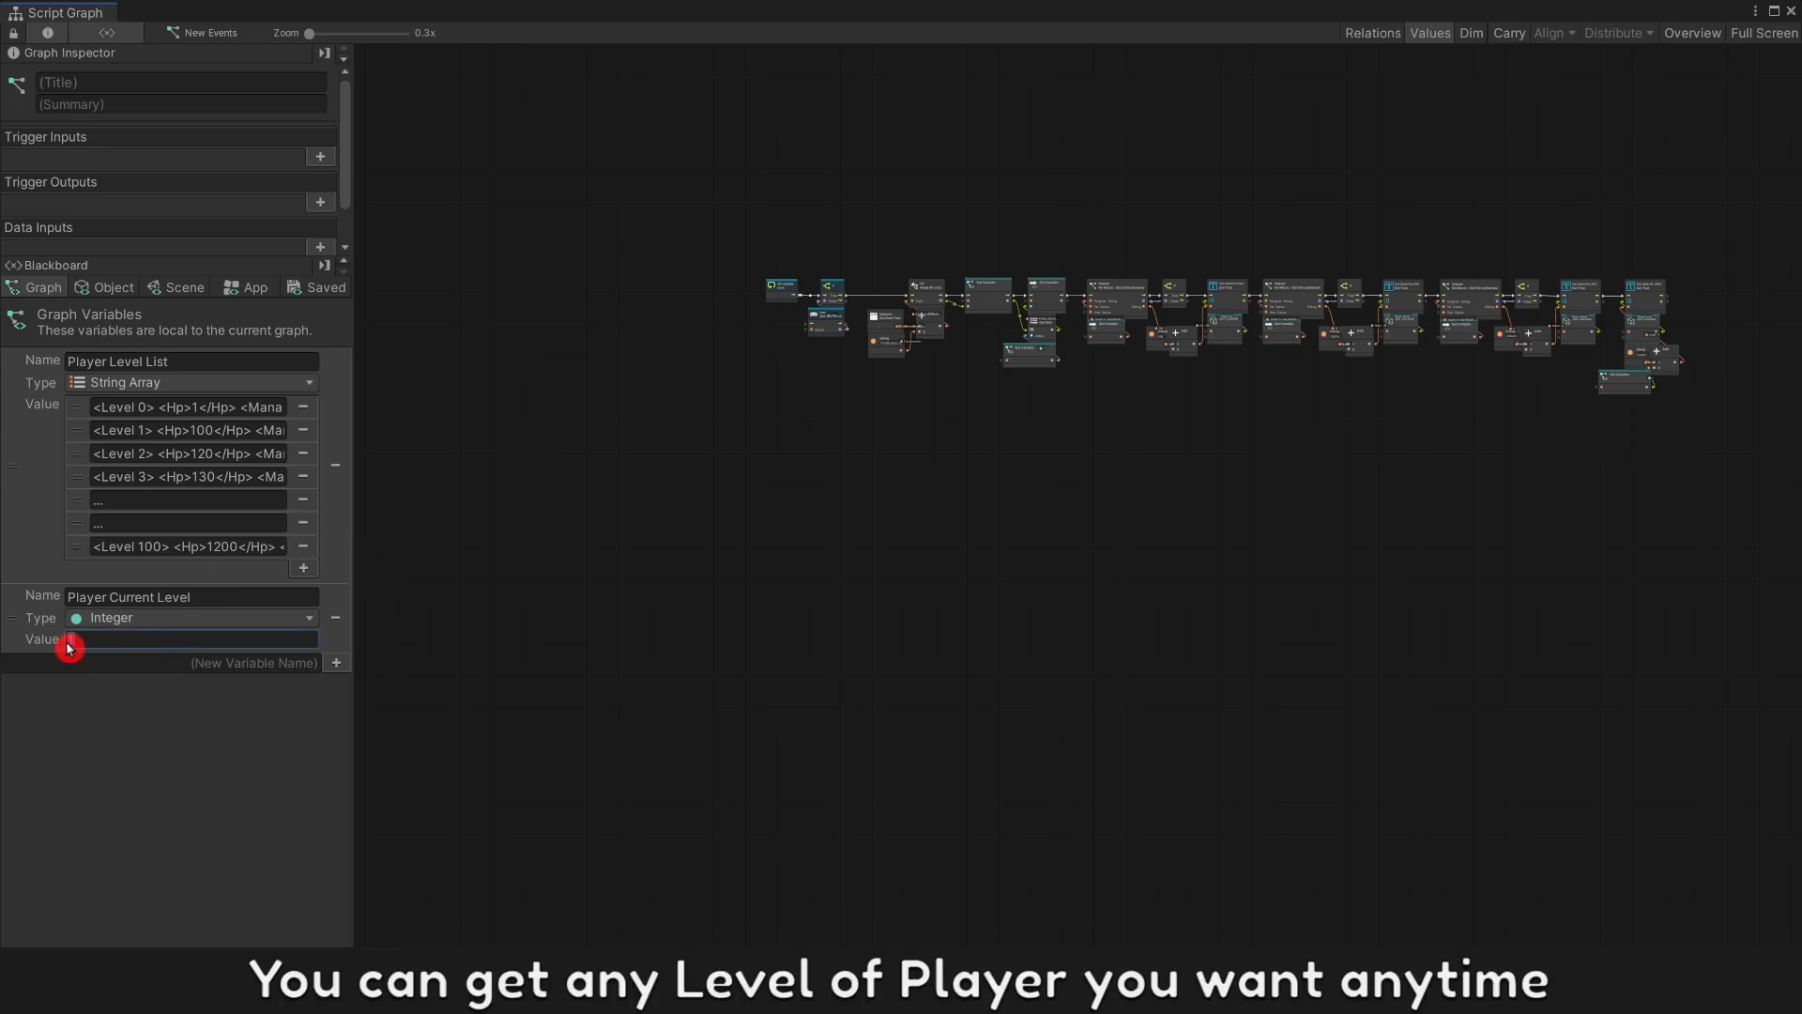
type("3")
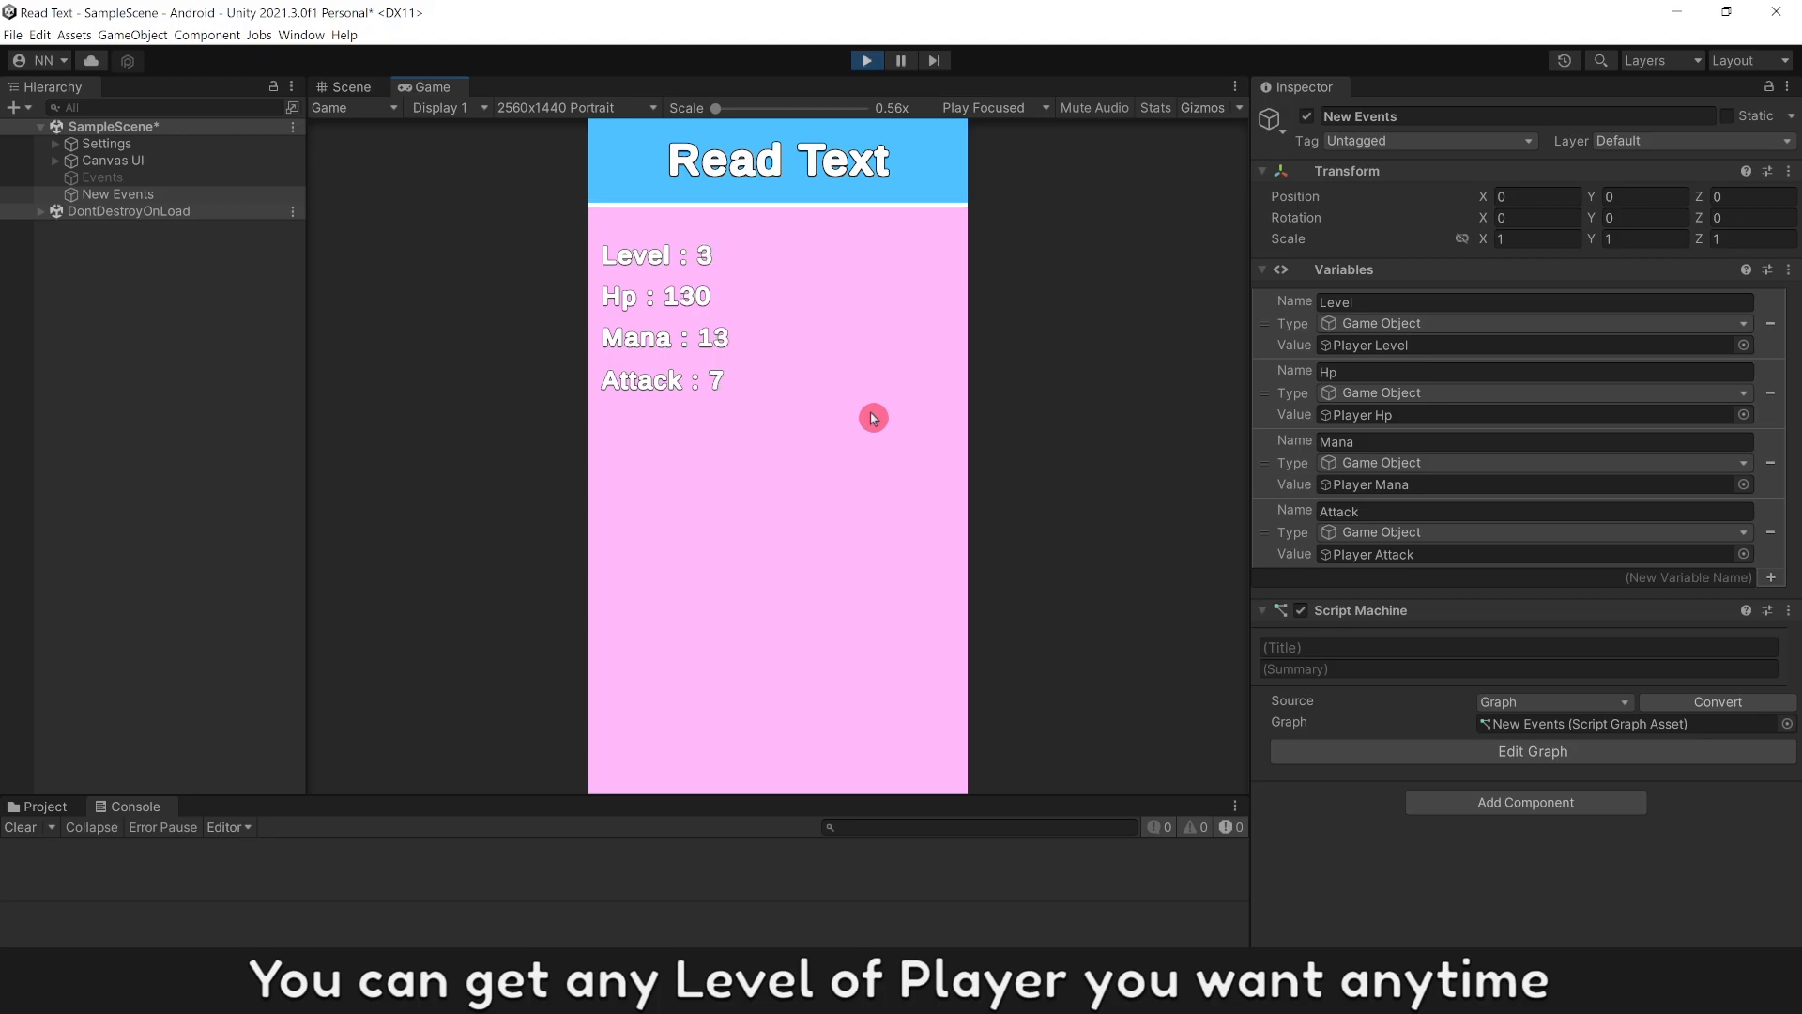
mouse_move(773, 406)
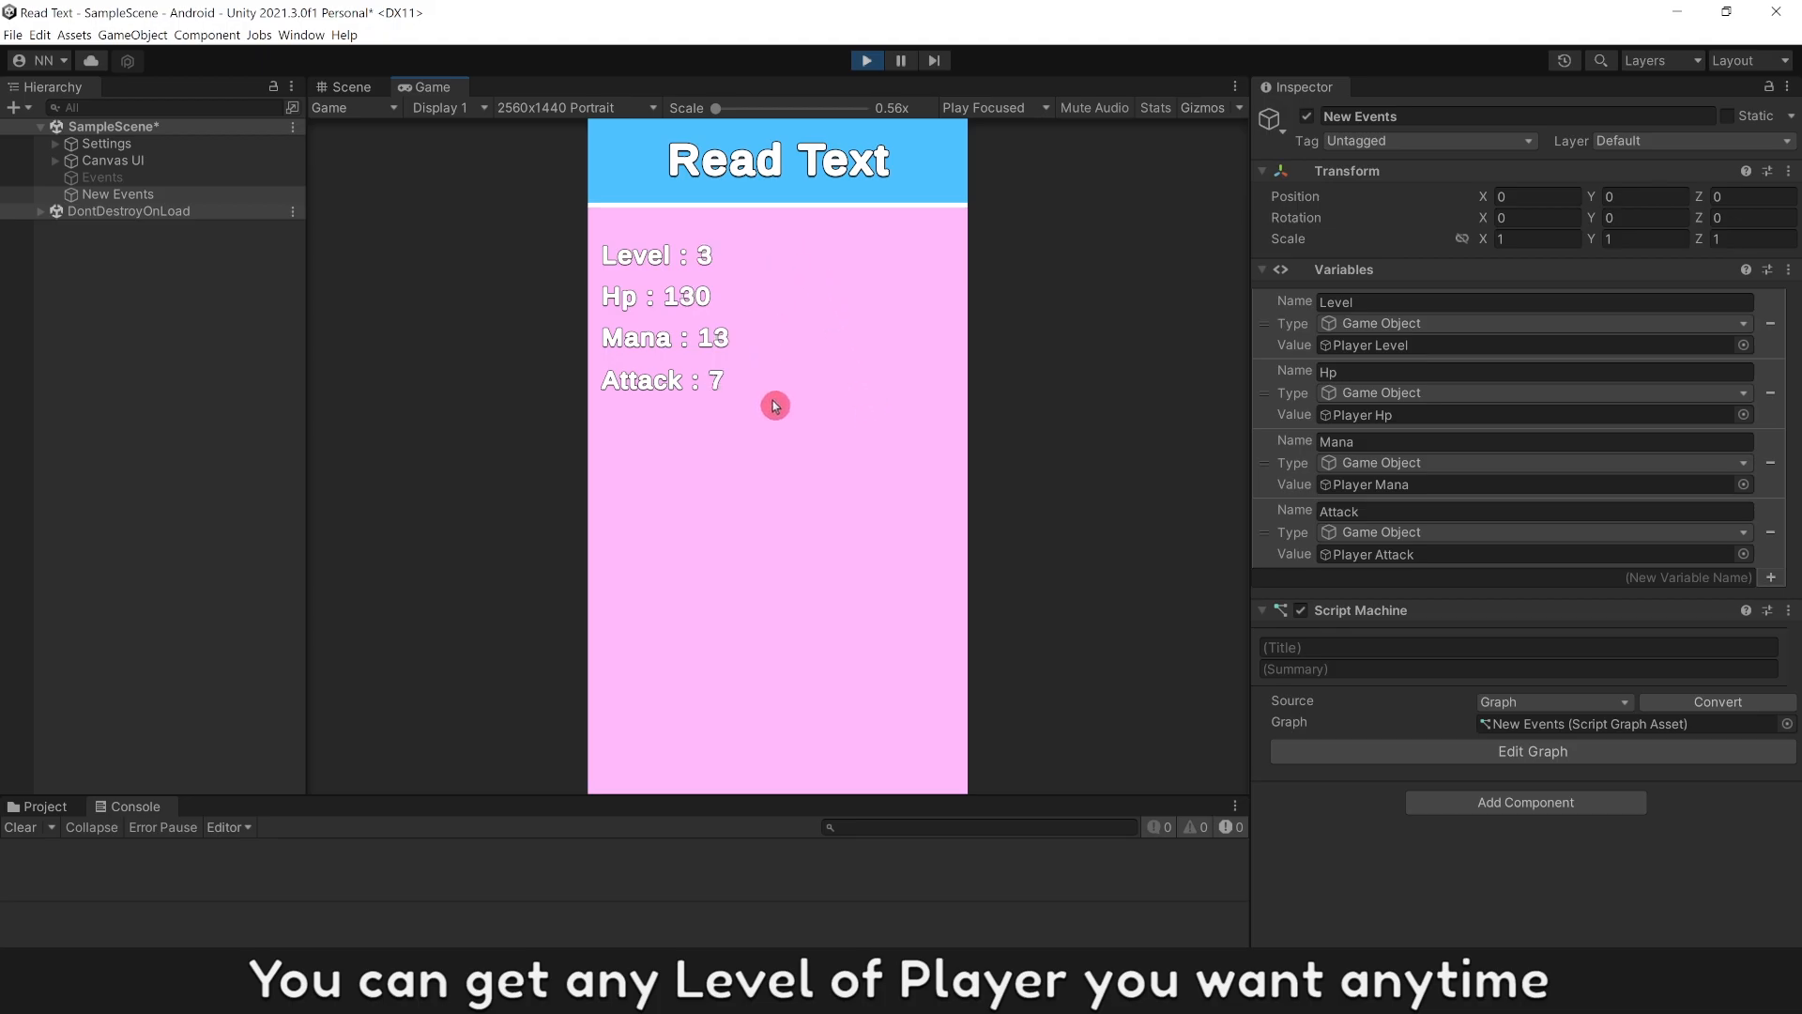
left_click(1532, 751)
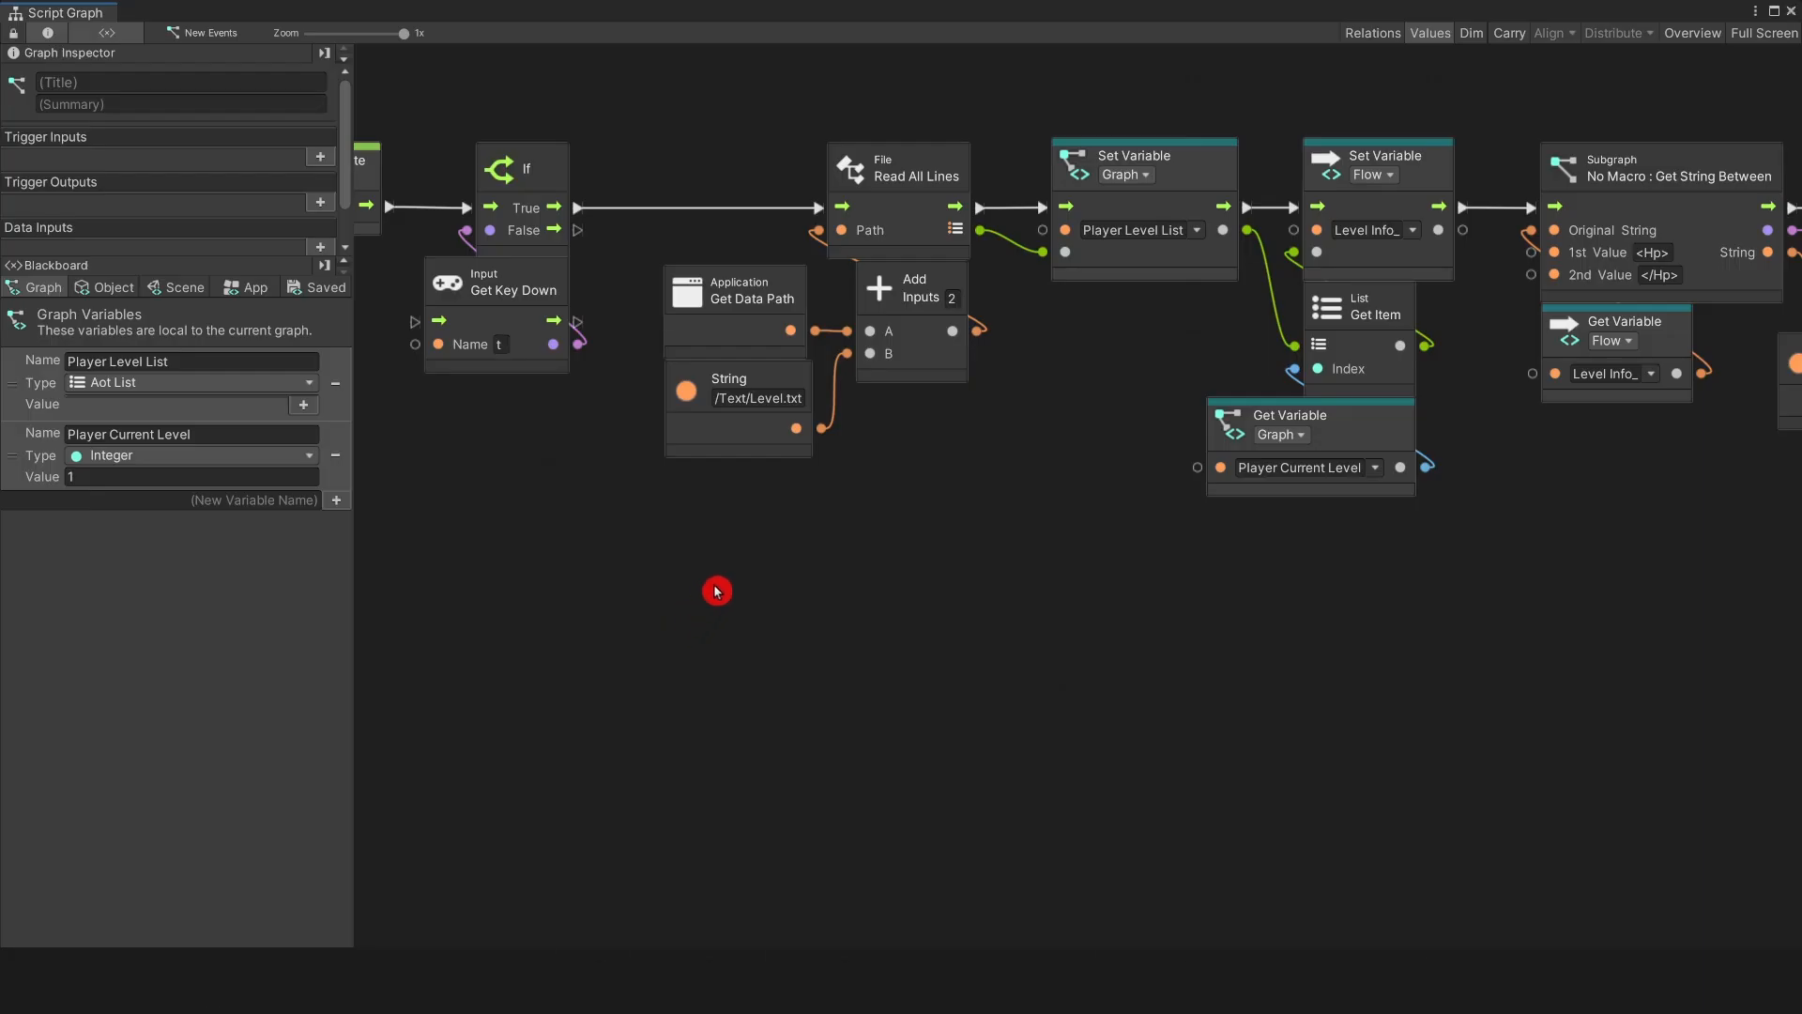
Step: Search the node menu for 'app' then 'resources' and add the Resources Load (Path) node
left_click(755, 415)
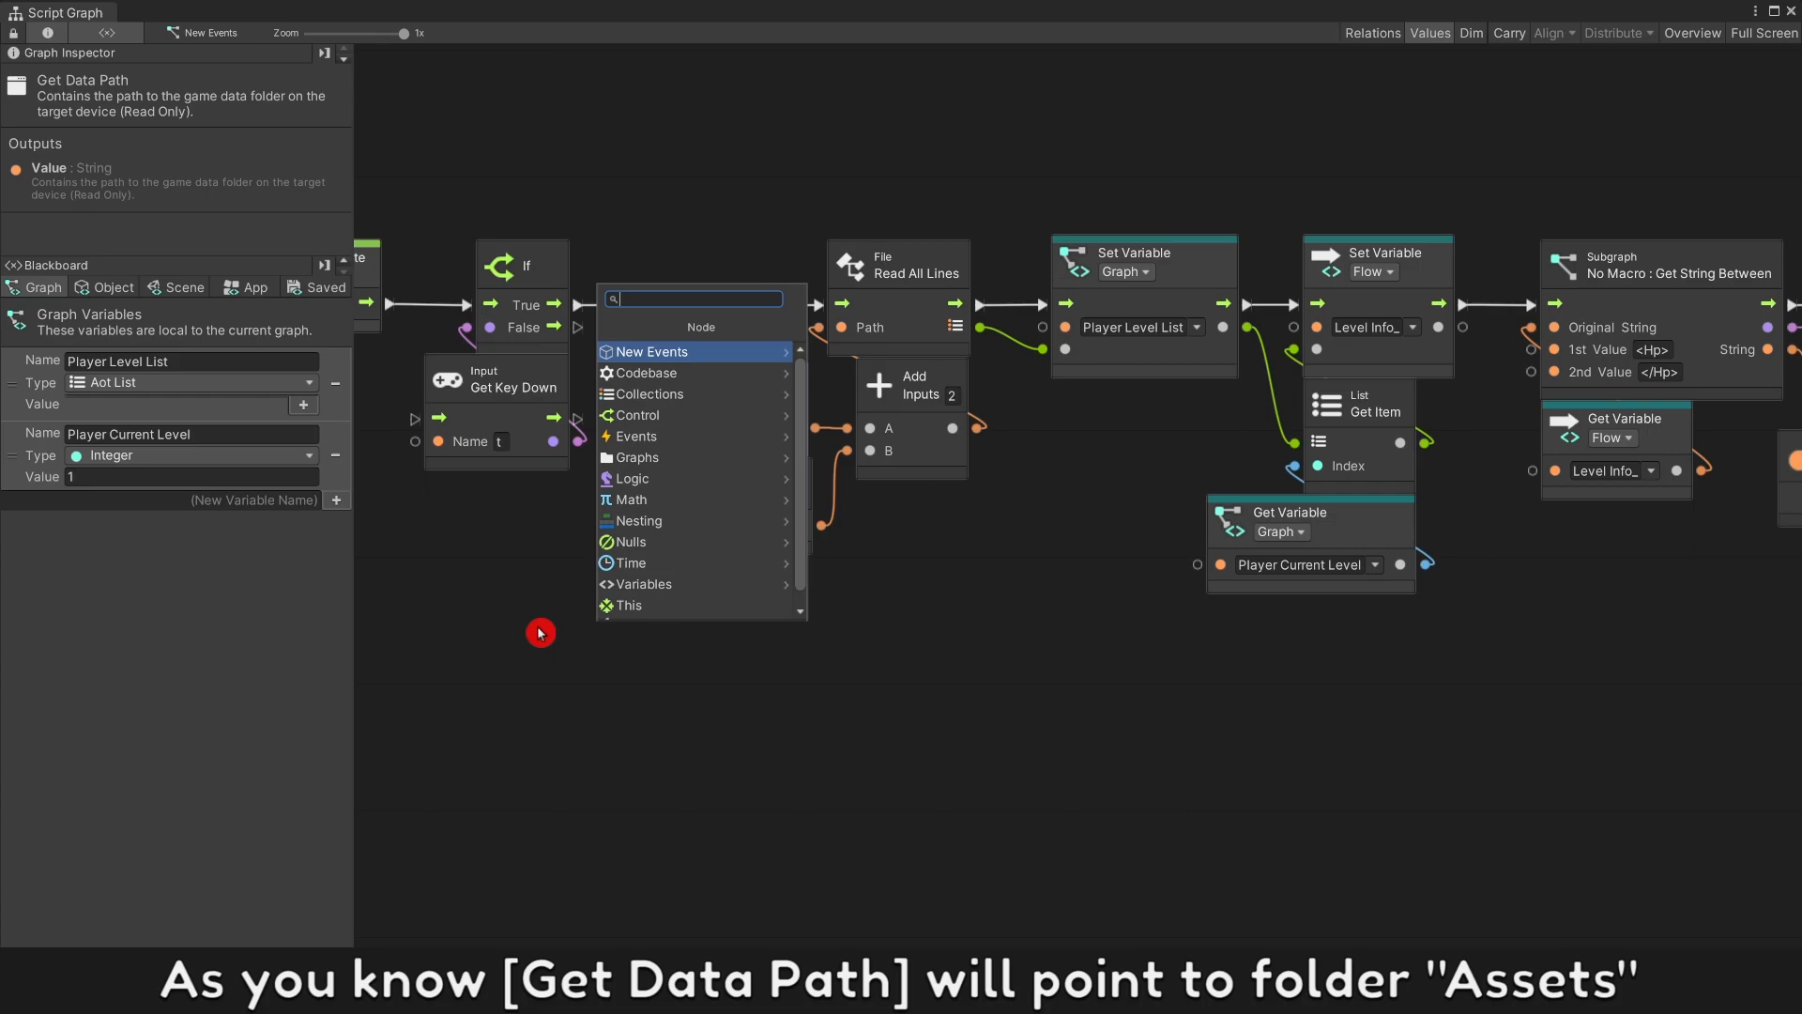
type("app get data")
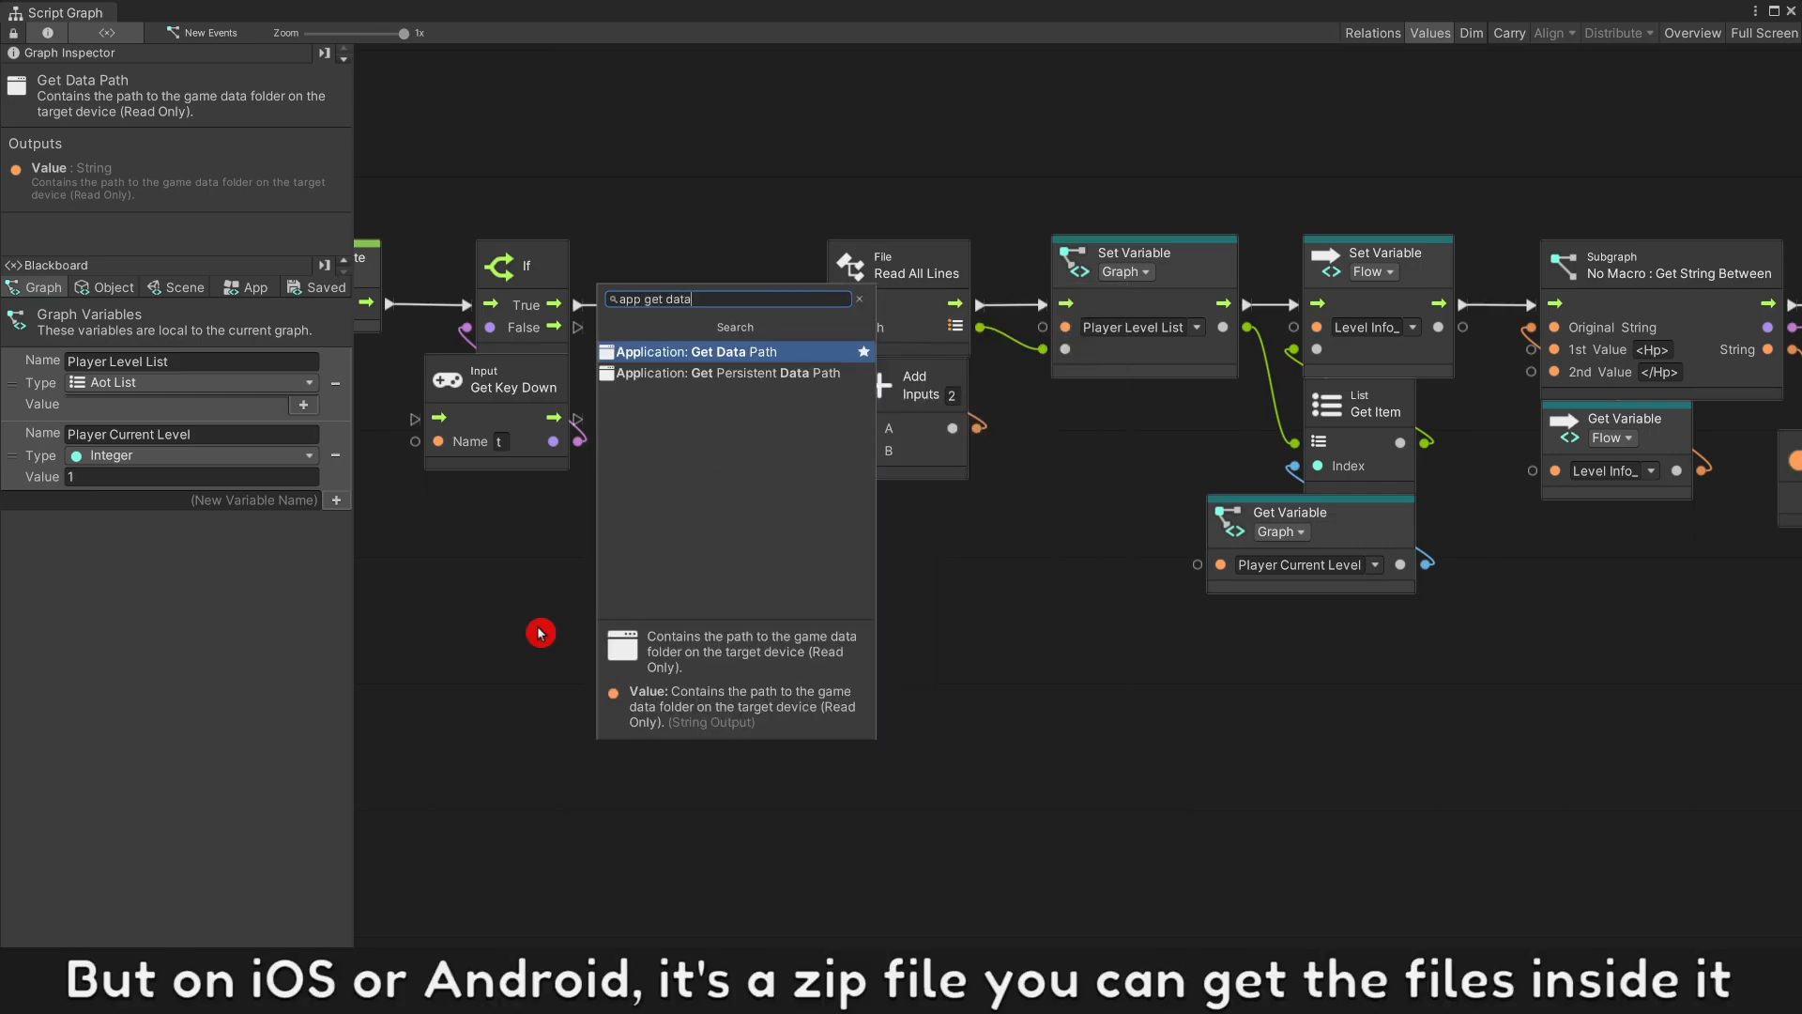
mouse_move(773, 411)
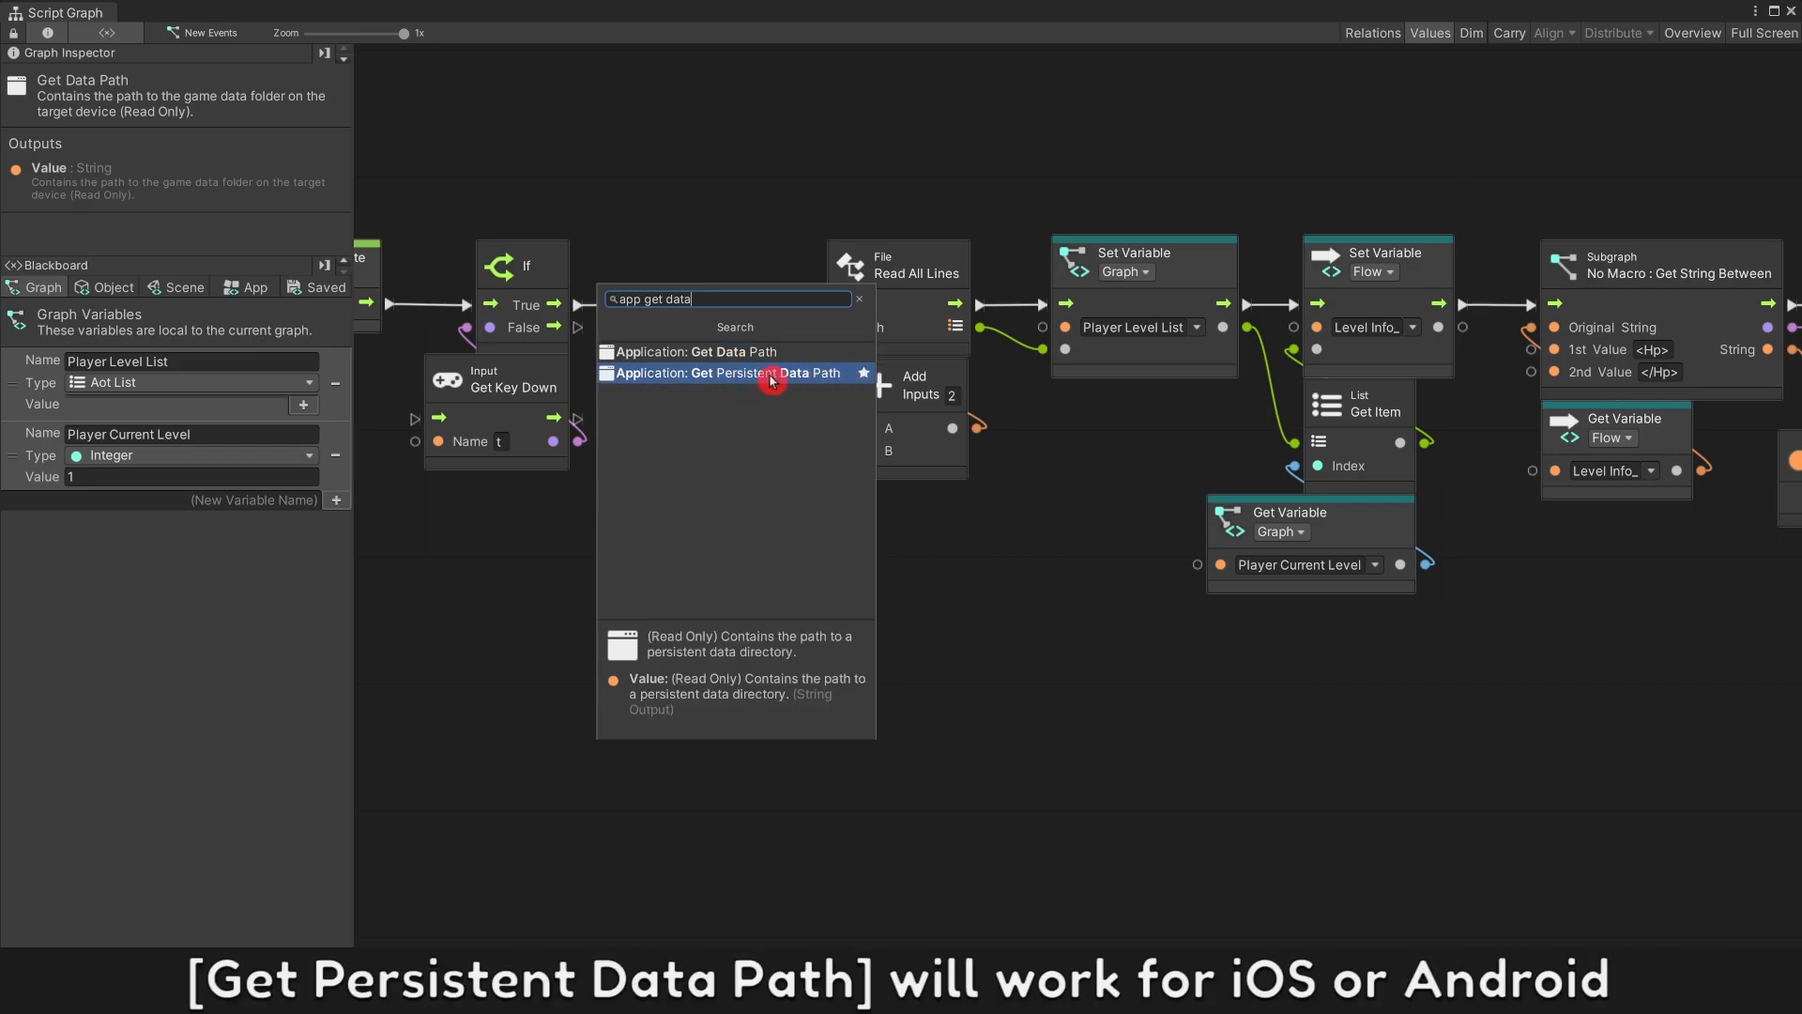
mouse_move(789, 383)
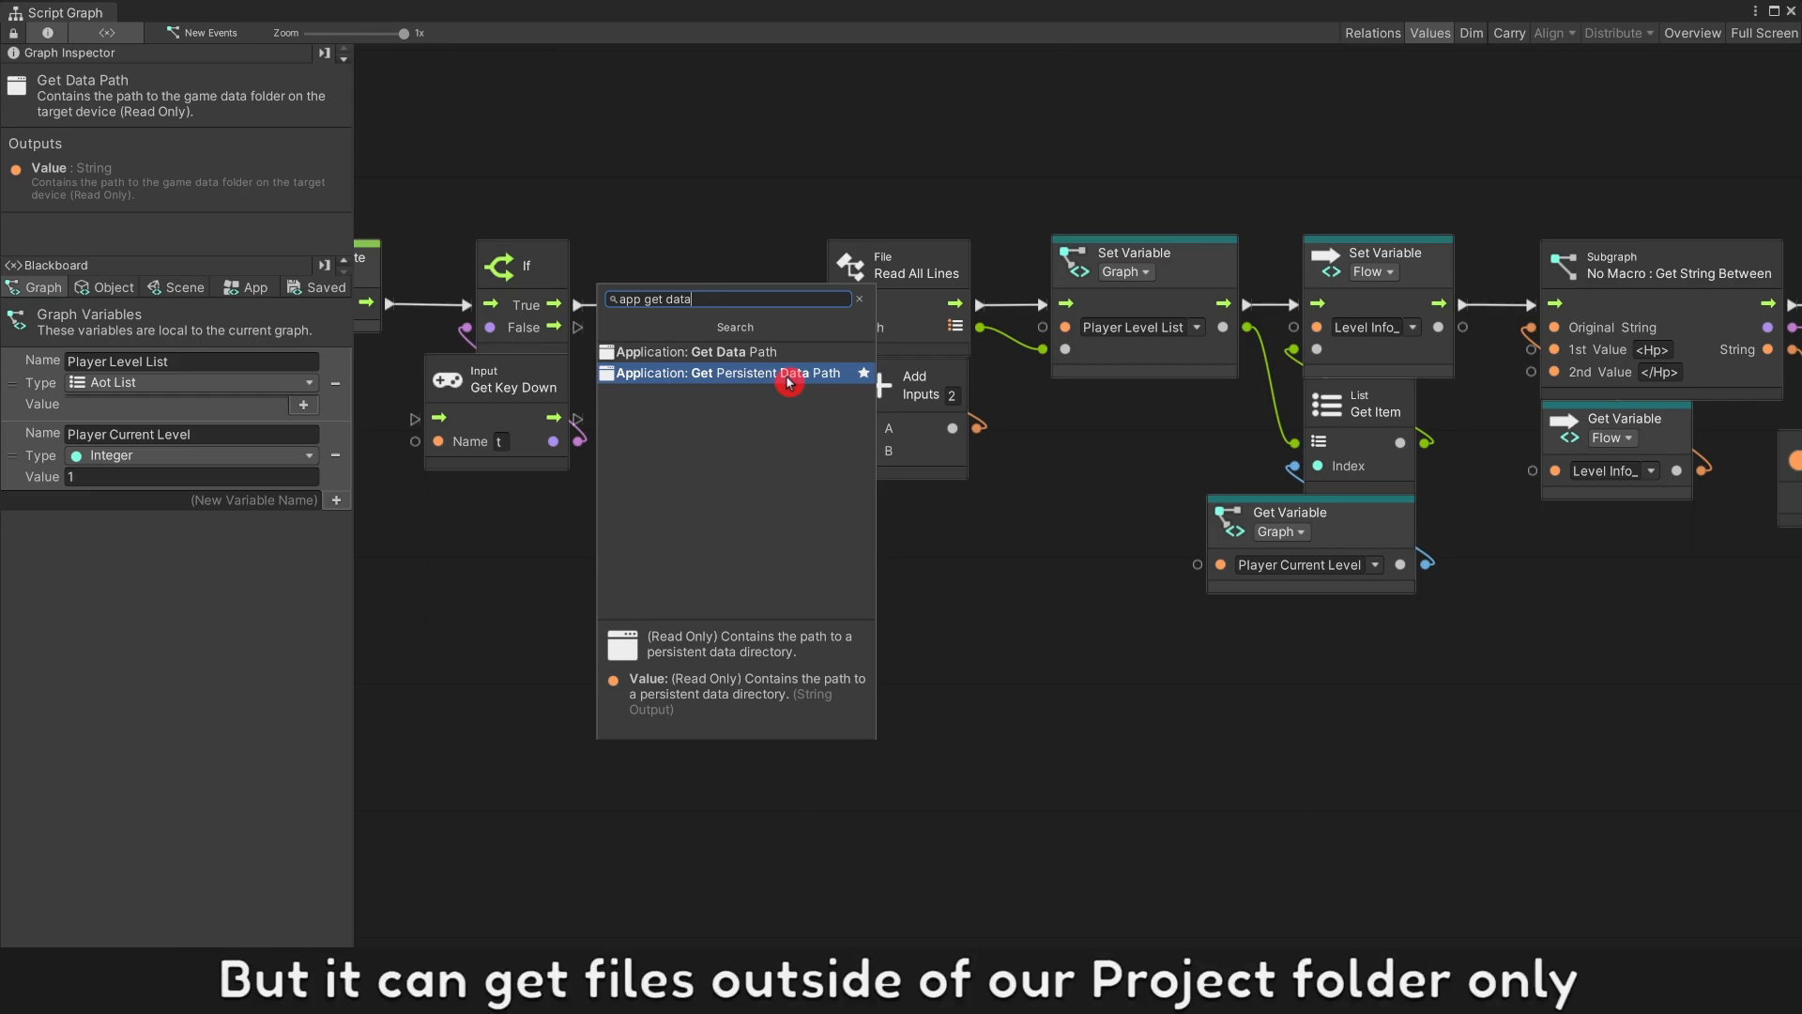
left_click(743, 372)
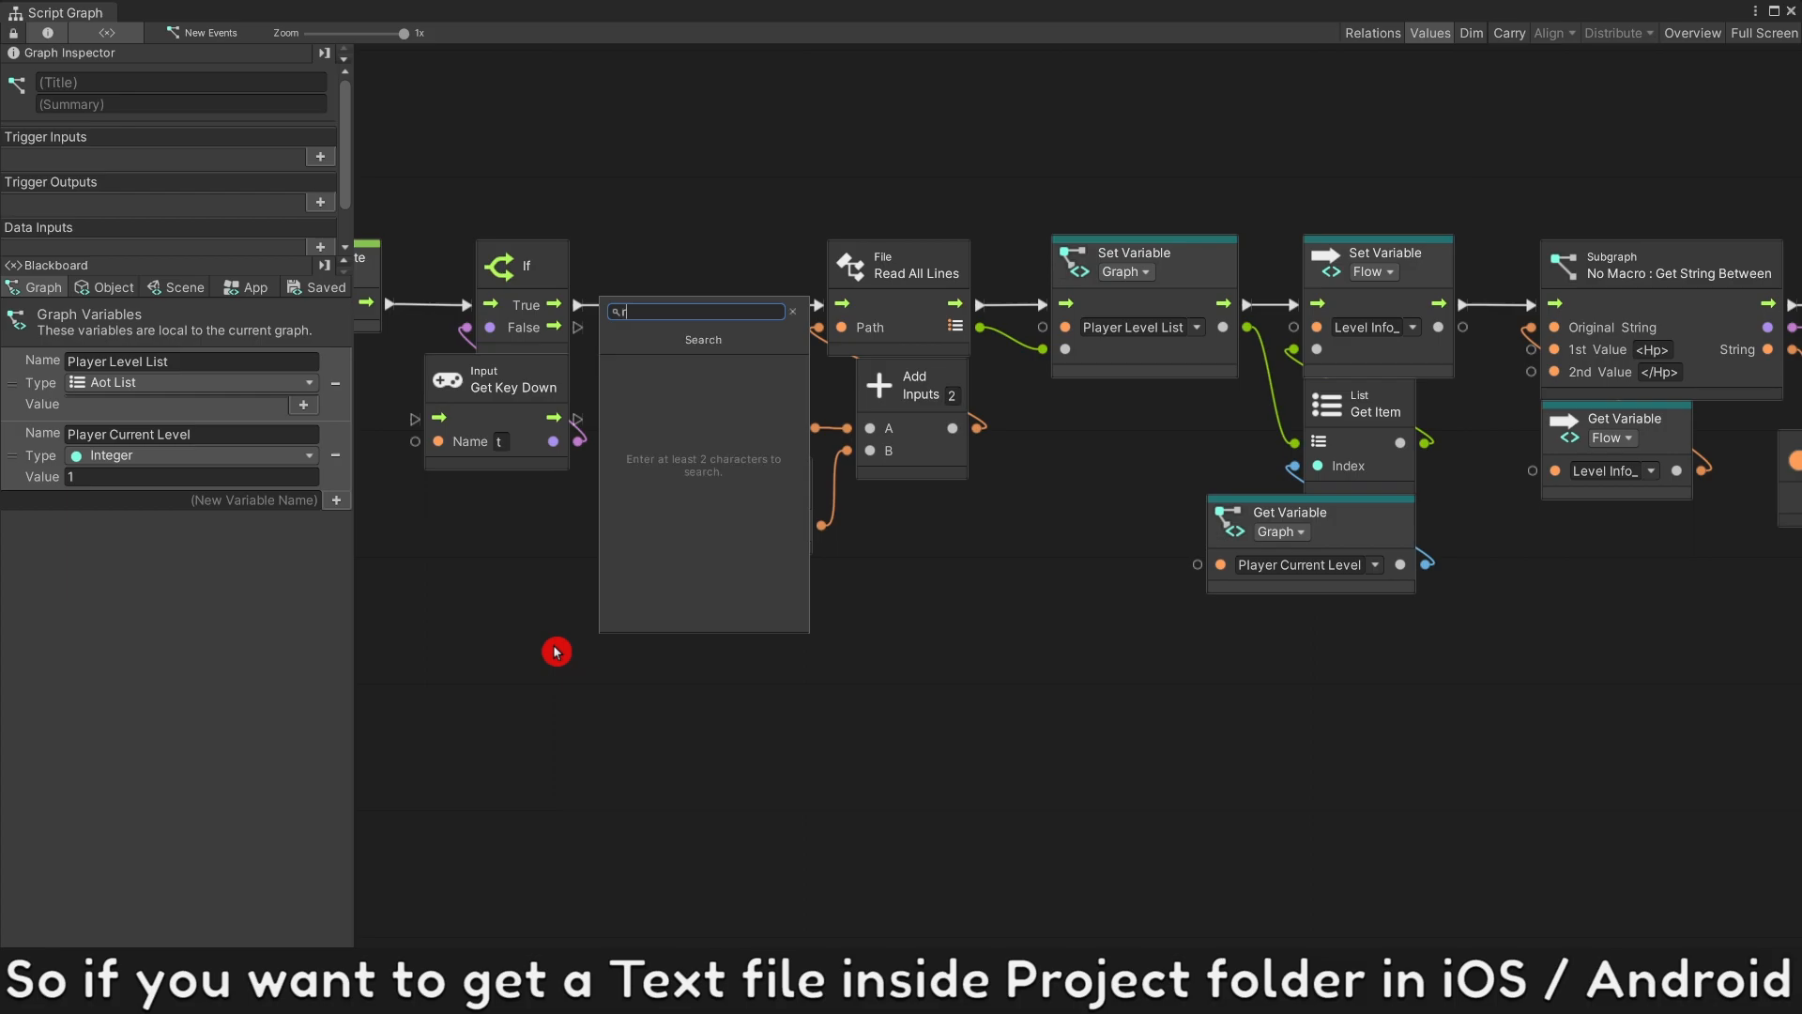
type("resouc")
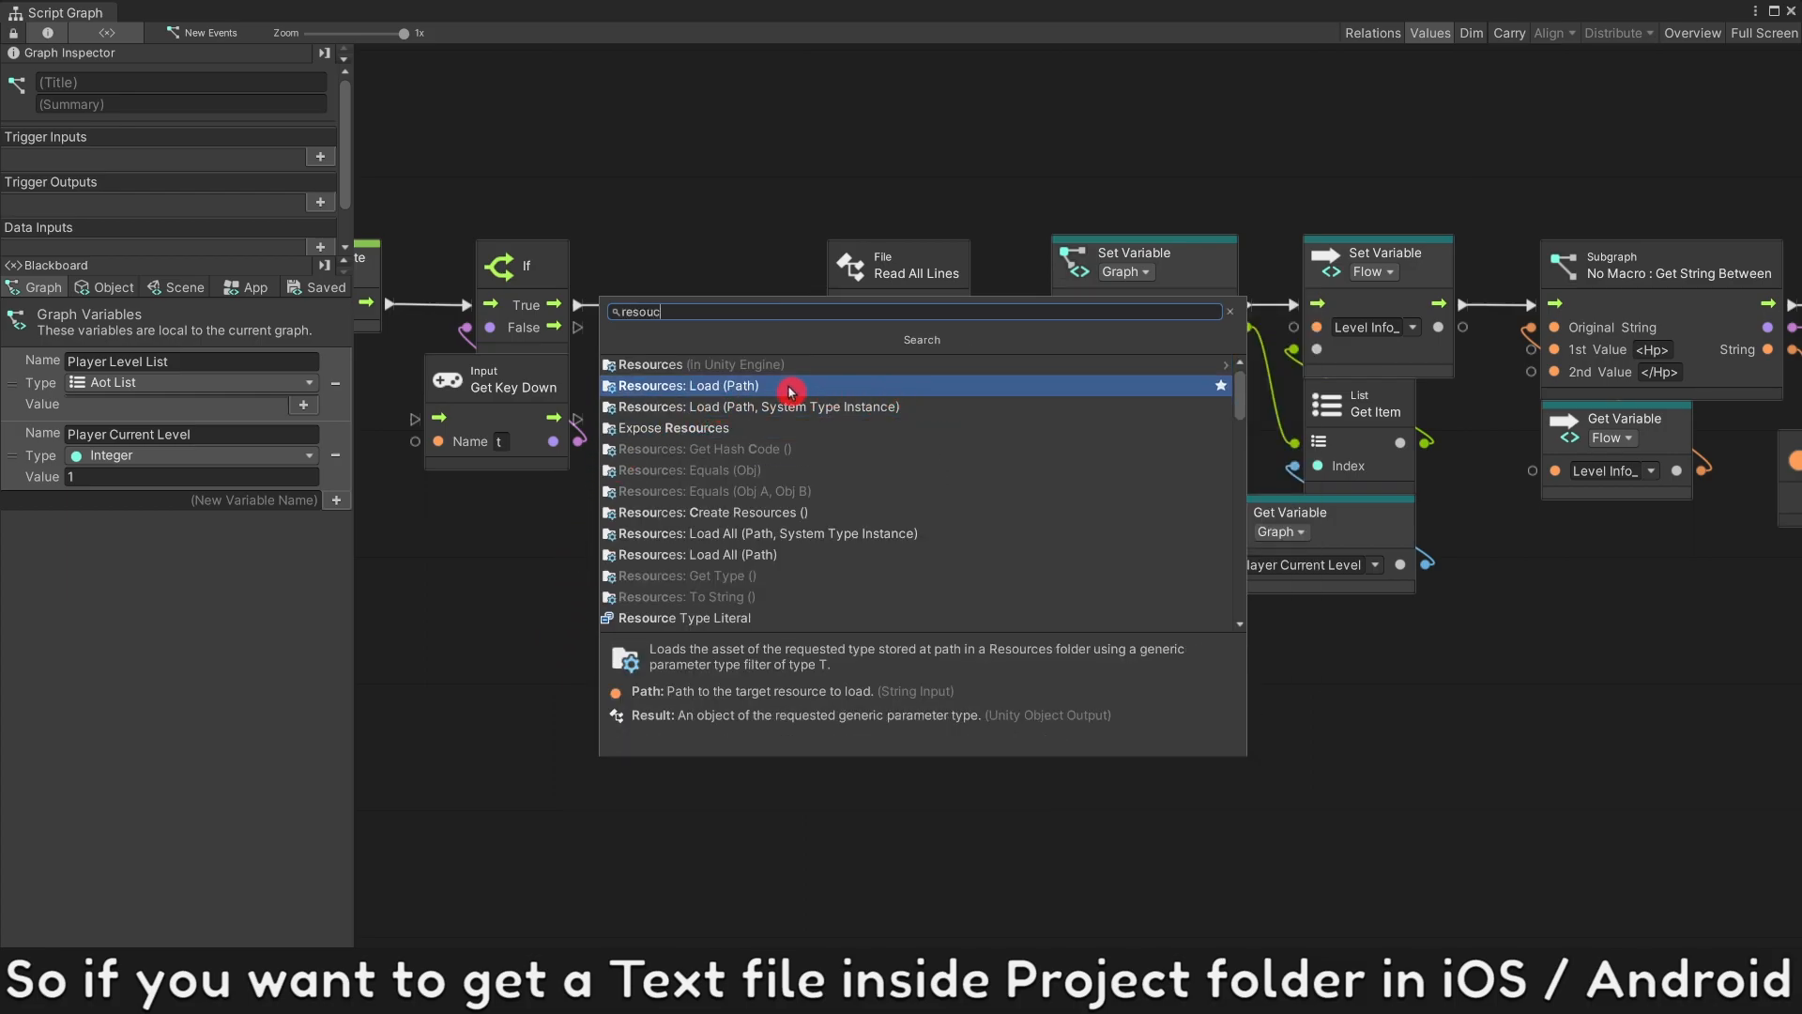
left_click(691, 386)
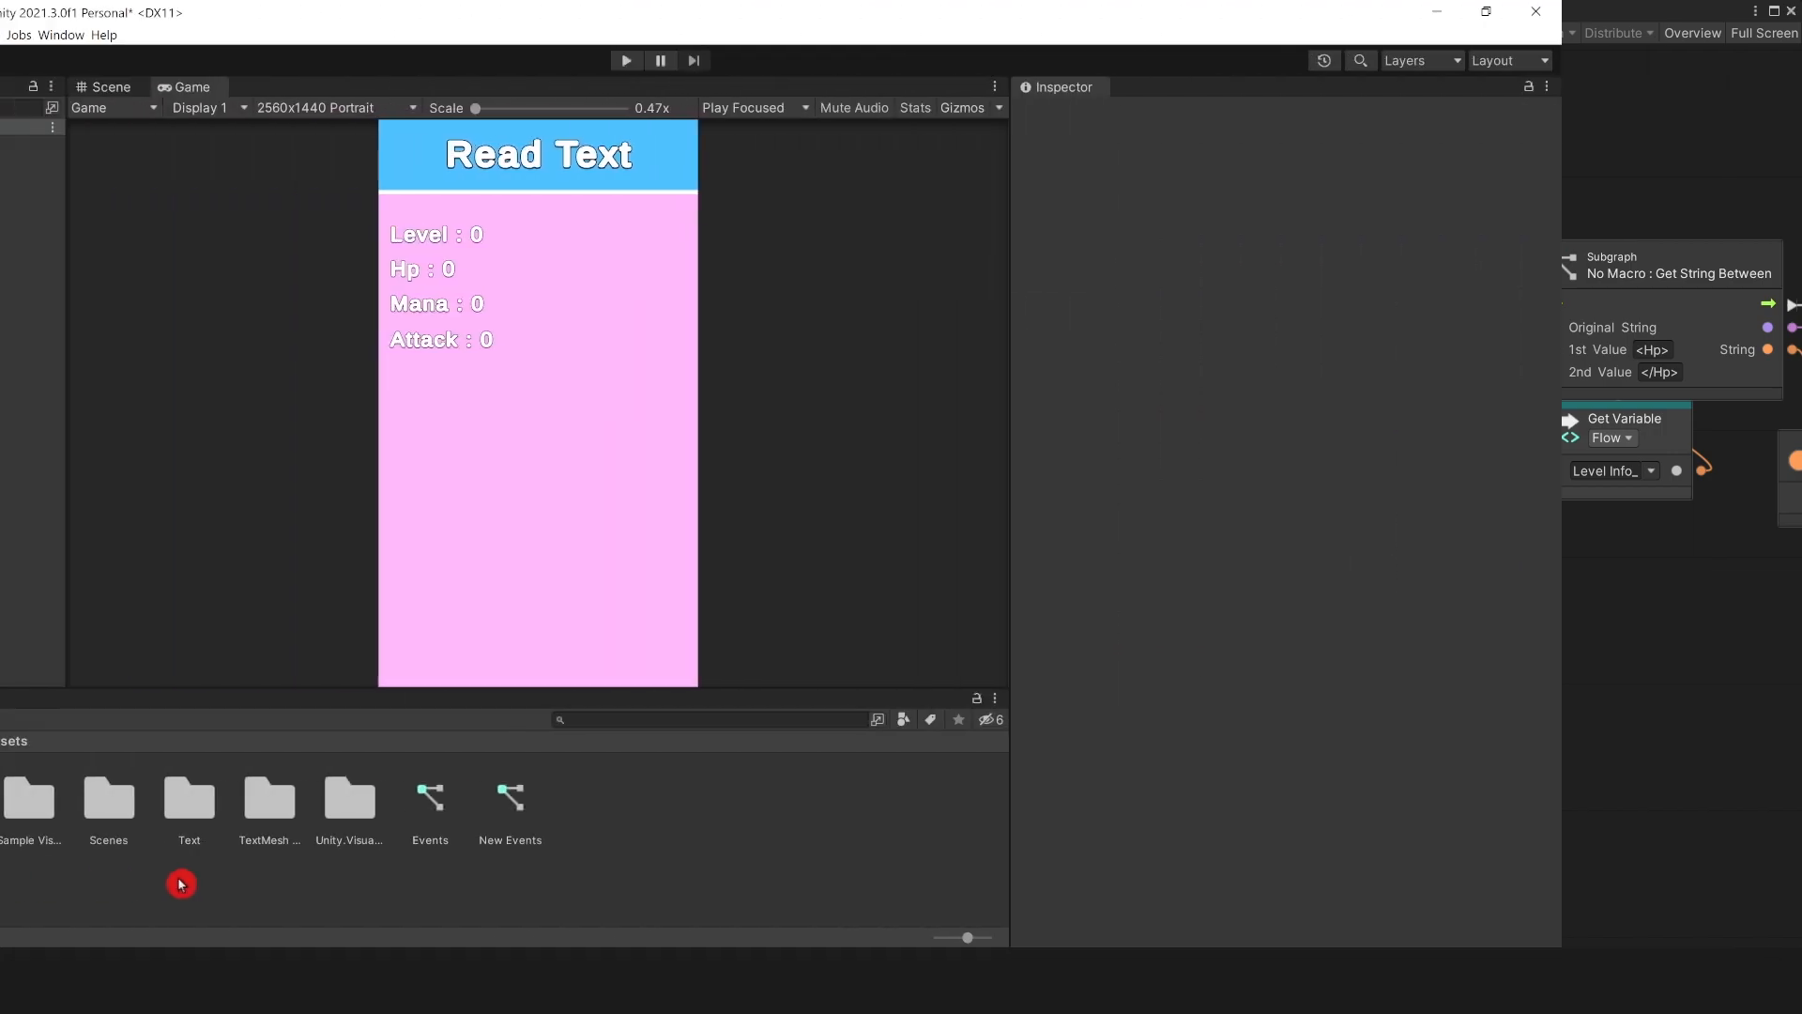
right_click(180, 884)
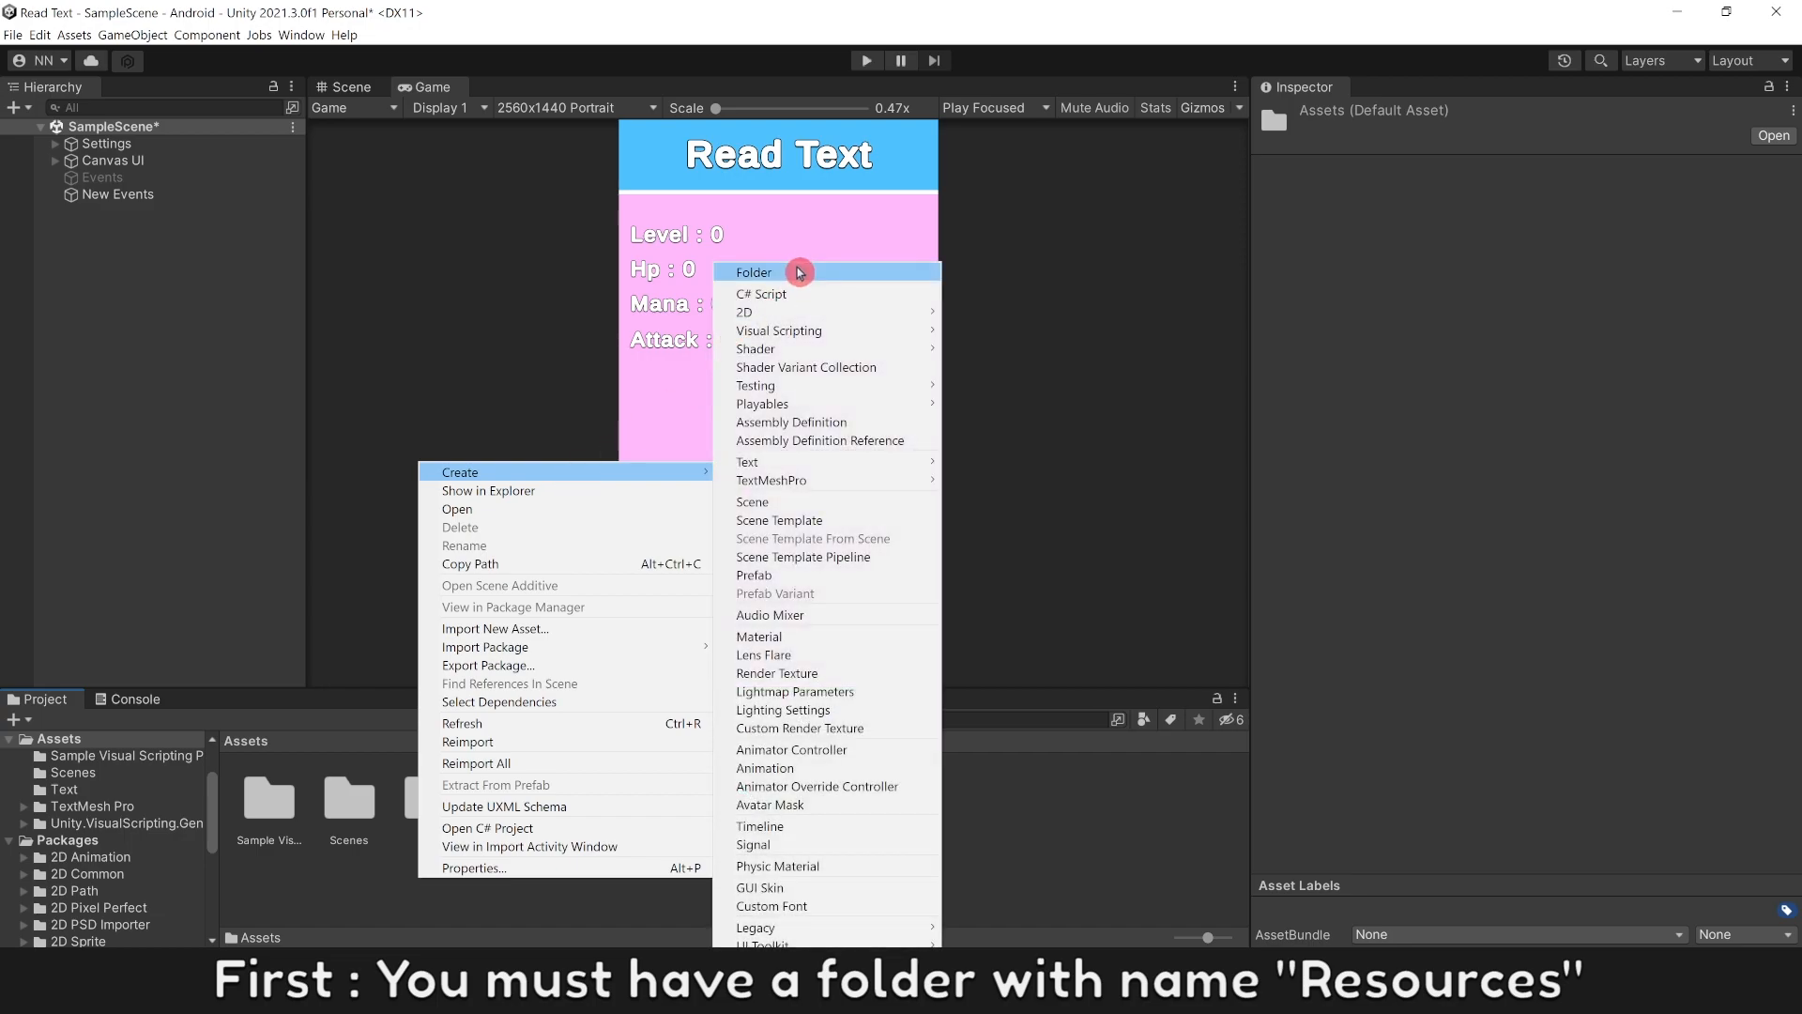
Step: Create a Resources folder in Assets and move the Text folder inside it
left_click(755, 272)
type("Resources")
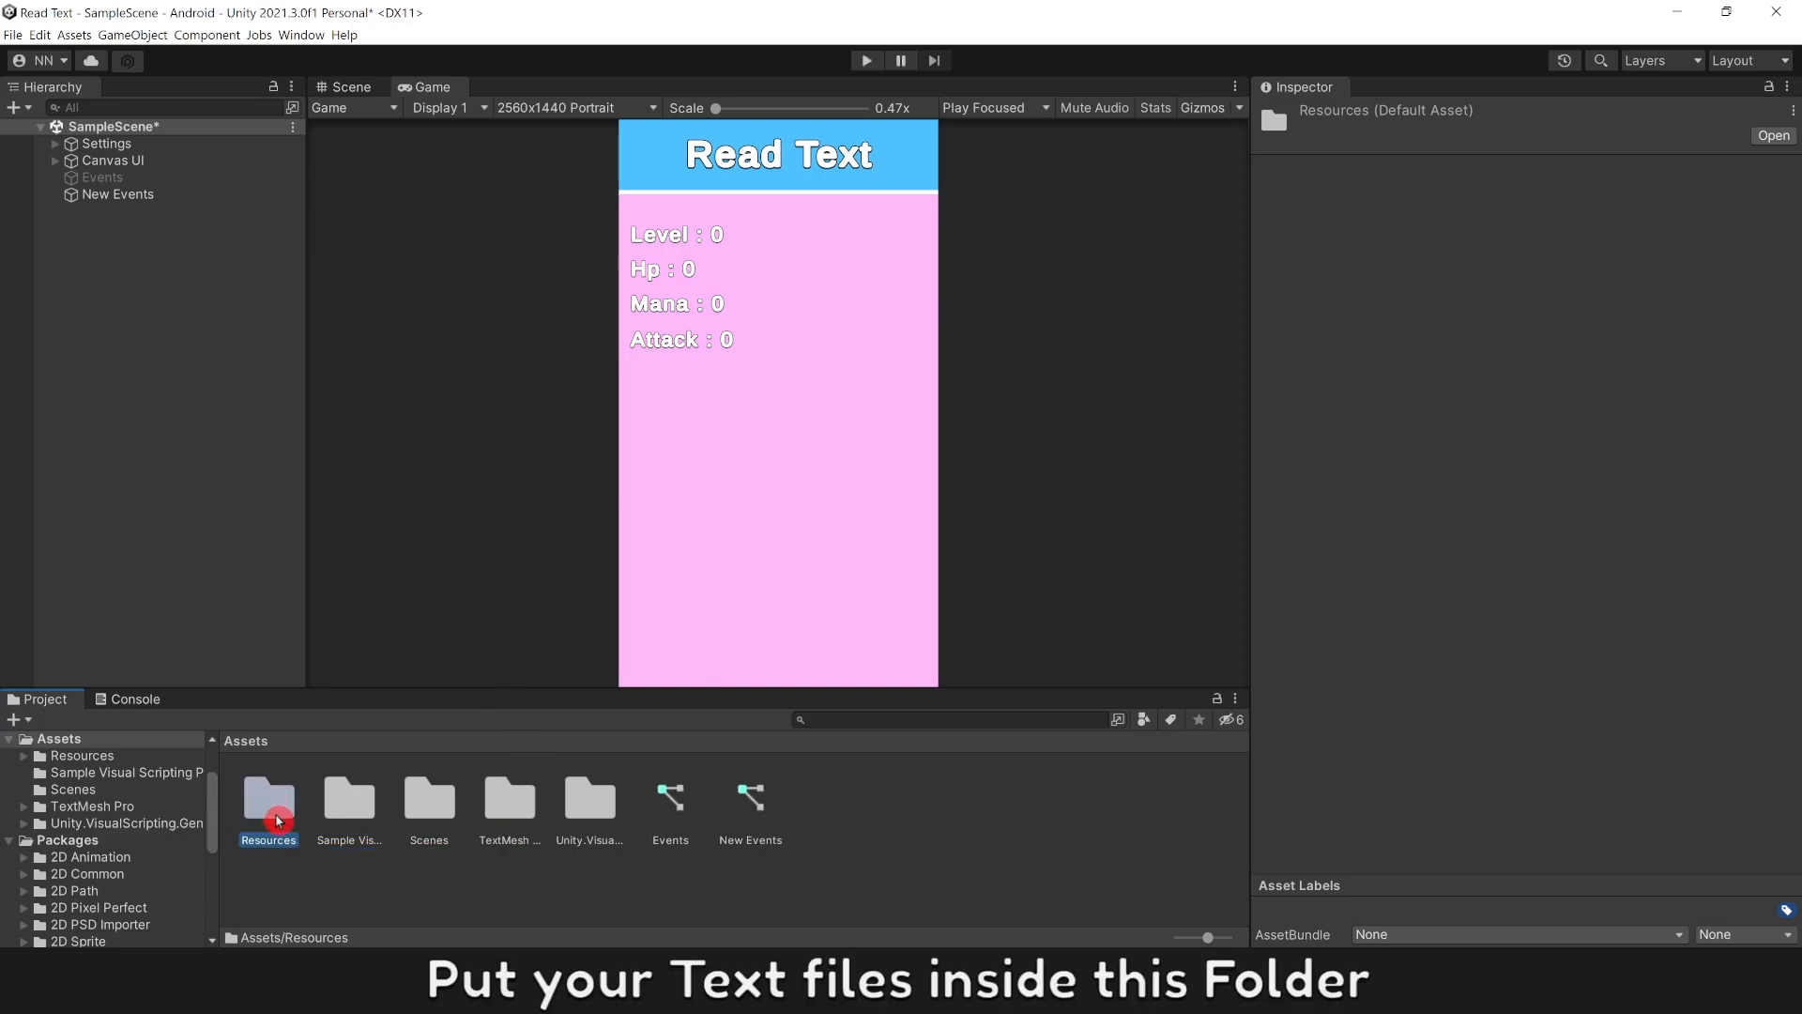
double_click(268, 799)
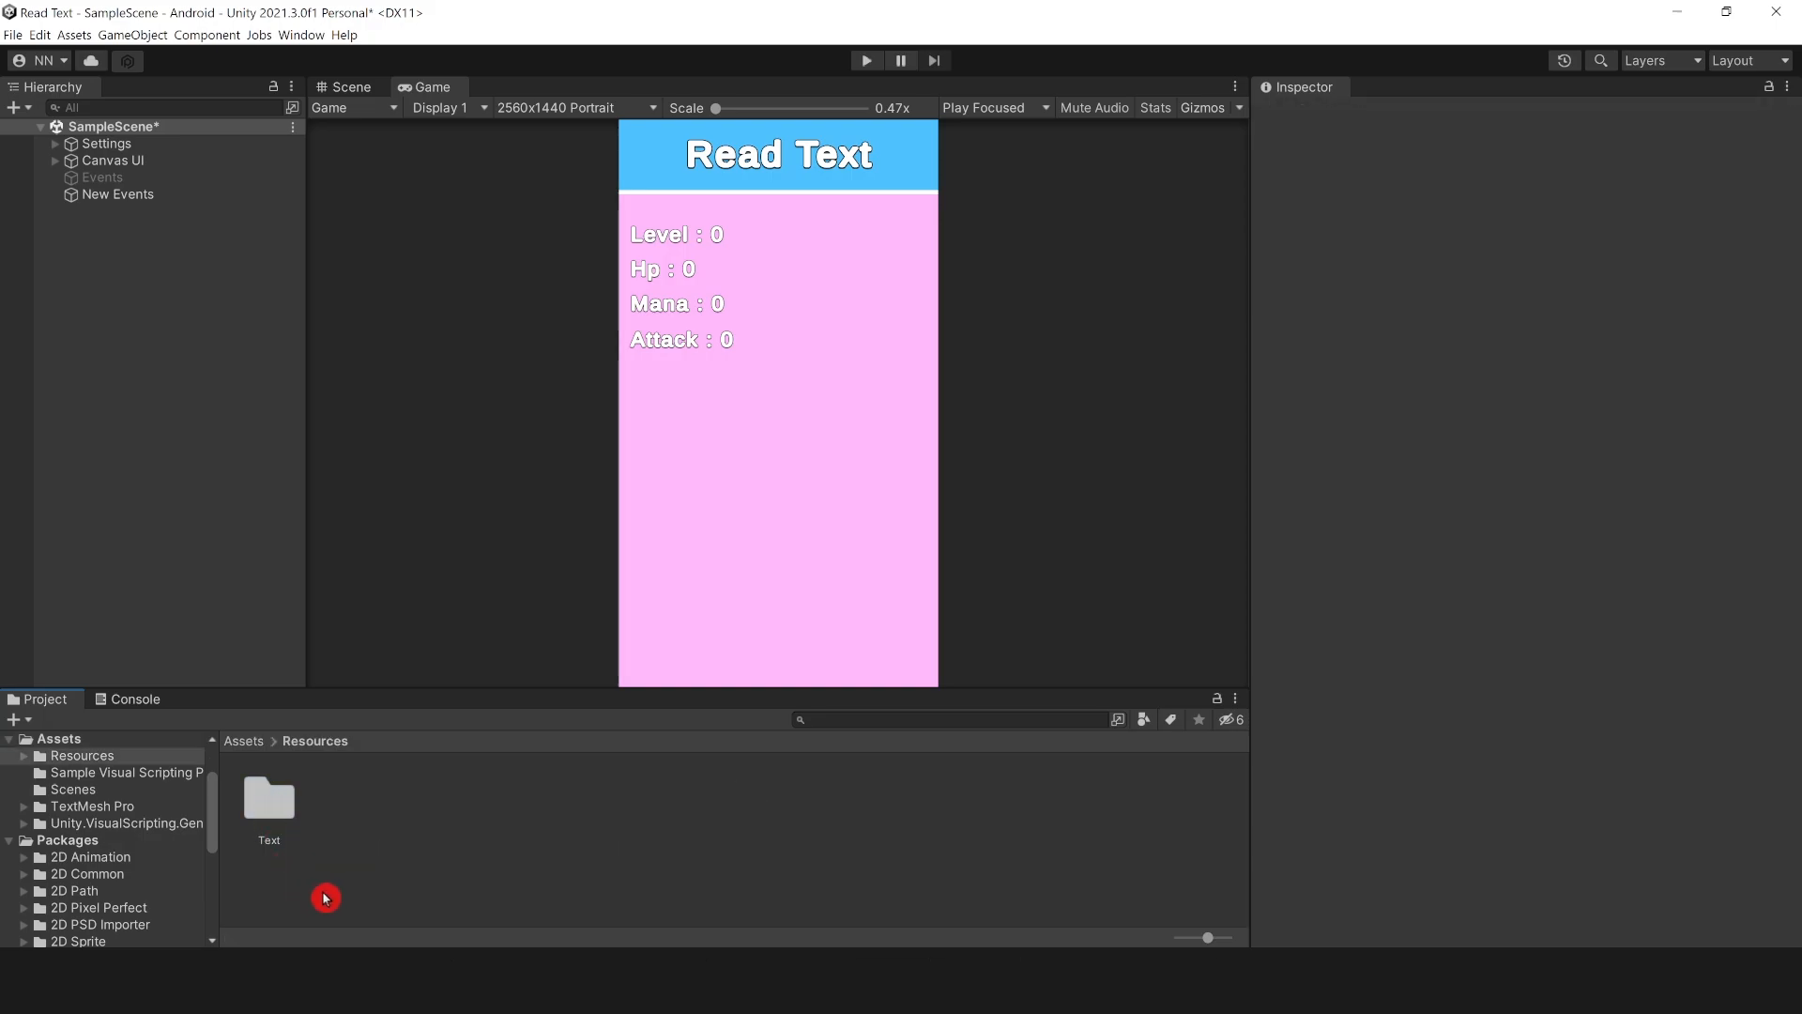
left_click(270, 800)
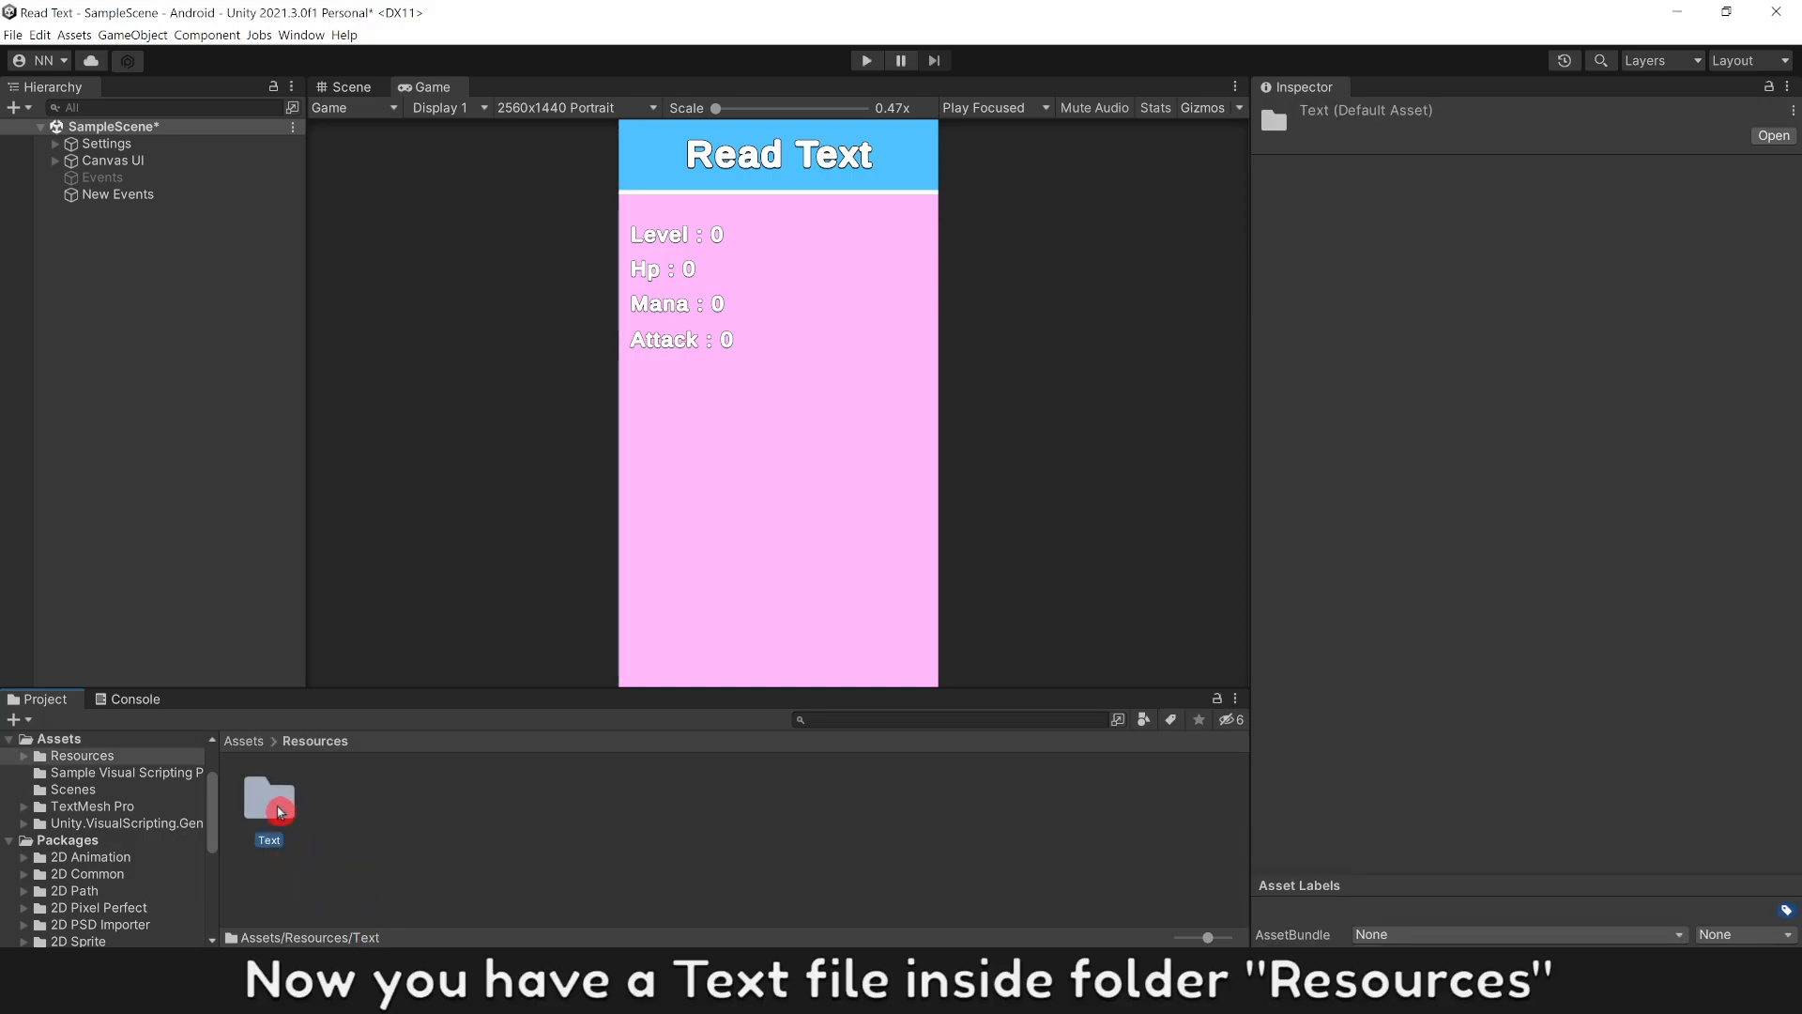
double_click(271, 795)
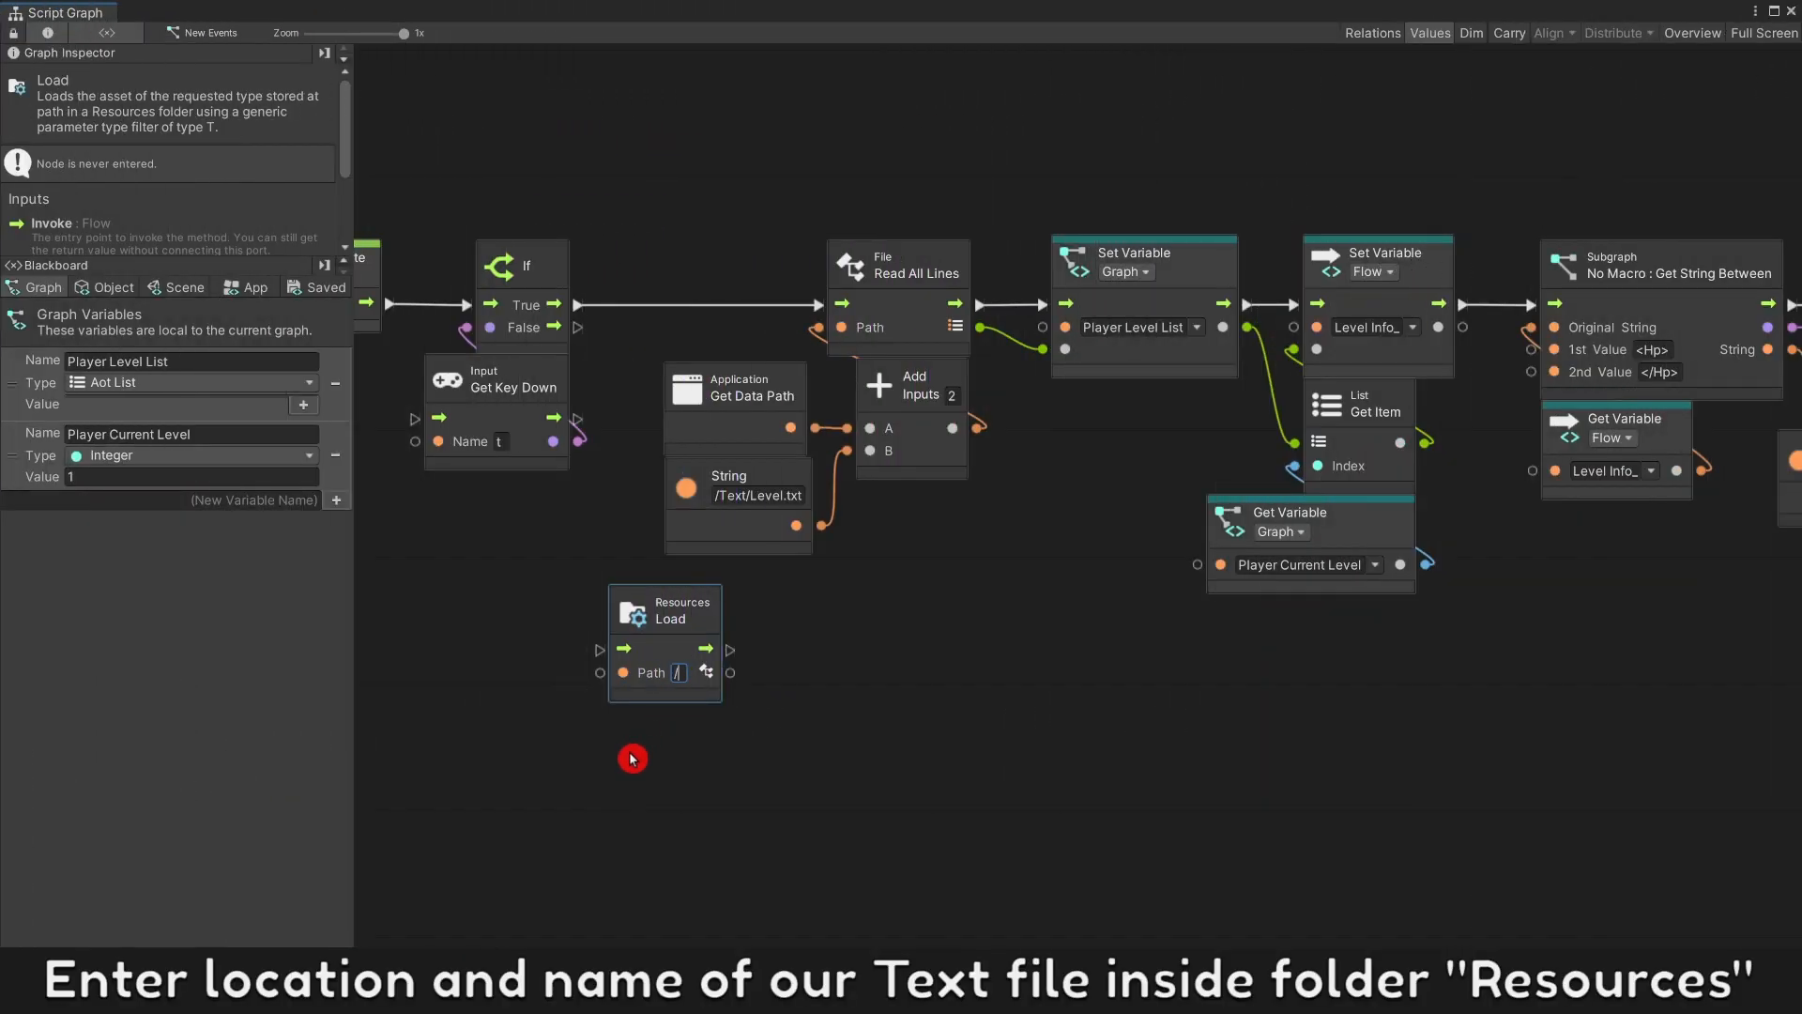
Step: Give Resources Load the path /Text/Level and wire it after the If node
type("/Text/Level")
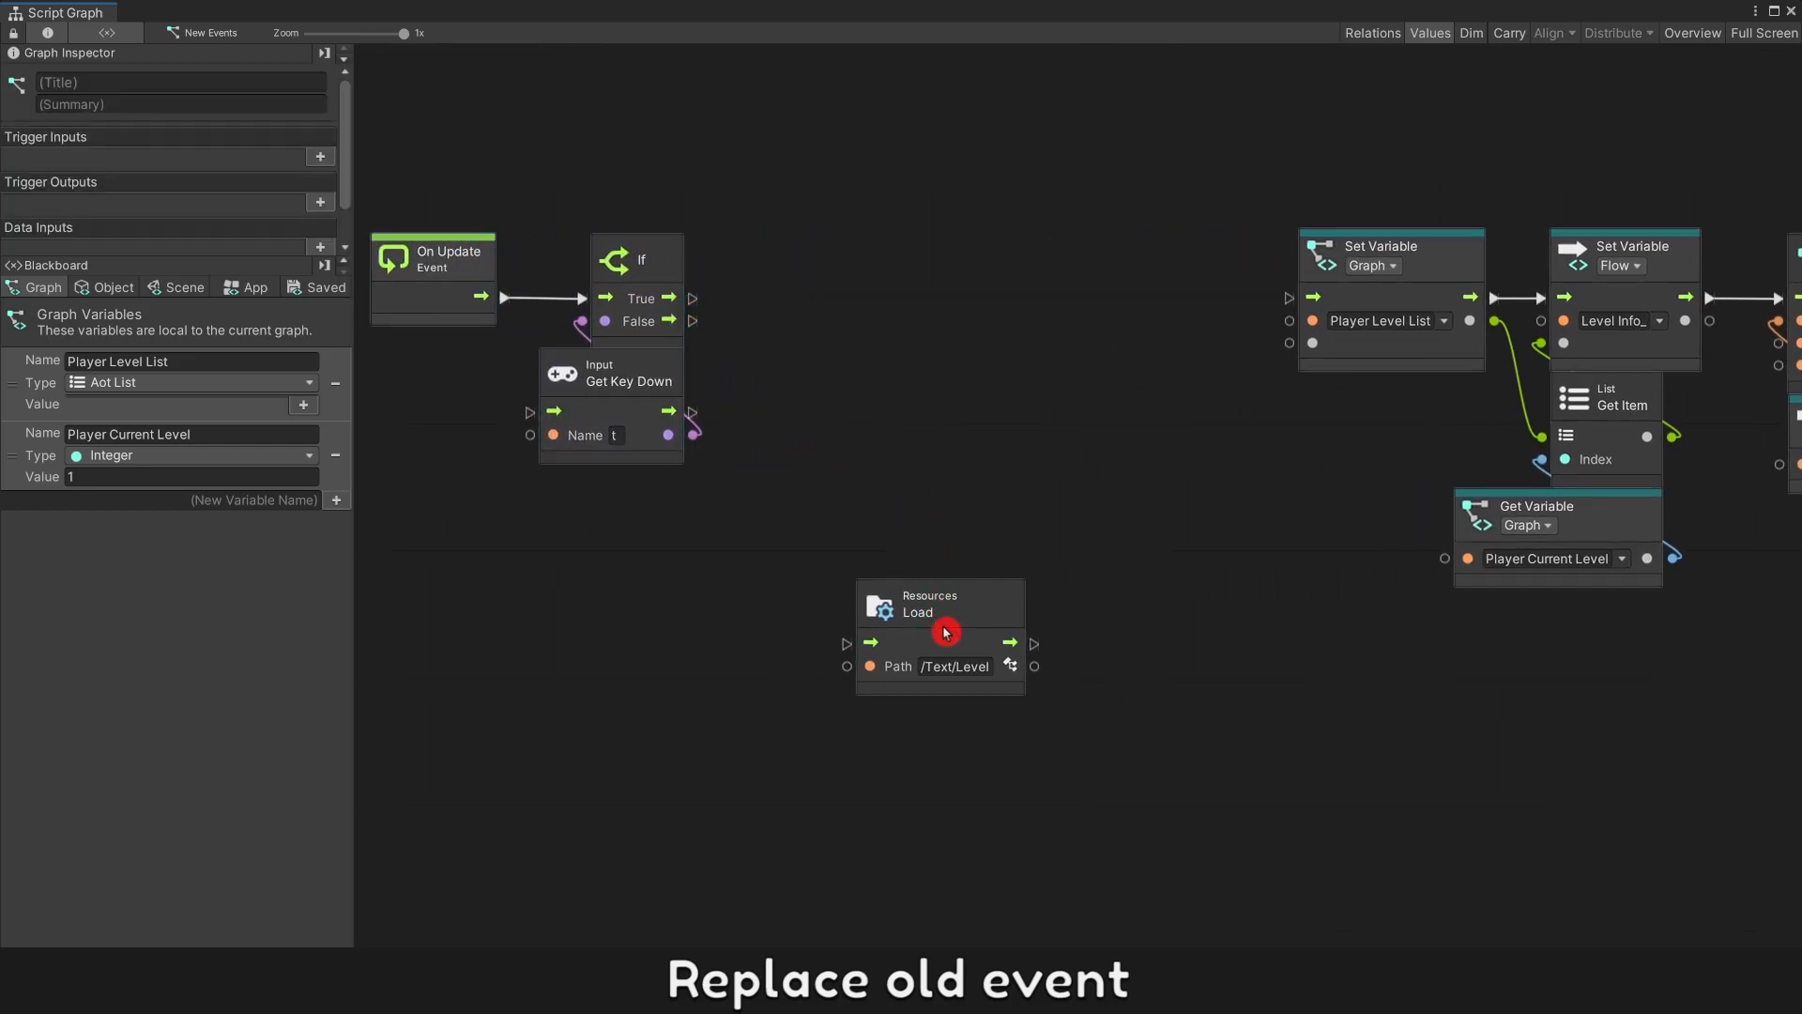
left_click_drag(940, 602, 822, 259)
type("t")
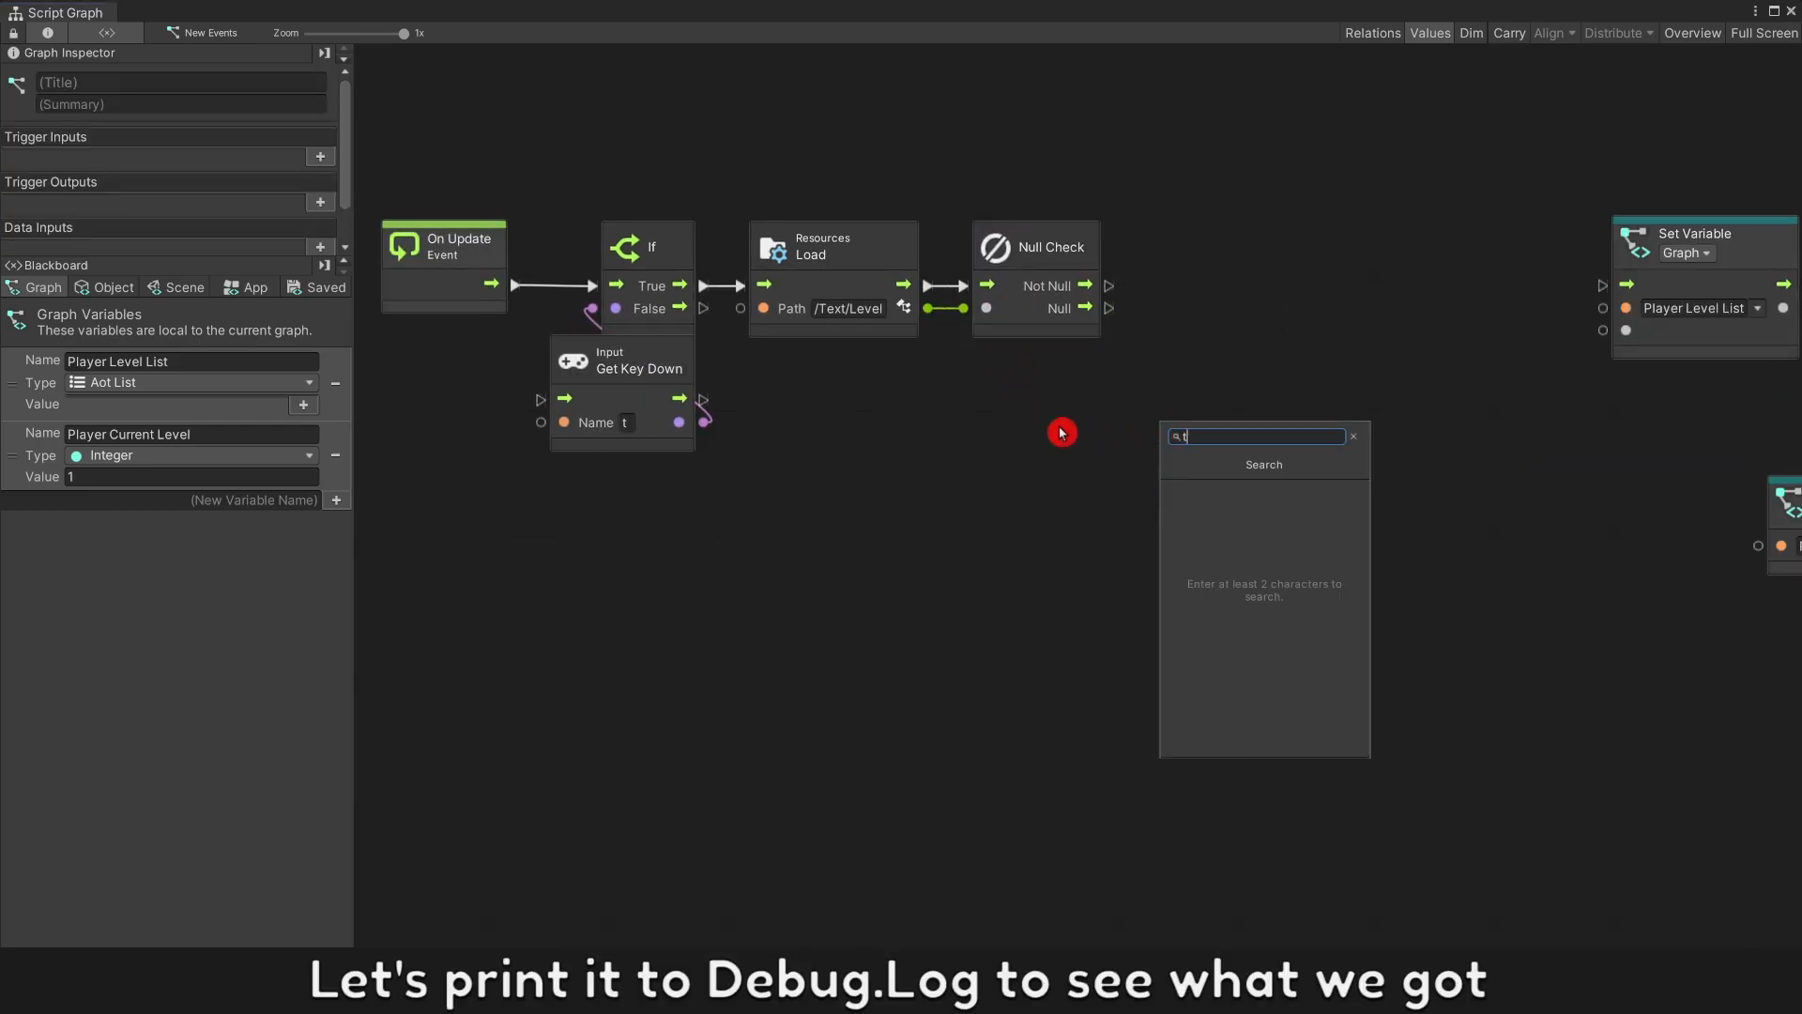
type("ext ass")
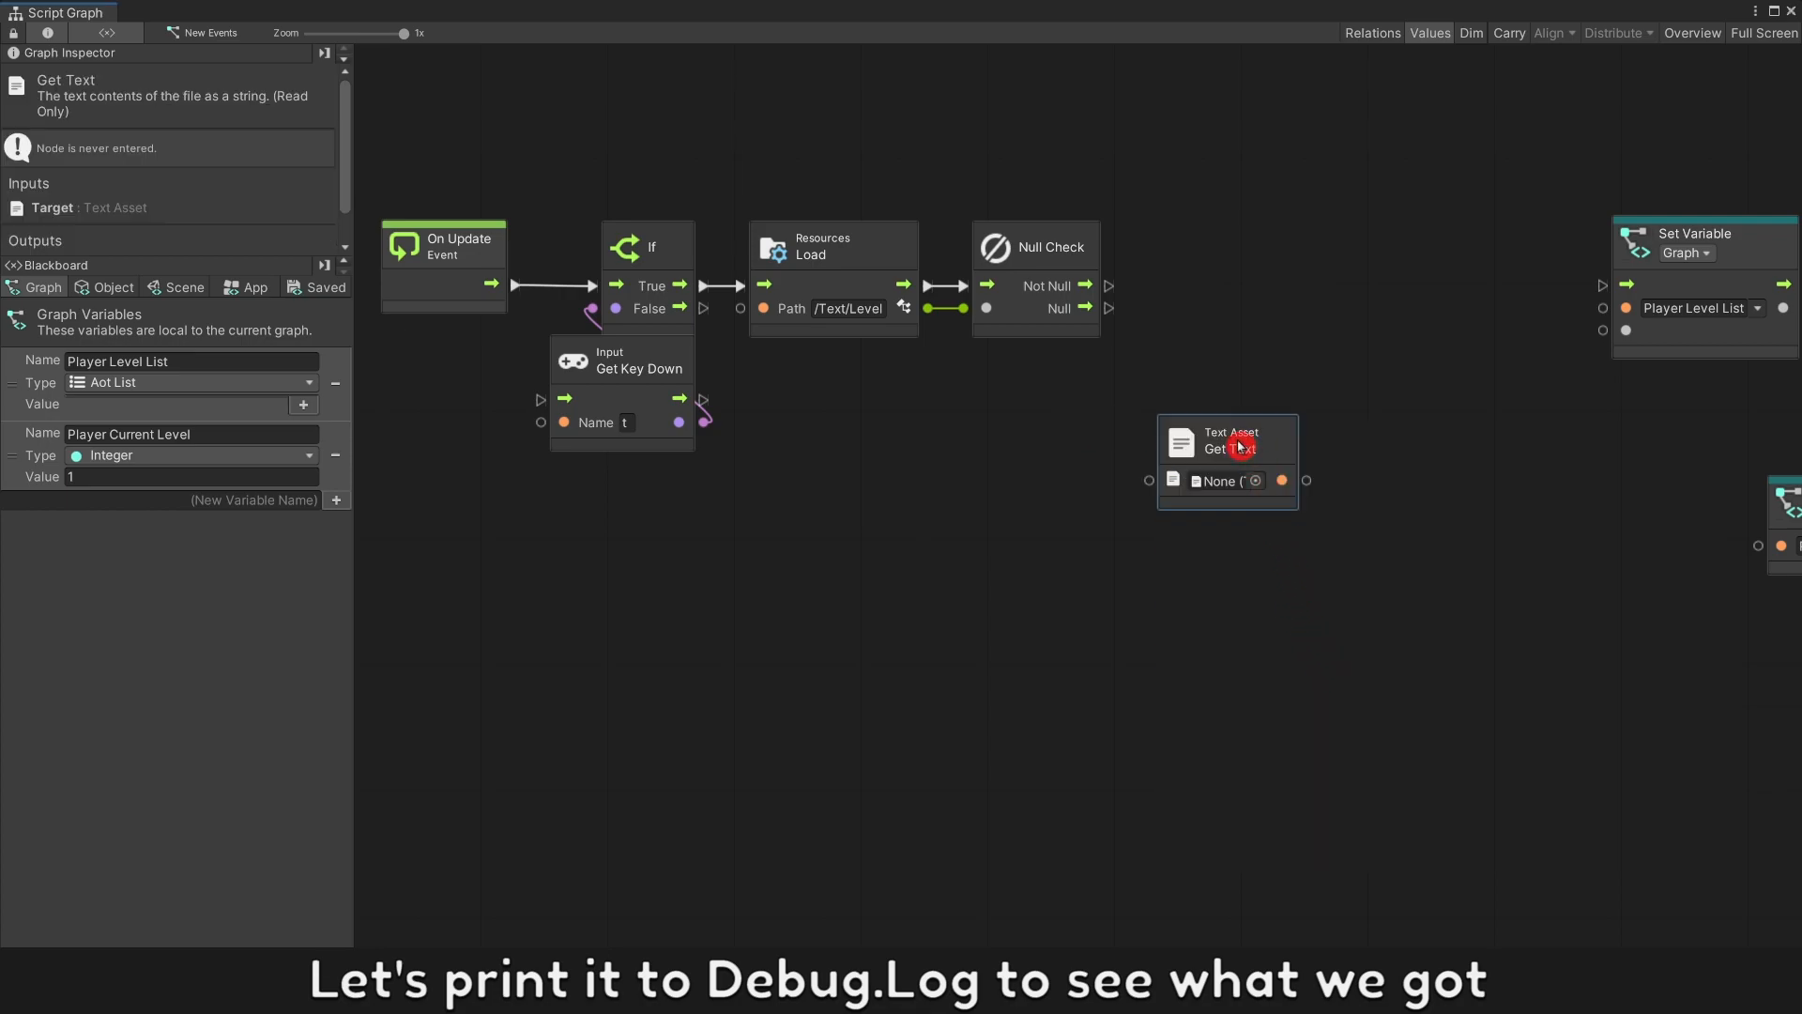
Step: Feed the loaded asset into Text Asset Get Text and add a Debug Log node
left_click_drag(931, 306, 1149, 480)
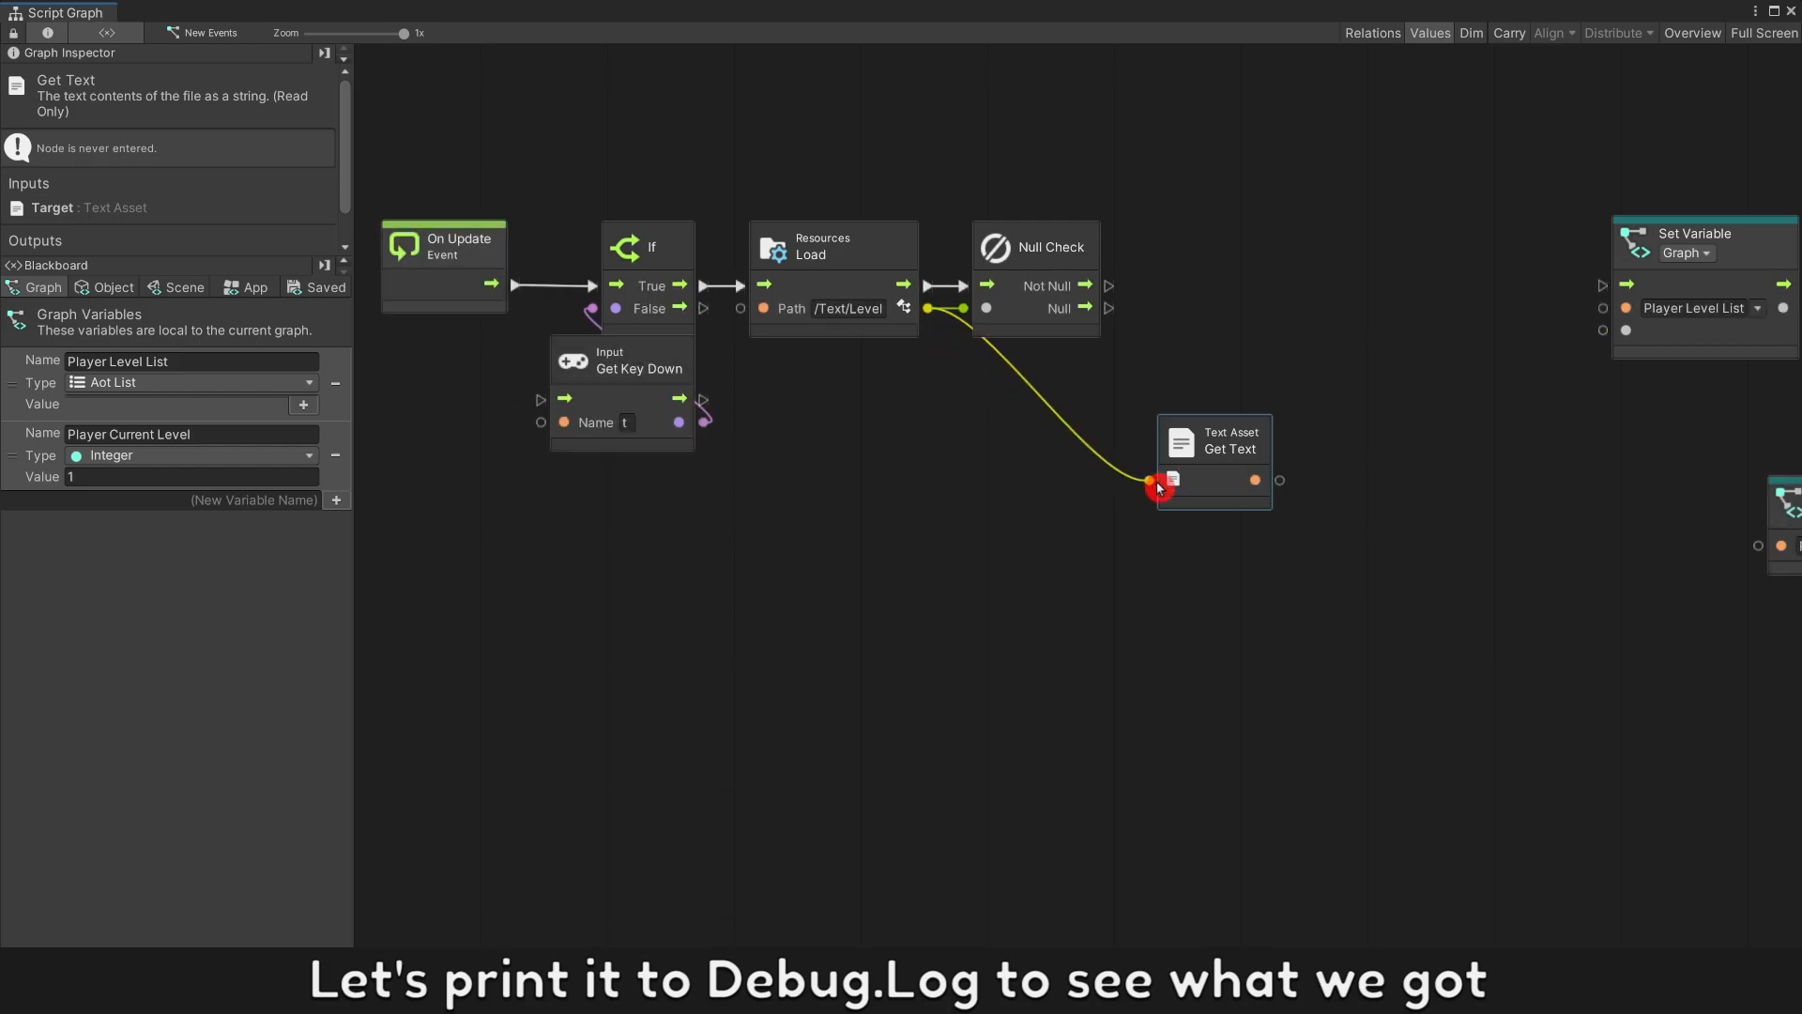
type("deb")
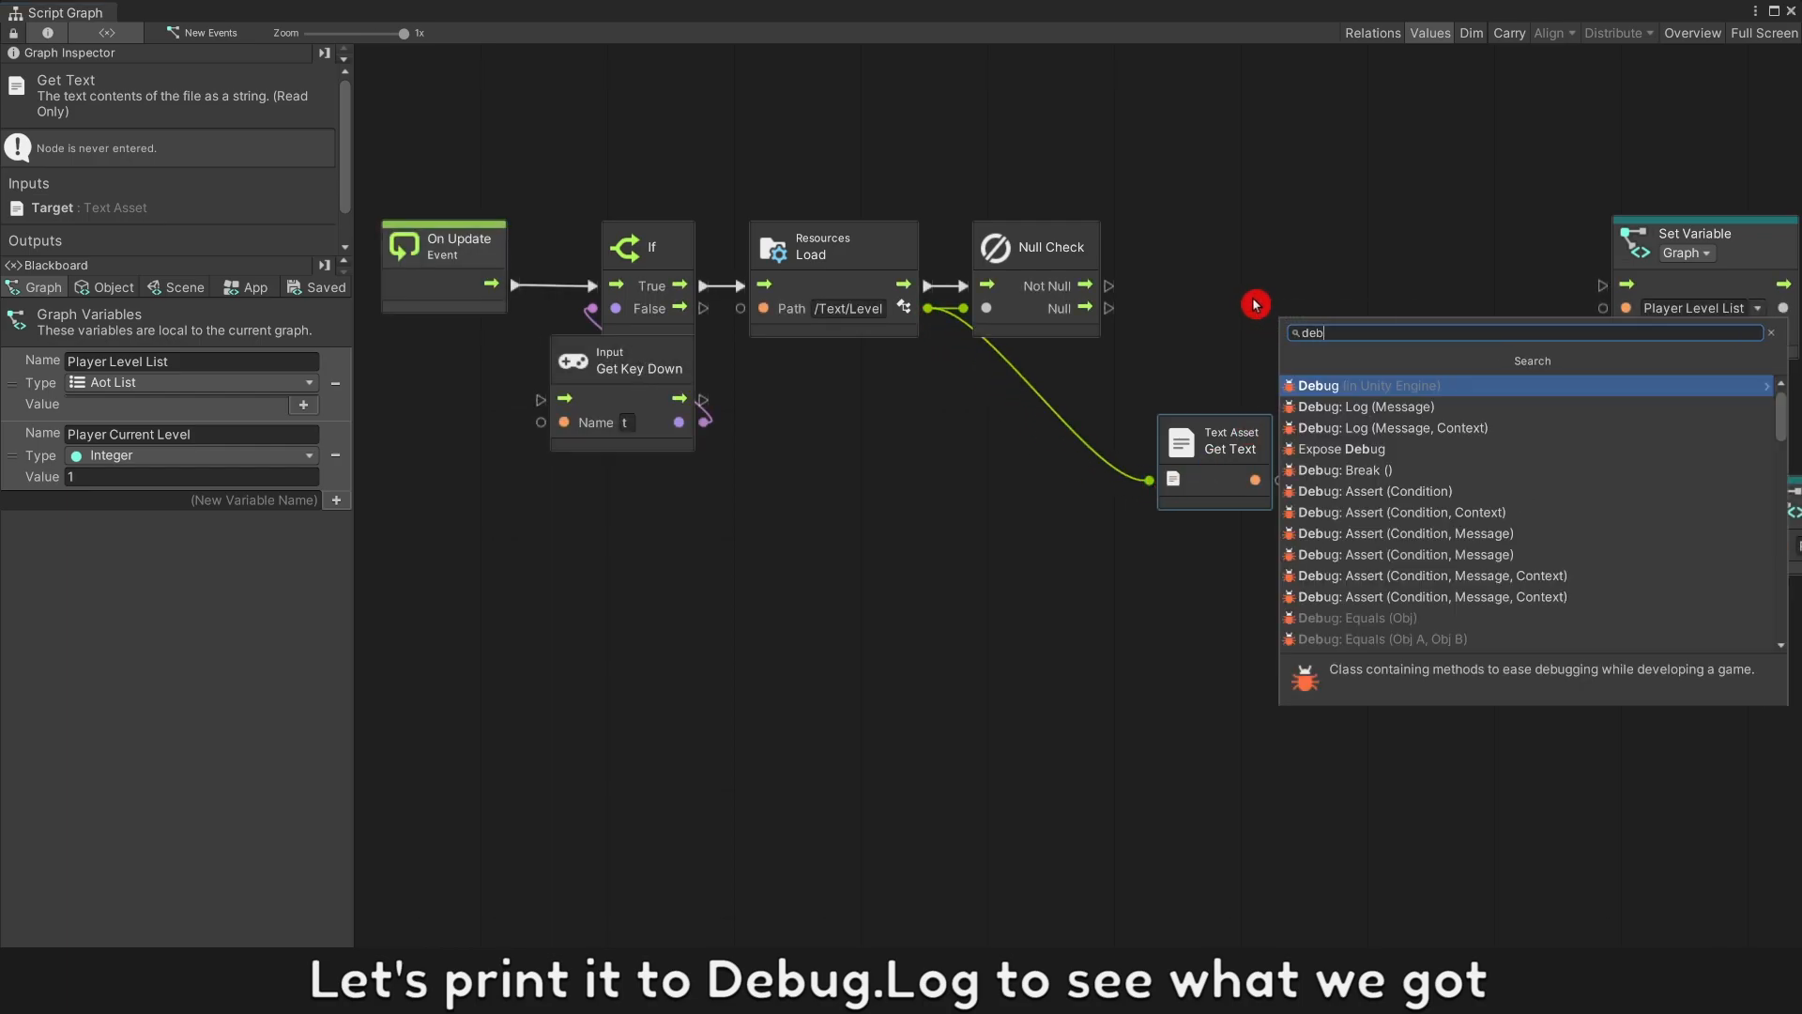
left_click(1377, 406)
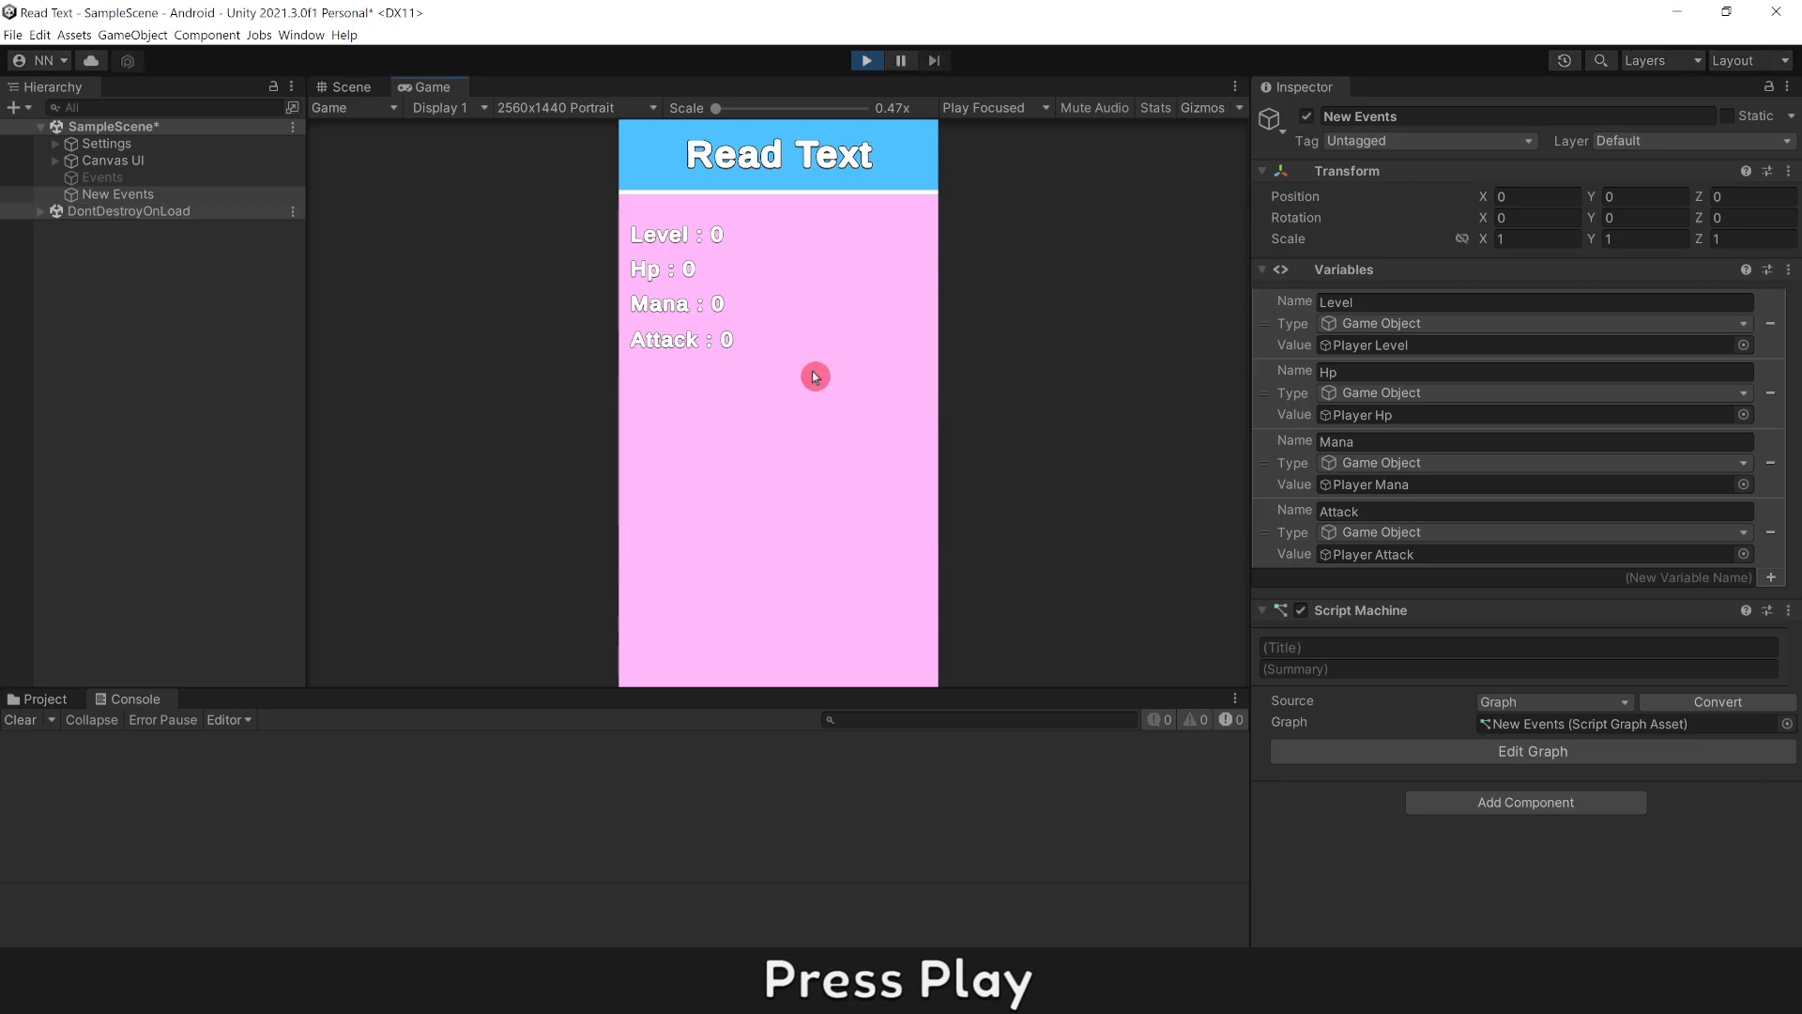
Step: Review the graph's nodes, then restore the Game view to check the Console output
left_click(1532, 751)
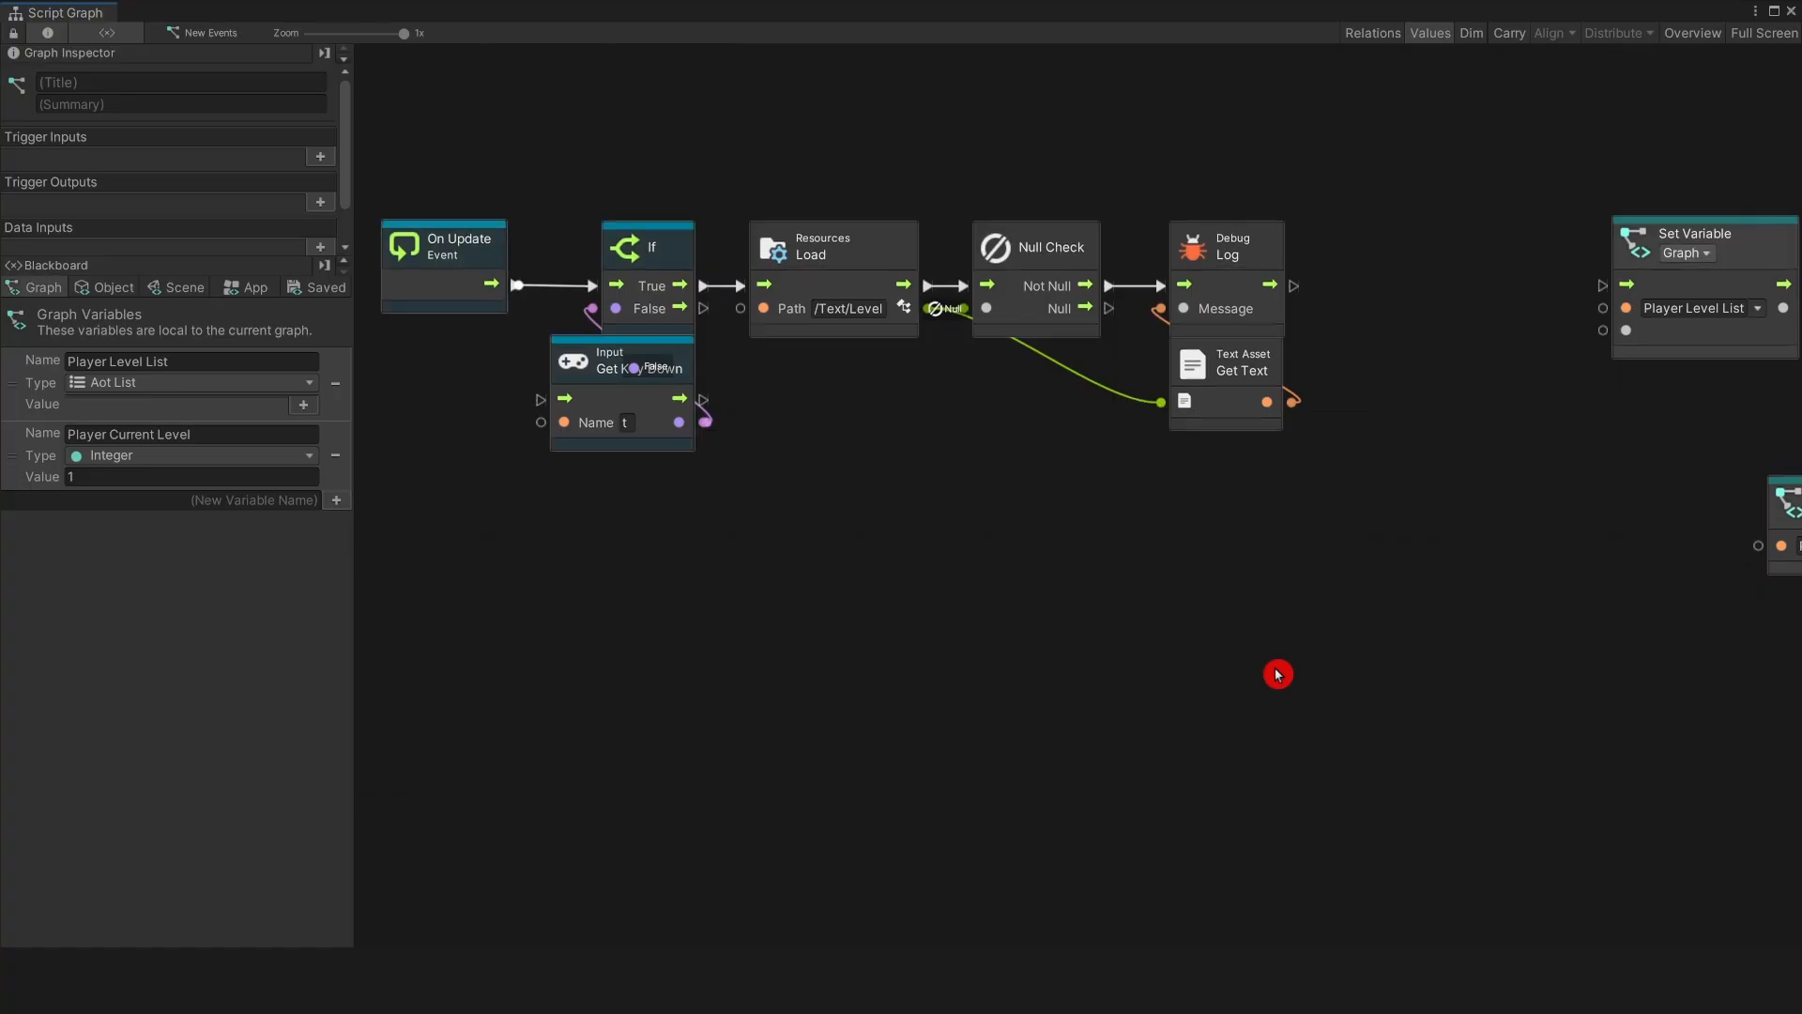
left_click(849, 308)
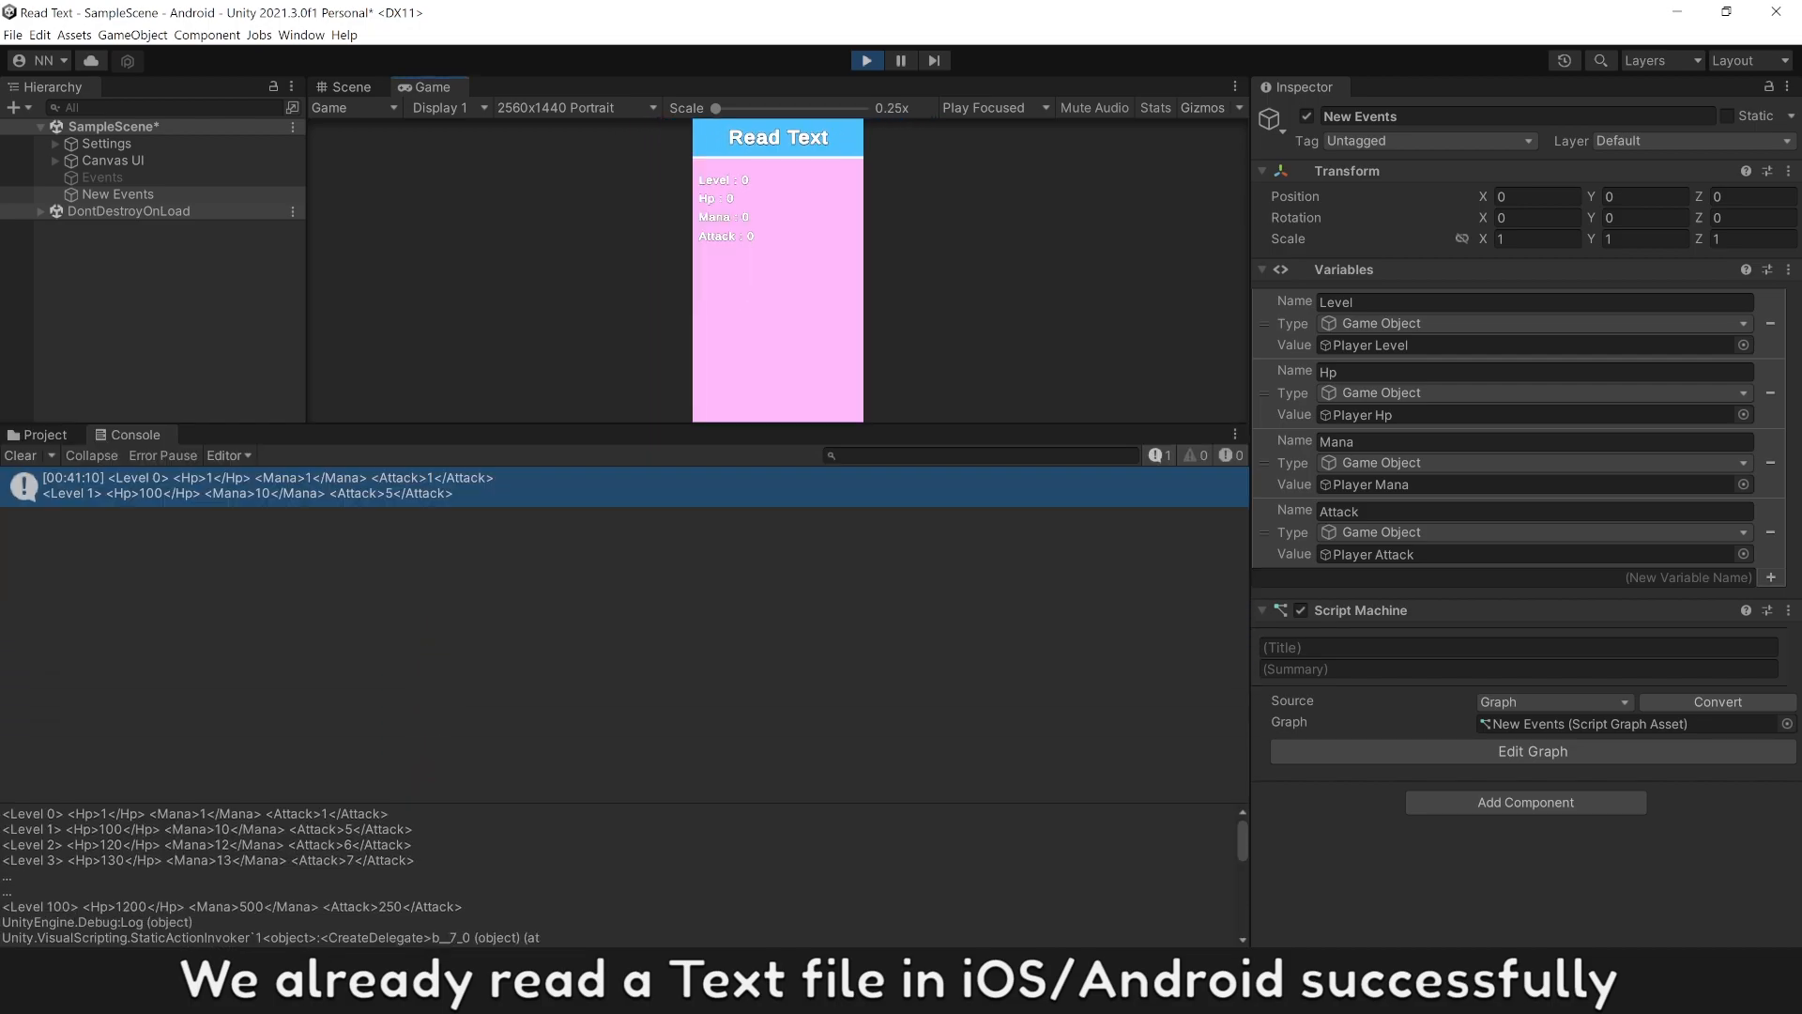
left_click_drag(11, 813, 488, 906)
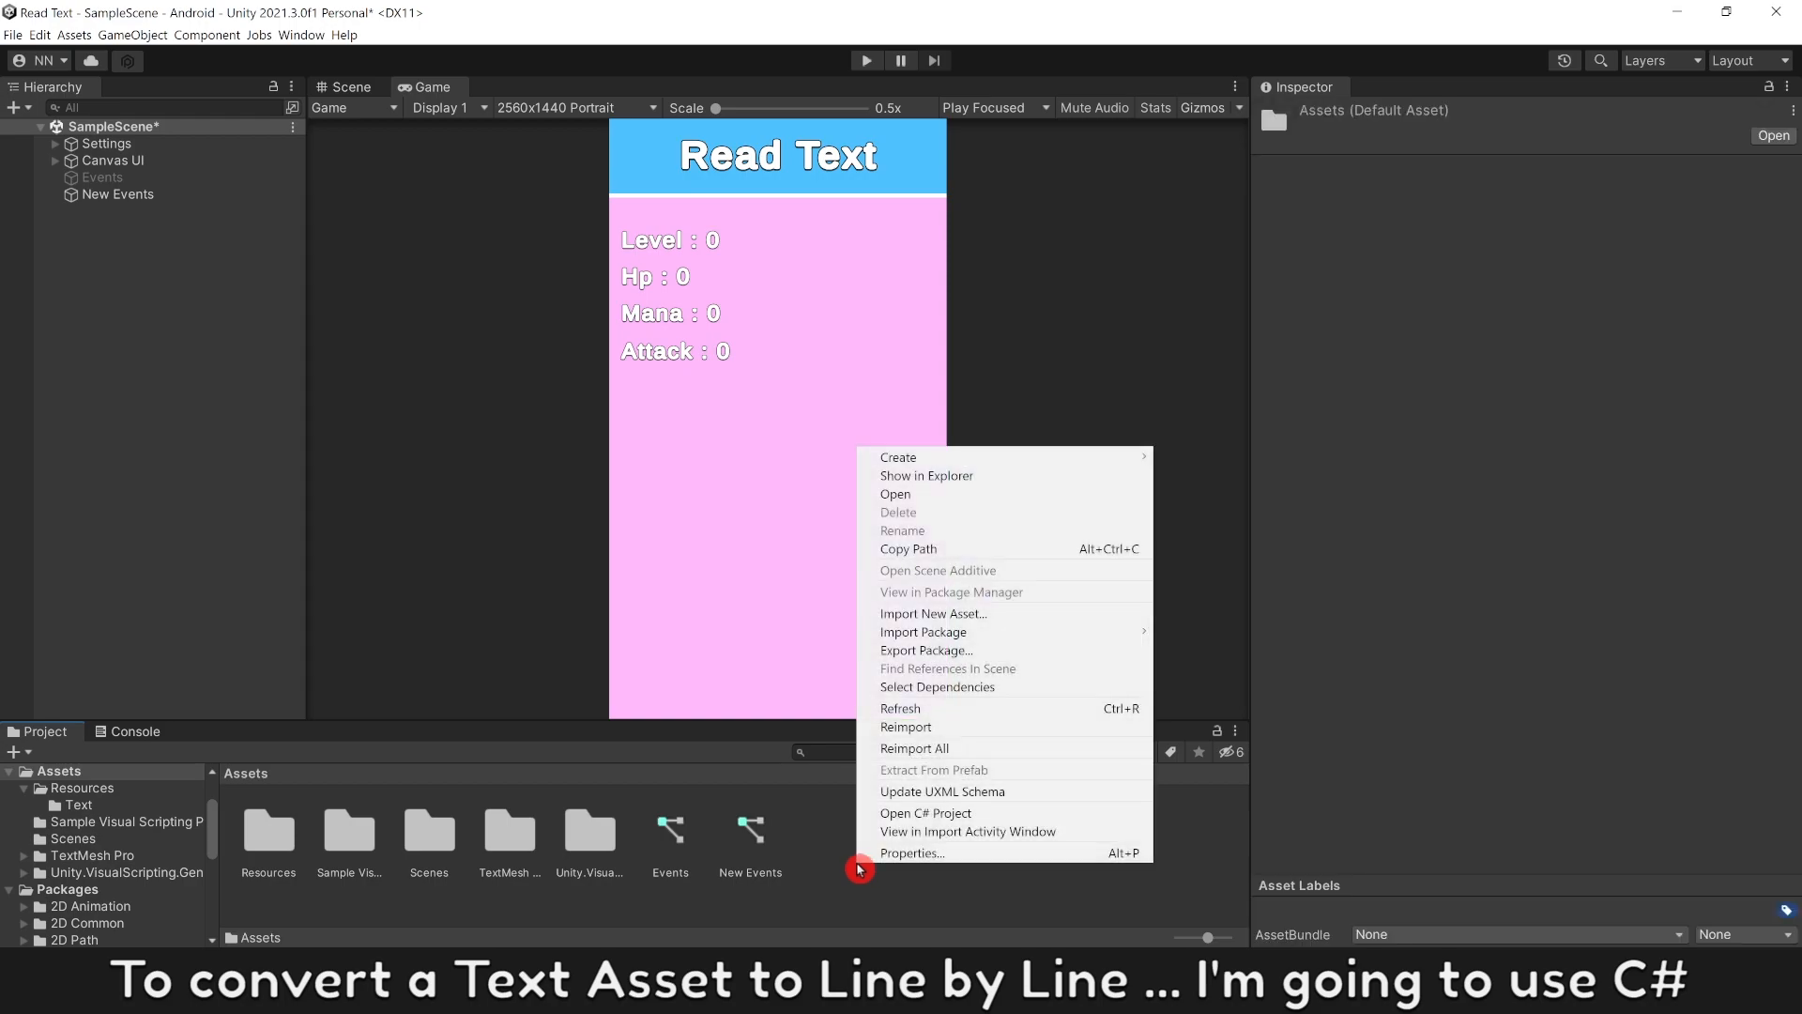
Step: Create a Cscript folder holding a new C# script named ReadText and open it for editing
left_click(897, 456)
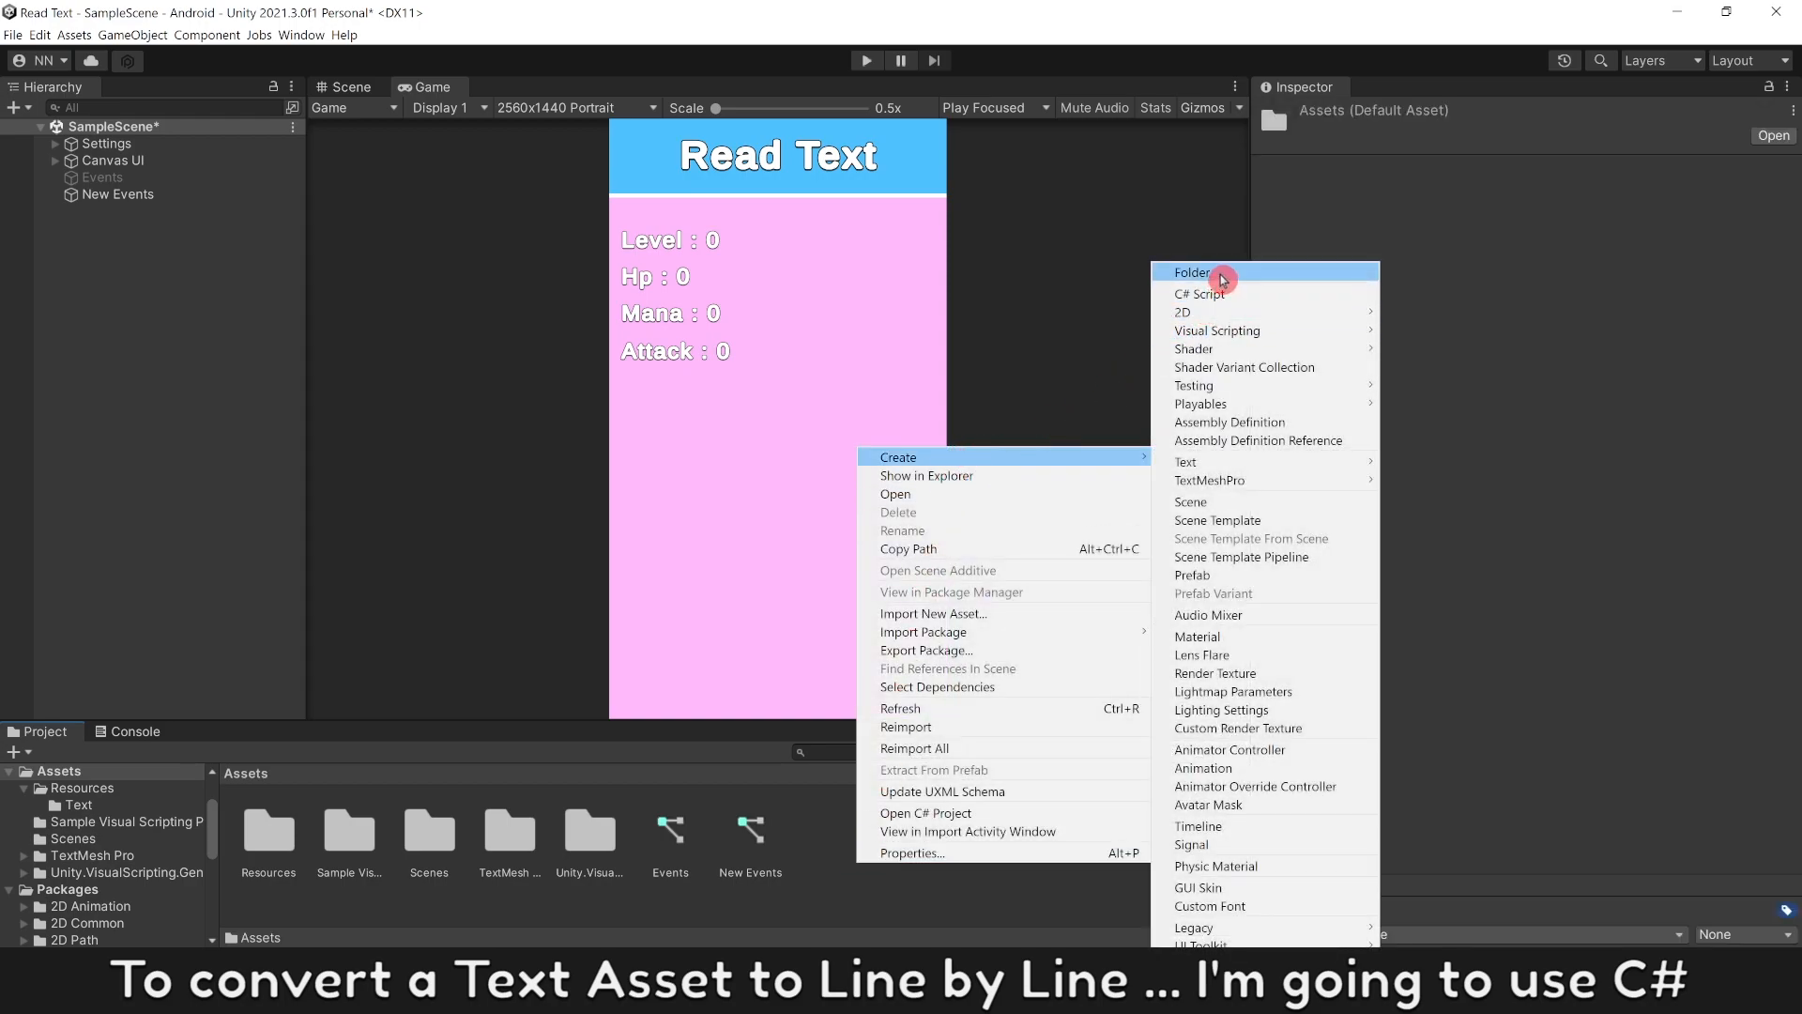
left_click(1220, 270)
type("Cscript")
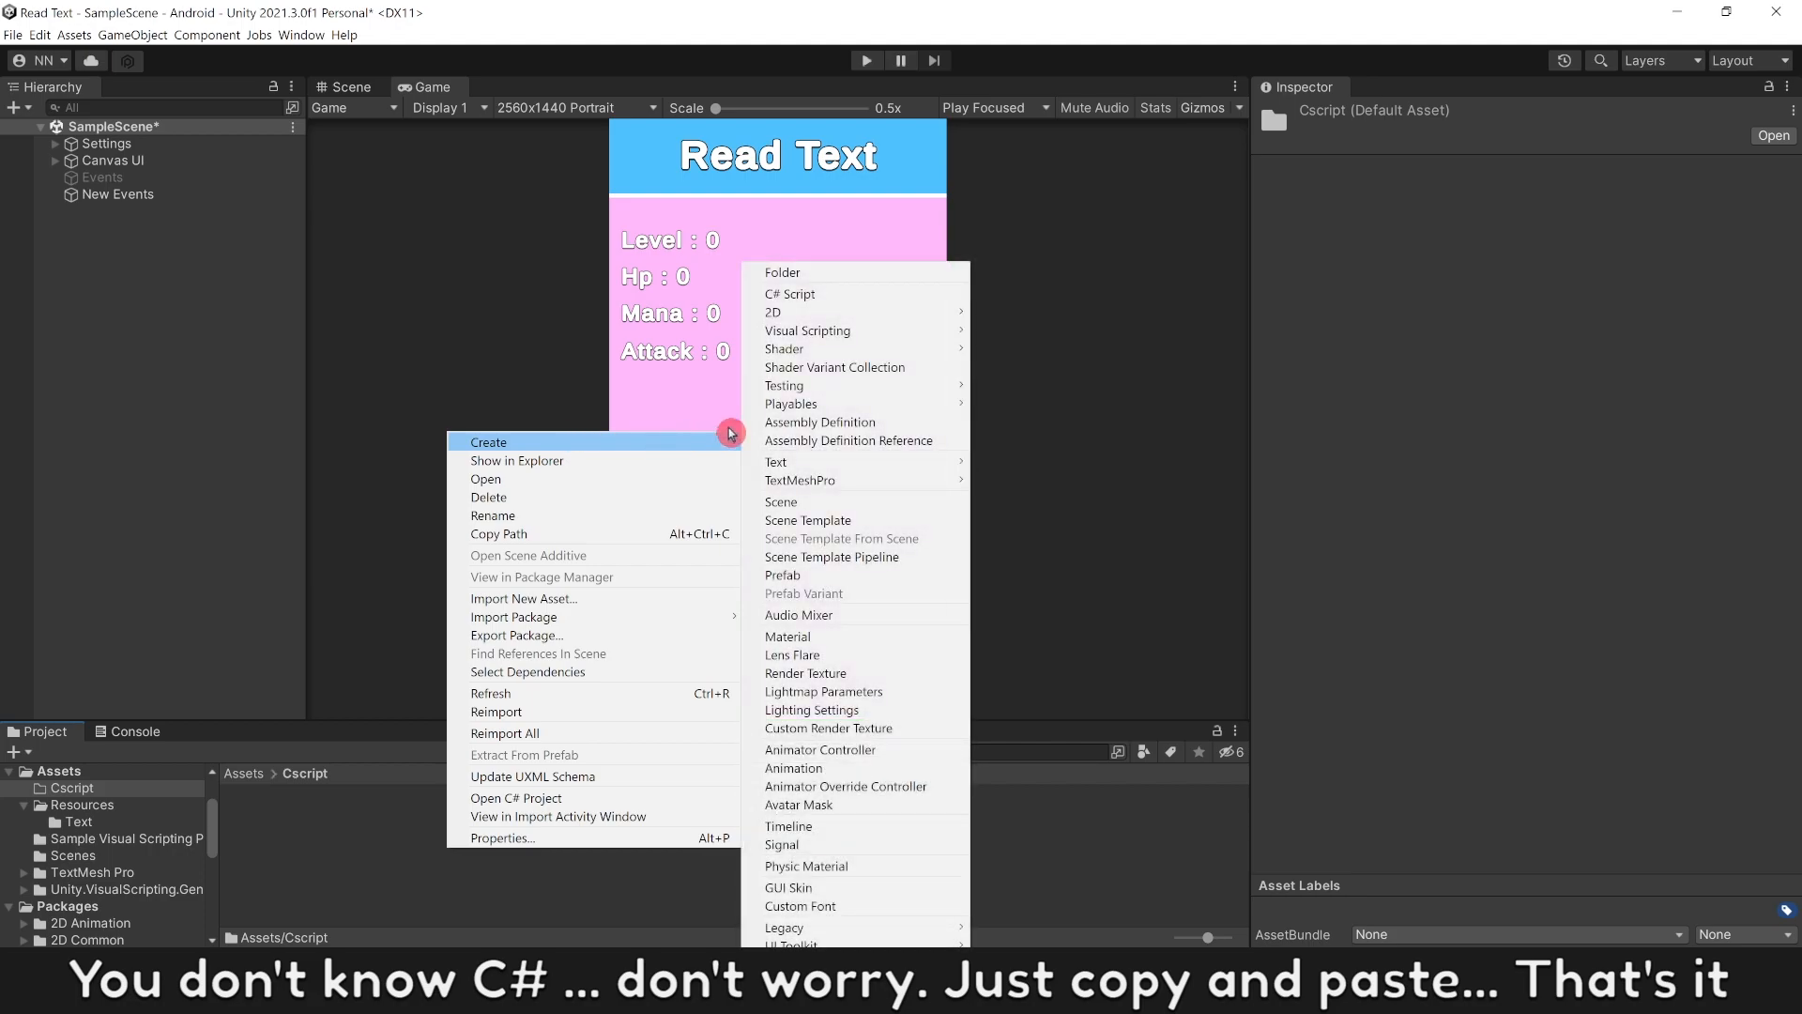
left_click(788, 293)
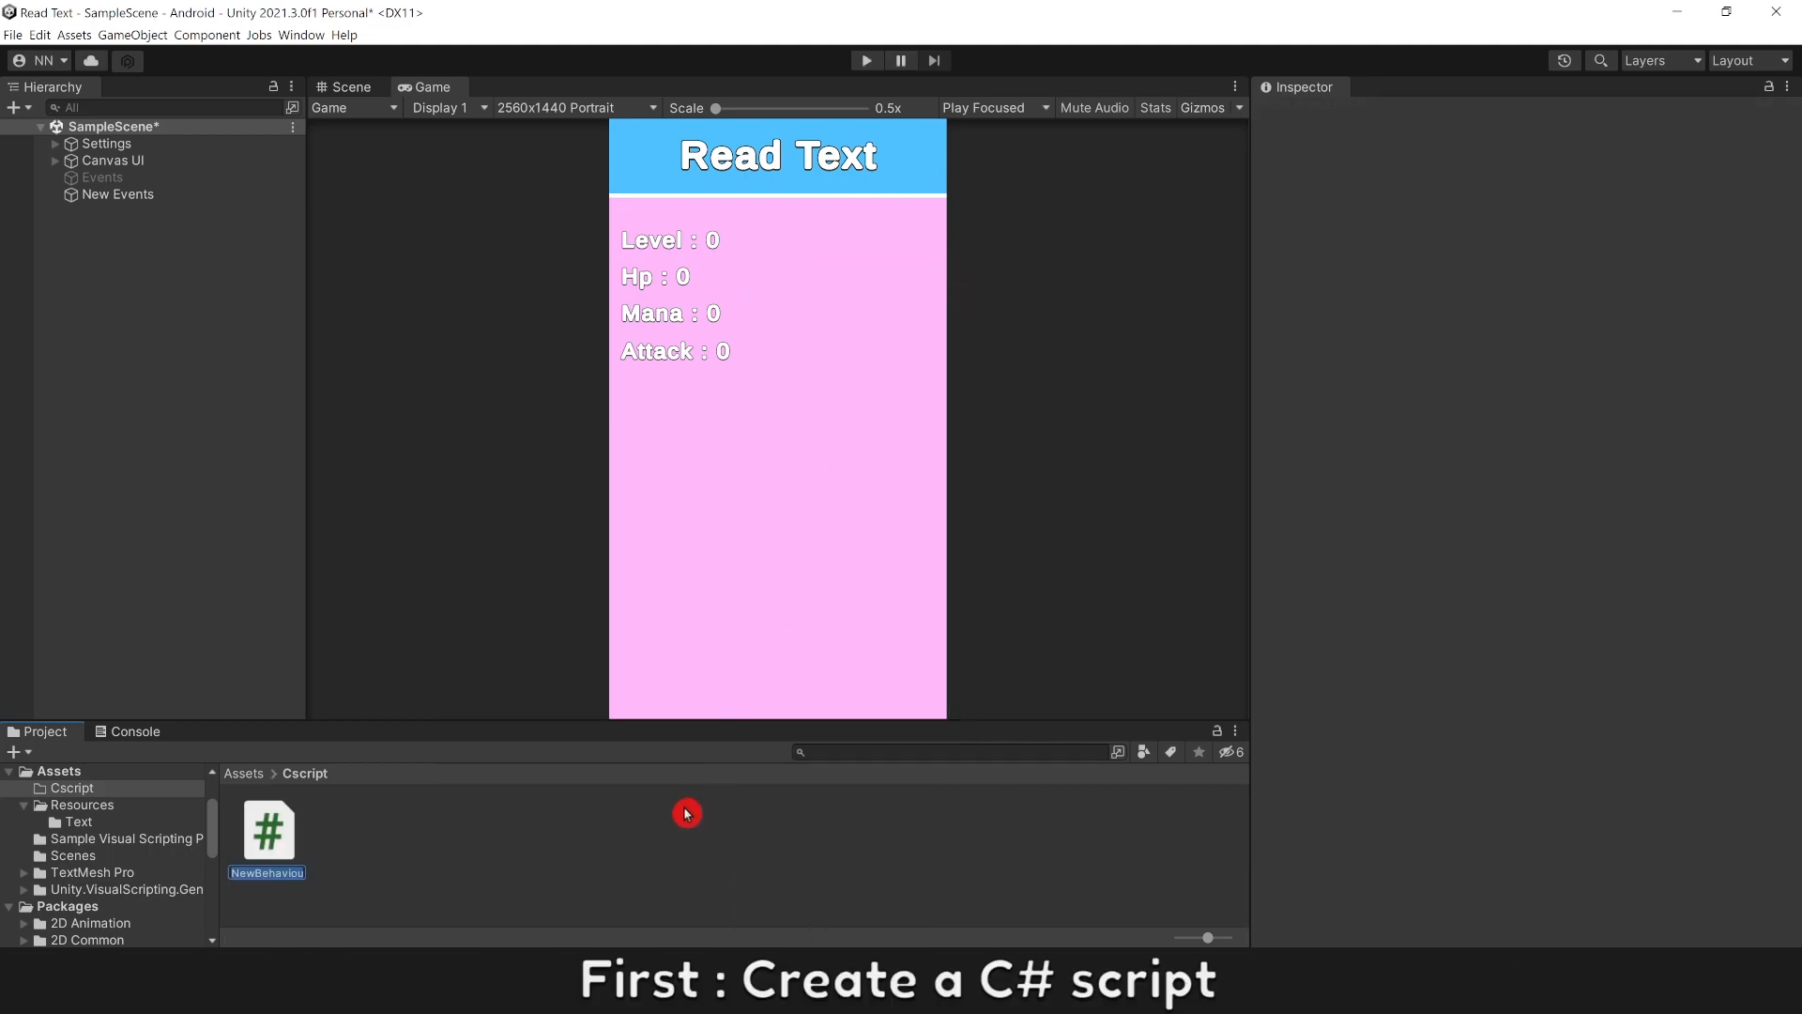
type("ReadText")
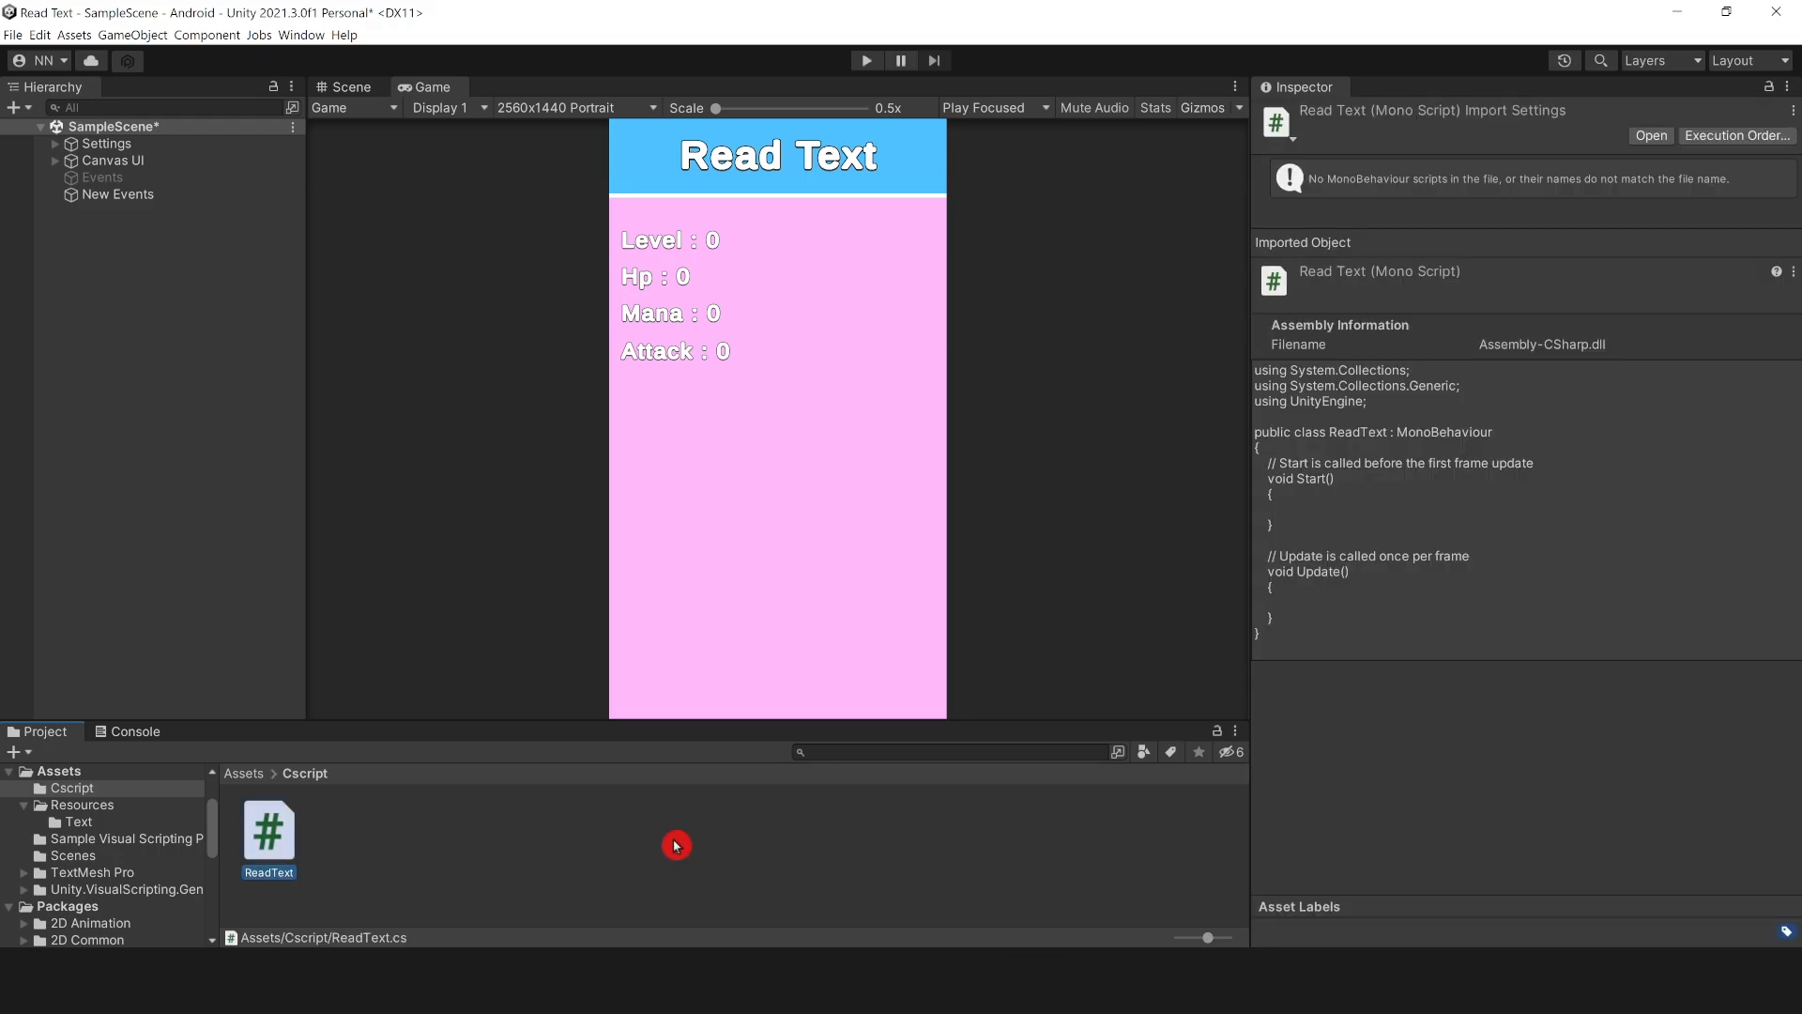
double_click(269, 831)
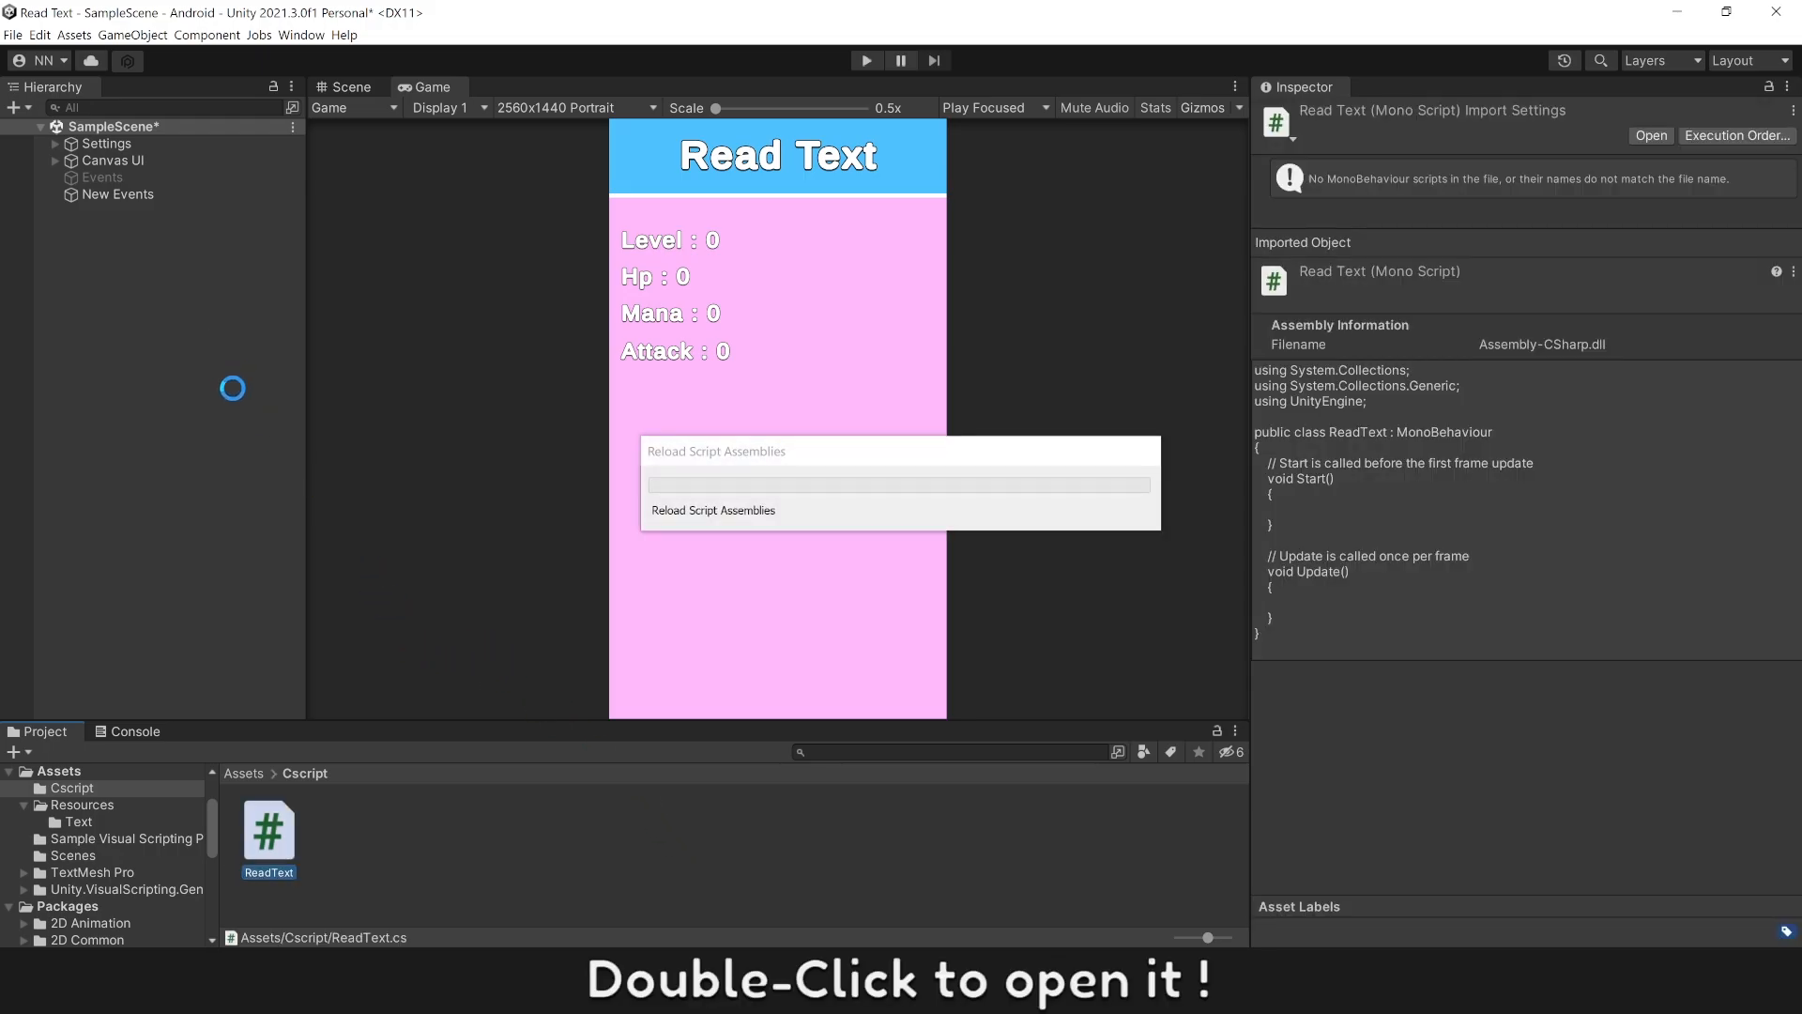
double_click(268, 831)
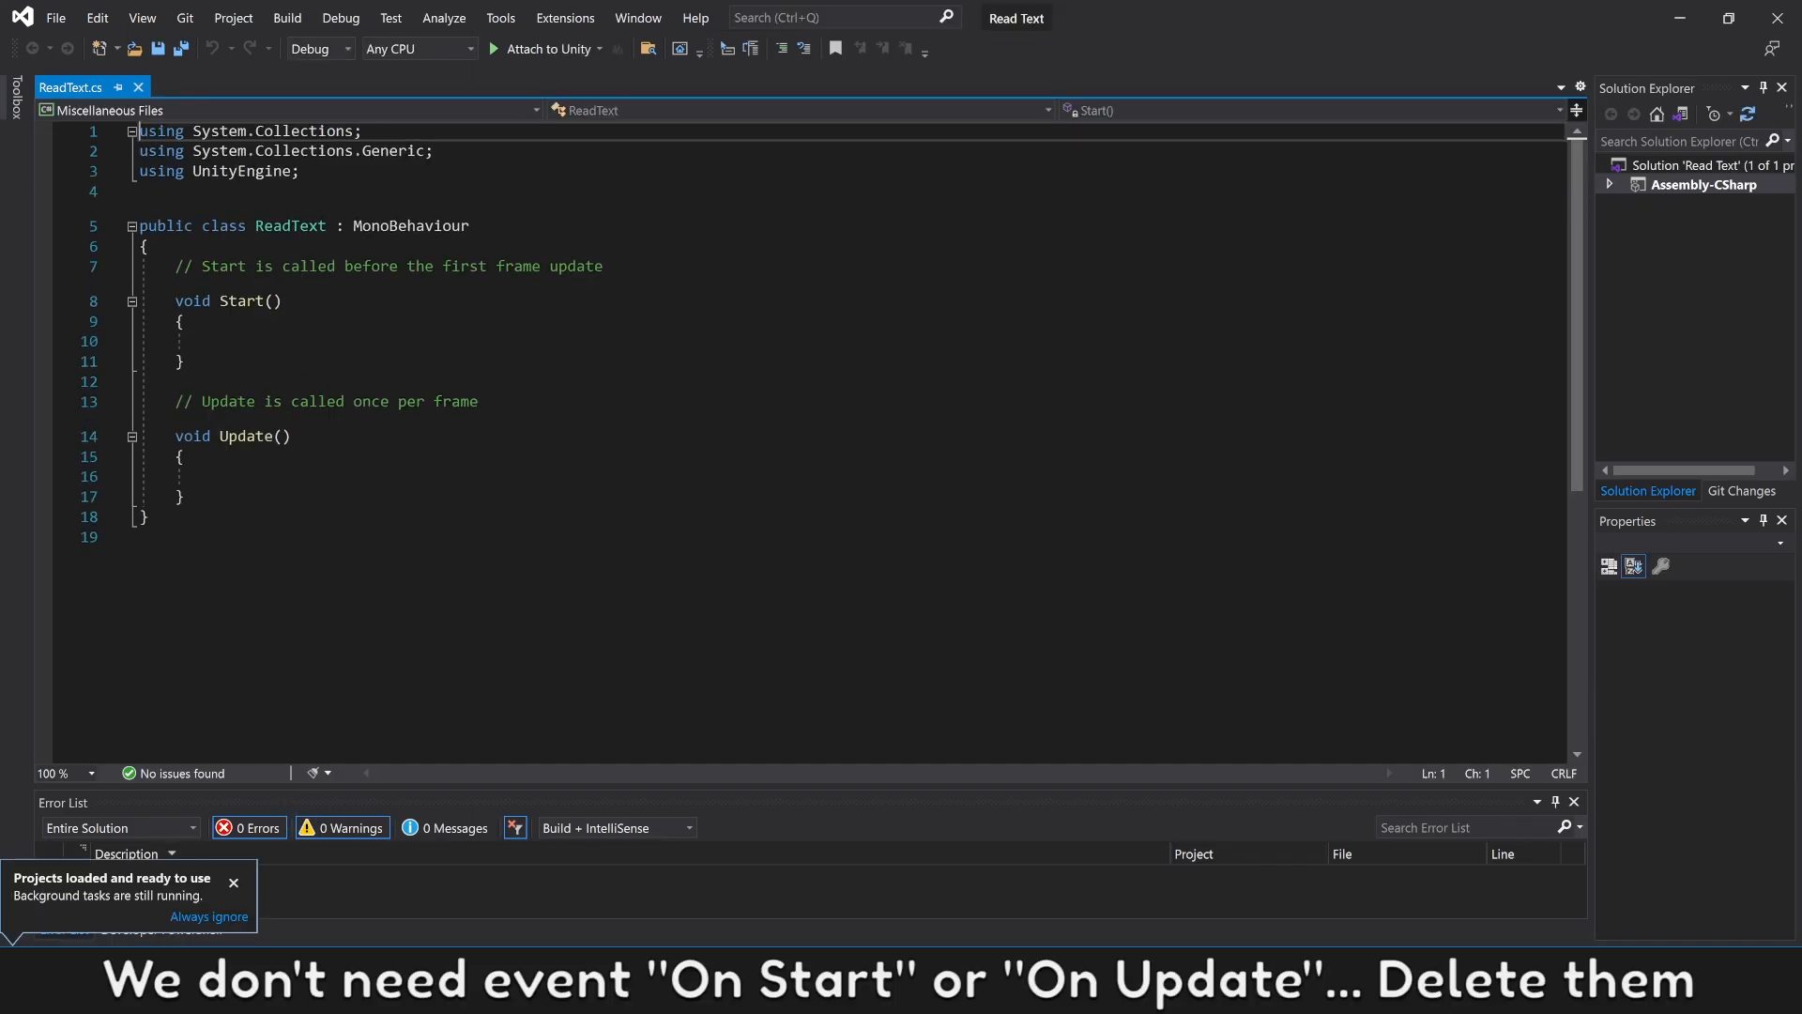
Step: Delete ReadText's Start and Update methods and copy TextAssetToList from MacroText
left_click_drag(171, 381, 182, 496)
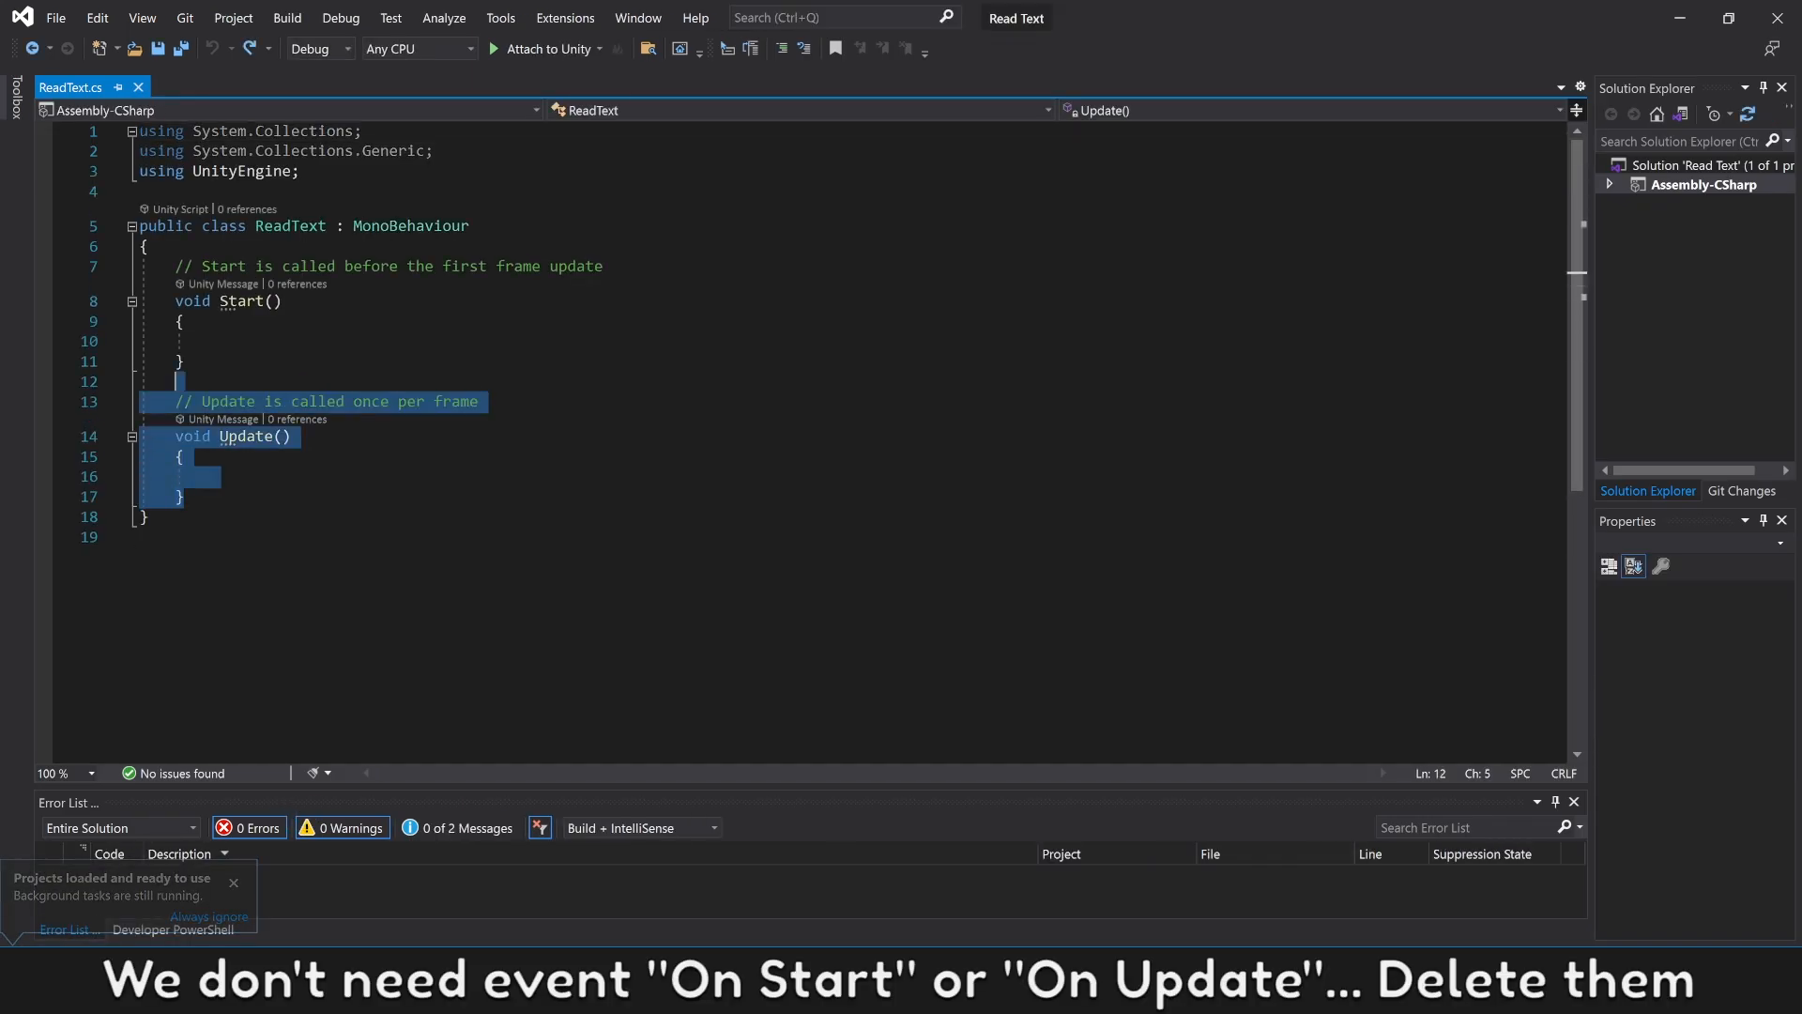
key("Delete")
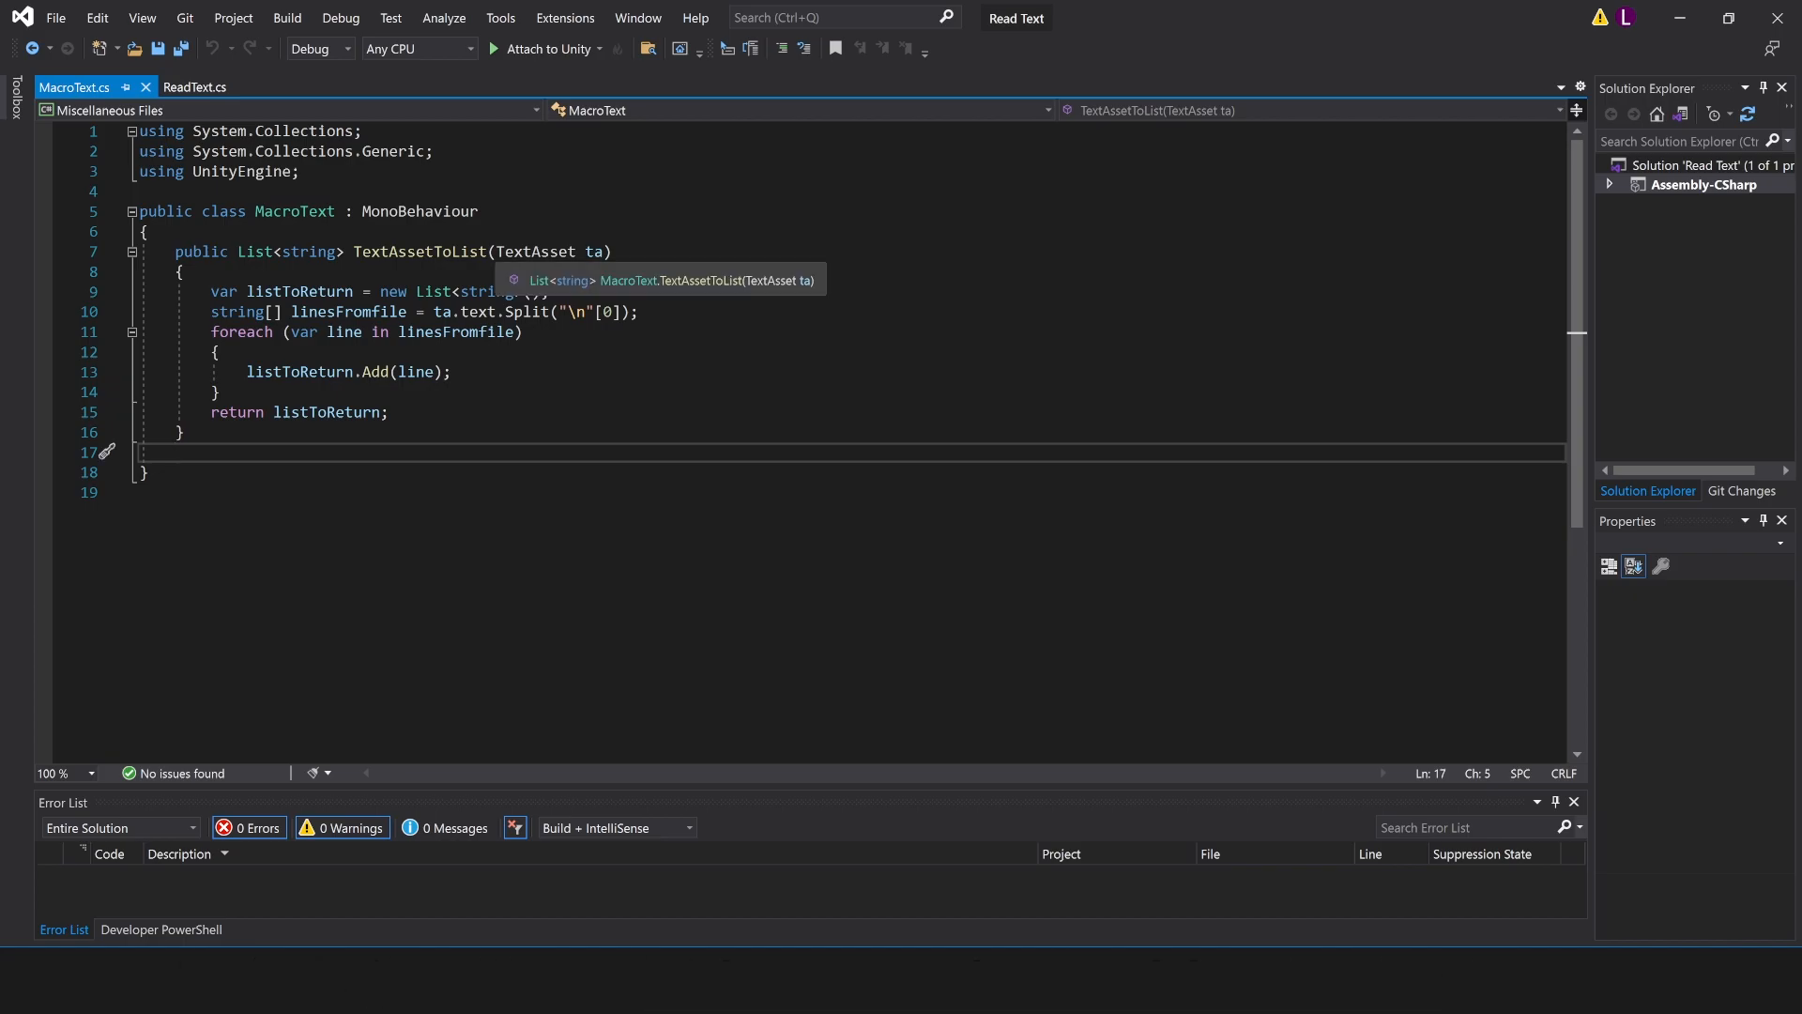
left_click_drag(177, 252, 184, 431)
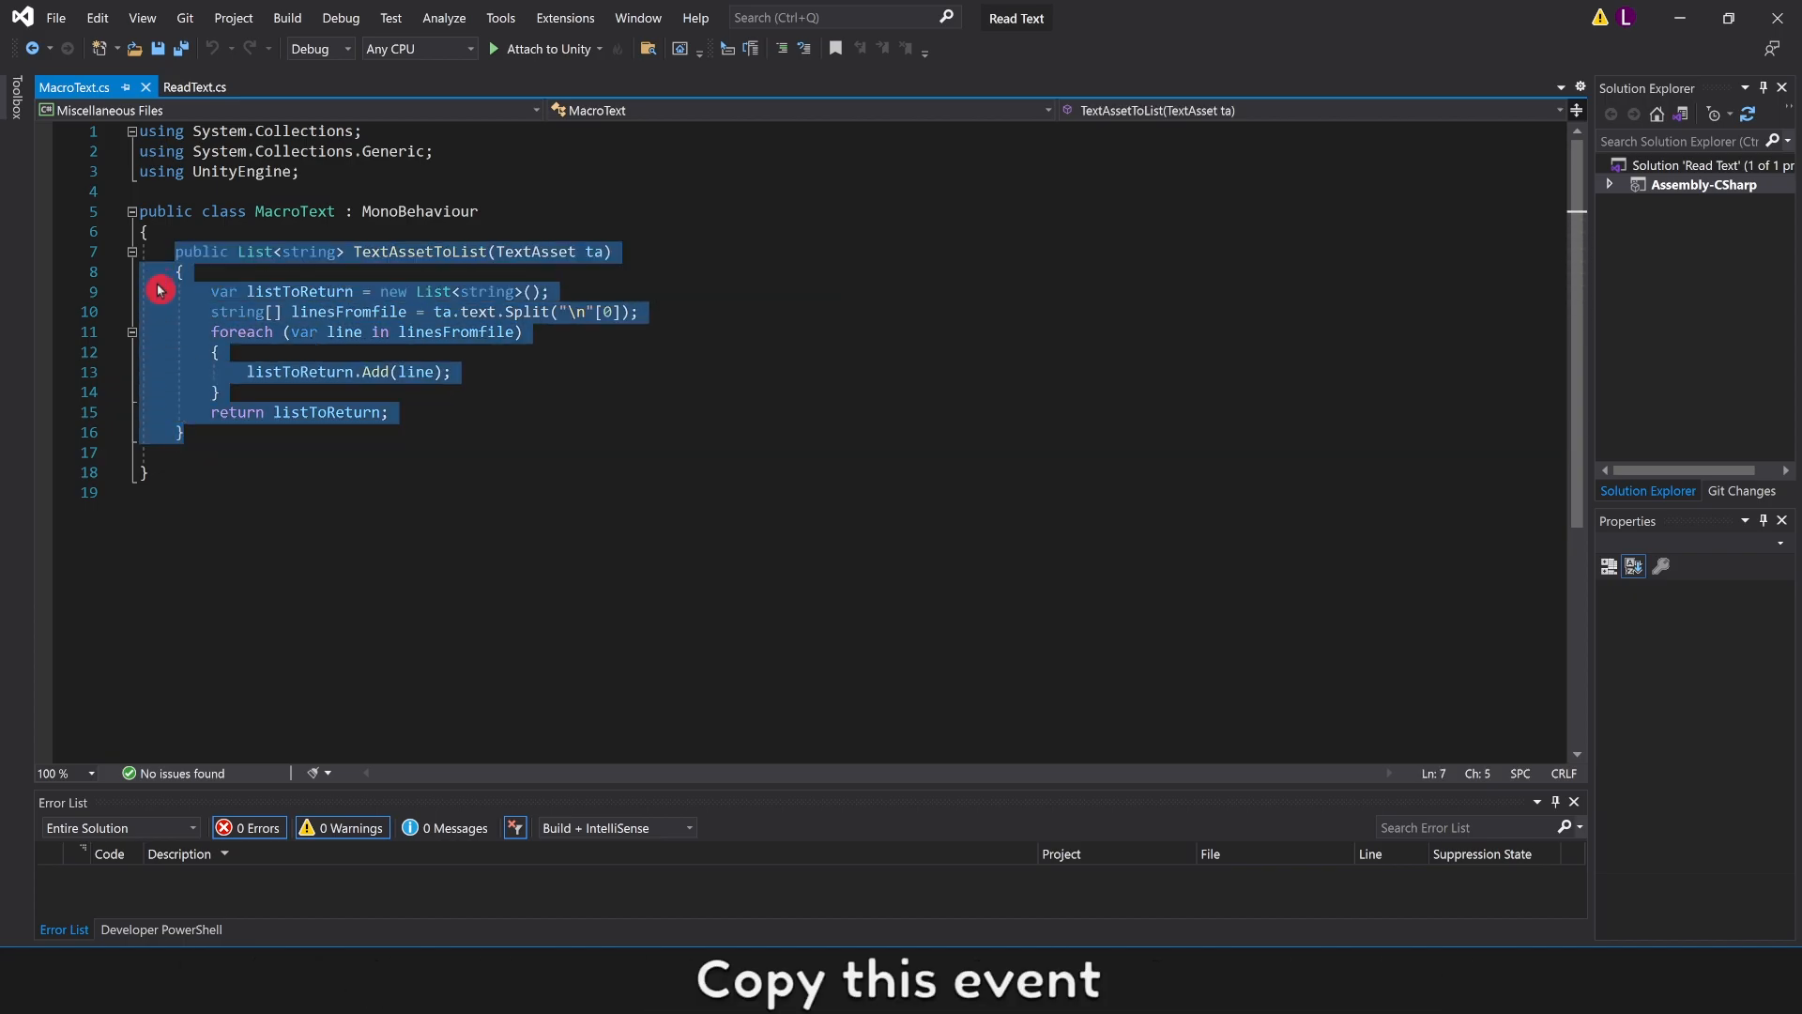
left_click(197, 87)
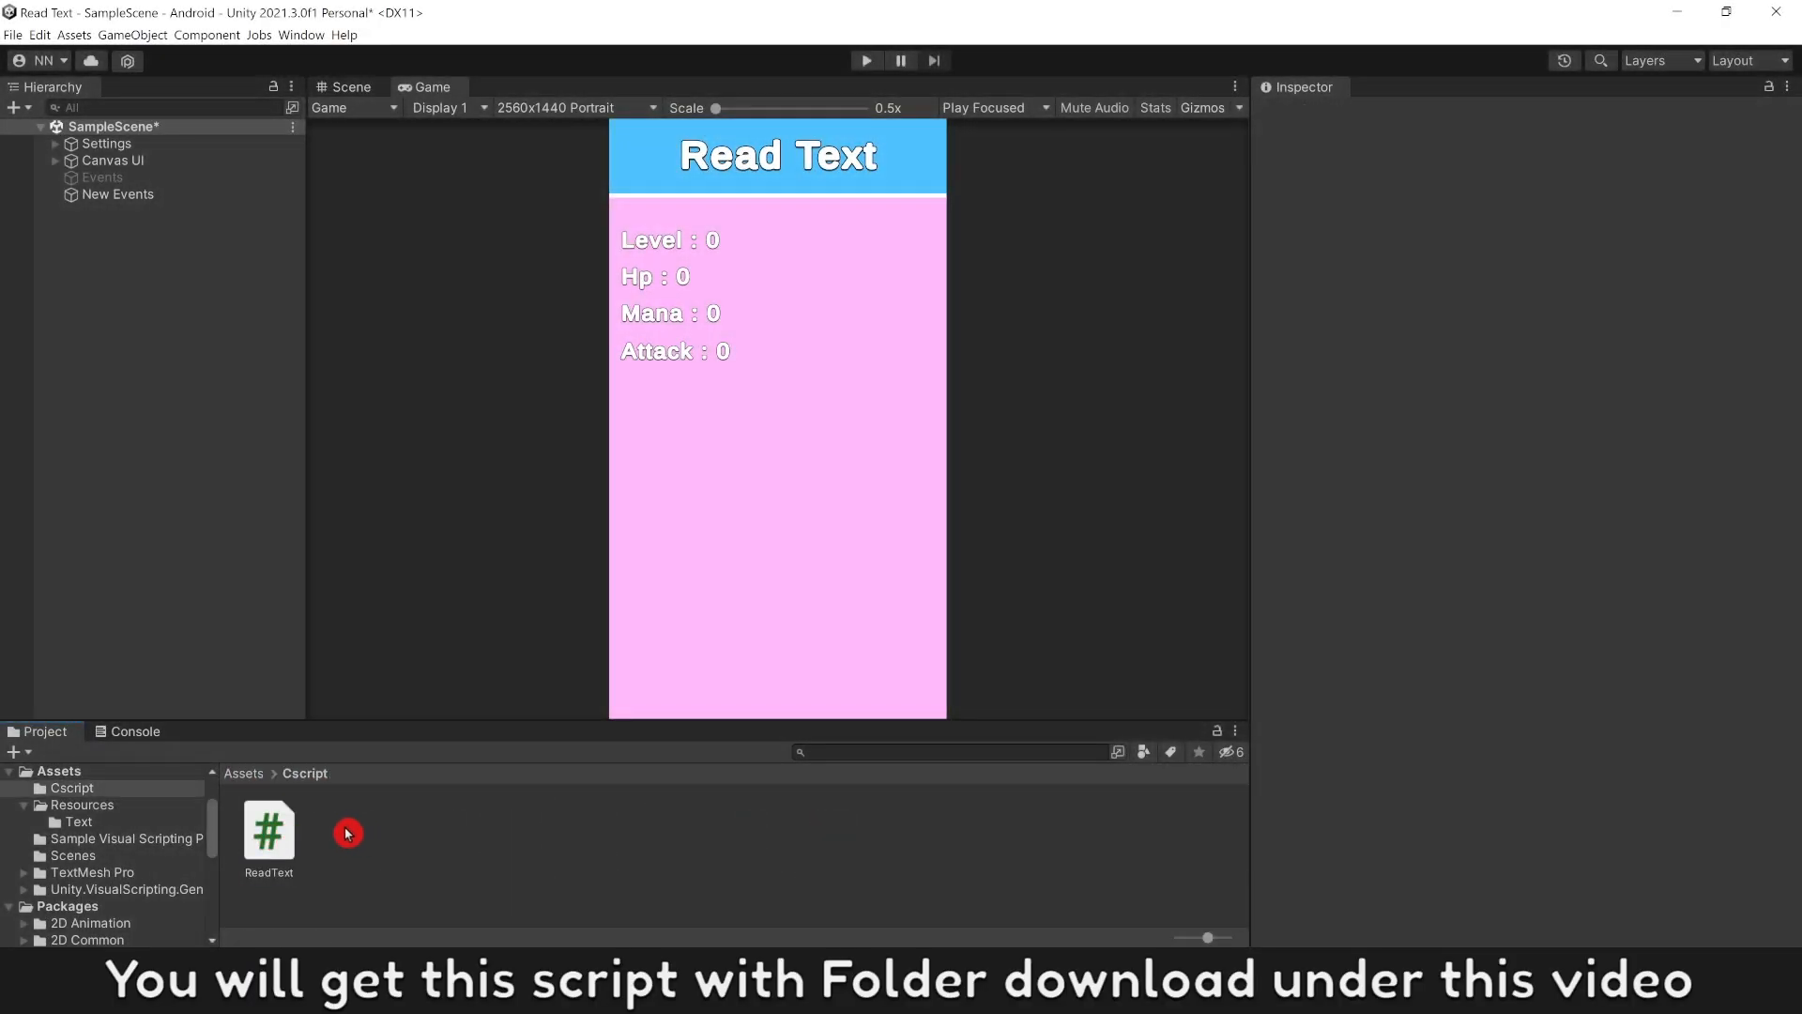
Step: Preview ReadText's code and select the New Events object to attach the script
left_click(269, 831)
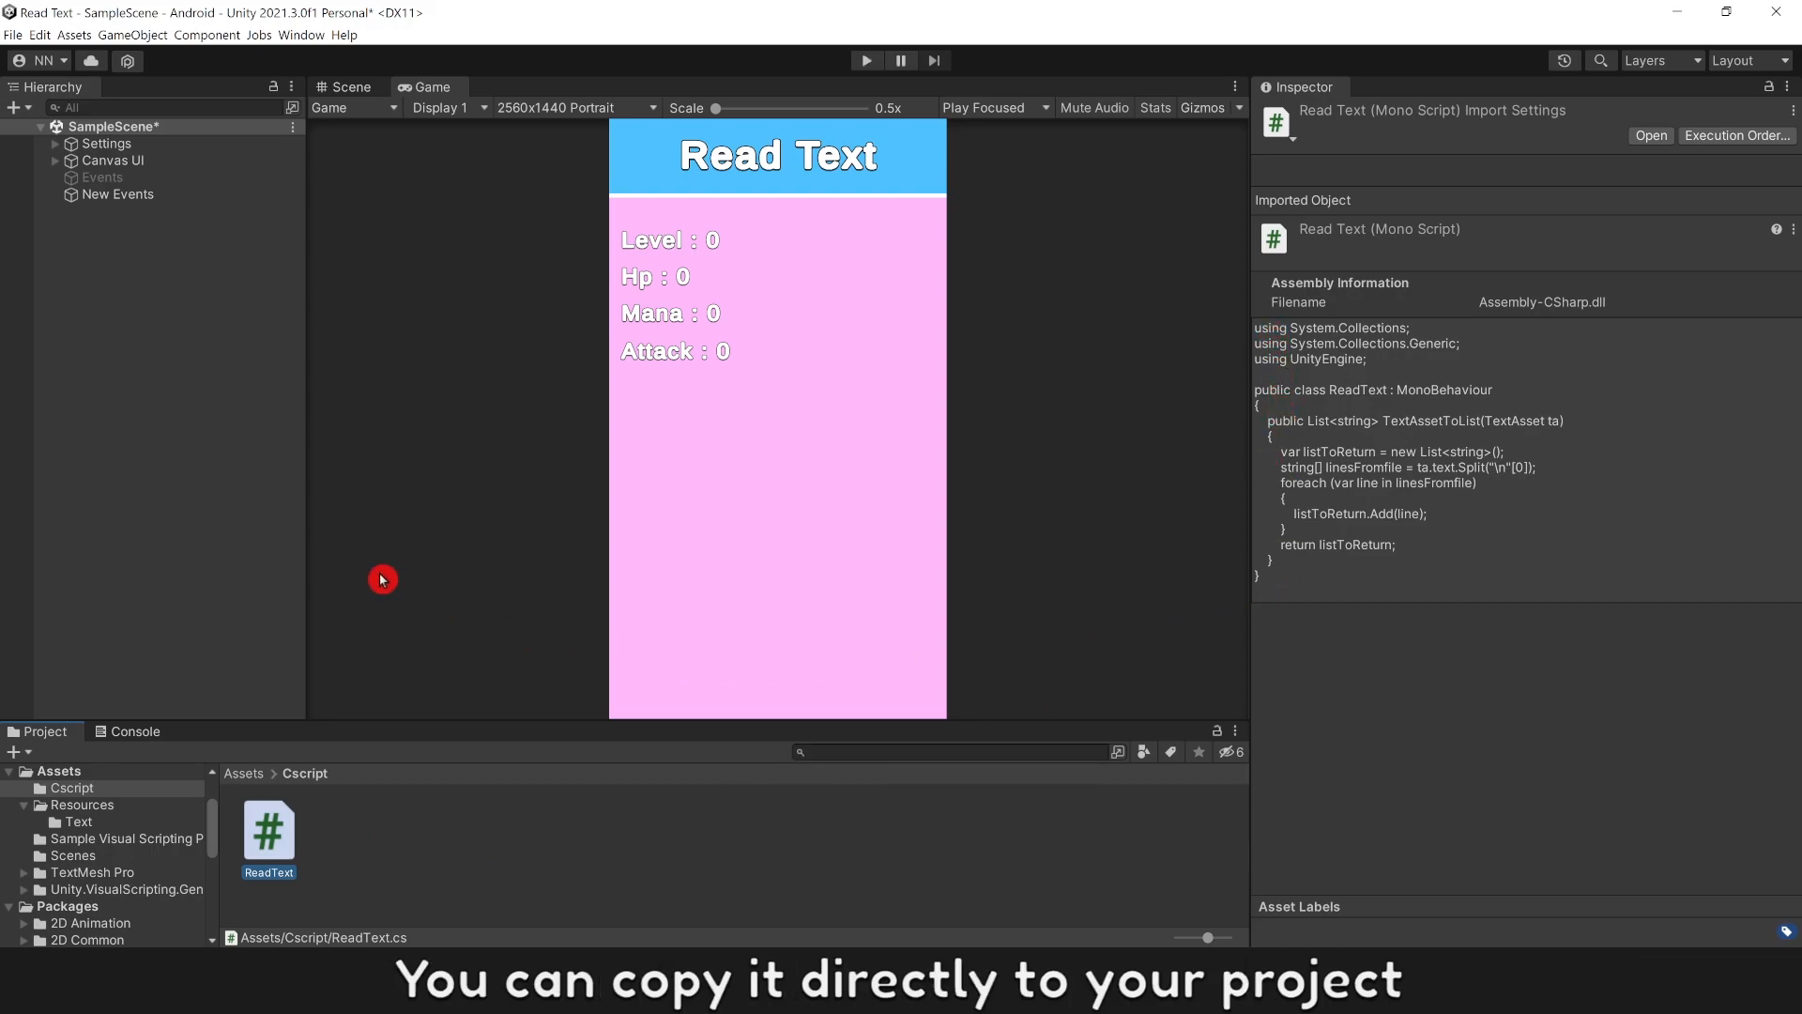
left_click(117, 193)
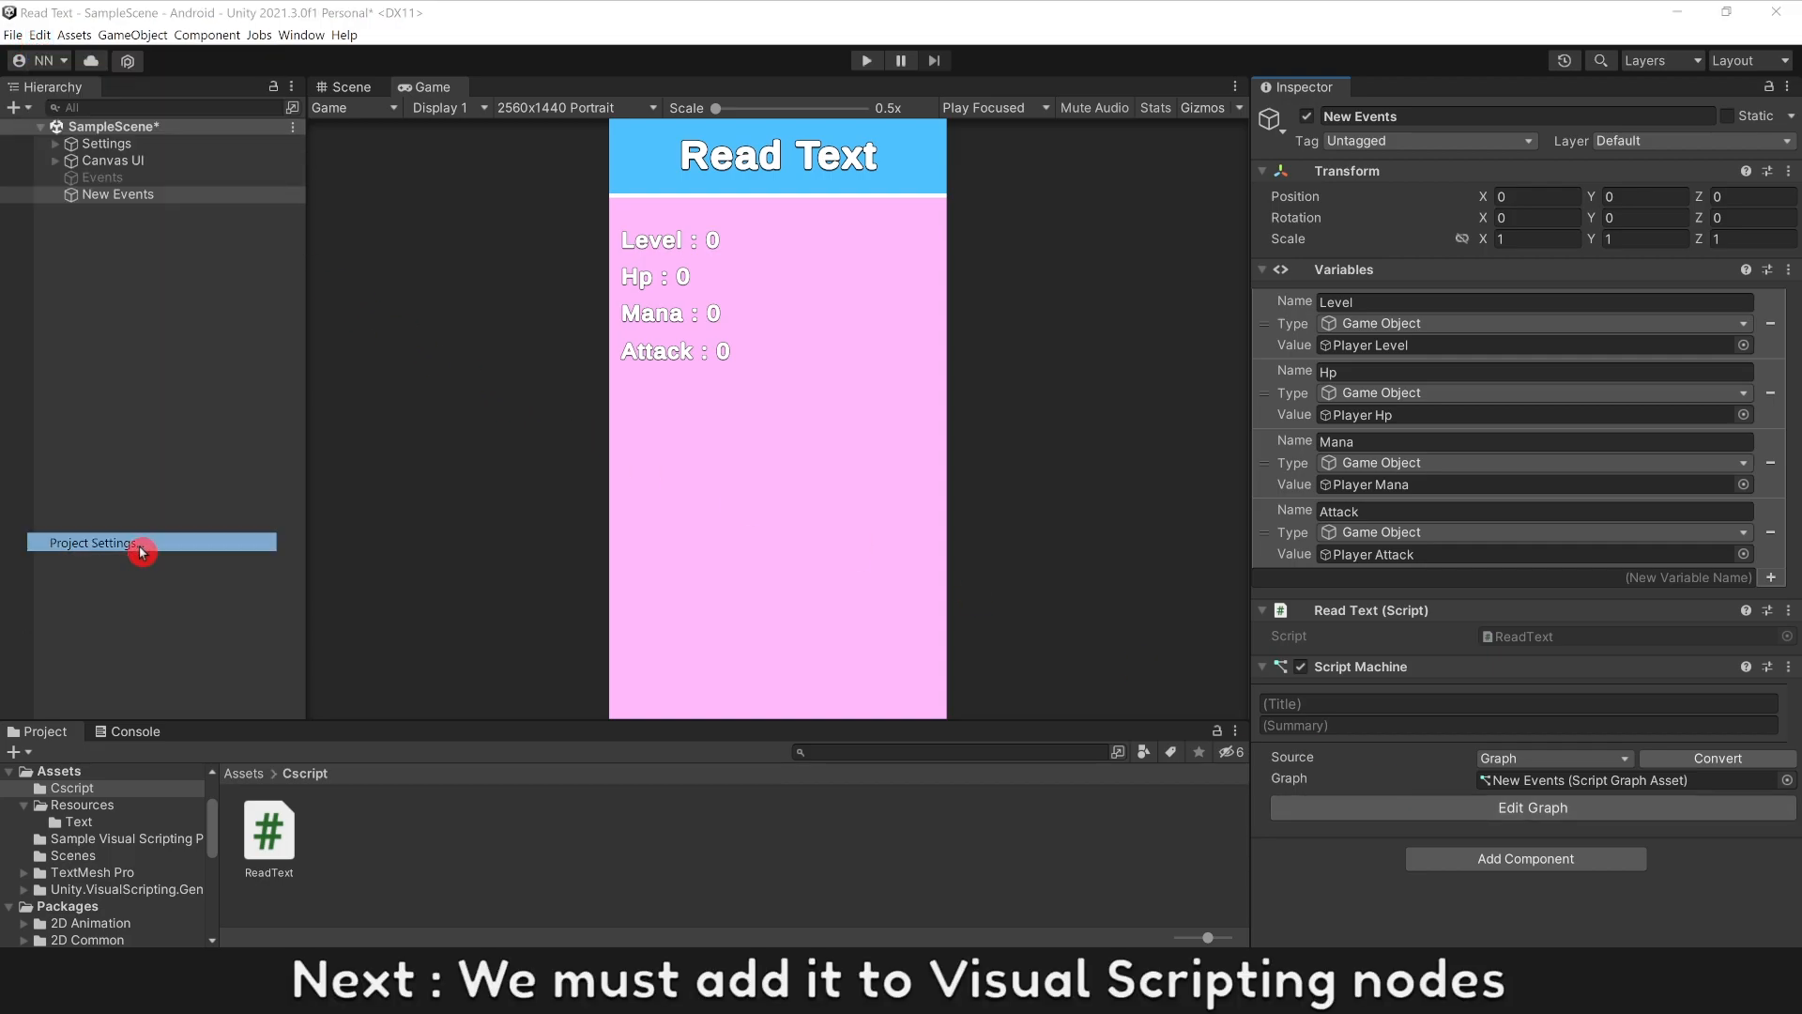
Step: Add Read Text from the global namespace to Visual Scripting type options and regenerate nodes
left_click(94, 541)
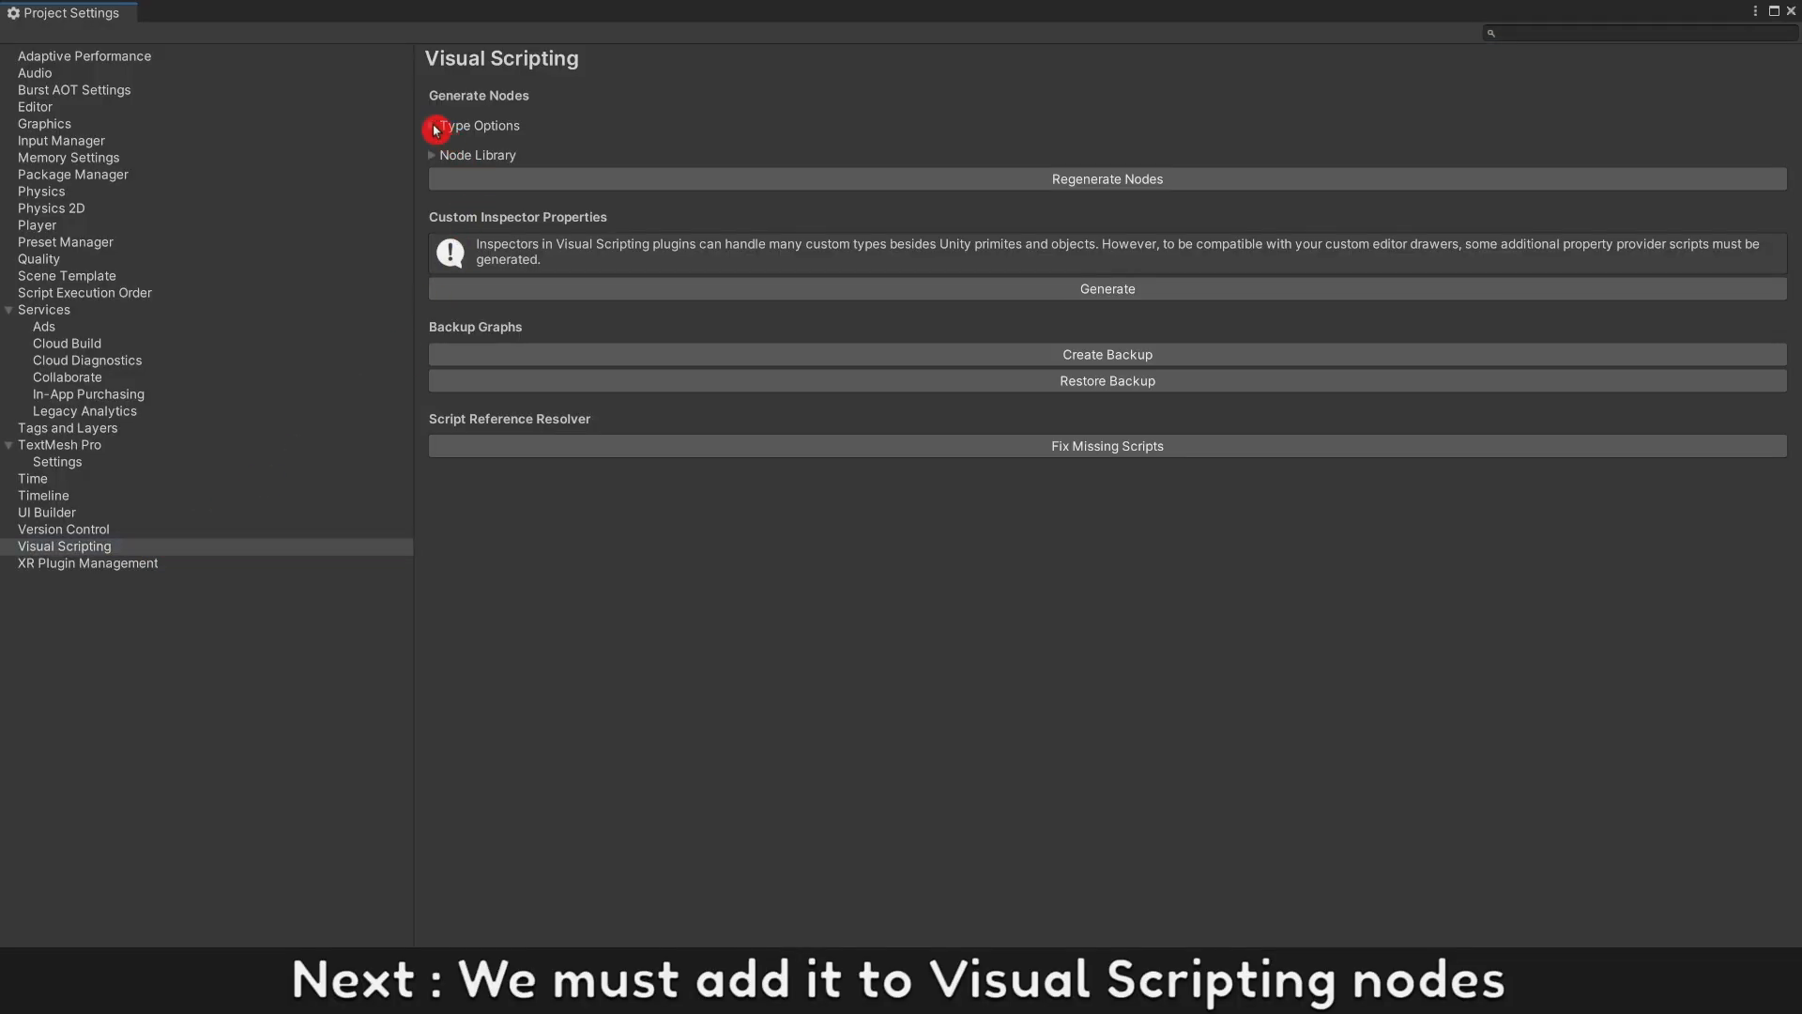
left_click(434, 126)
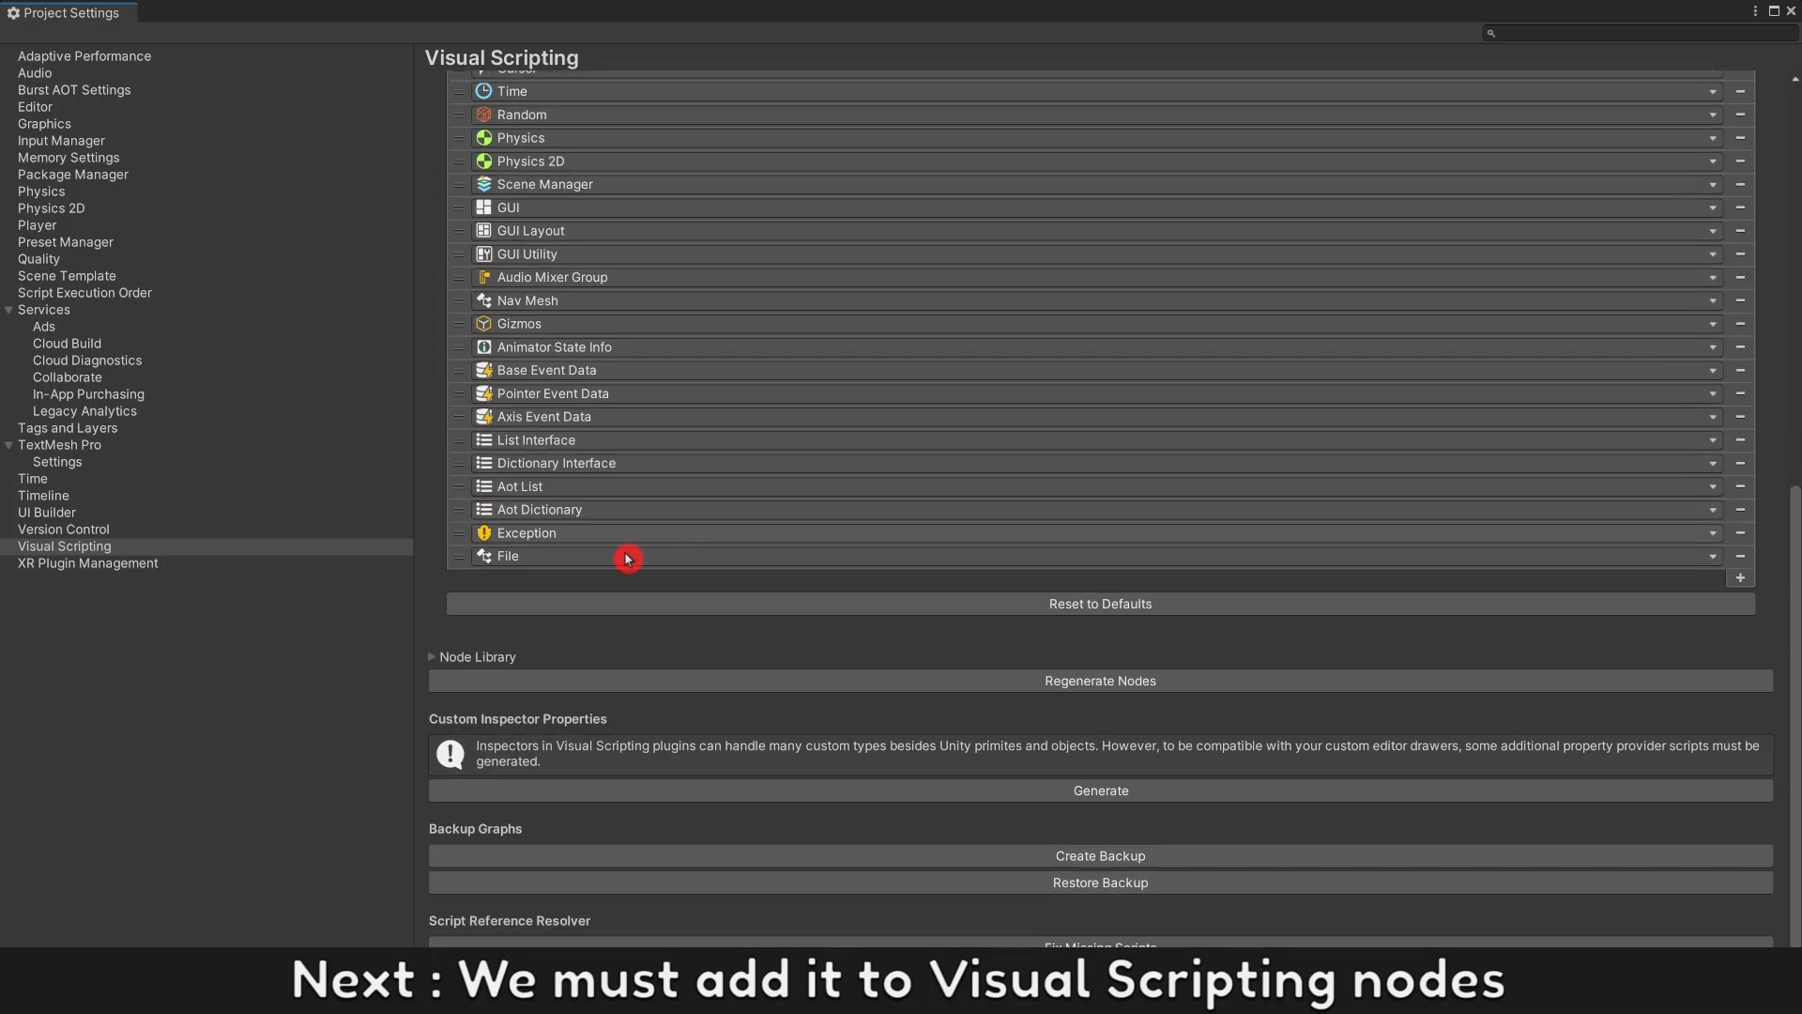
left_click(1739, 576)
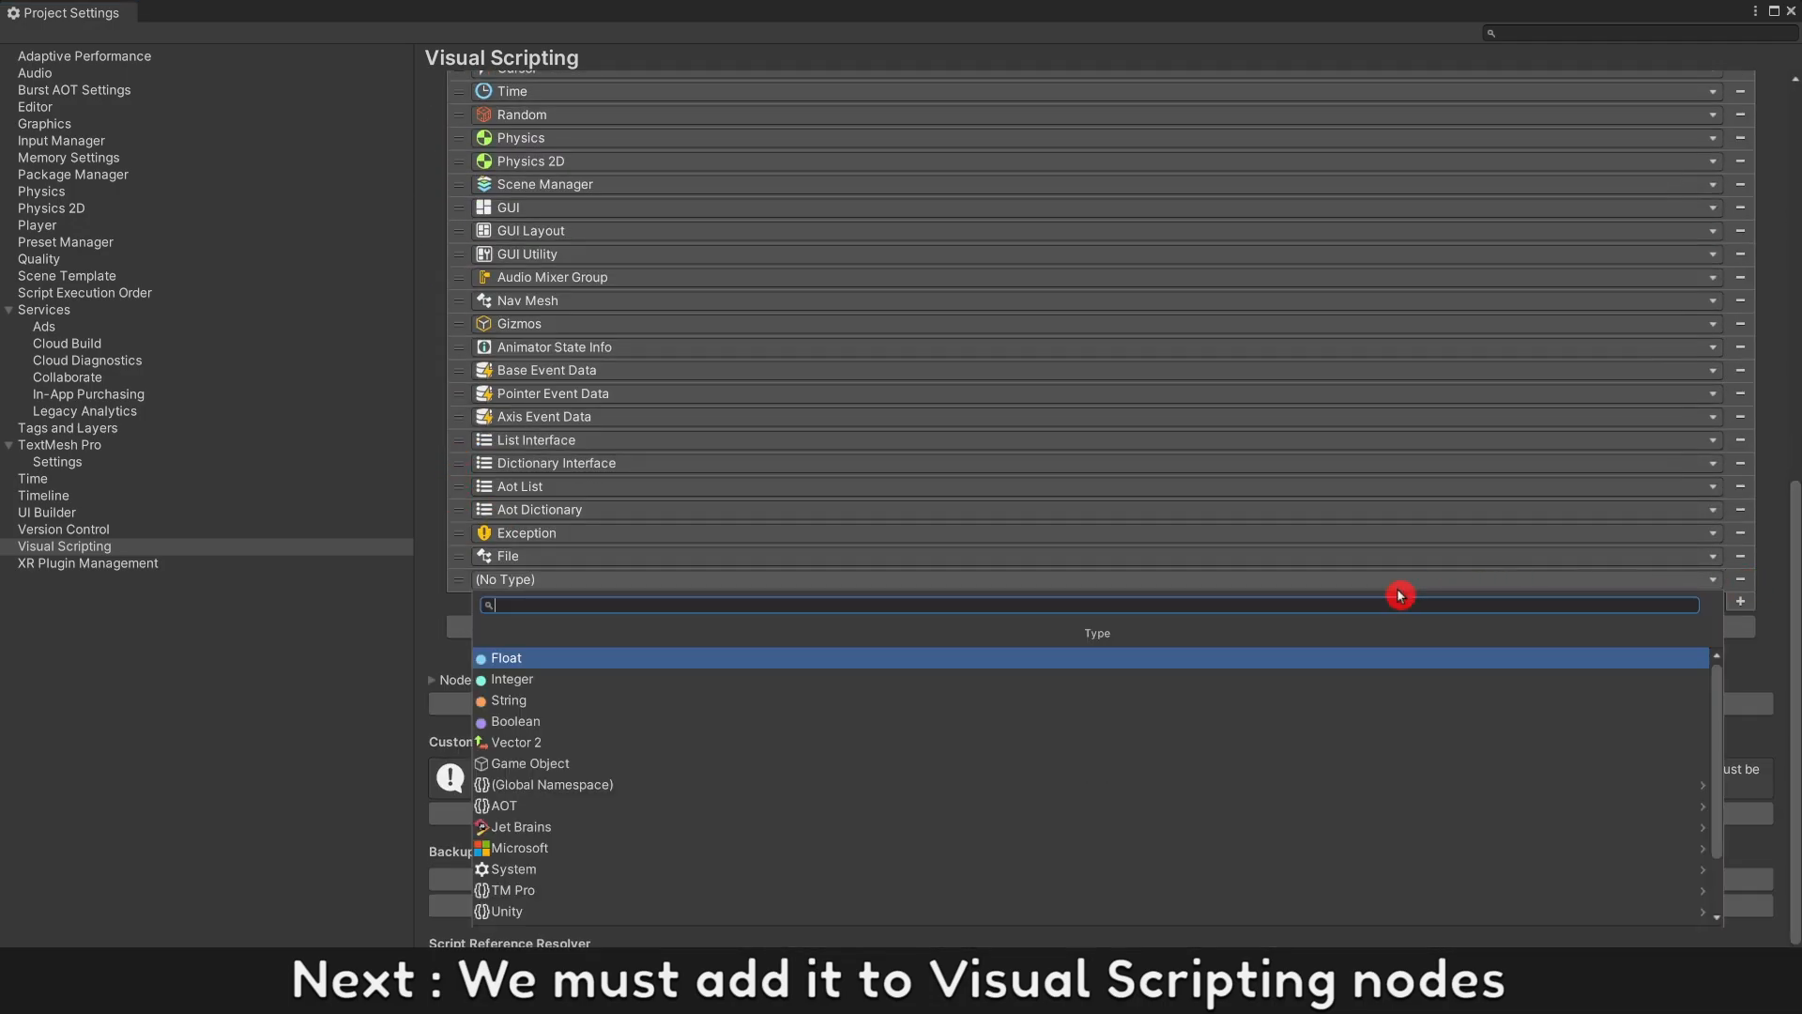
left_click(552, 785)
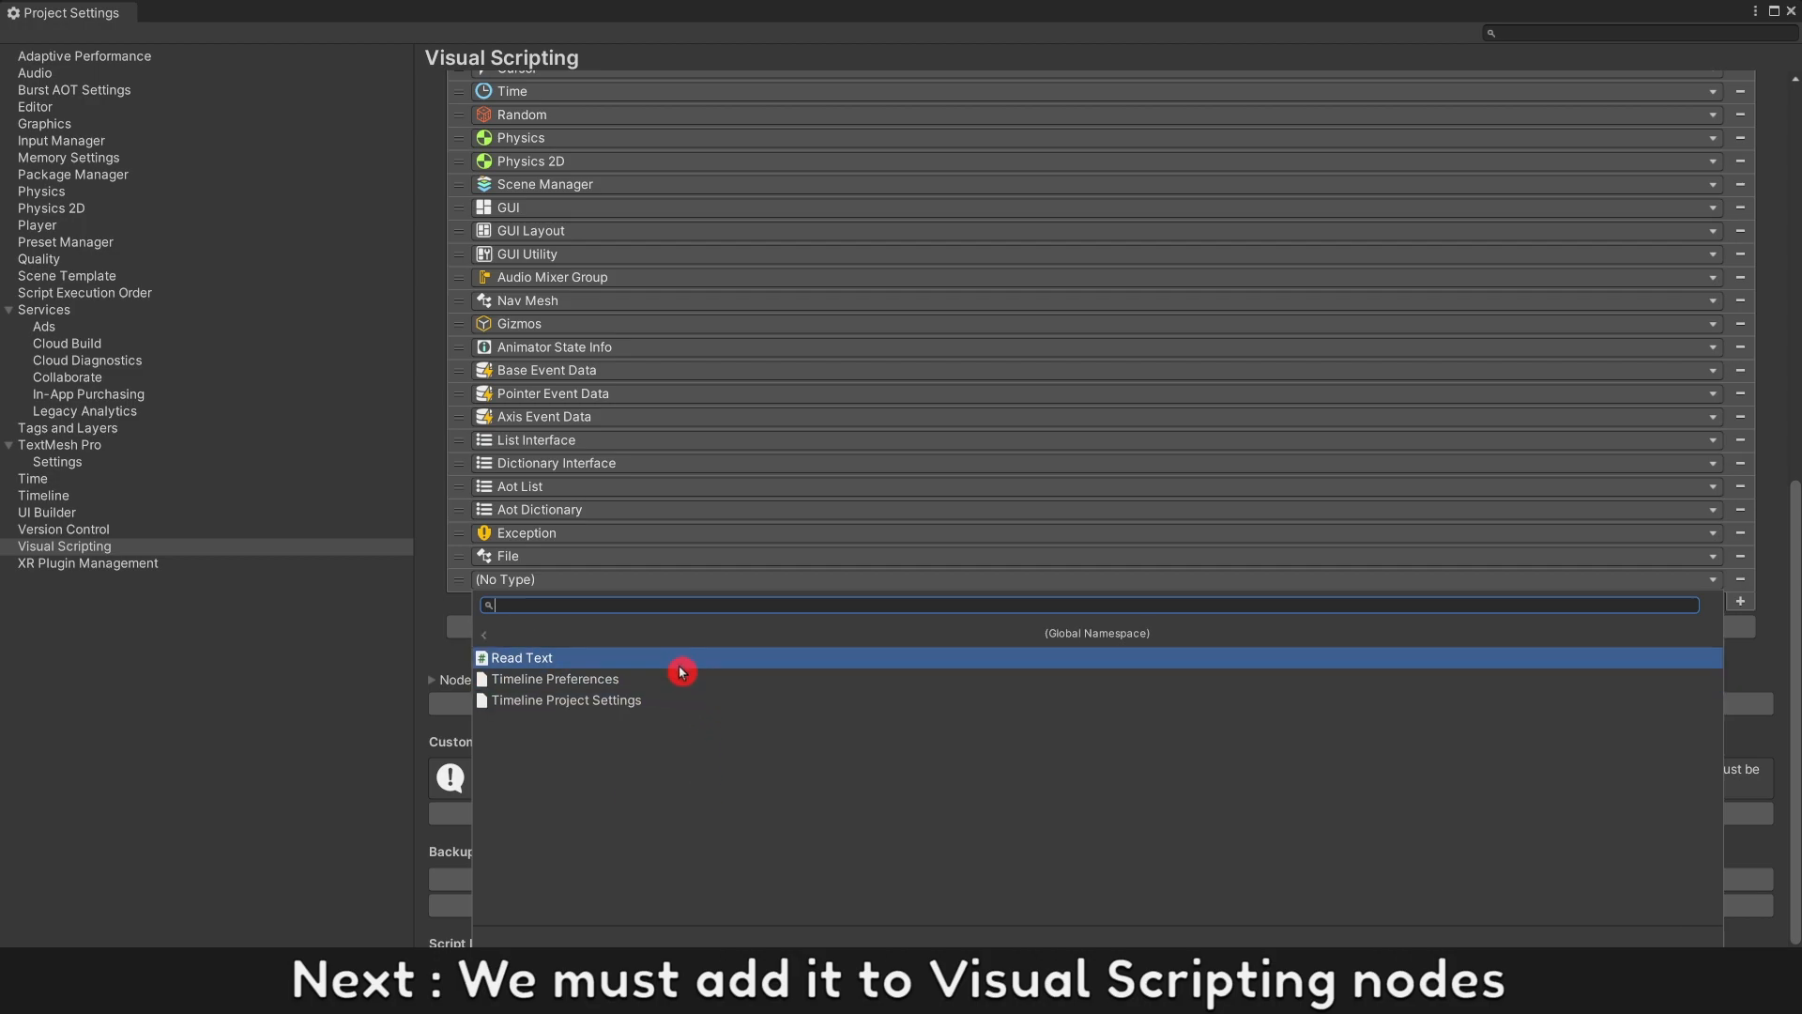
left_click(522, 657)
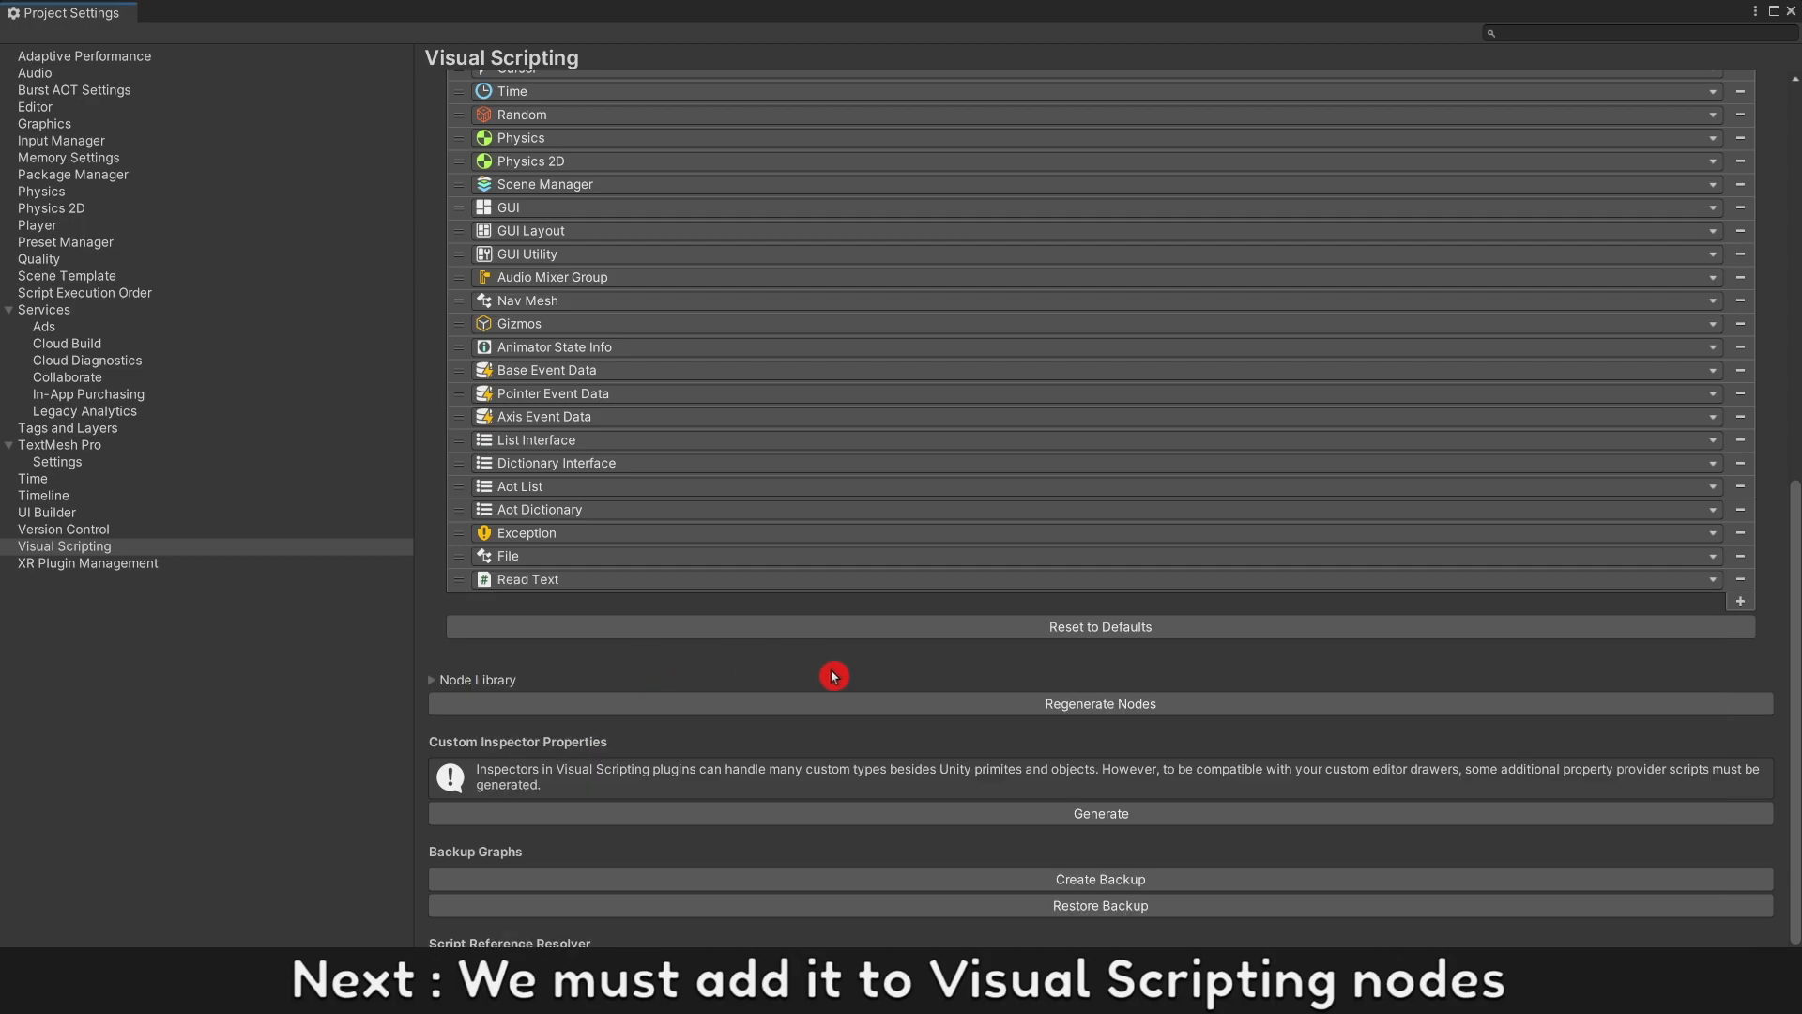
left_click(1100, 702)
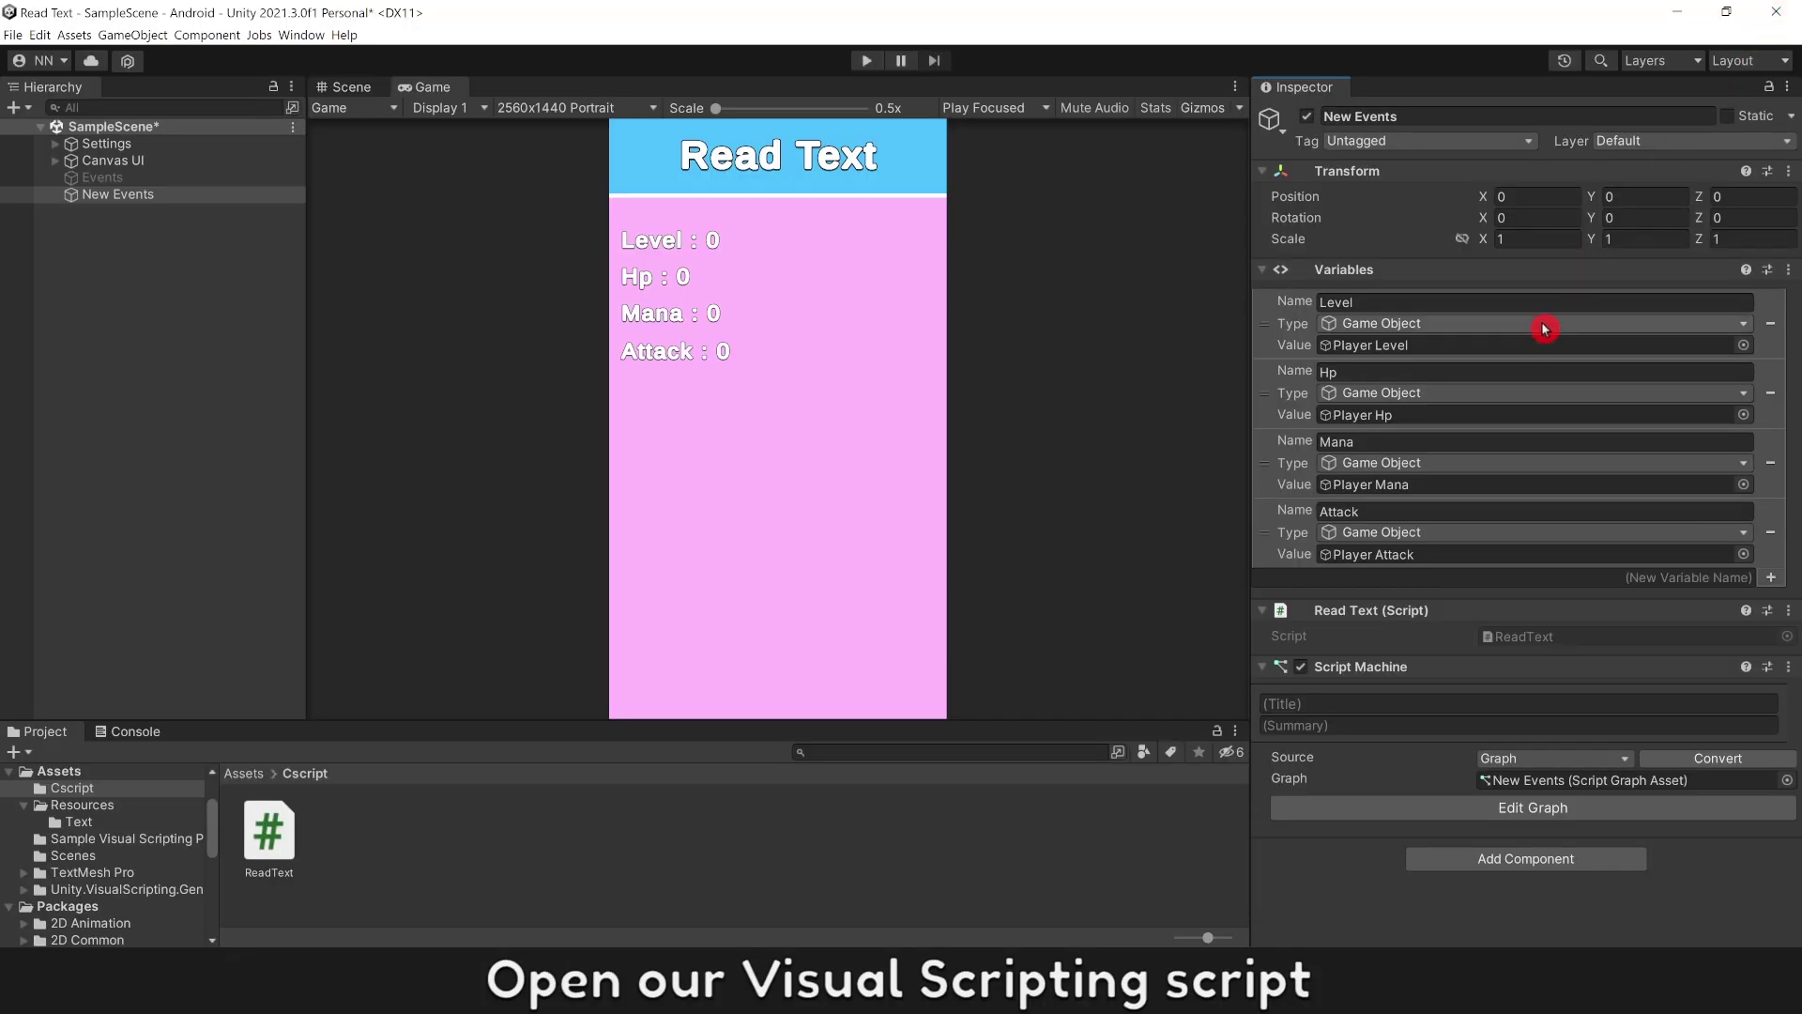
Step: Add the Read Text Text Asset To List node from Codebase > (Global Namespace) to the graph
left_click(1531, 807)
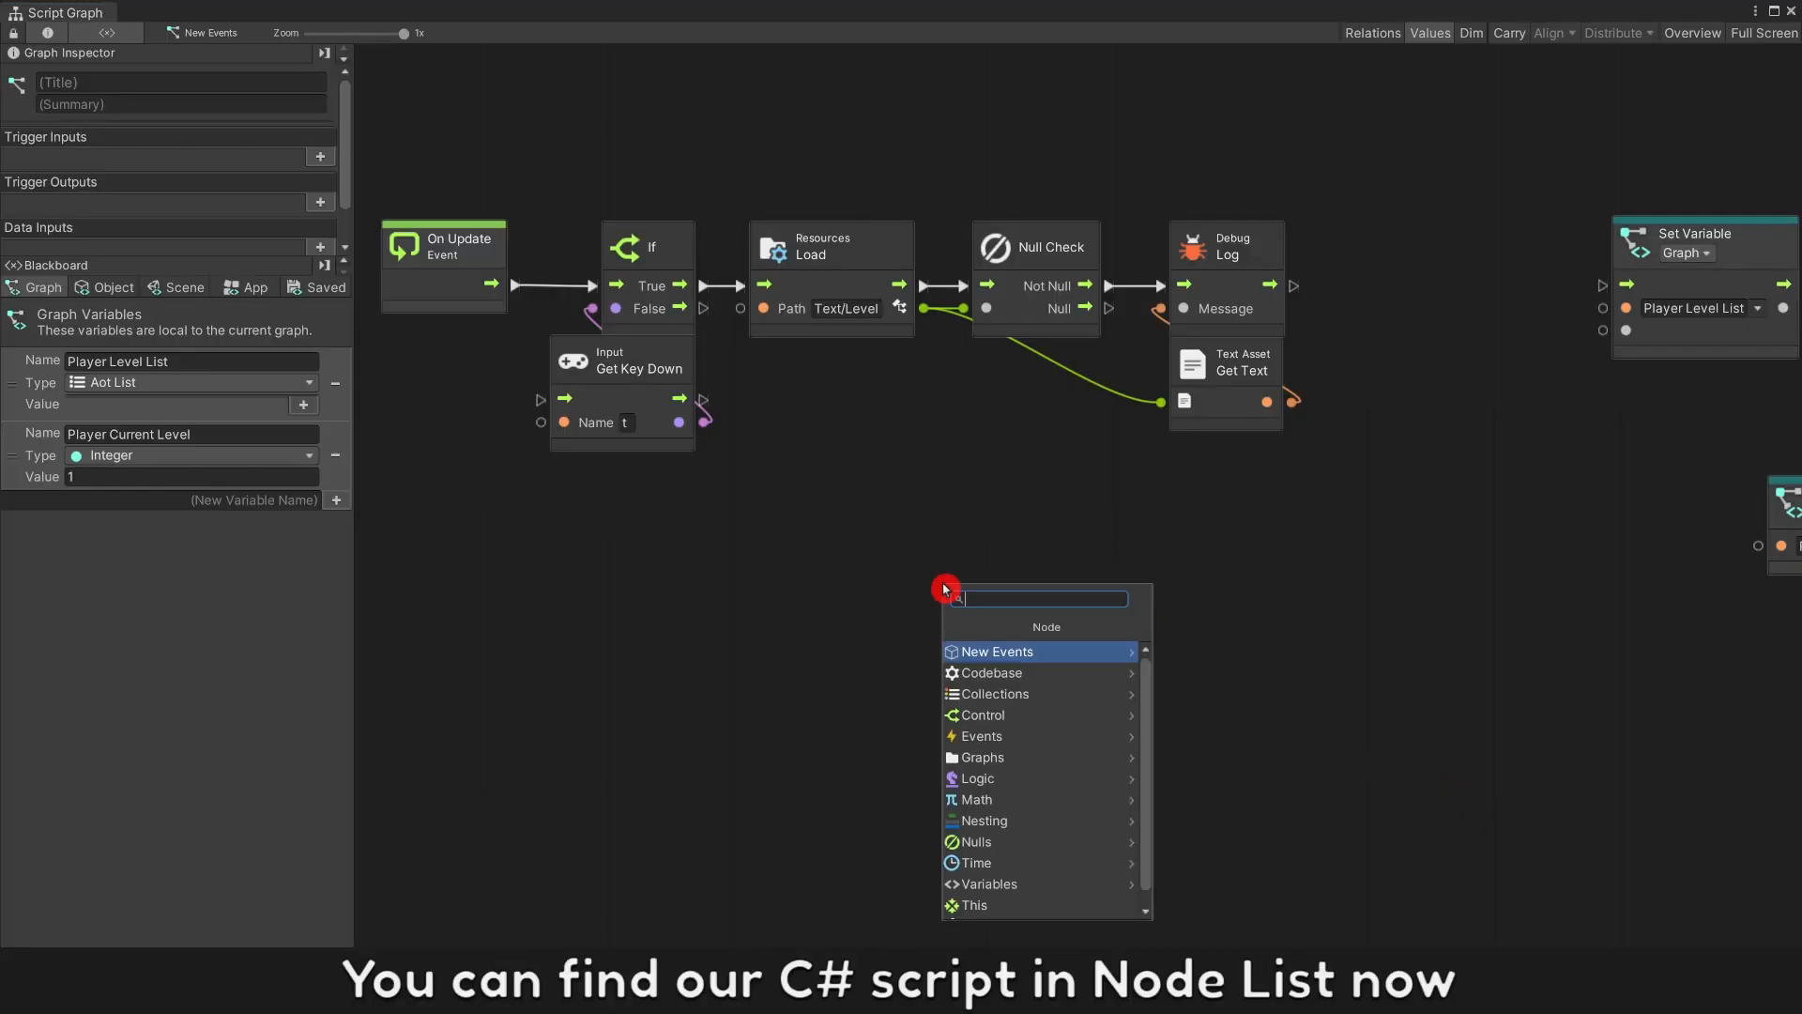
left_click(991, 672)
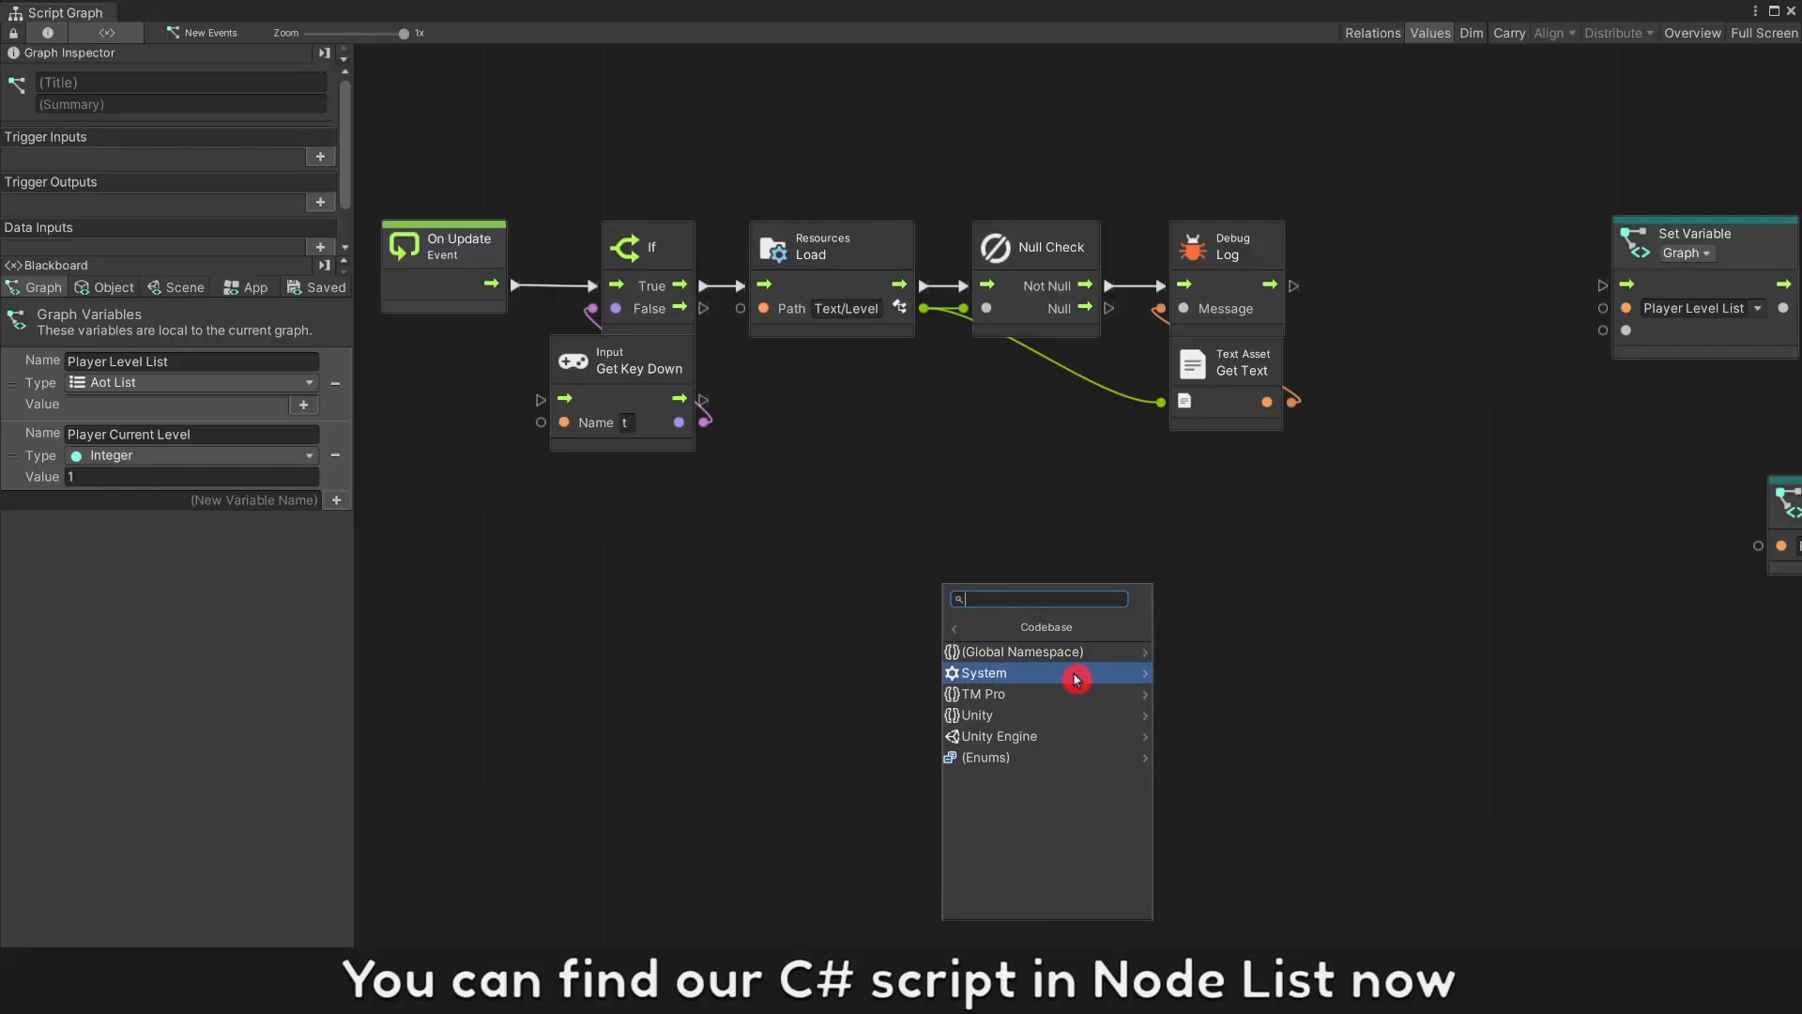
left_click(1075, 672)
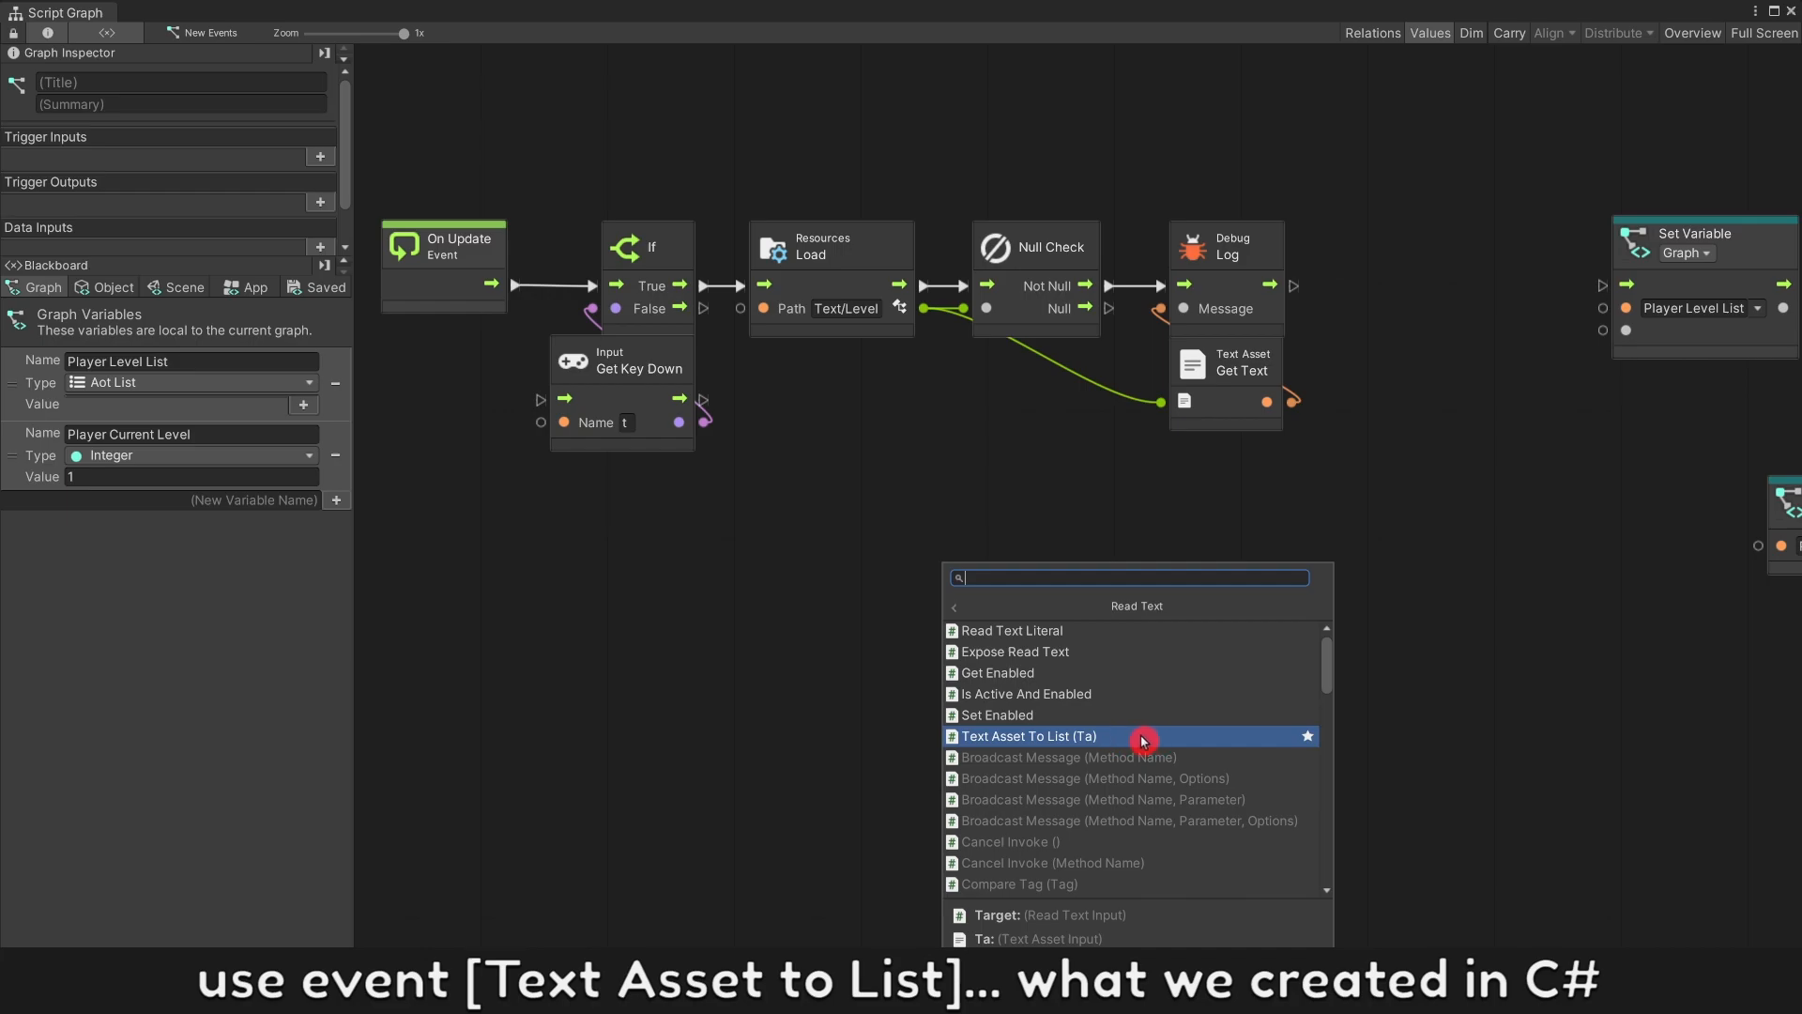
left_click(1040, 736)
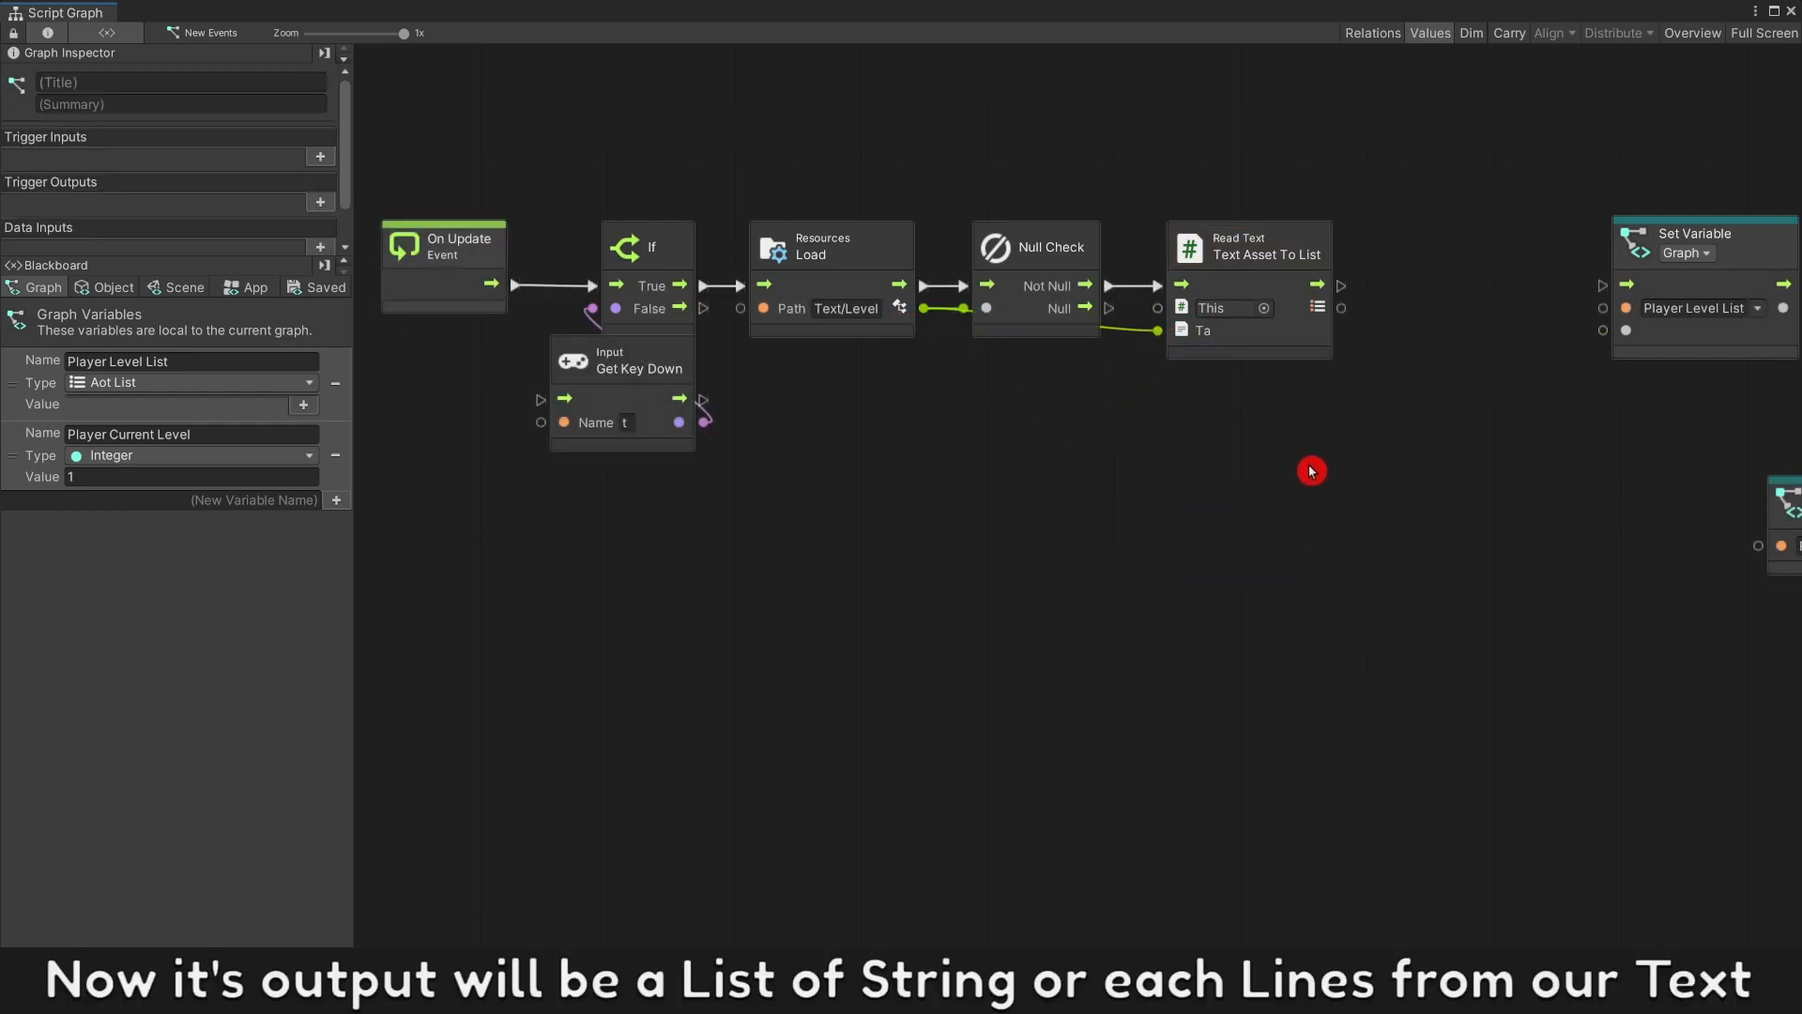
mouse_move(1346, 312)
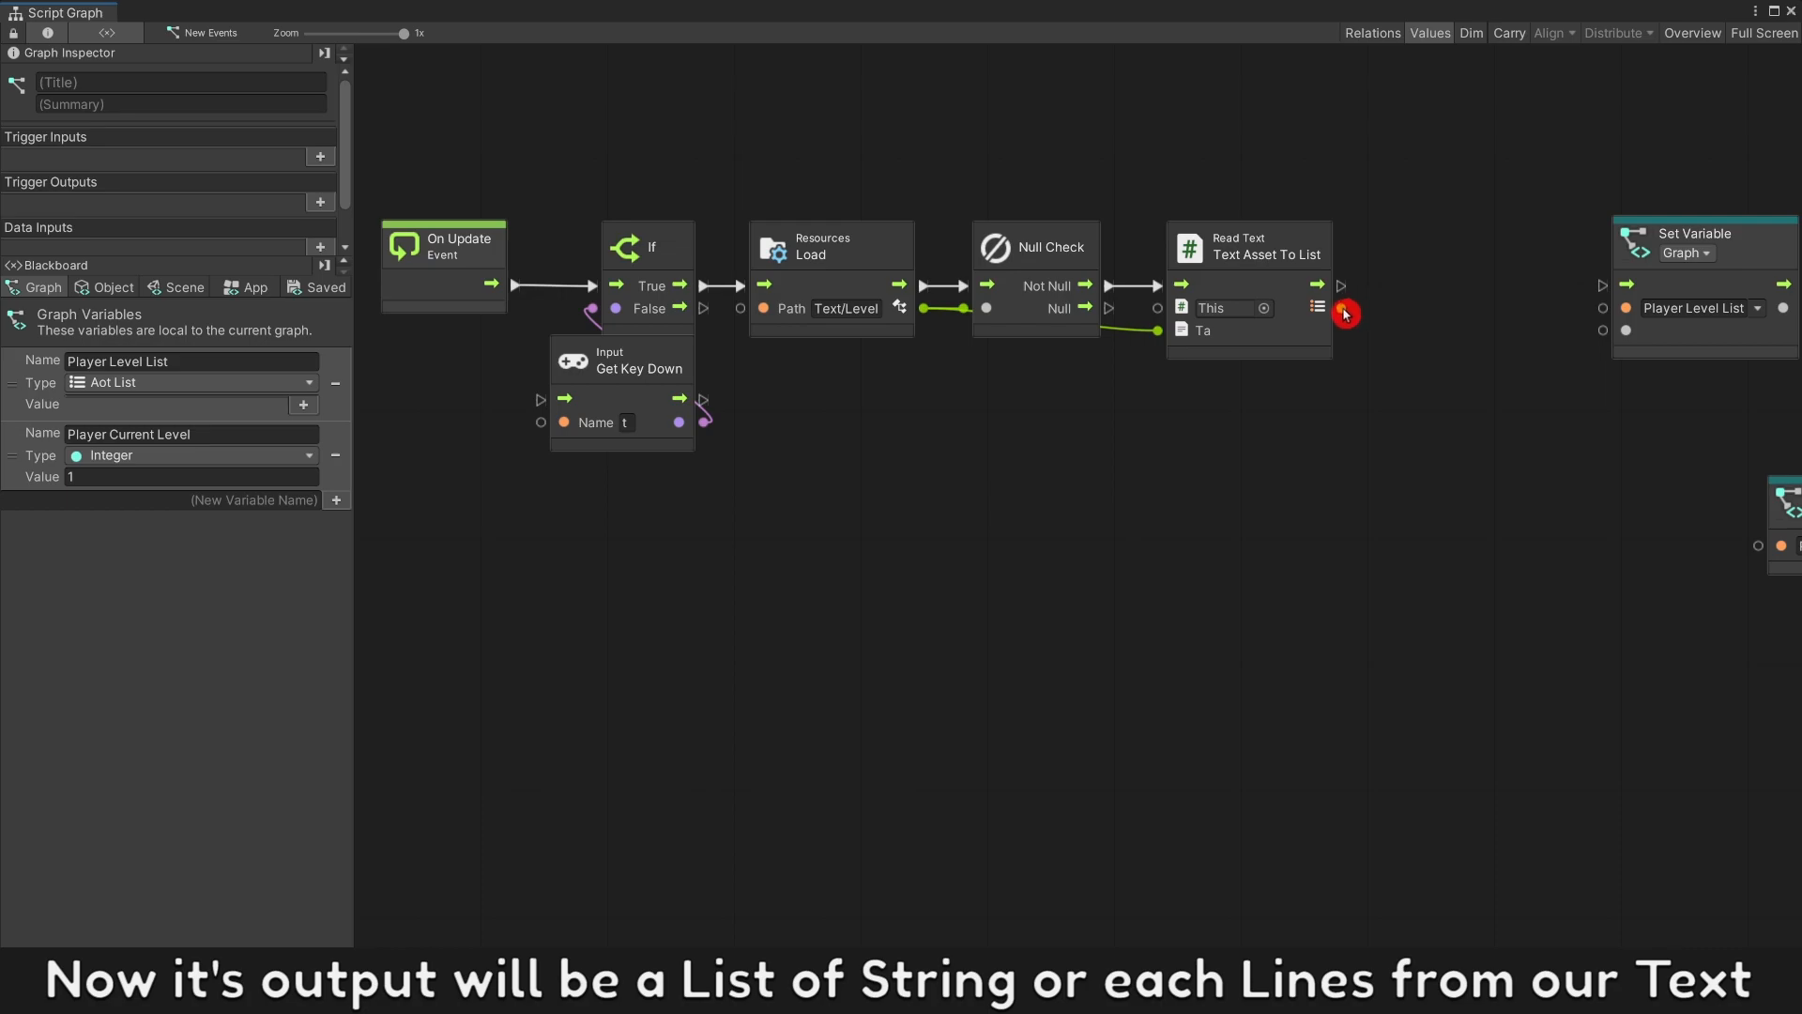
mouse_move(1354, 642)
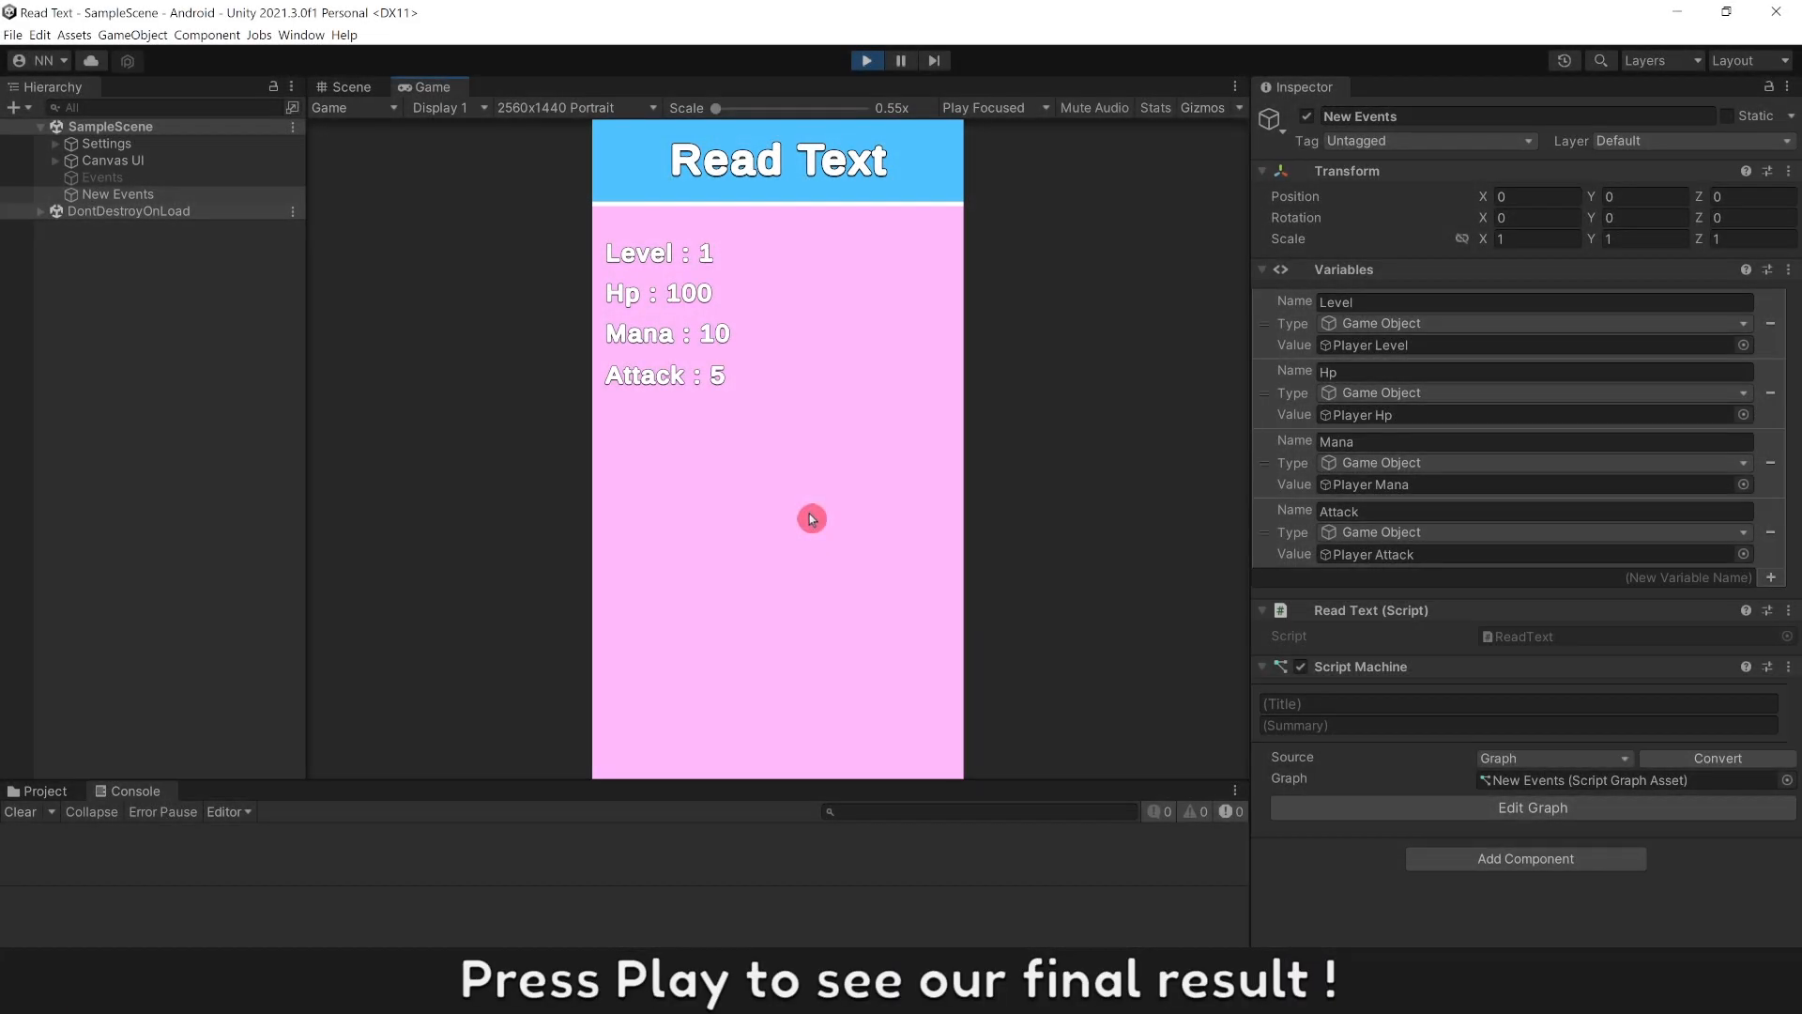
mouse_move(821, 301)
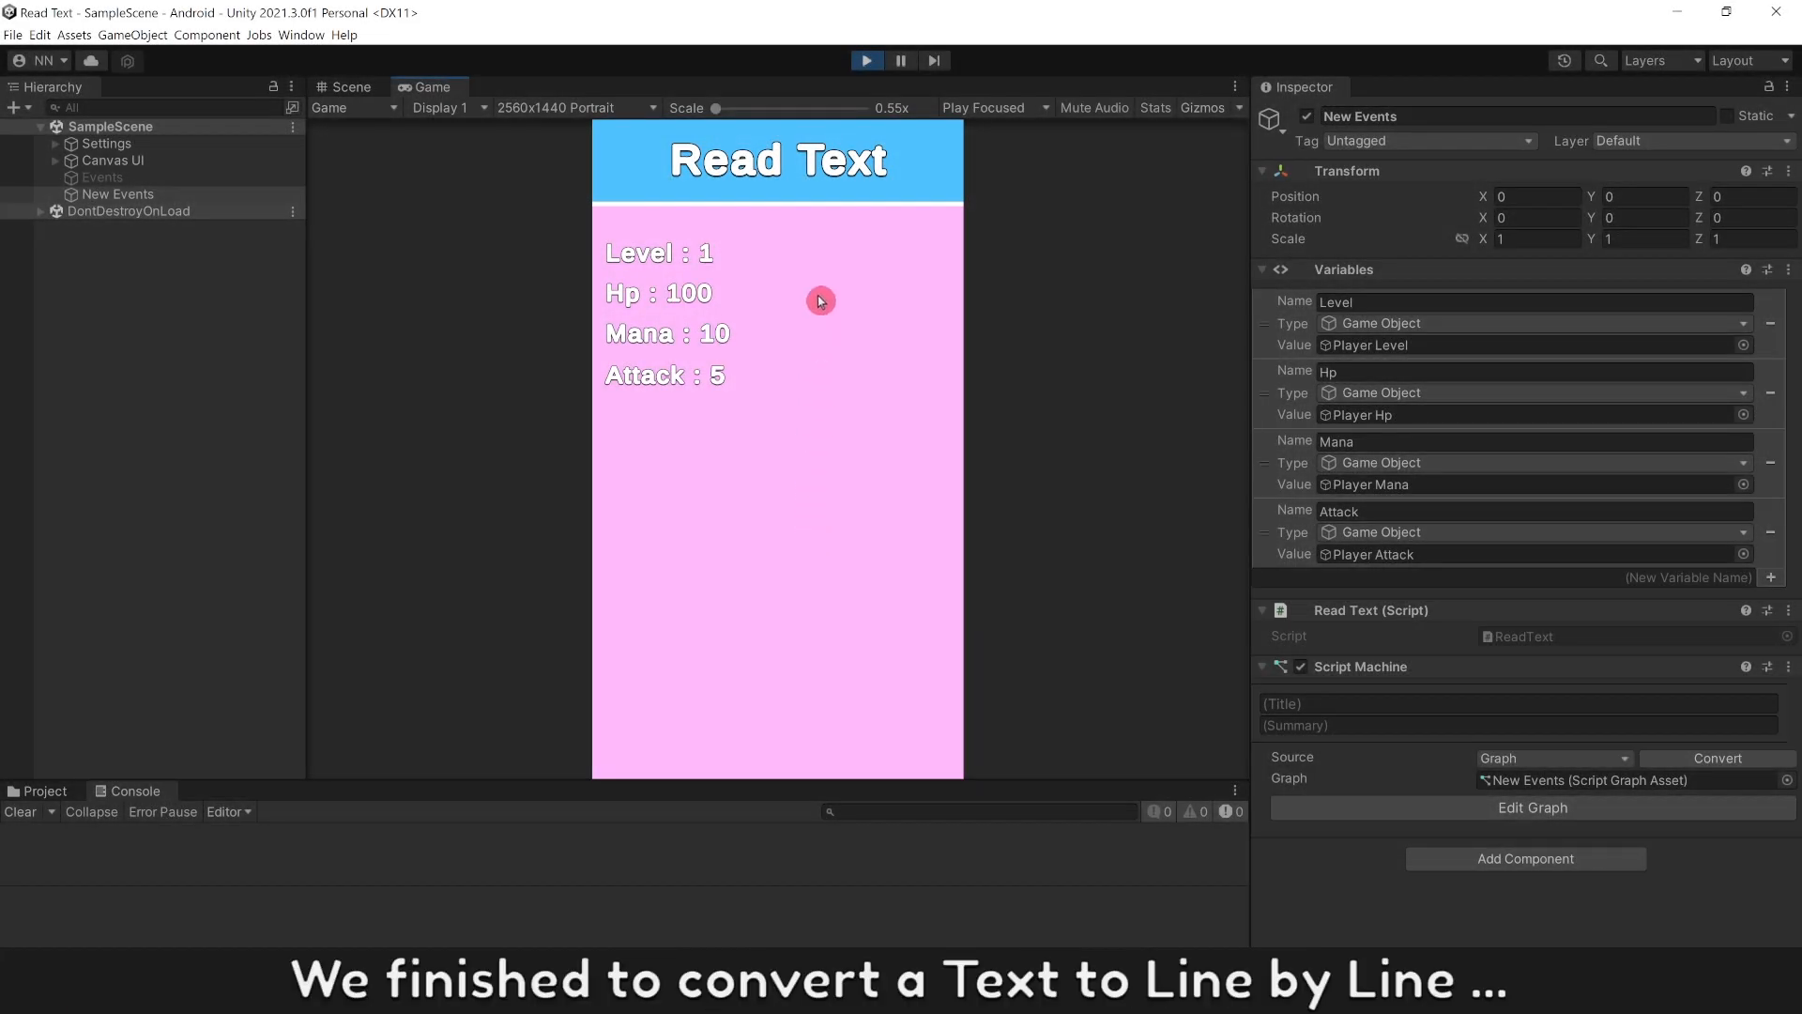
mouse_move(785, 379)
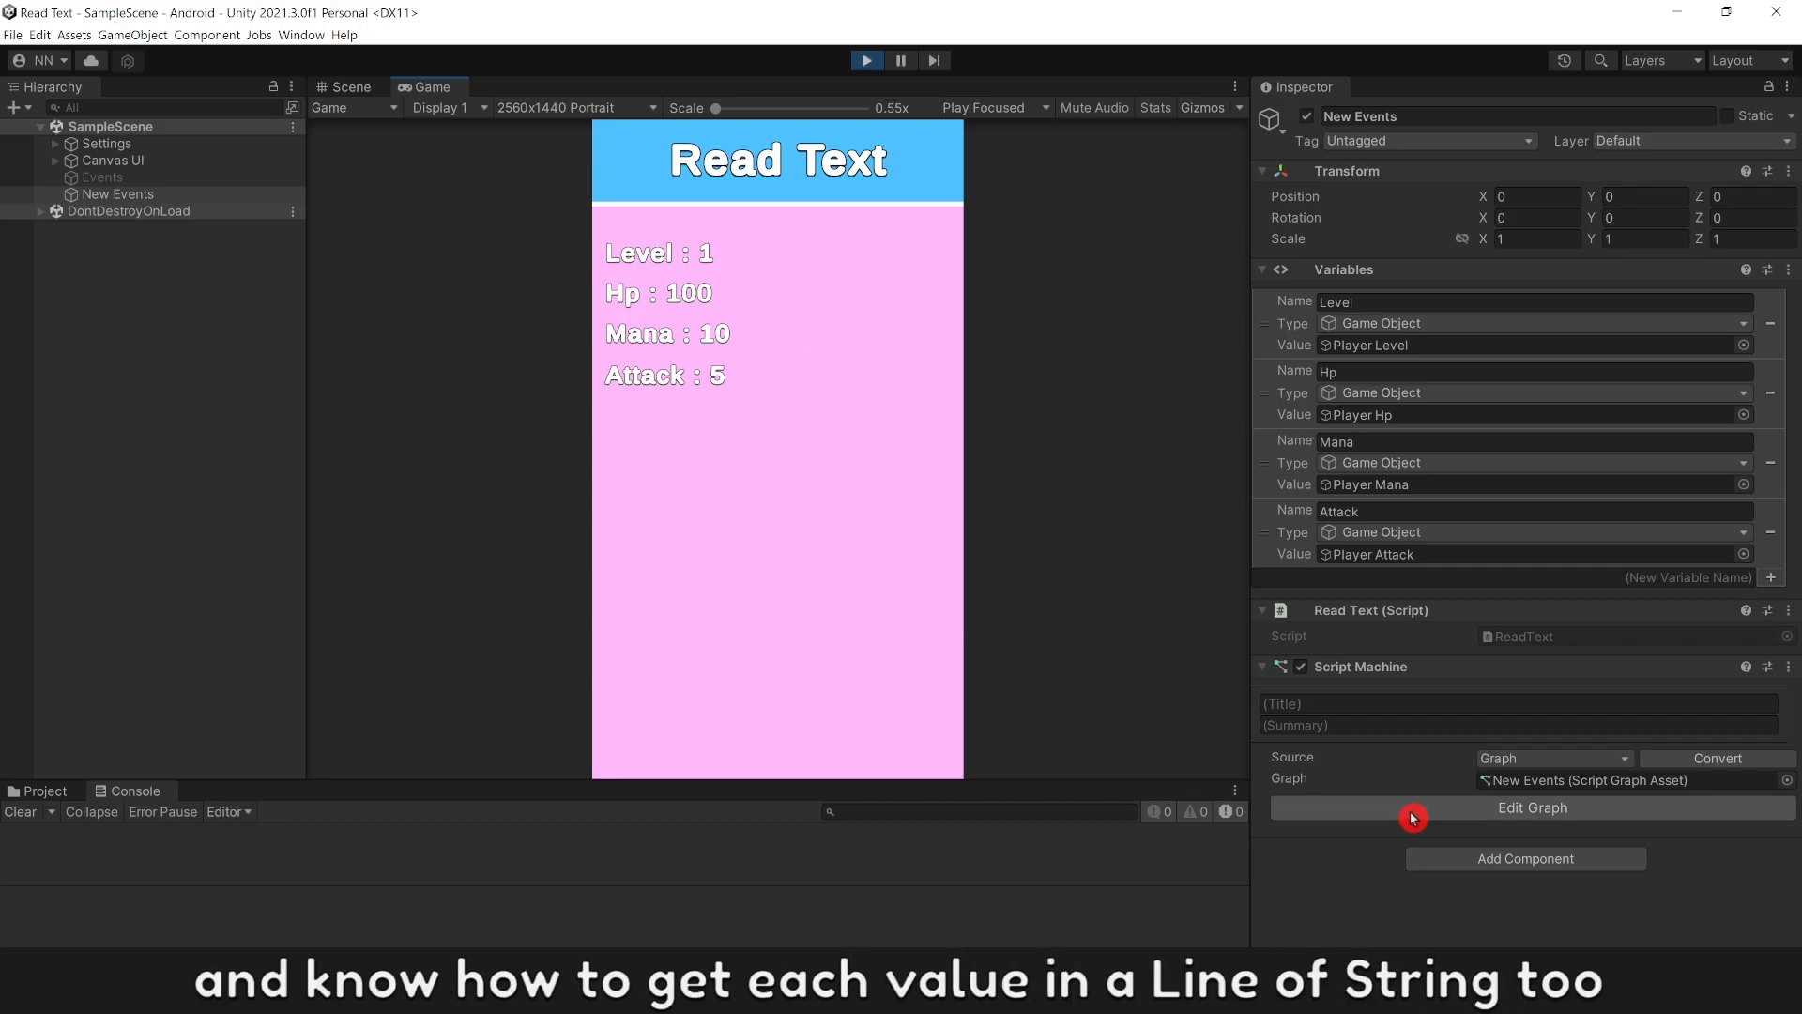
Step: Reopen the script graph to review the node chain behind the displayed Level 1, Hp 100, Mana 10, Attack 5 values
left_click(1531, 807)
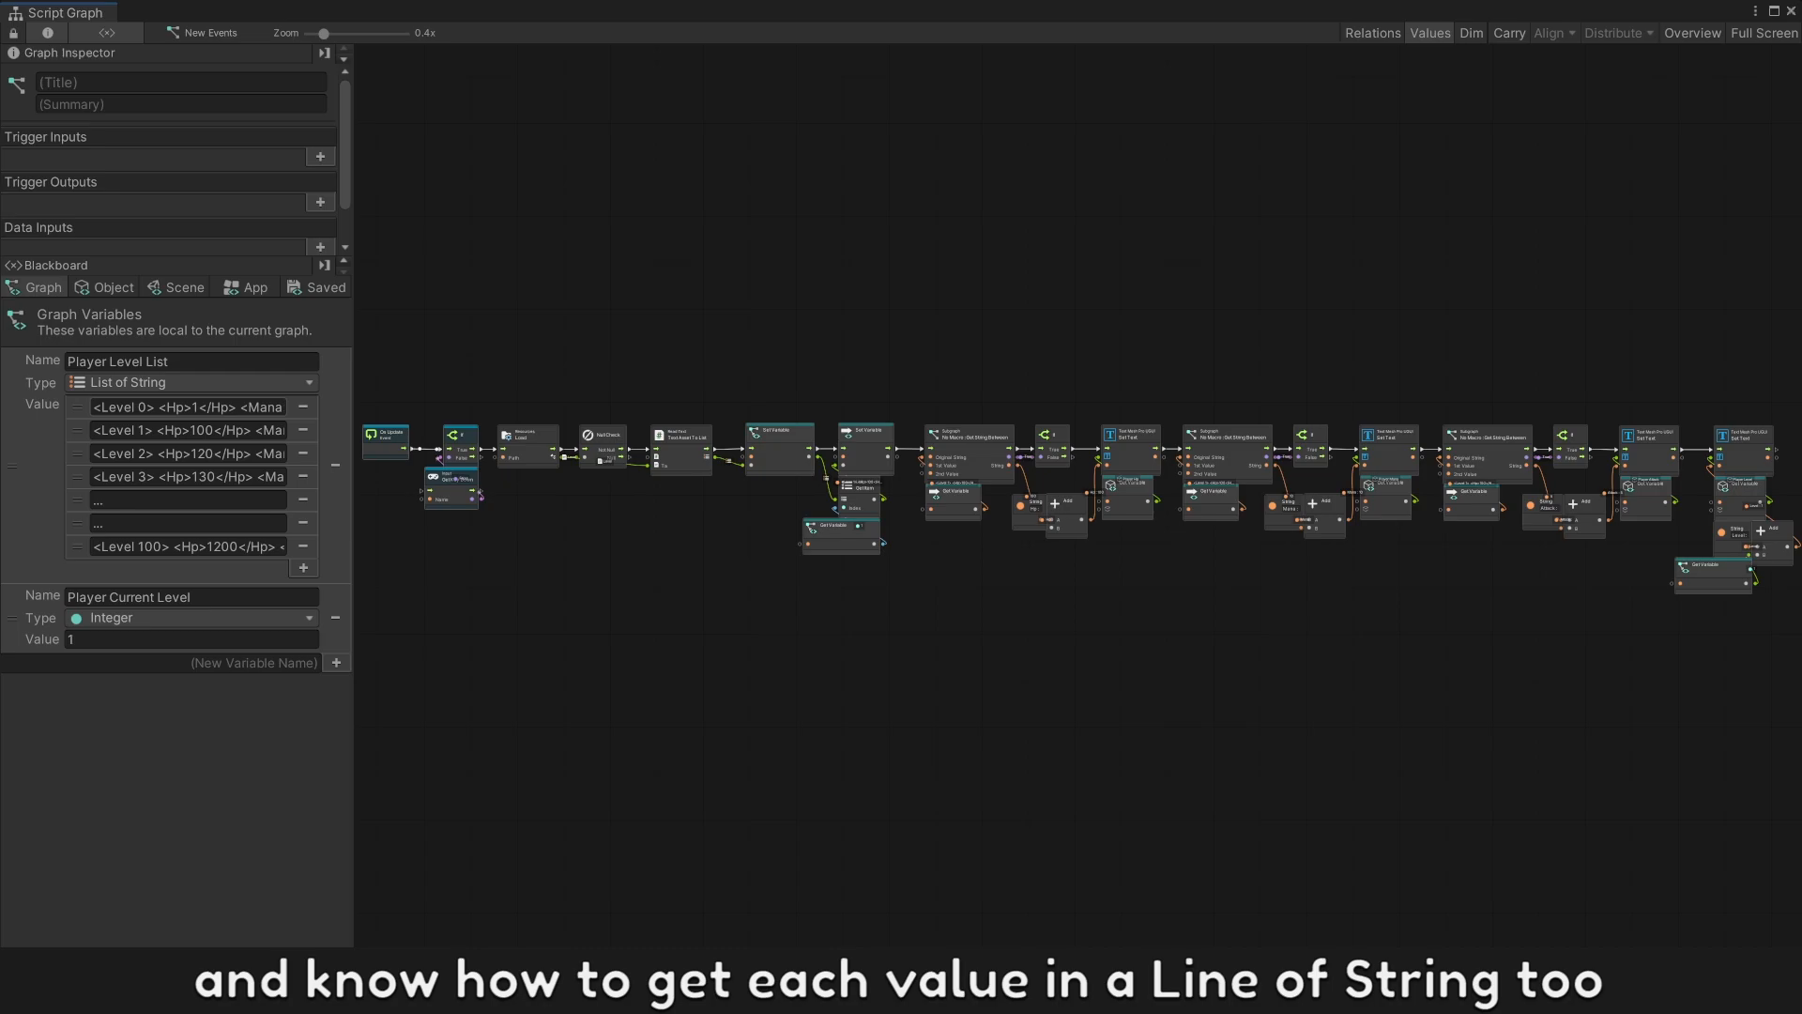